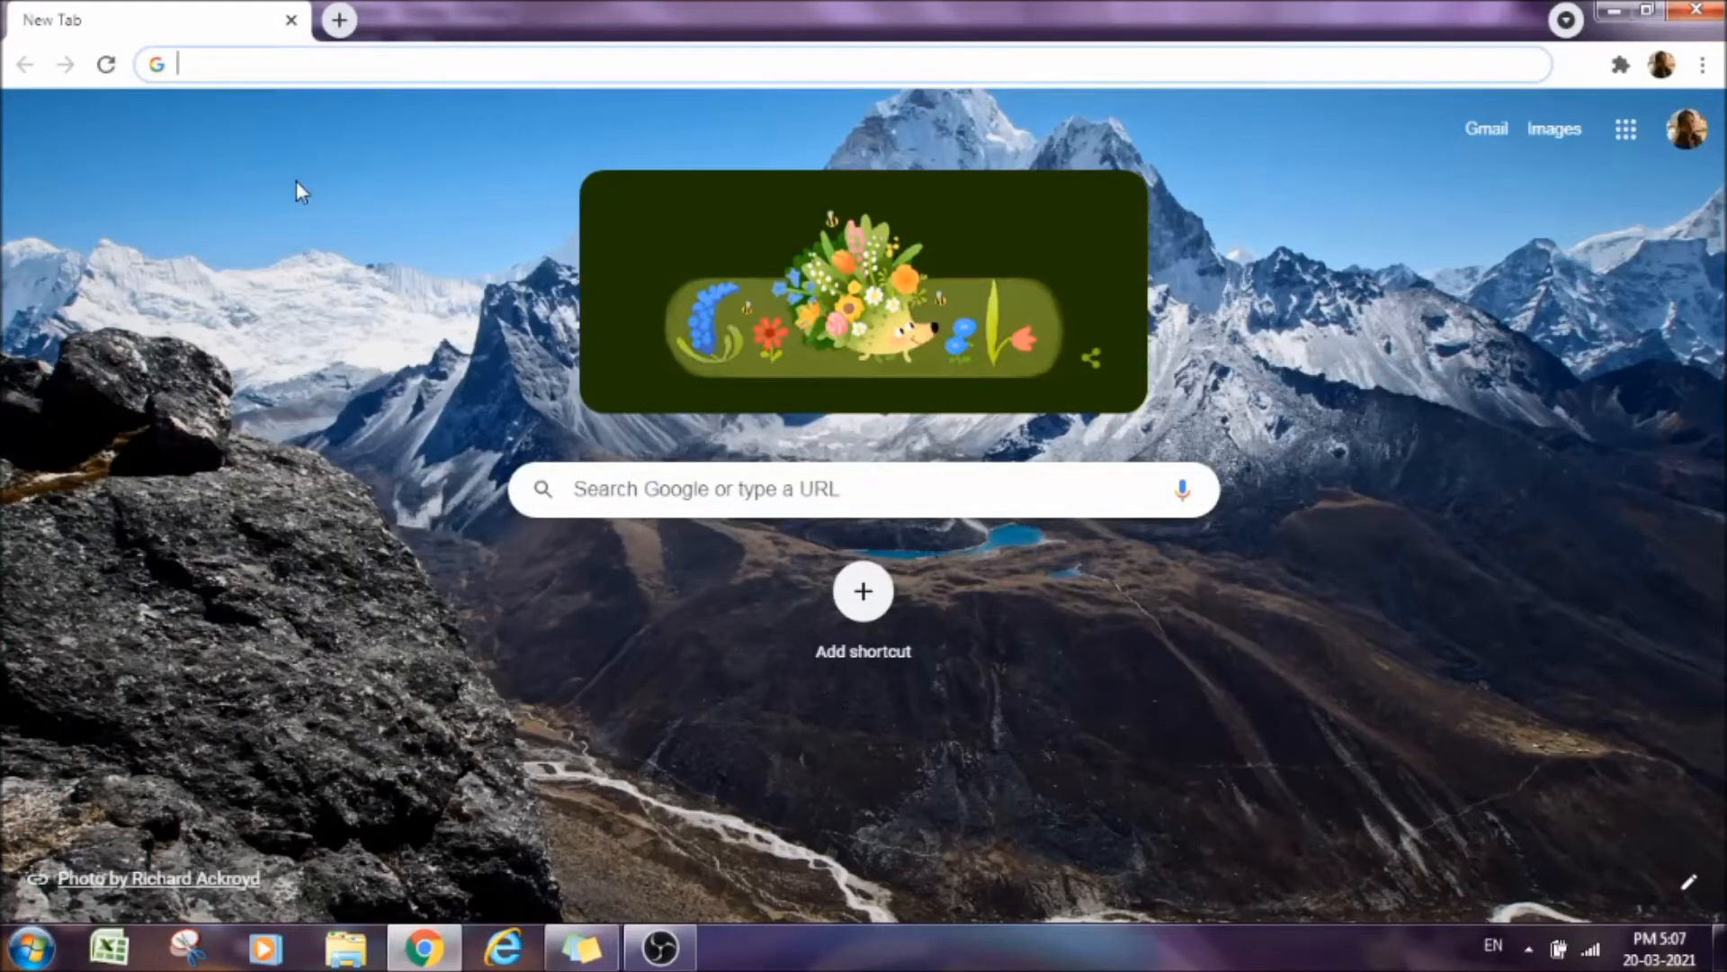
# Navigate to talent.hubstaff.com from the address bar suggestion for 'talent'.
pyautogui.write('talent.hubstaff.co')
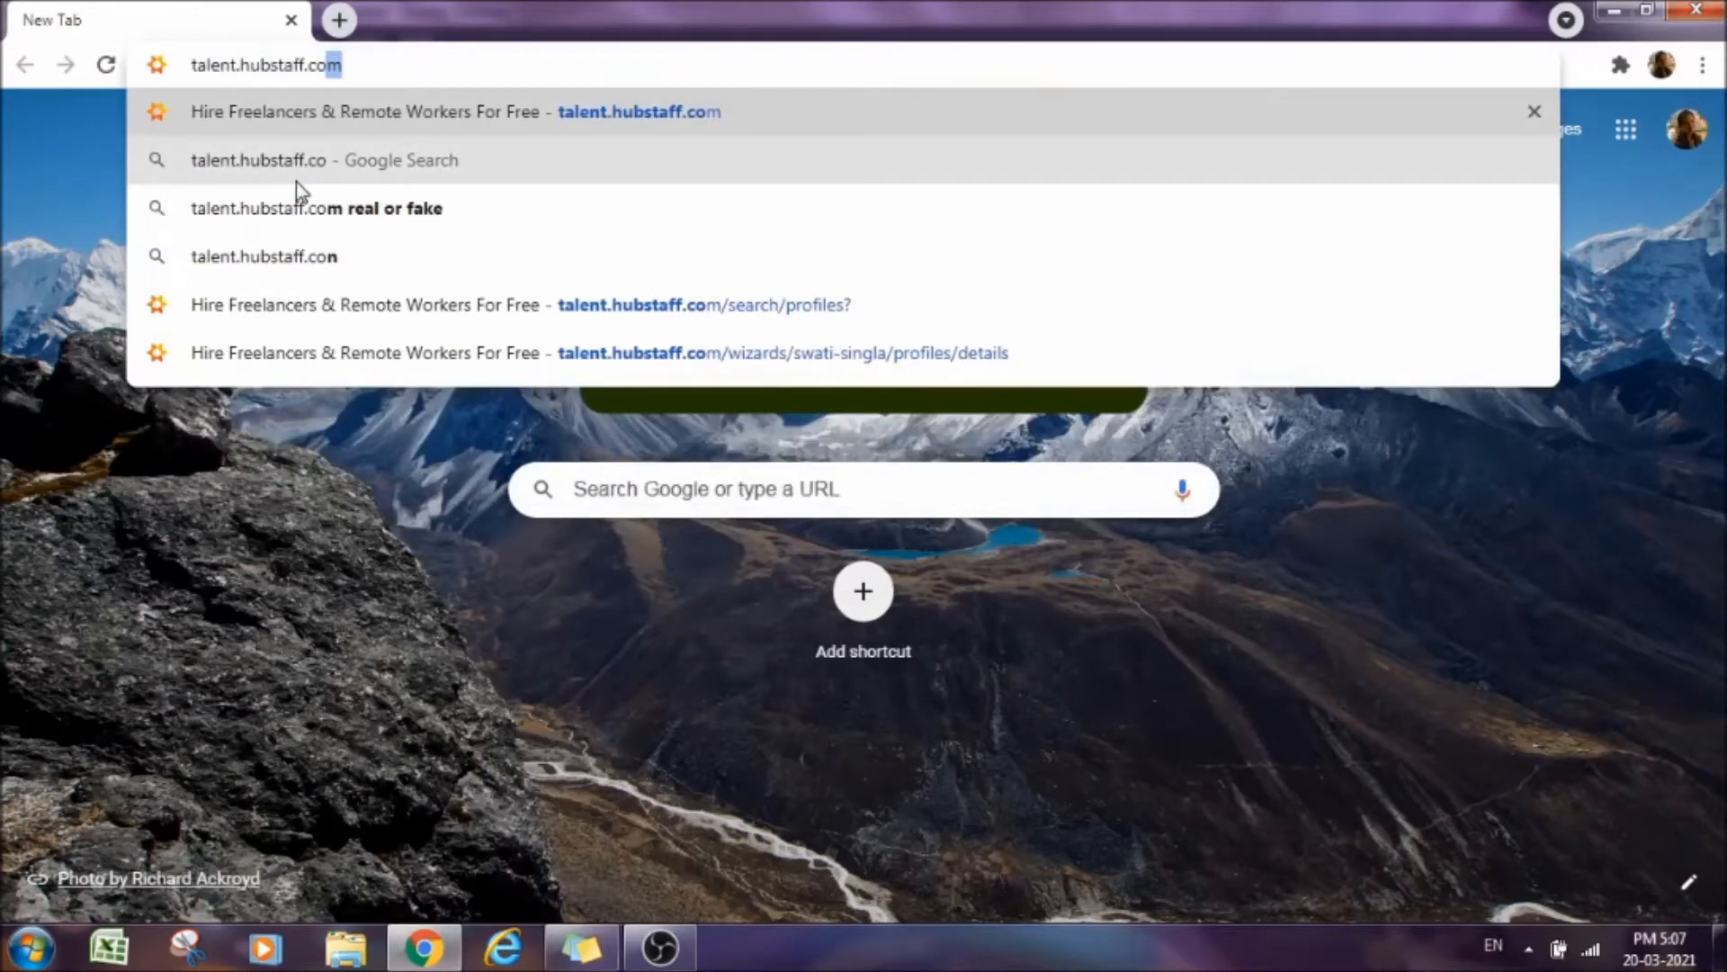
pyautogui.press('Enter')
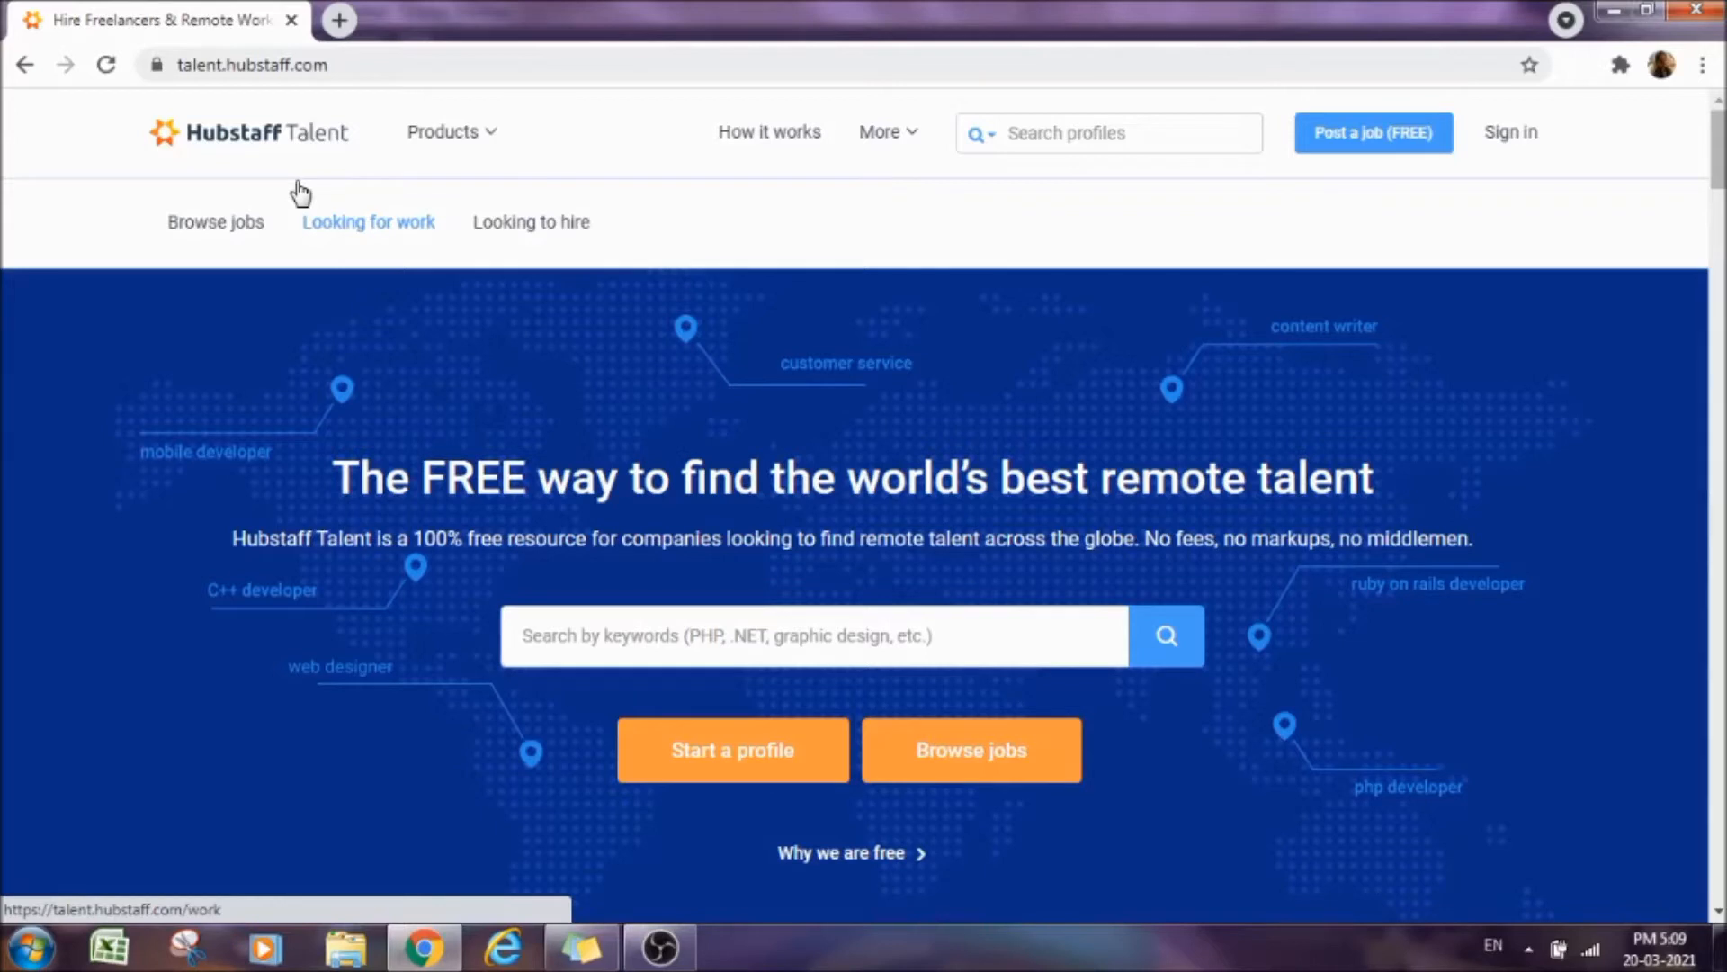
pyautogui.moveTo(703, 718)
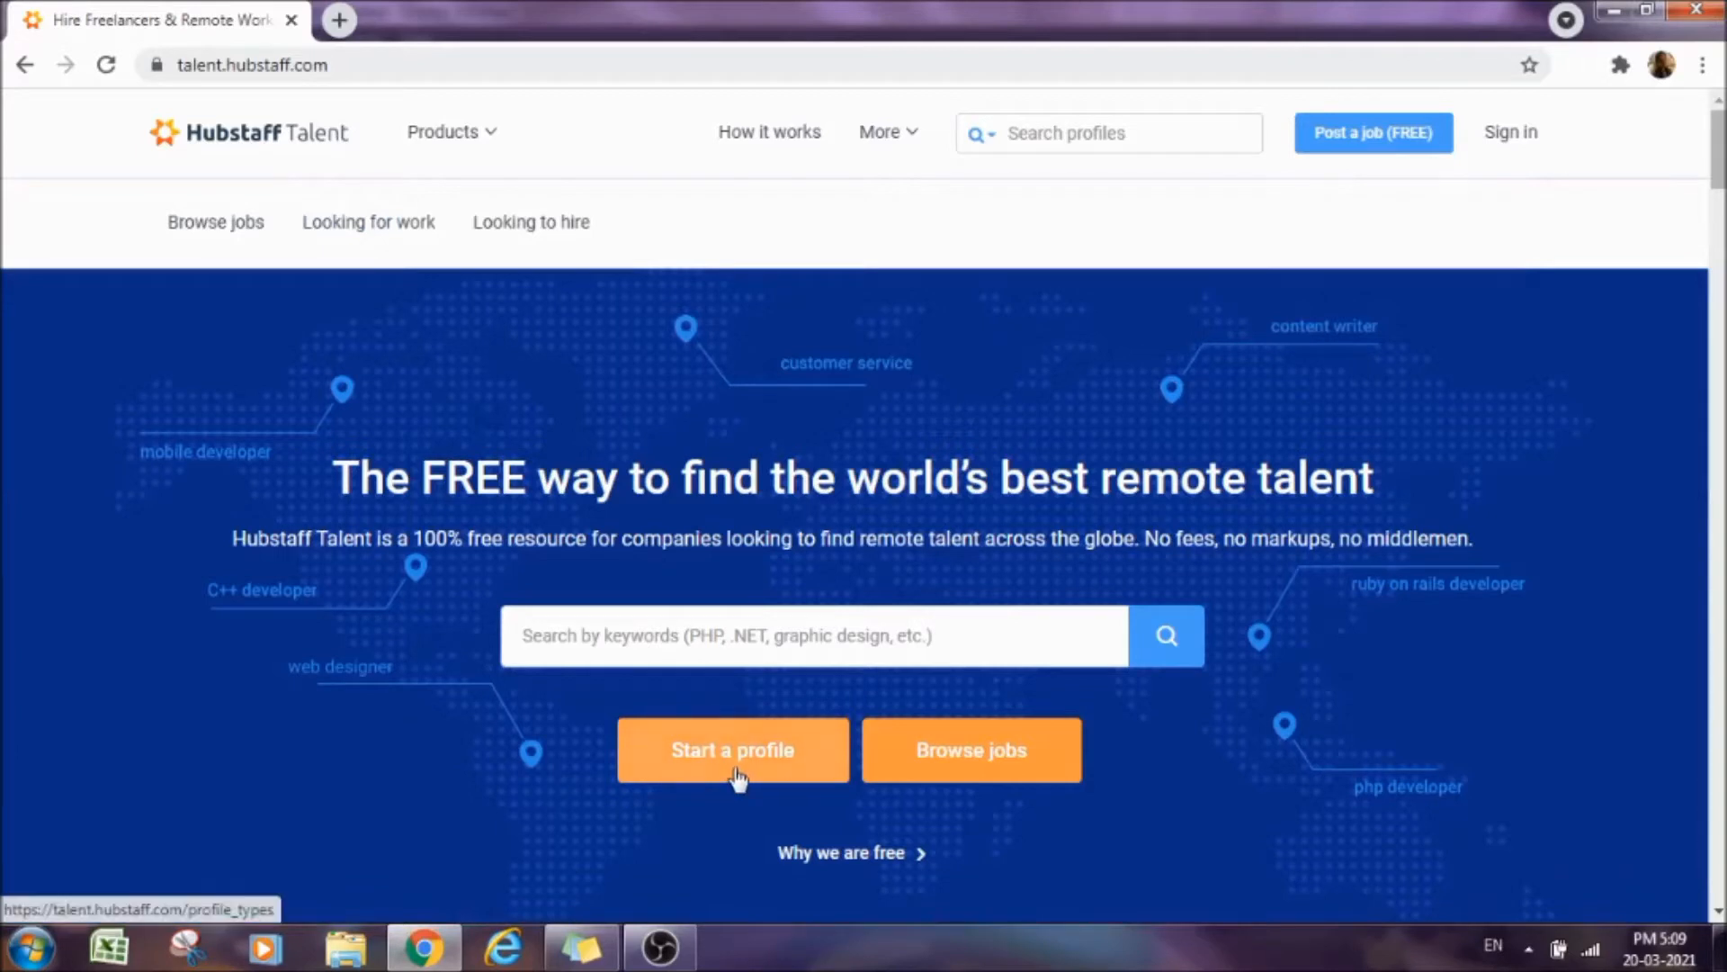
# Start a profile from the home page, reaching the empty Create an account form.
pyautogui.scroll(-3)
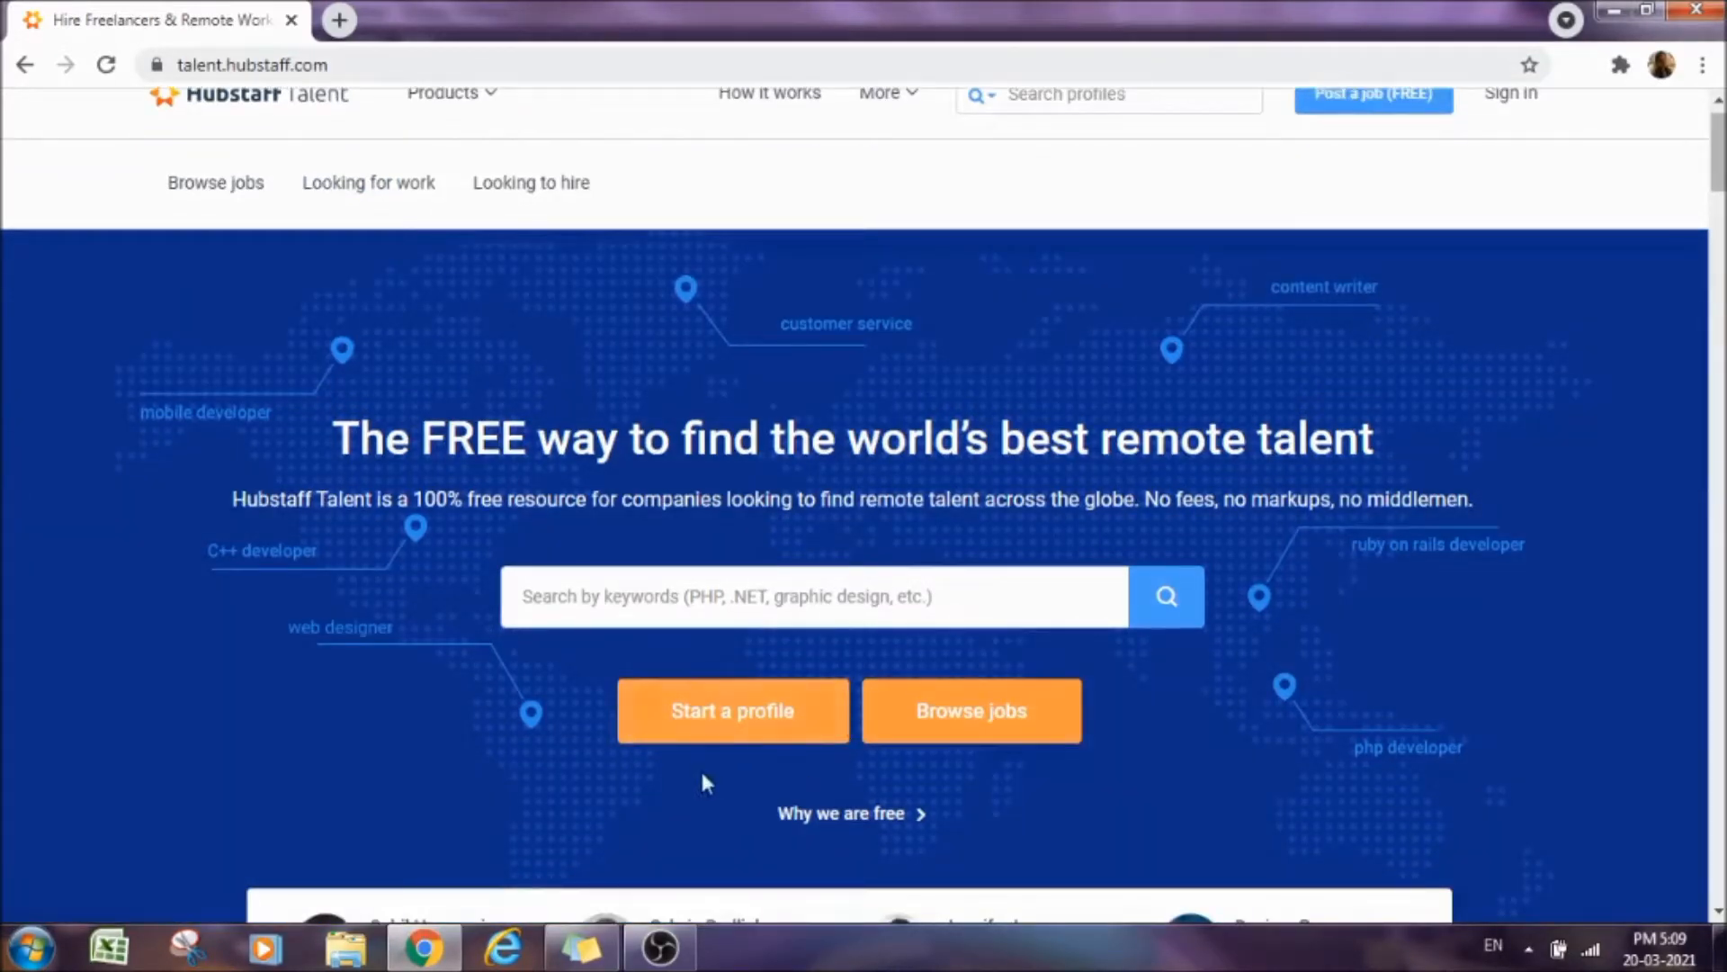
pyautogui.click(745, 716)
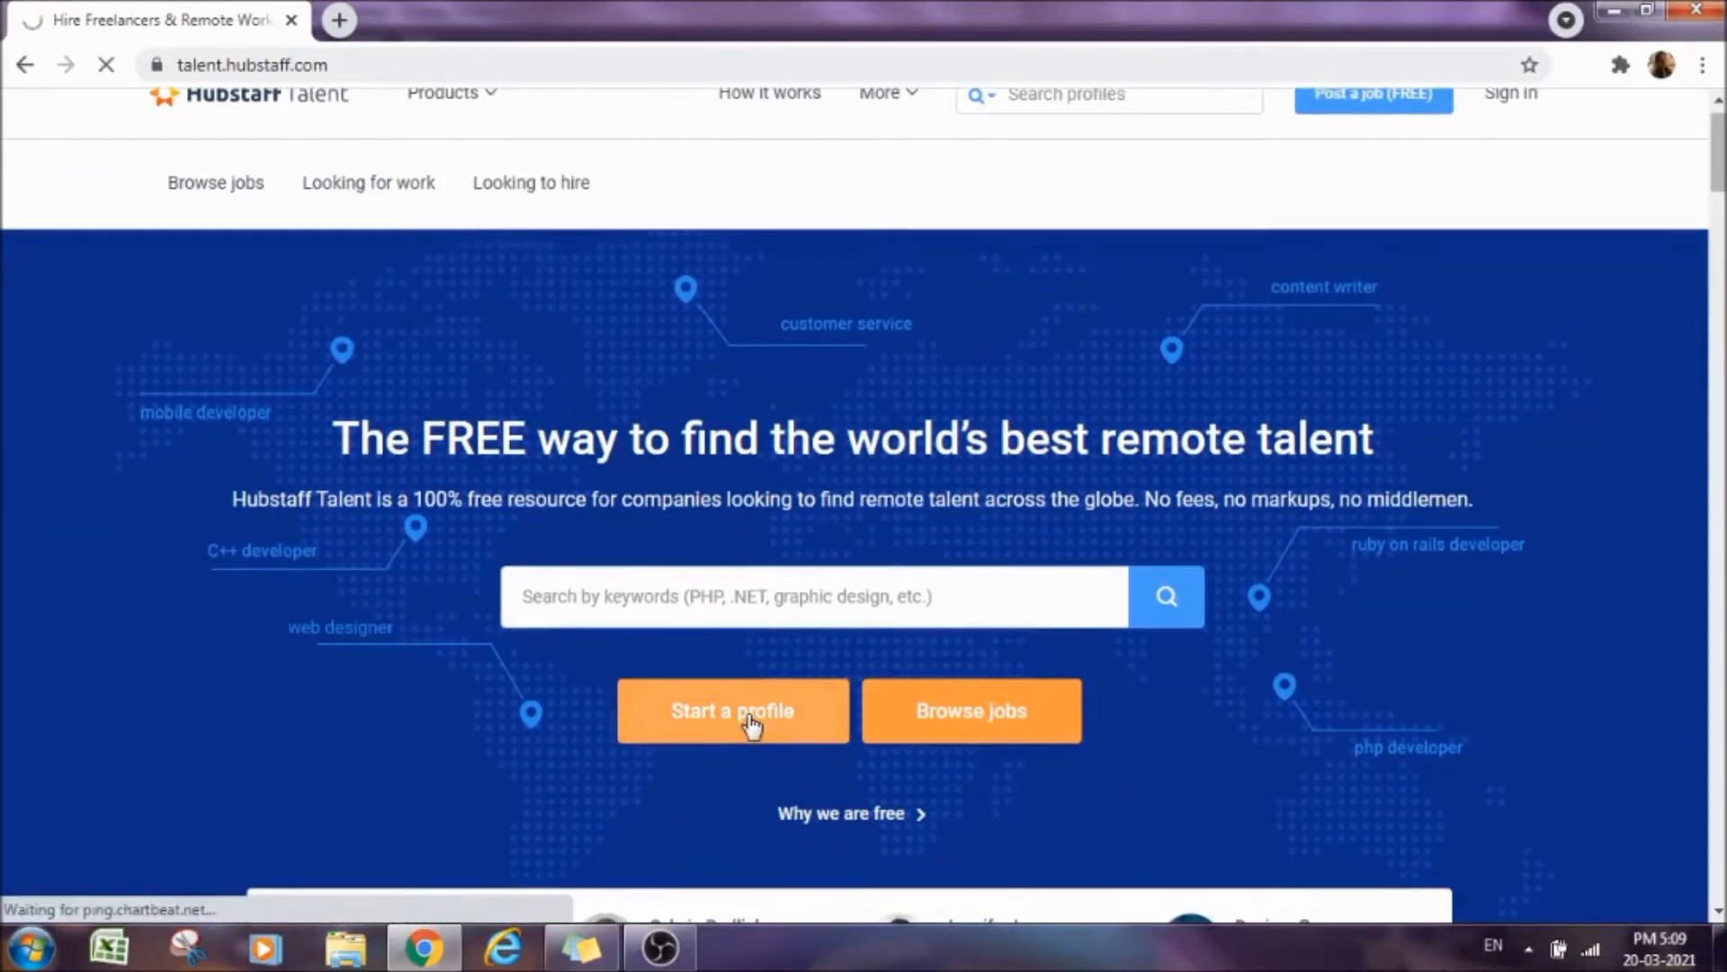
pyautogui.click(745, 713)
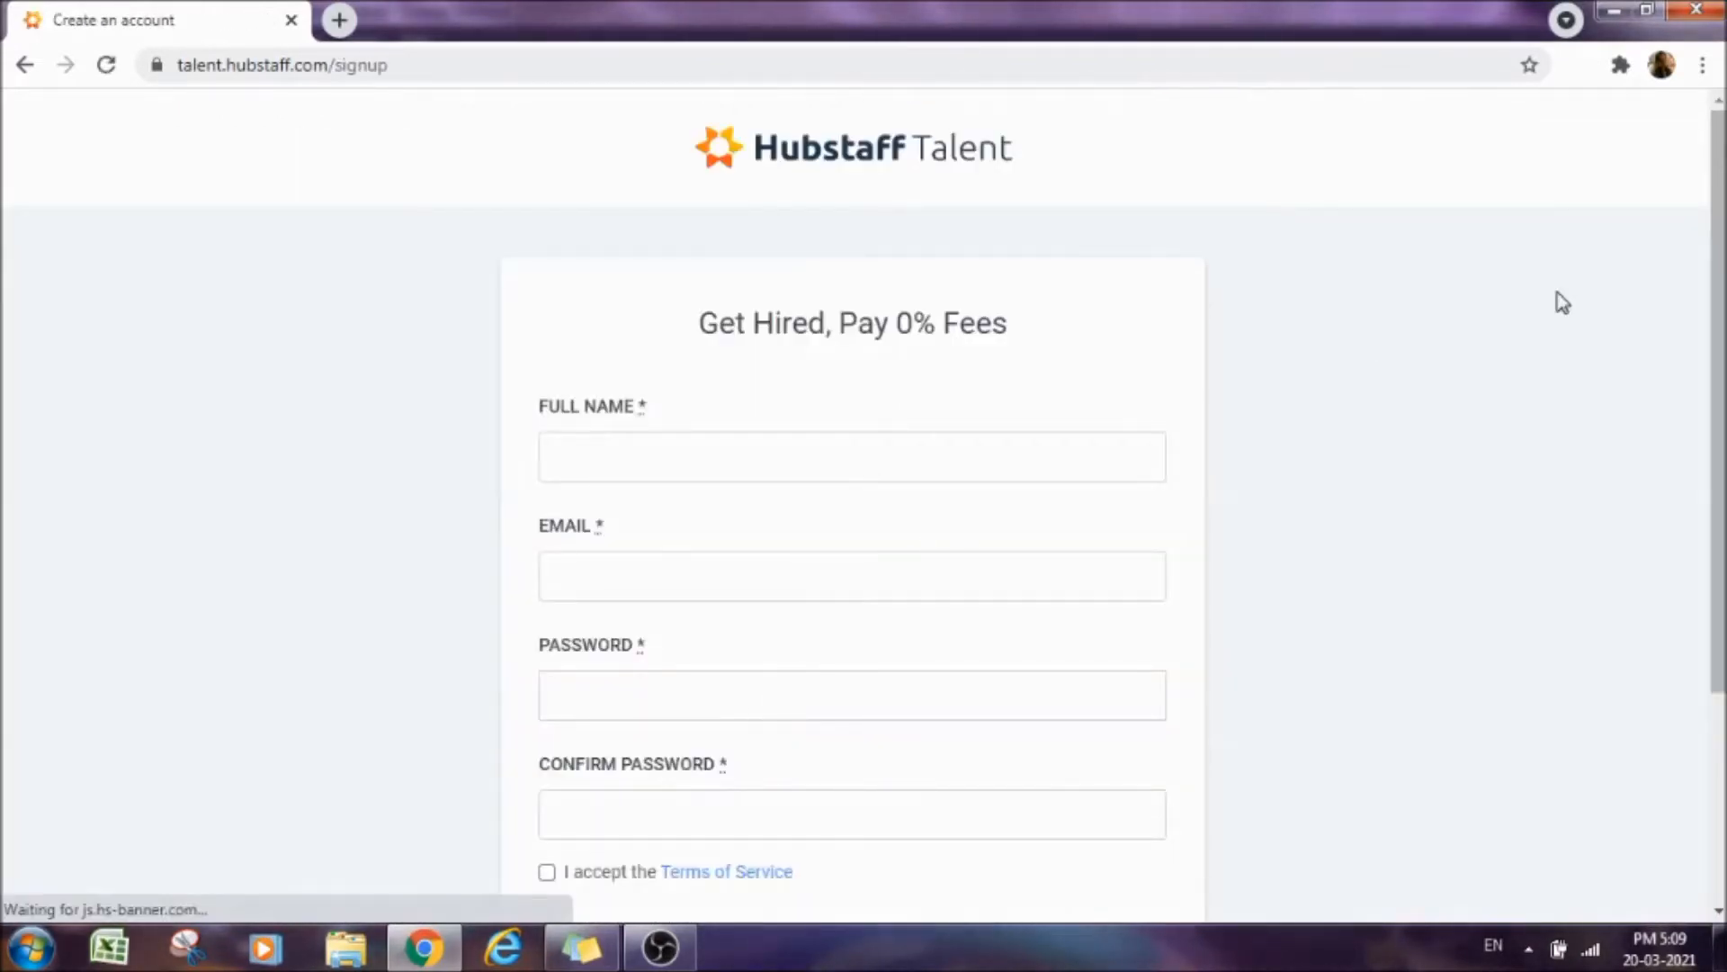
pyautogui.scroll(-3)
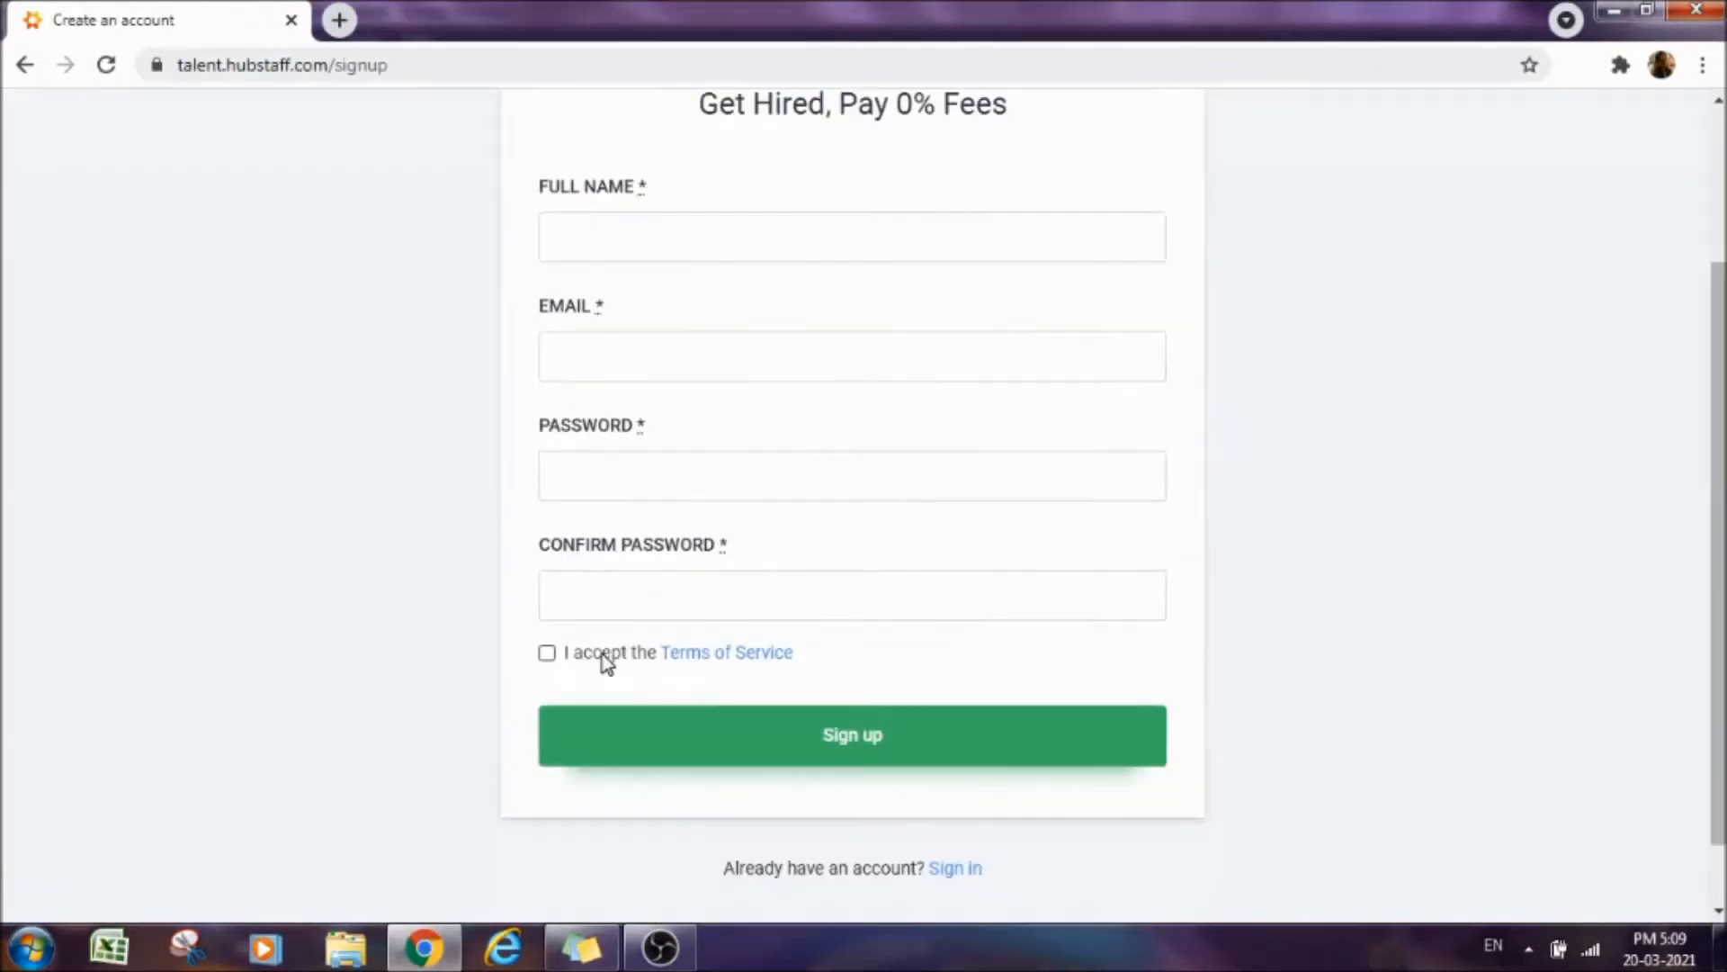
pyautogui.moveTo(666, 646)
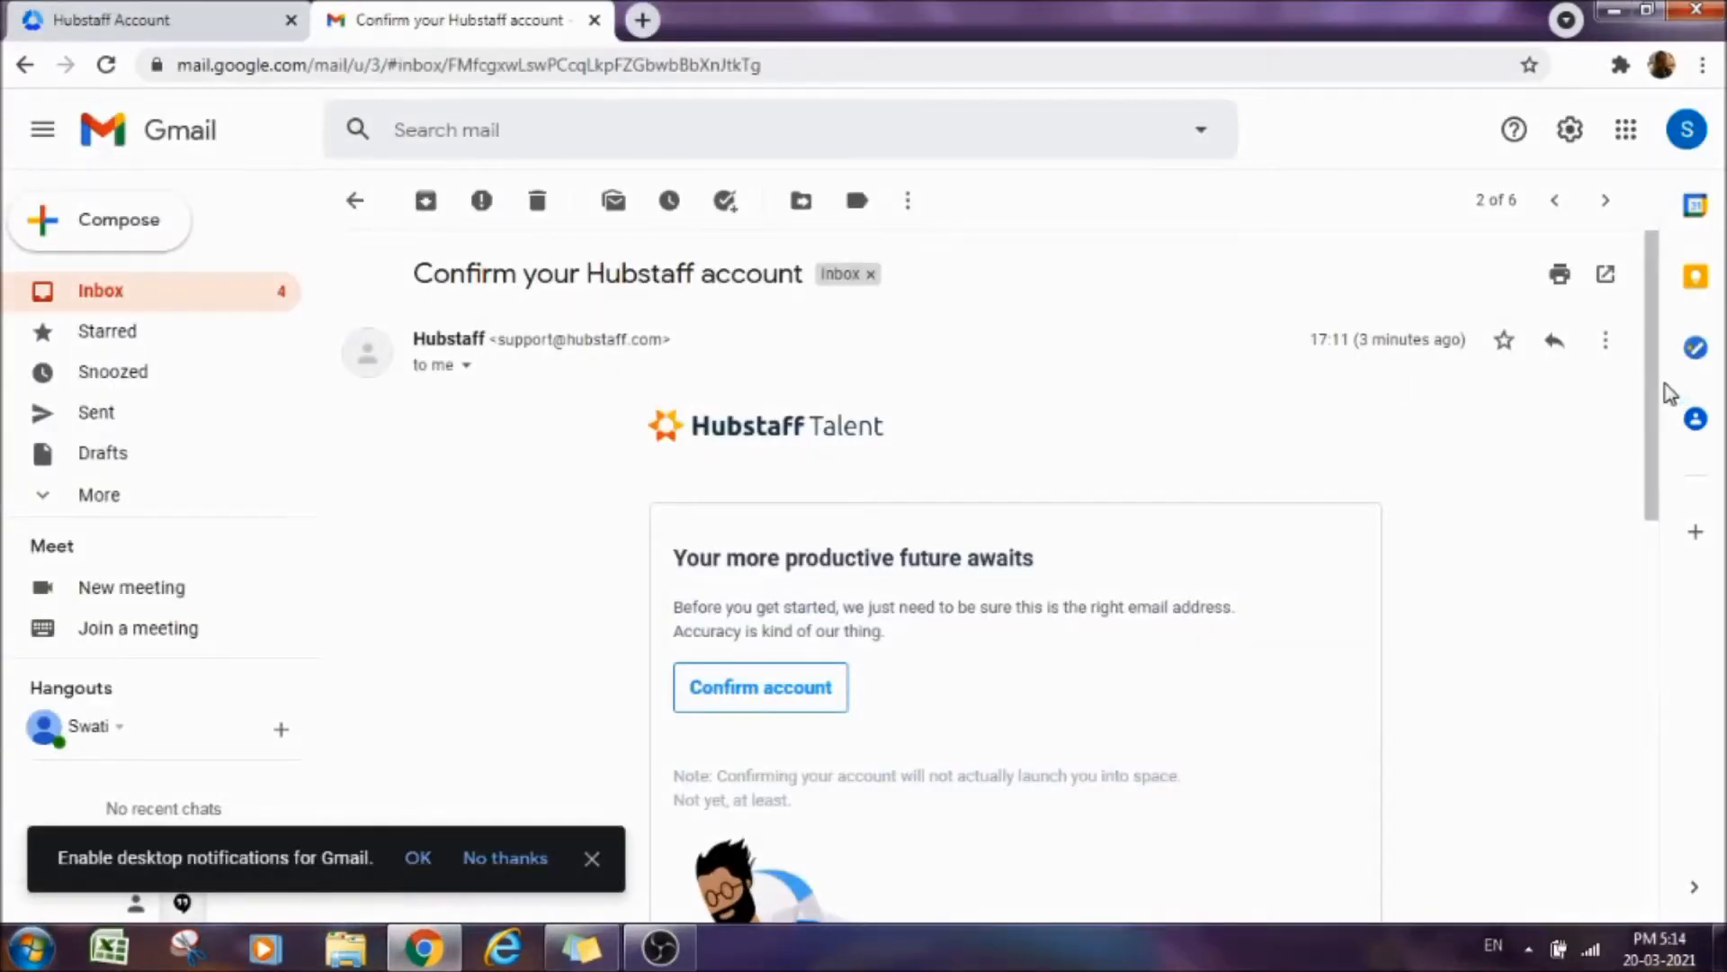
# Confirm the Hubstaff account via the 'Confirm account' button in the Gmail email.
pyautogui.scroll(-3)
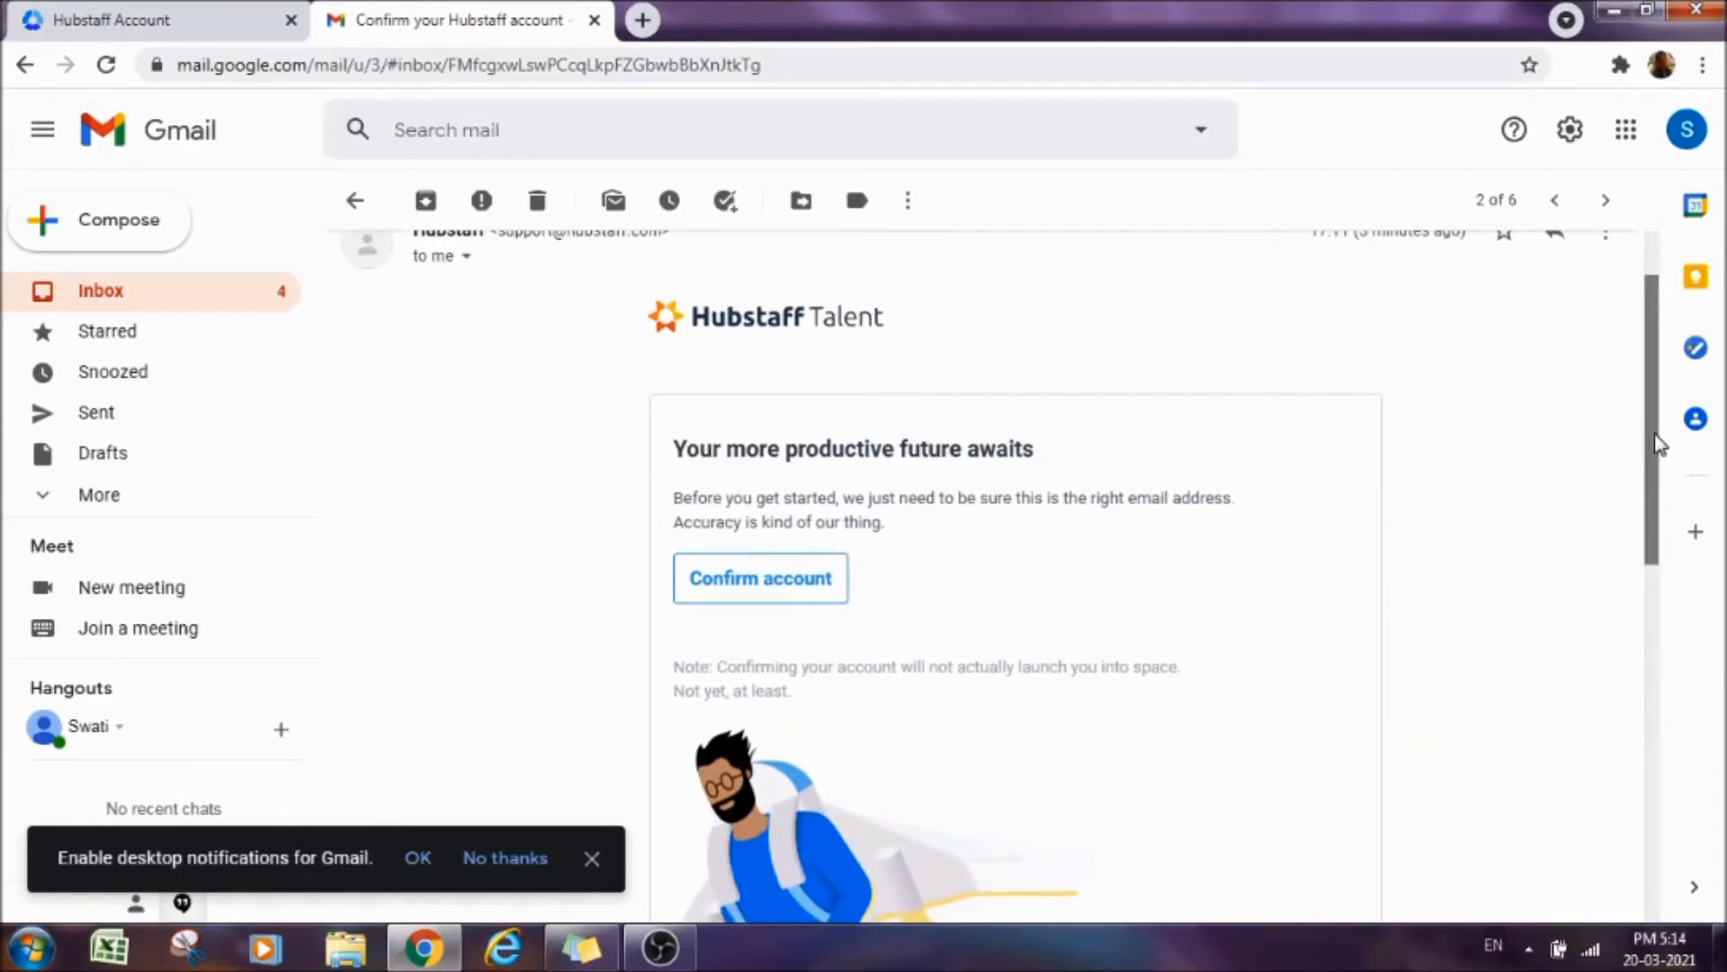
pyautogui.scroll(-3)
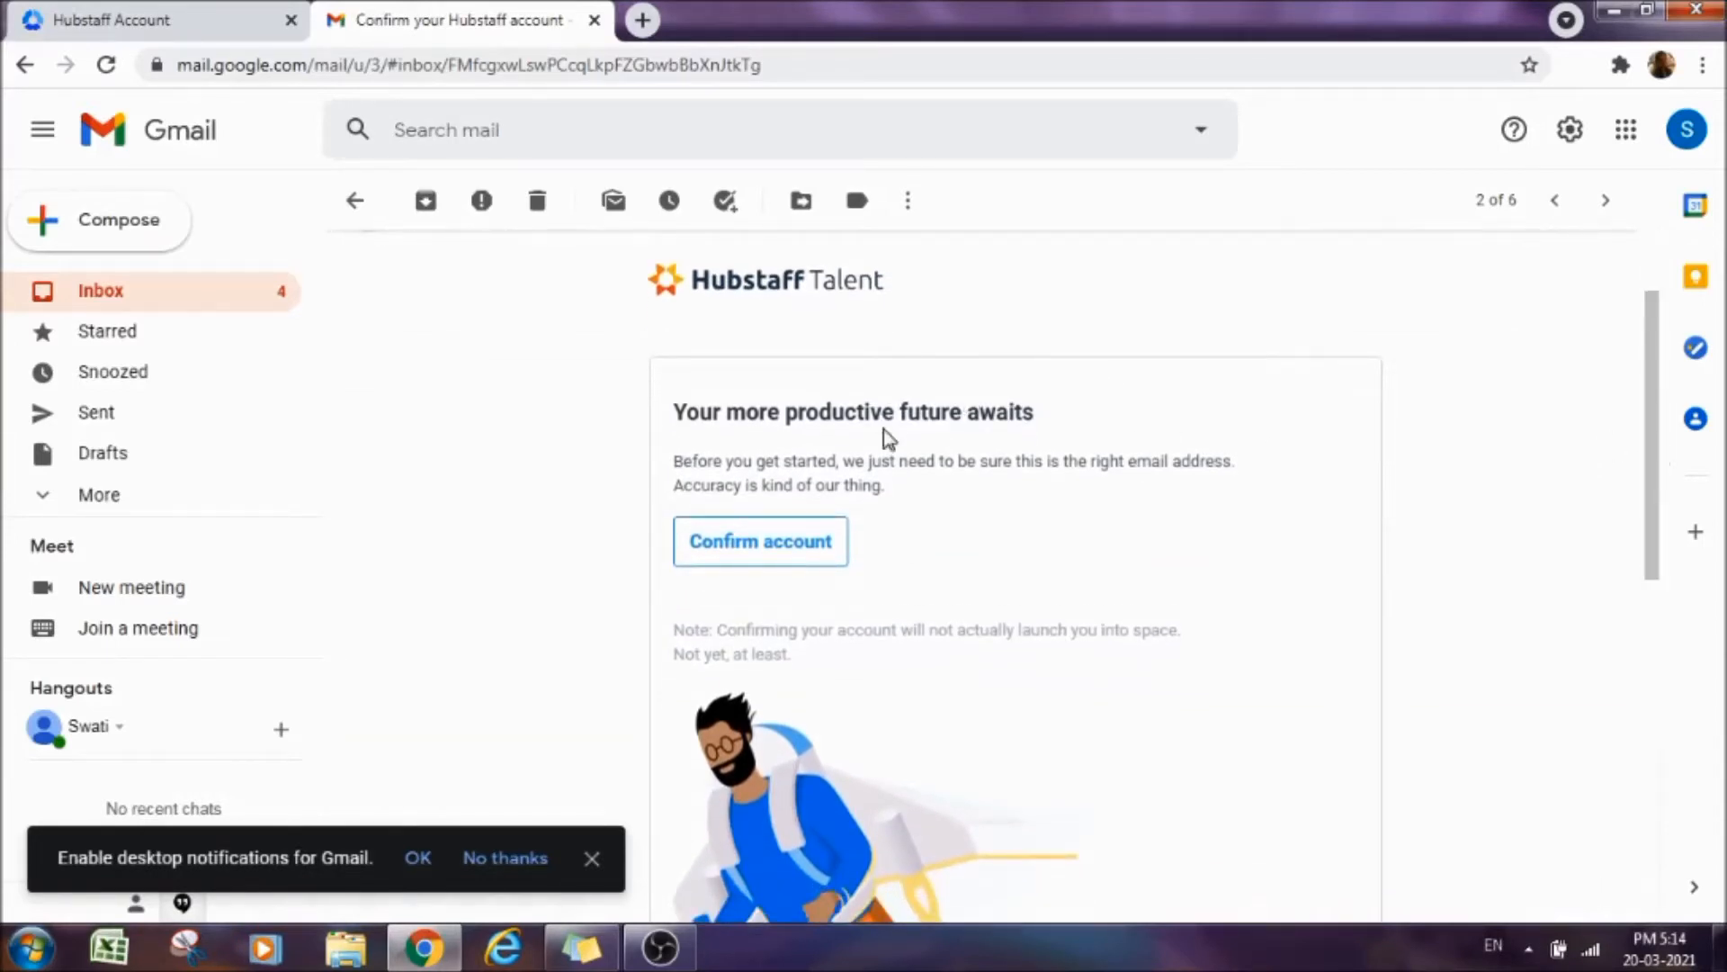
pyautogui.moveTo(905, 374)
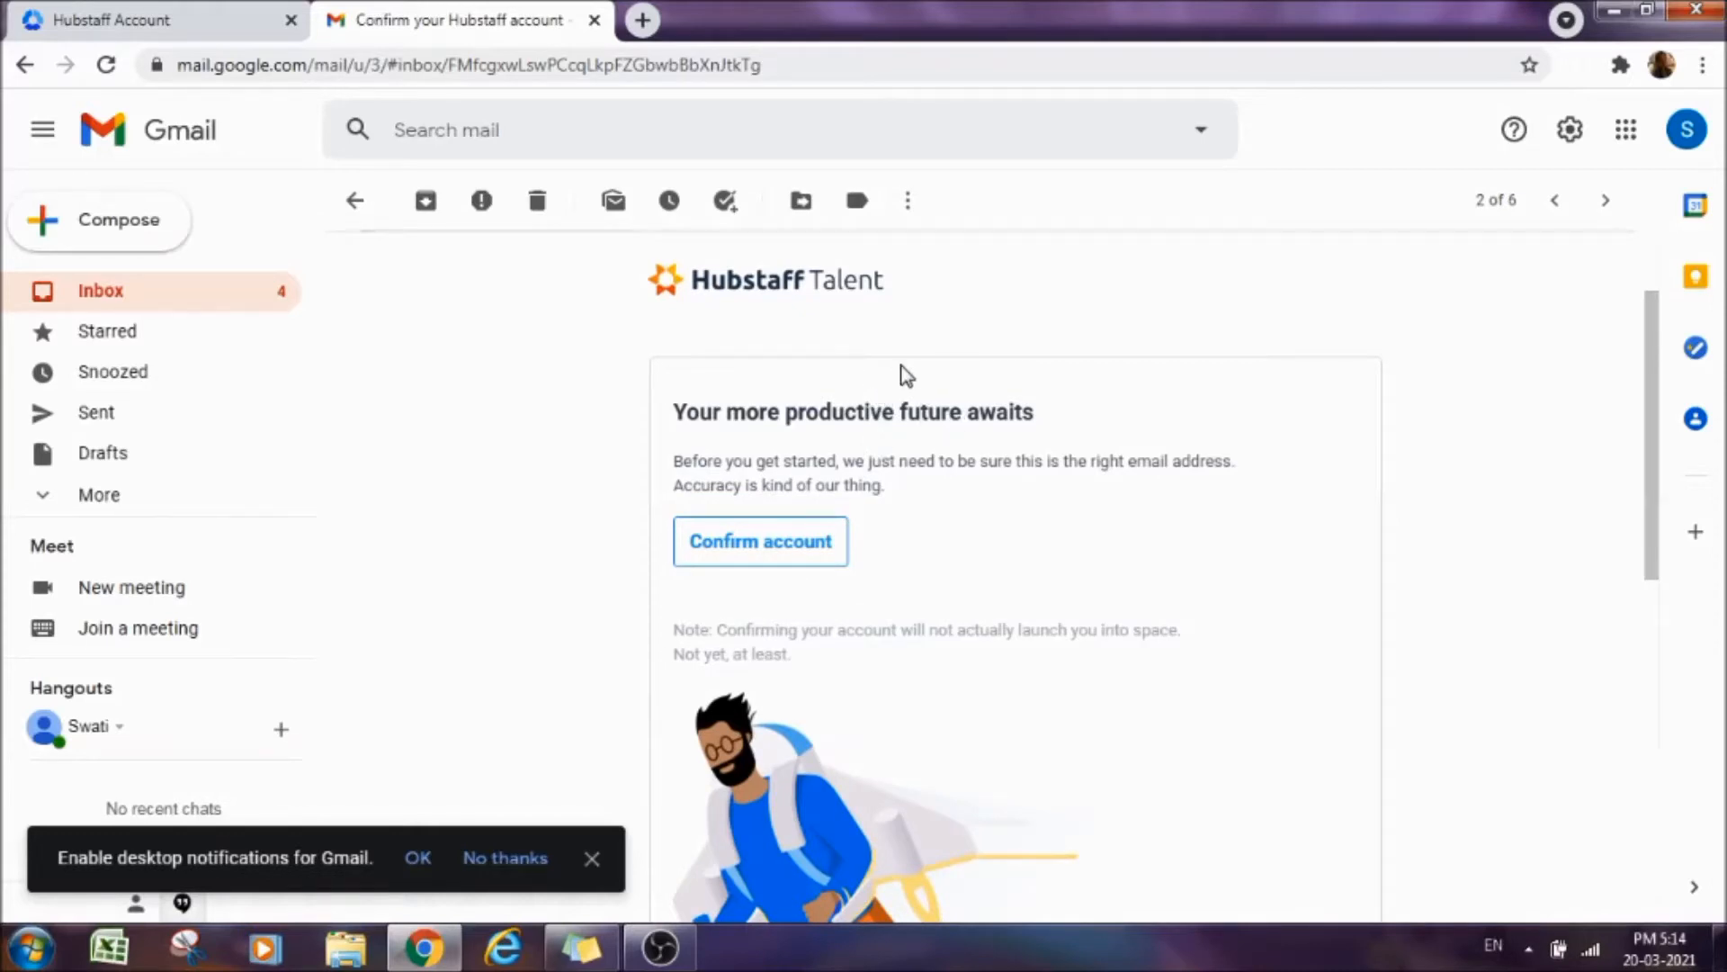
pyautogui.moveTo(864, 576)
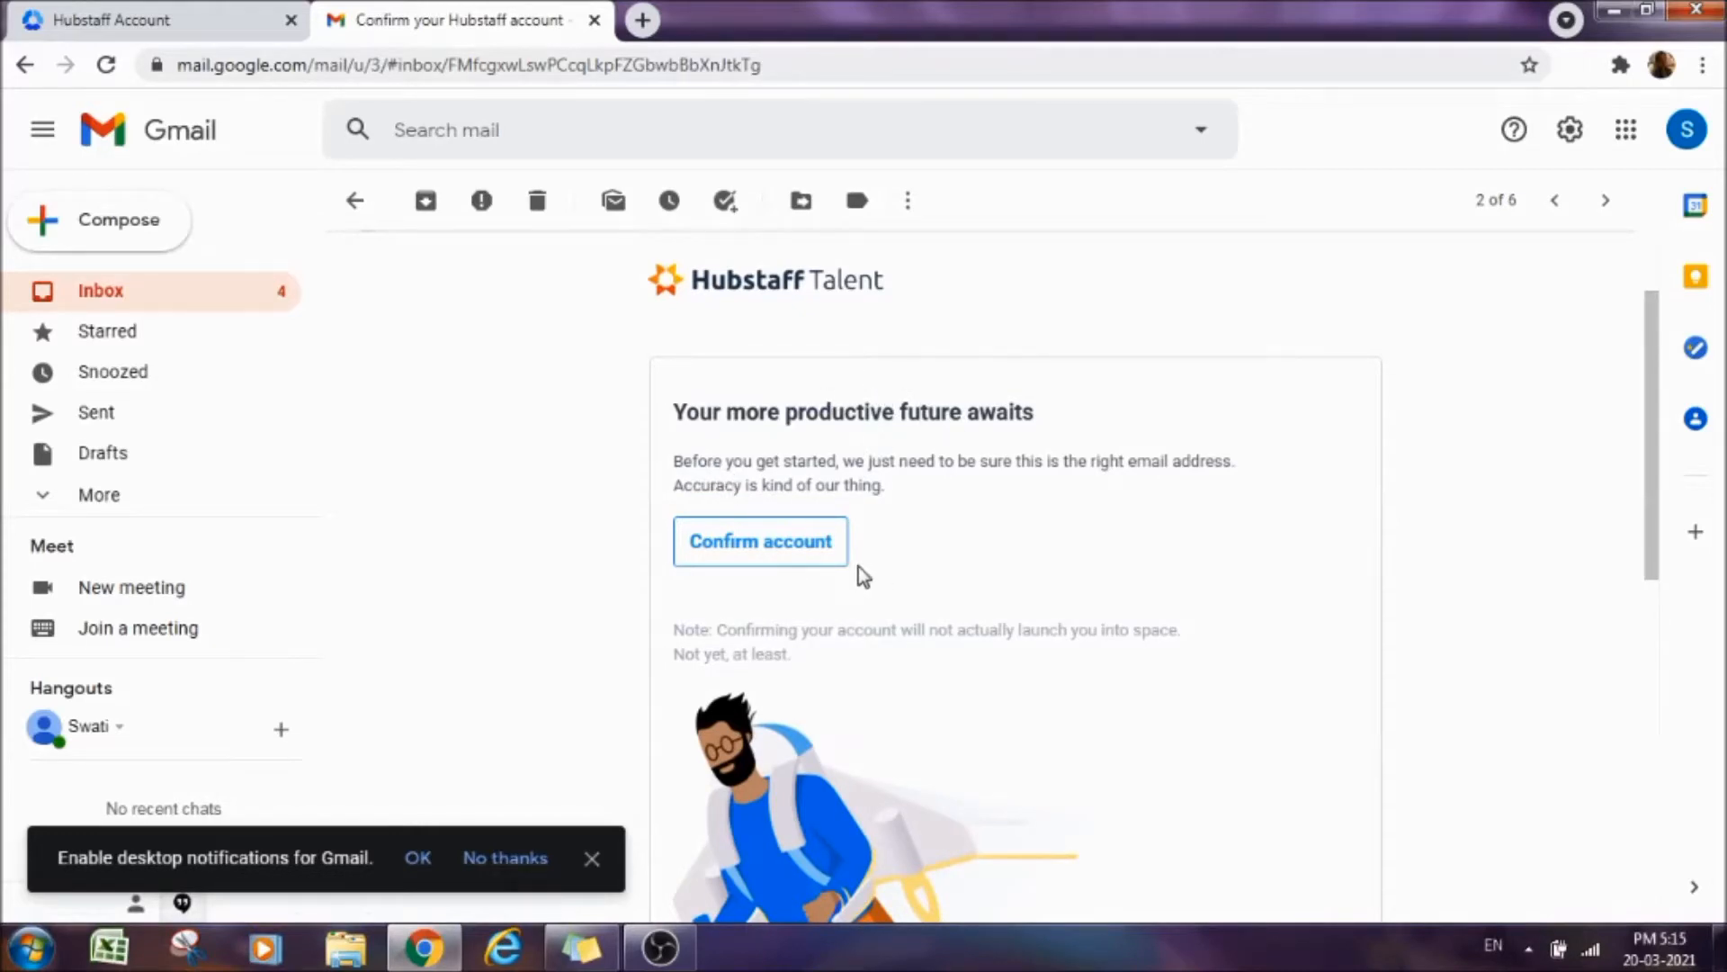
pyautogui.moveTo(754, 575)
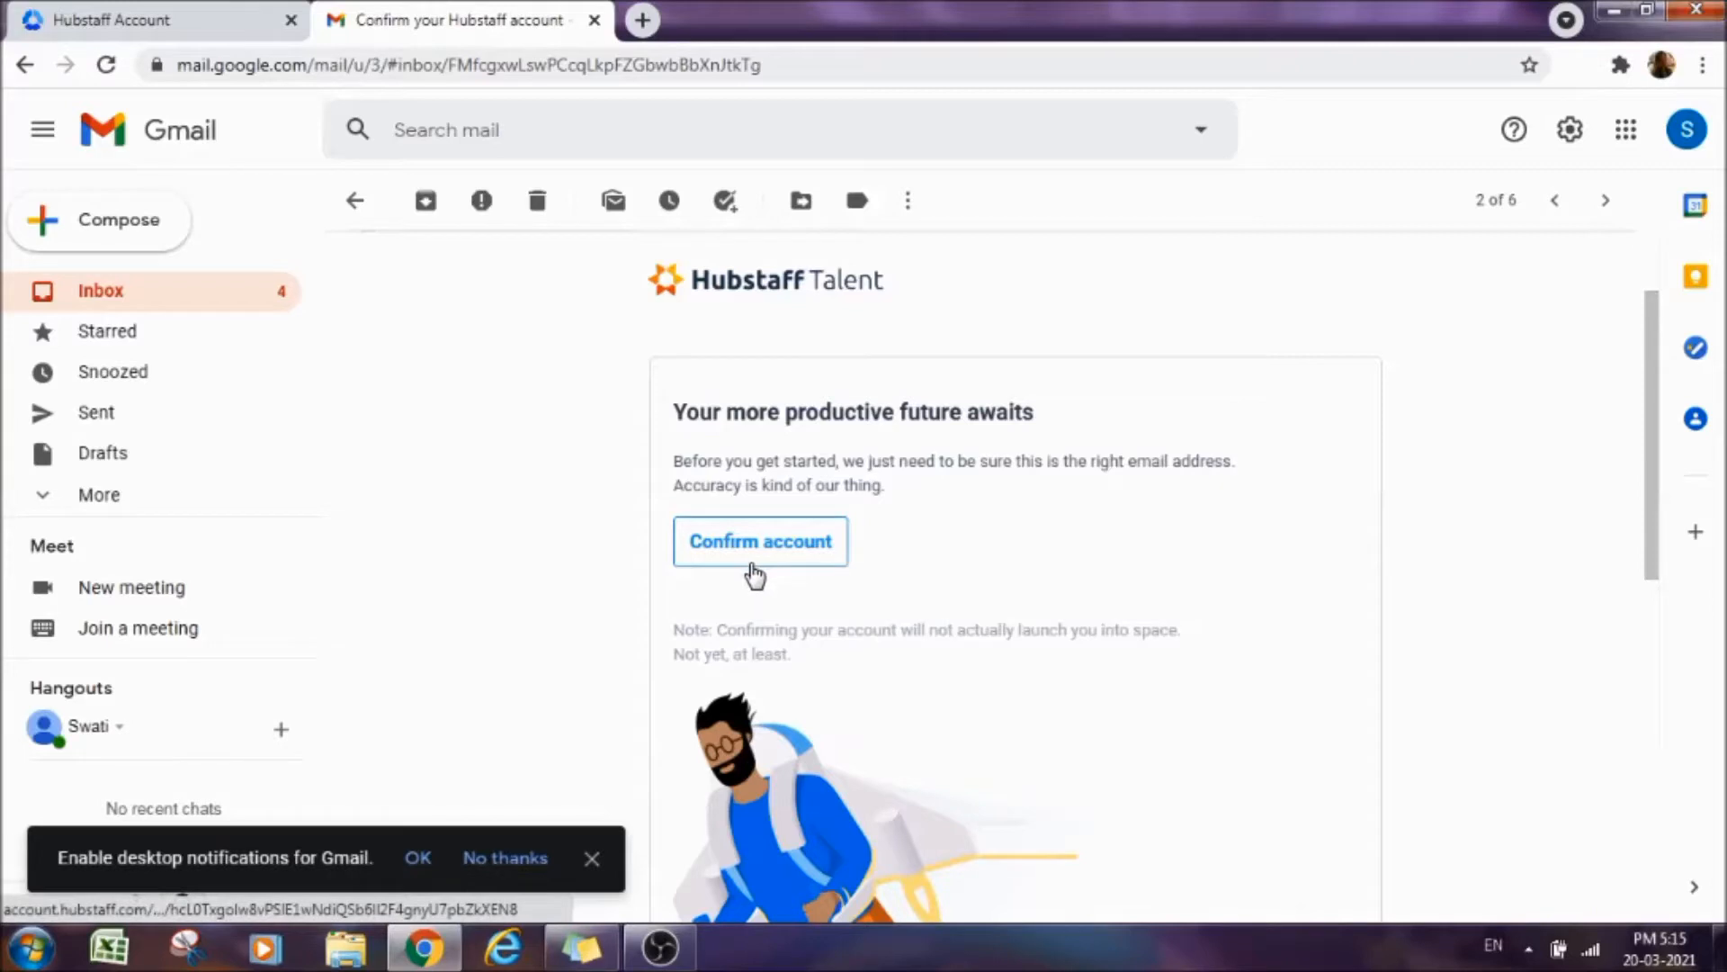
pyautogui.moveTo(709, 291)
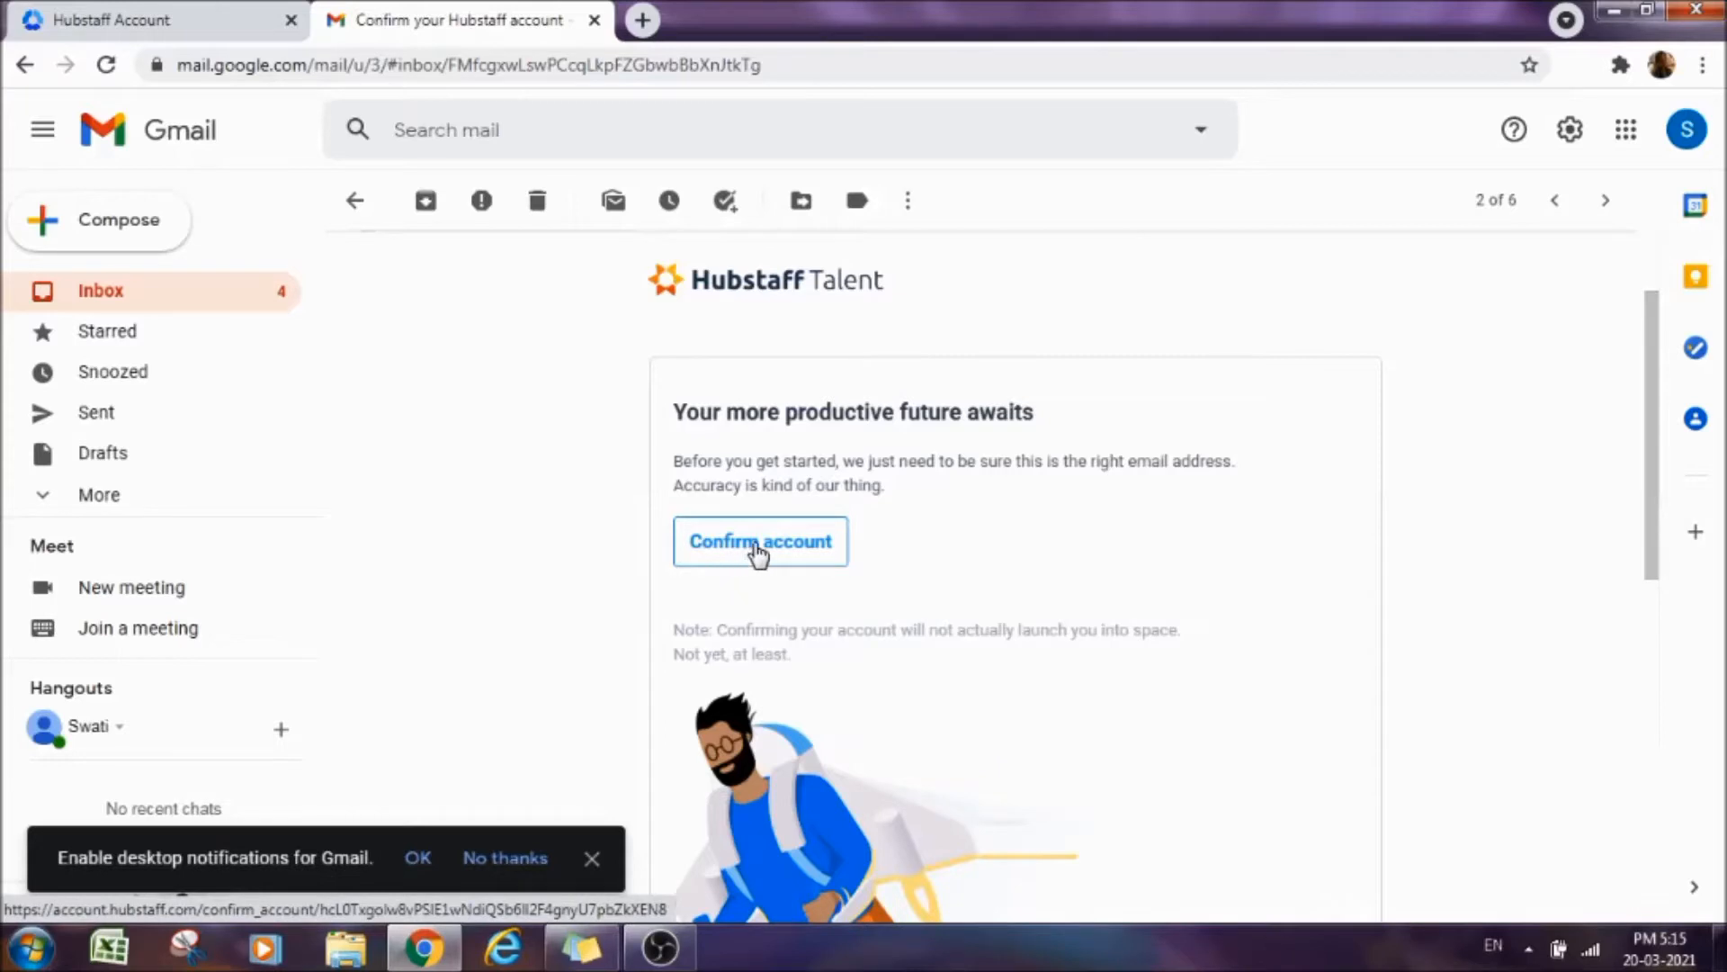
pyautogui.click(759, 541)
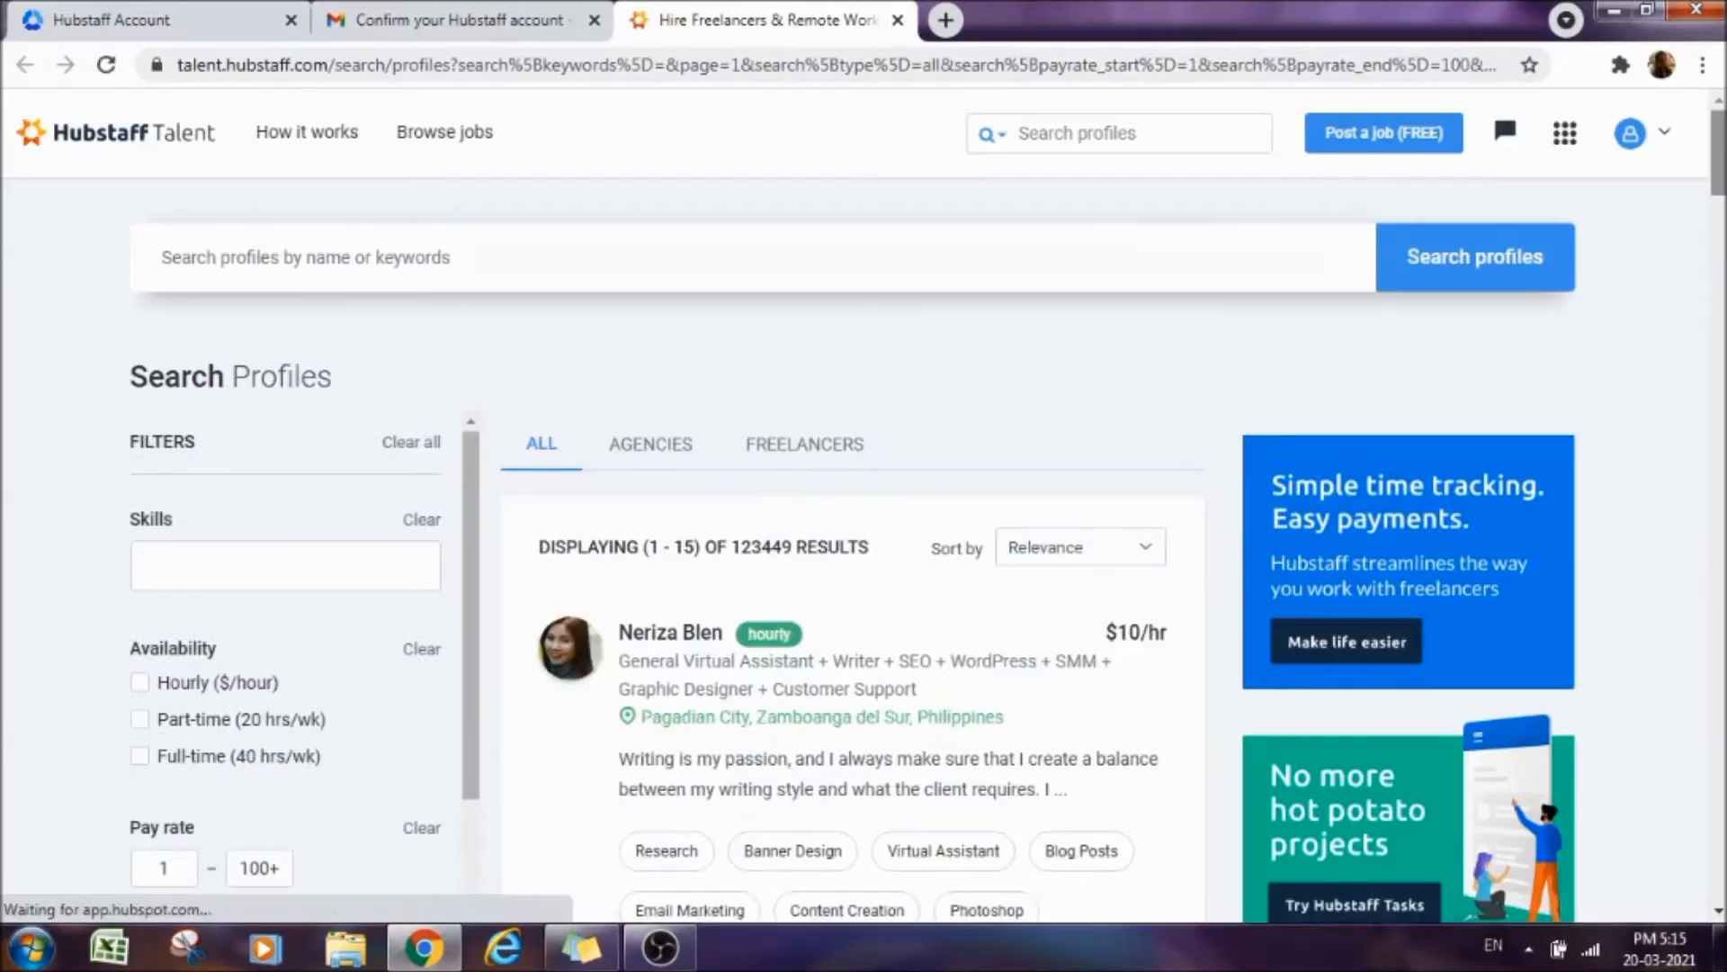
# Choose 'Freelancer profile' from the account avatar menu to reach profile type selection.
pyautogui.scroll(-3)
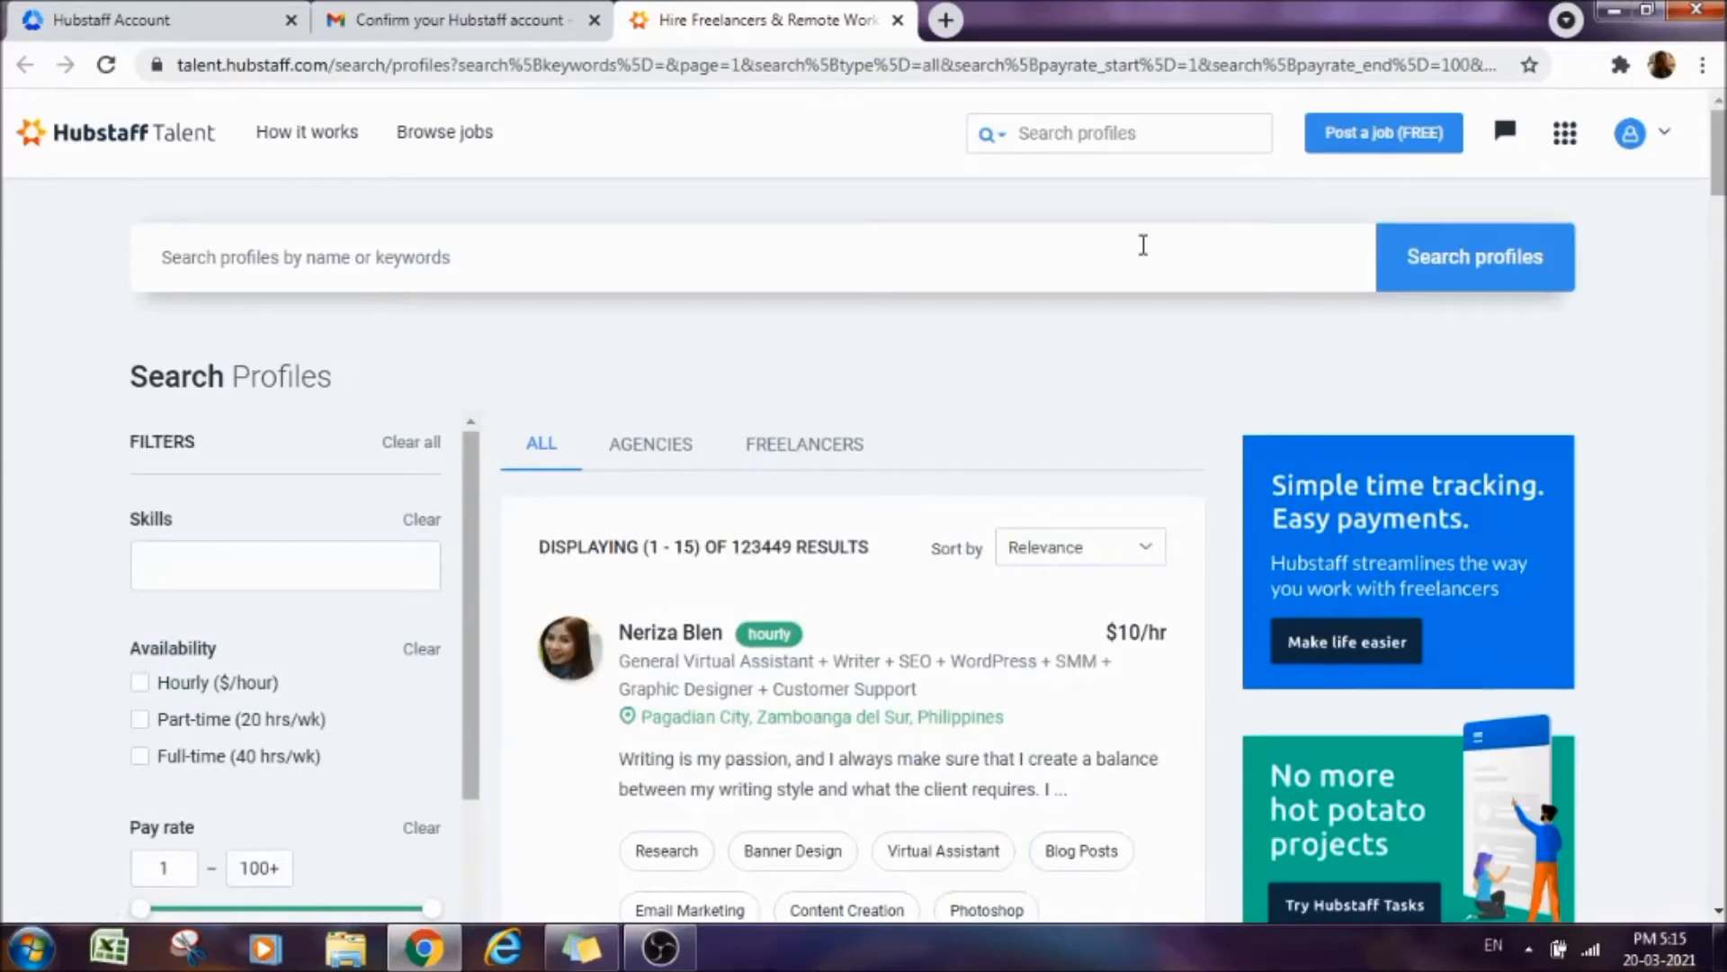
pyautogui.moveTo(1576, 342)
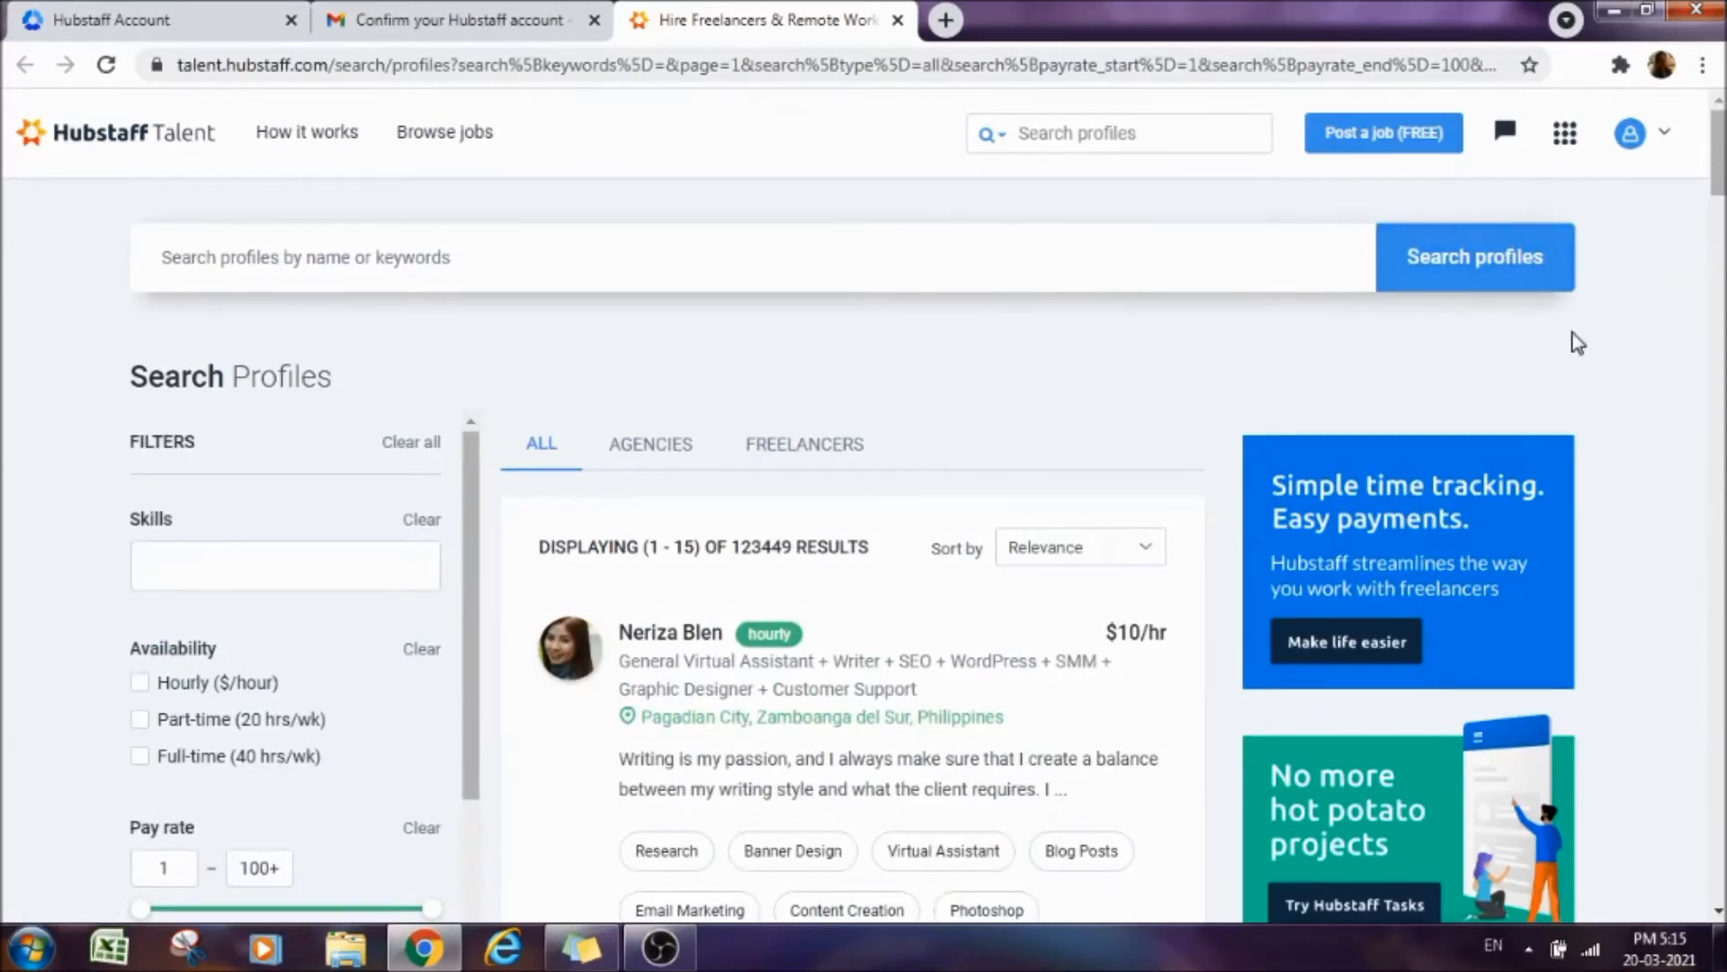
pyautogui.scroll(-3)
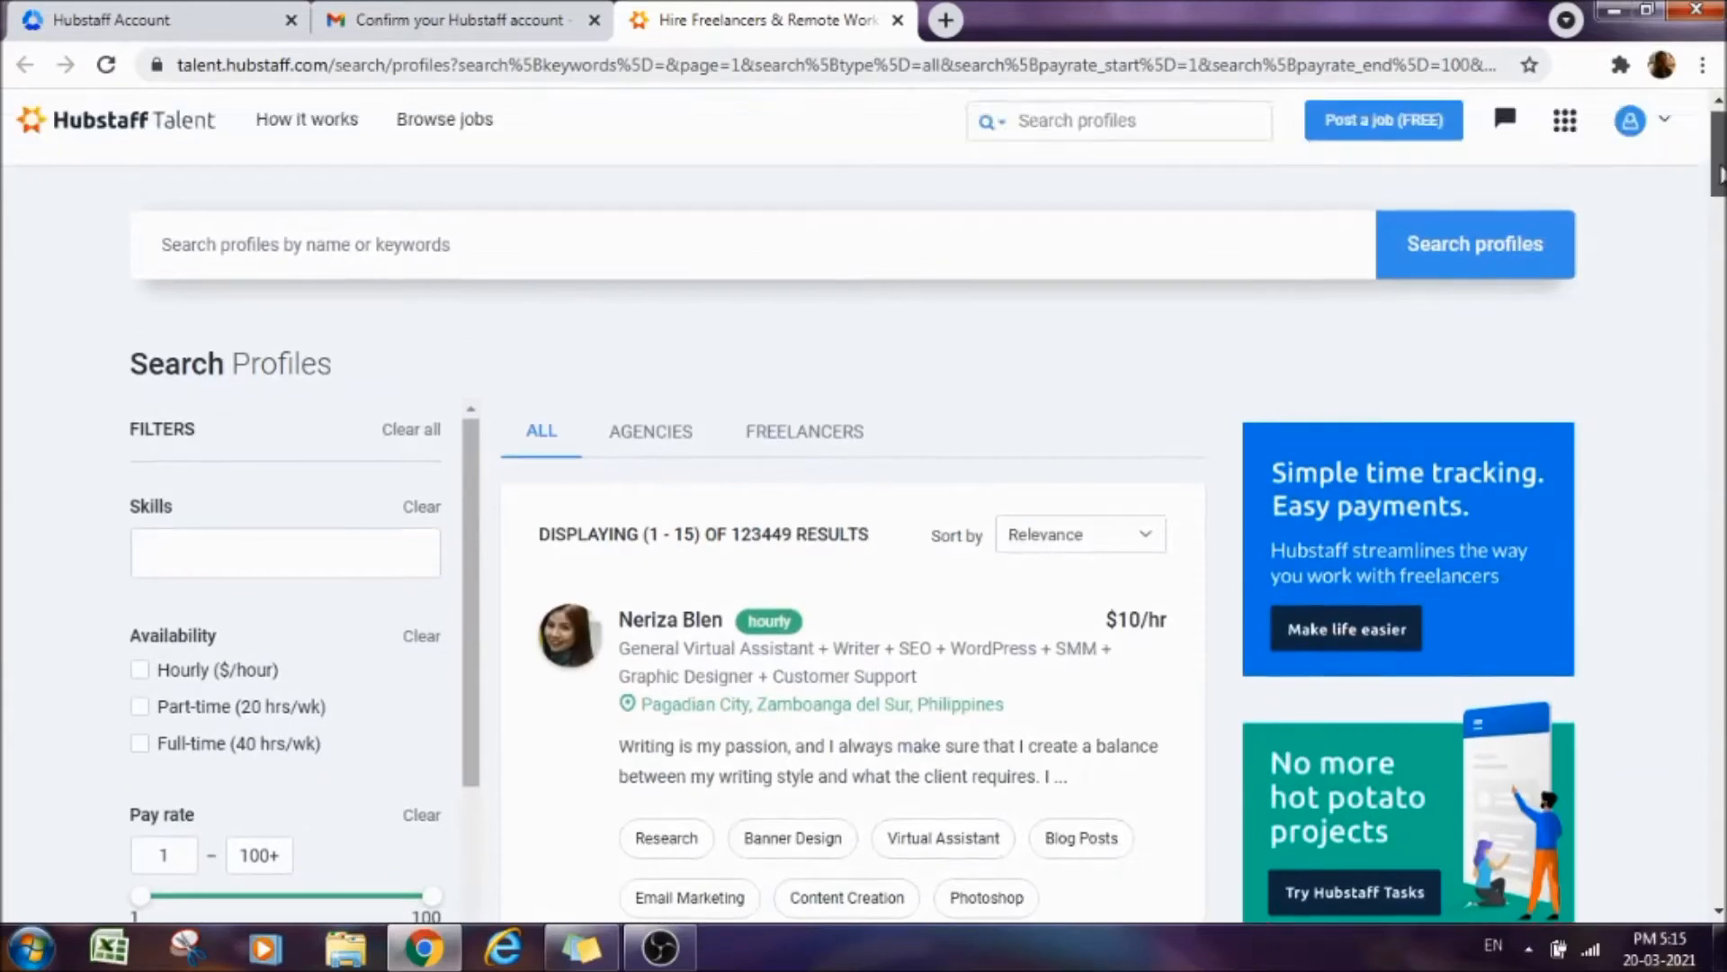
pyautogui.click(1659, 126)
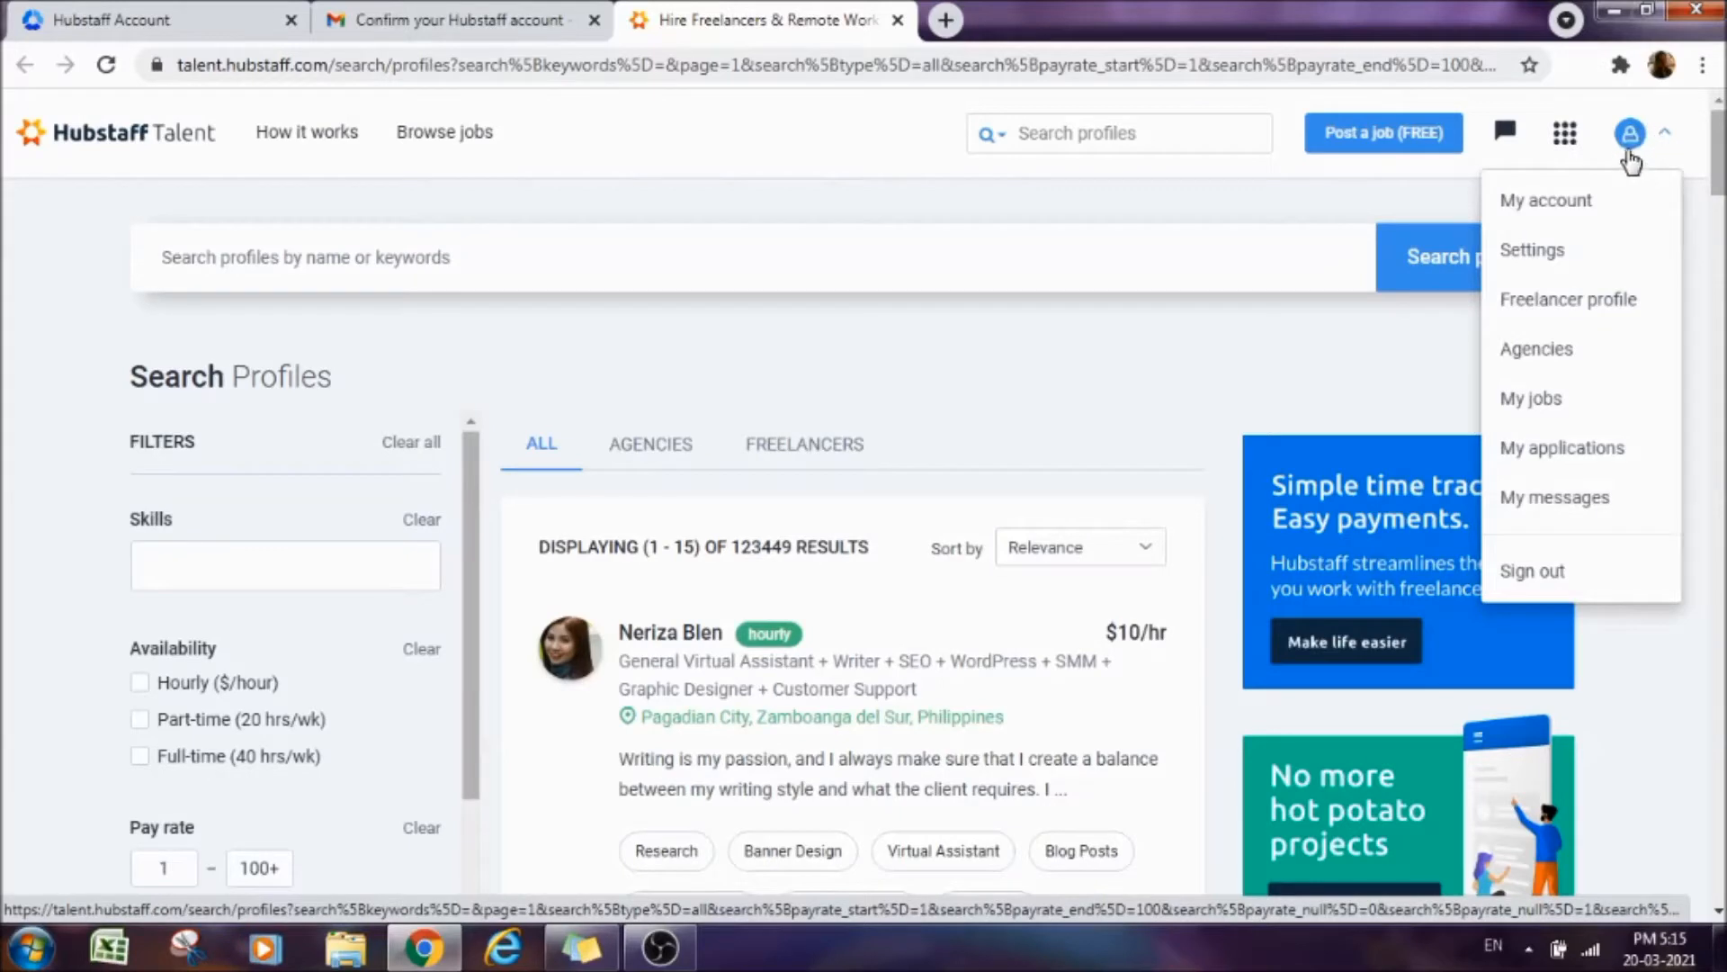
pyautogui.moveTo(1641, 184)
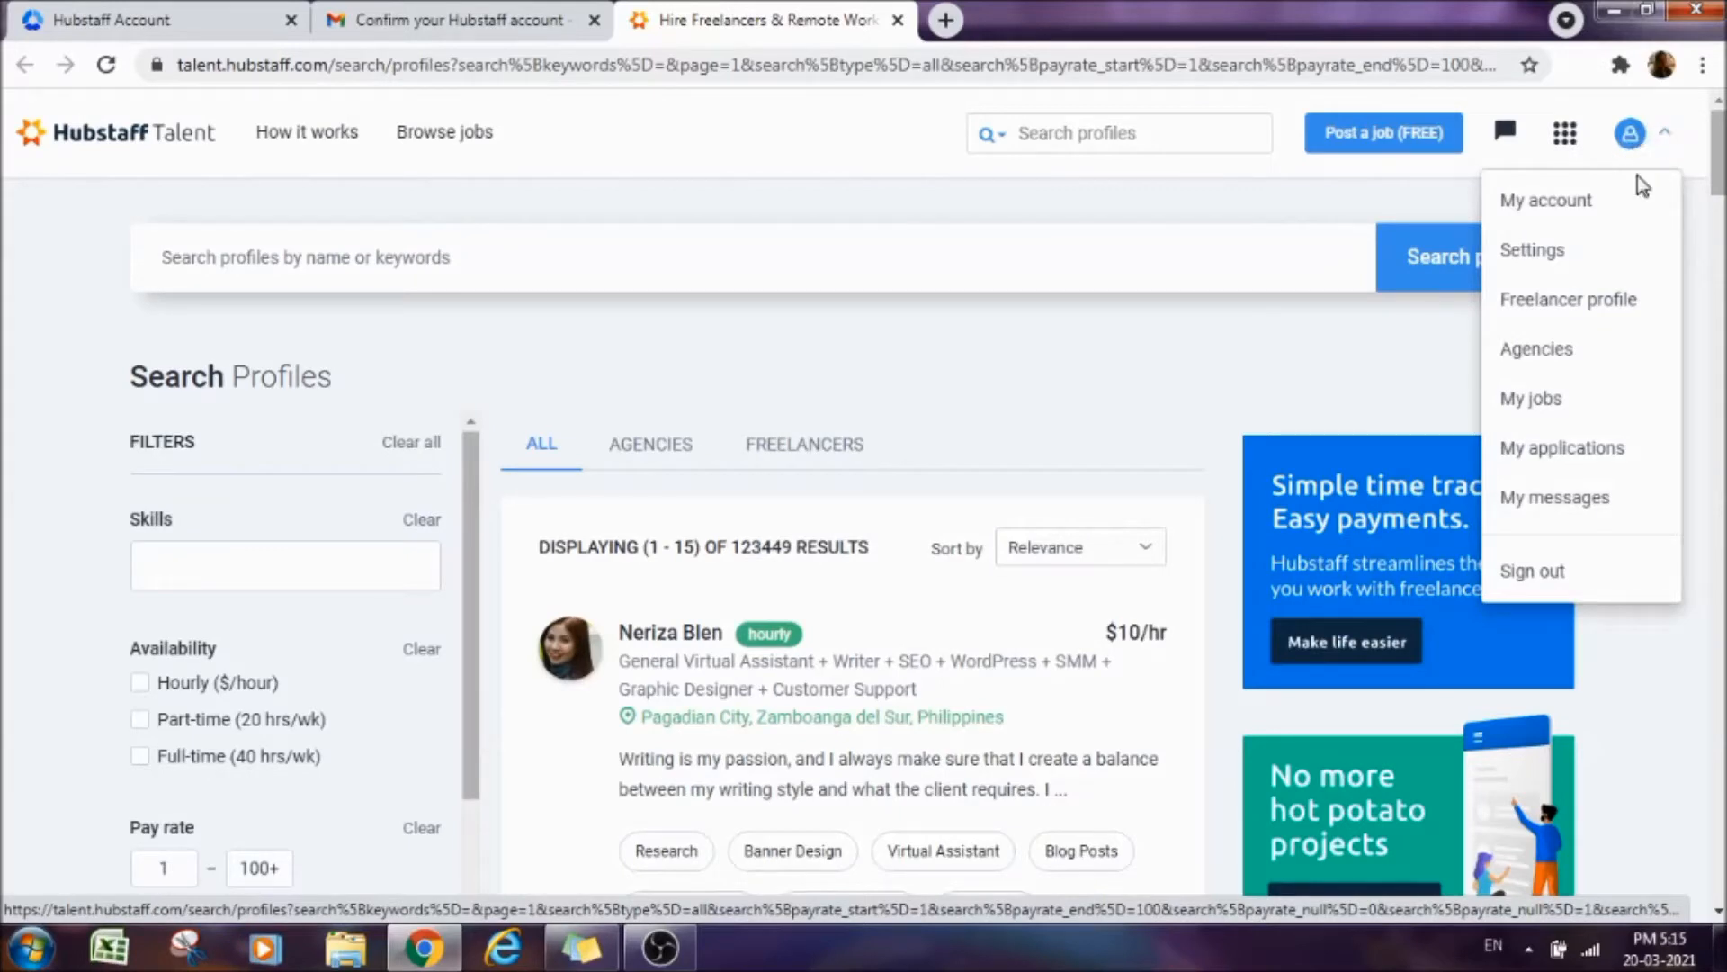
pyautogui.moveTo(1591, 305)
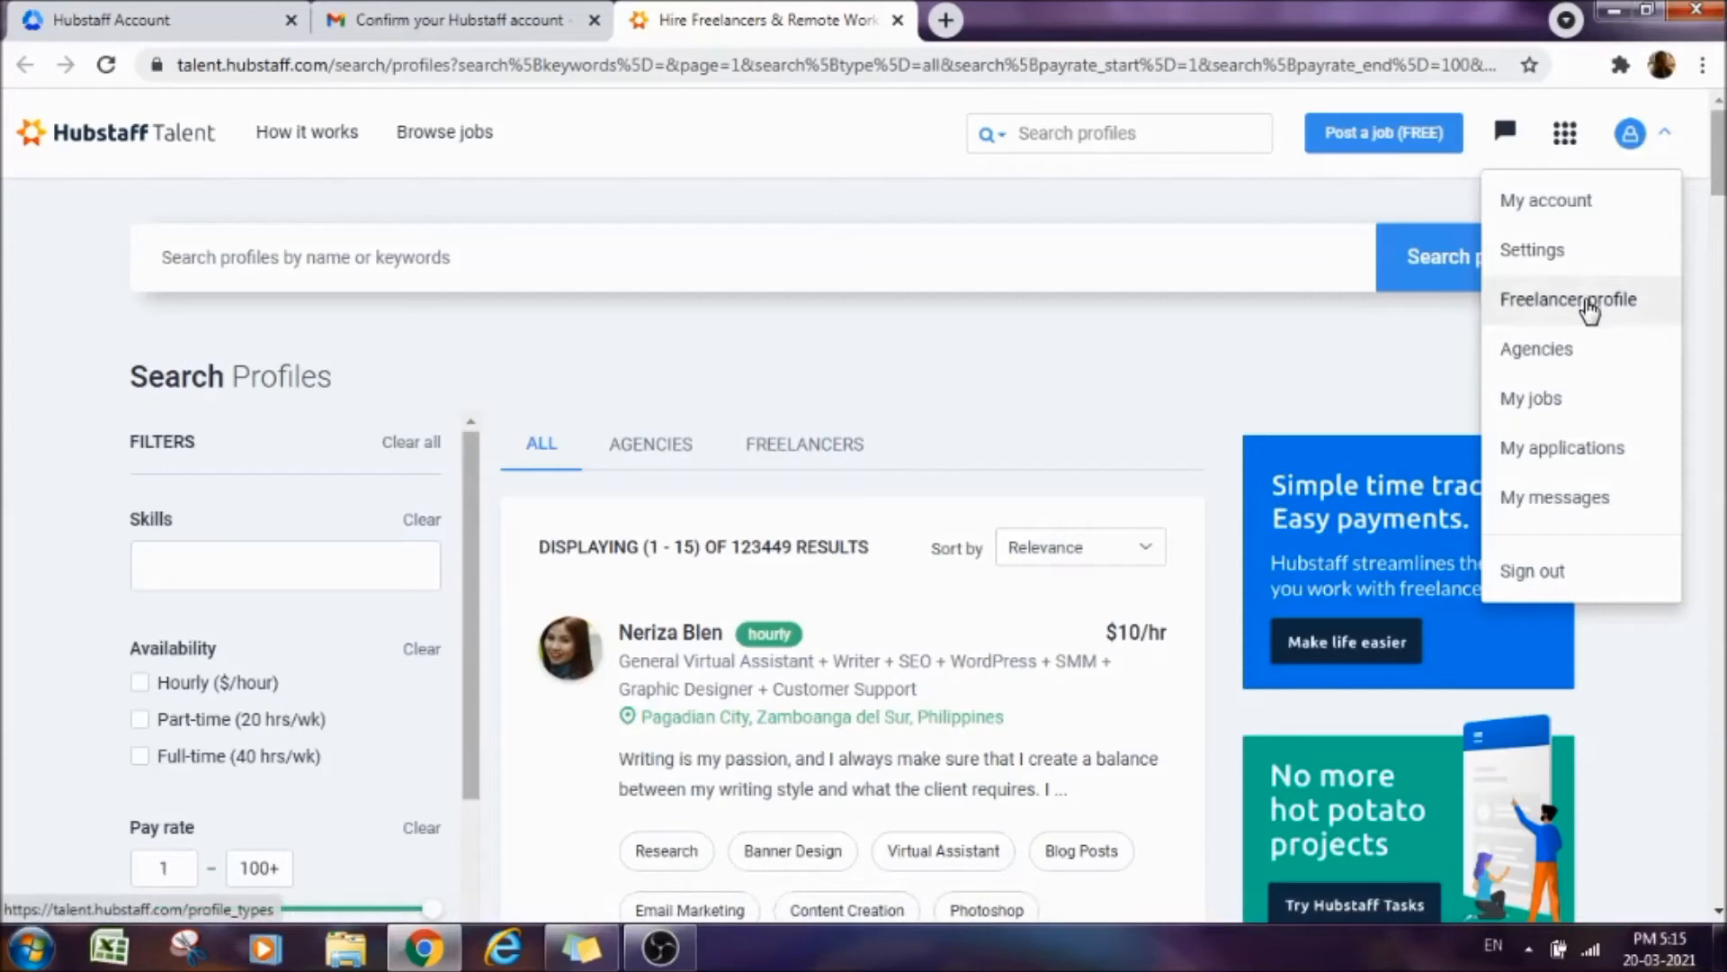
pyautogui.click(1568, 298)
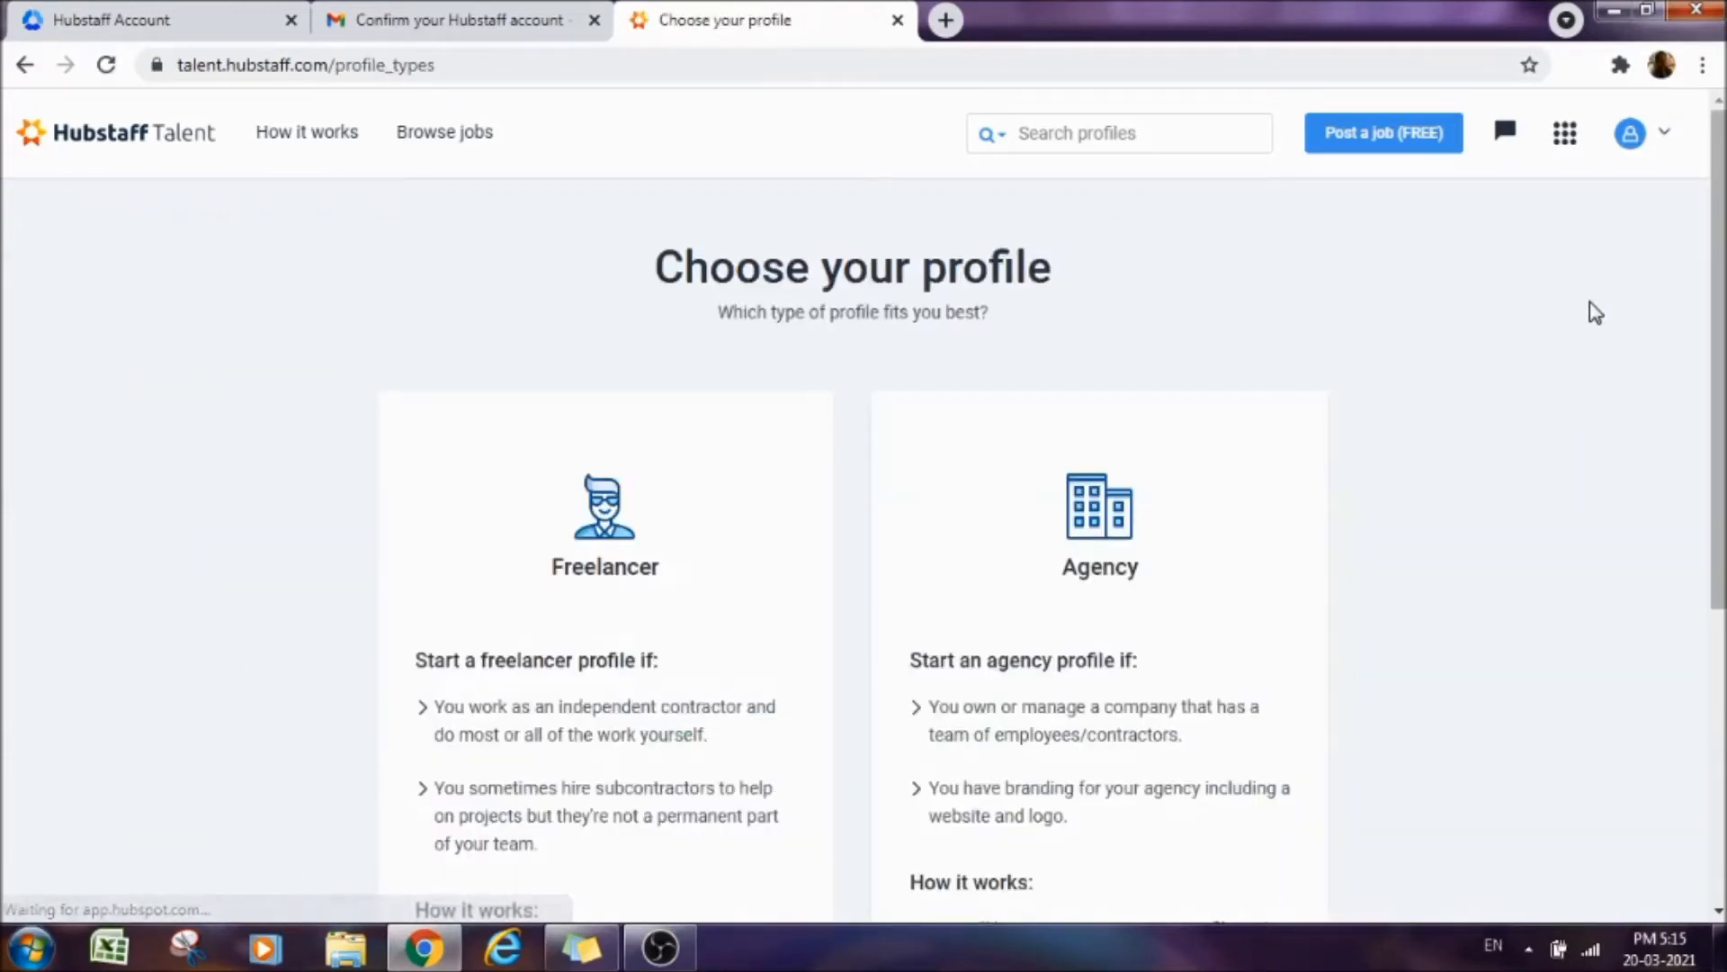
# Pick 'I am a freelancer' to launch the new freelancer profile wizard.
pyautogui.scroll(-3)
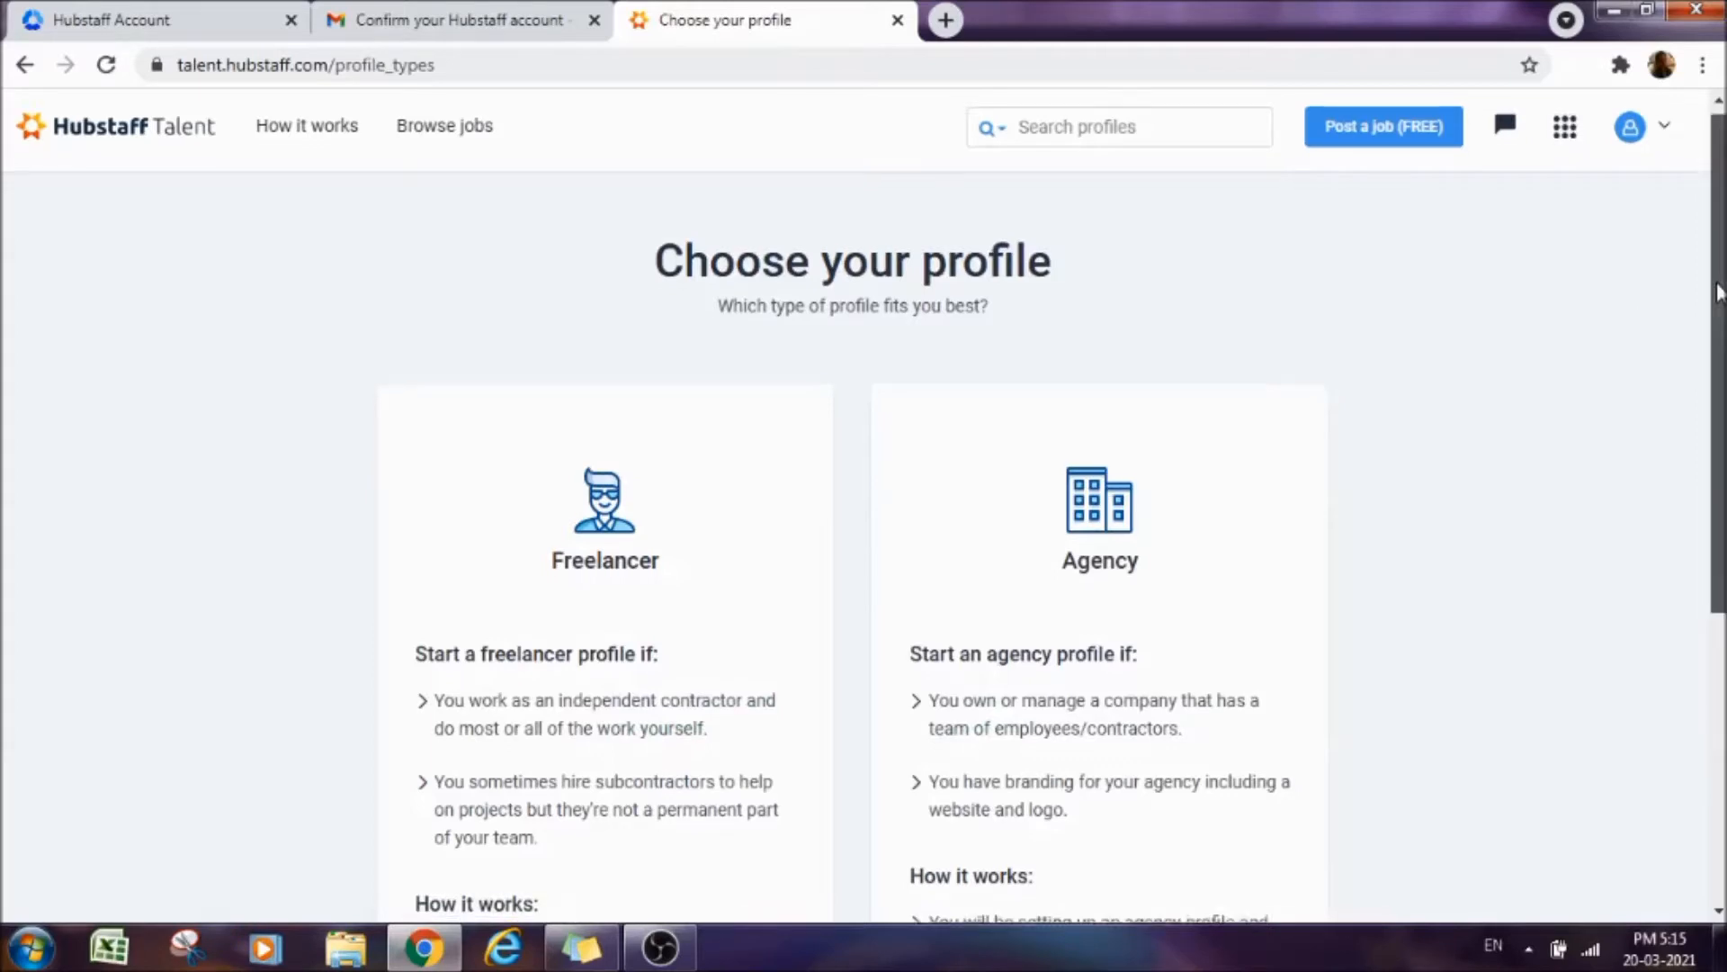
pyautogui.scroll(-3)
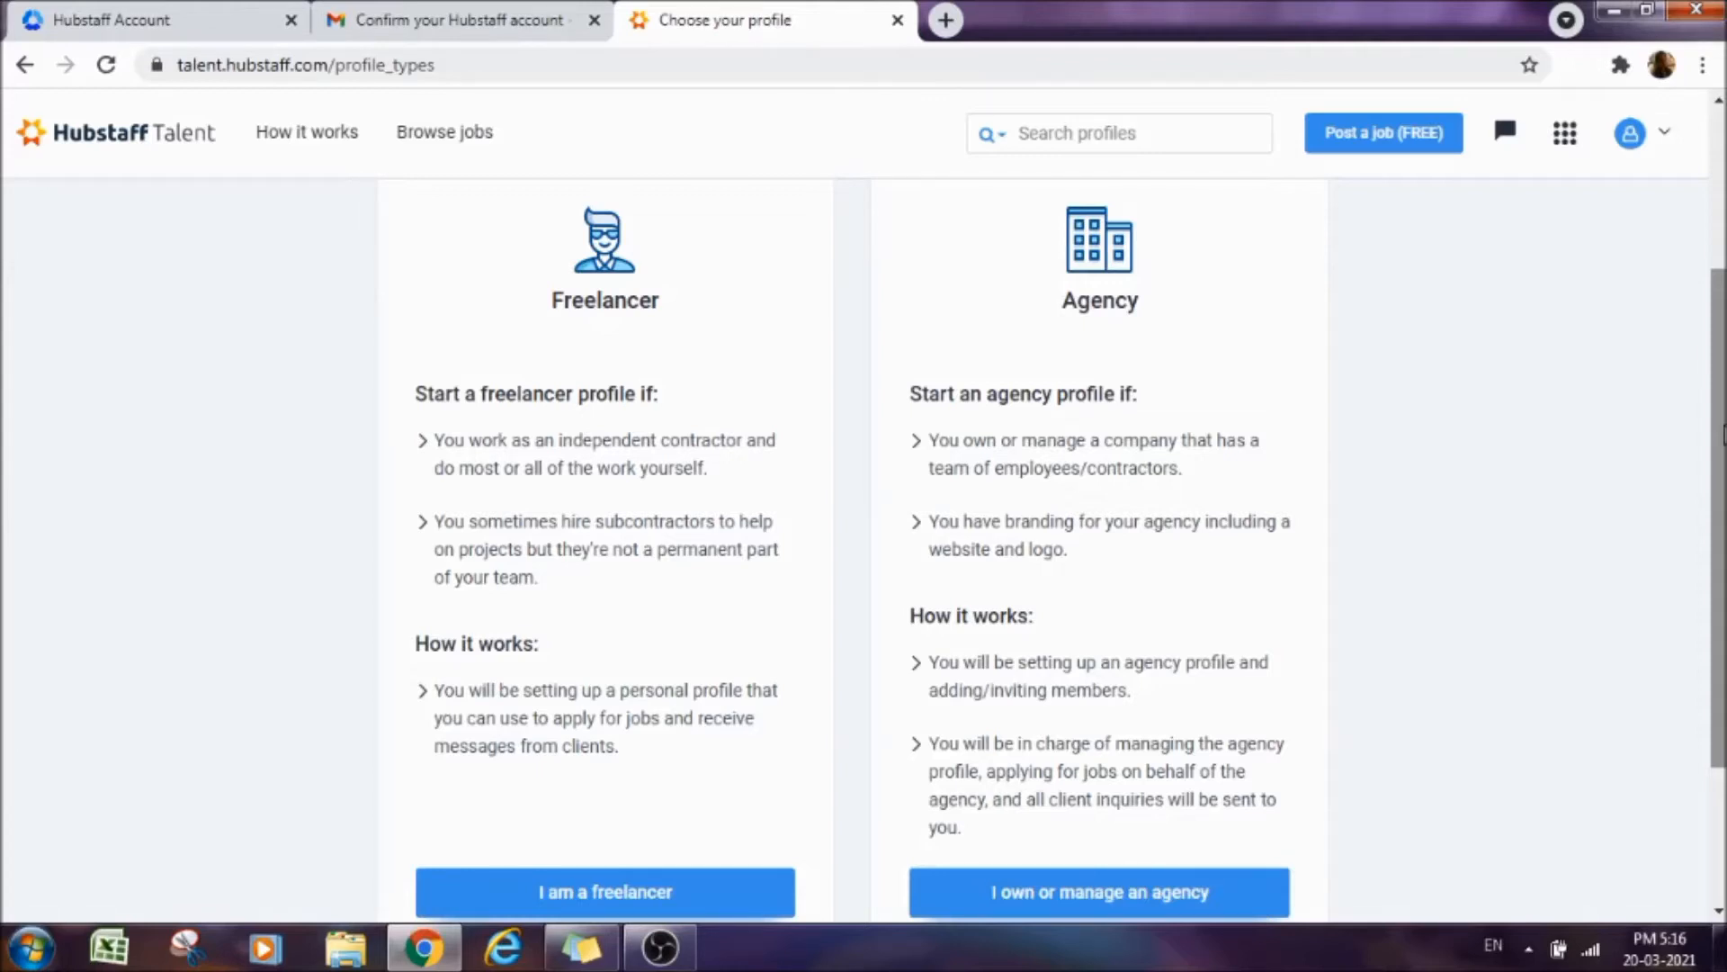
pyautogui.scroll(-3)
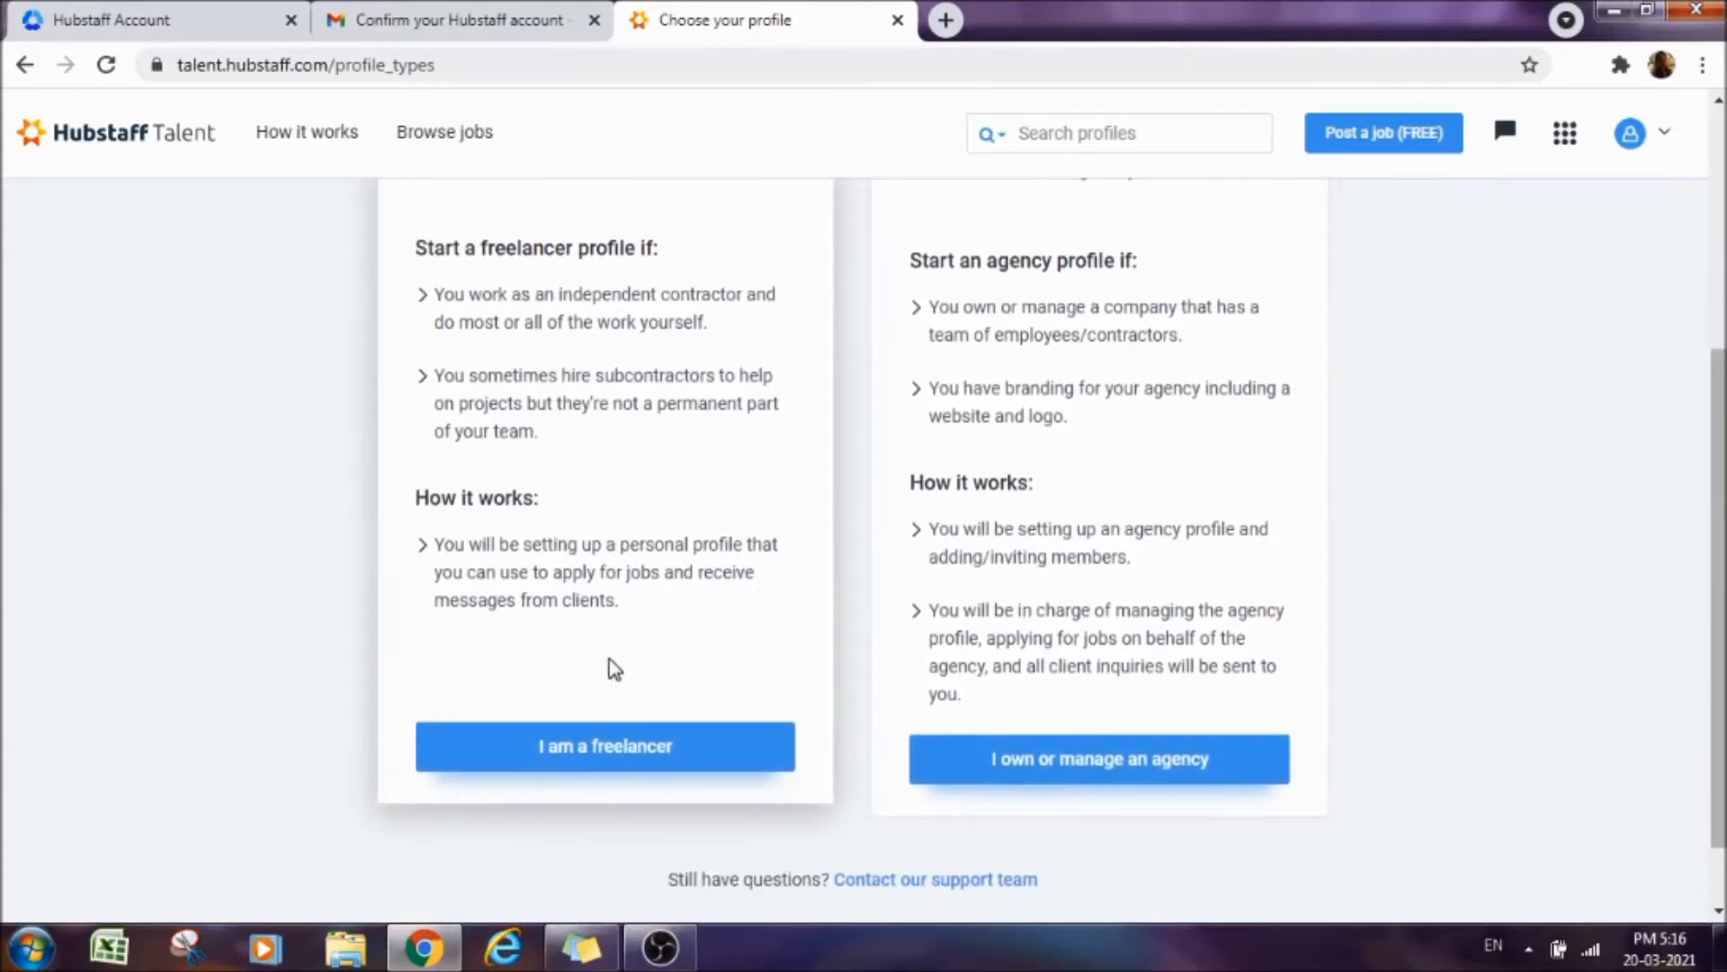
pyautogui.moveTo(640, 752)
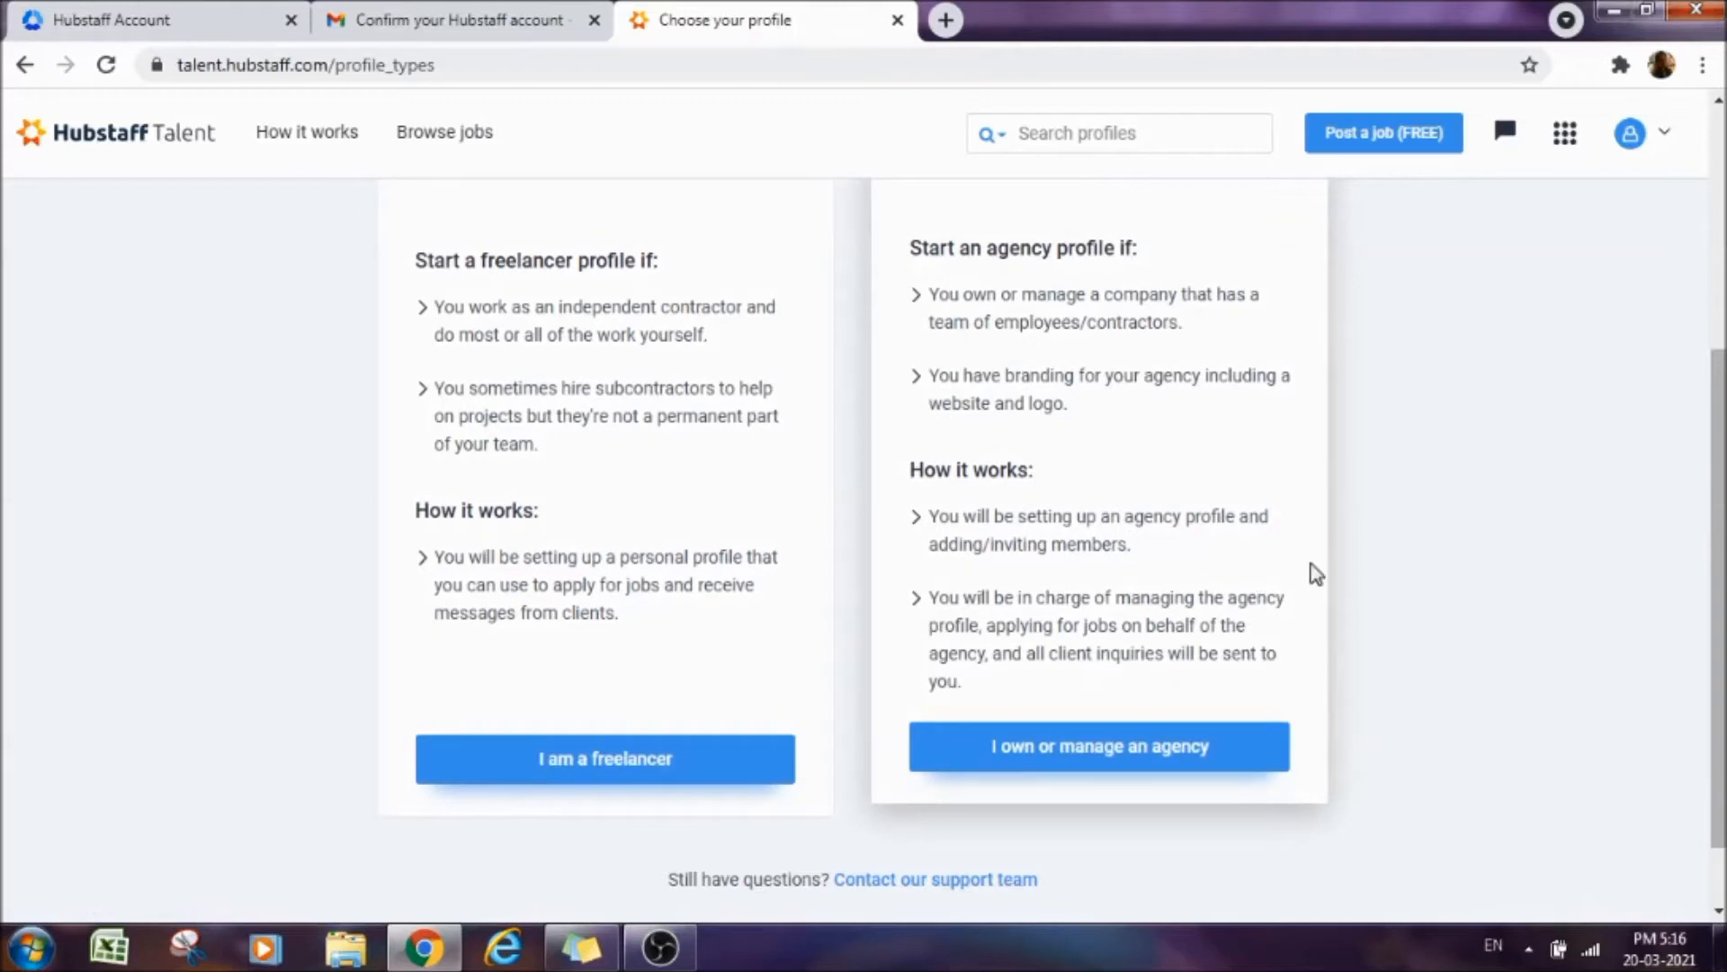
pyautogui.scroll(-3)
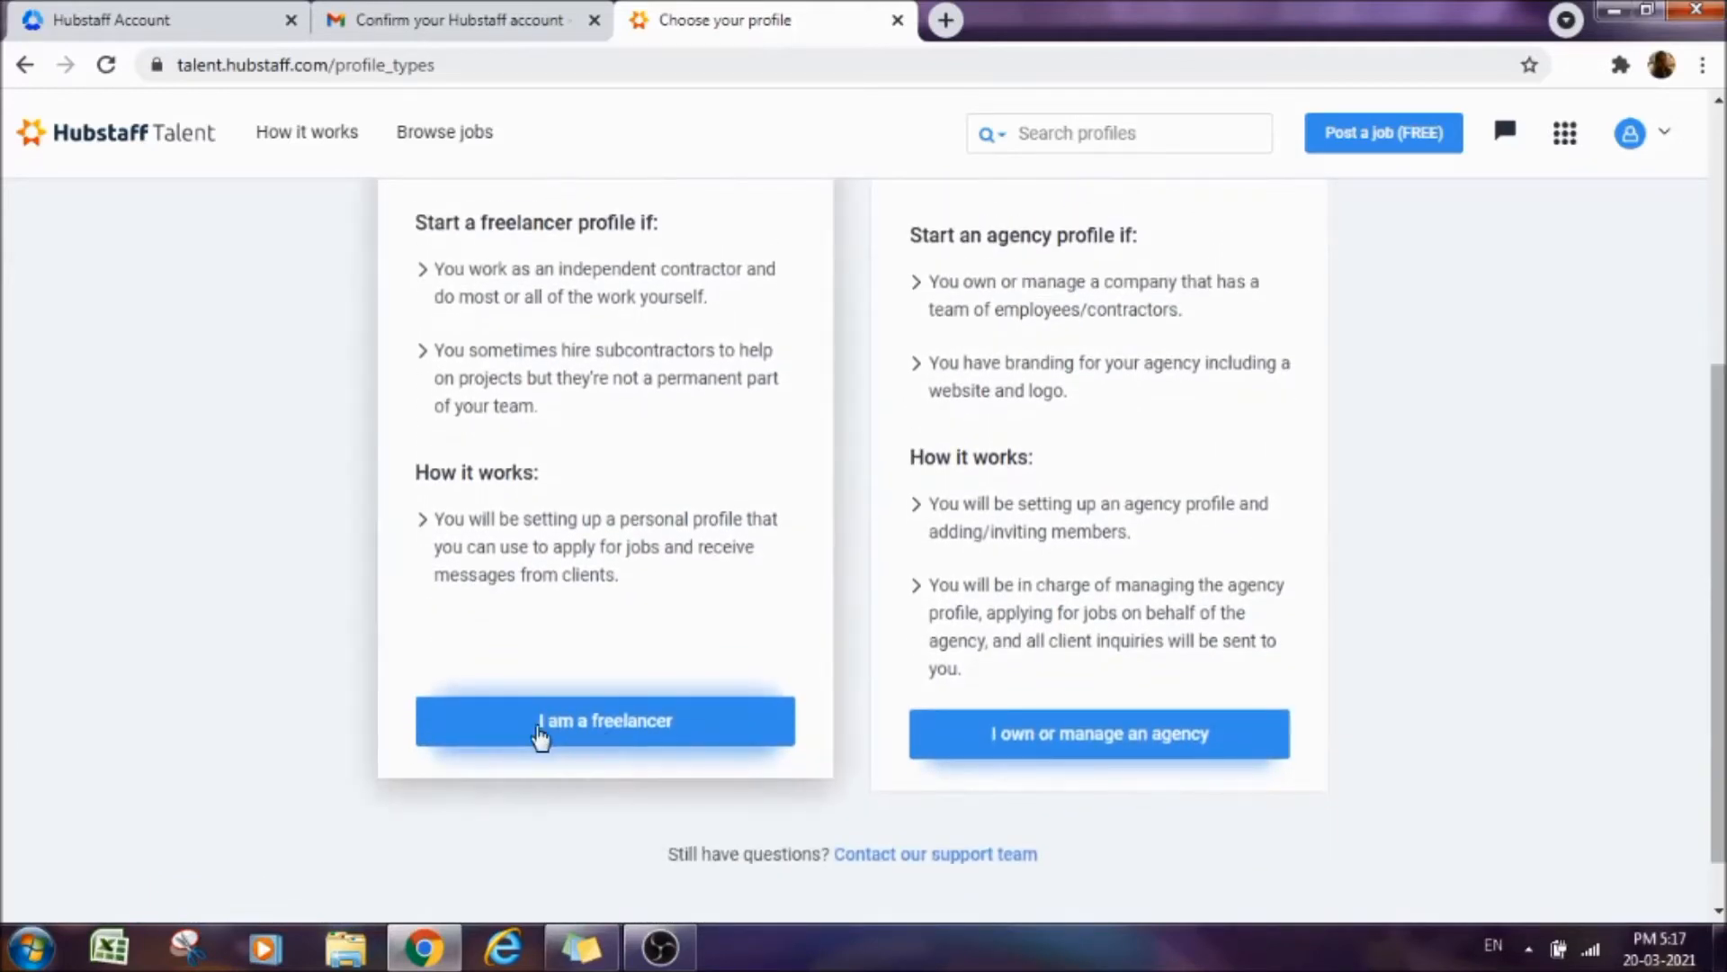
pyautogui.click(575, 733)
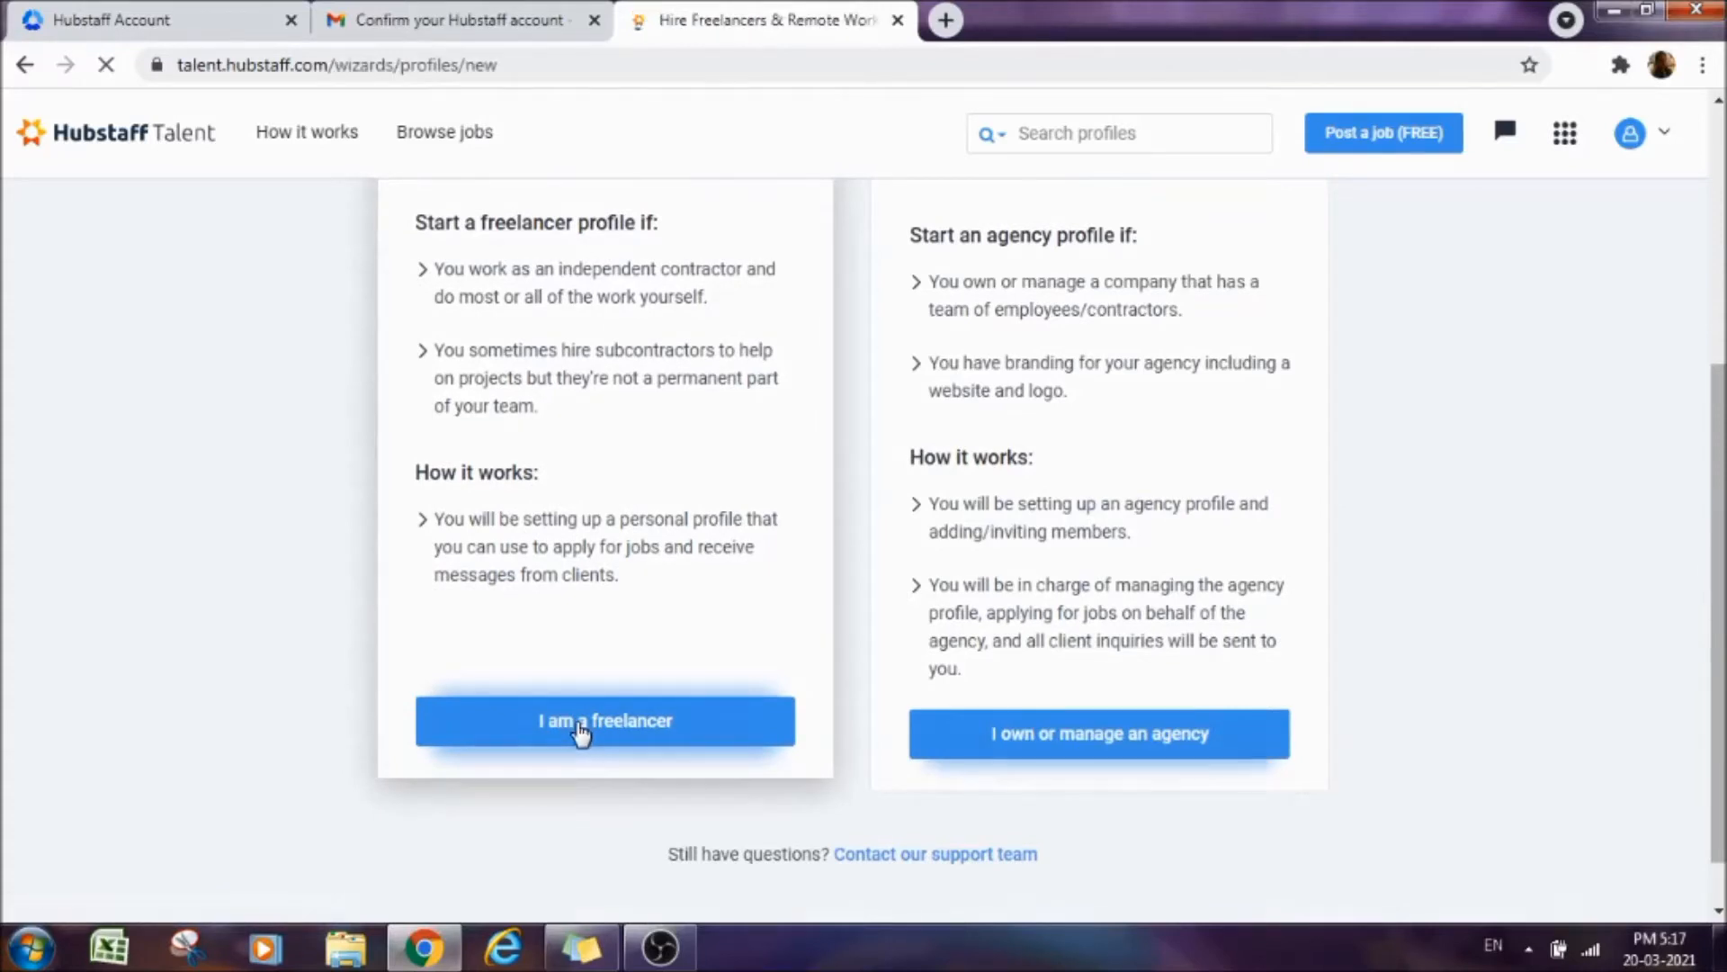
pyautogui.click(604, 720)
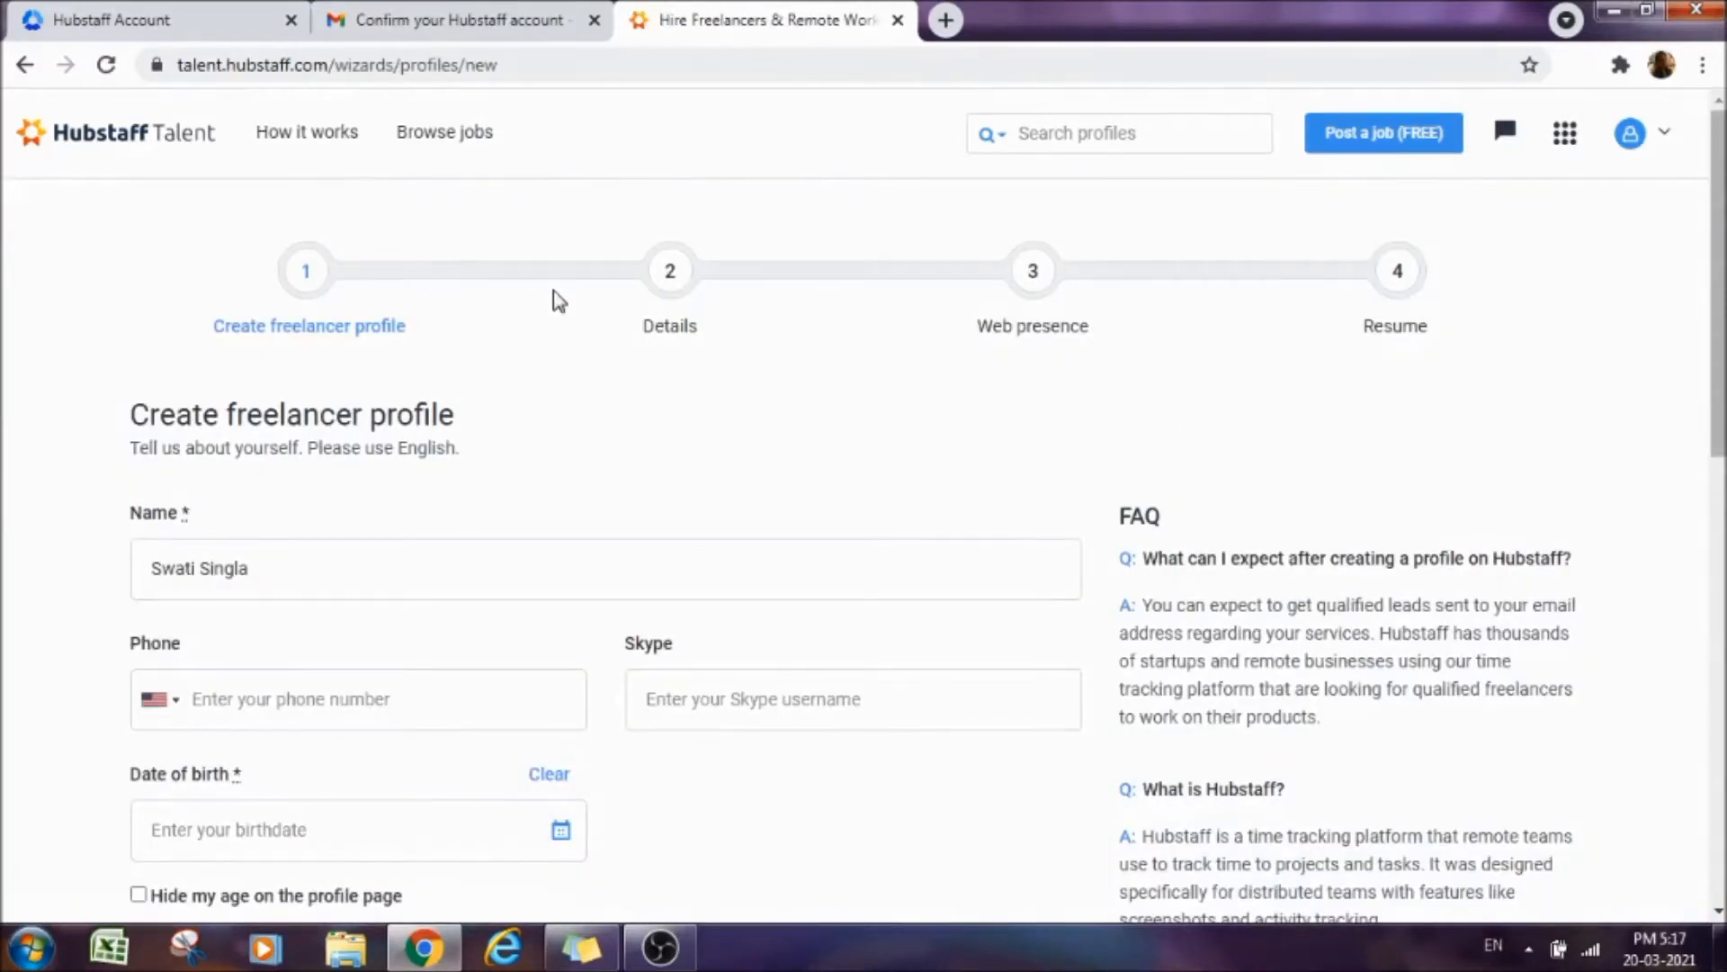
pyautogui.moveTo(1245, 356)
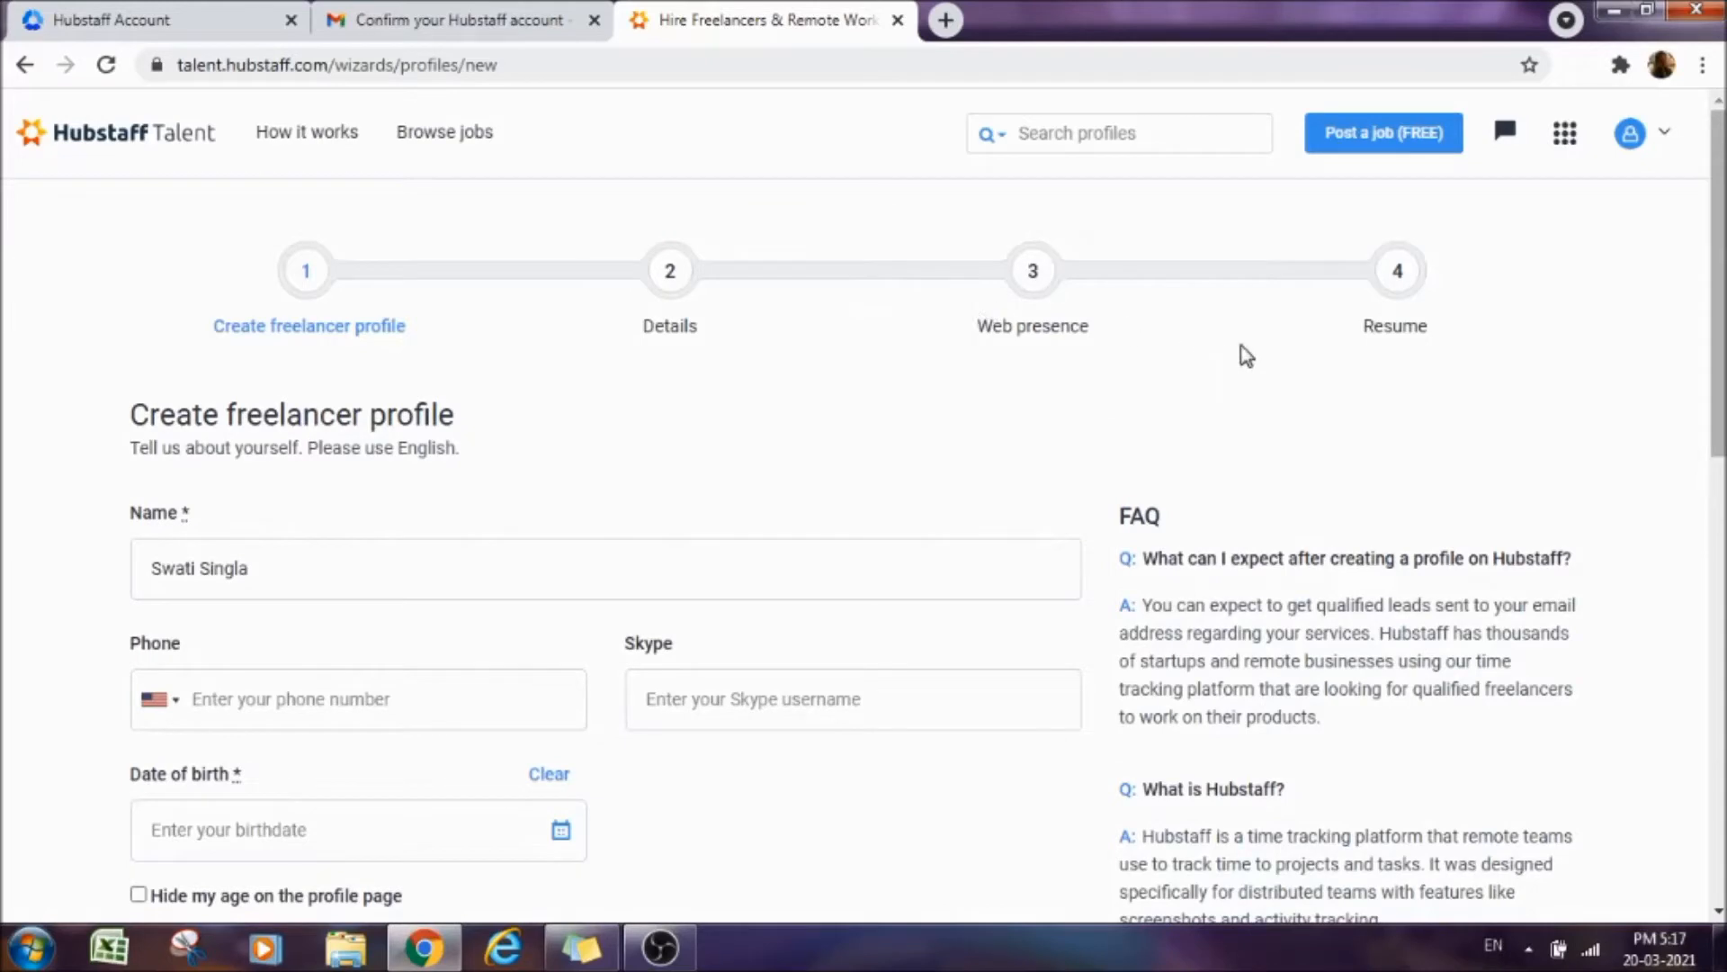
pyautogui.moveTo(750, 334)
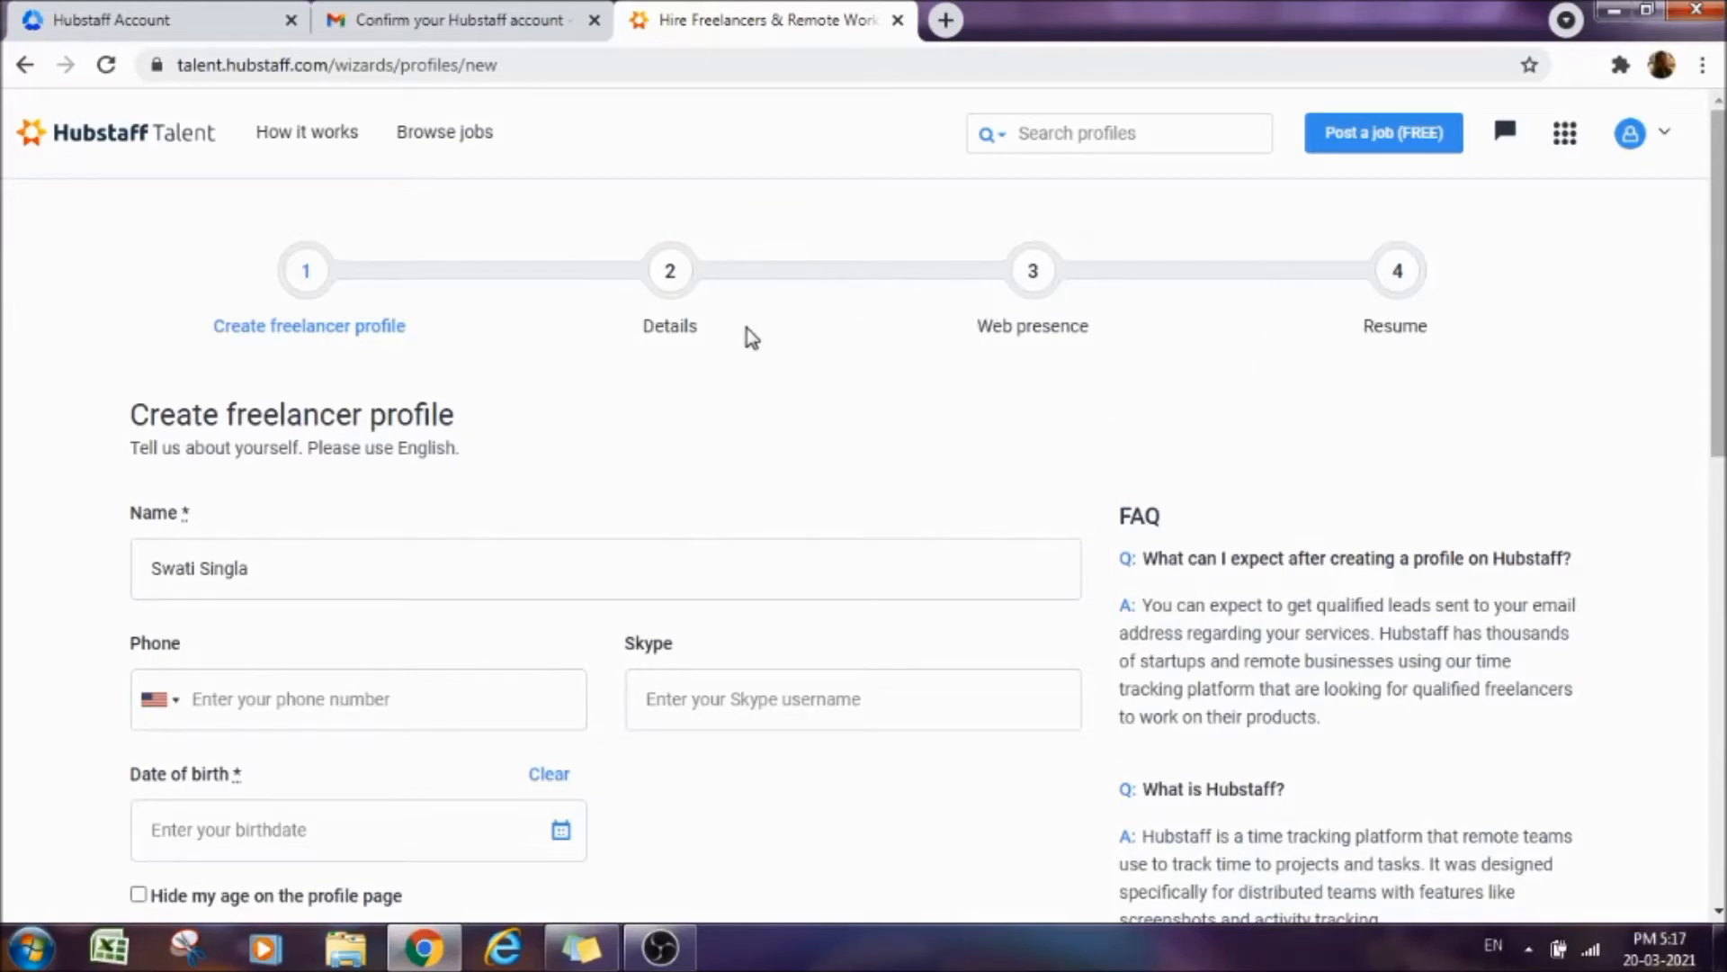
pyautogui.moveTo(255, 377)
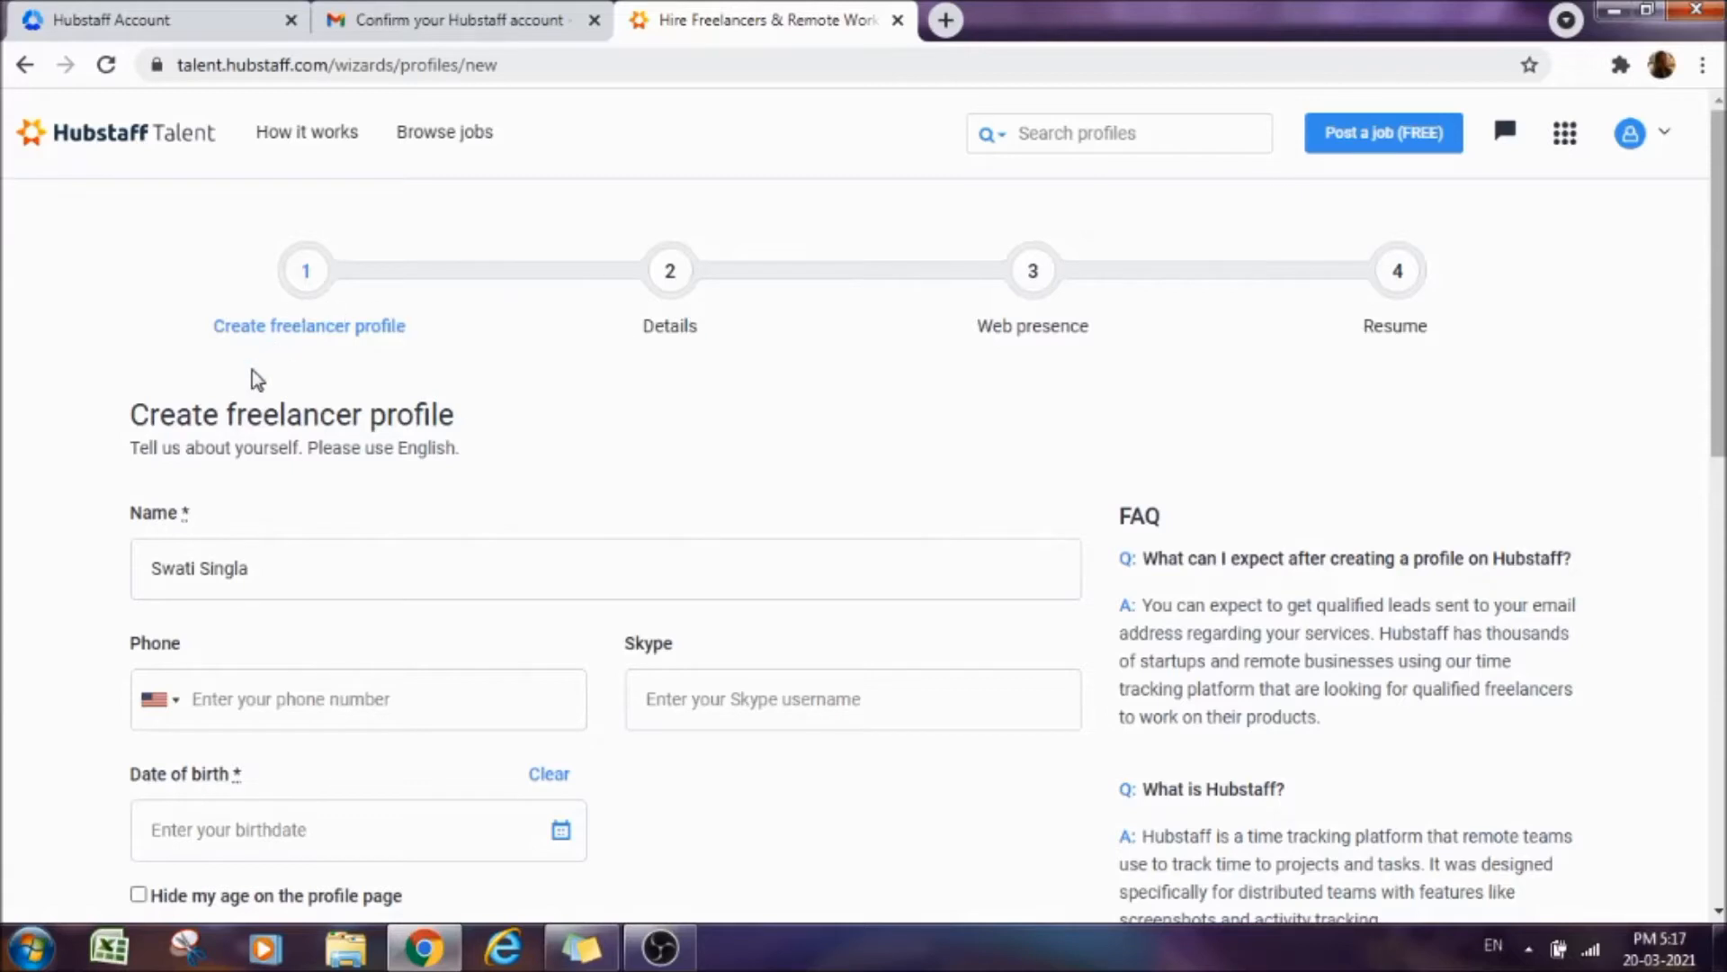
pyautogui.scroll(-3)
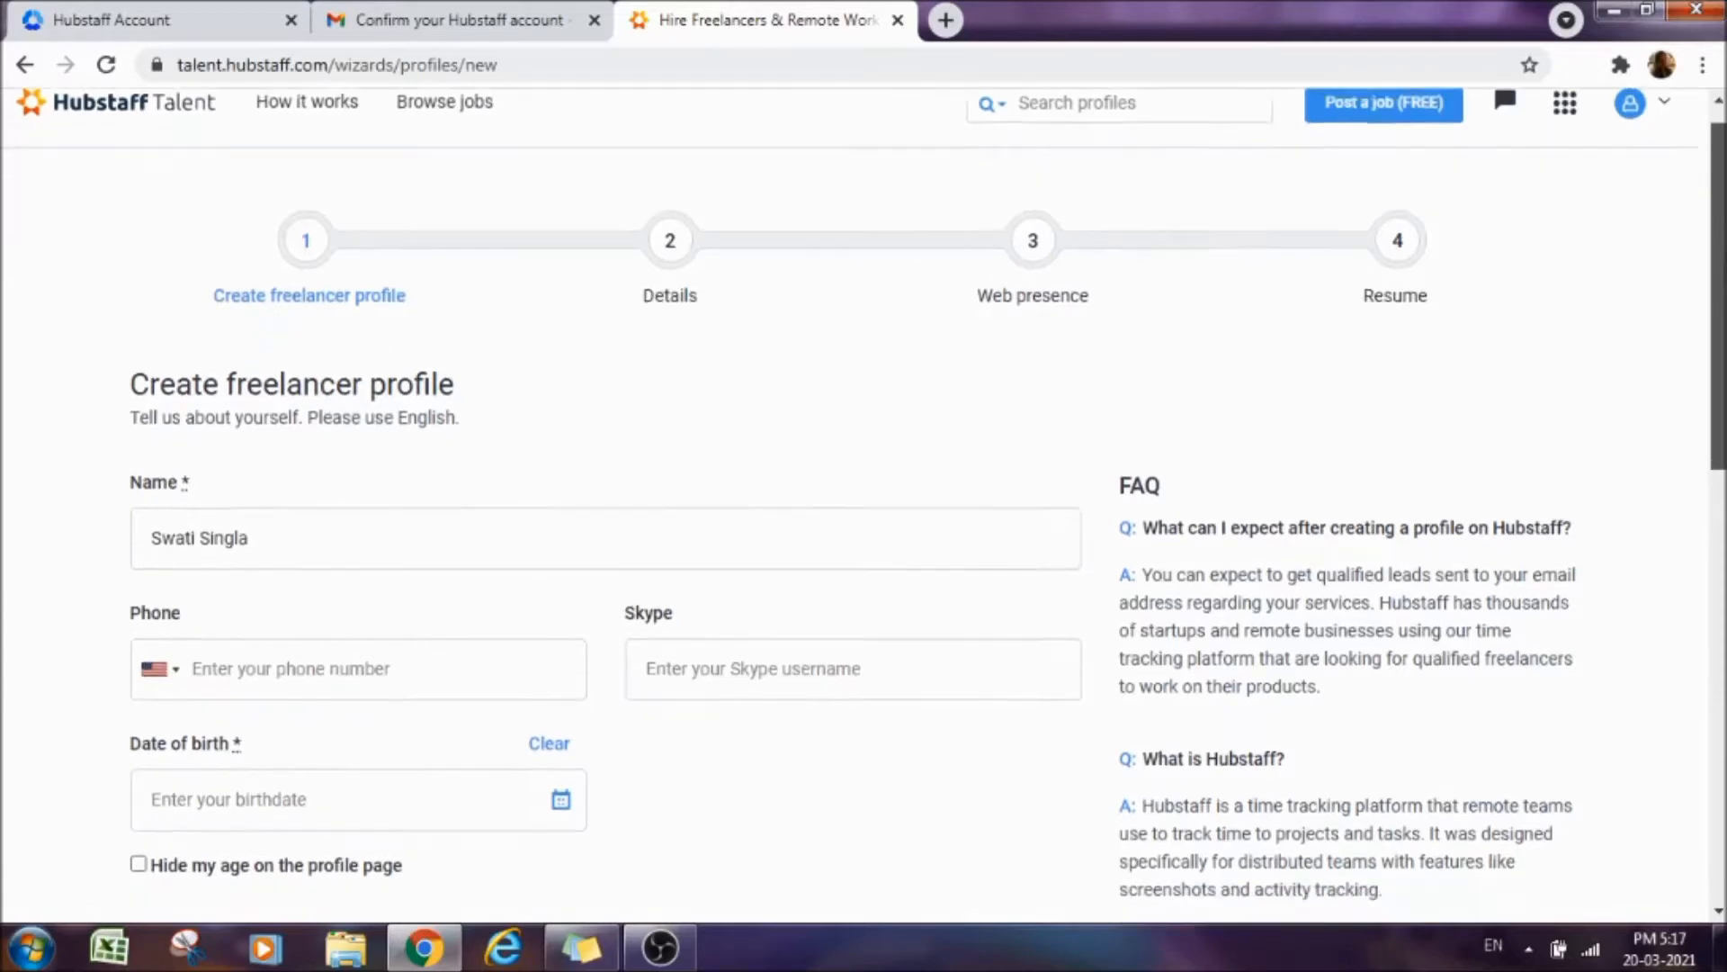
pyautogui.scroll(-3)
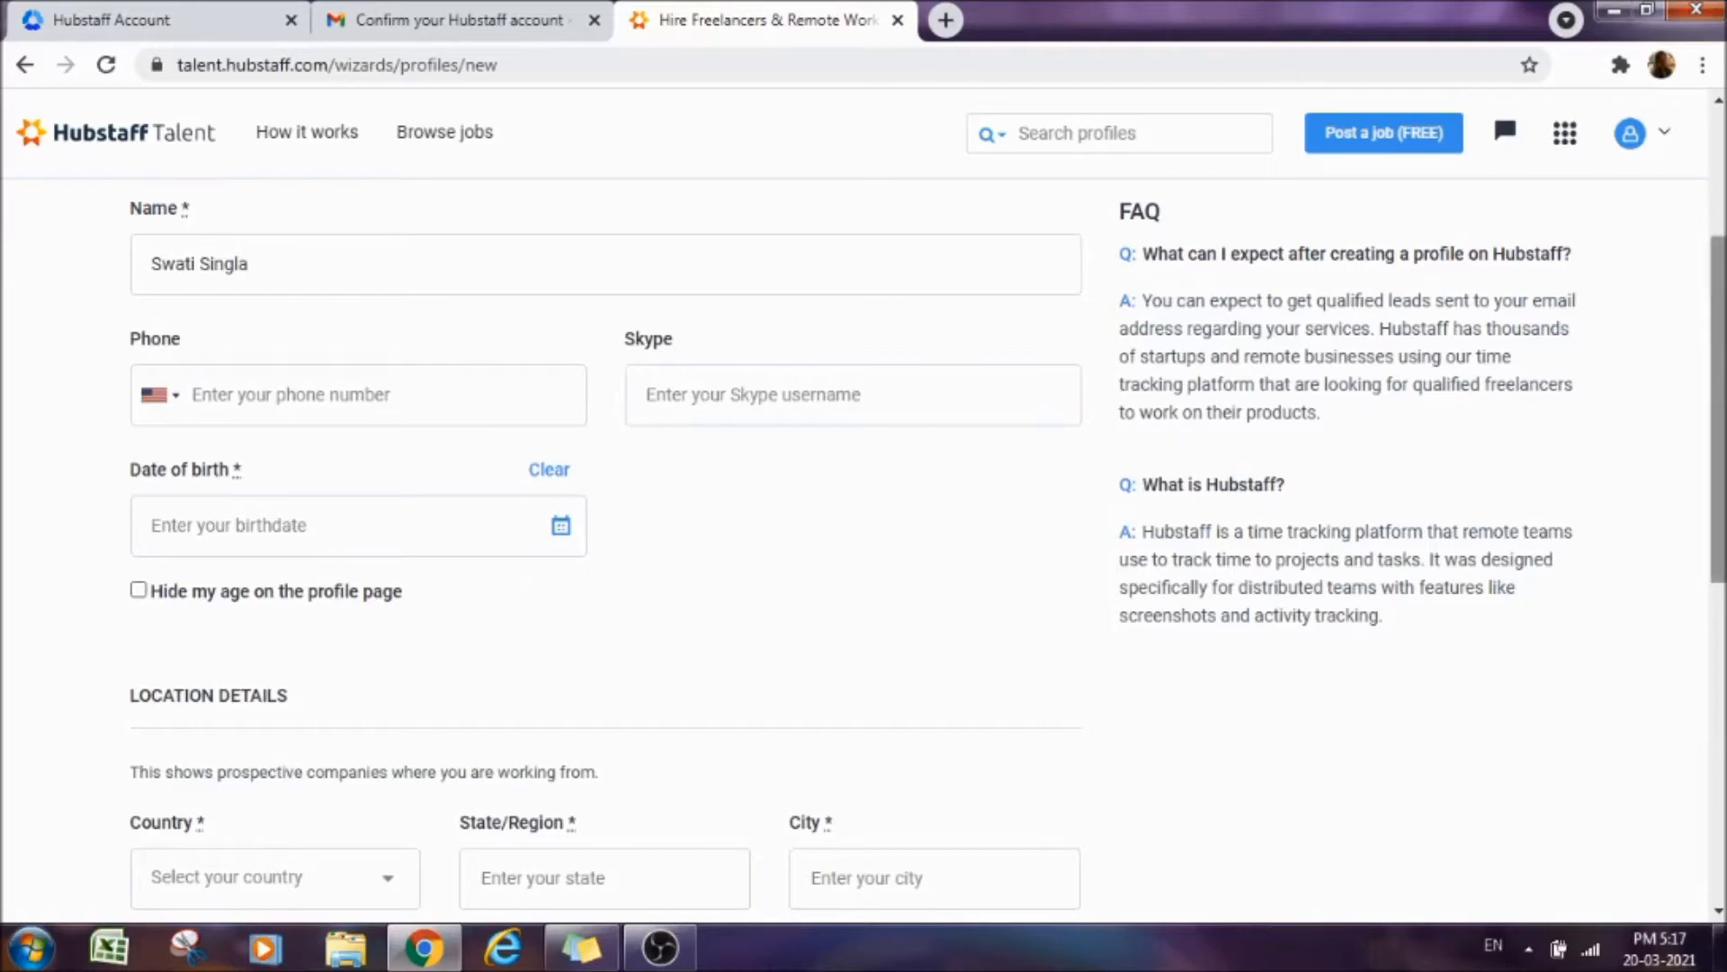
pyautogui.scroll(-3)
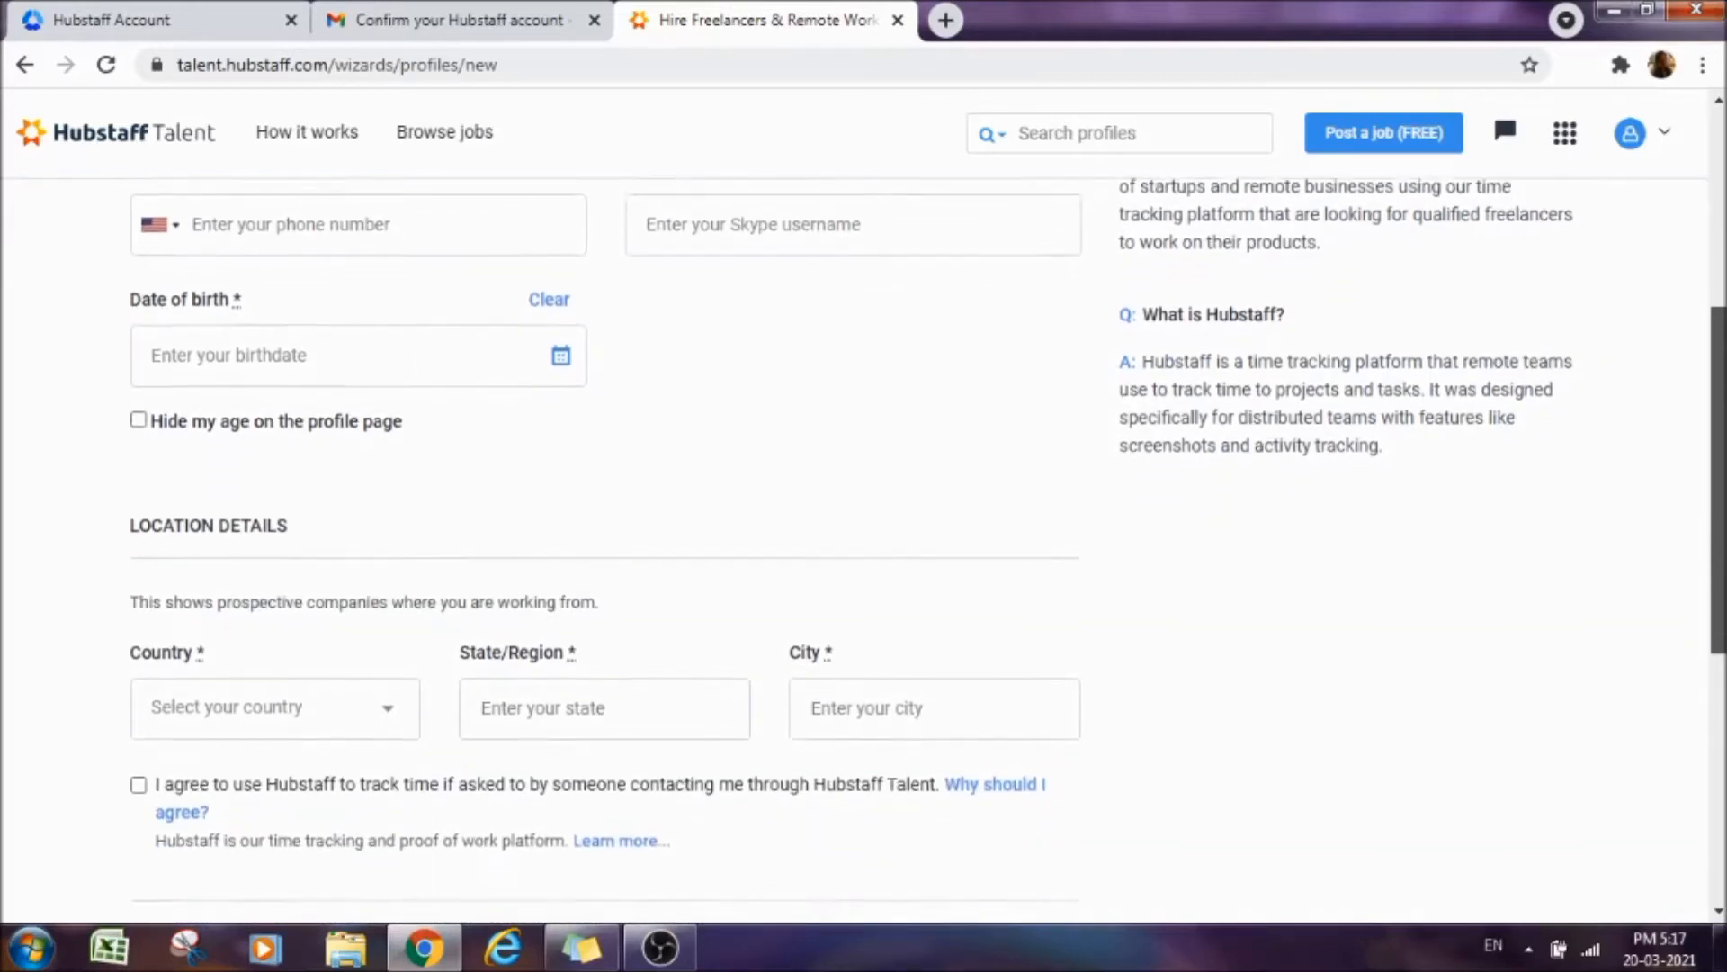
pyautogui.scroll(-3)
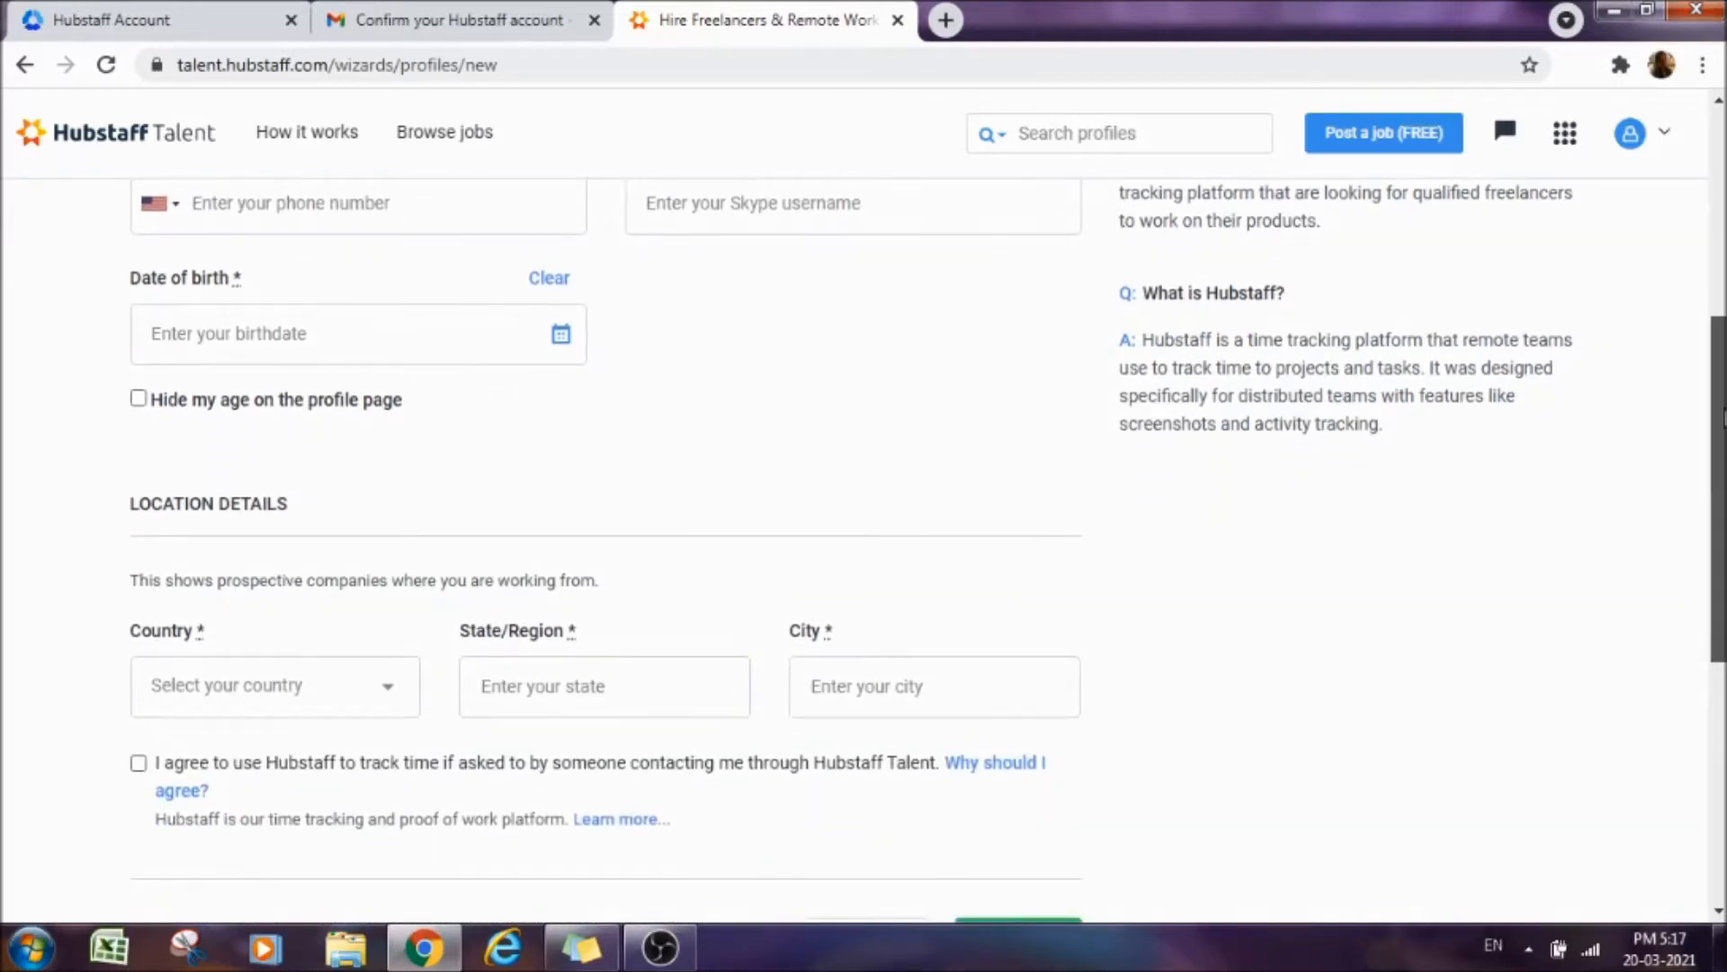
pyautogui.scroll(-3)
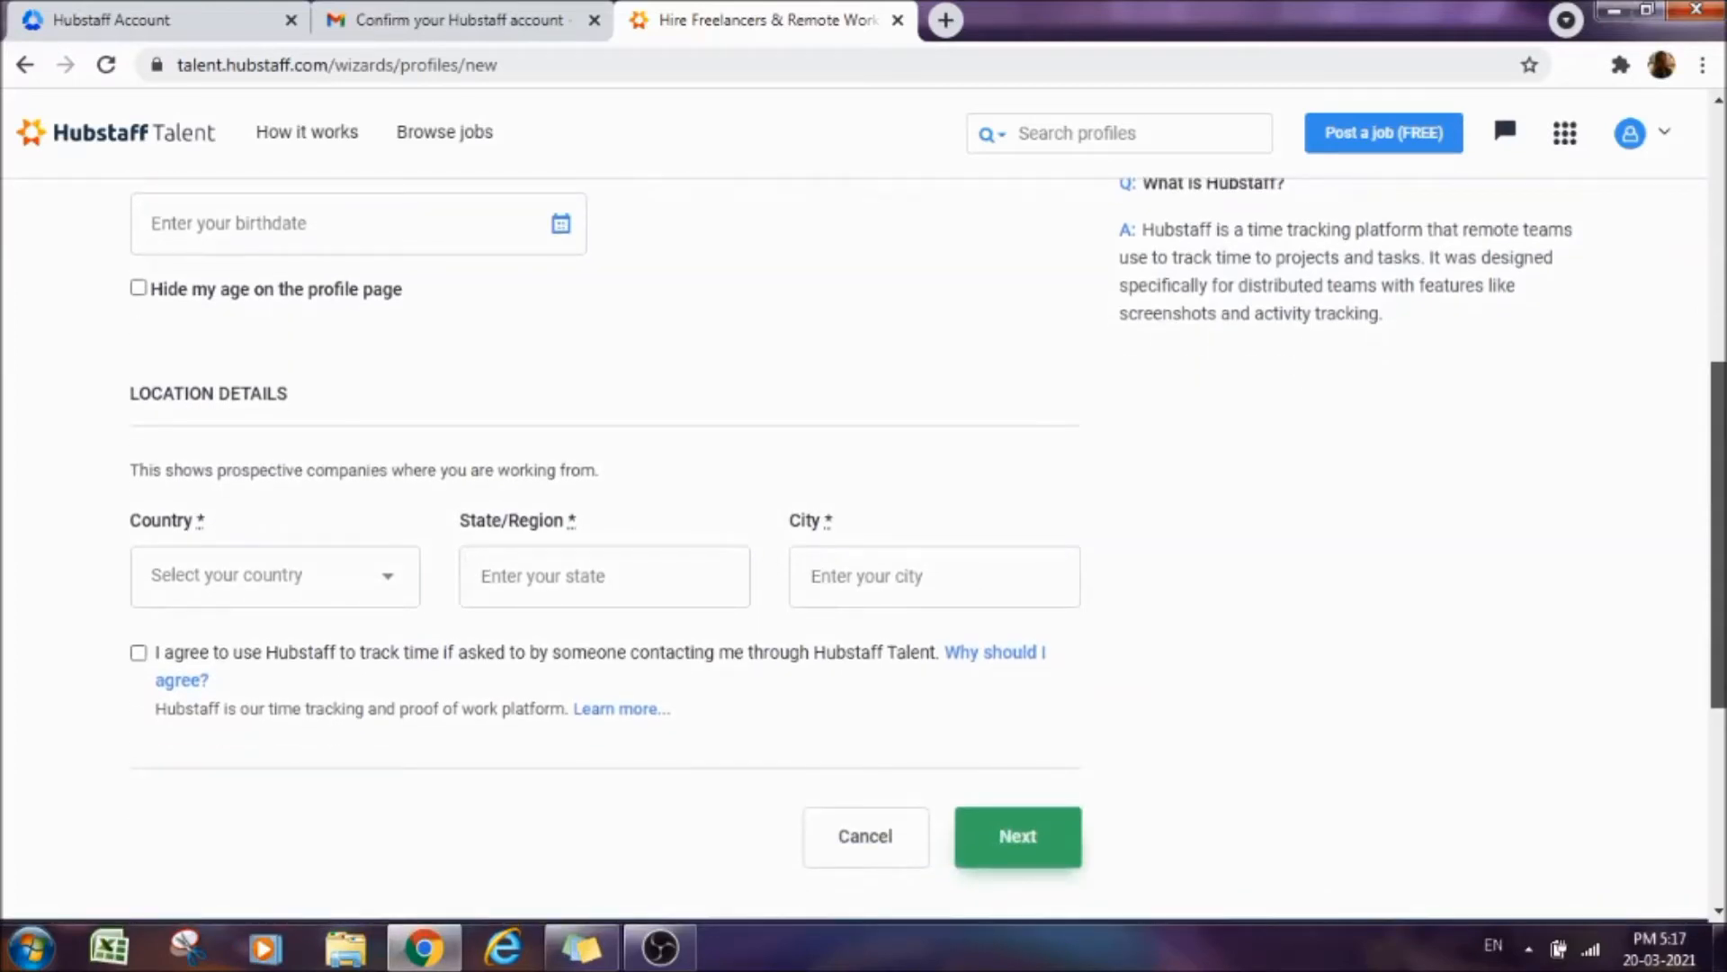
pyautogui.scroll(-3)
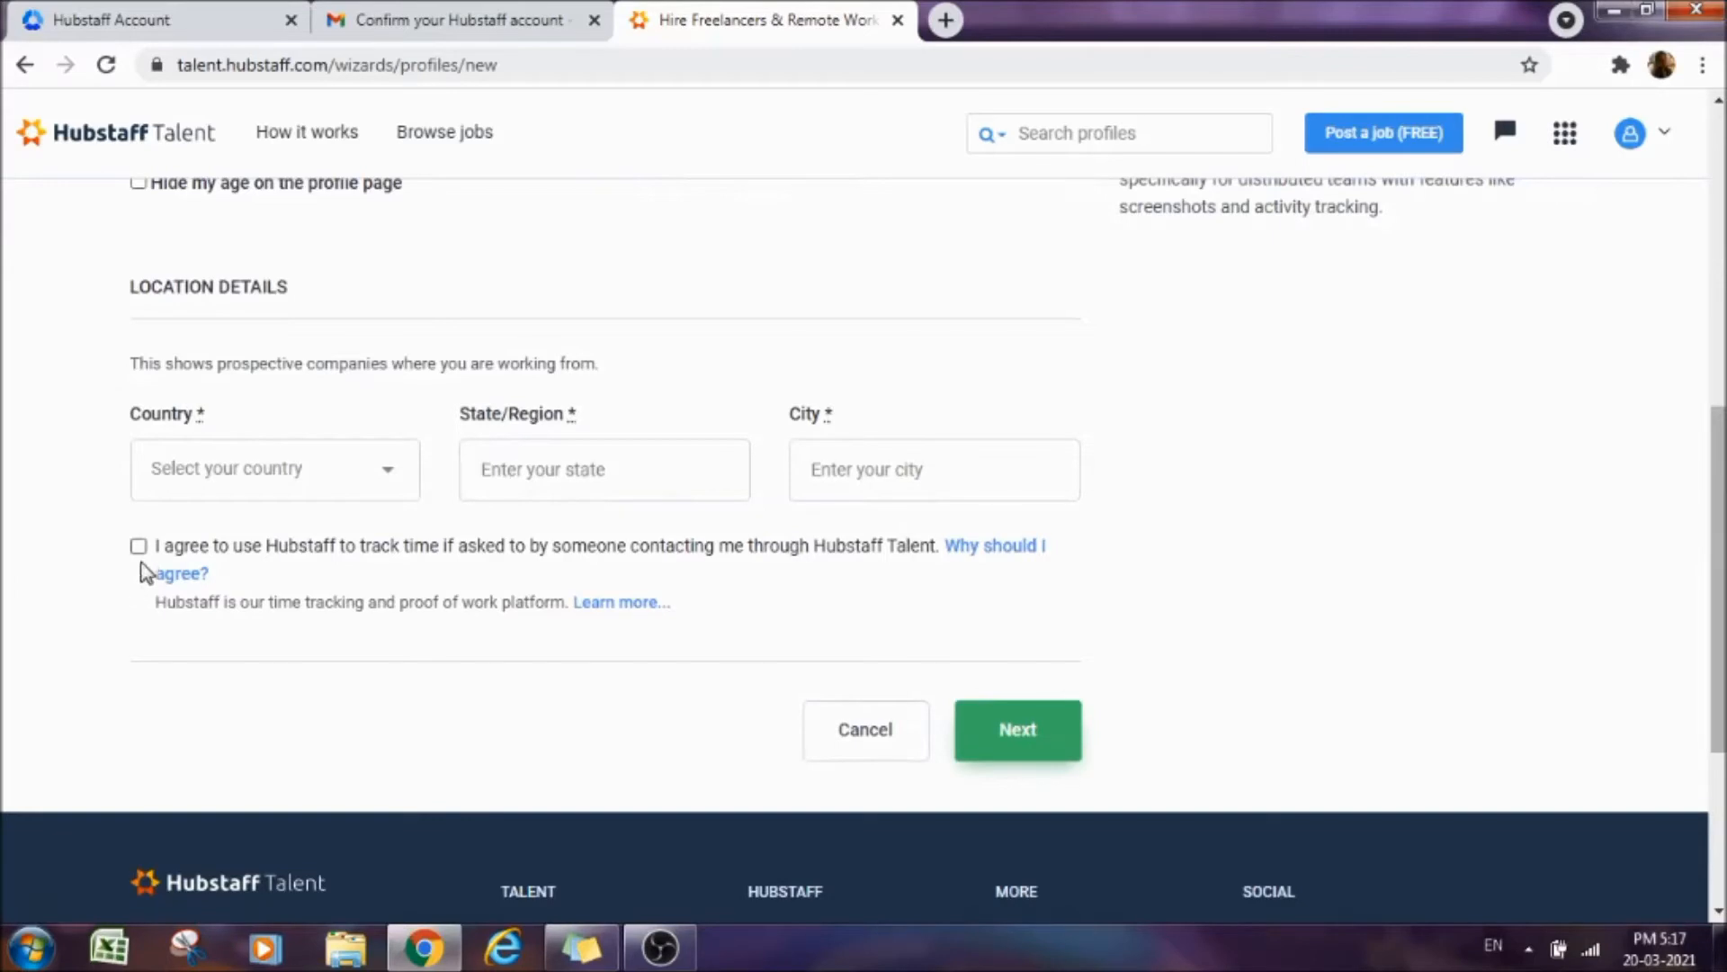
pyautogui.moveTo(1663, 633)
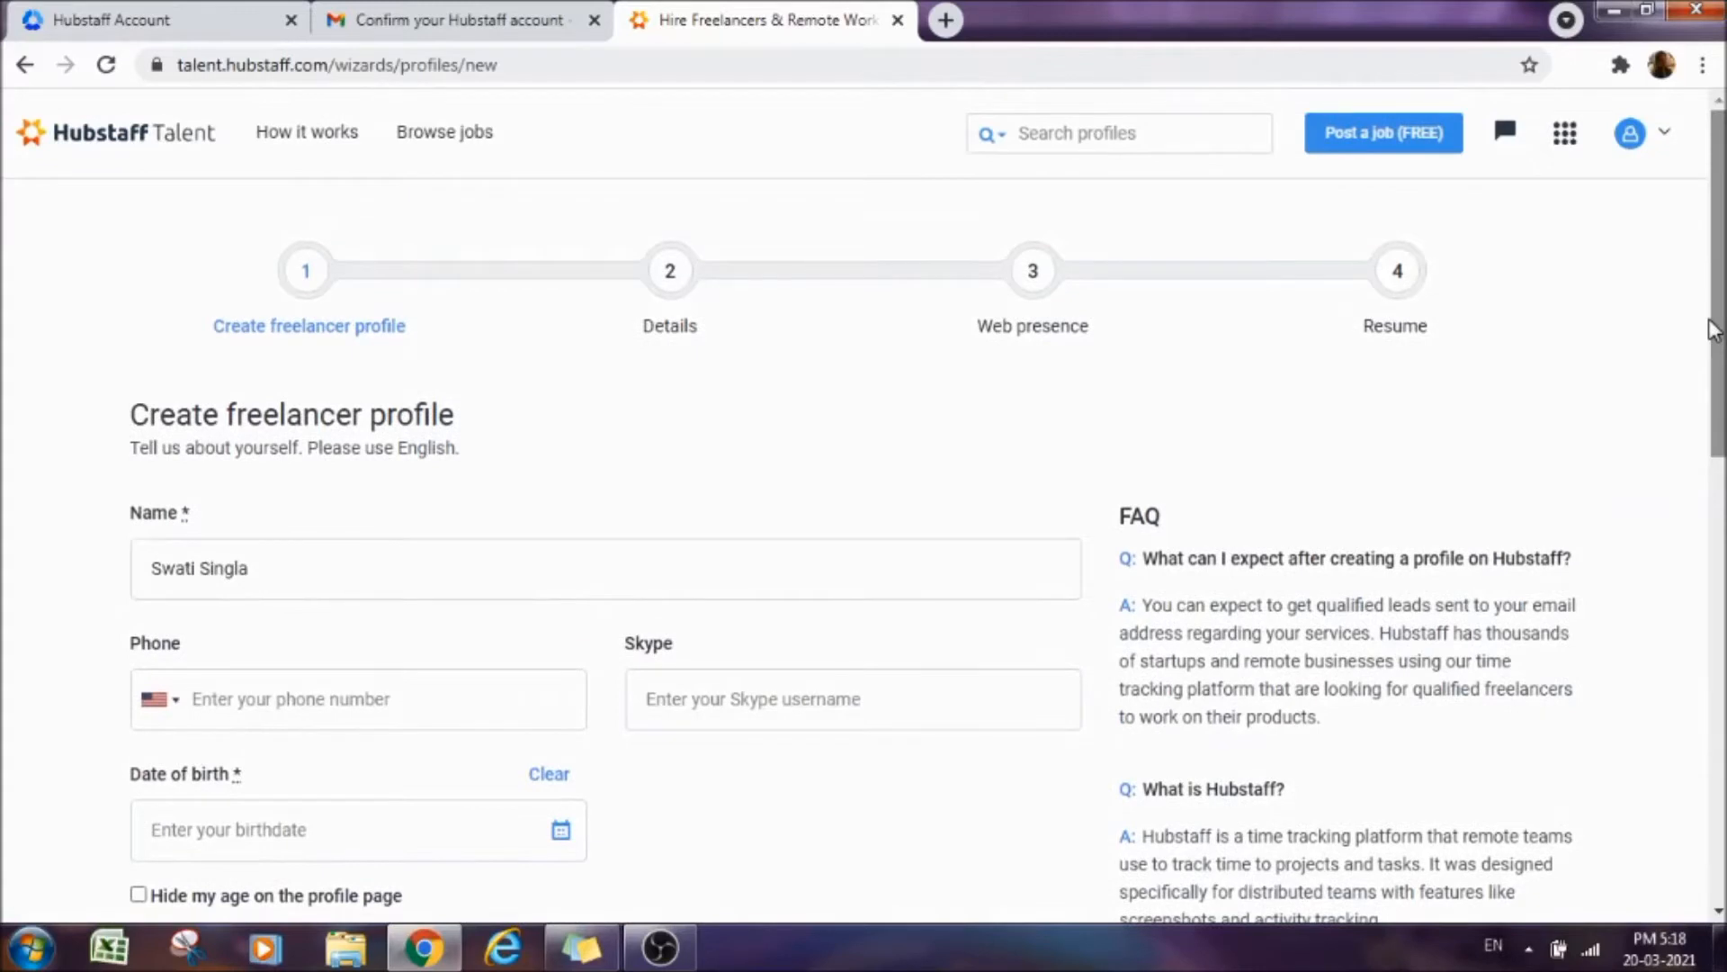
pyautogui.moveTo(191, 522)
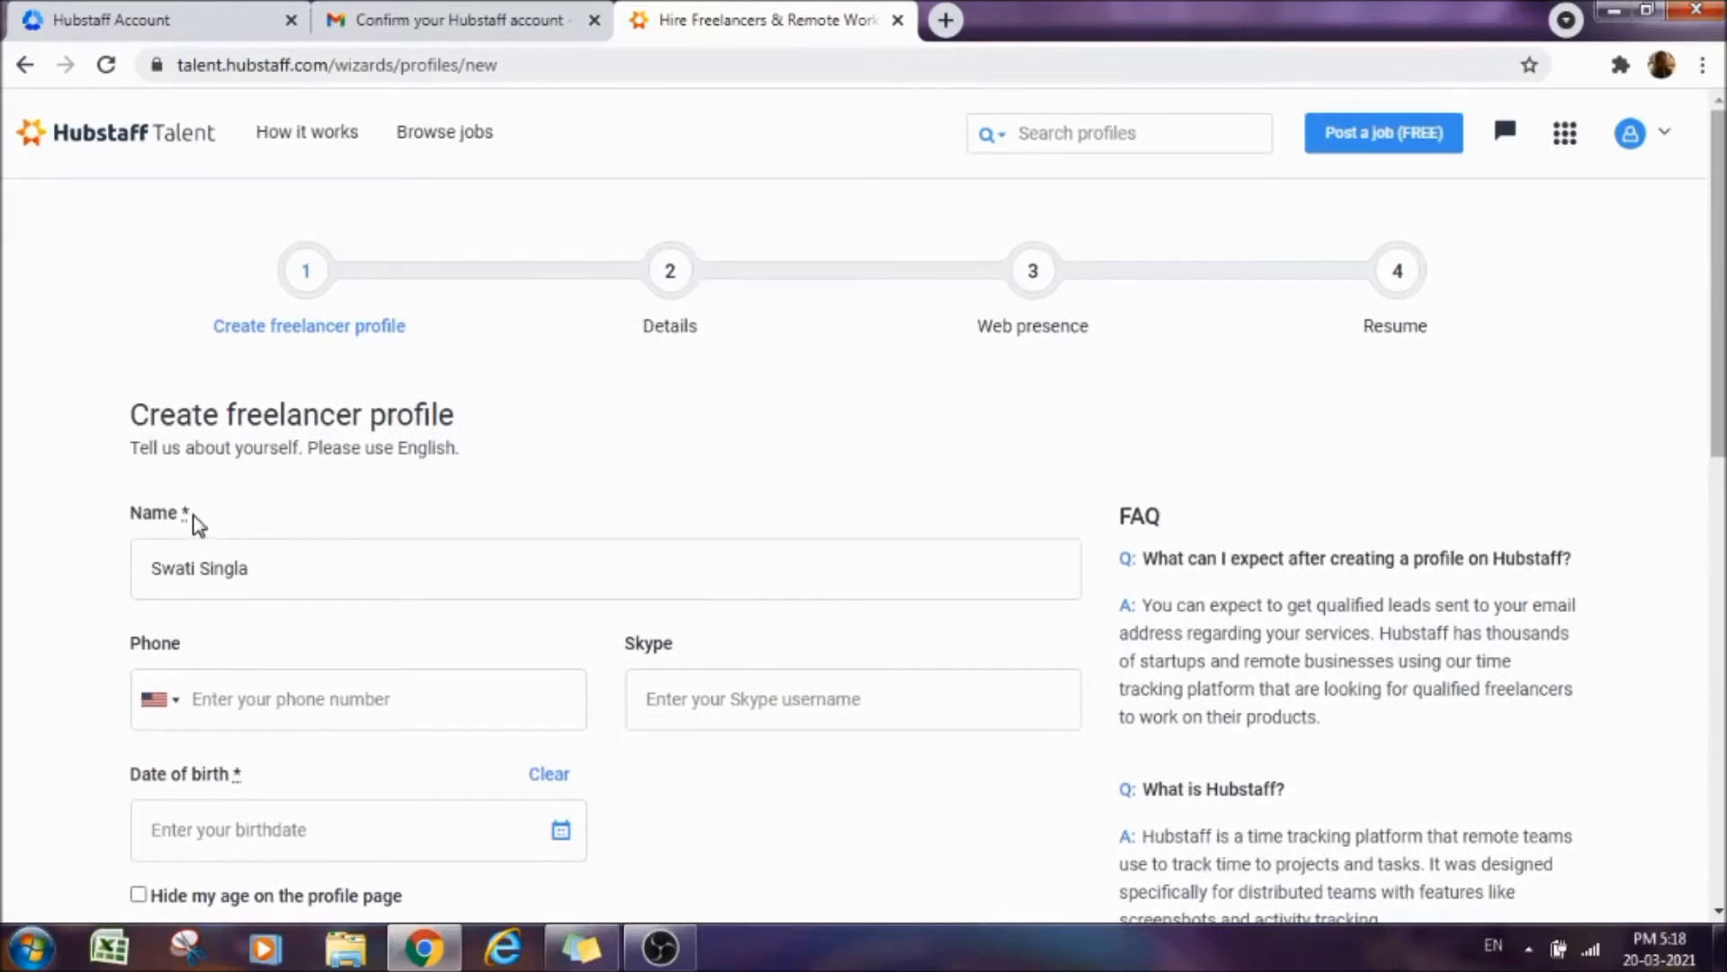
pyautogui.moveTo(197, 527)
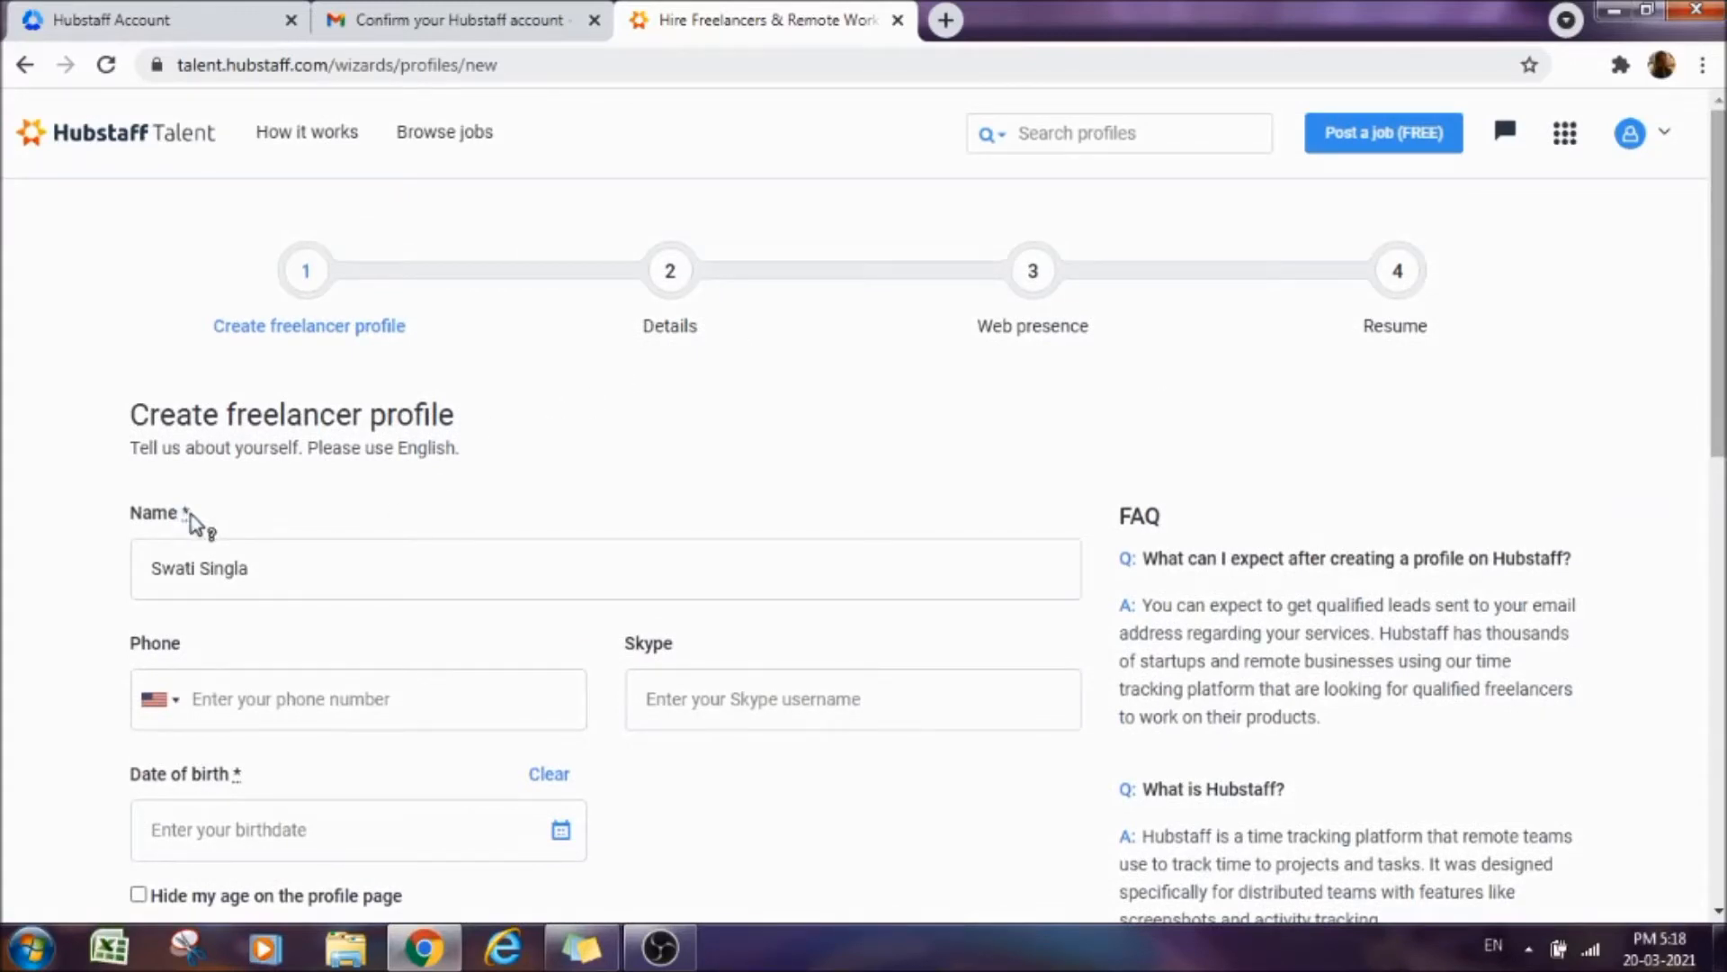
pyautogui.moveTo(309, 502)
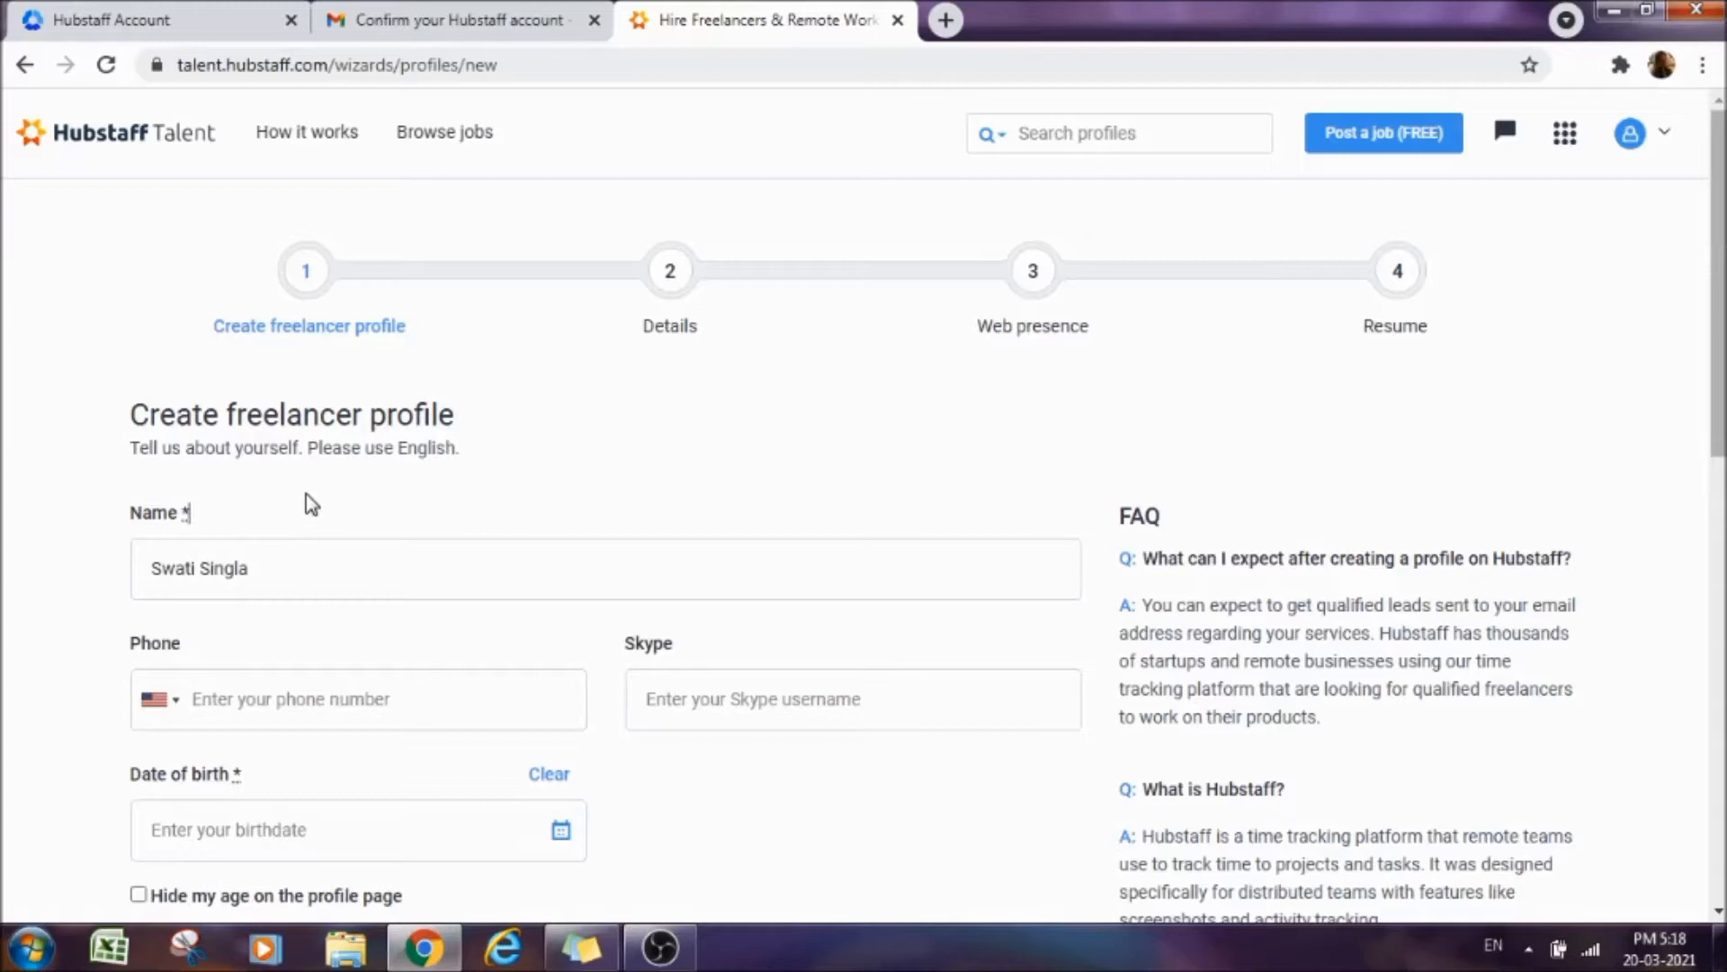
pyautogui.moveTo(655, 680)
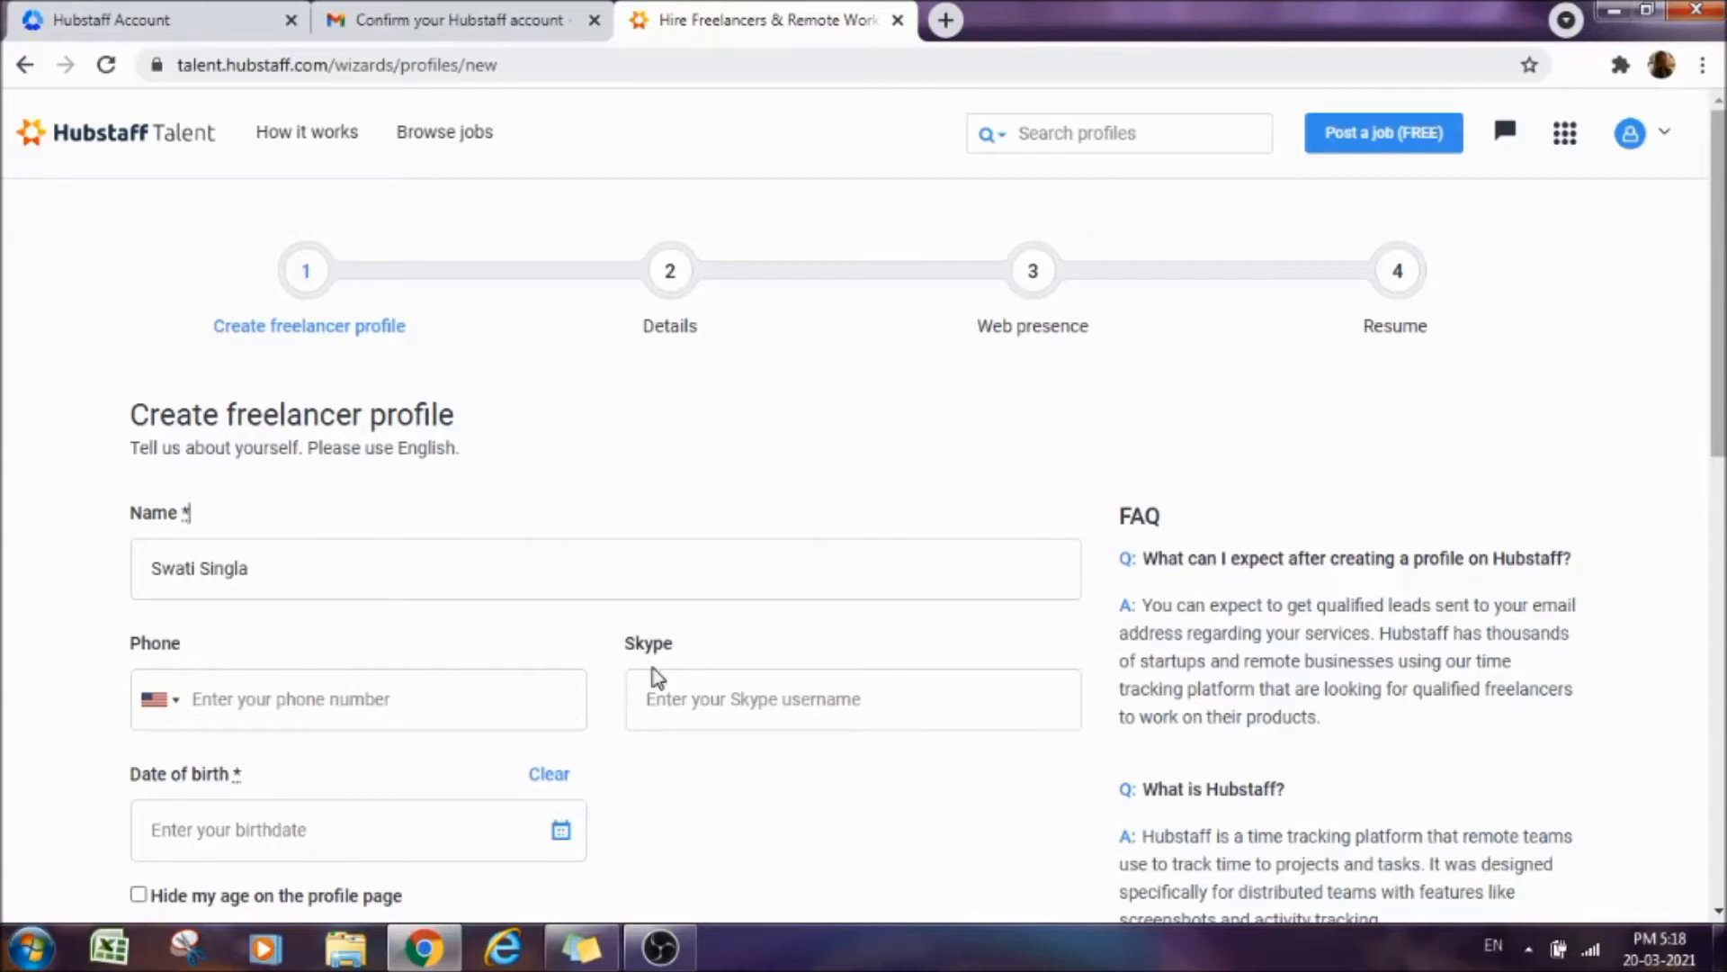
pyautogui.moveTo(700, 662)
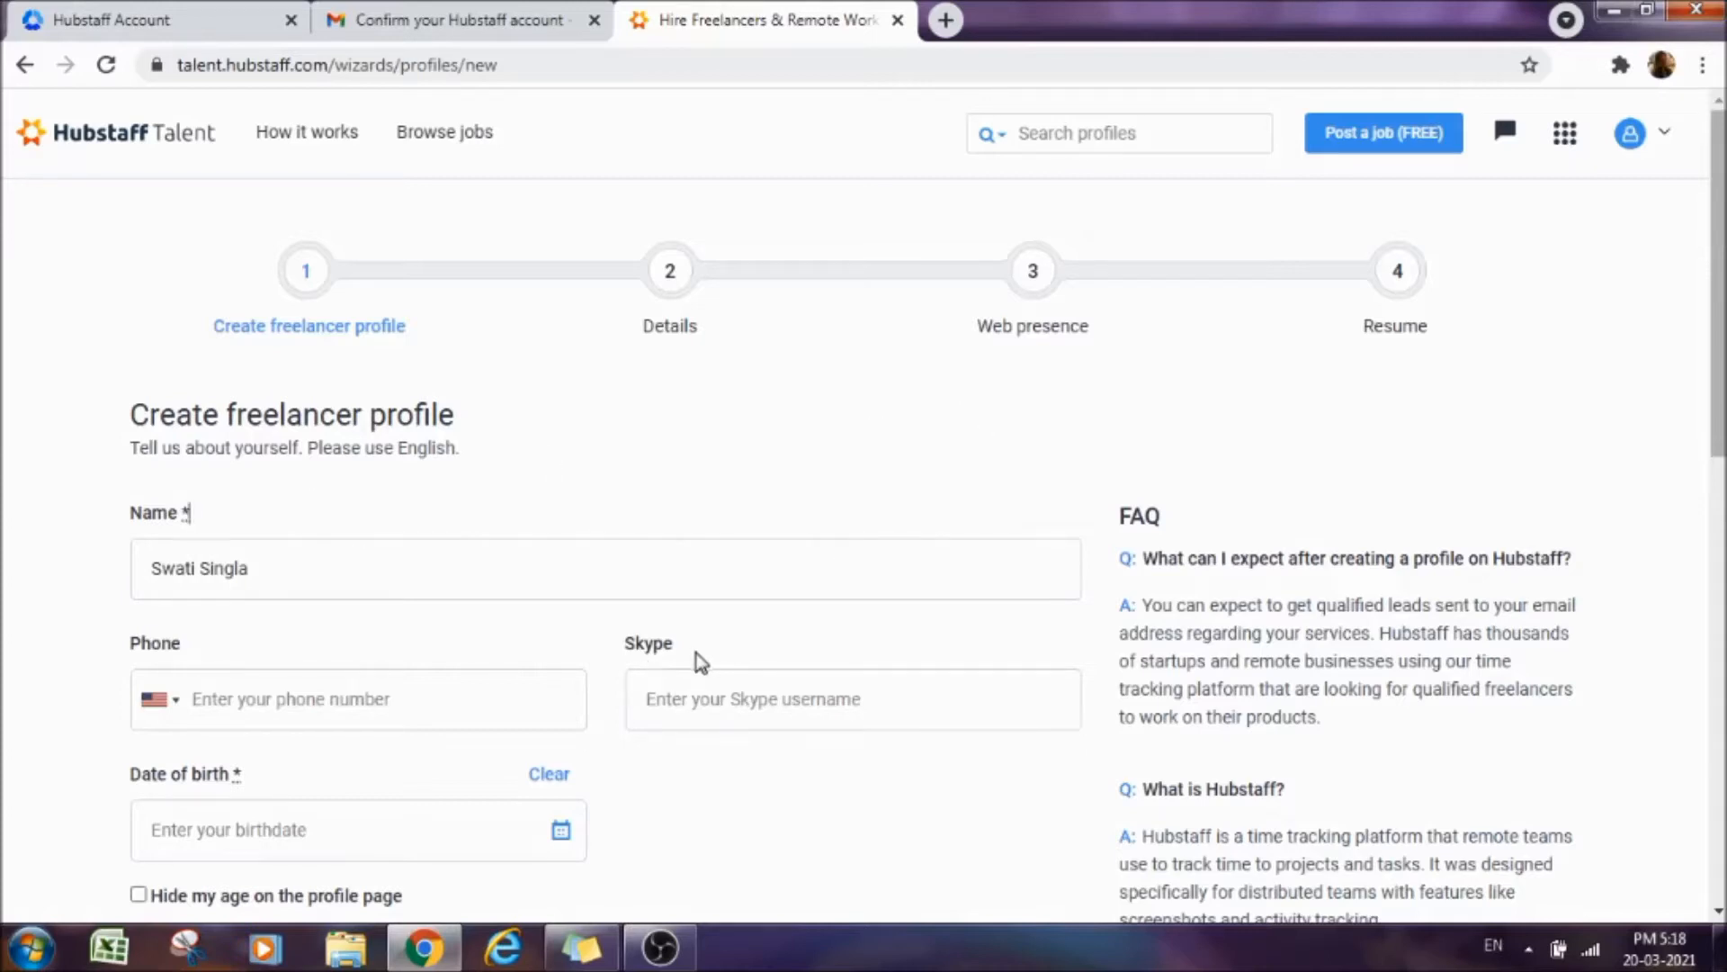
pyautogui.moveTo(727, 657)
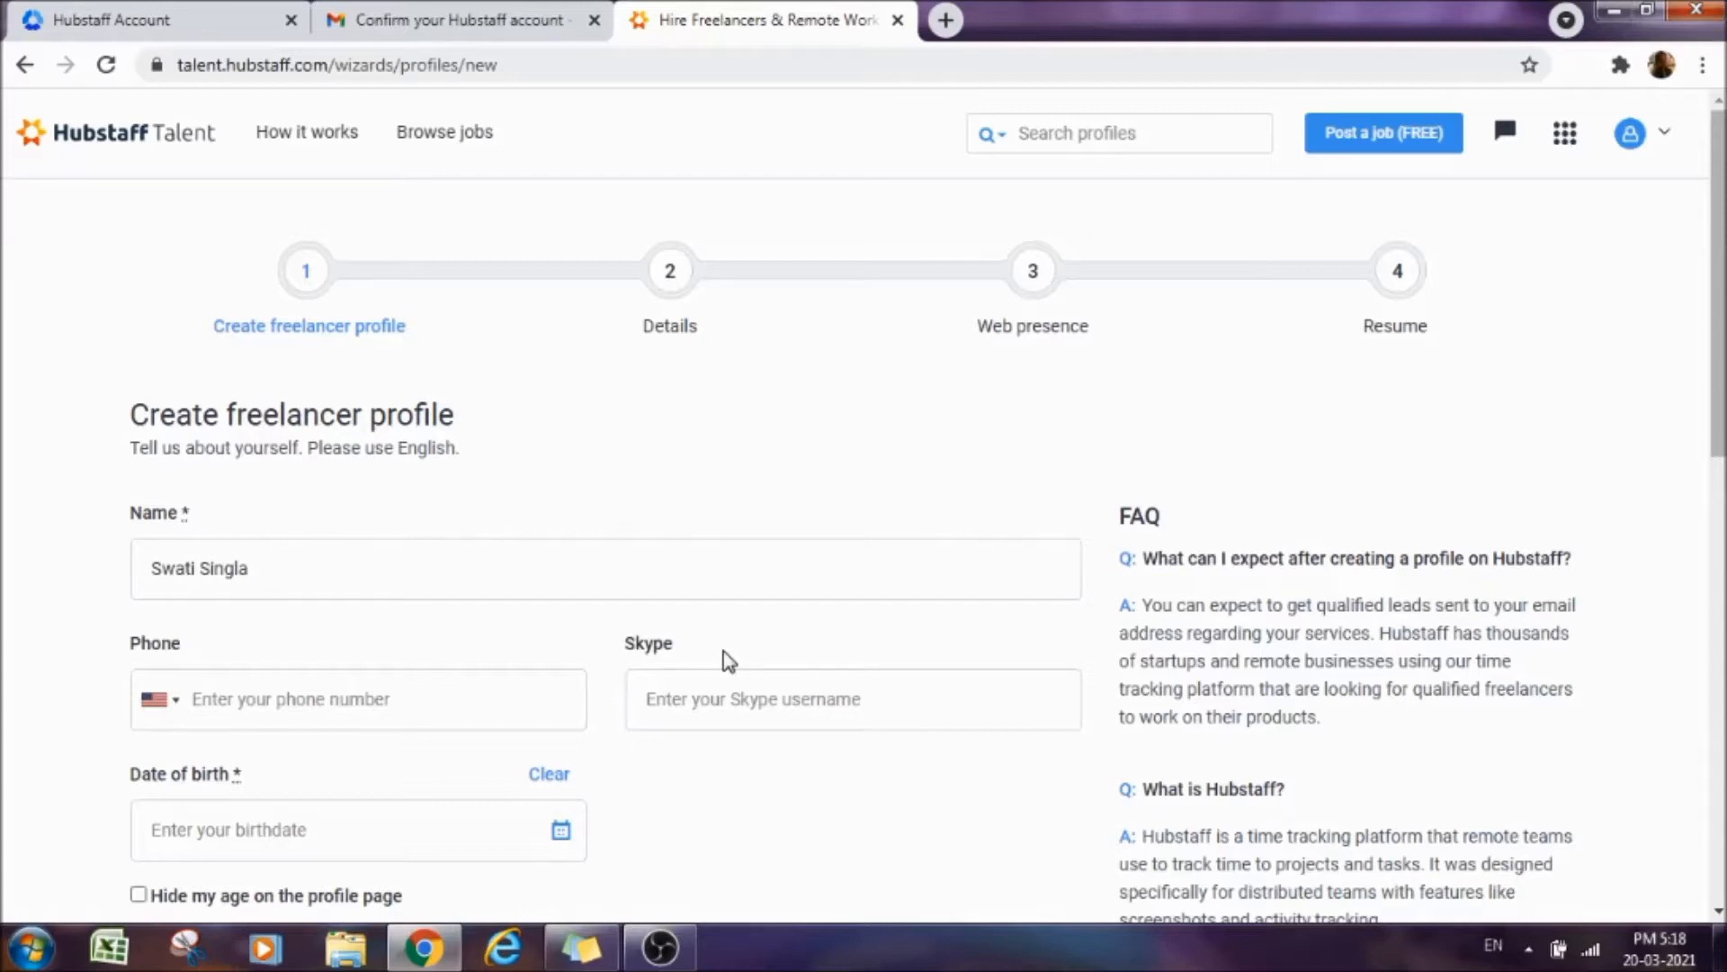
pyautogui.moveTo(1673, 286)
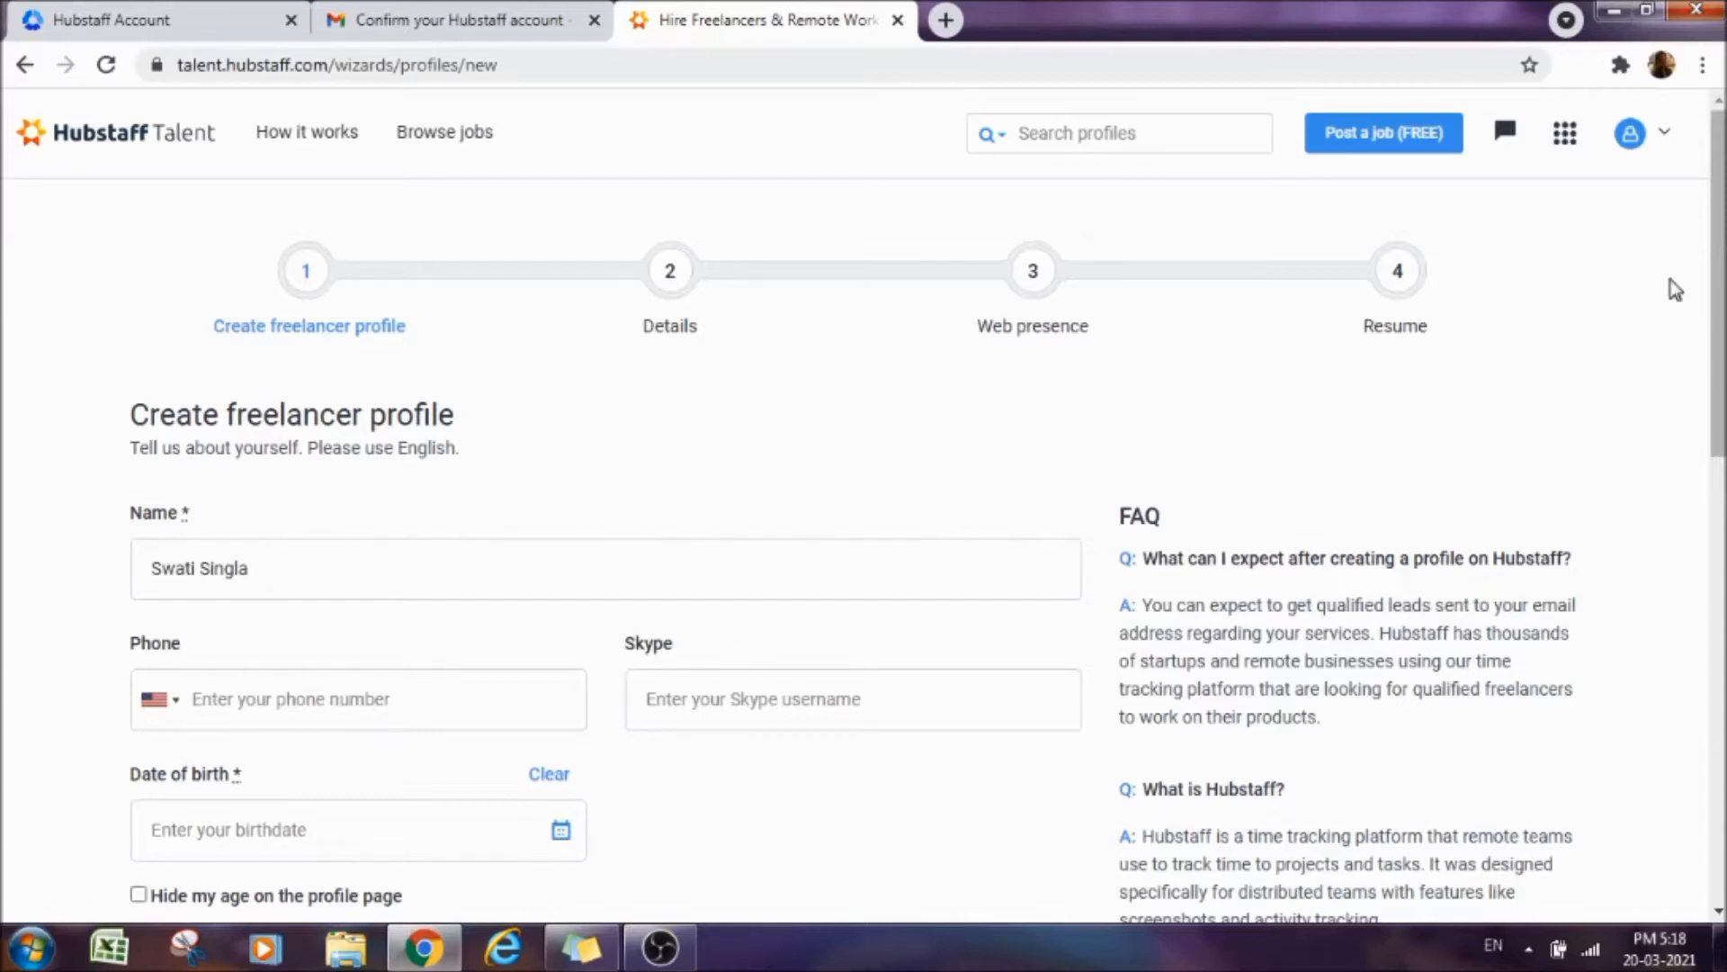
# Submit step one of the Create freelancer profile form with Next, reaching Details.
pyautogui.scroll(-3)
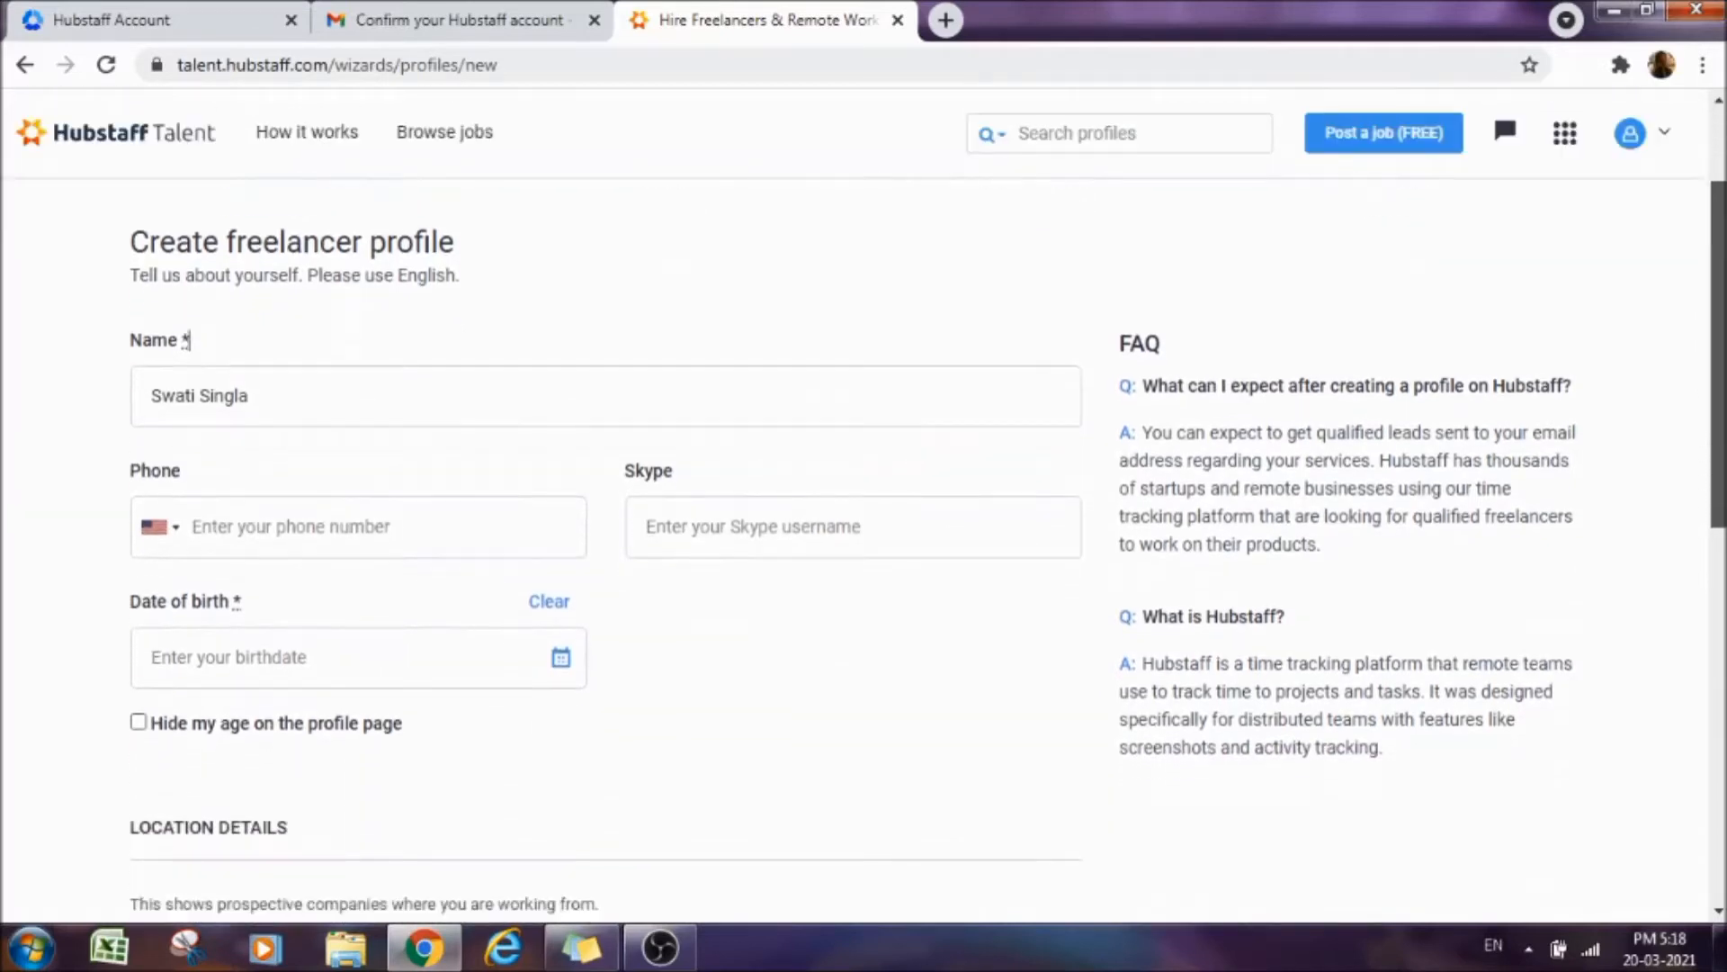
pyautogui.scroll(-3)
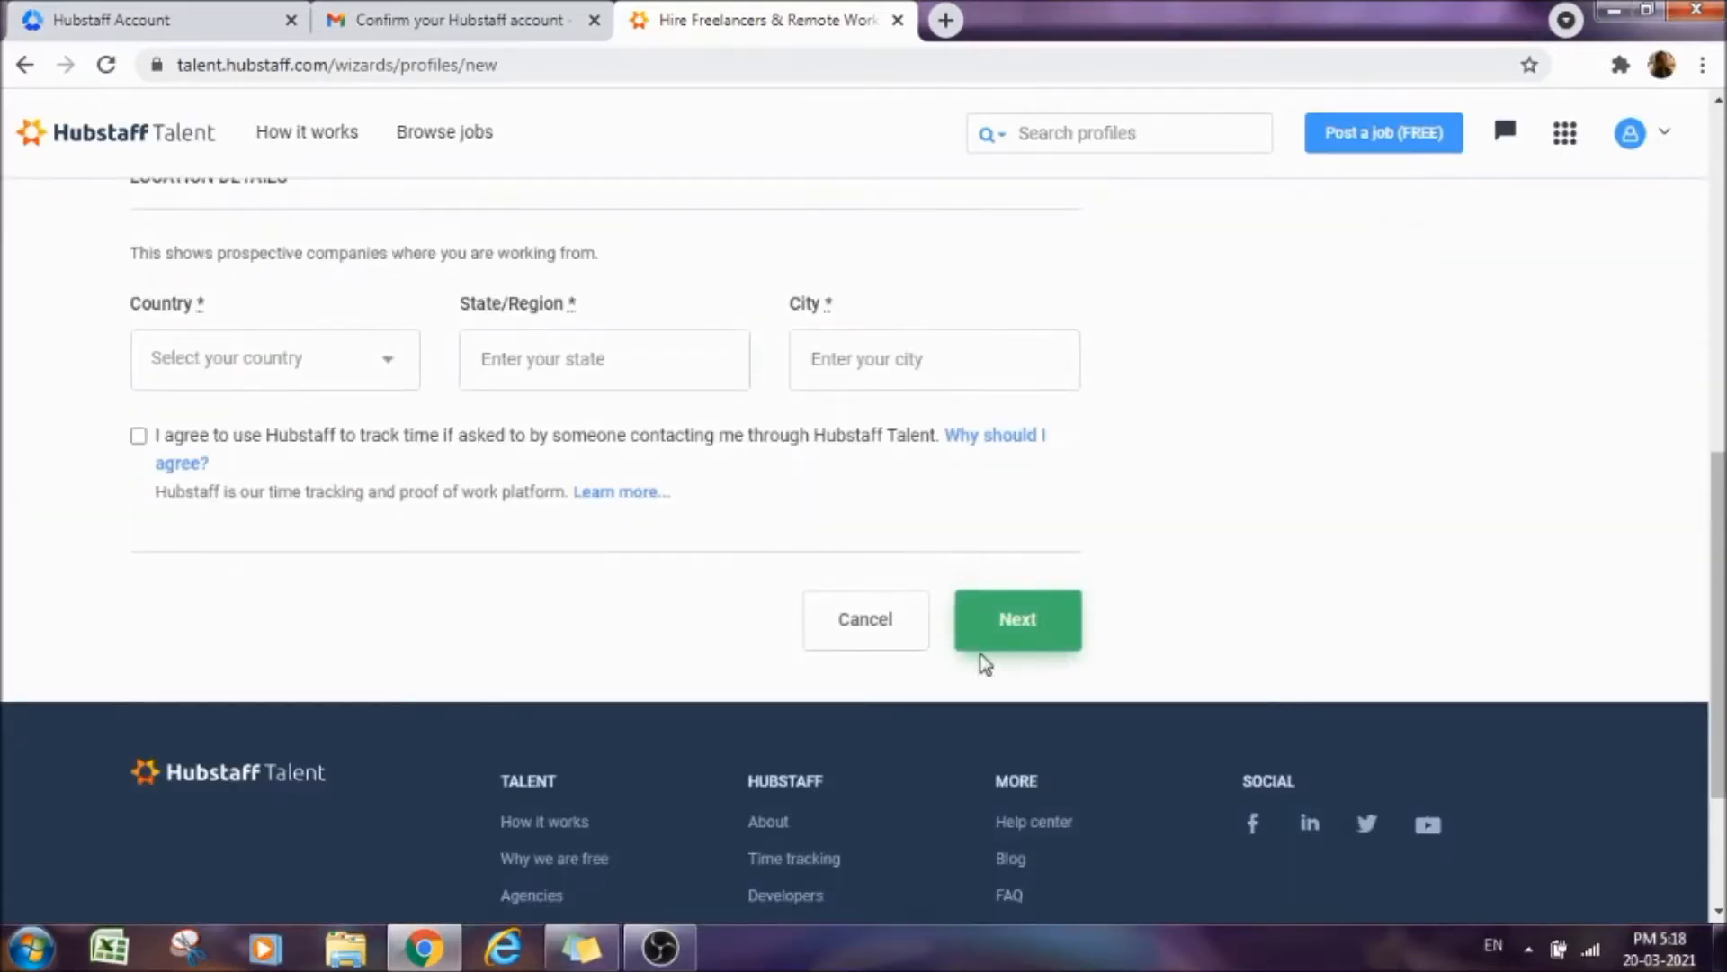
pyautogui.moveTo(1670, 567)
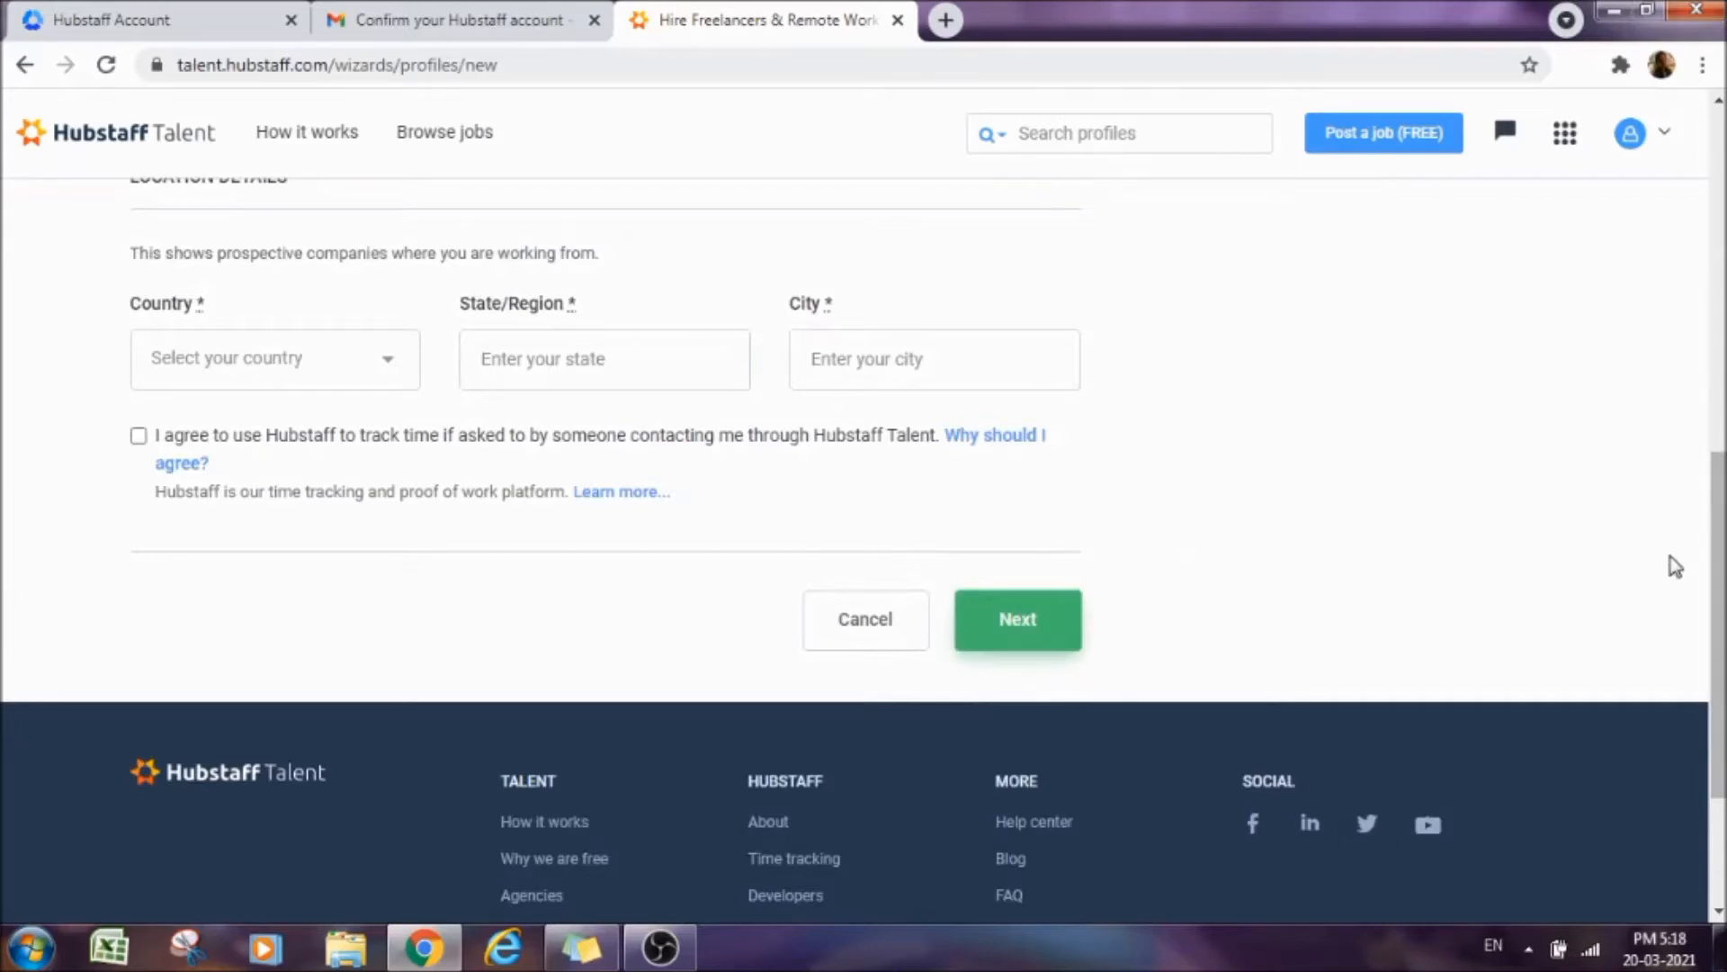
pyautogui.click(1017, 619)
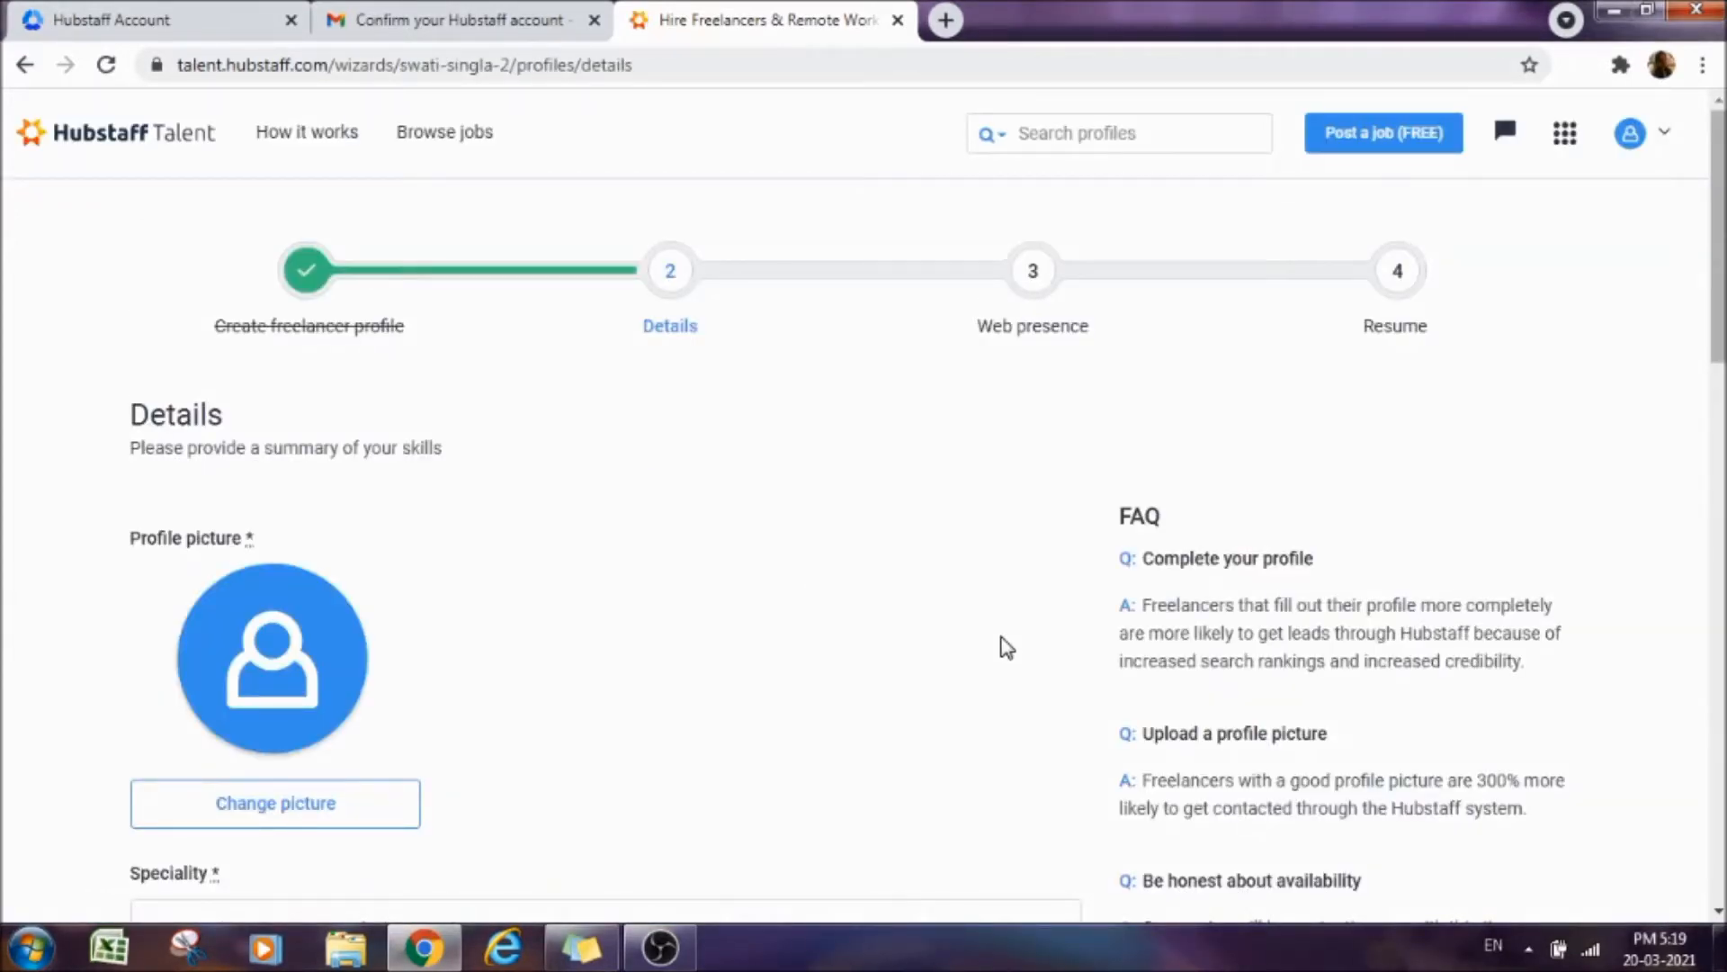
pyautogui.moveTo(1643, 313)
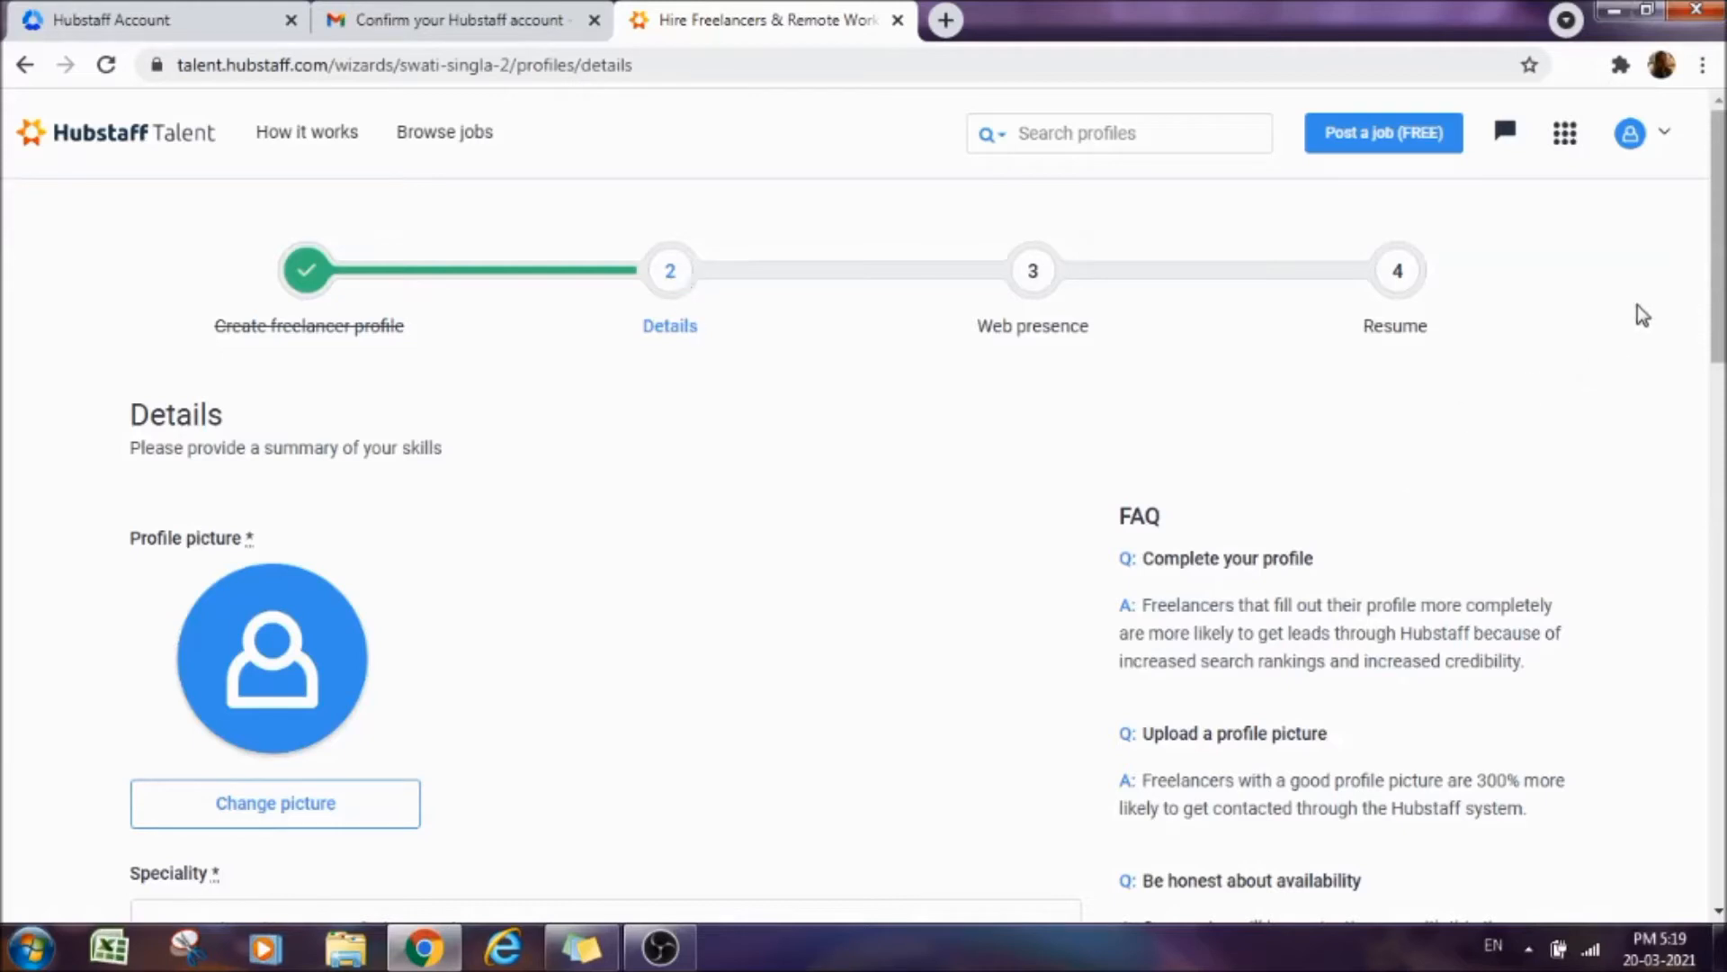
pyautogui.scroll(-3)
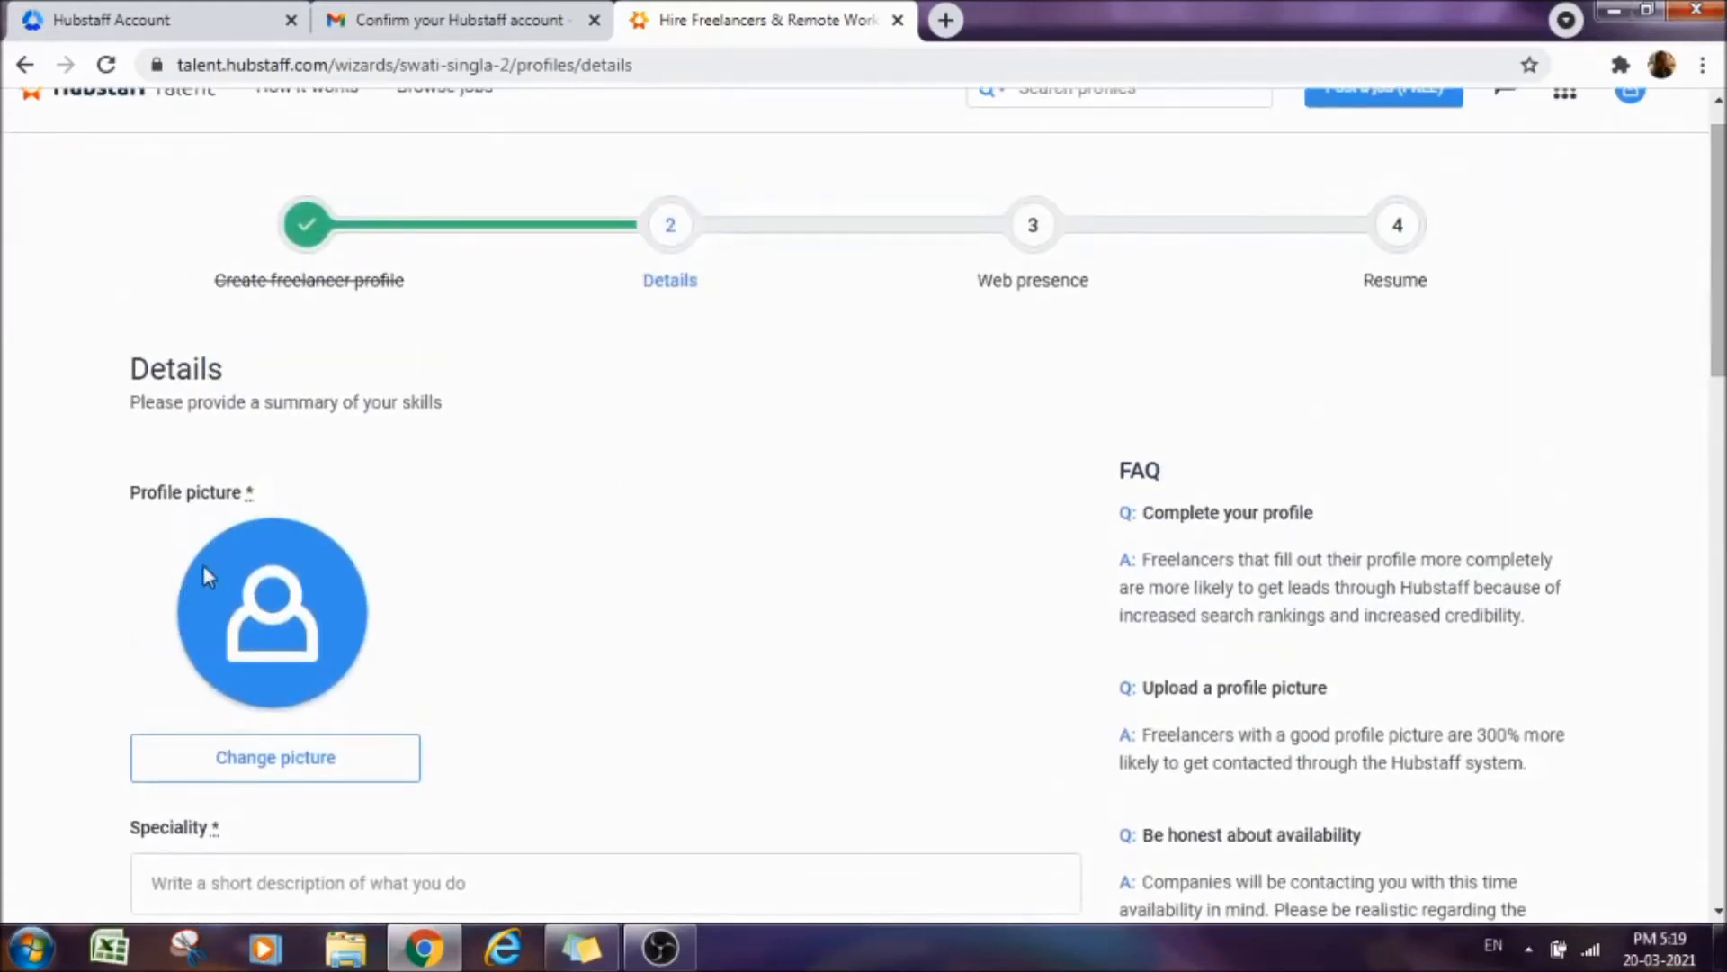
pyautogui.moveTo(357, 694)
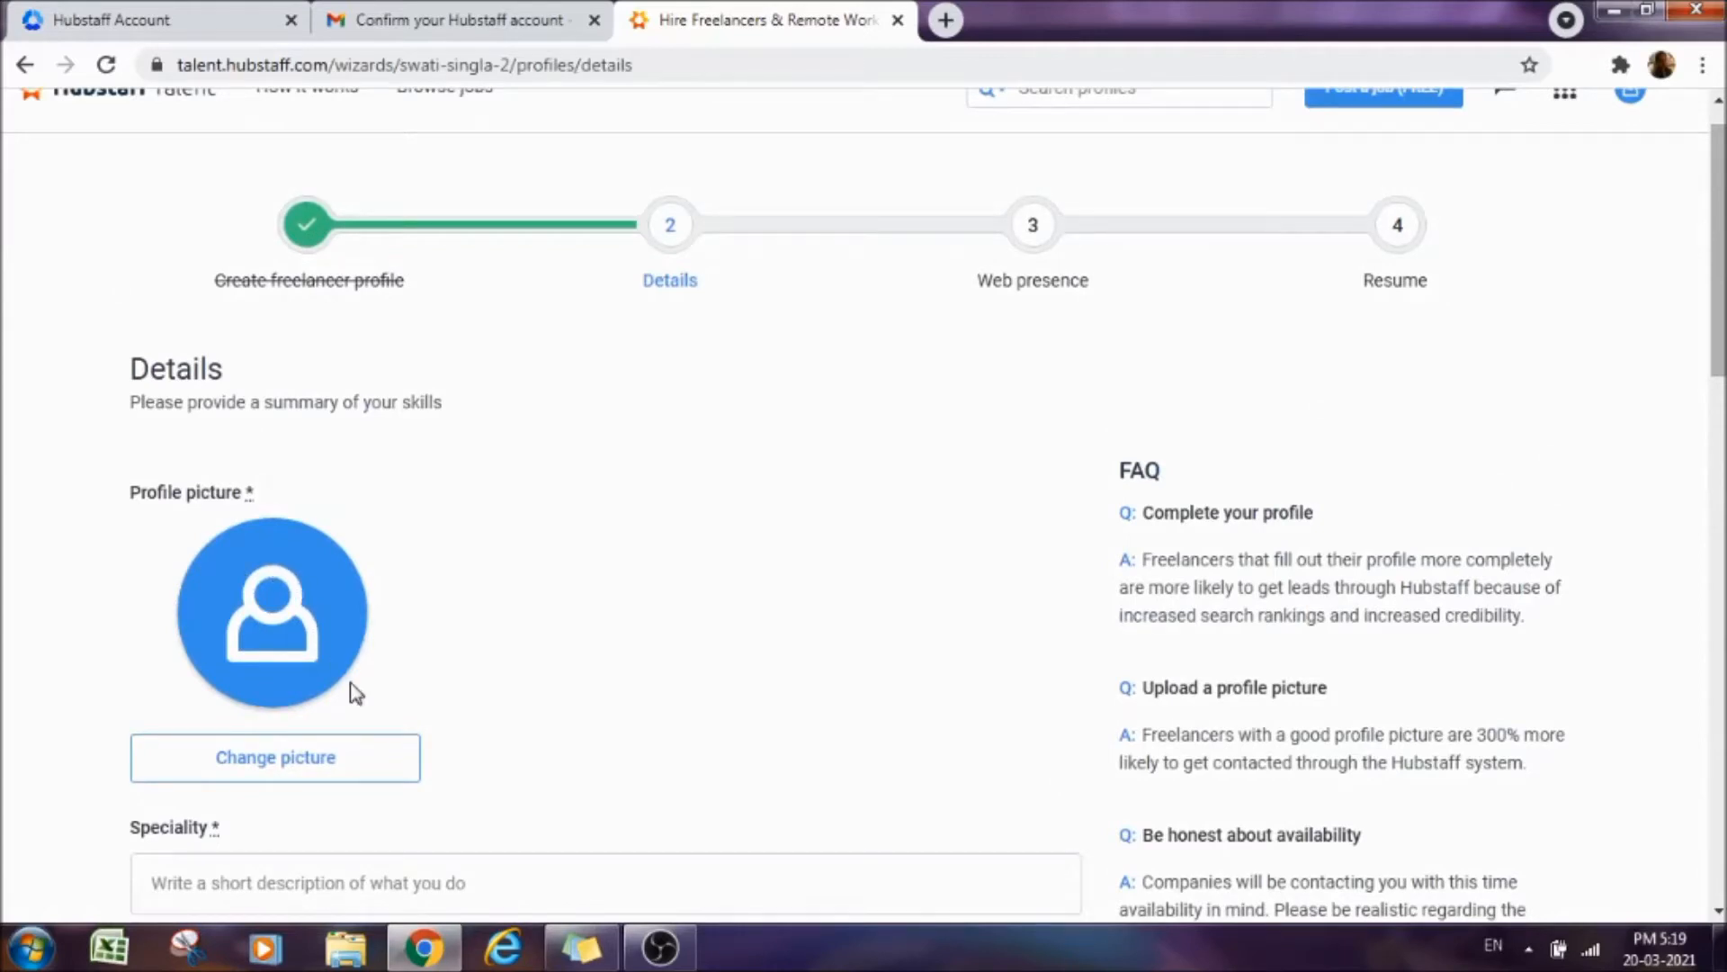
pyautogui.moveTo(1537, 421)
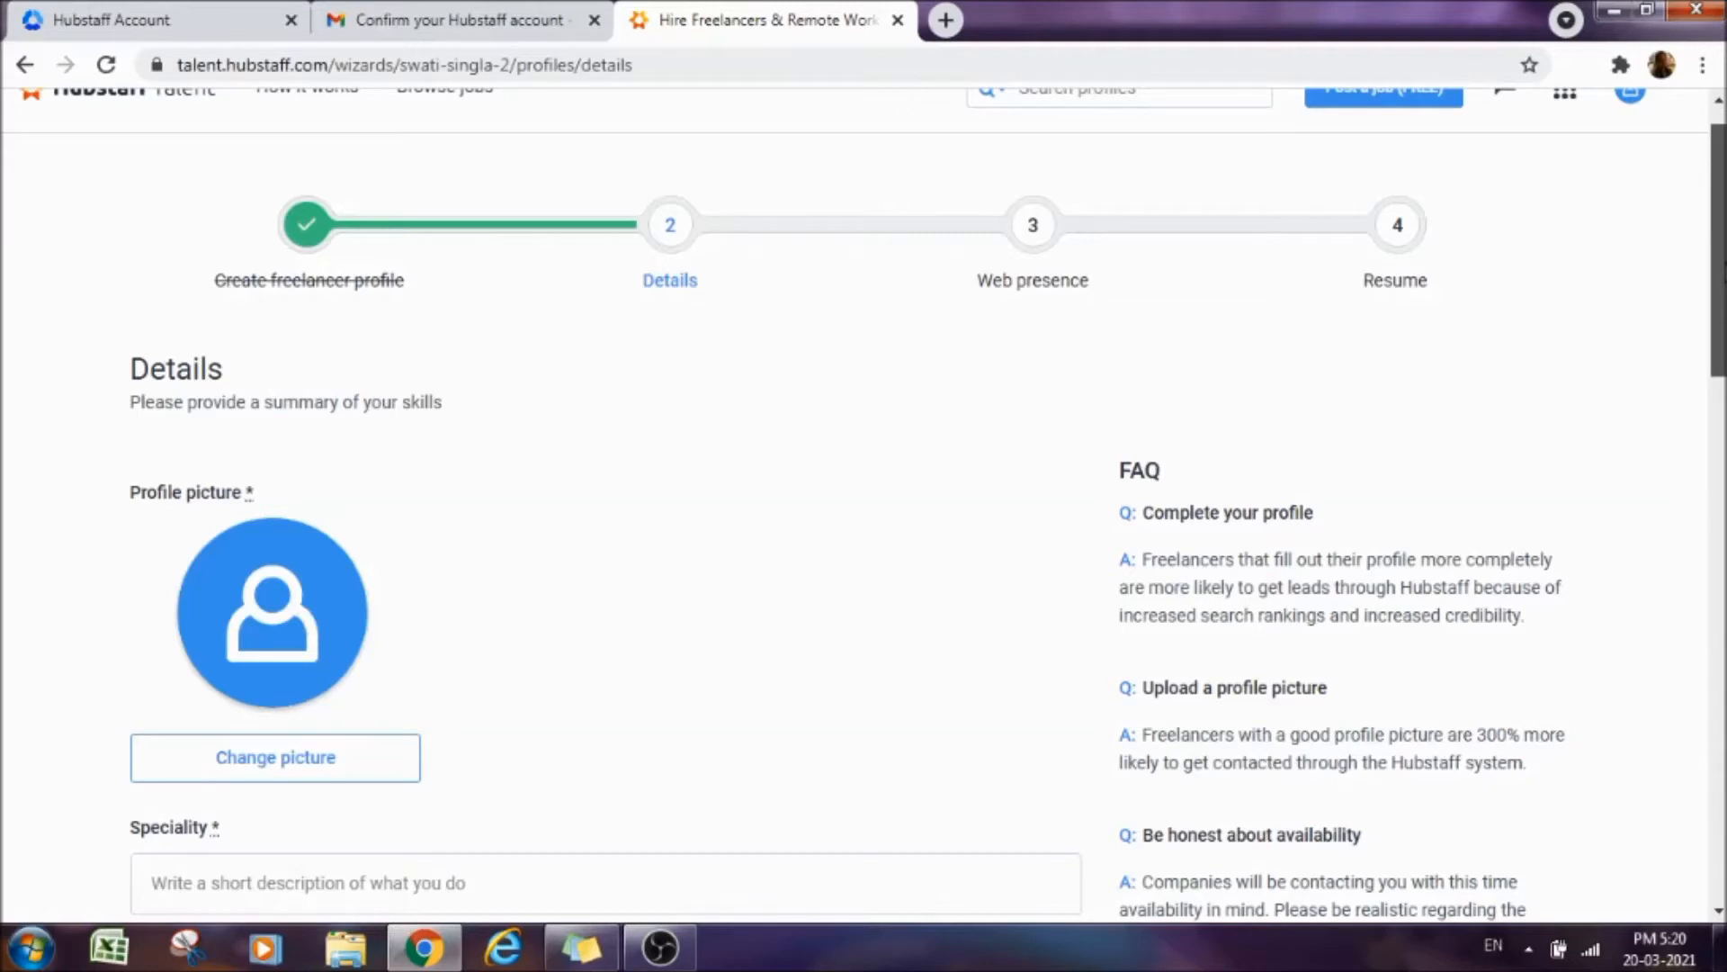
pyautogui.scroll(-3)
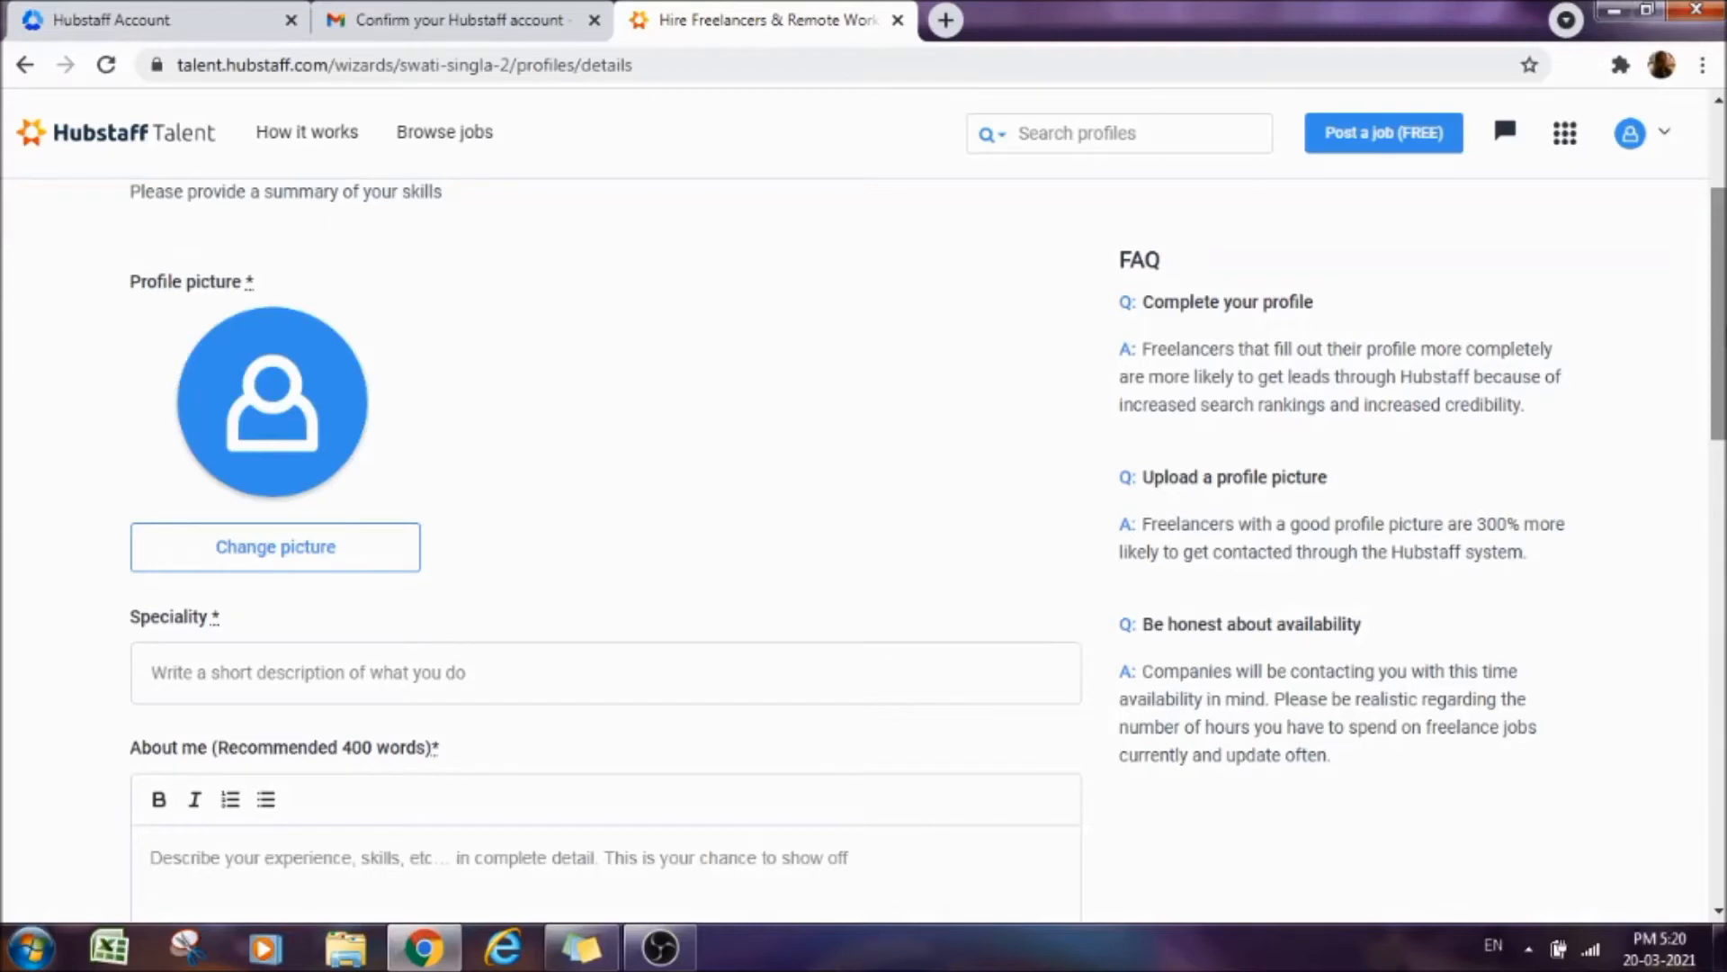
pyautogui.scroll(-3)
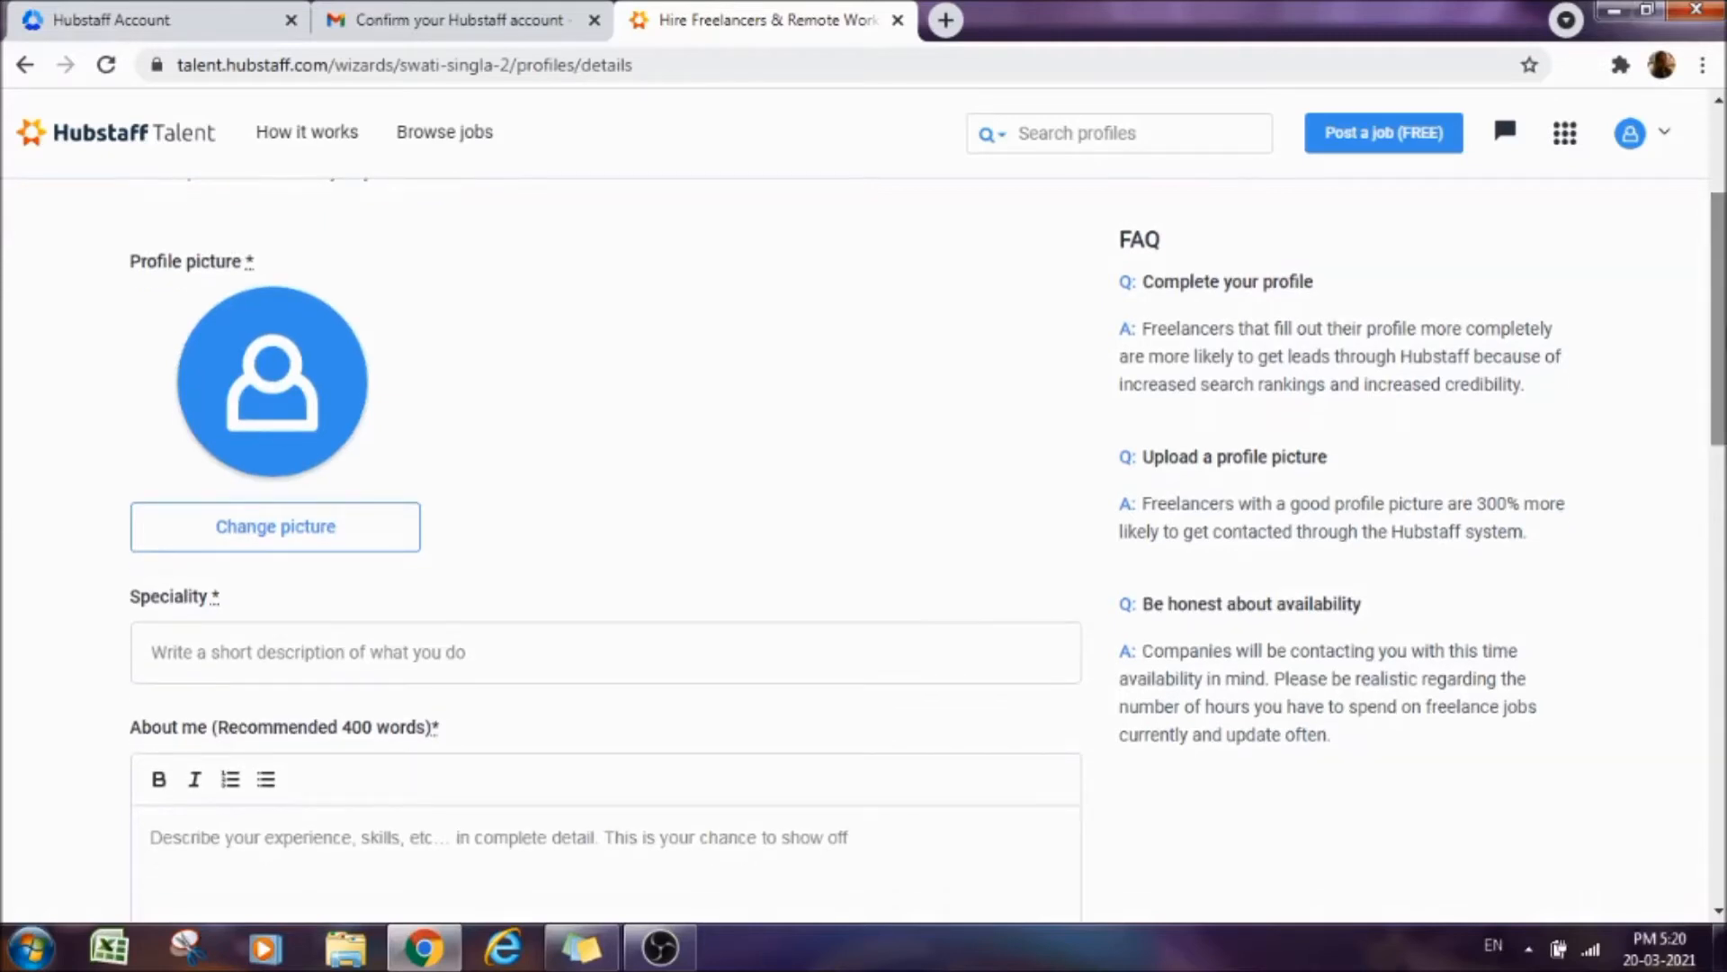
pyautogui.scroll(-3)
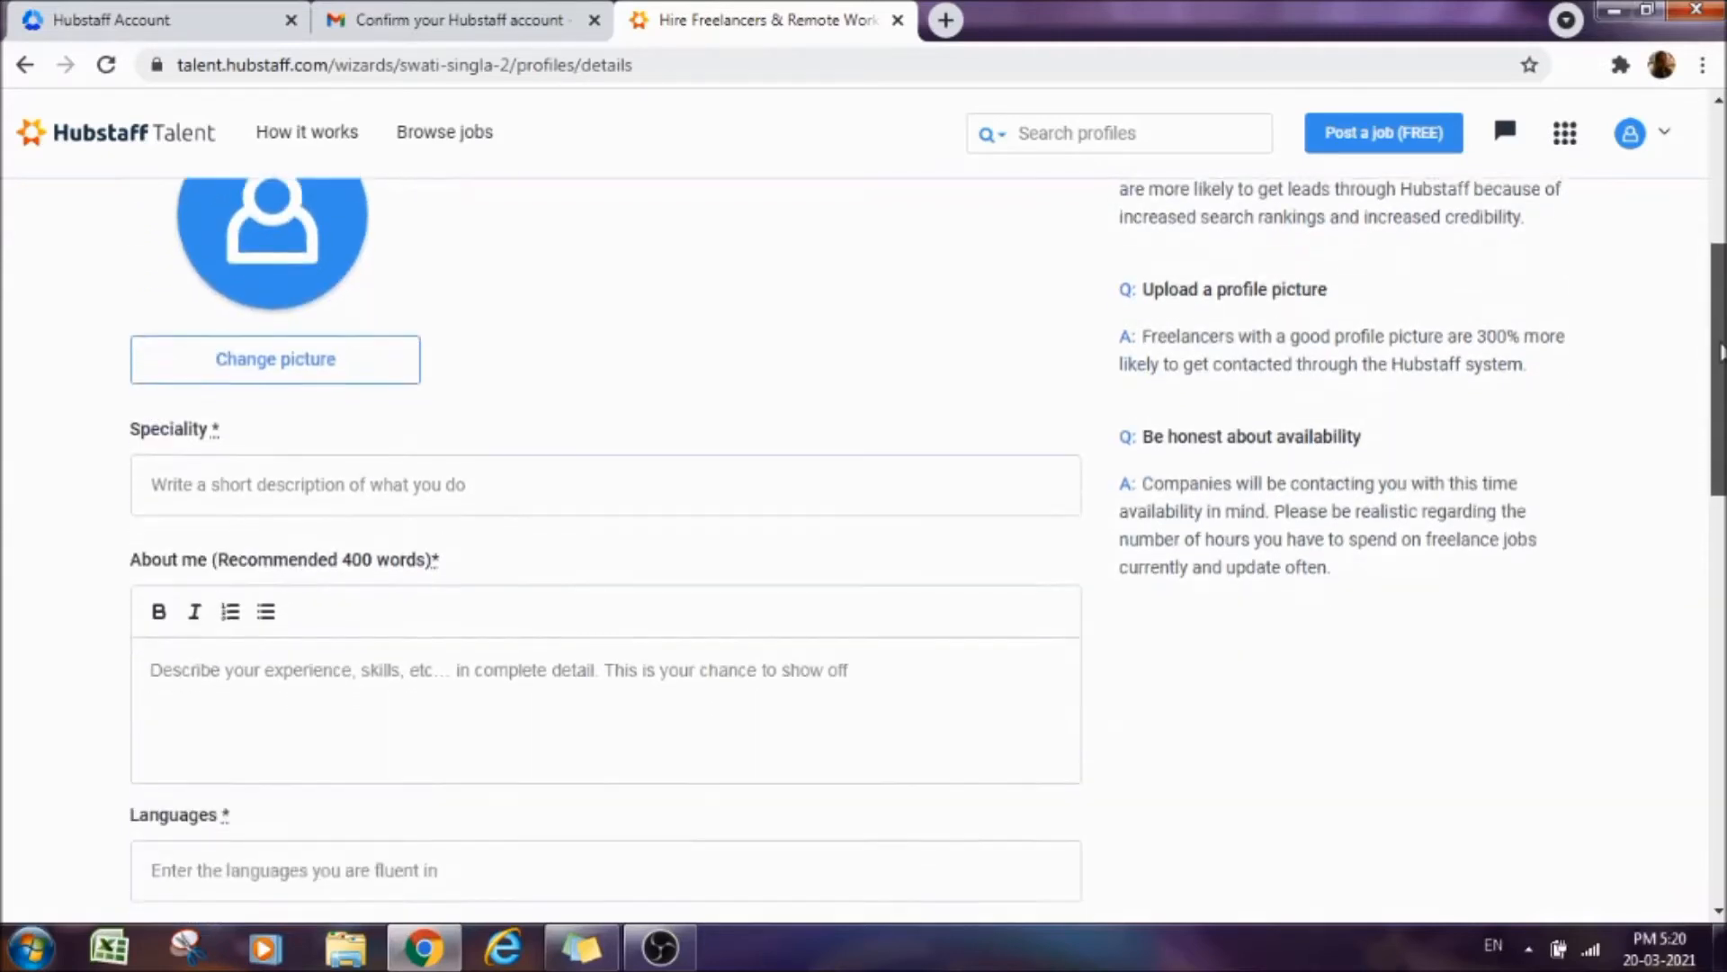
pyautogui.scroll(-3)
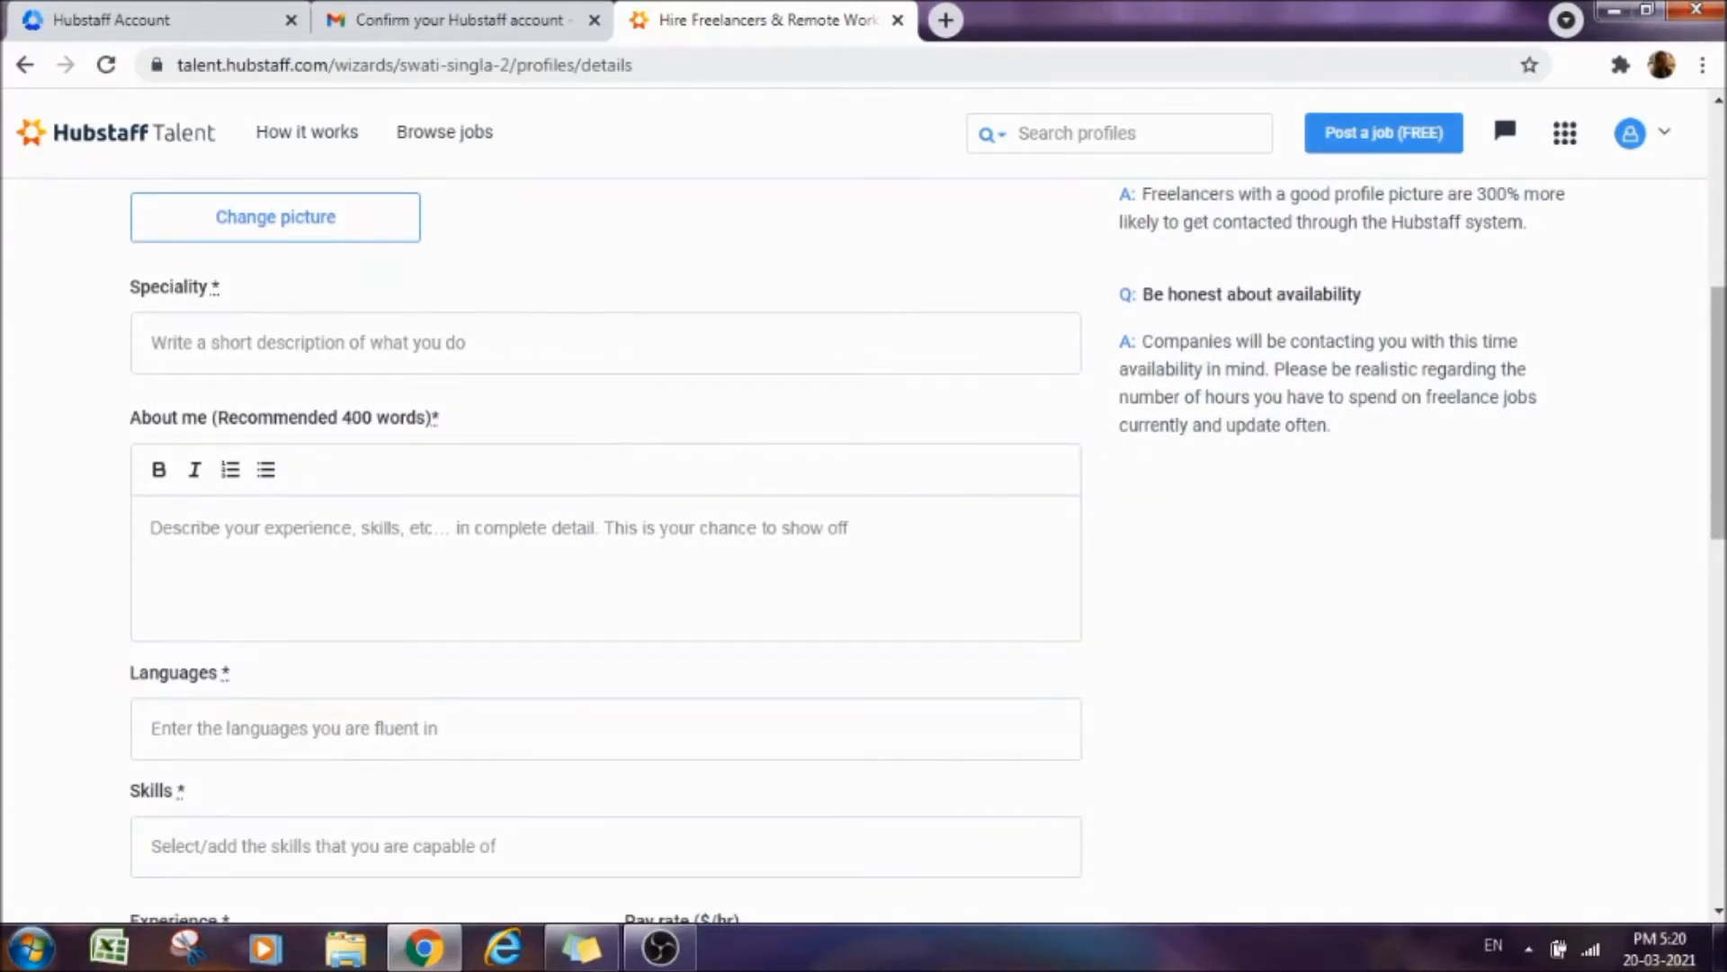
pyautogui.scroll(-3)
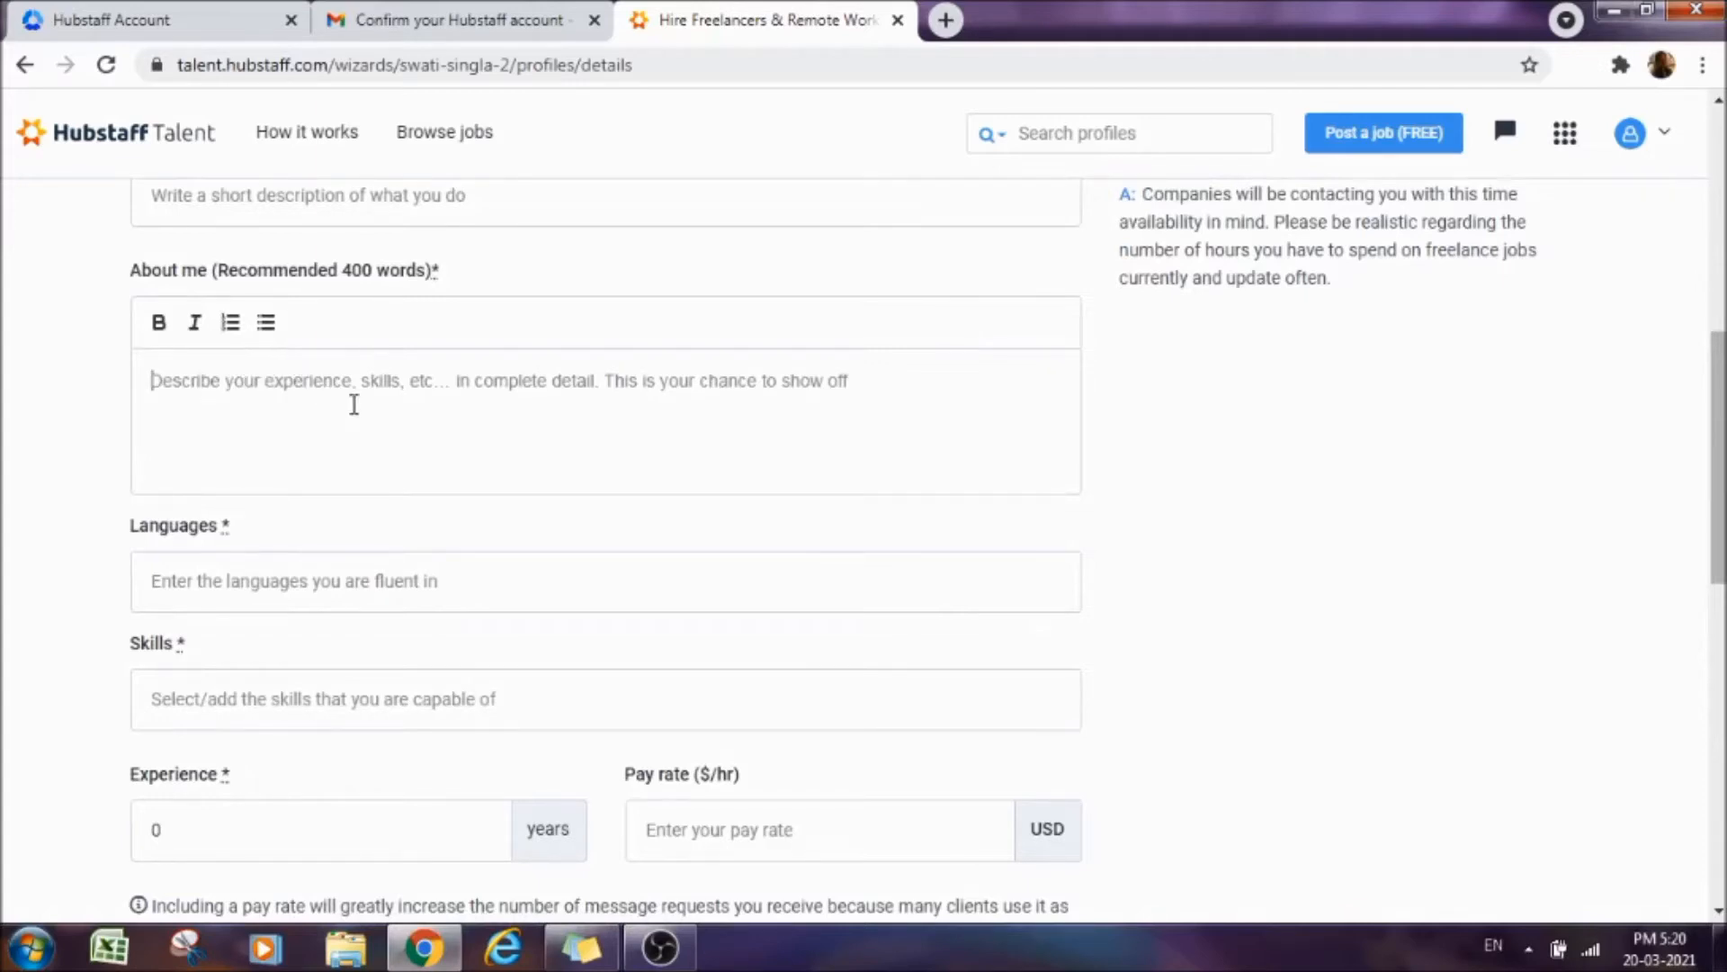
pyautogui.moveTo(816, 442)
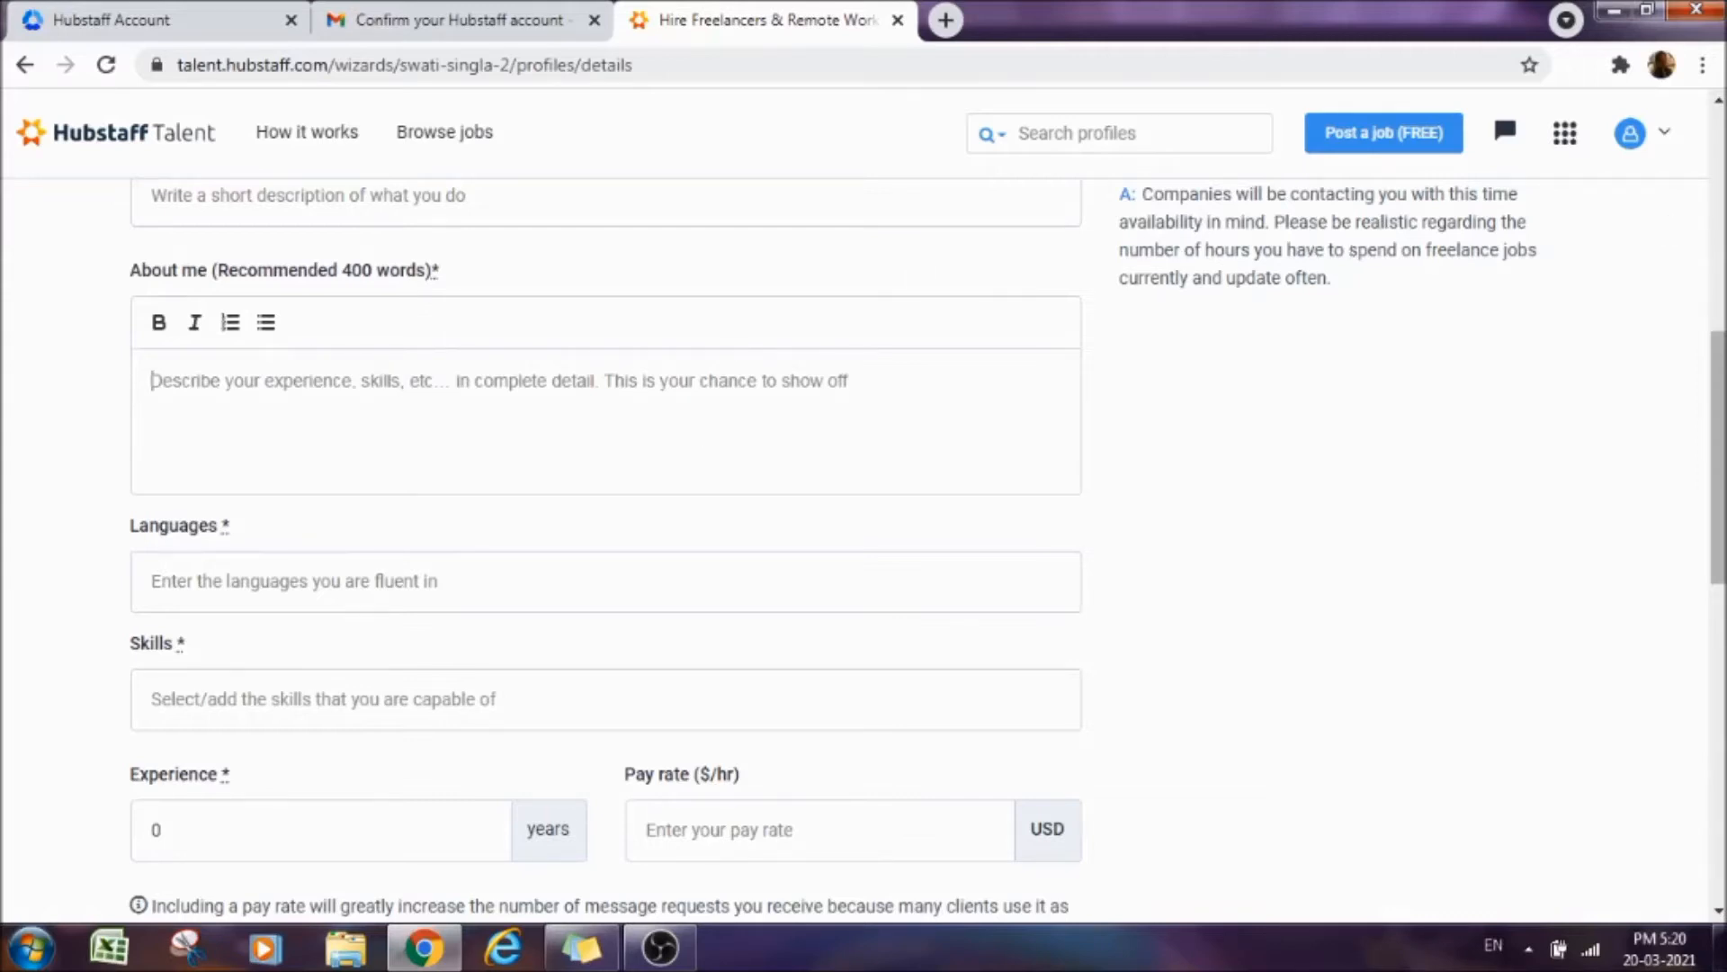
pyautogui.scroll(-3)
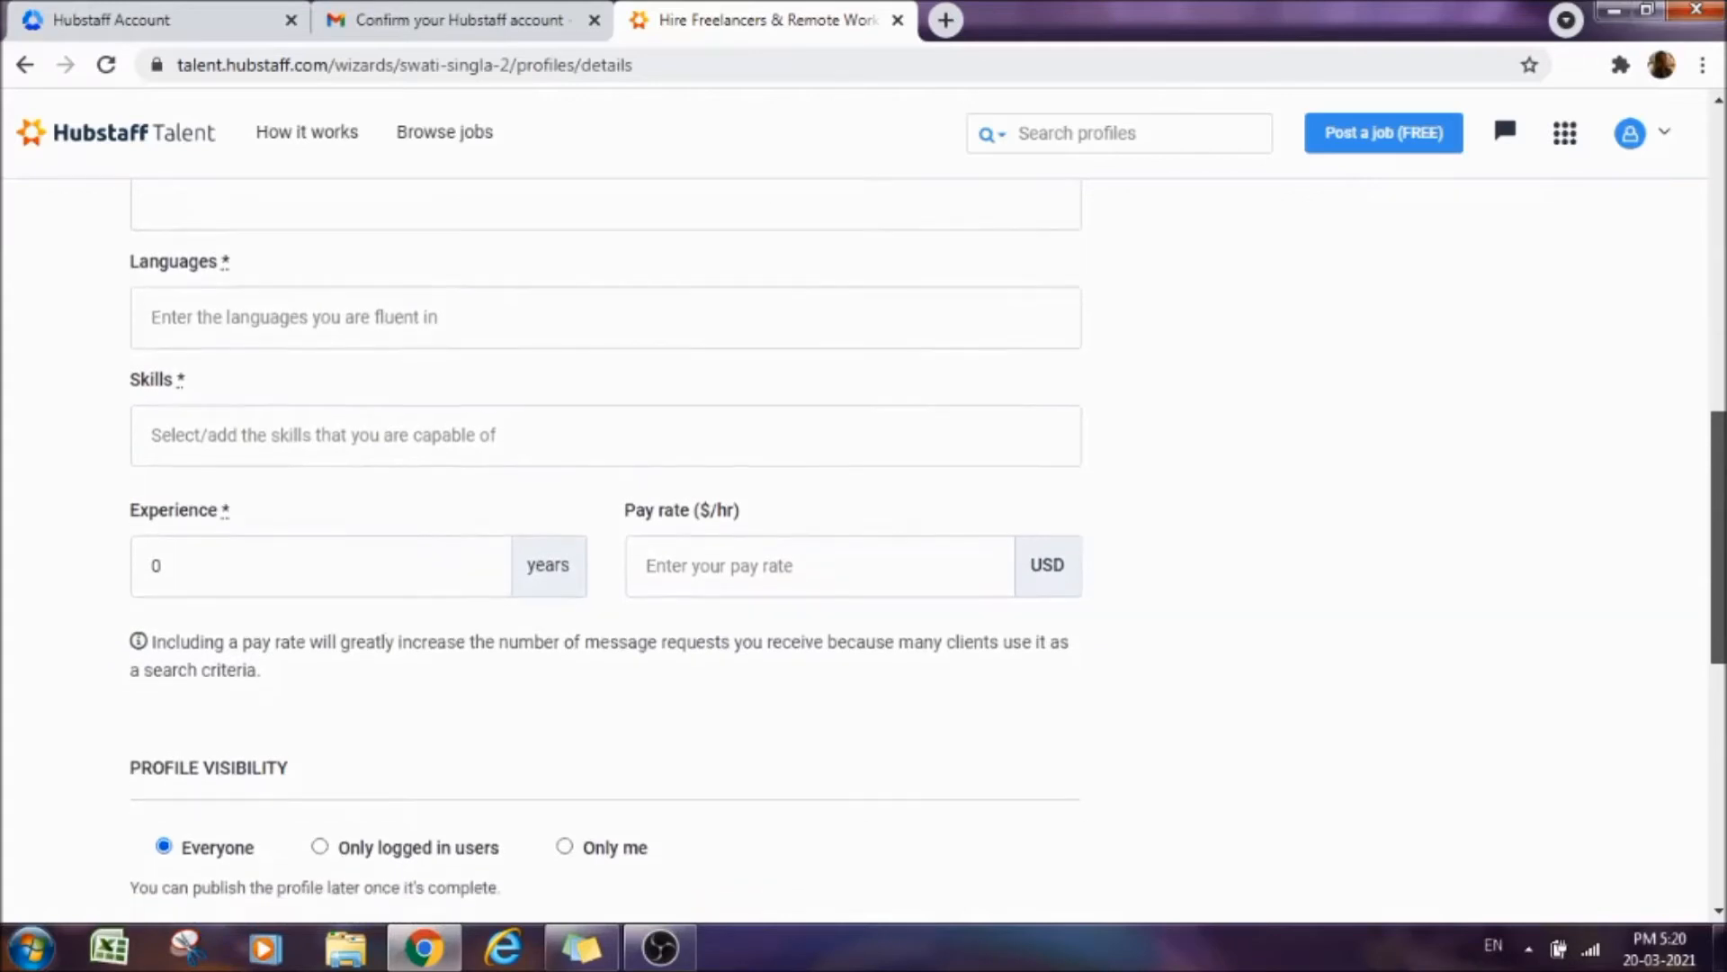
pyautogui.scroll(-3)
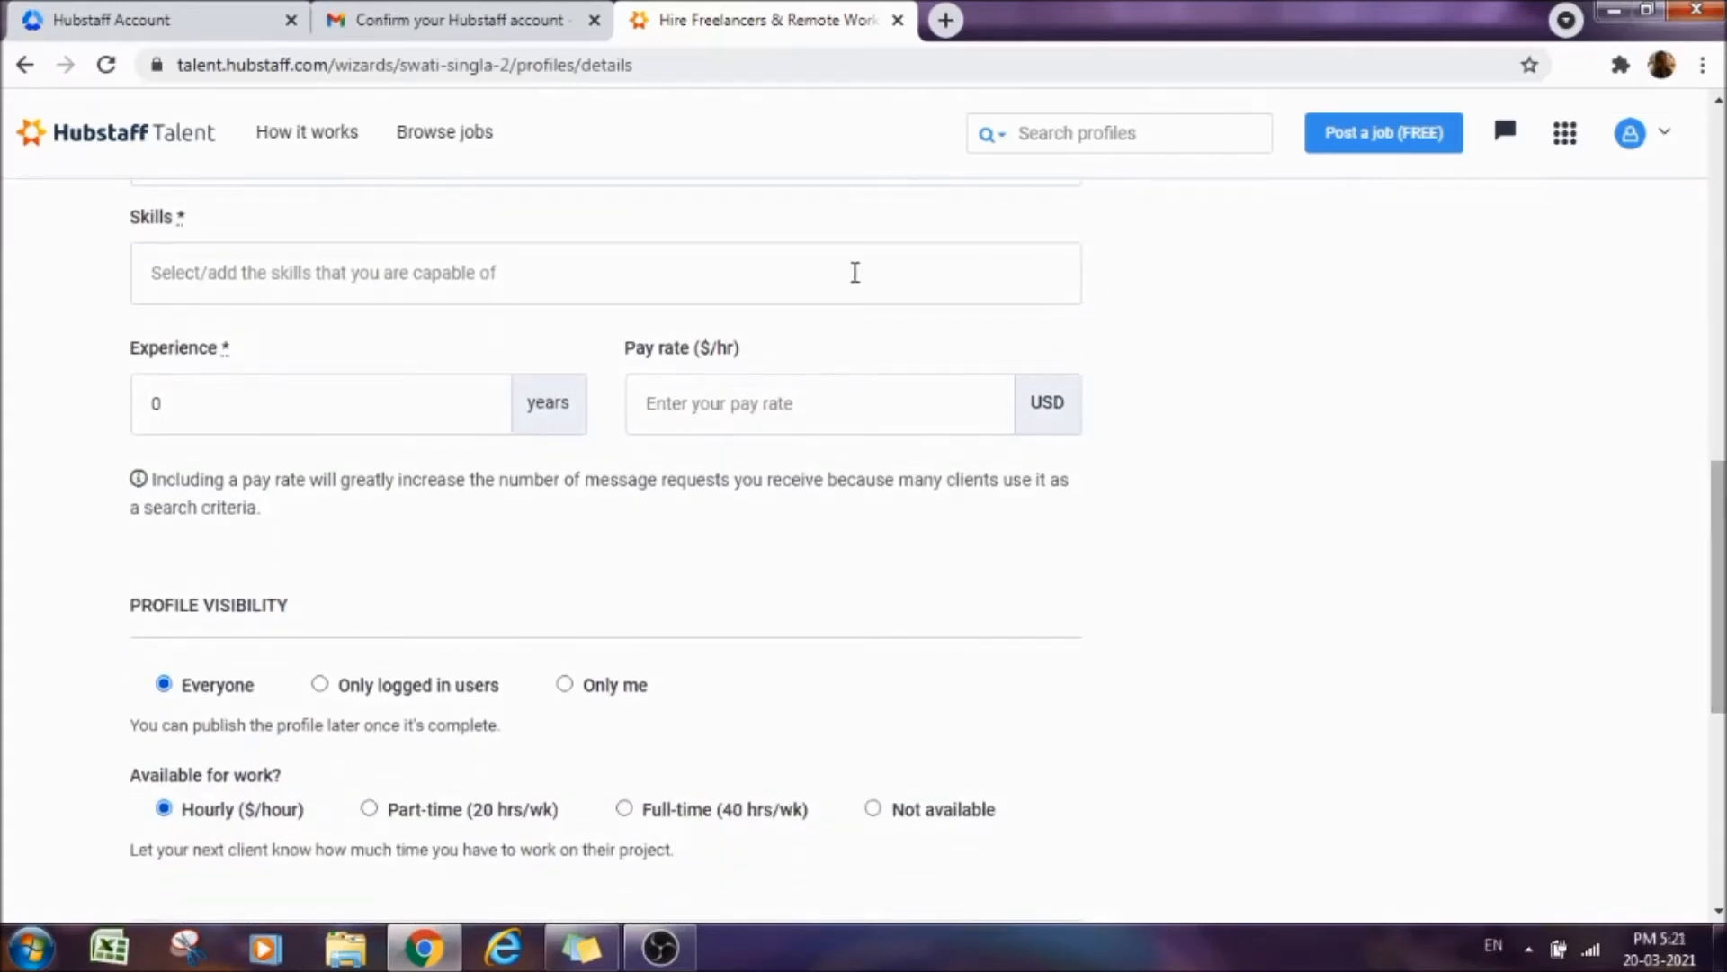
pyautogui.moveTo(1547, 515)
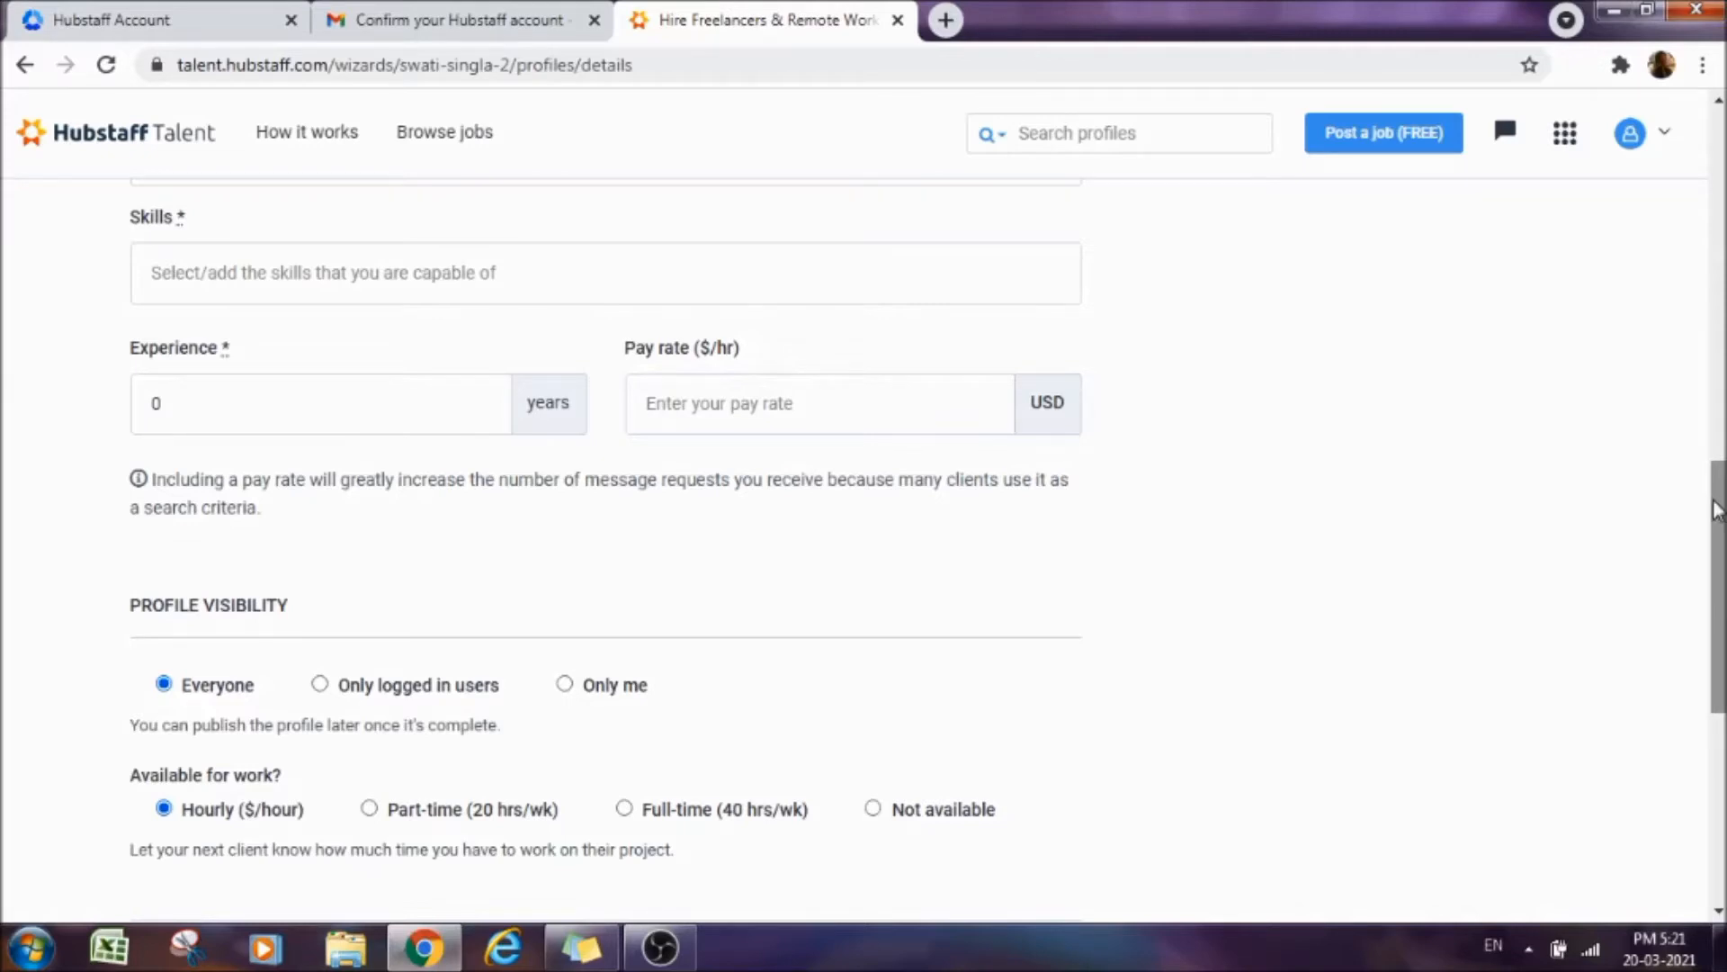
pyautogui.scroll(-3)
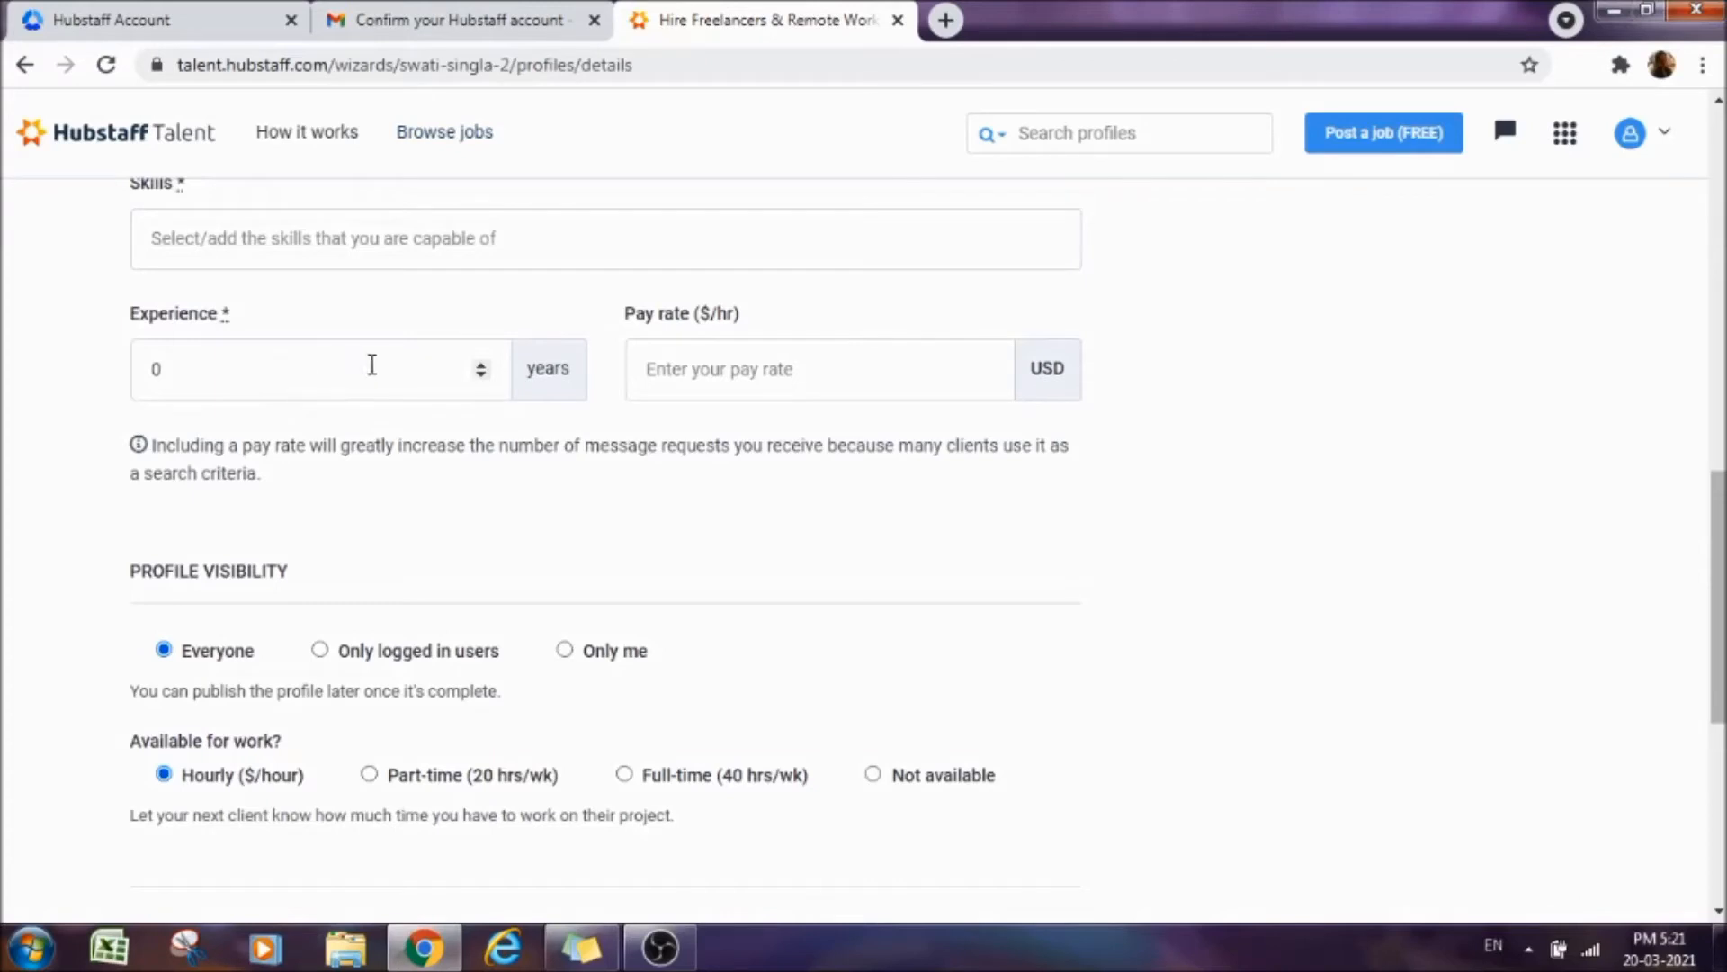
pyautogui.moveTo(459, 369)
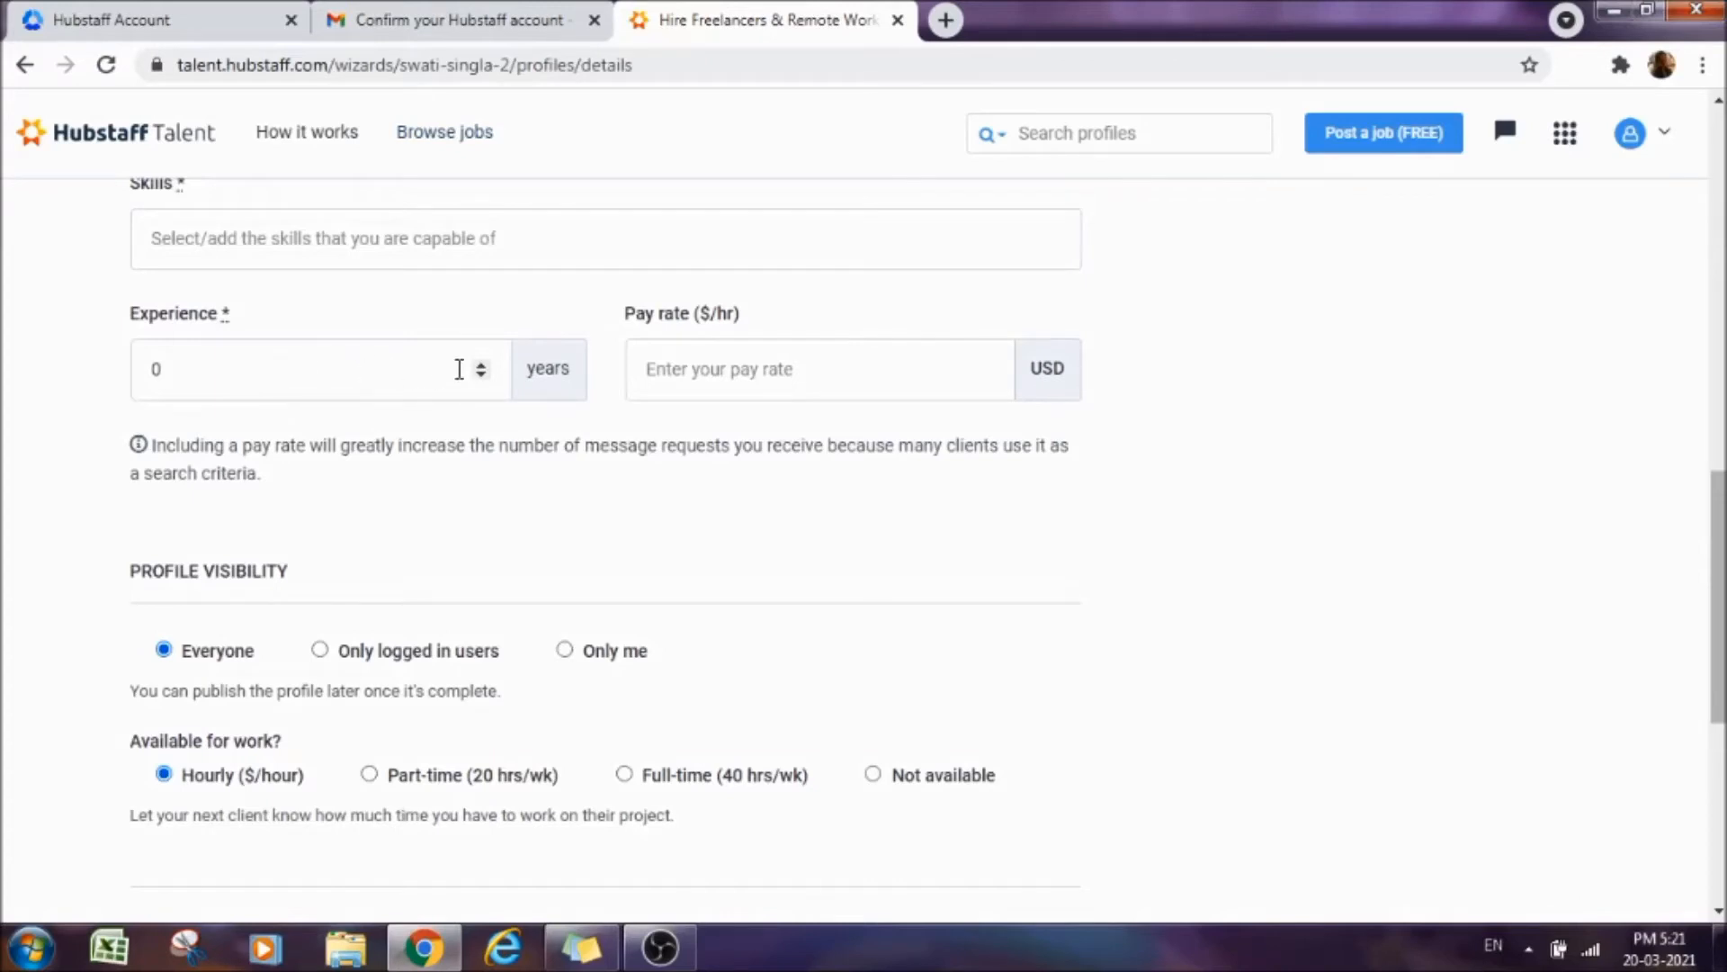
pyautogui.moveTo(982, 355)
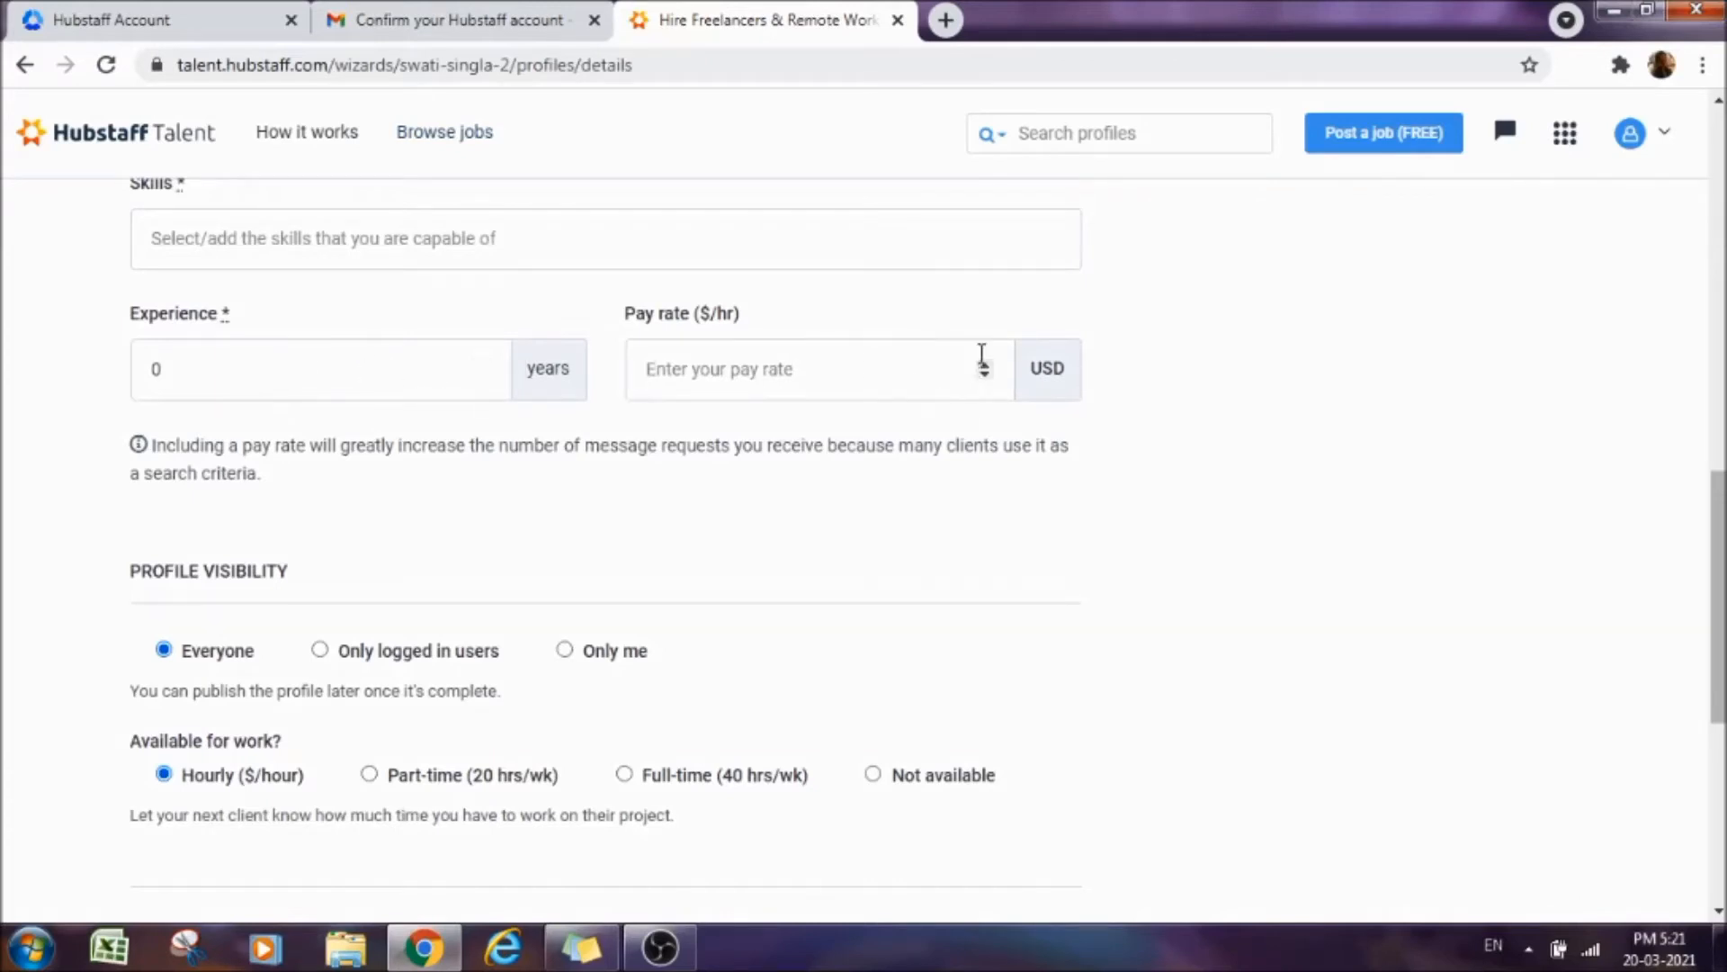
pyautogui.moveTo(1062, 414)
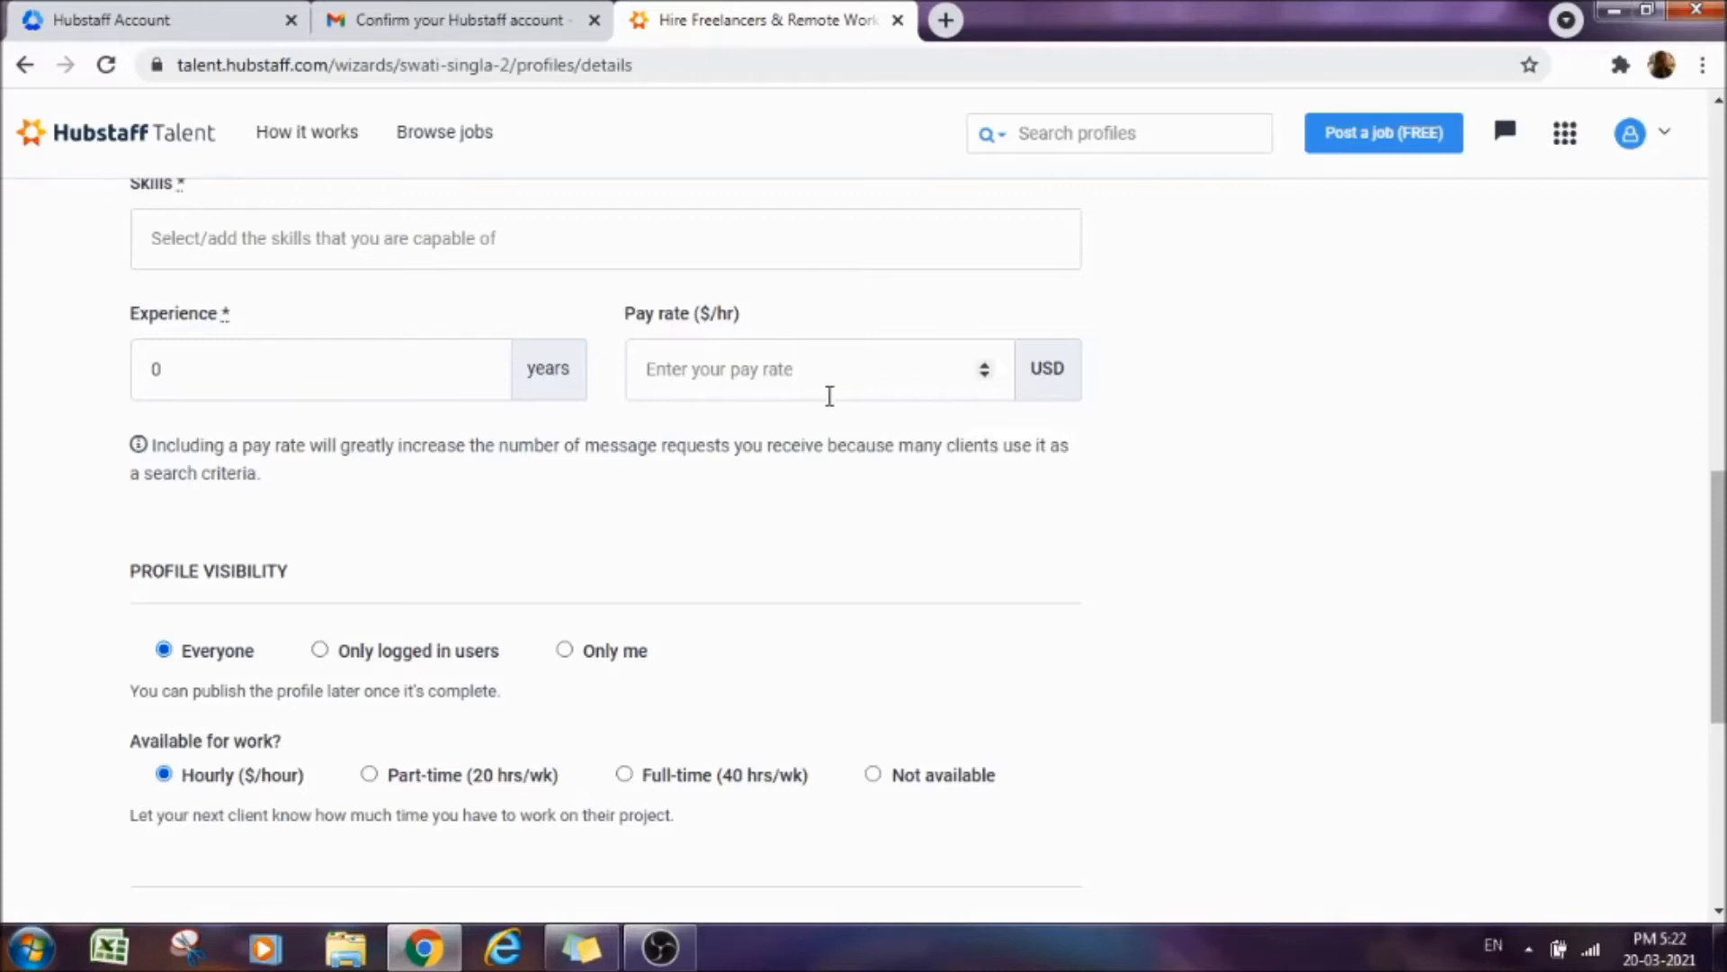
pyautogui.click(761, 369)
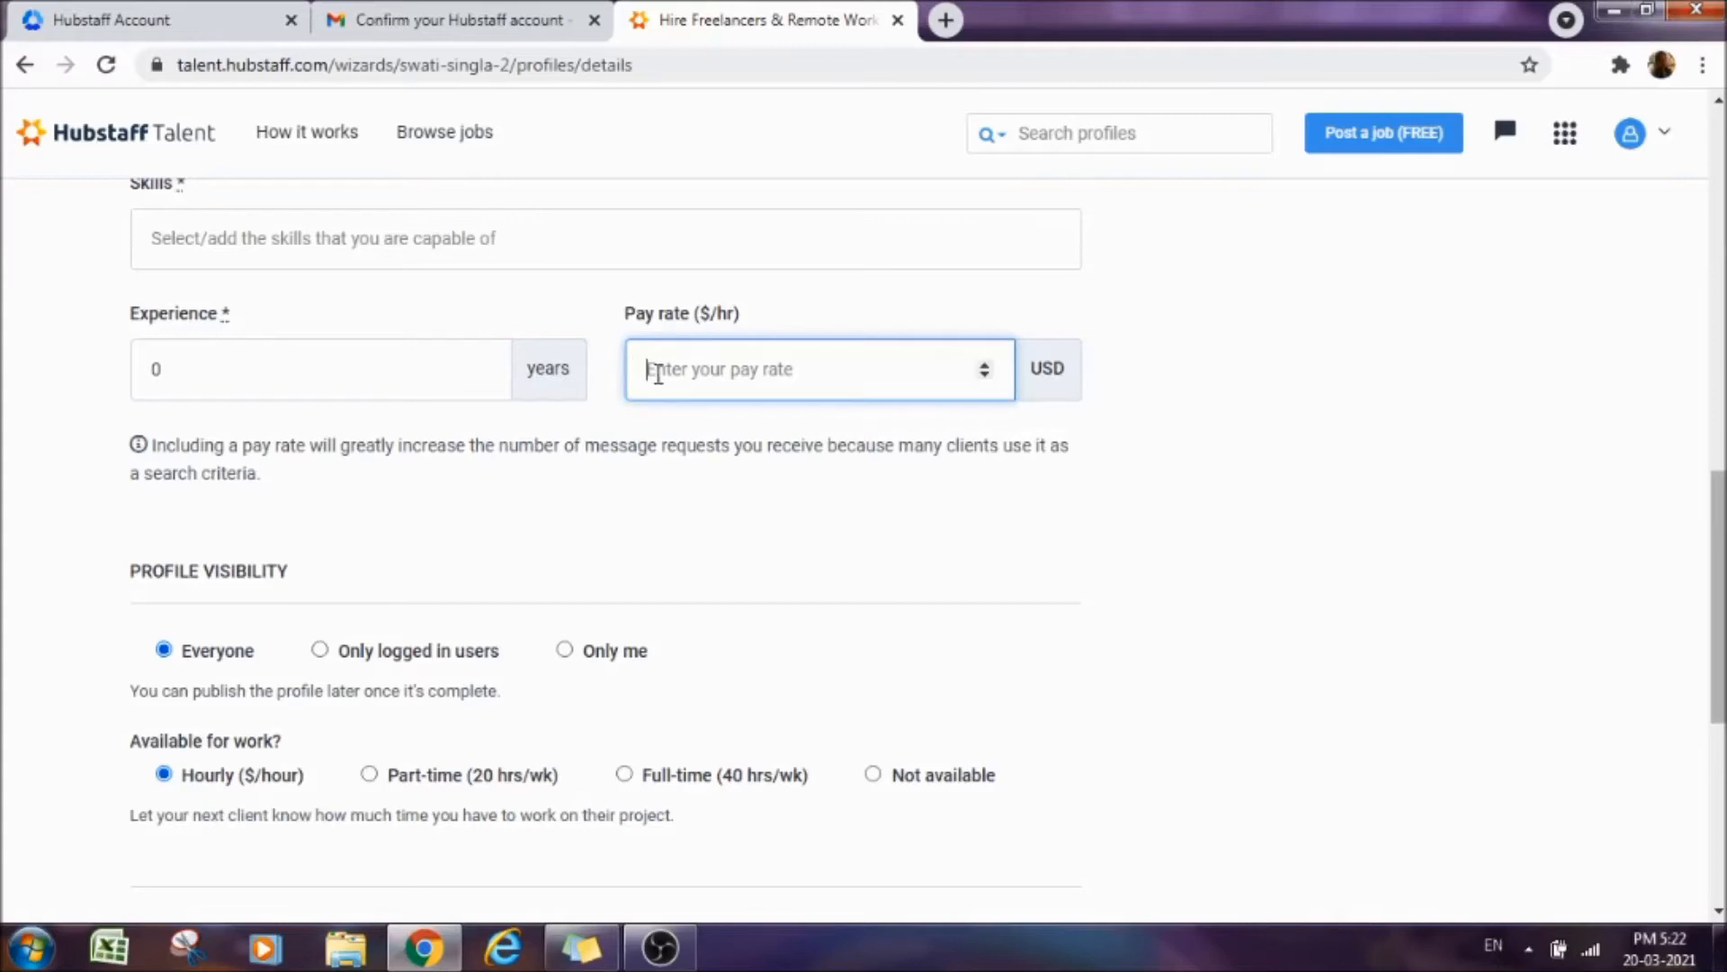
pyautogui.scroll(-3)
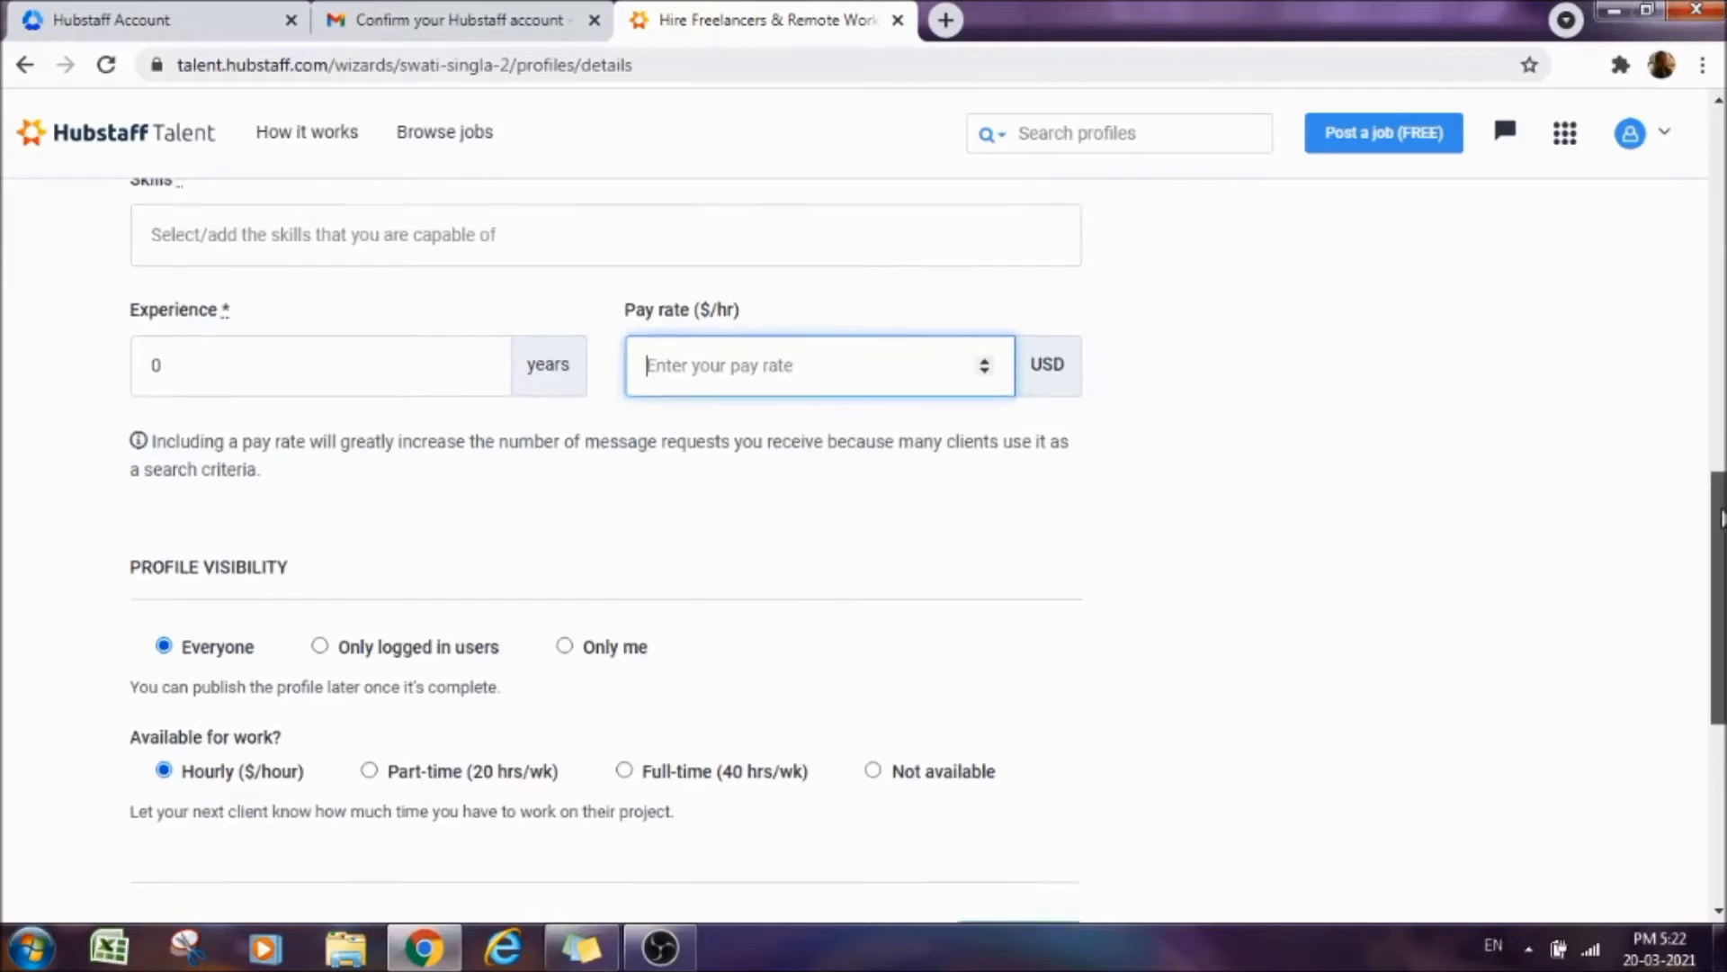
pyautogui.scroll(-3)
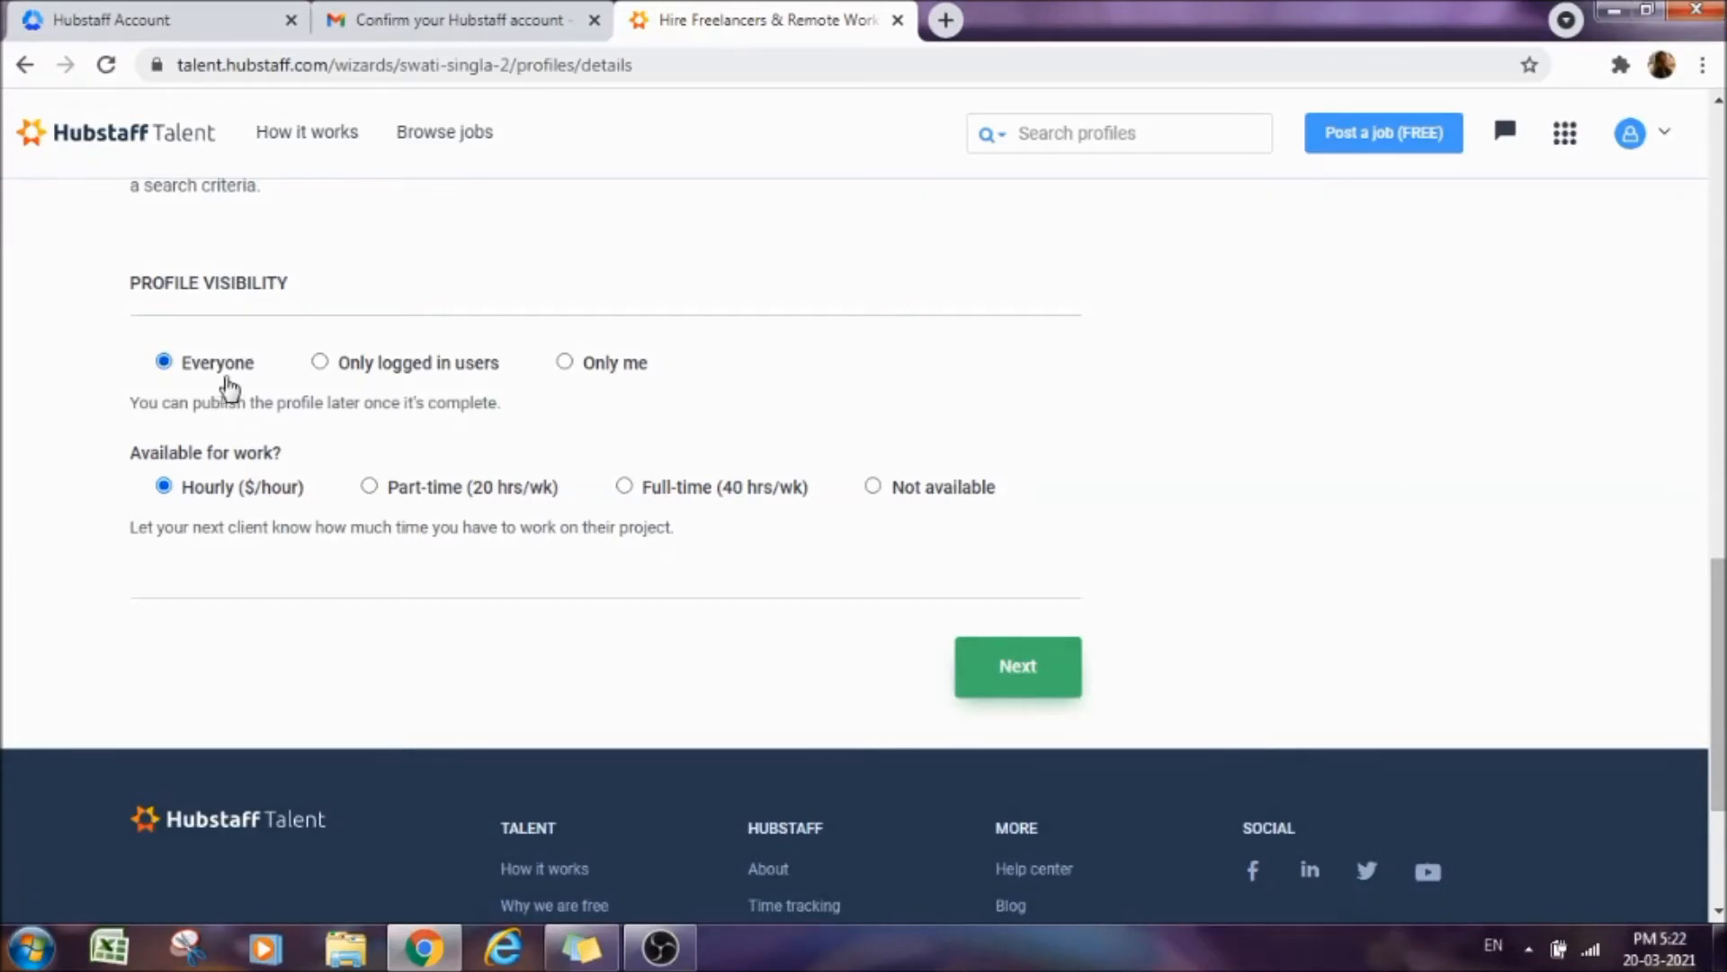
pyautogui.moveTo(432, 462)
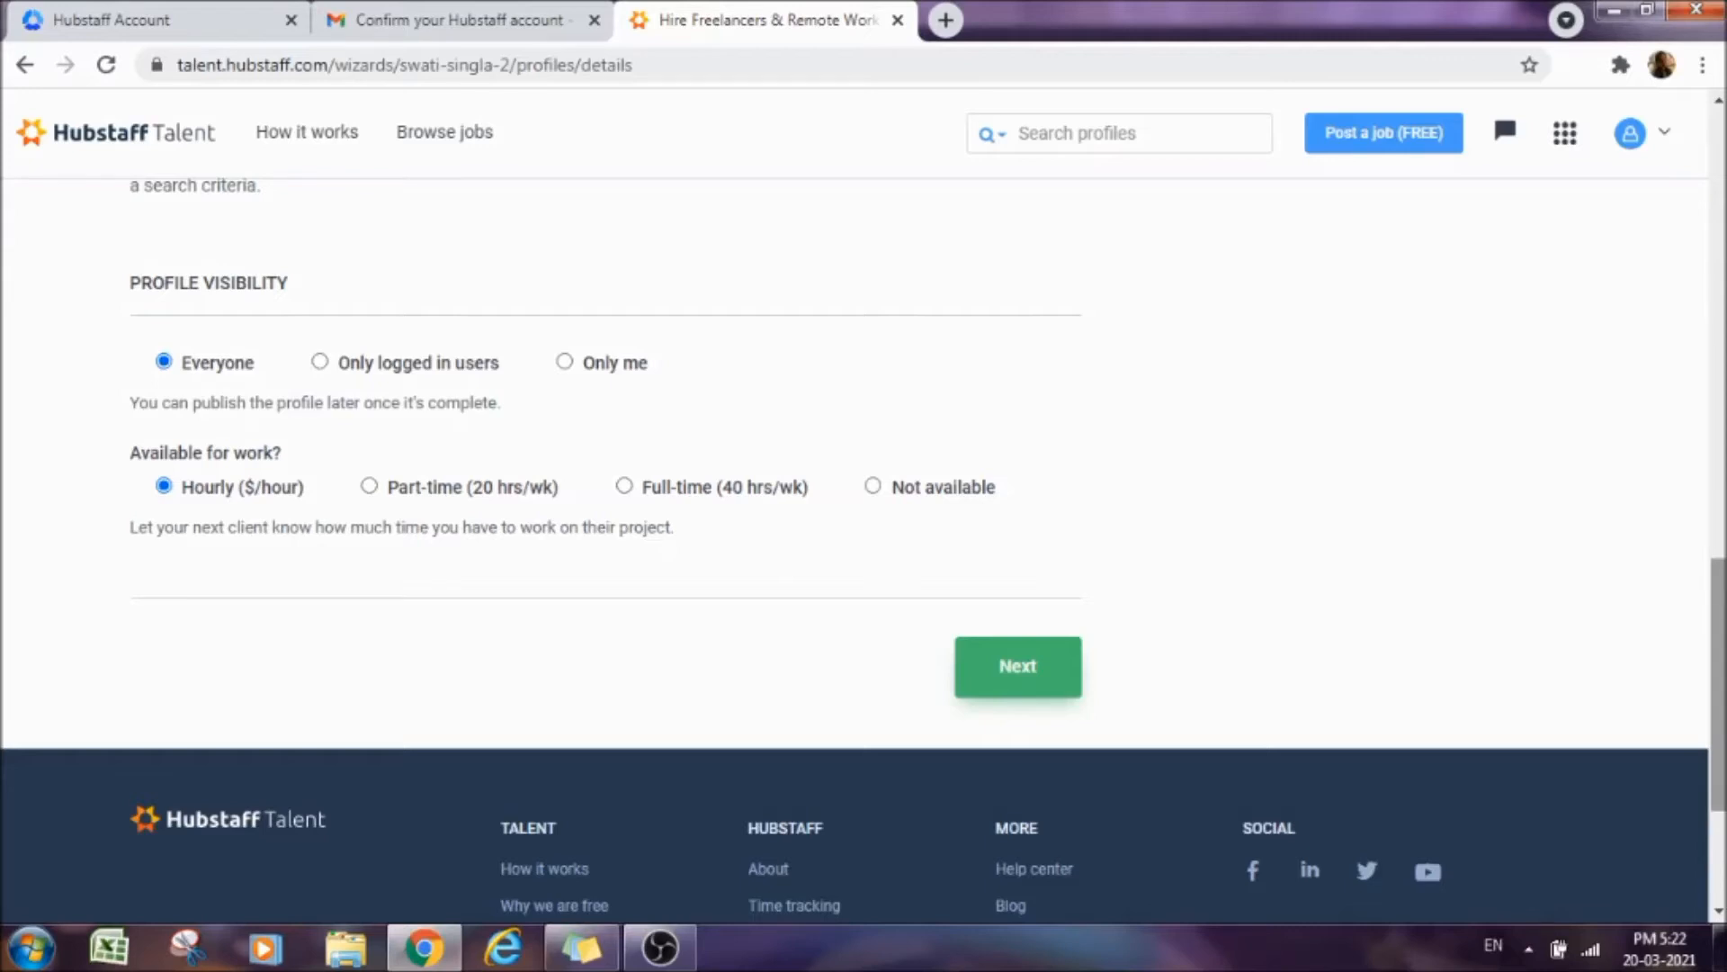
# Keep availability as Hourly ($/hour) and advance to the Web presence step.
pyautogui.scroll(-3)
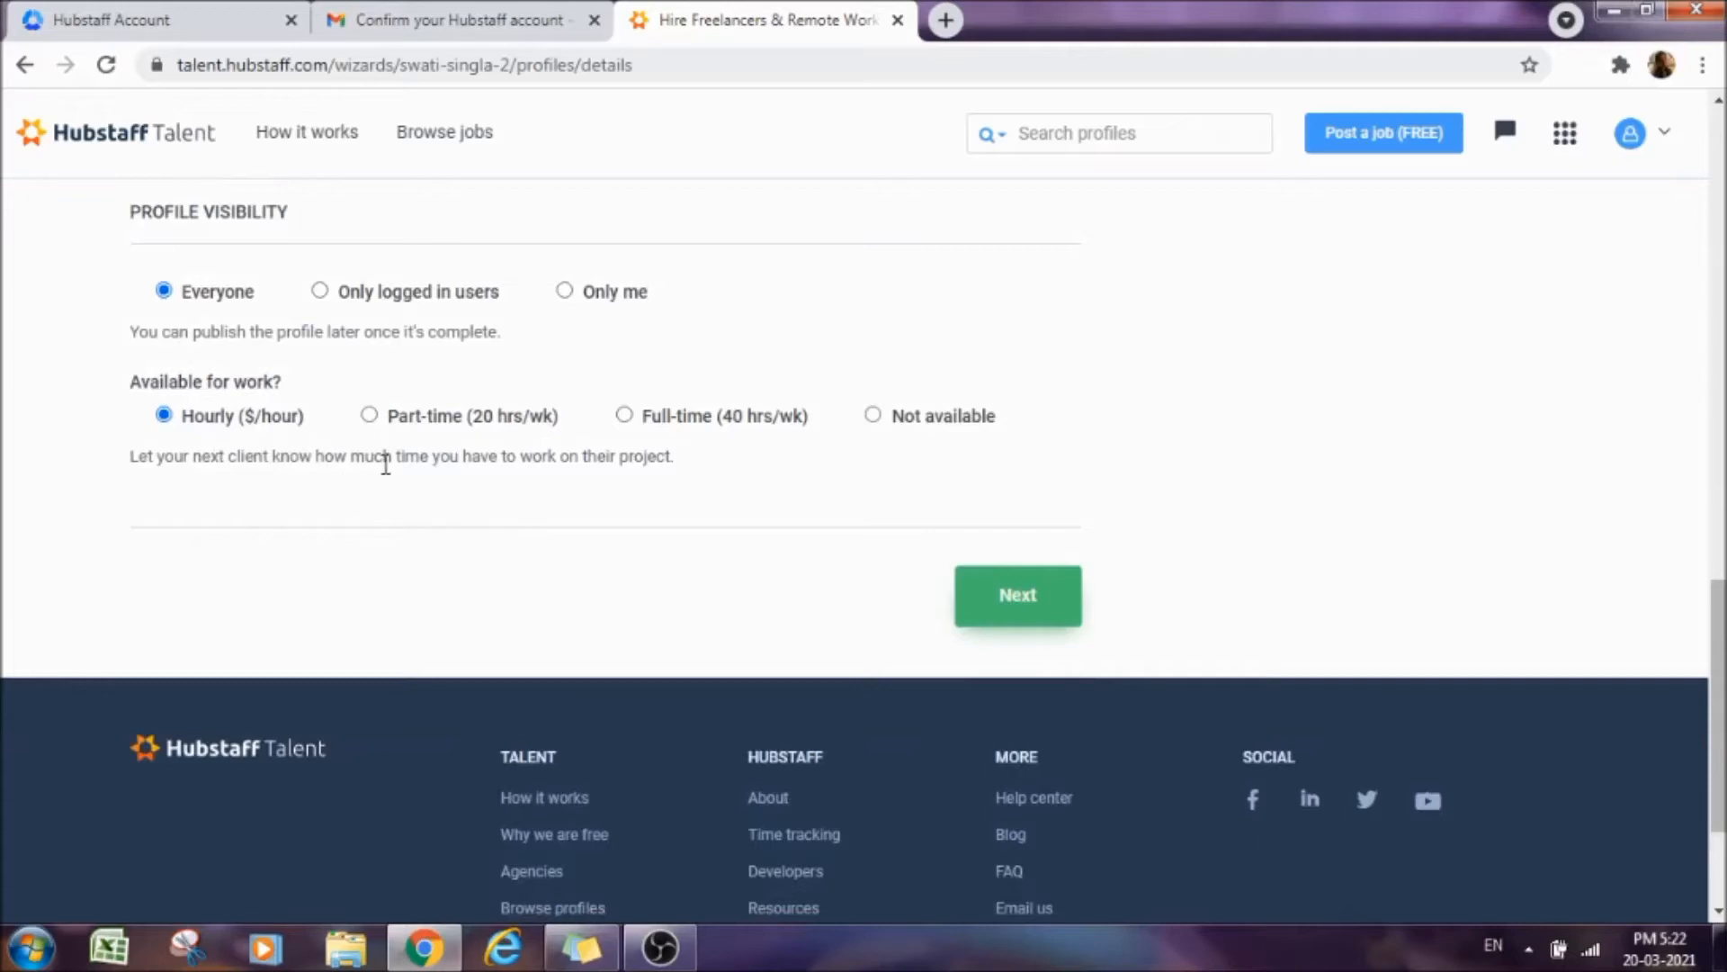
pyautogui.moveTo(124, 410)
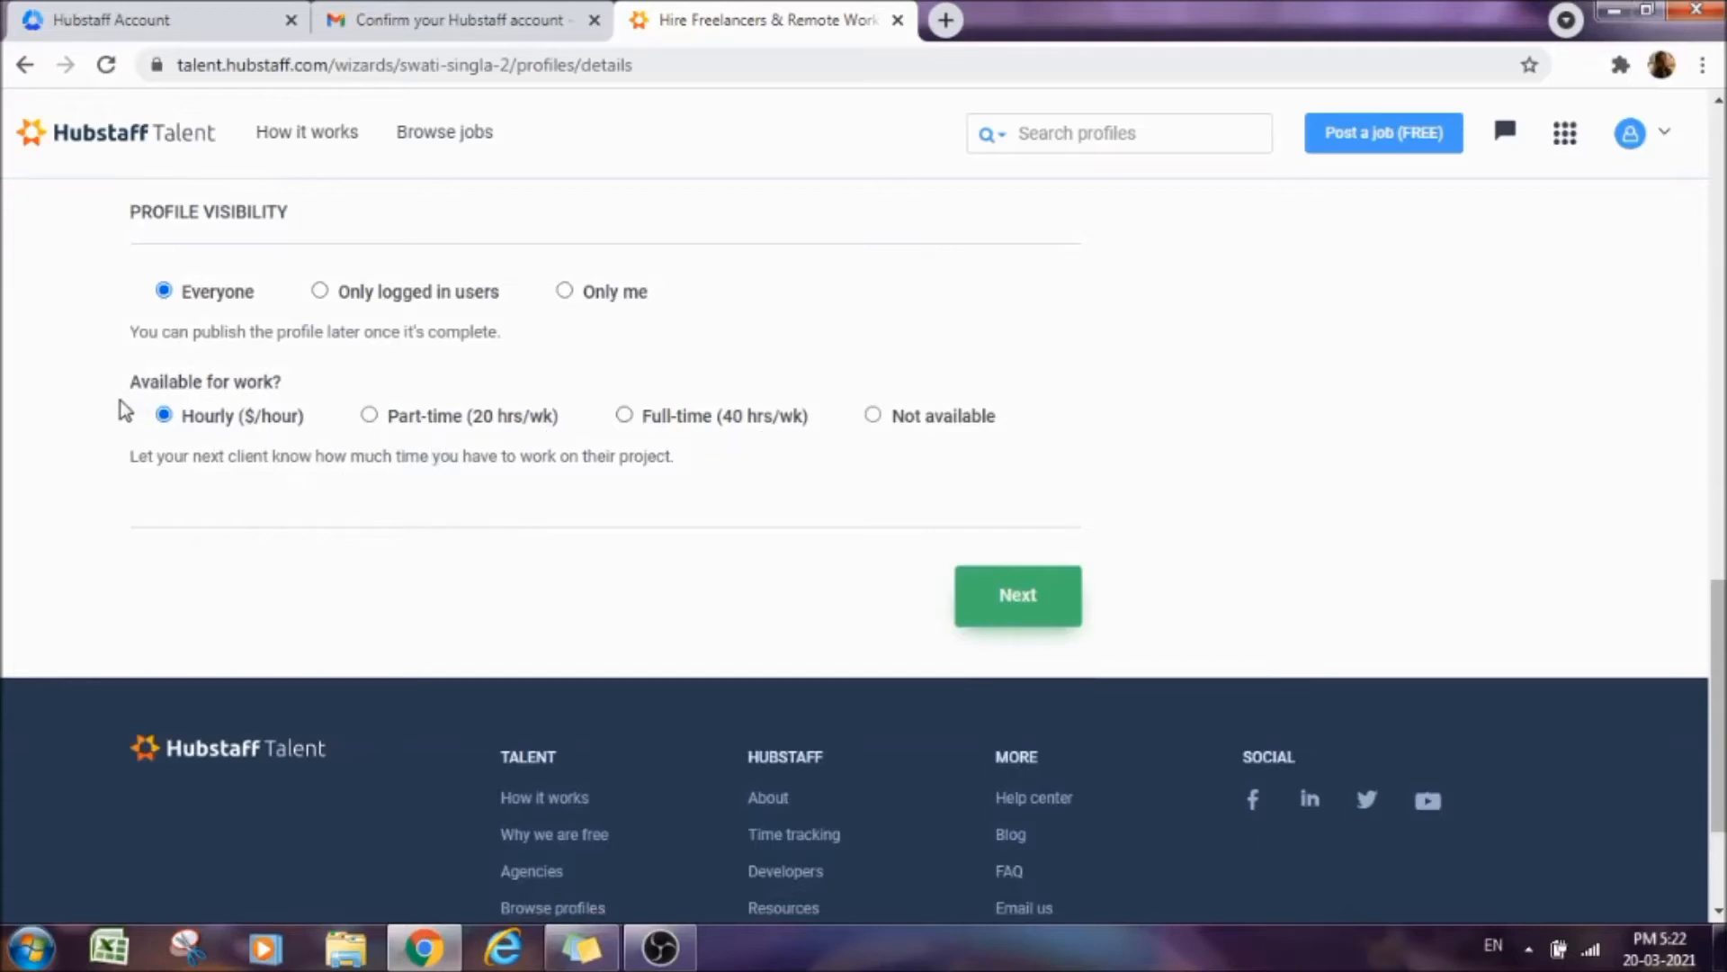
pyautogui.moveTo(428, 447)
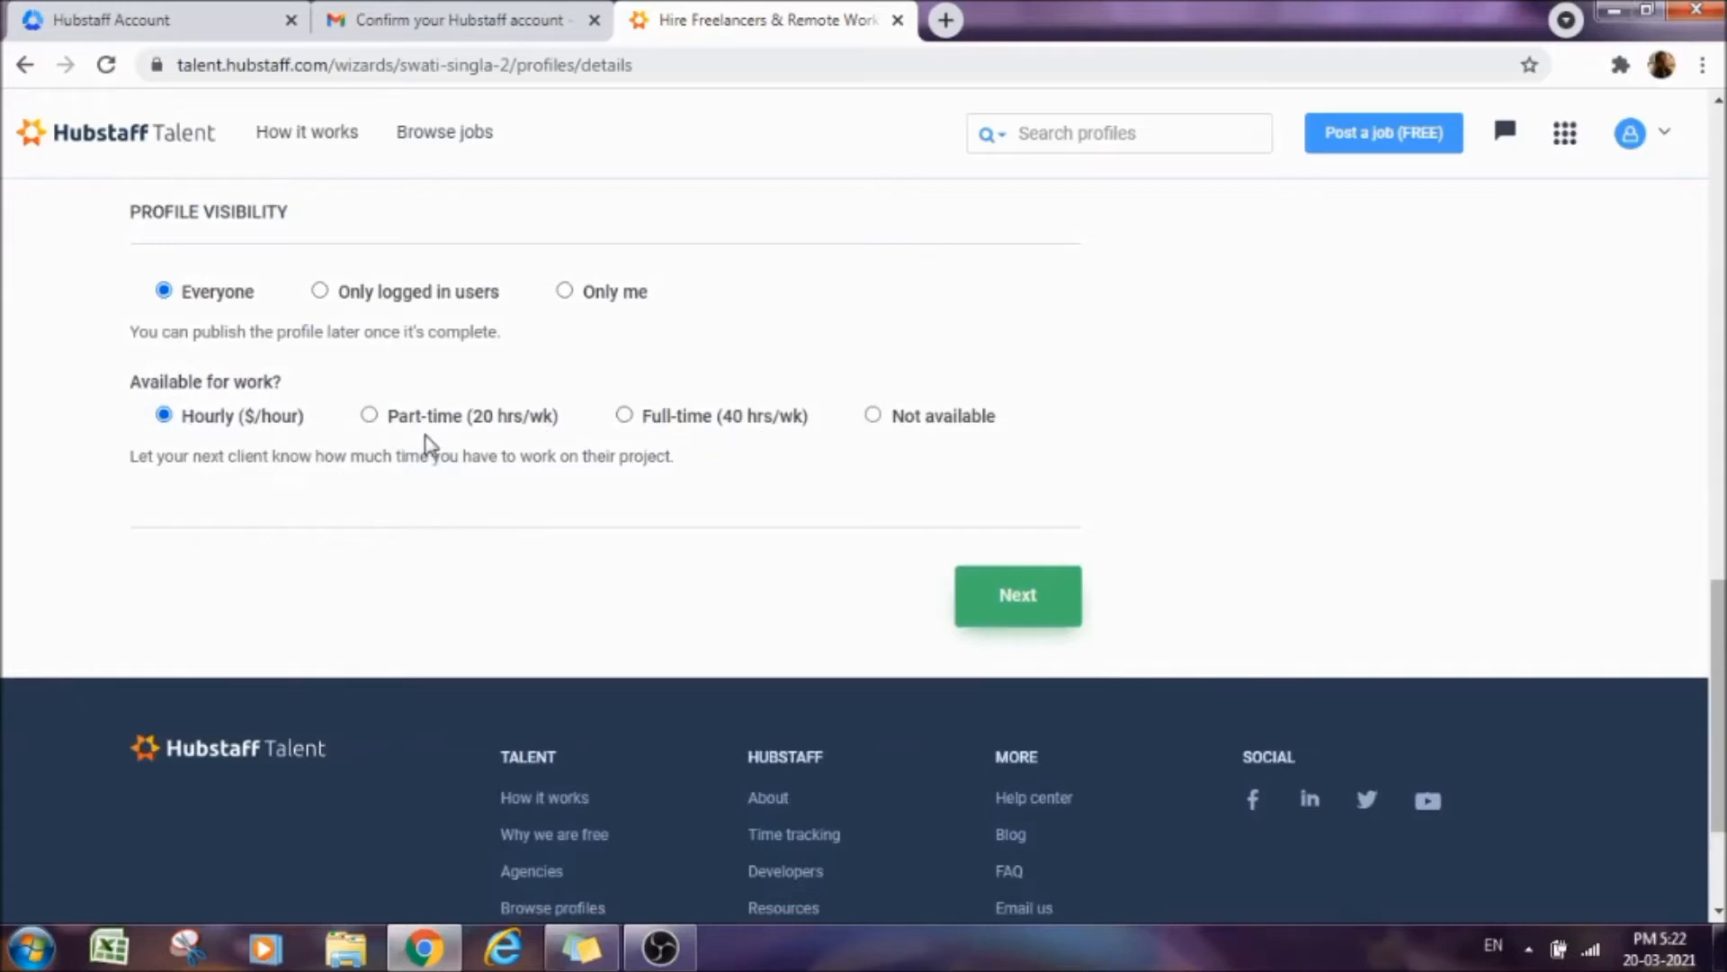
pyautogui.moveTo(176, 443)
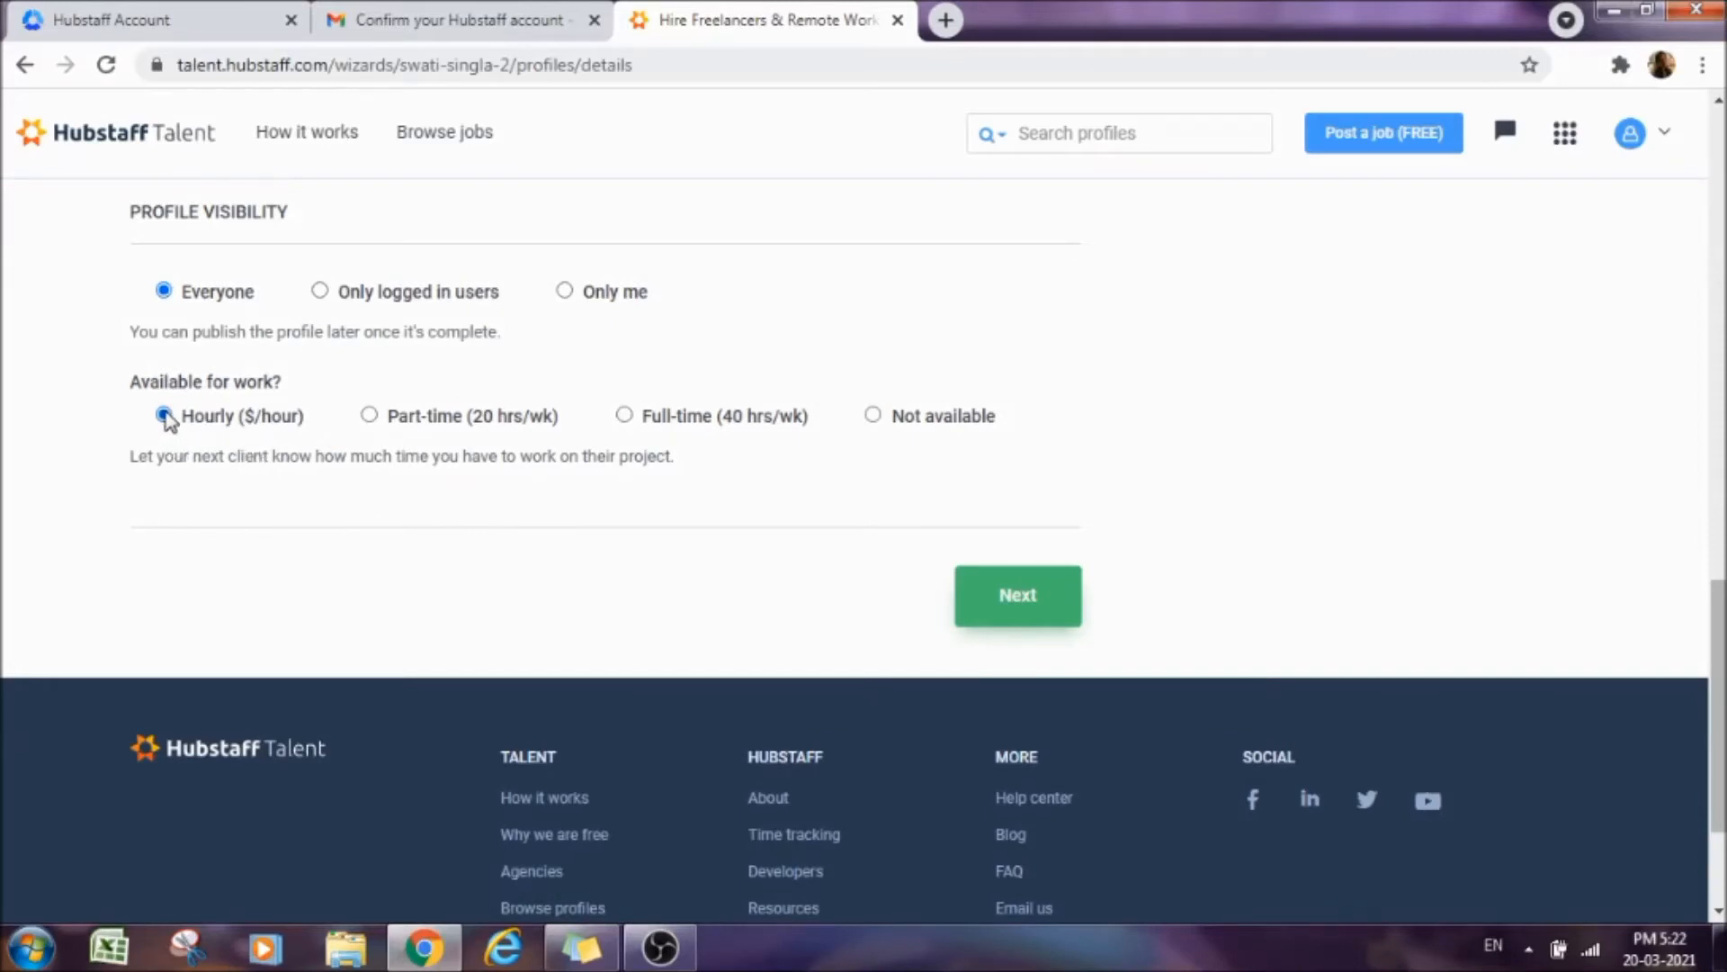
pyautogui.click(164, 416)
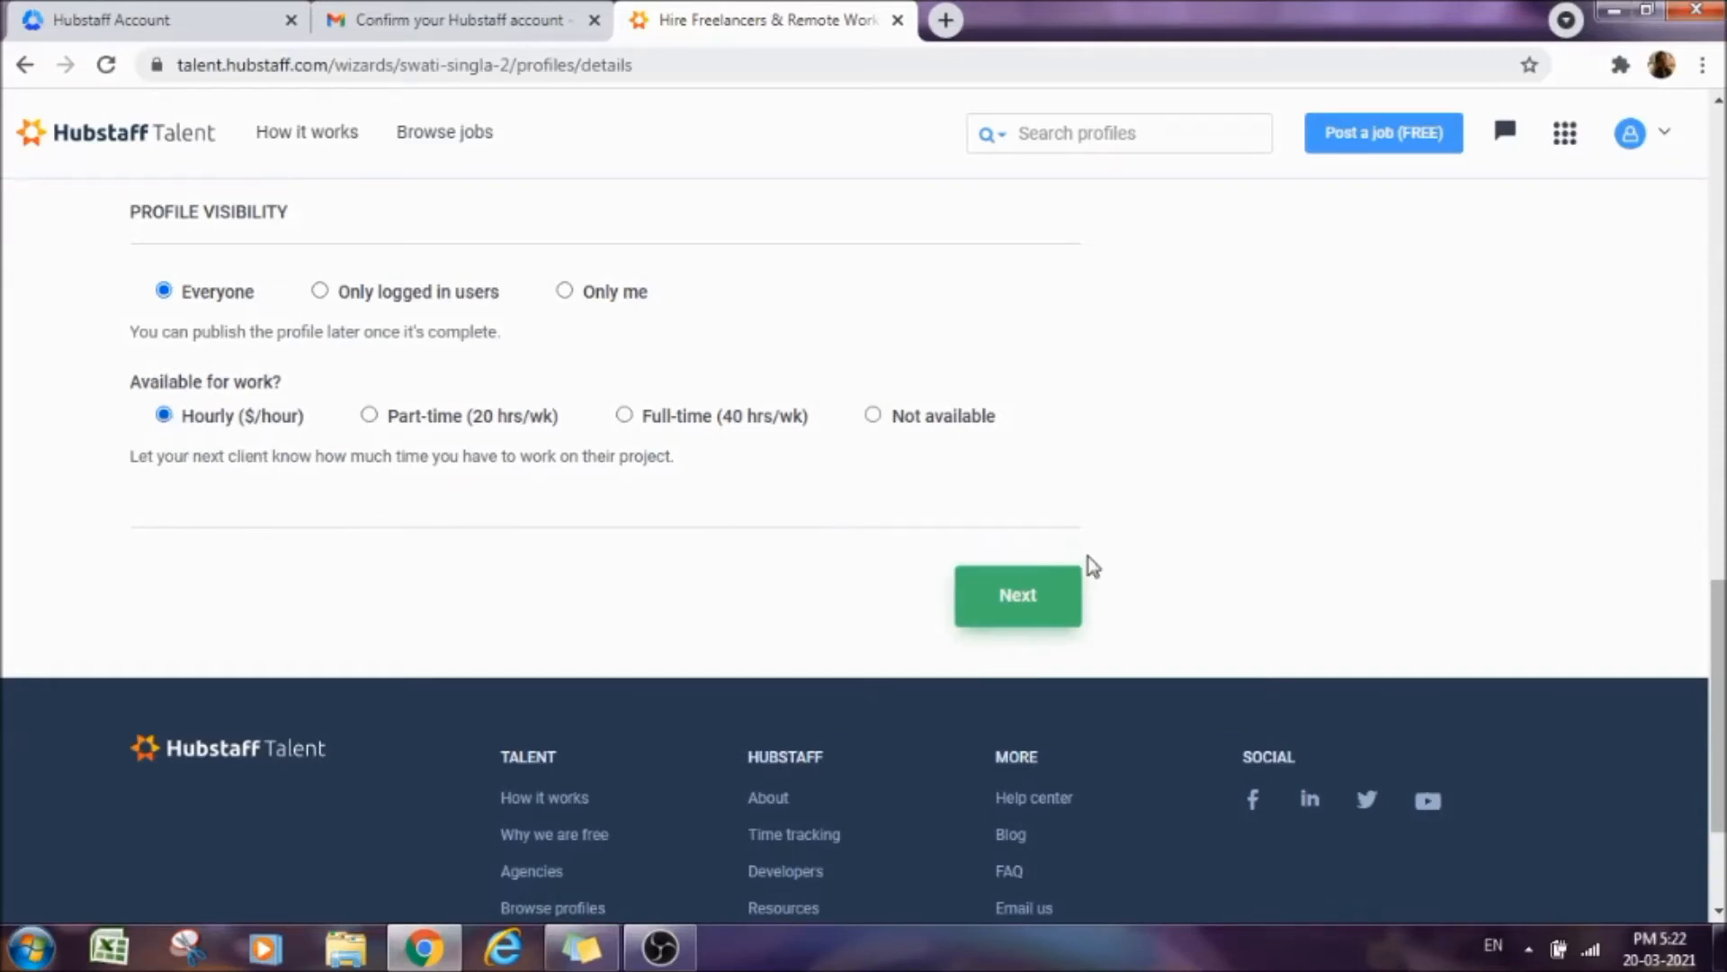
pyautogui.click(1017, 595)
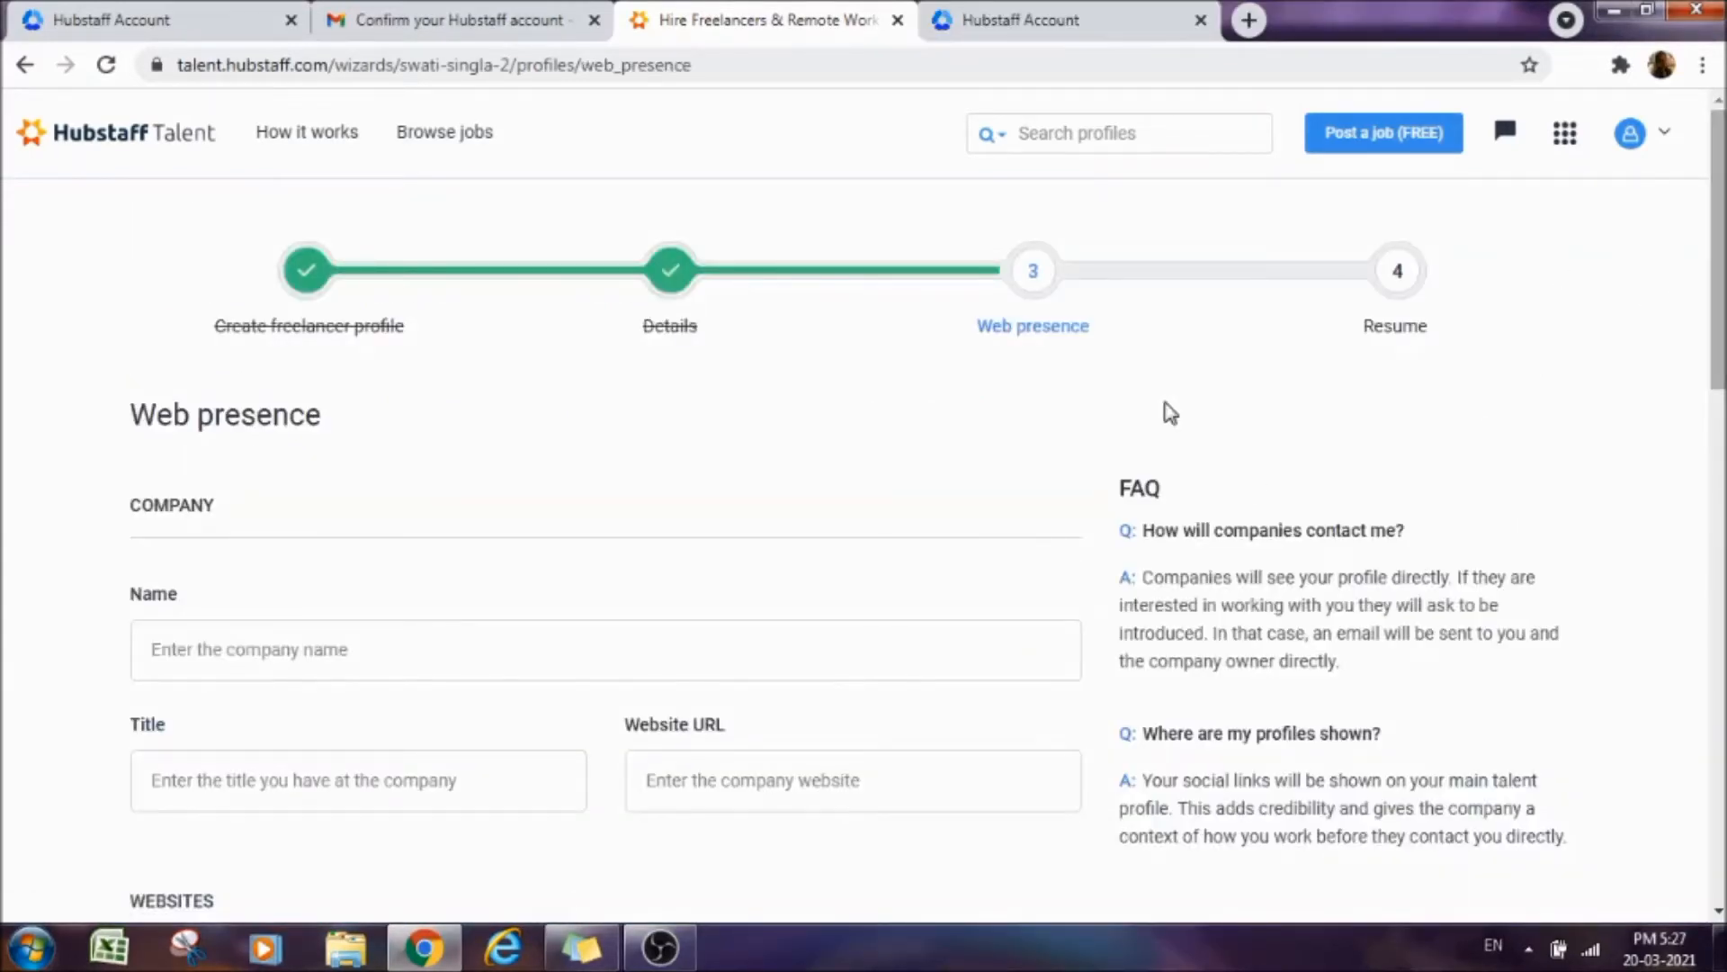
pyautogui.moveTo(1038, 356)
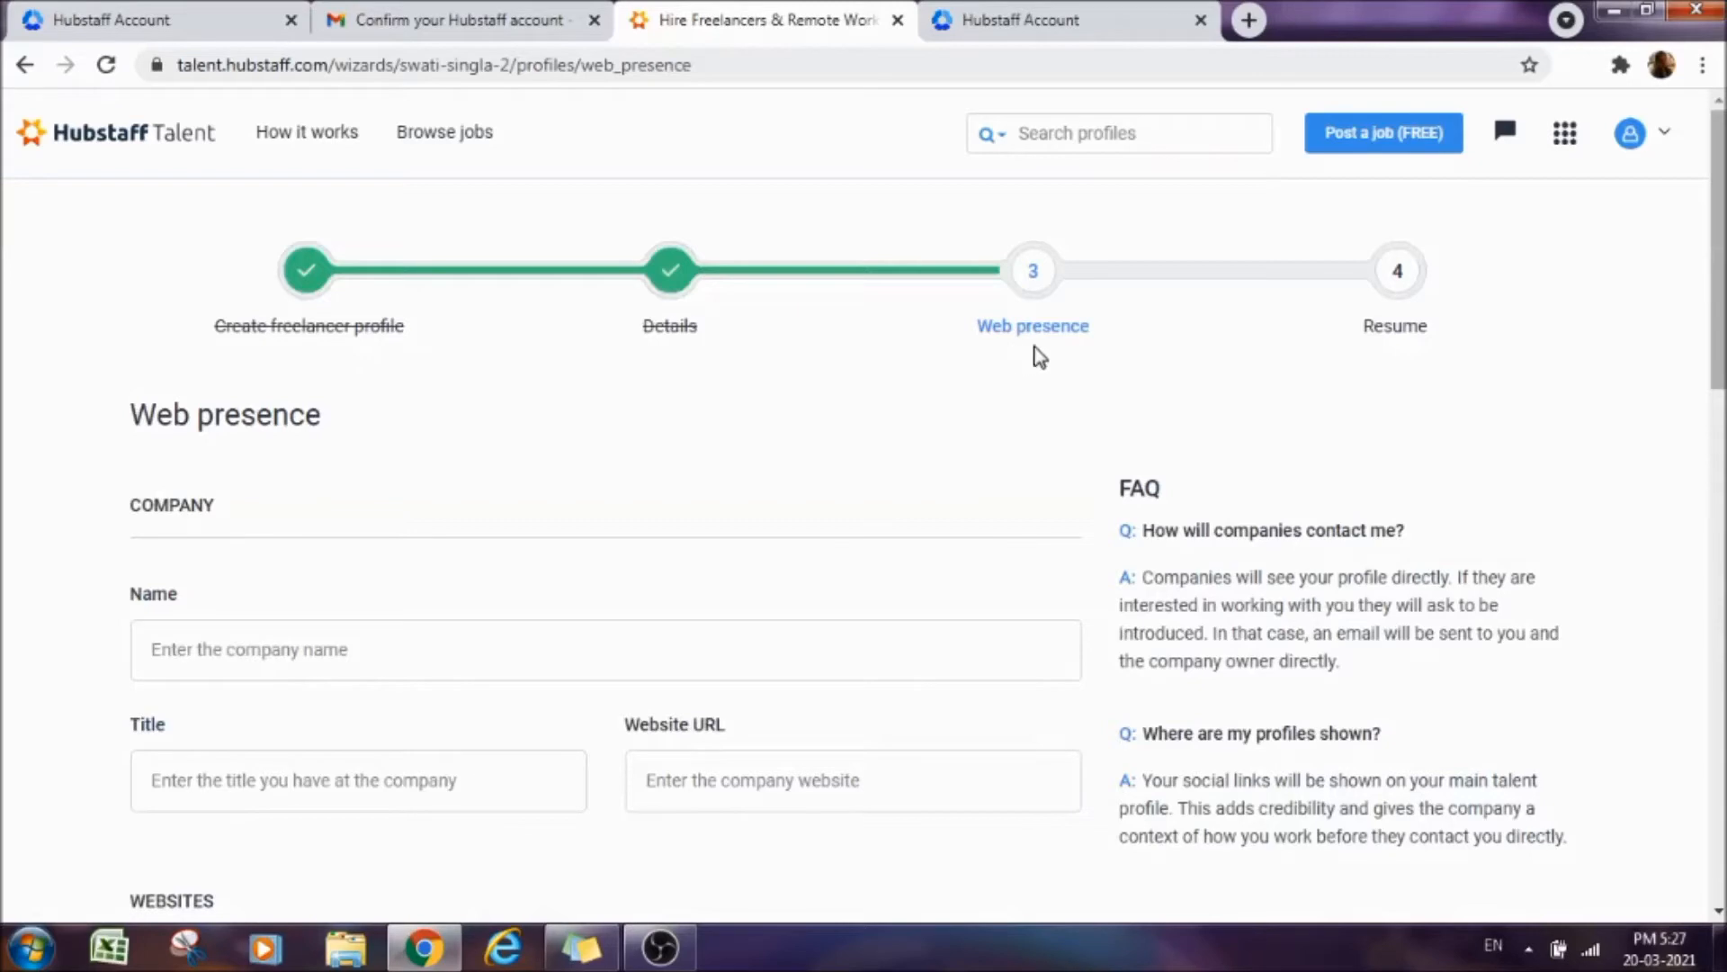
# Leave company, website and social network fields blank and continue to the Resume step.
pyautogui.scroll(-3)
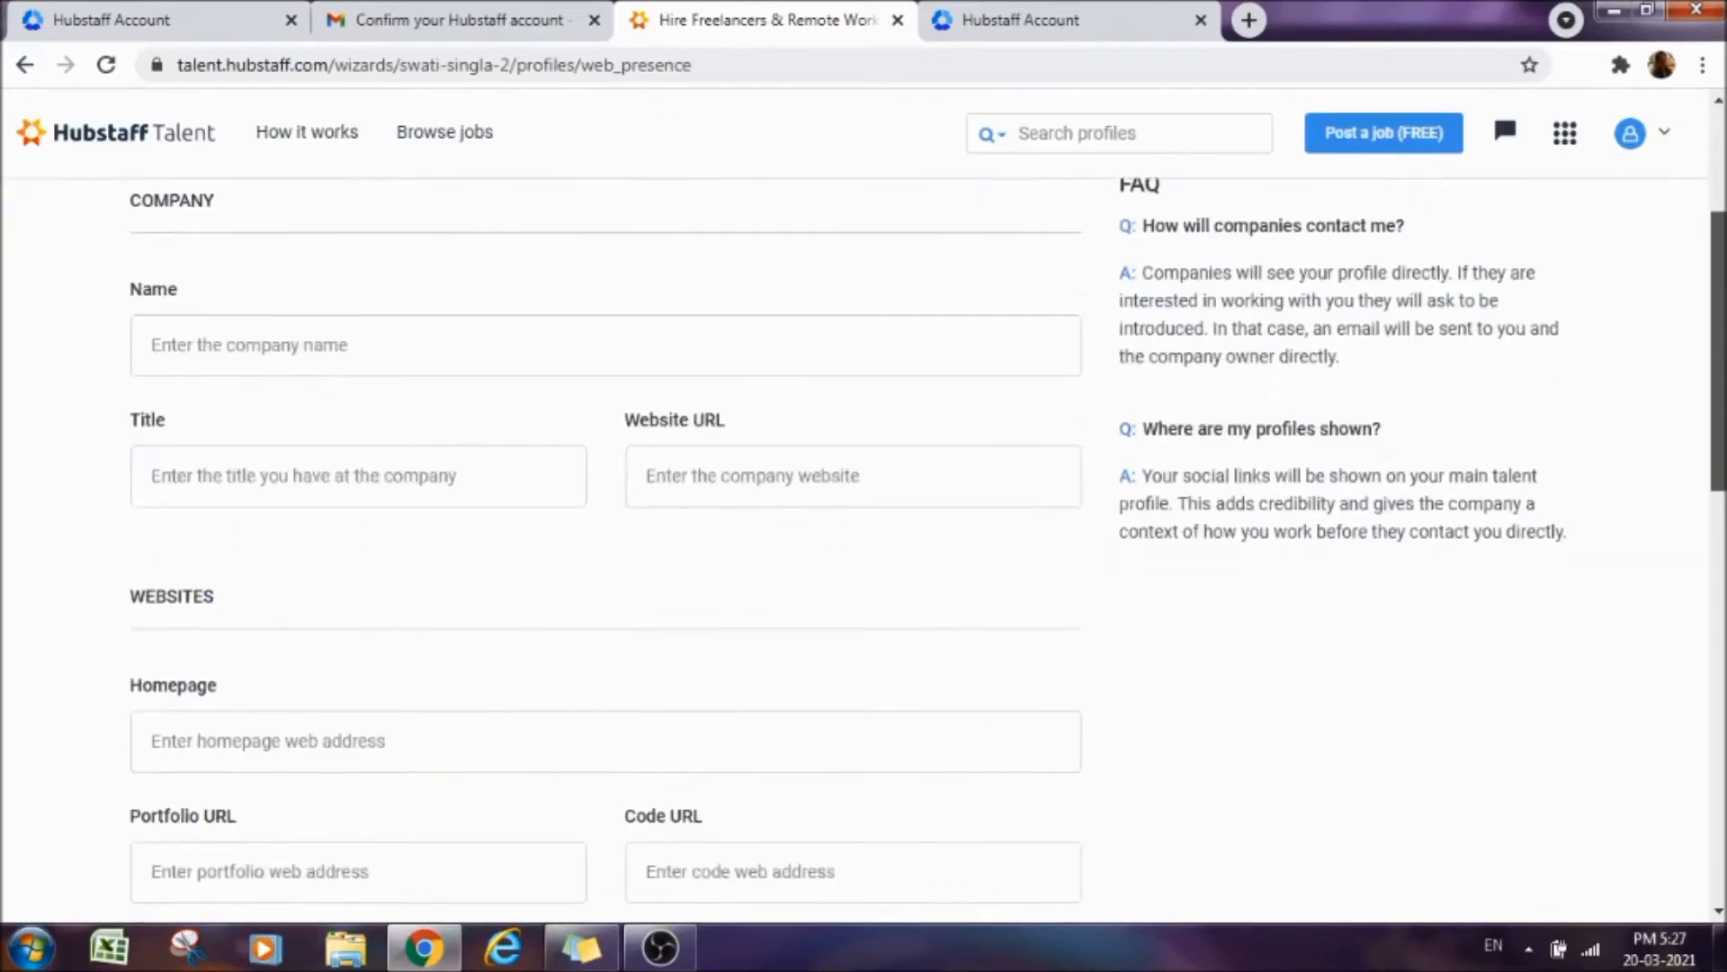
pyautogui.scroll(-3)
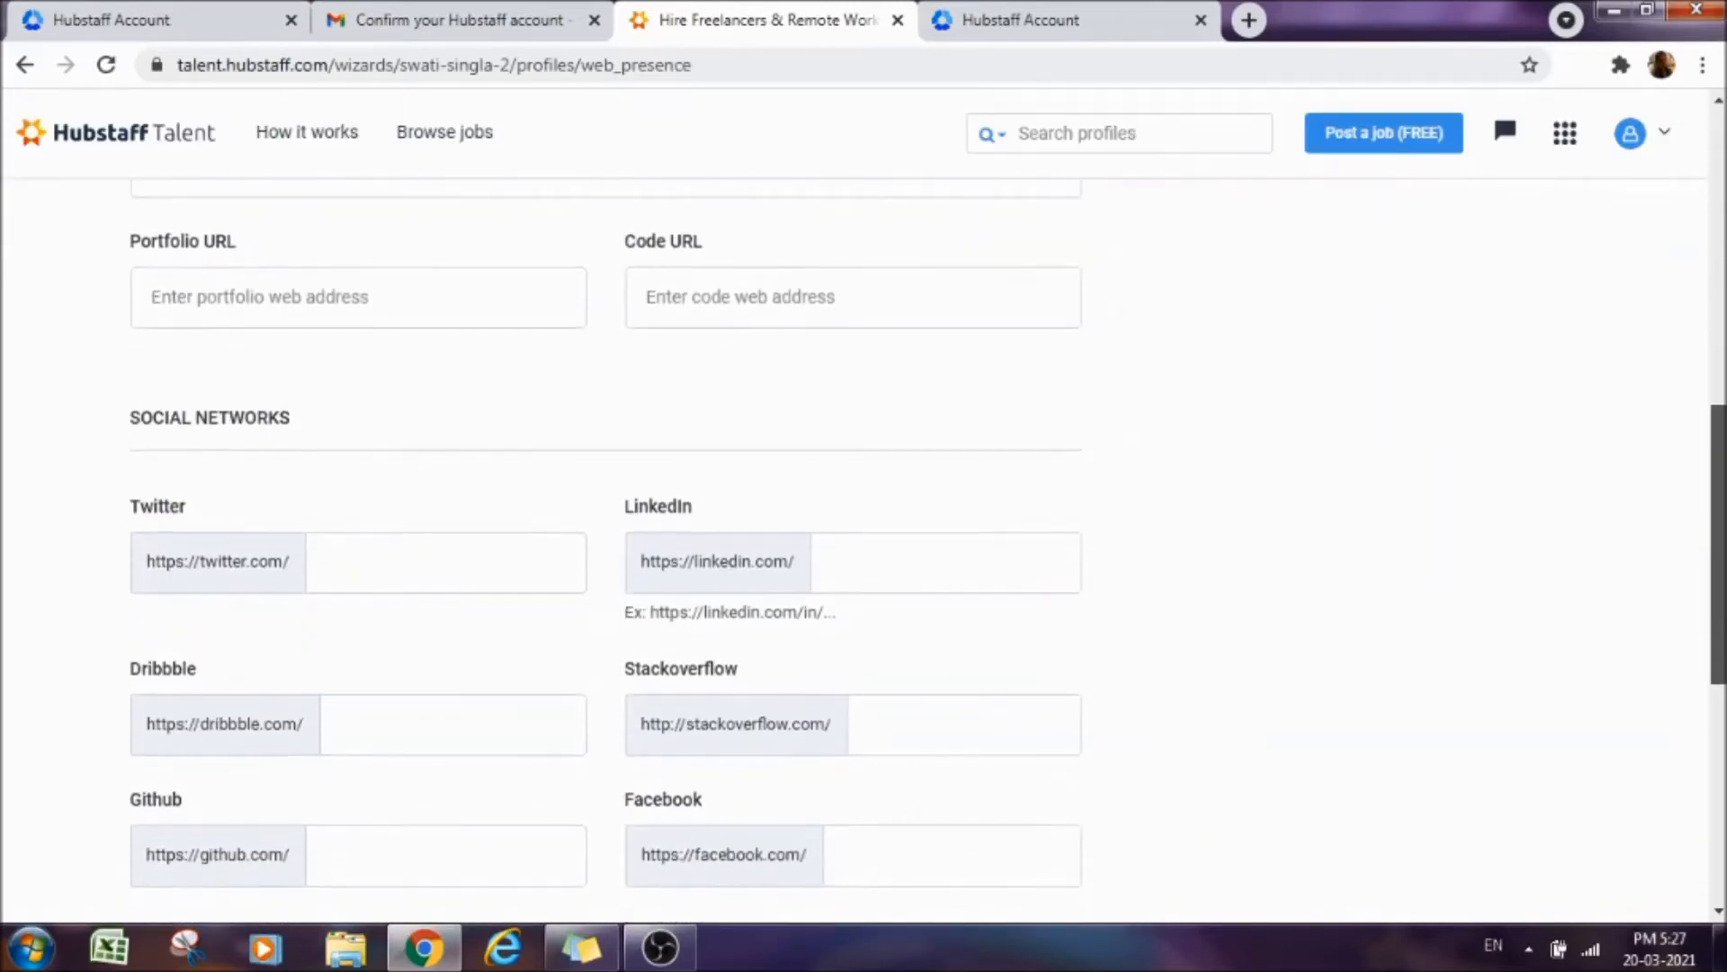
pyautogui.scroll(3)
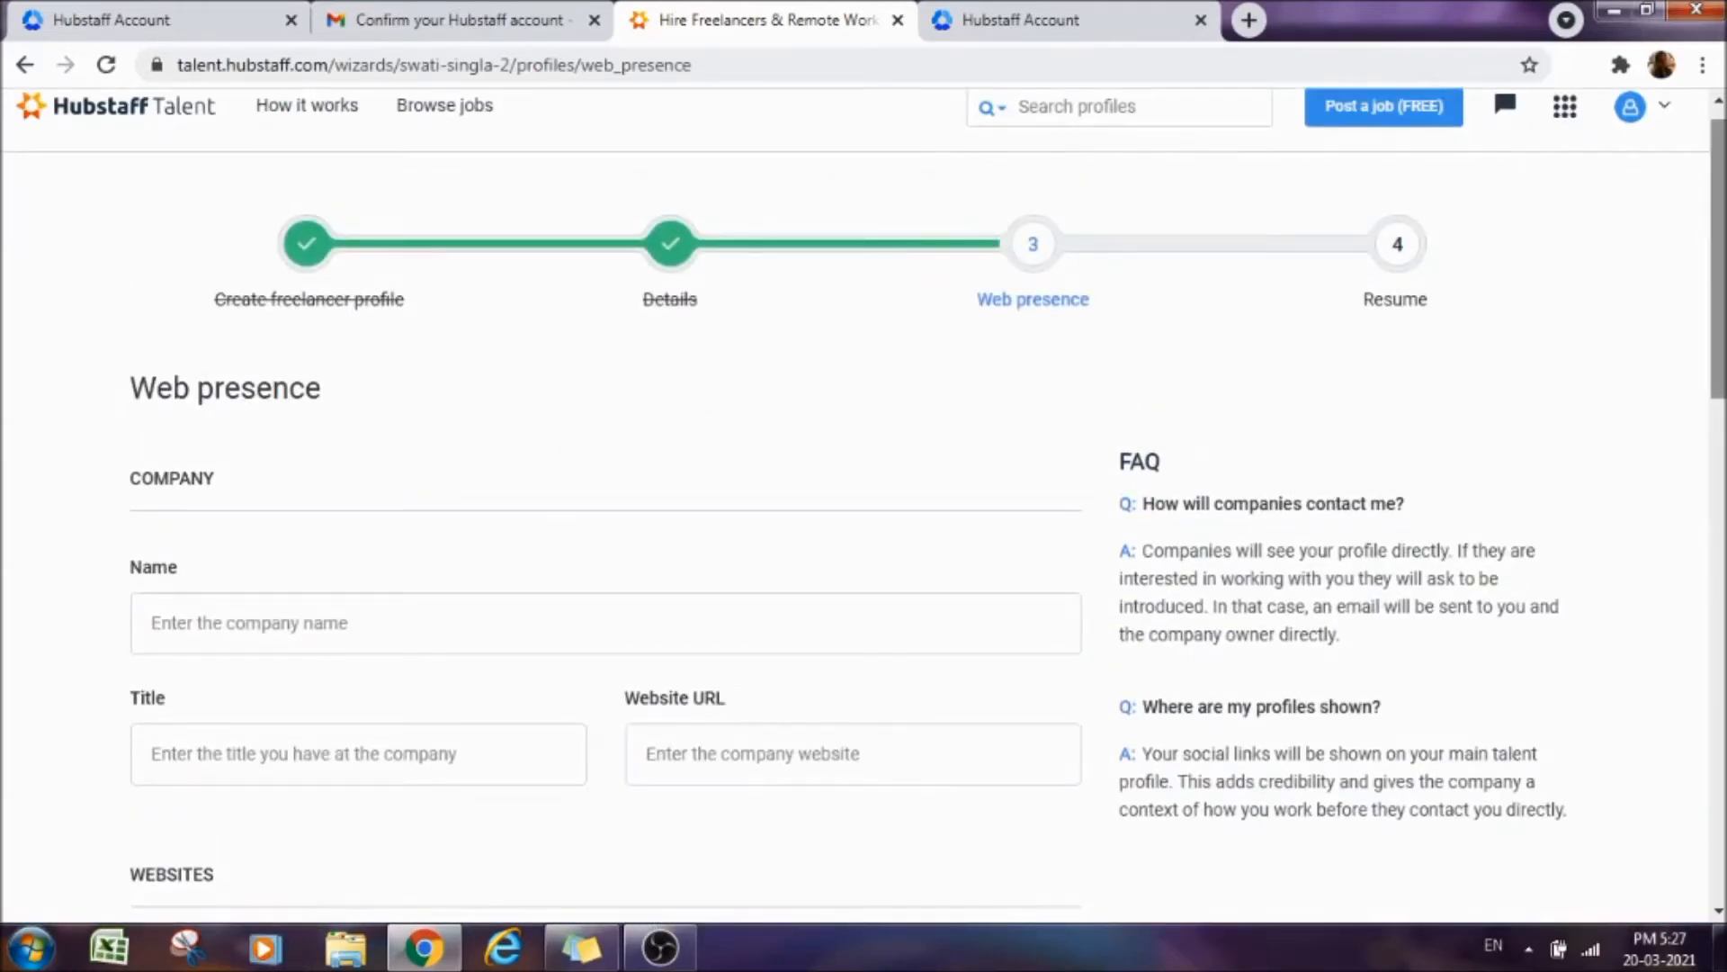
pyautogui.scroll(-3)
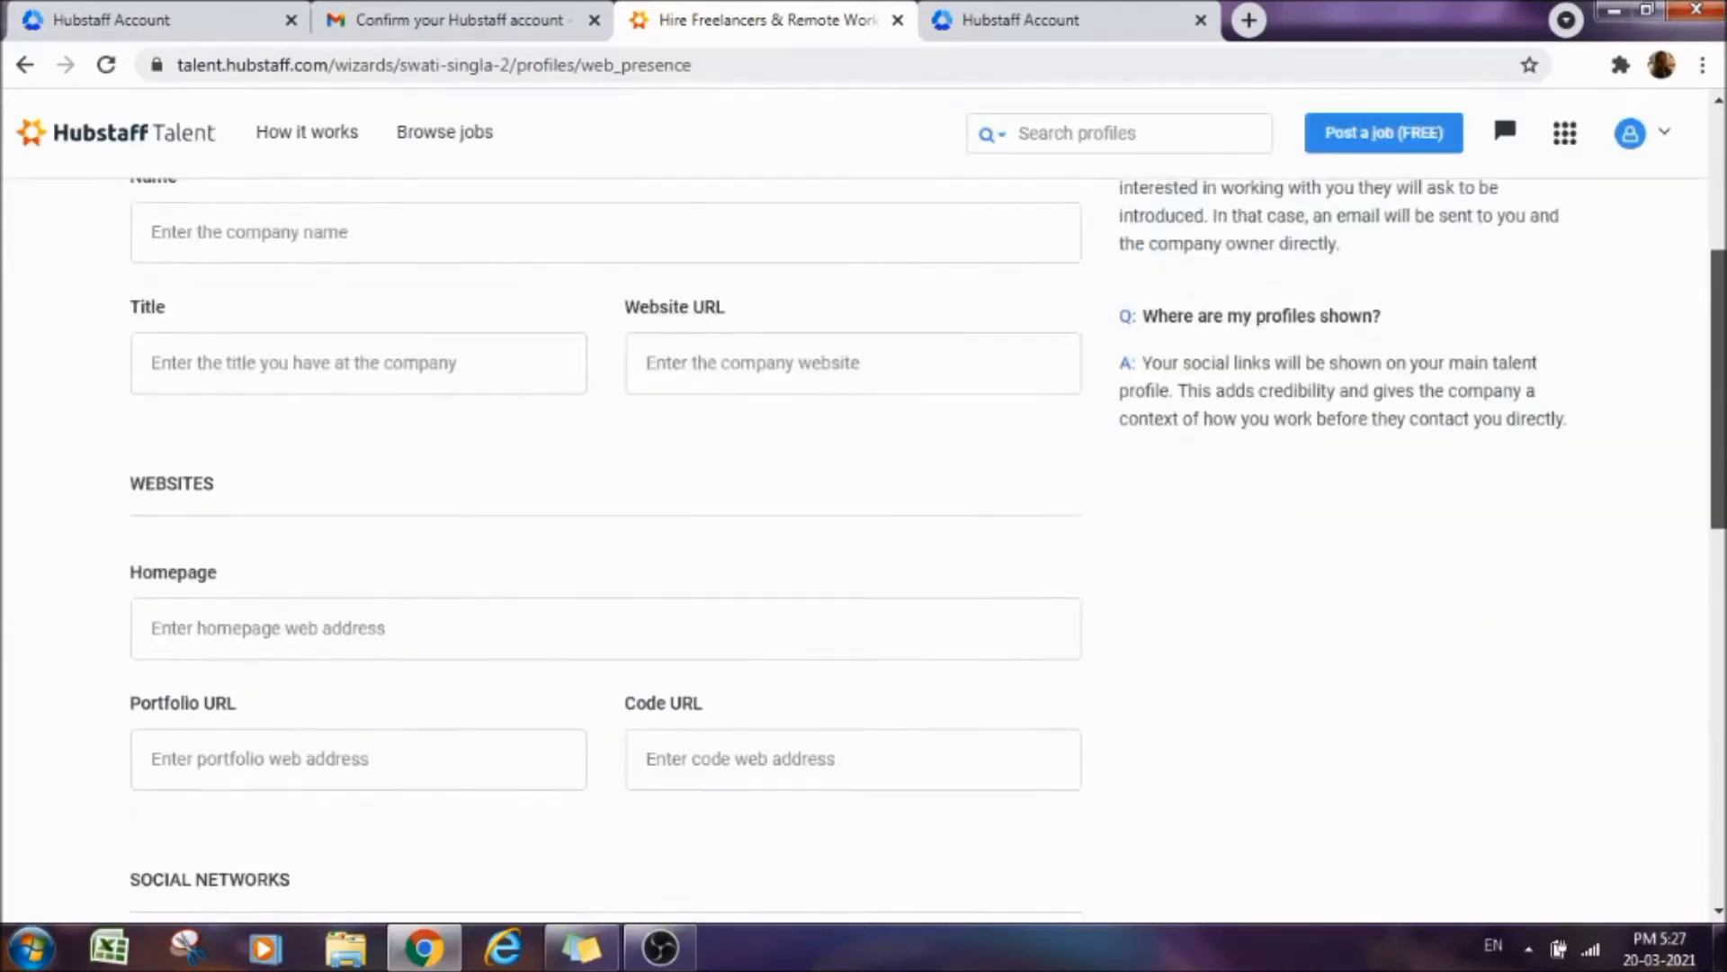
pyautogui.scroll(-3)
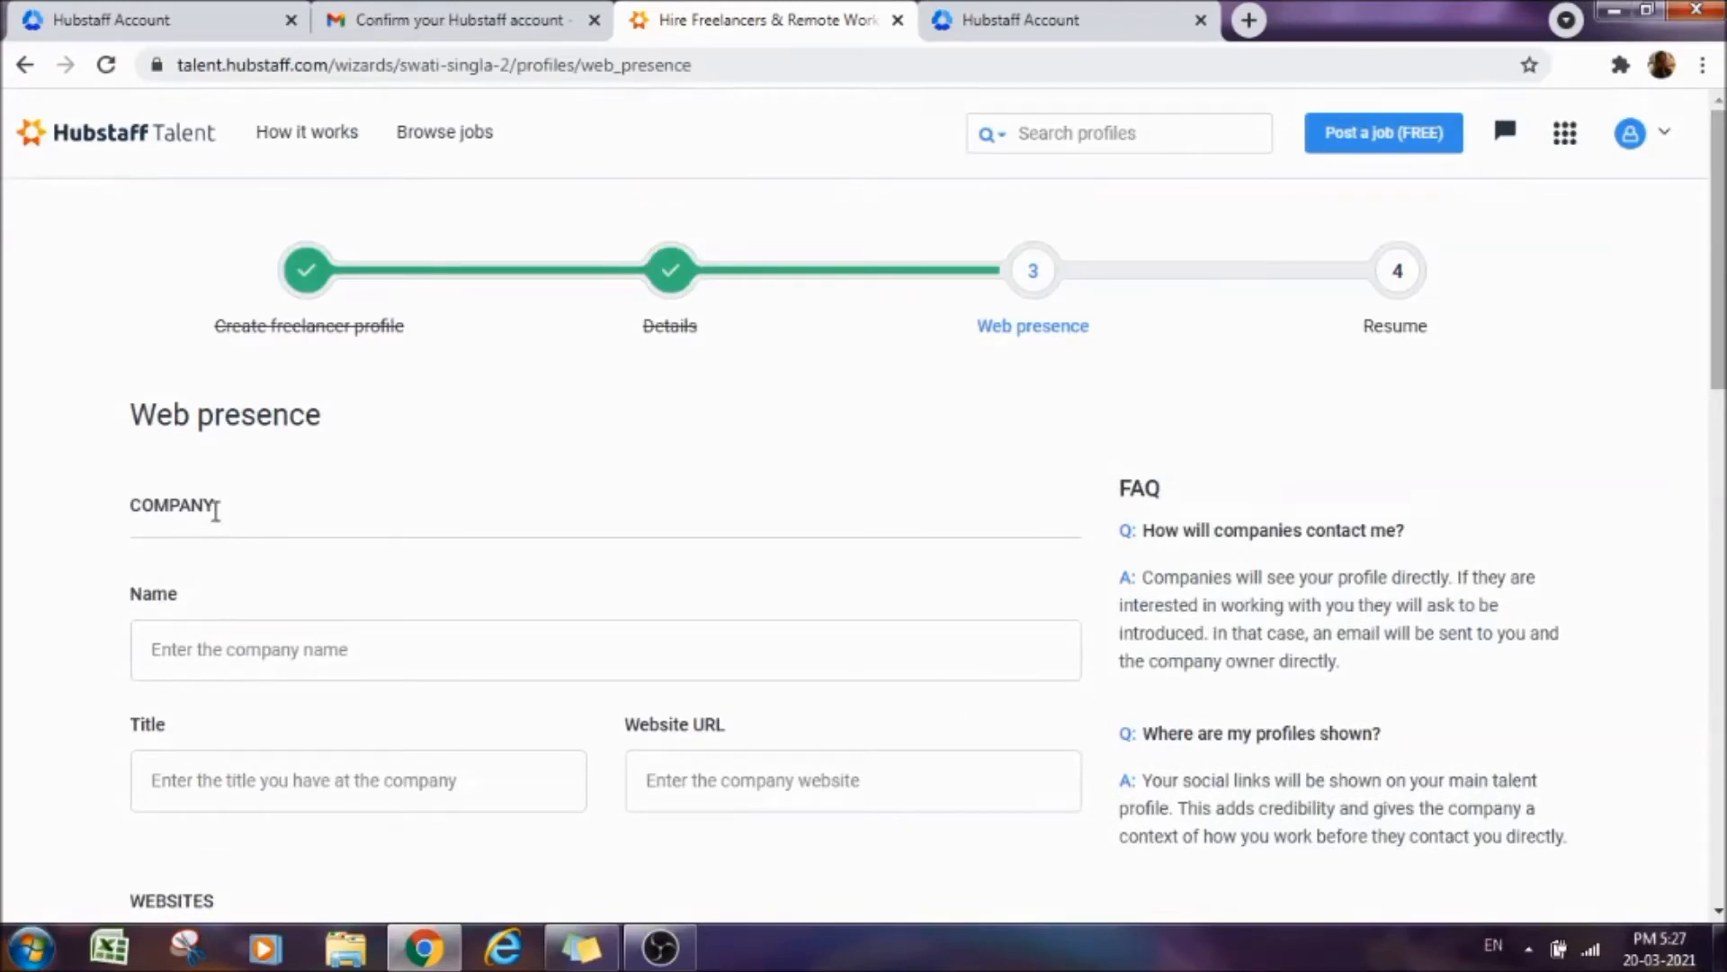
pyautogui.moveTo(846, 558)
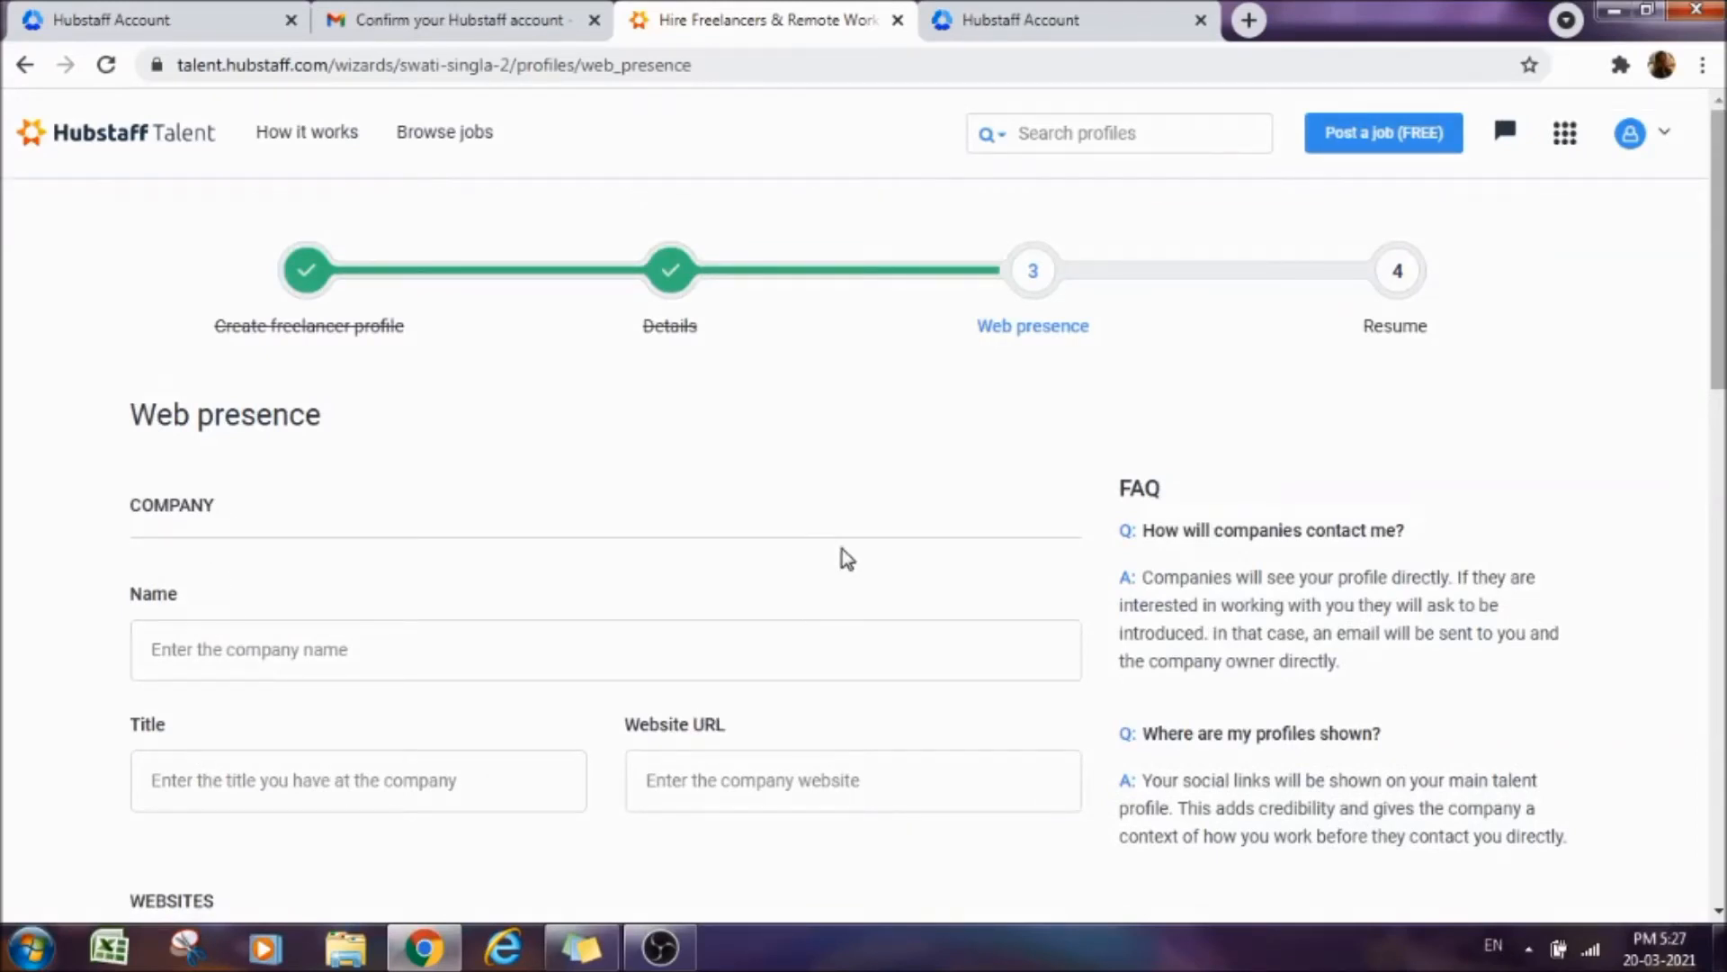
pyautogui.scroll(-3)
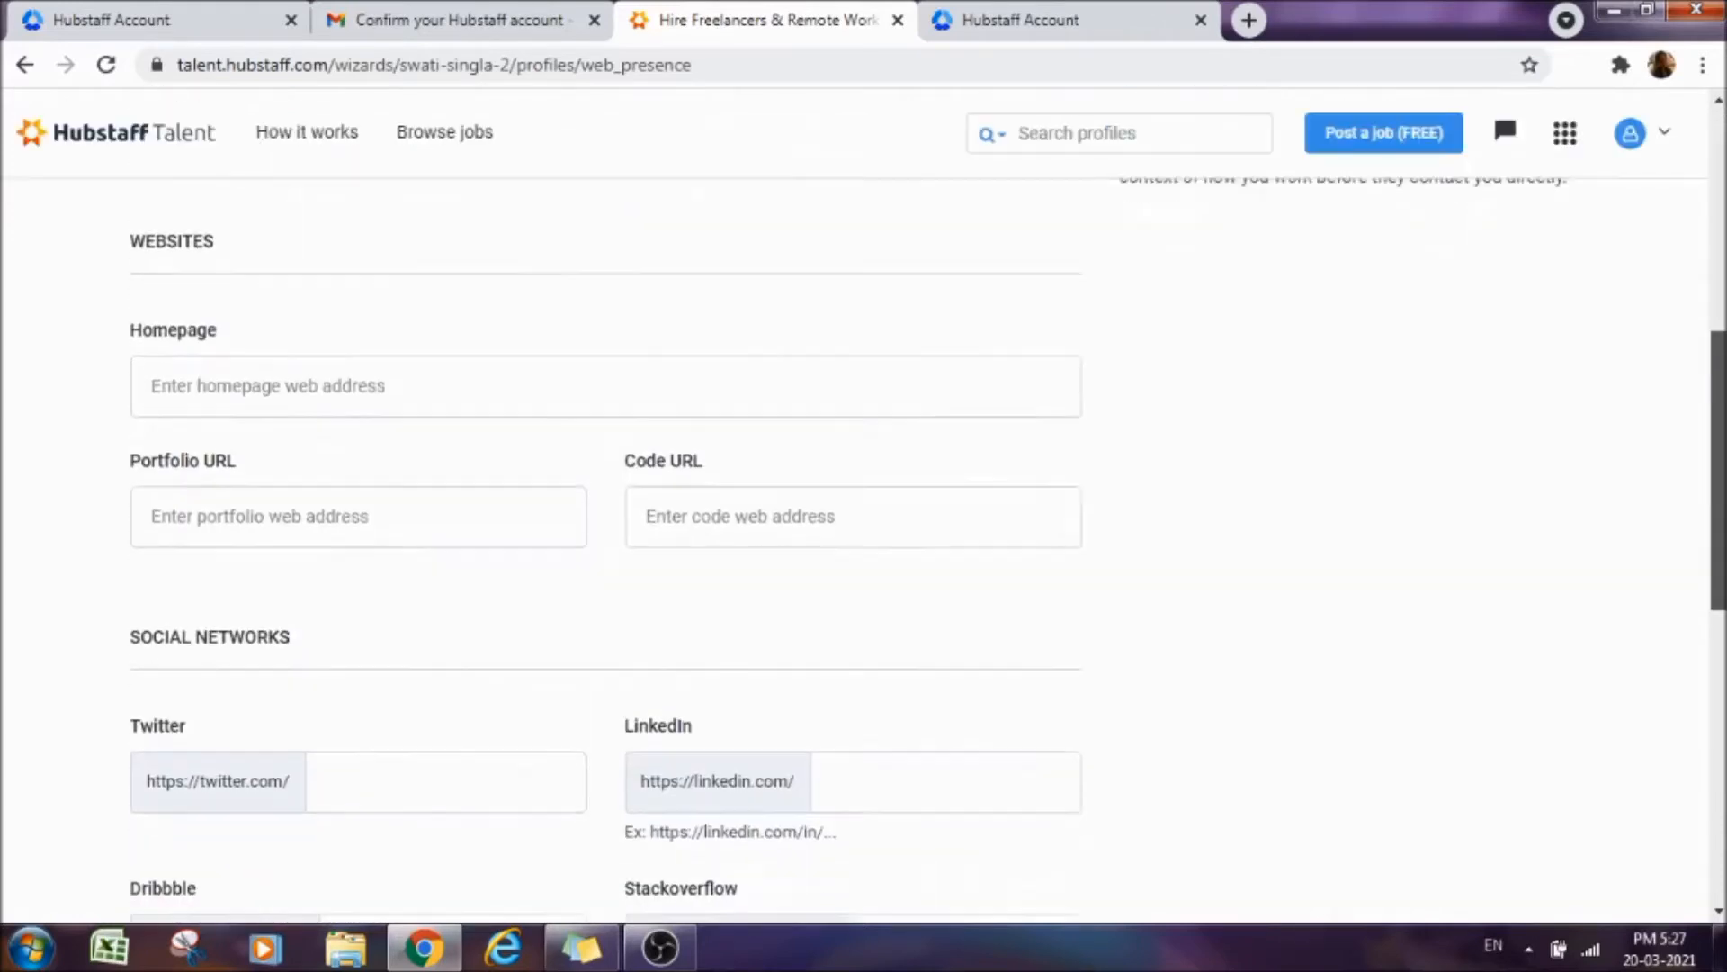
pyautogui.scroll(-3)
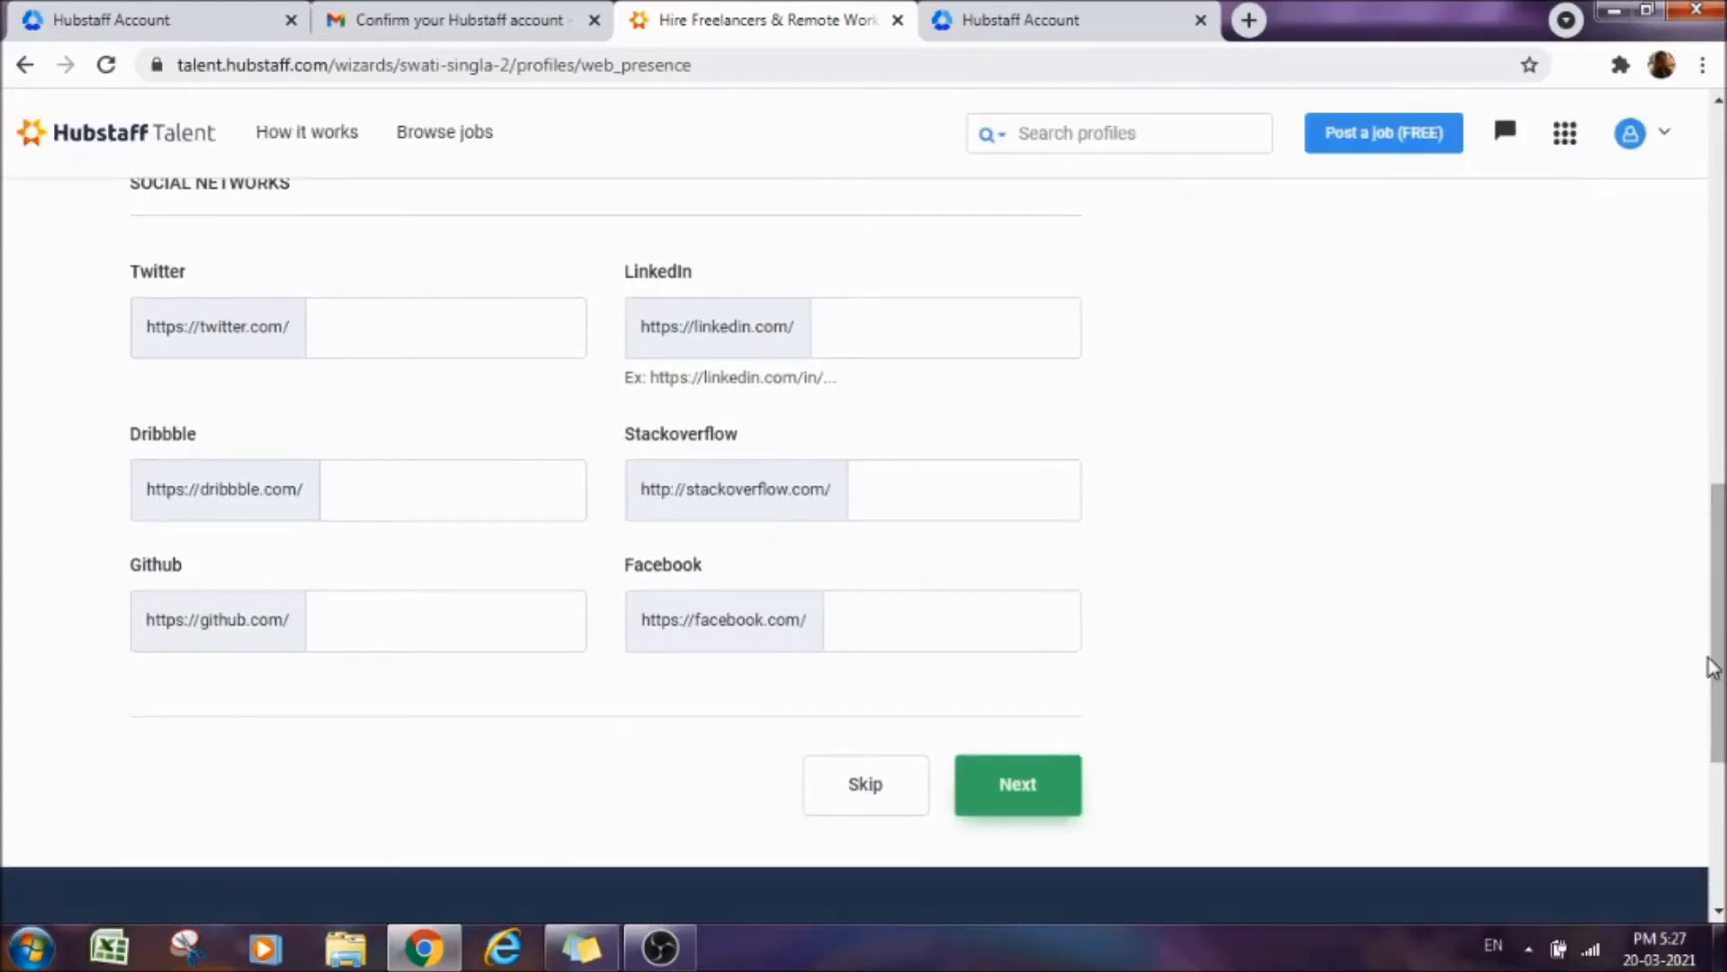
pyautogui.moveTo(1133, 691)
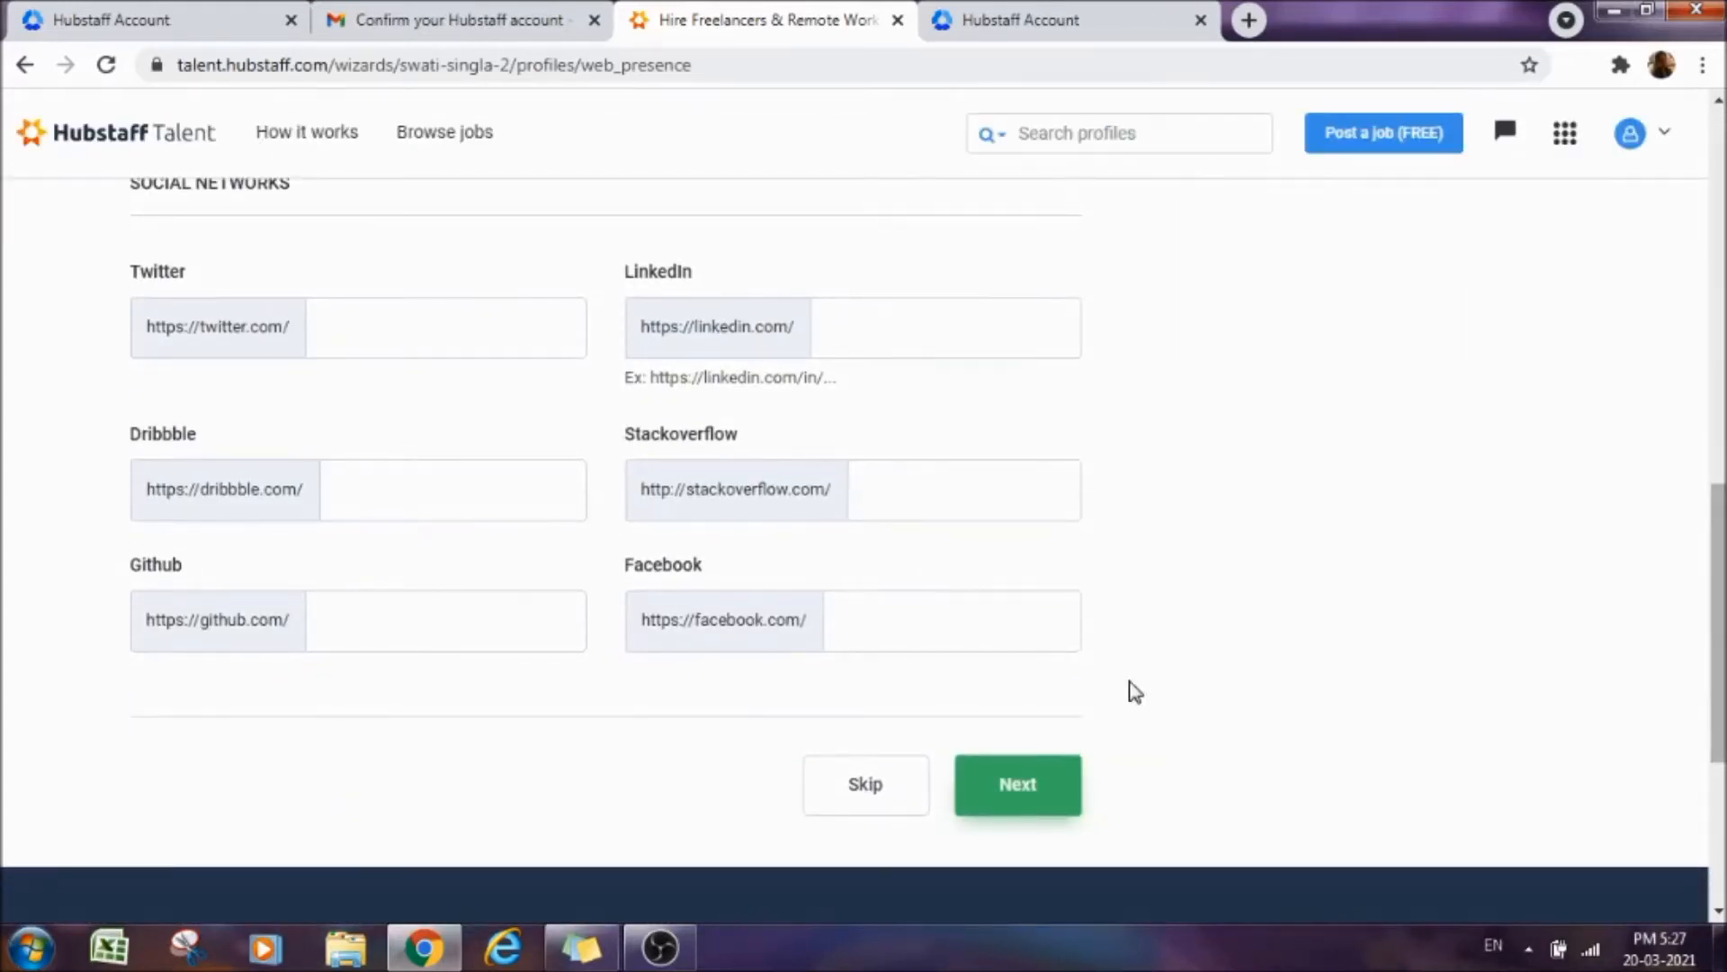
pyautogui.click(1017, 784)
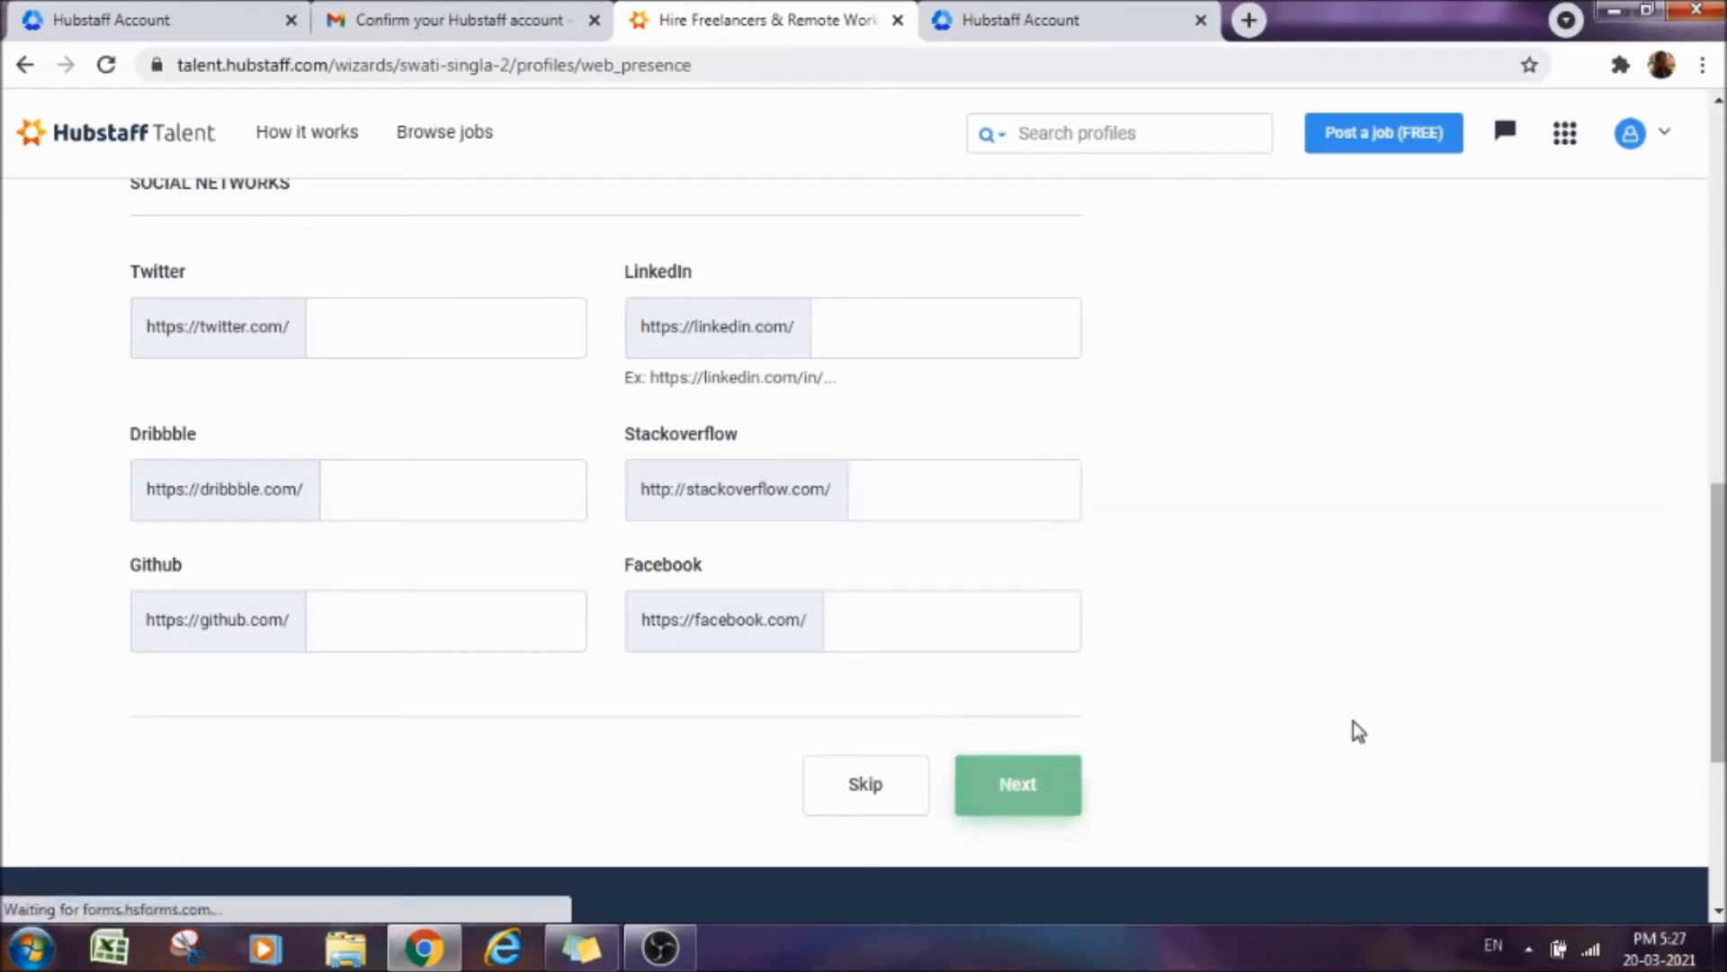
# Finish the Resume step with no file uploaded, completing the freelancer profile.
pyautogui.click(1017, 784)
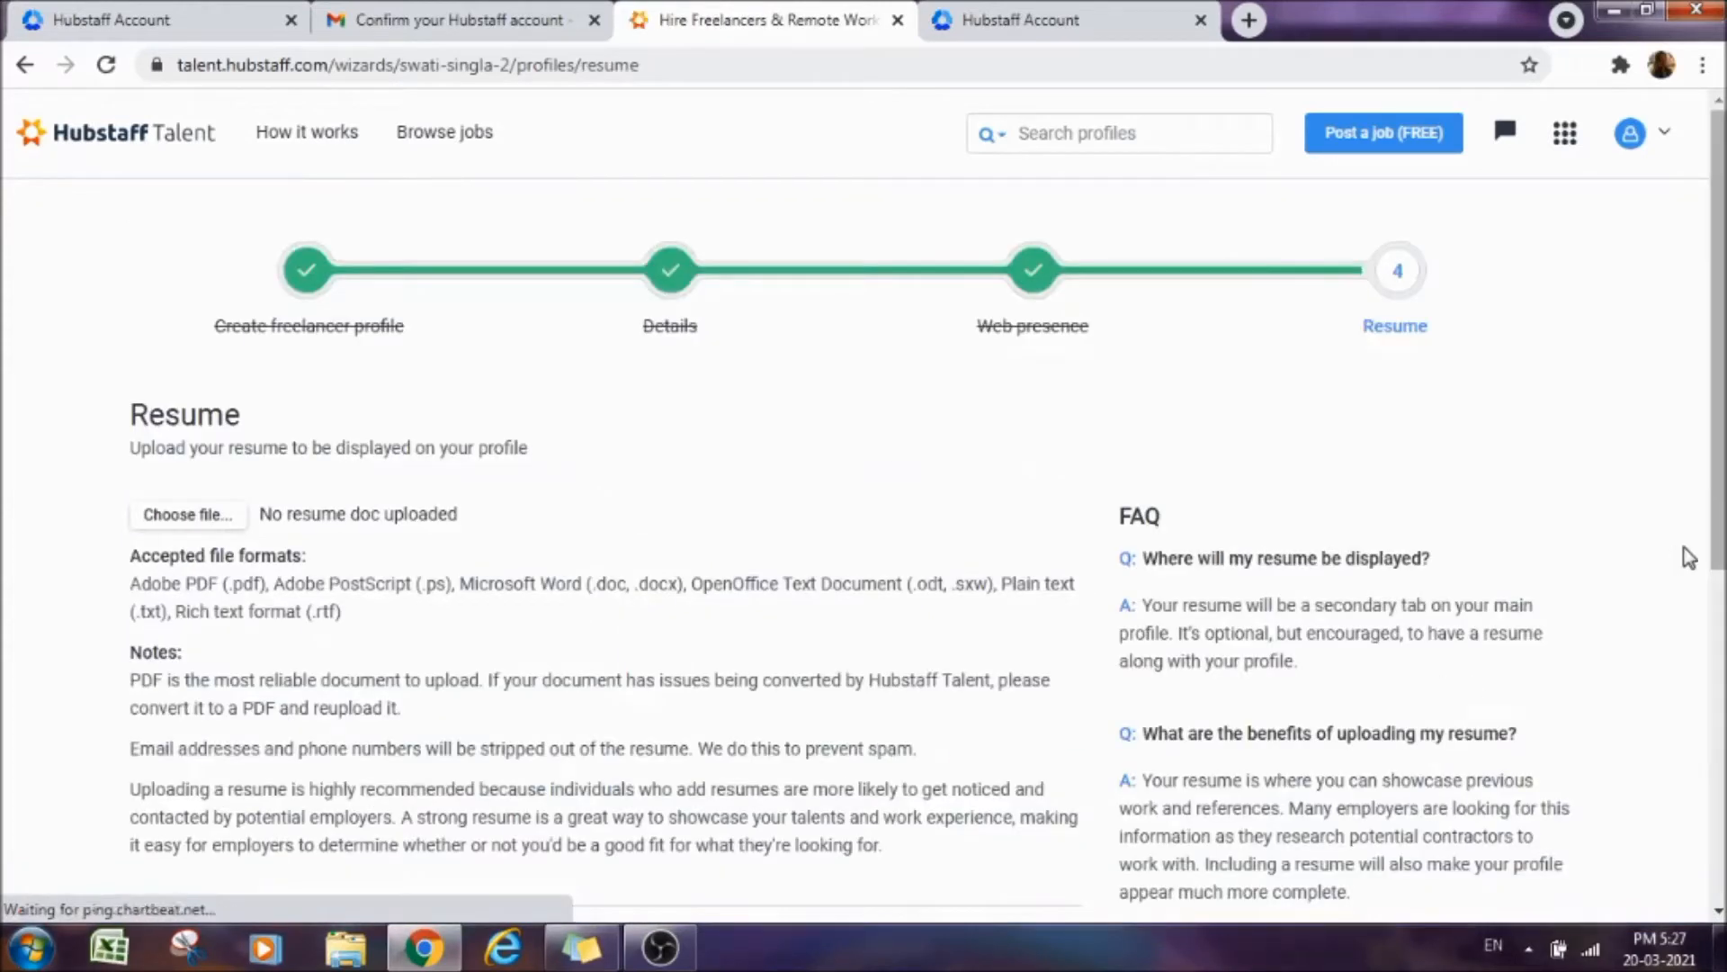
pyautogui.scroll(-3)
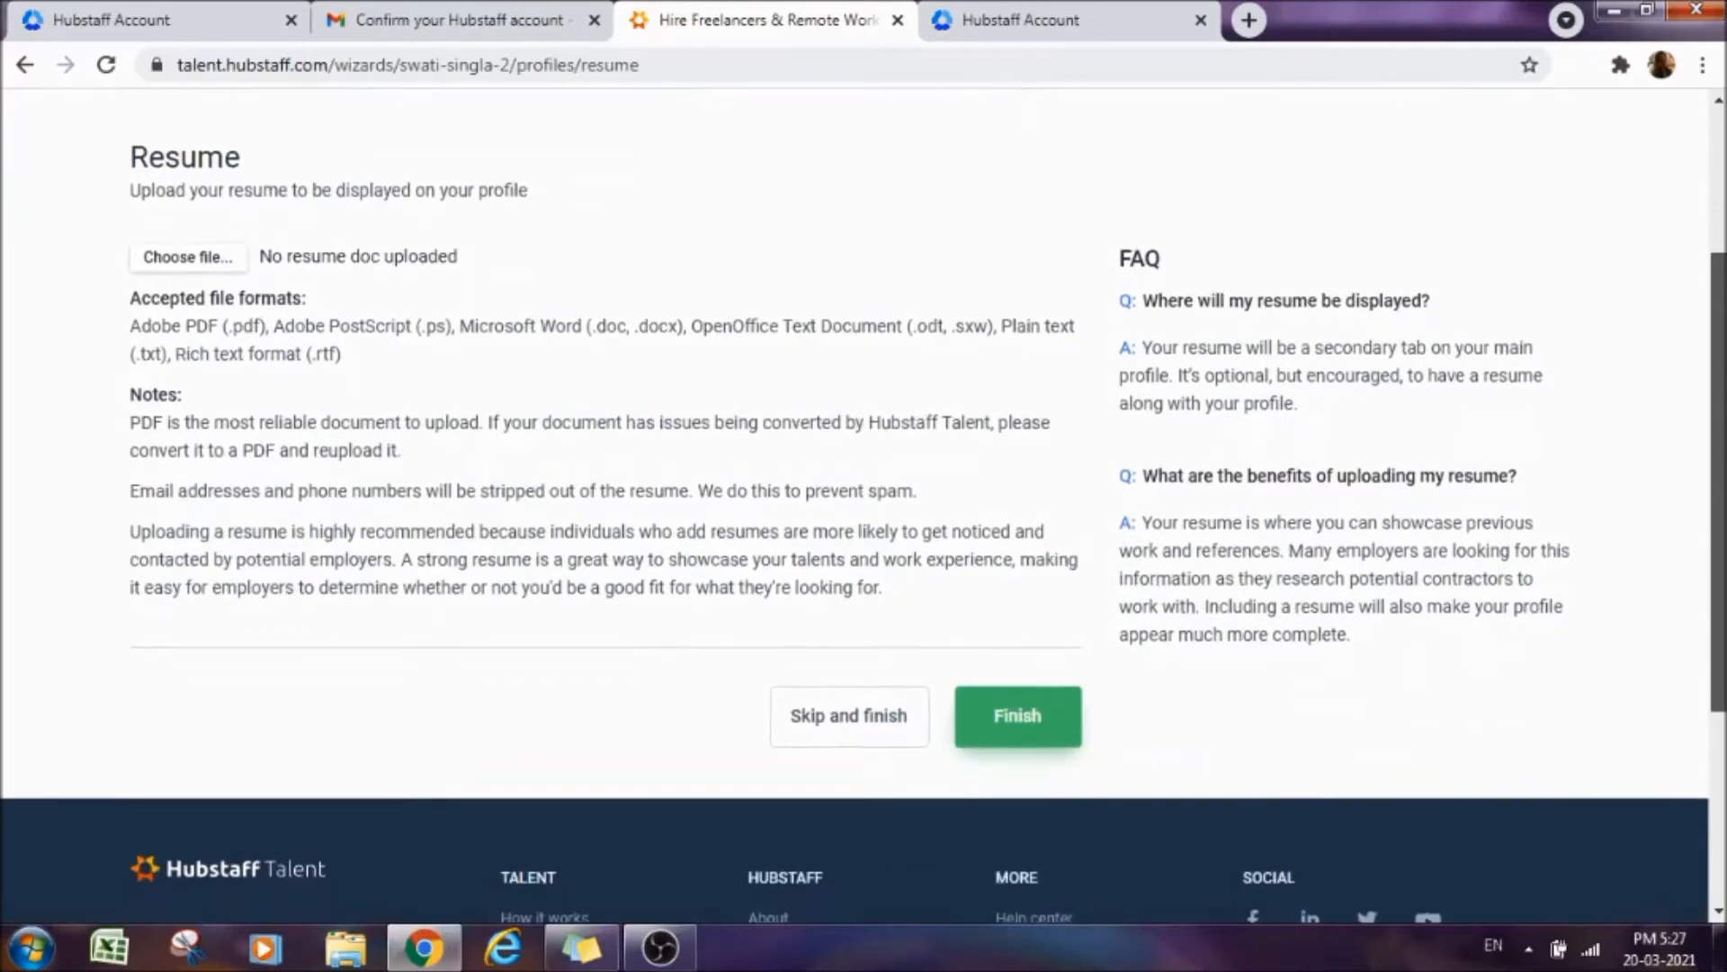
pyautogui.scroll(3)
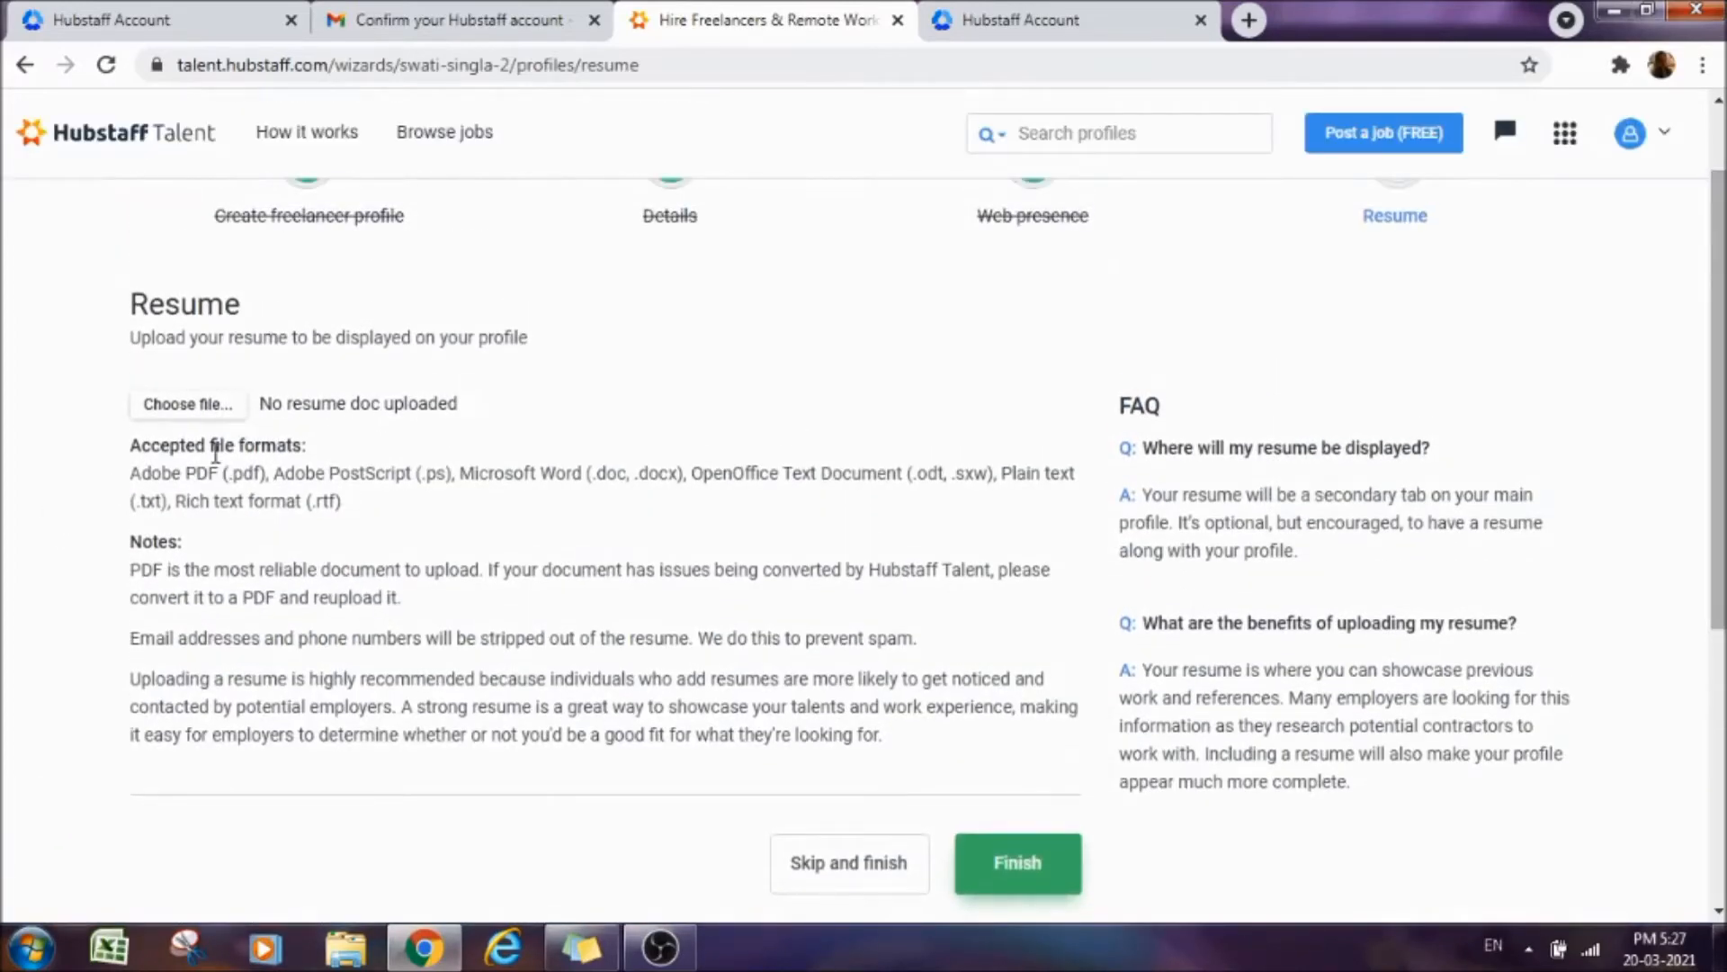
pyautogui.moveTo(640, 569)
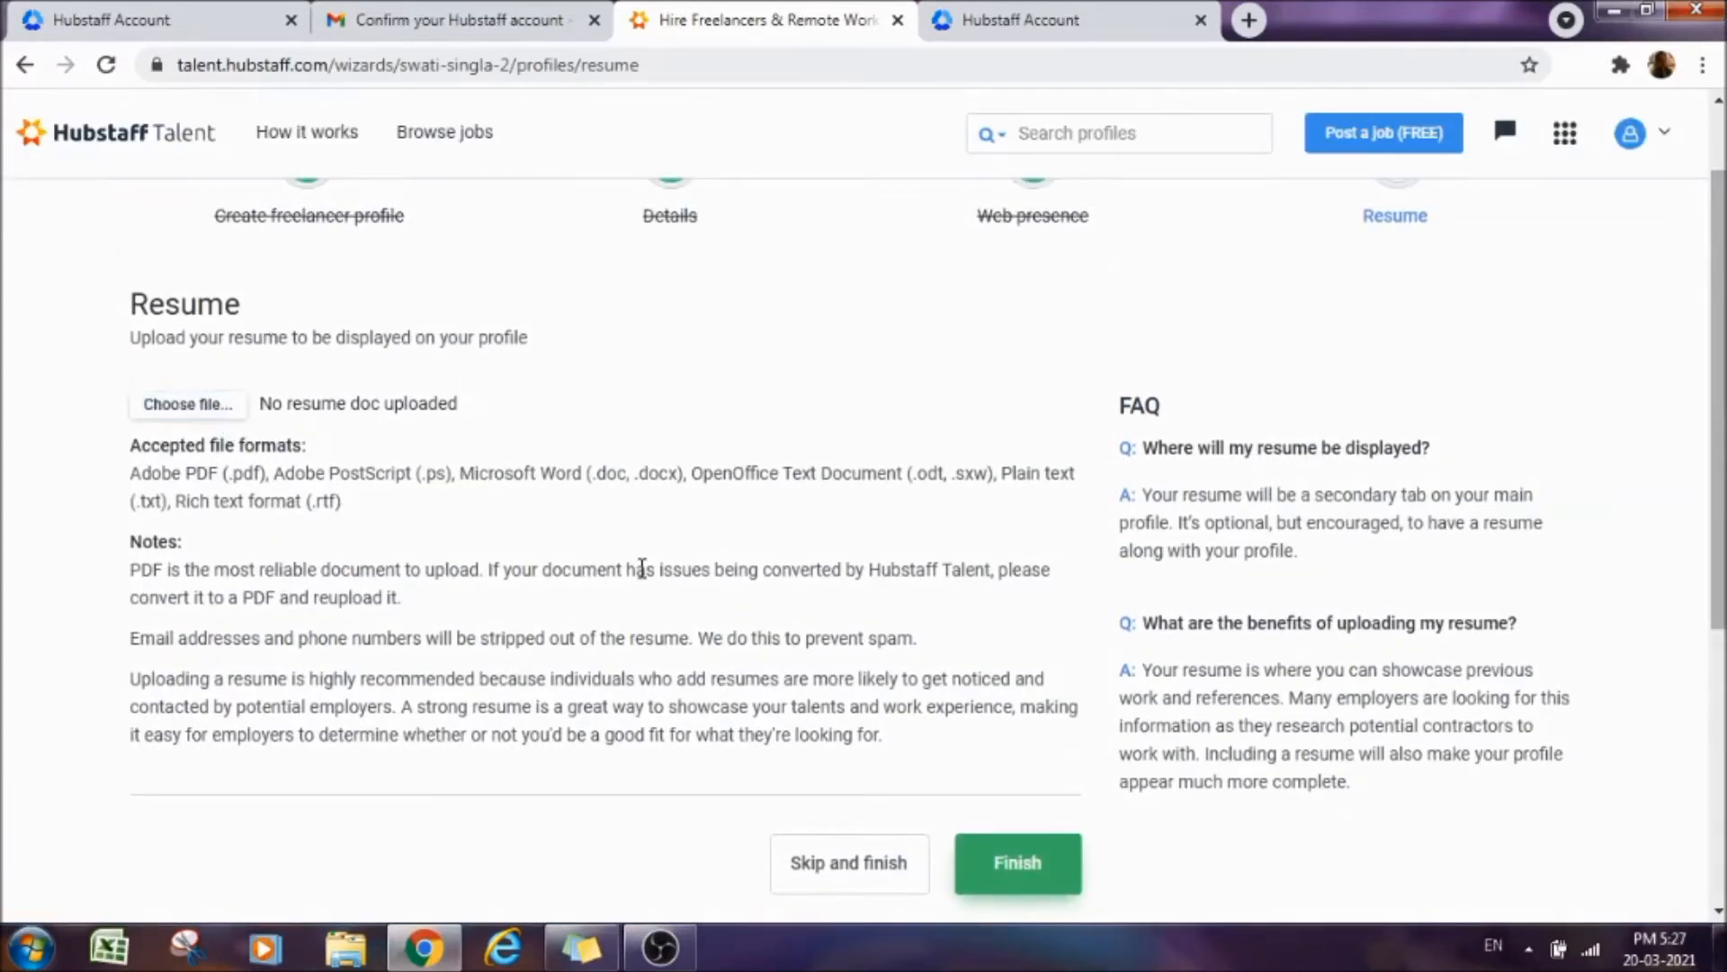
pyautogui.moveTo(590, 540)
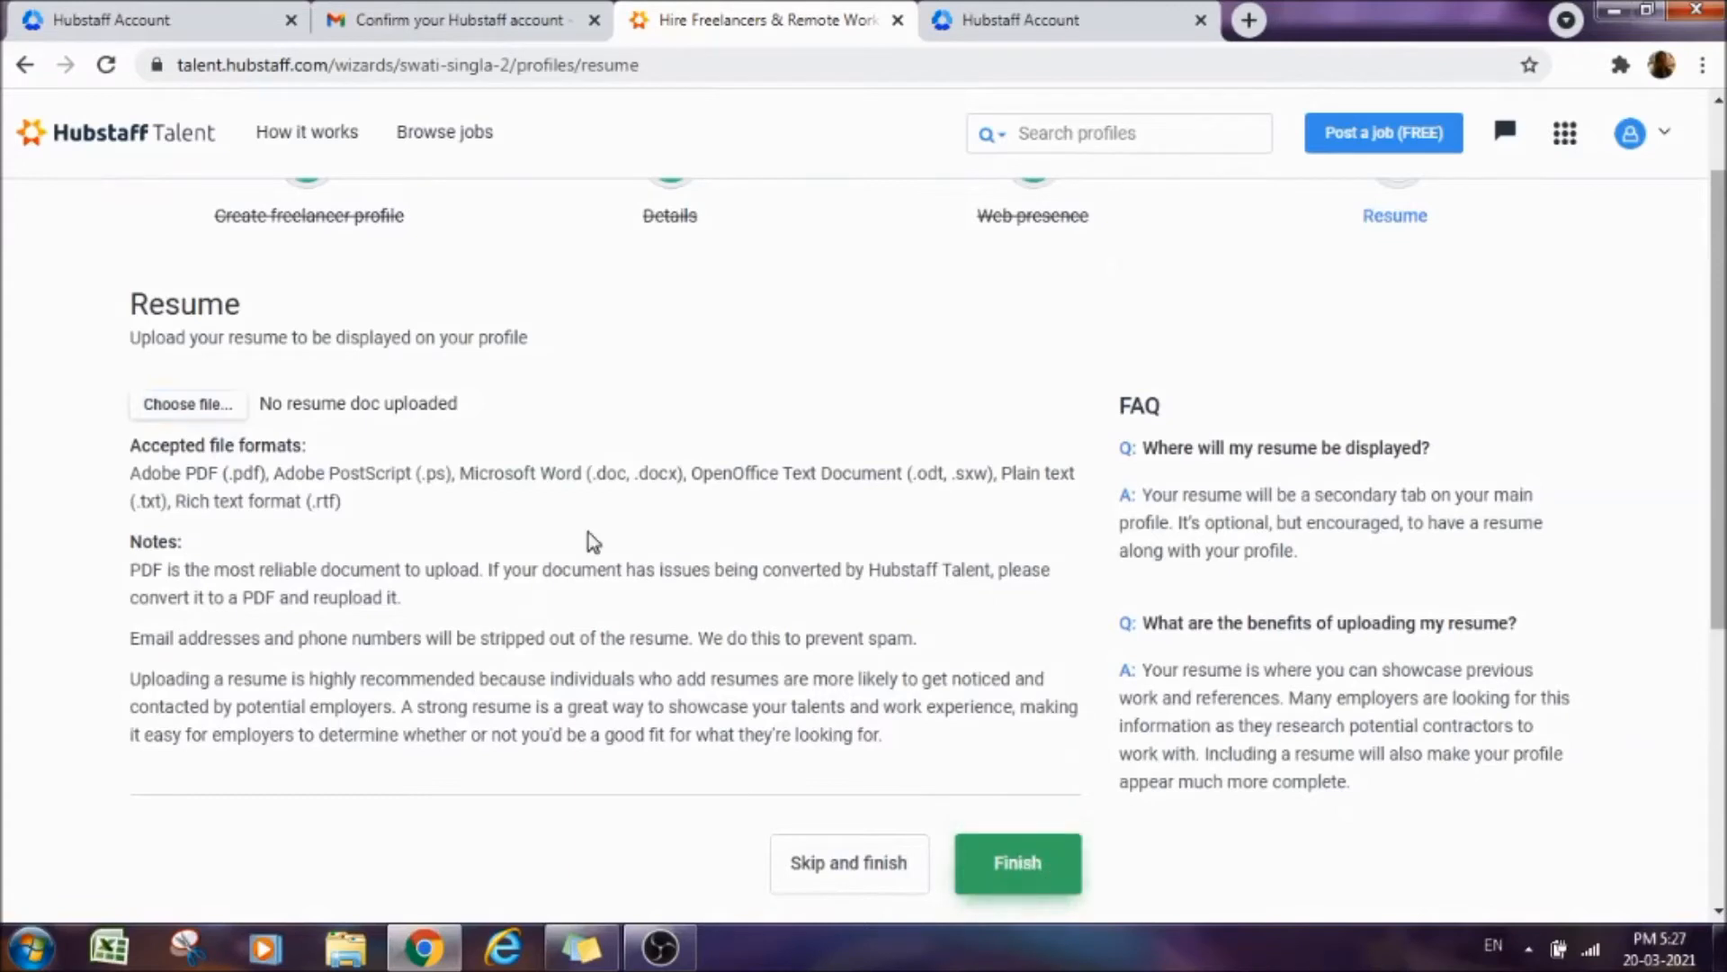
pyautogui.moveTo(650, 396)
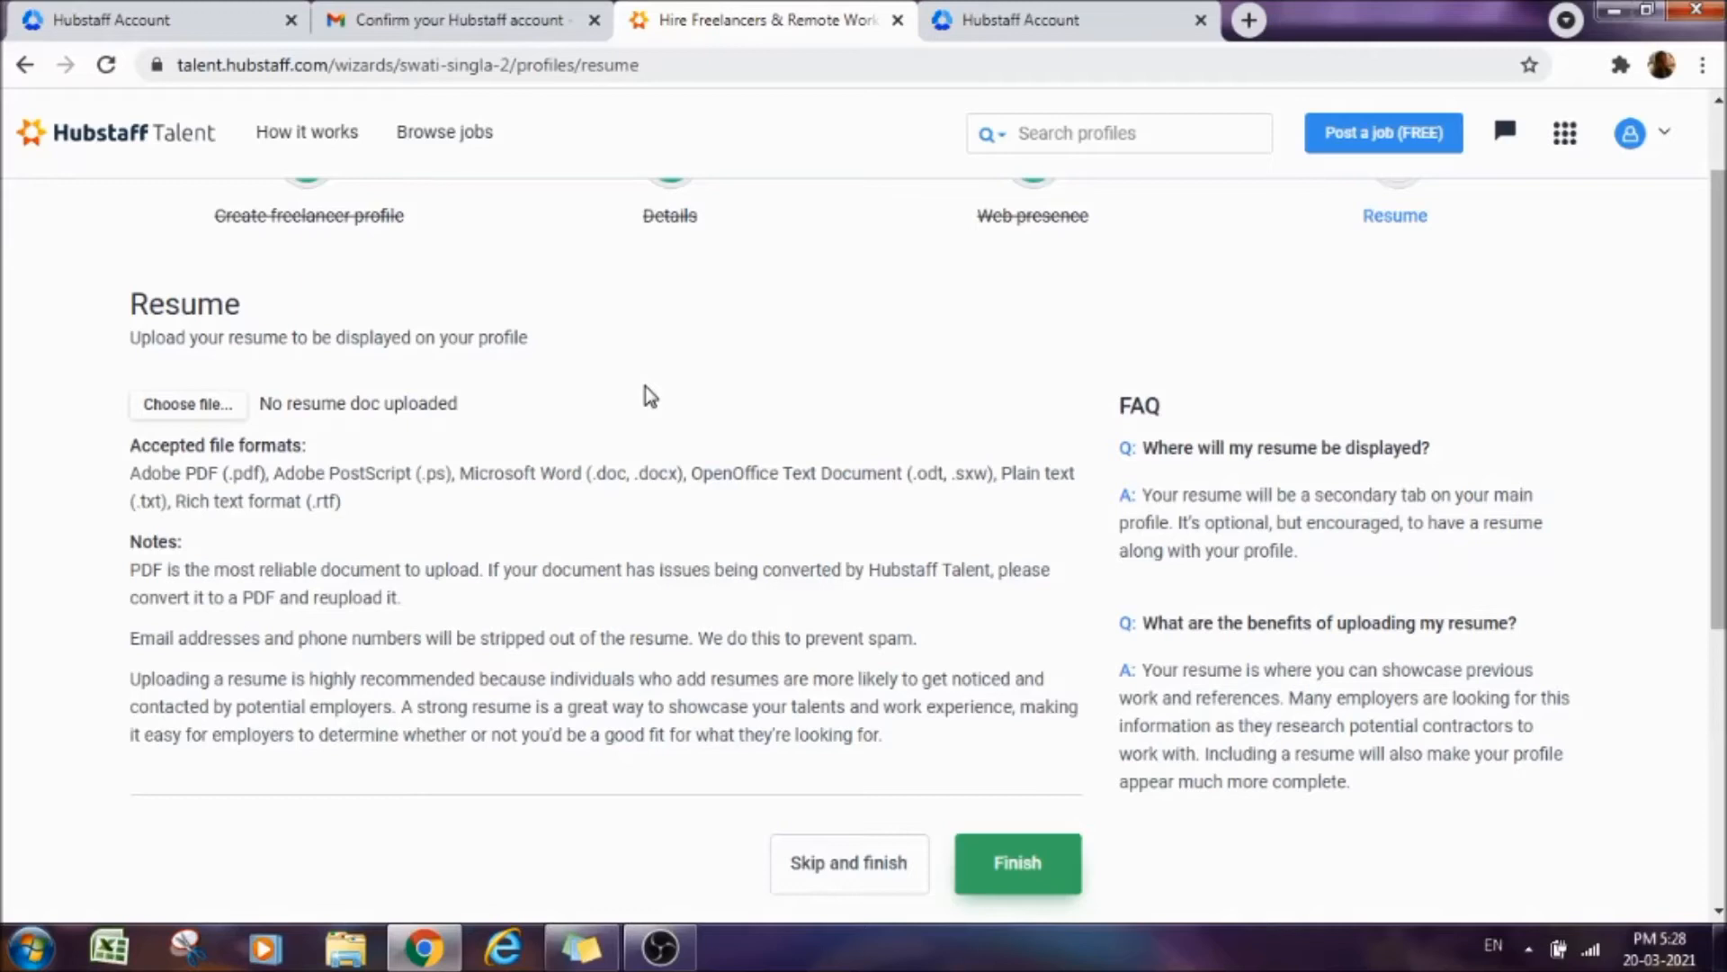
pyautogui.moveTo(875, 853)
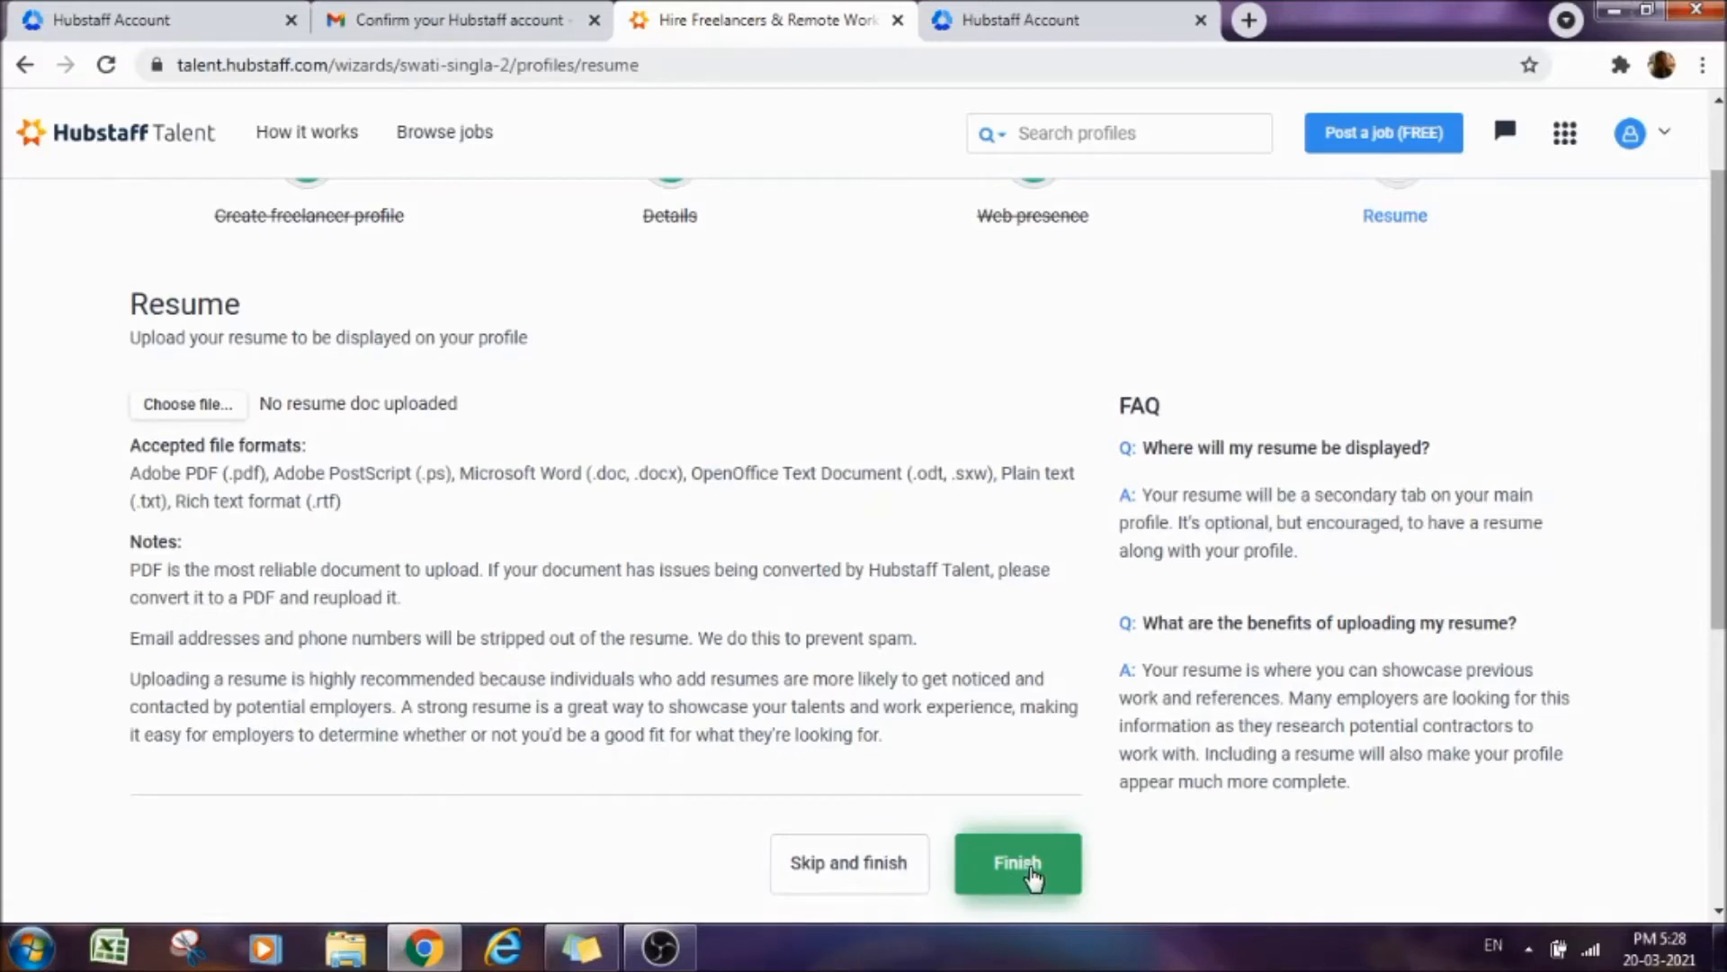
pyautogui.click(1017, 863)
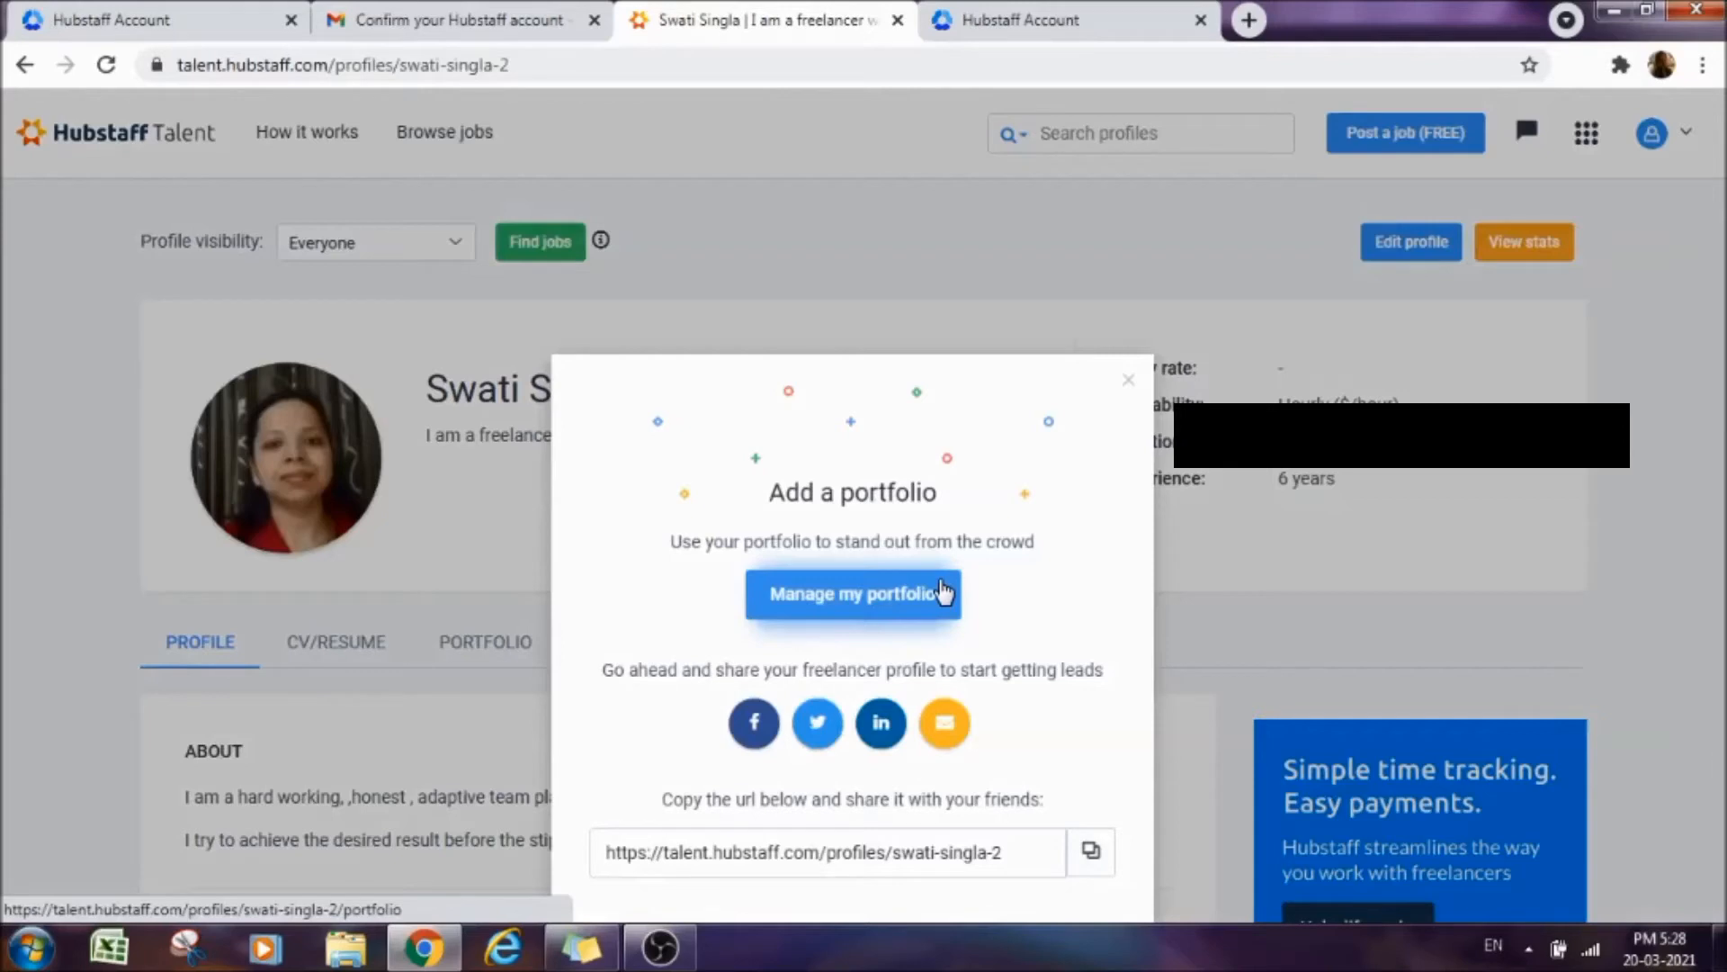
pyautogui.moveTo(979, 454)
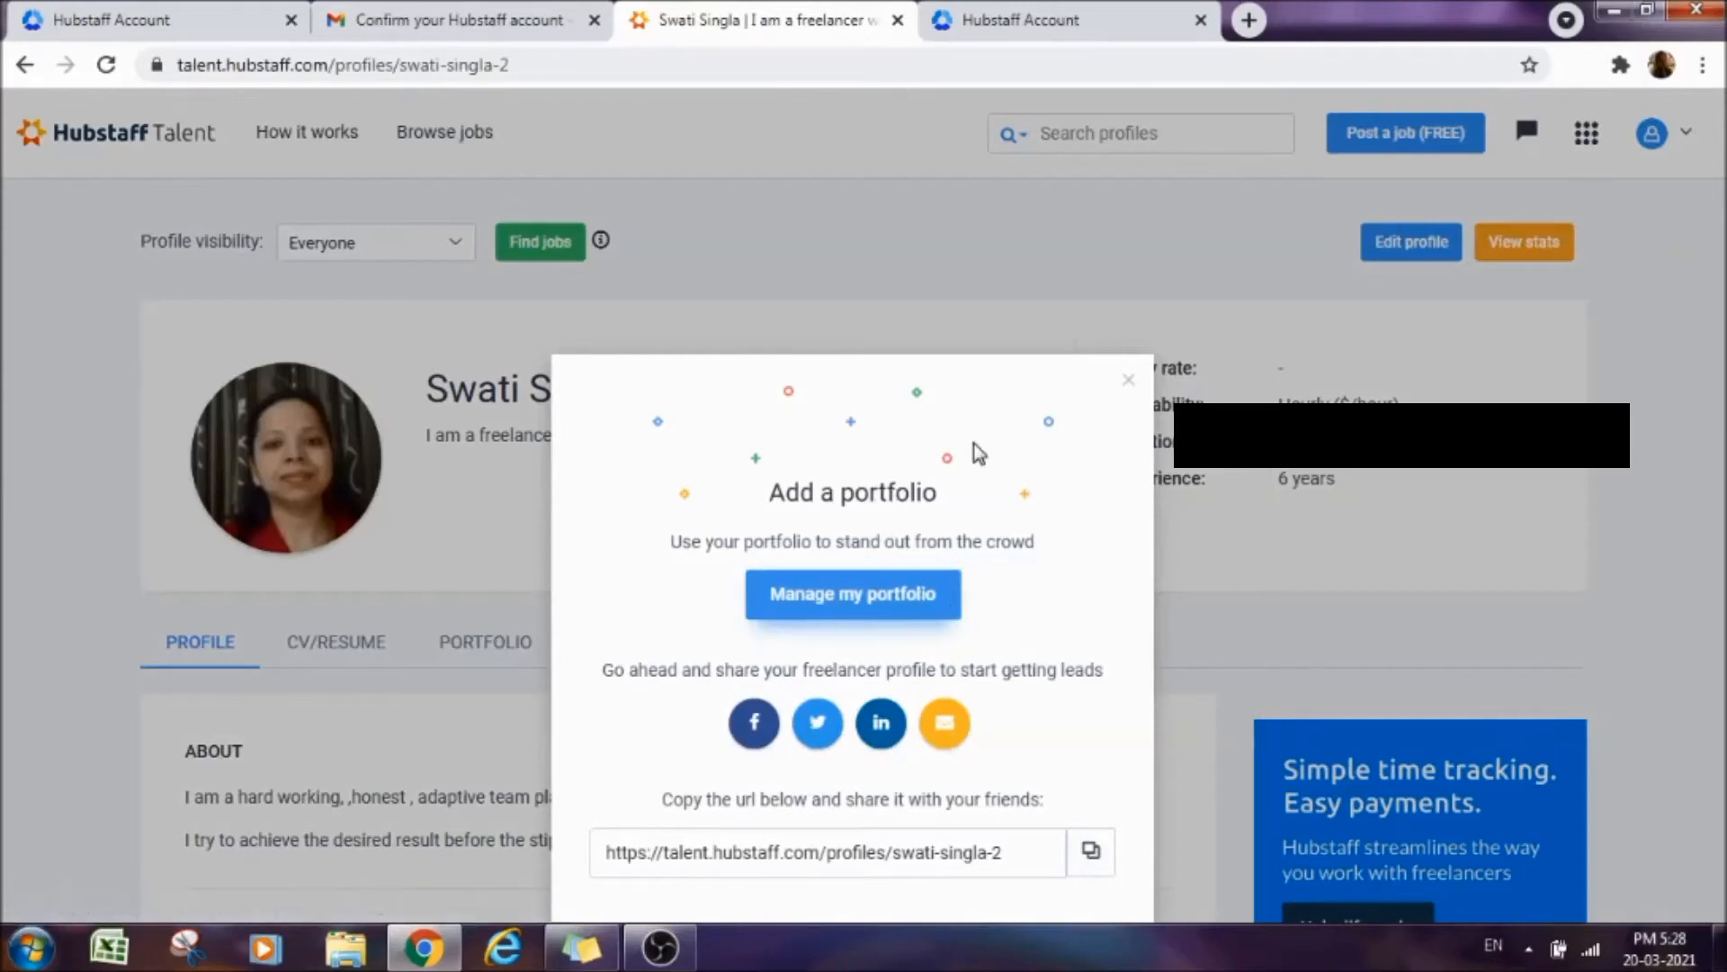
pyautogui.moveTo(990, 629)
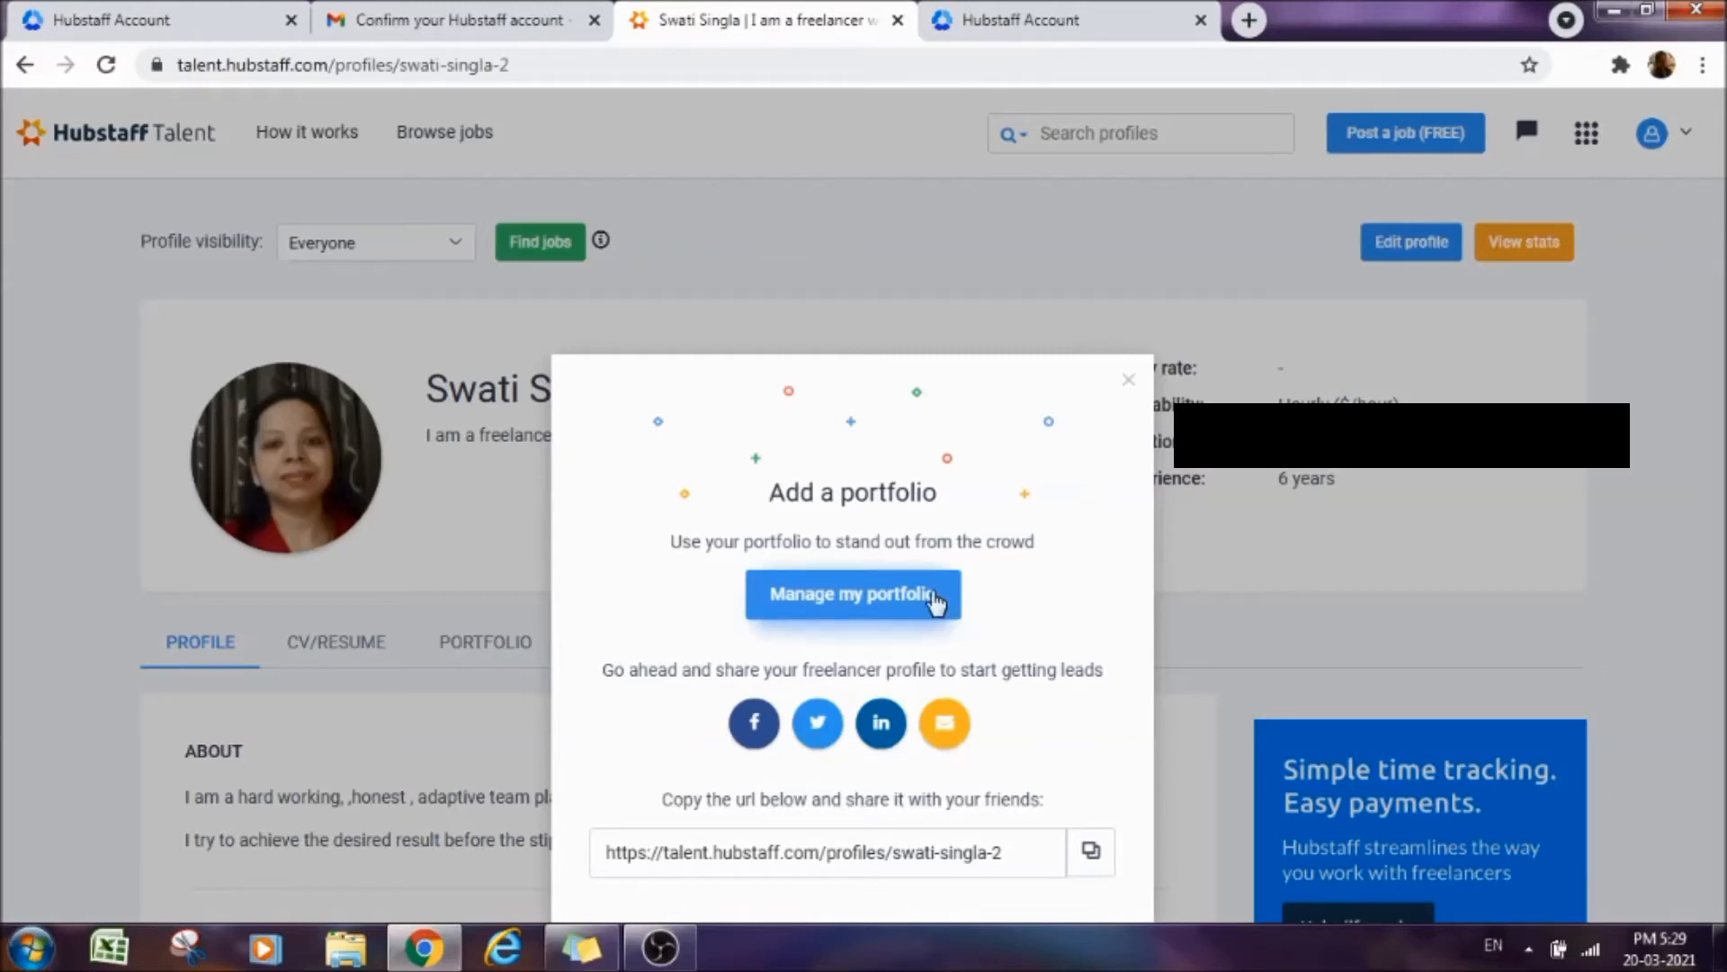
pyautogui.moveTo(1018, 525)
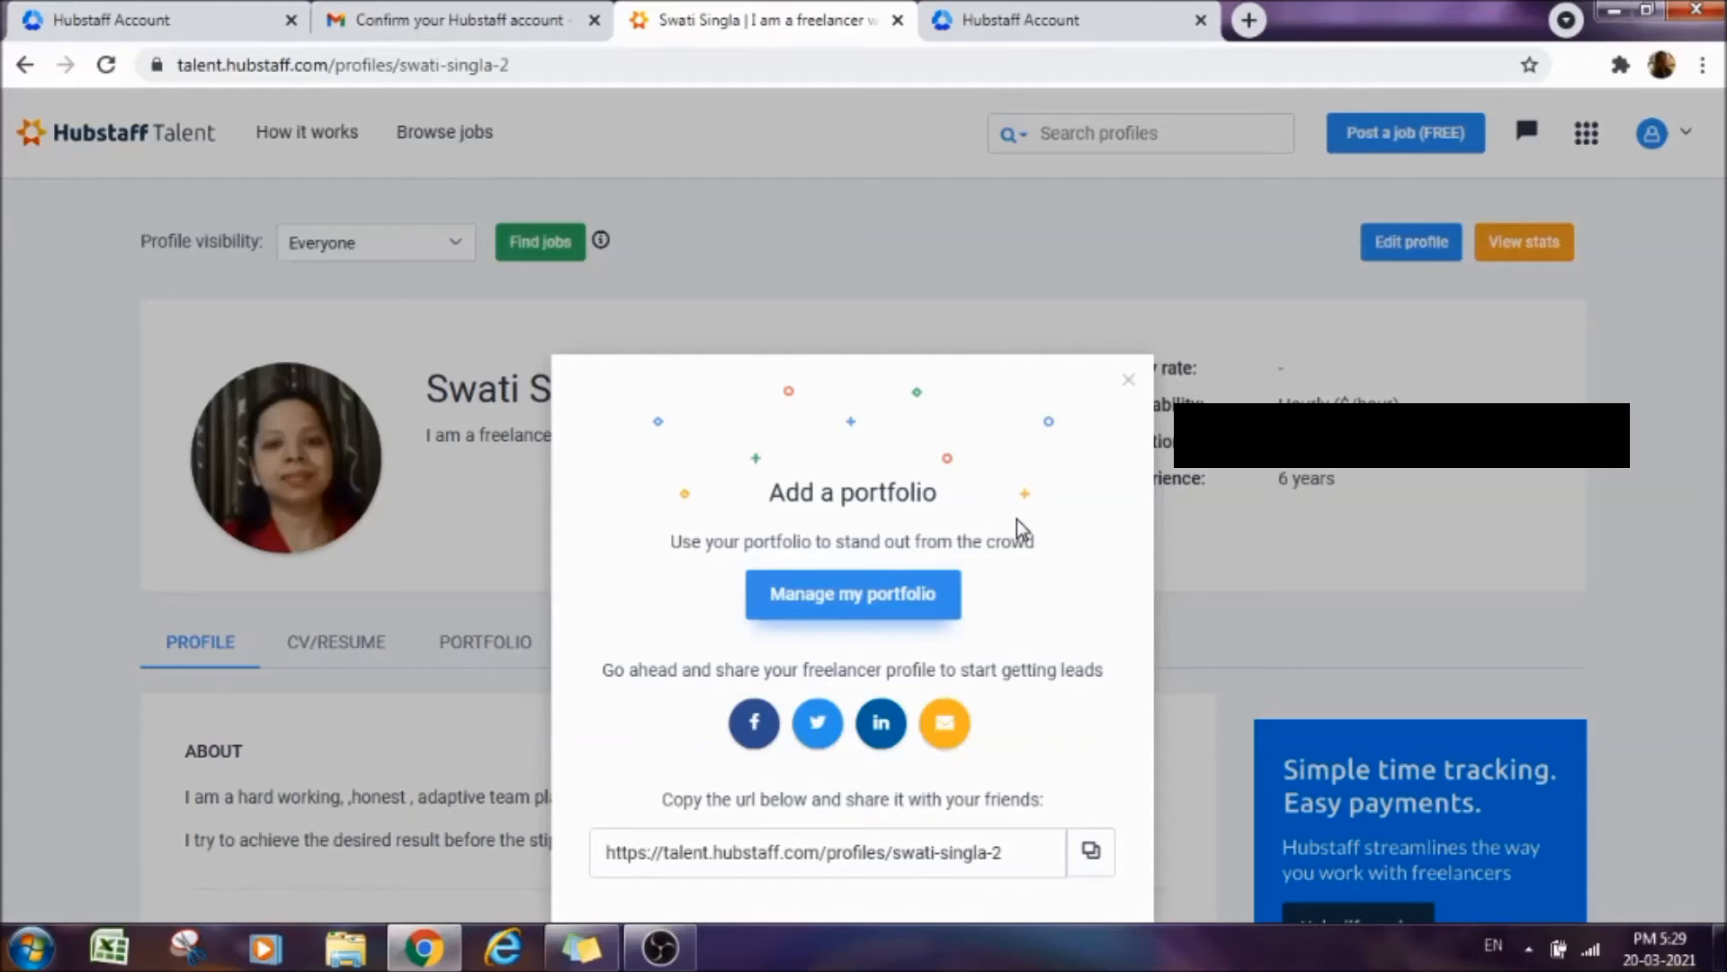
pyautogui.moveTo(1078, 583)
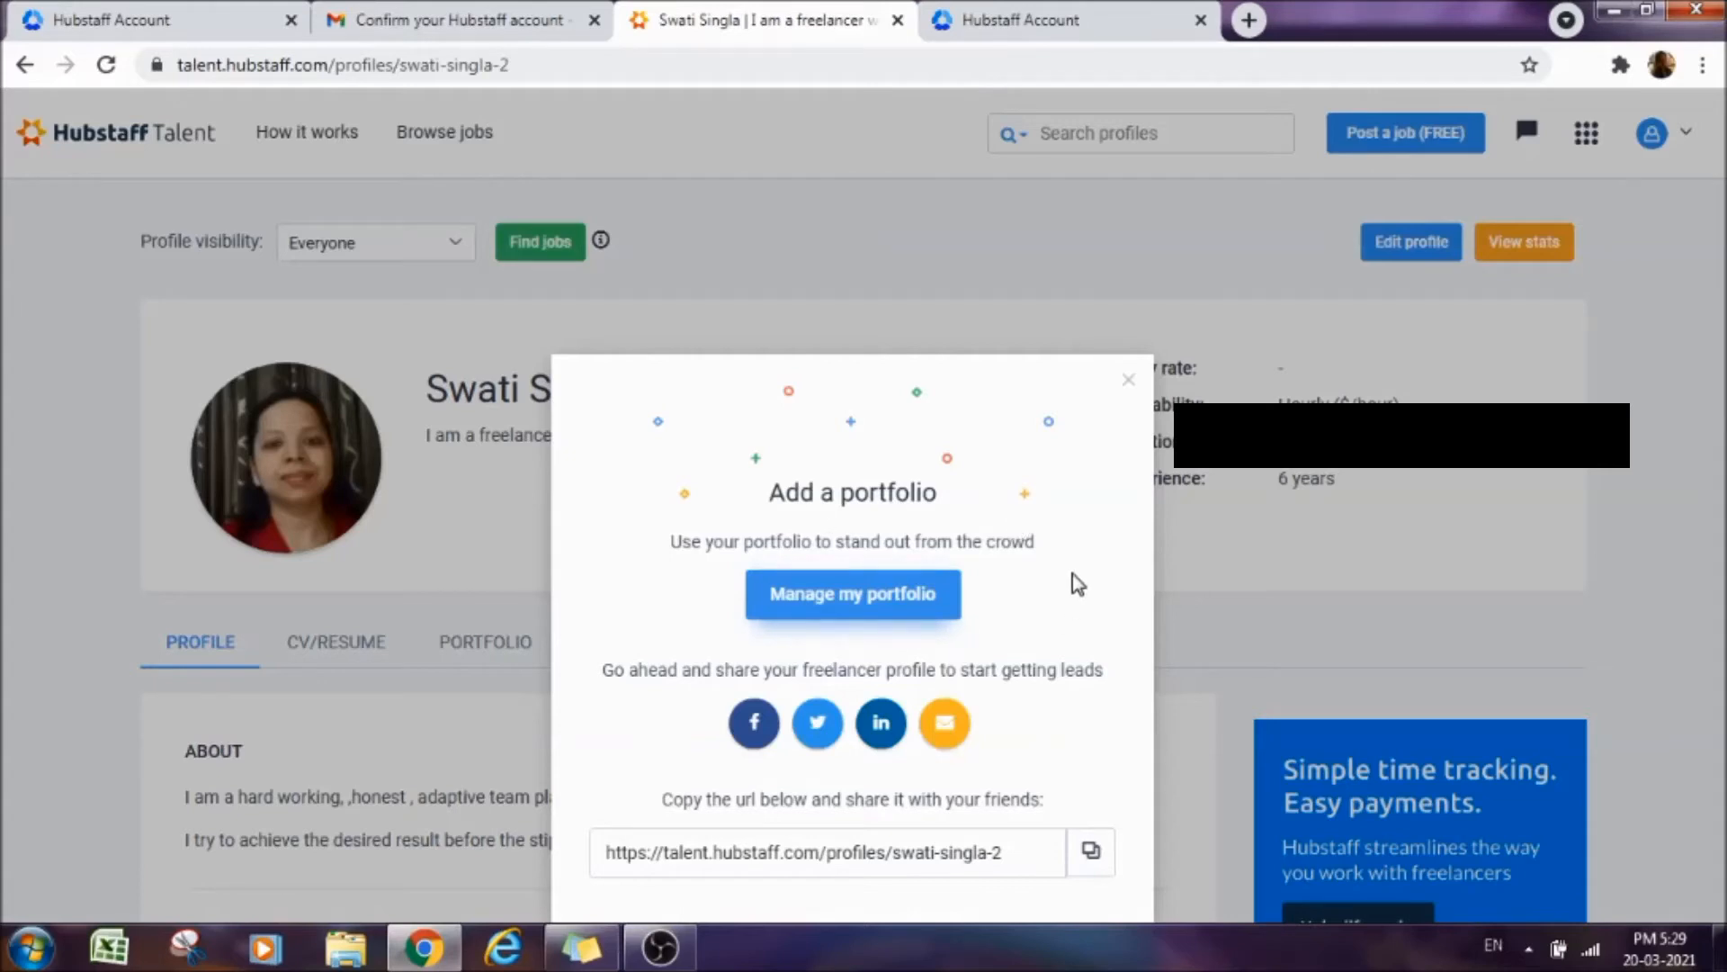
pyautogui.moveTo(1119, 396)
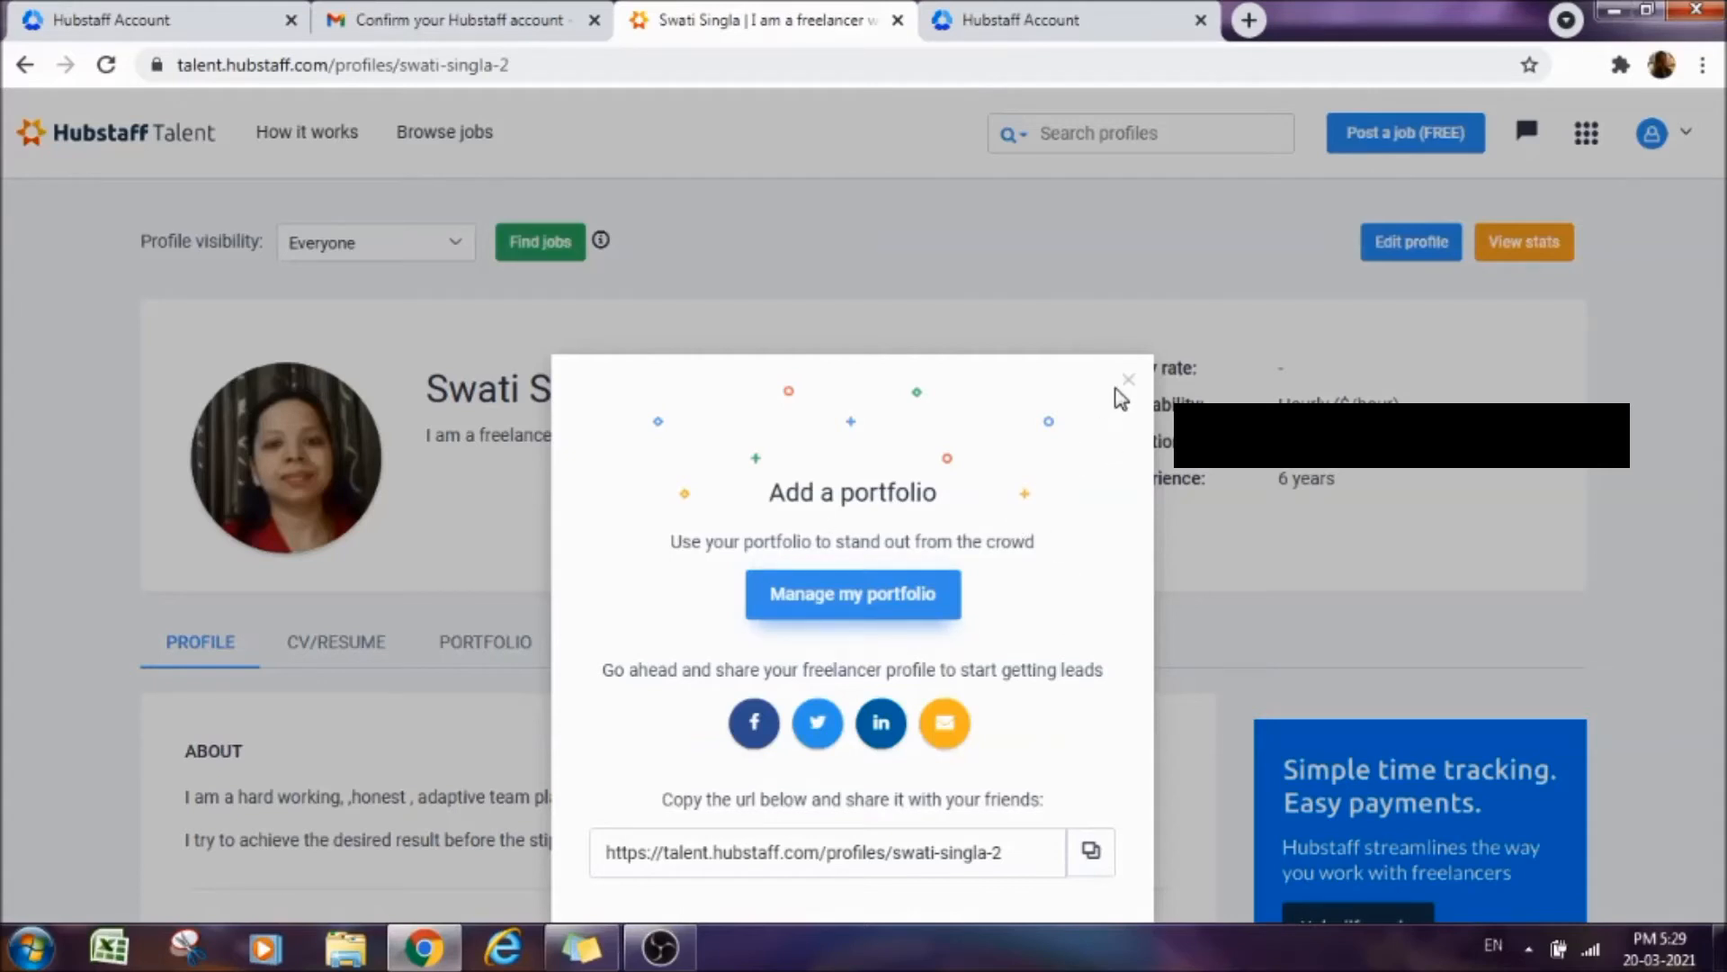
pyautogui.moveTo(1129, 385)
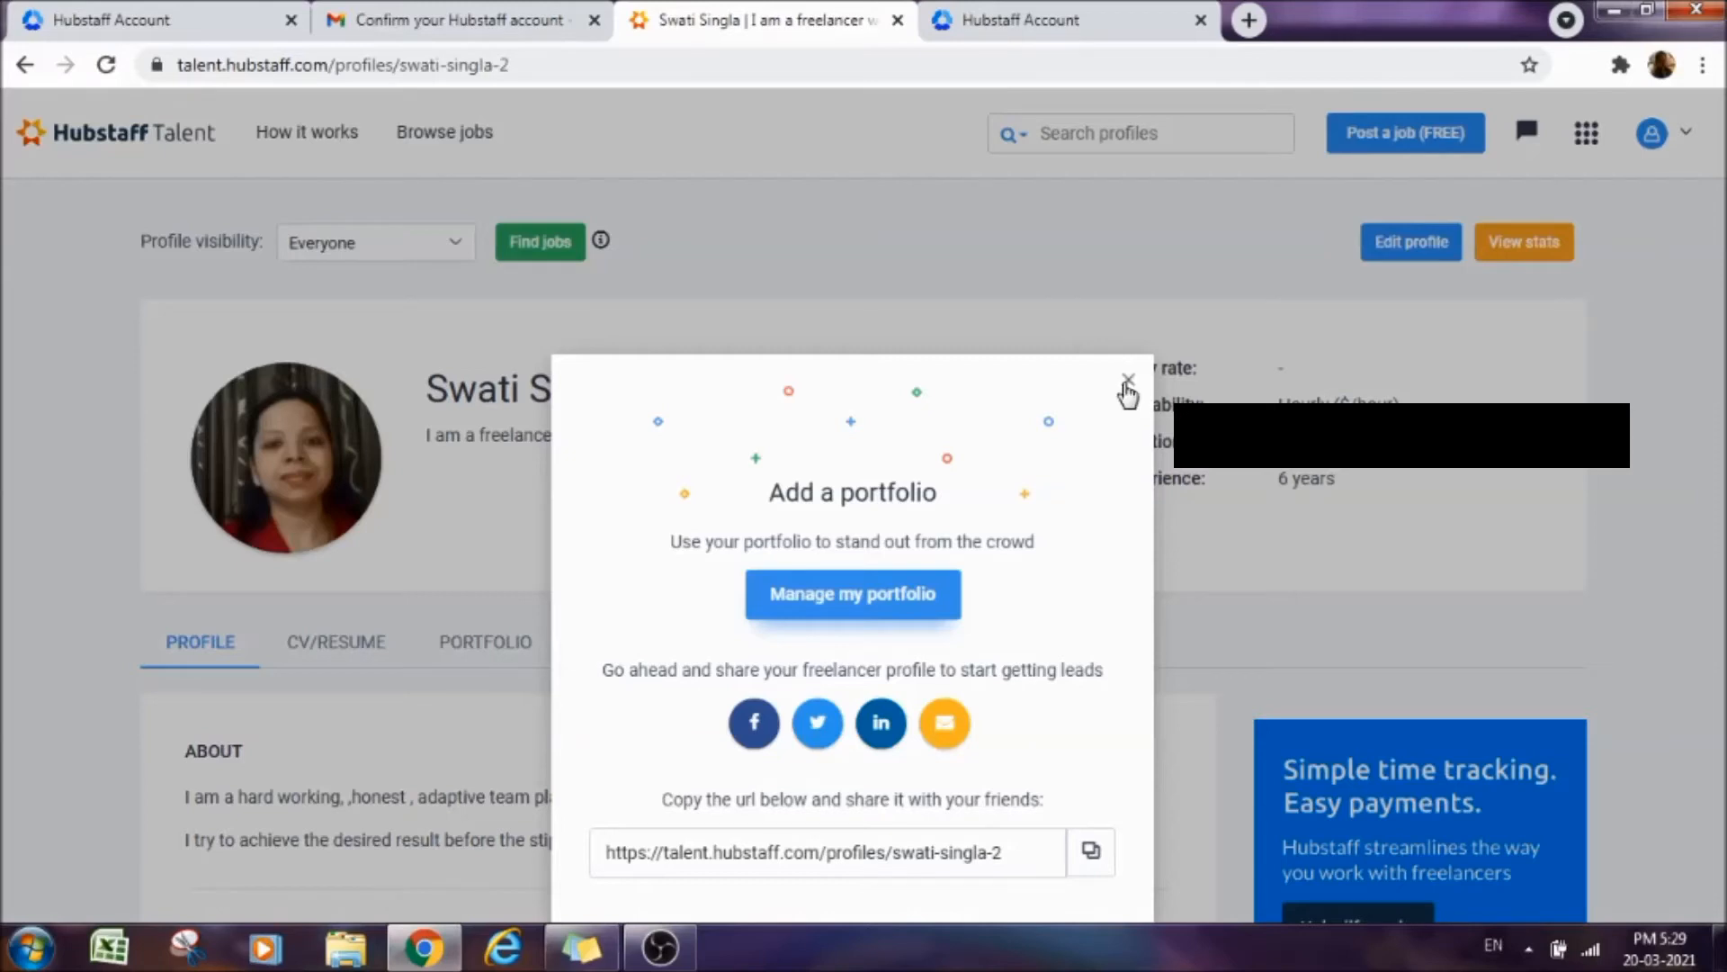
# Close the 'Add a portfolio' popup to reveal the completed freelancer profile page.
pyautogui.click(1126, 377)
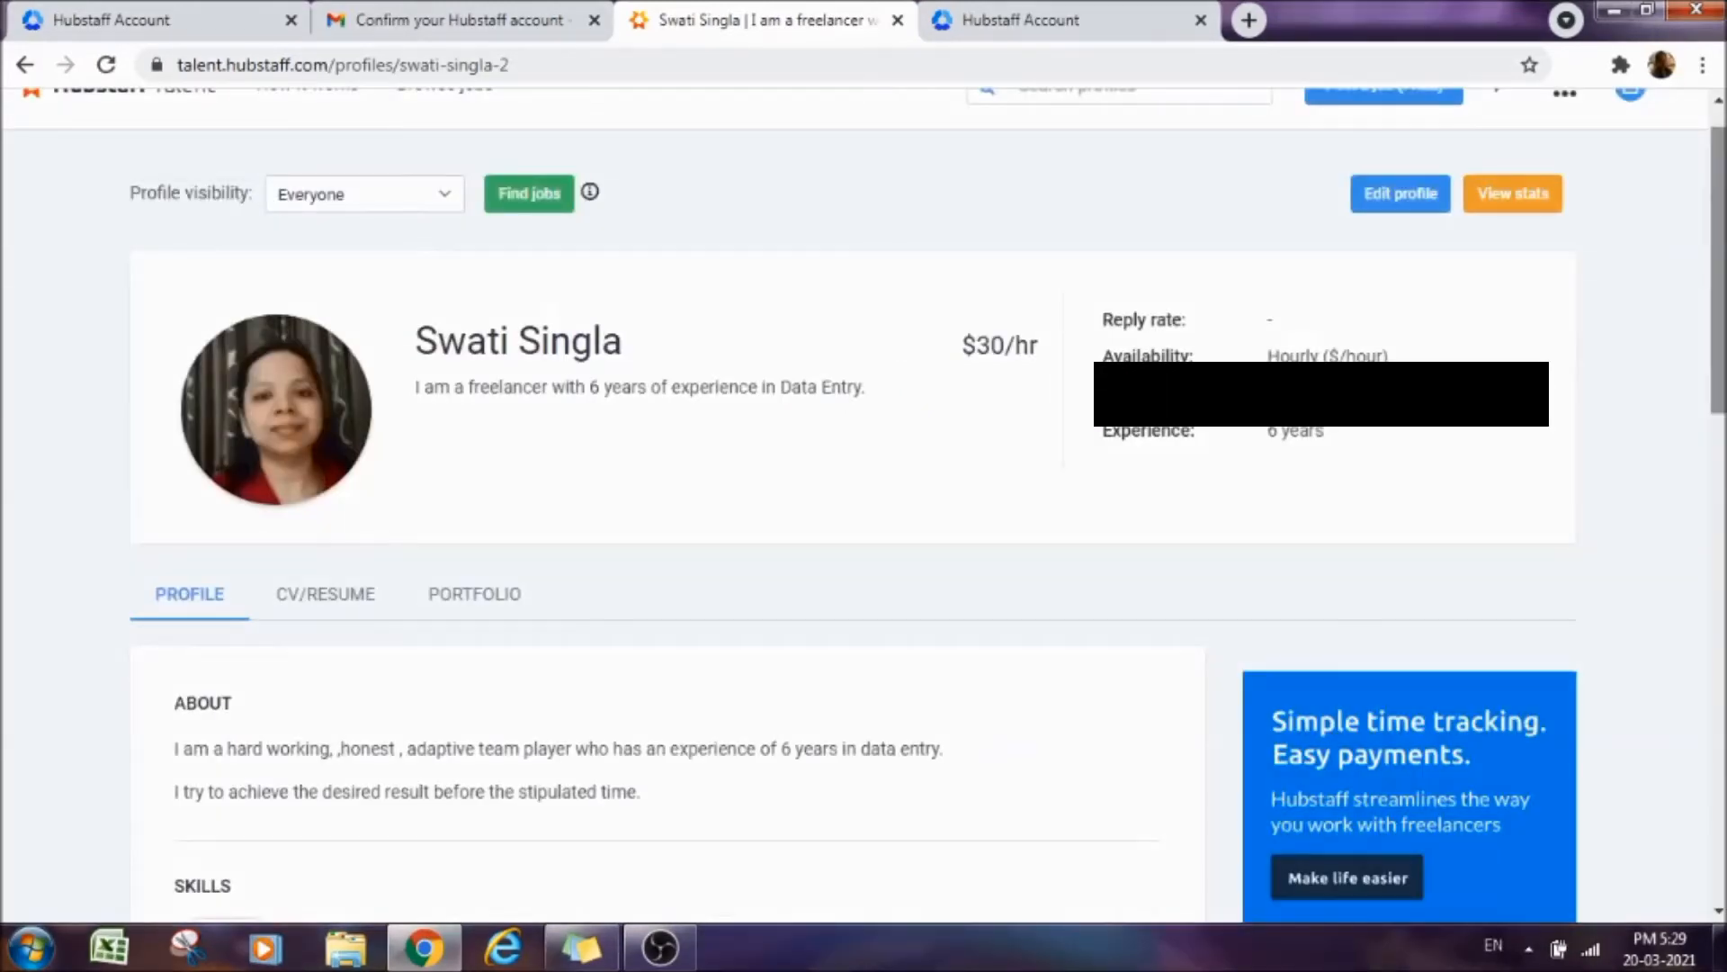
# Scroll through the profile's skills and languages, then go to Browse jobs.
pyautogui.scroll(-3)
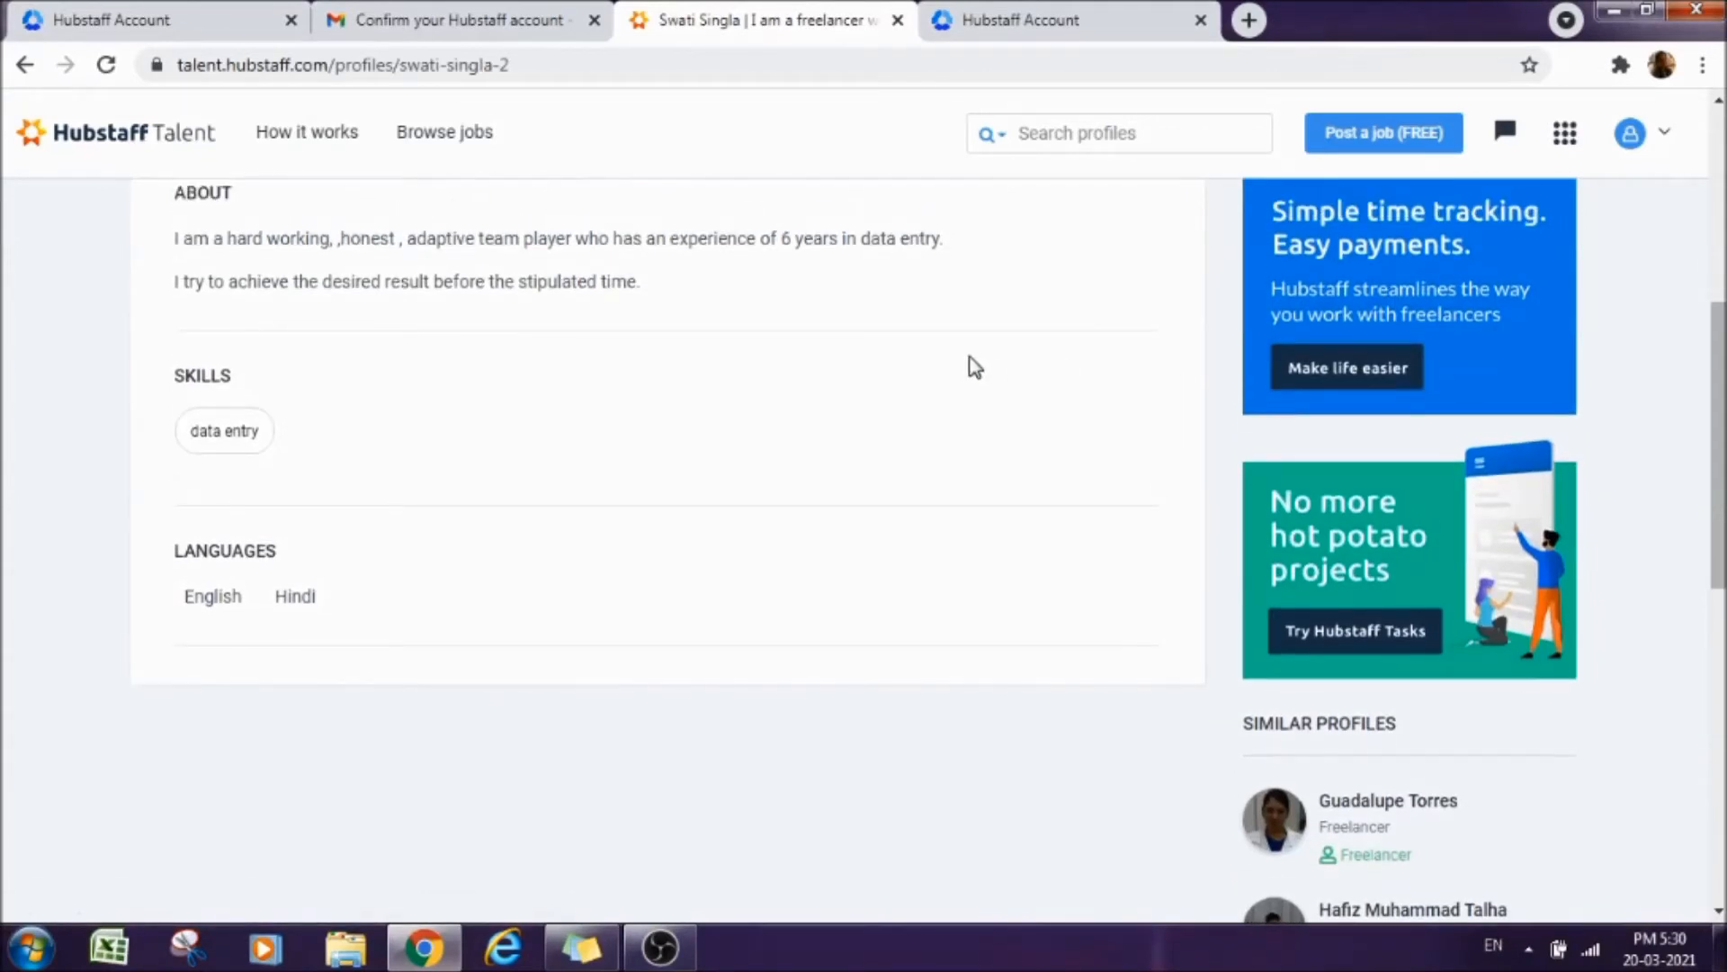
pyautogui.moveTo(468, 148)
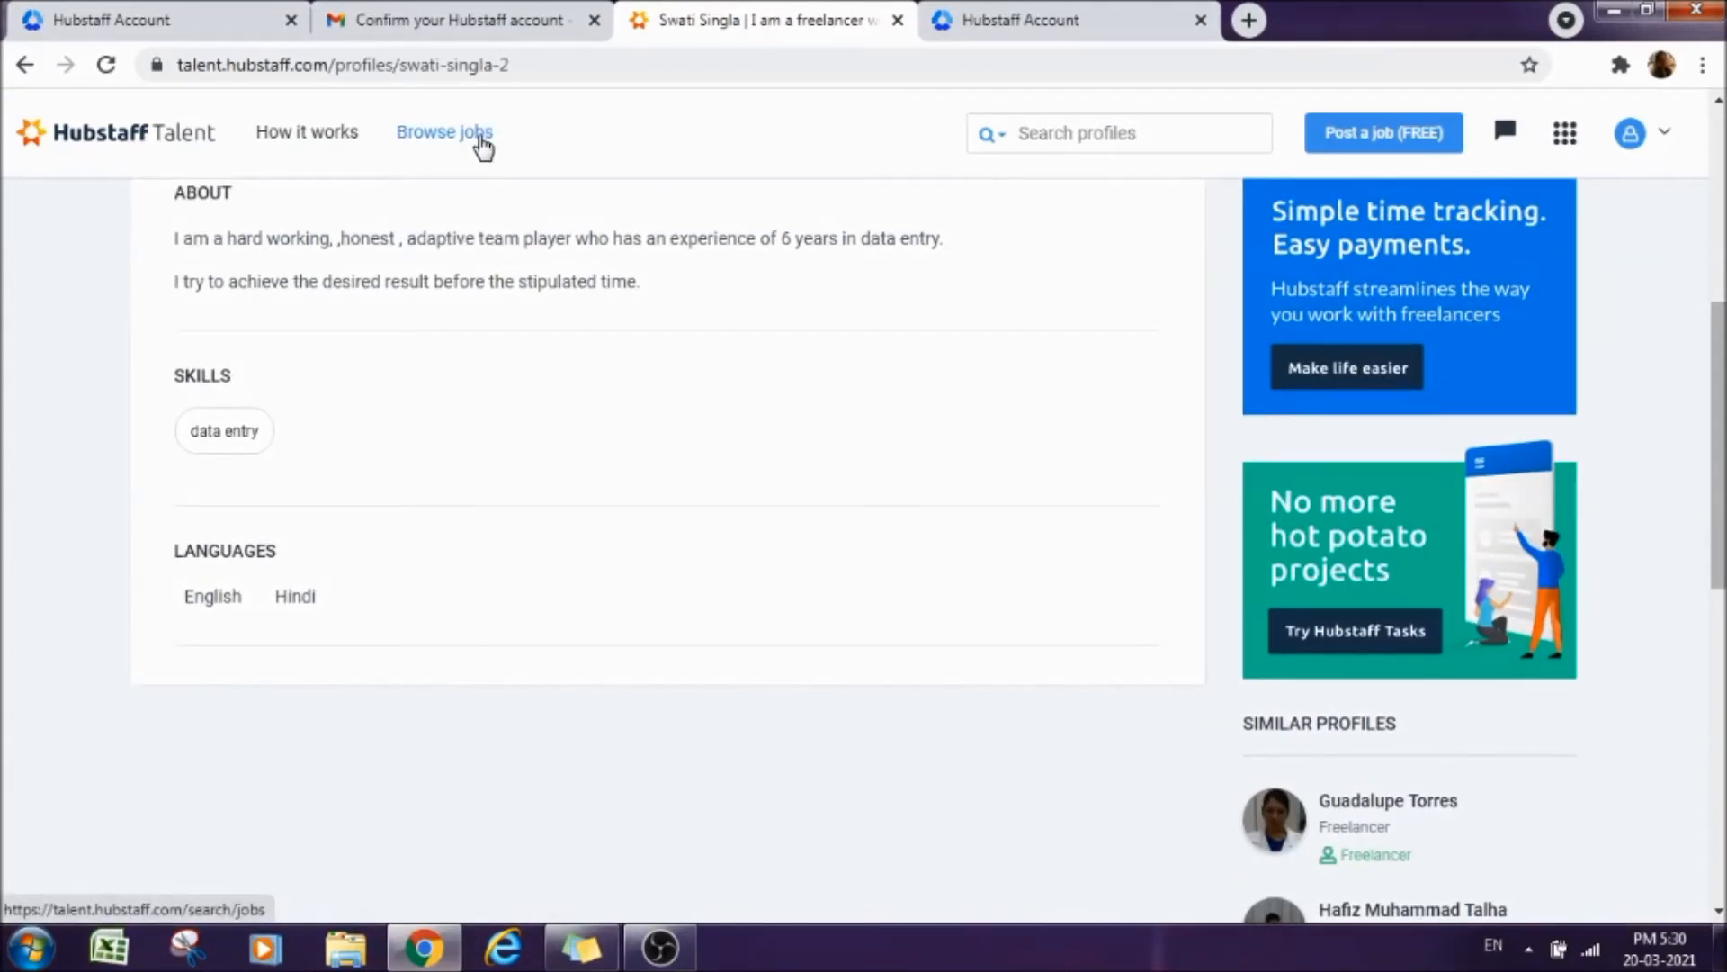
pyautogui.moveTo(486, 140)
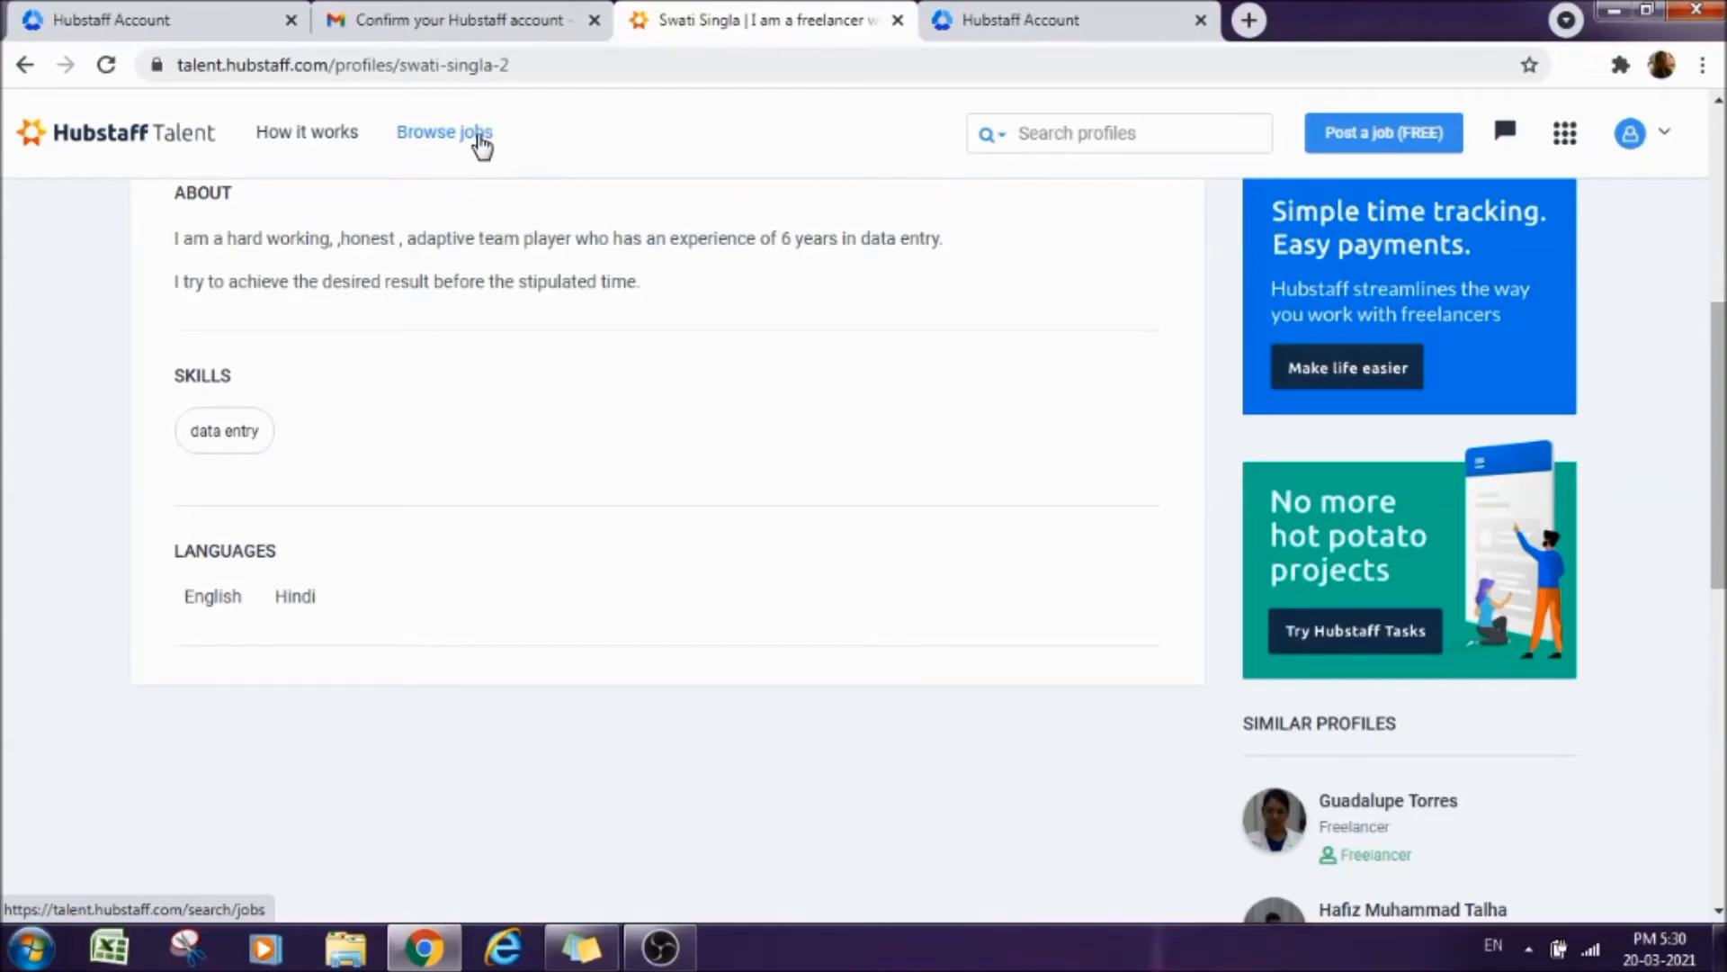
pyautogui.click(459, 134)
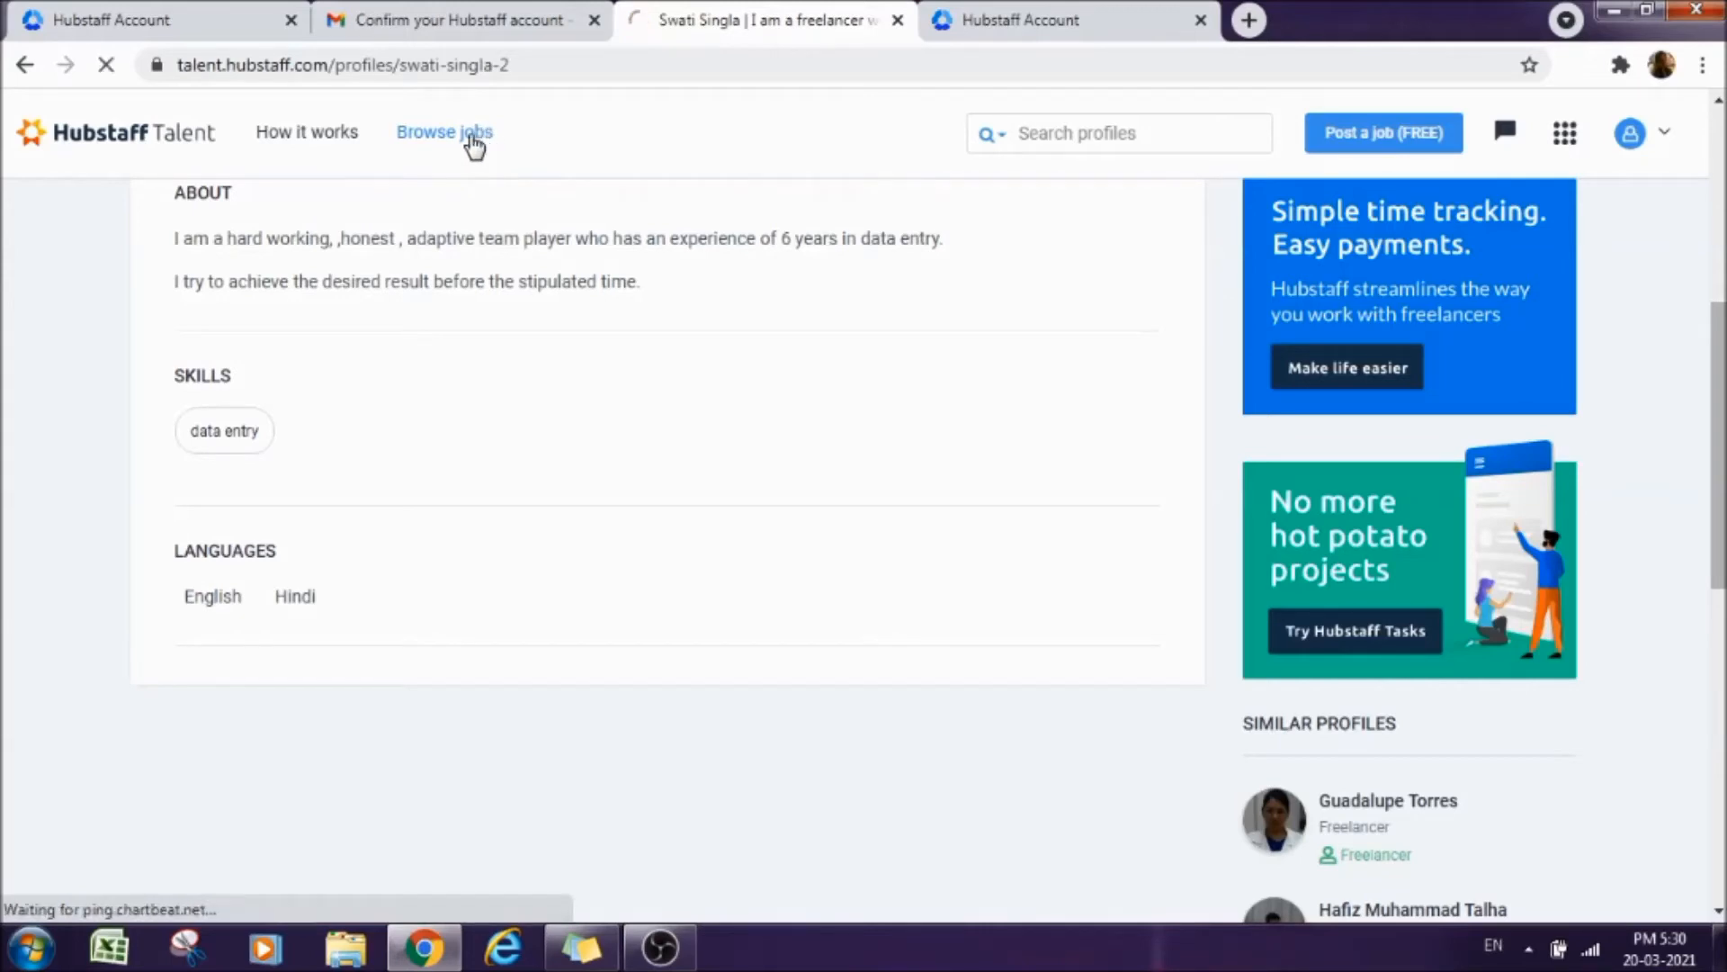
pyautogui.click(442, 133)
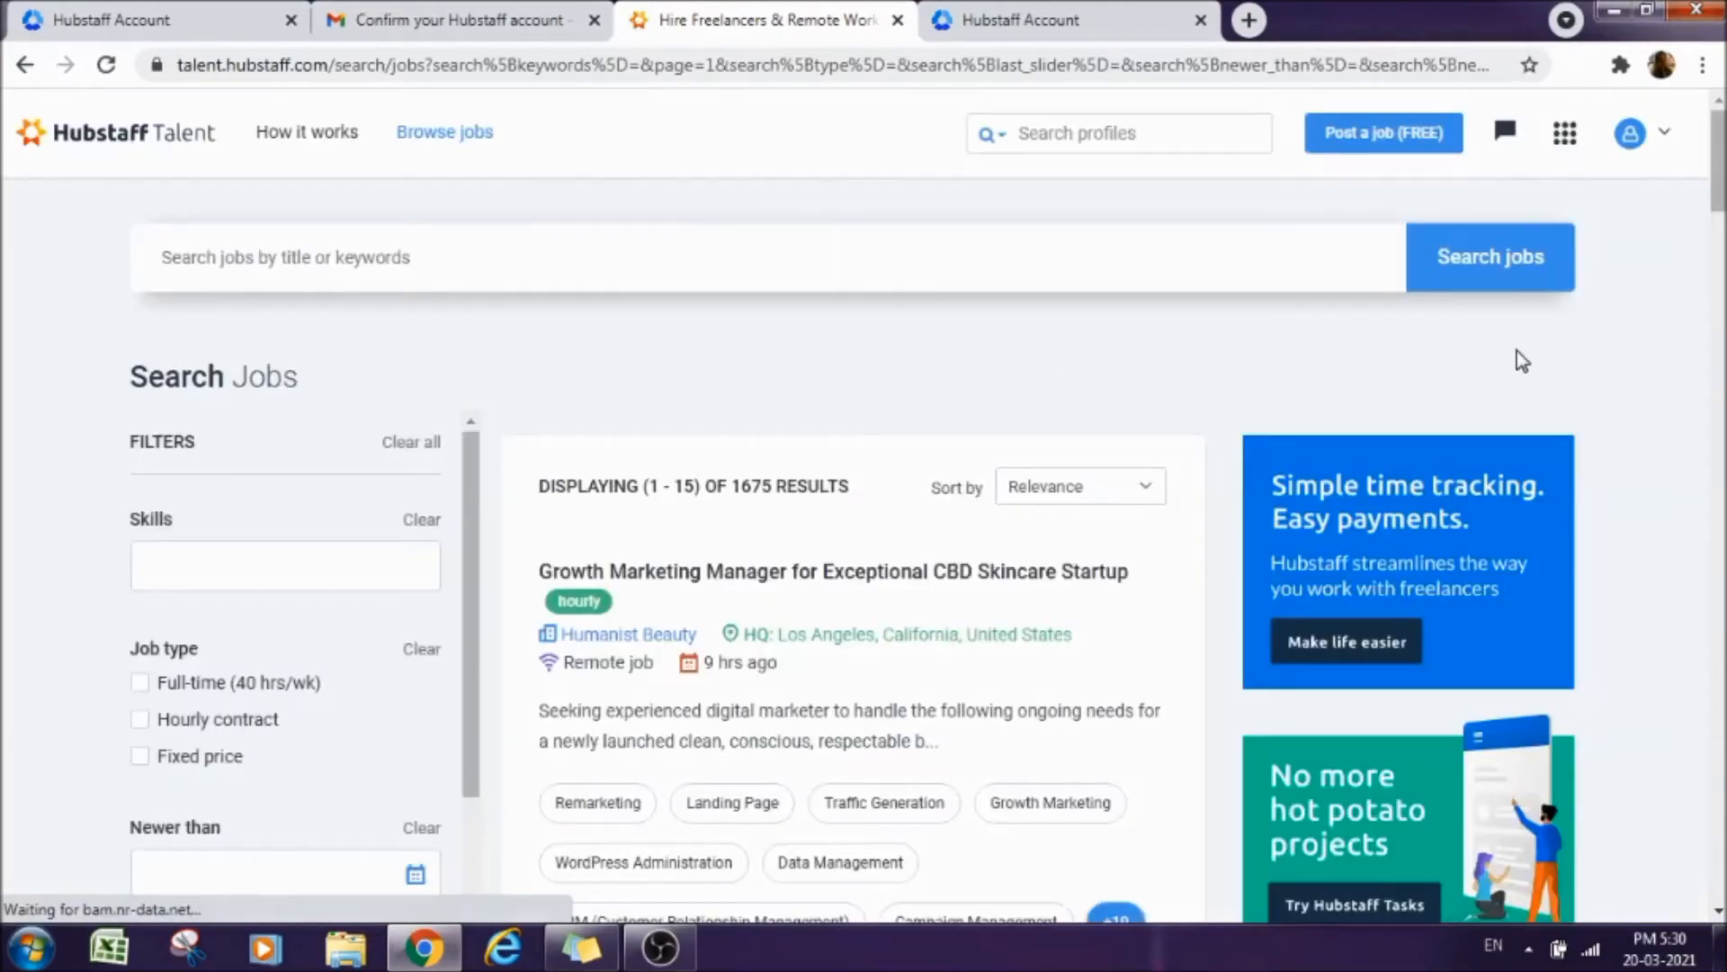
pyautogui.scroll(-3)
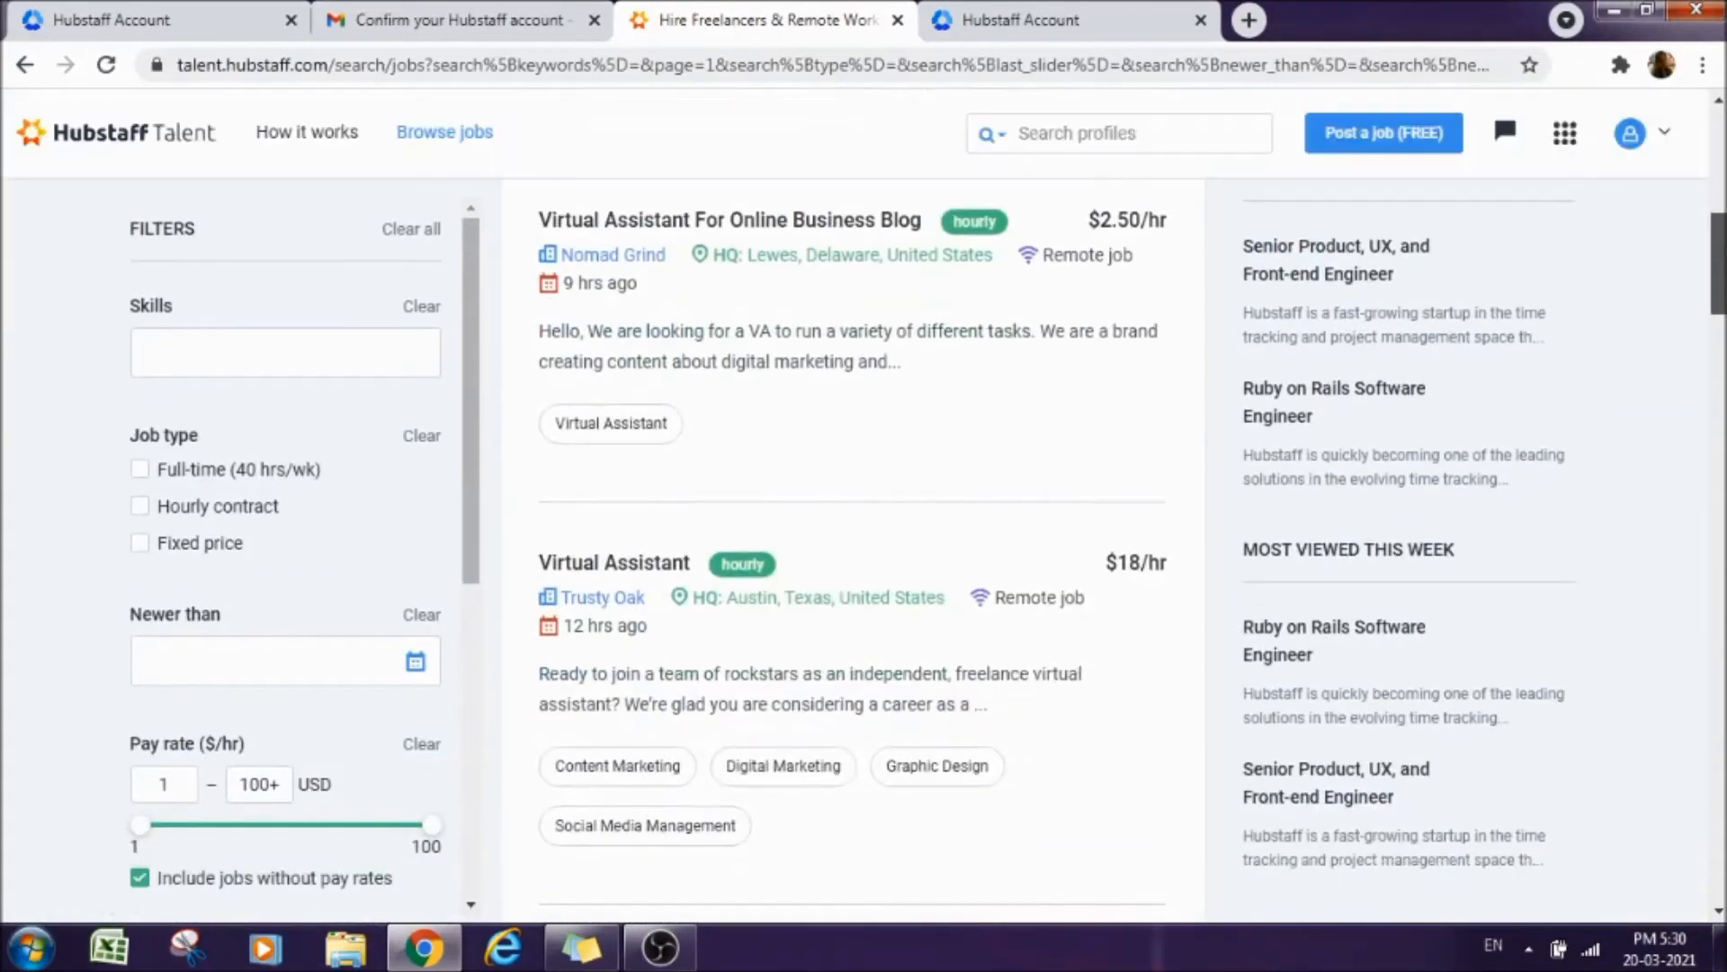
pyautogui.scroll(-3)
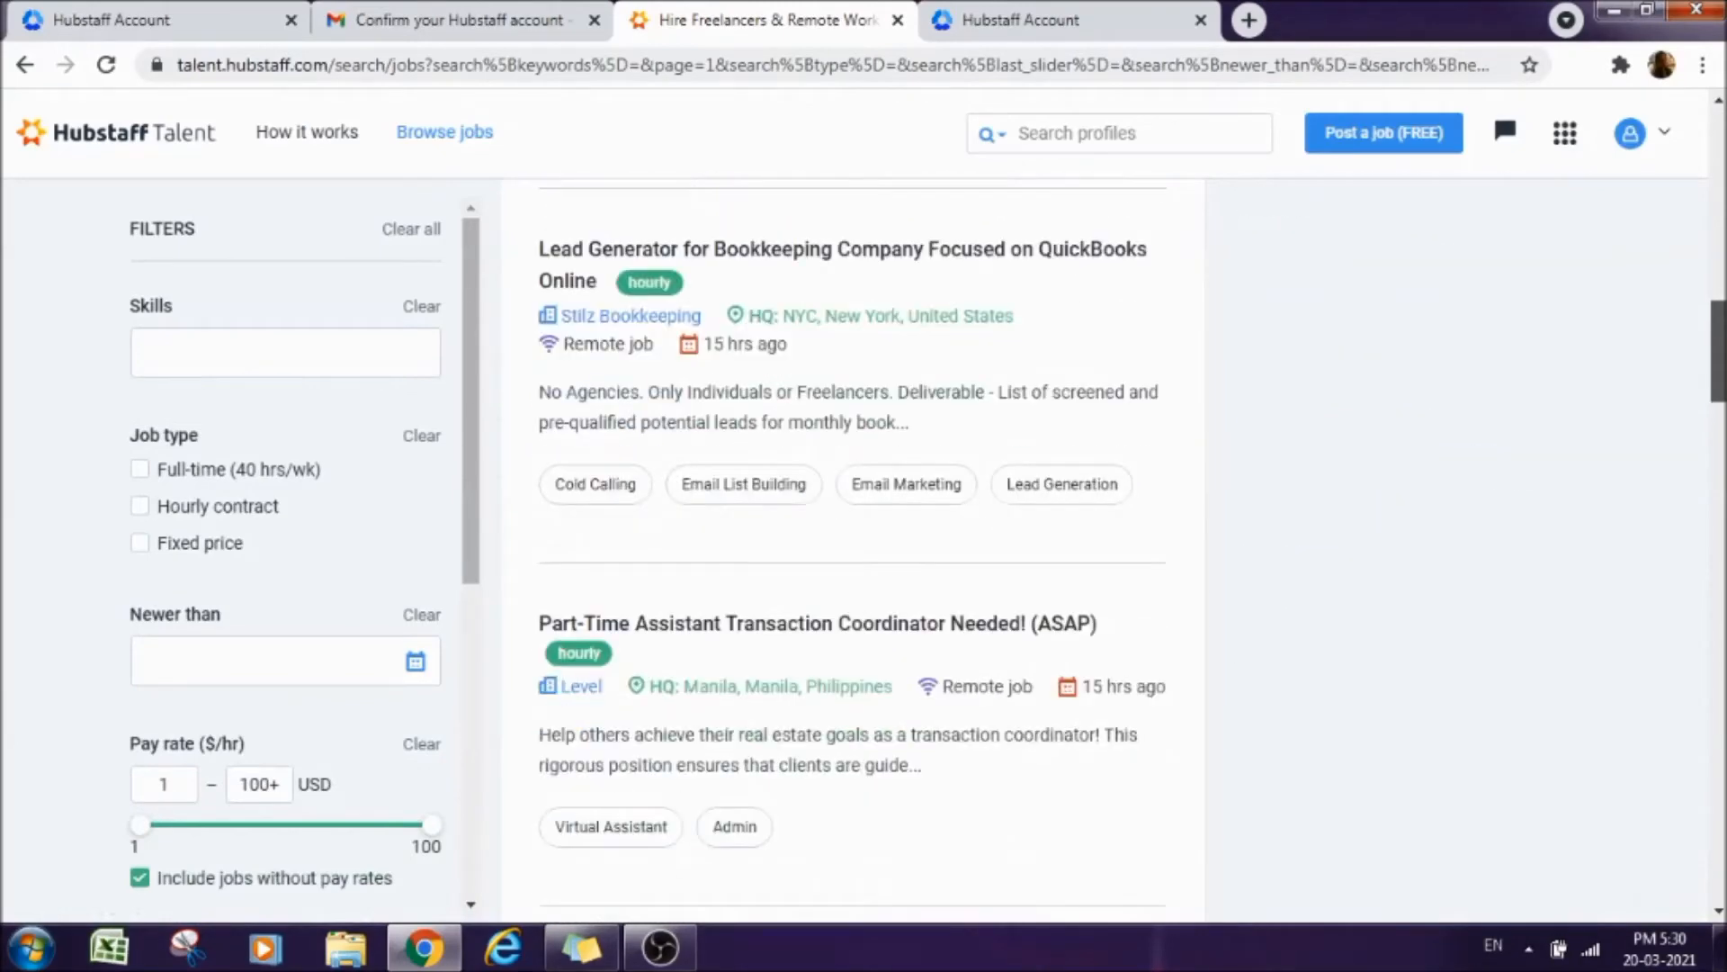
pyautogui.scroll(-3)
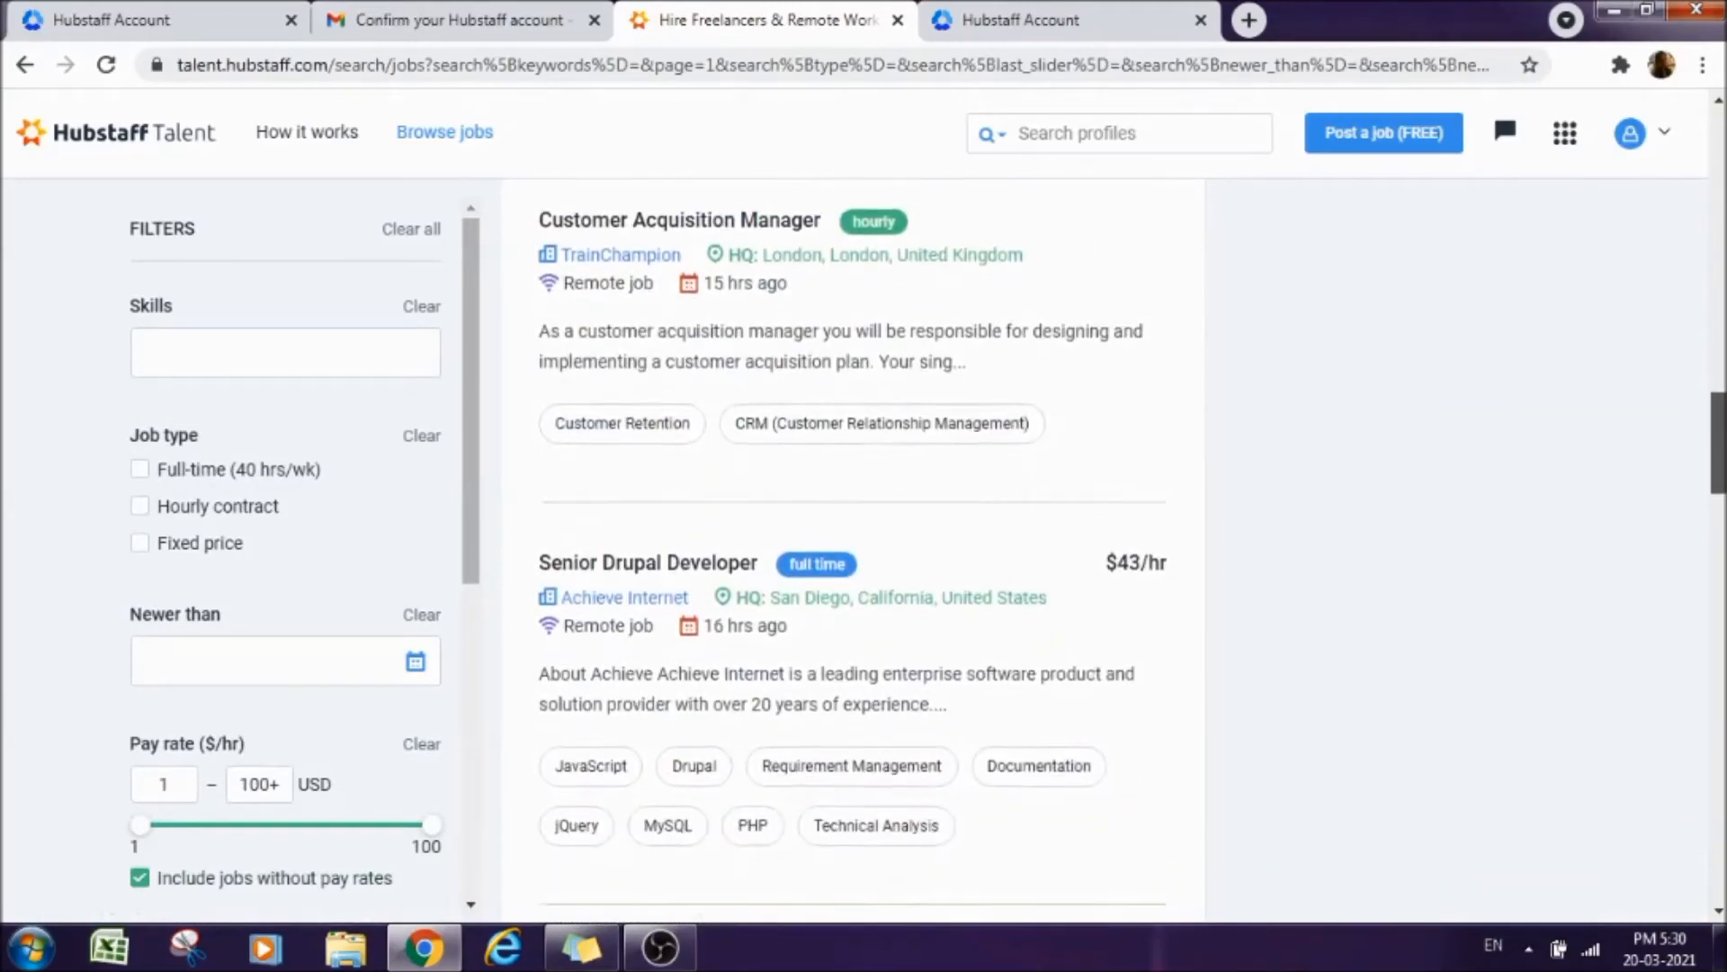
pyautogui.scroll(-3)
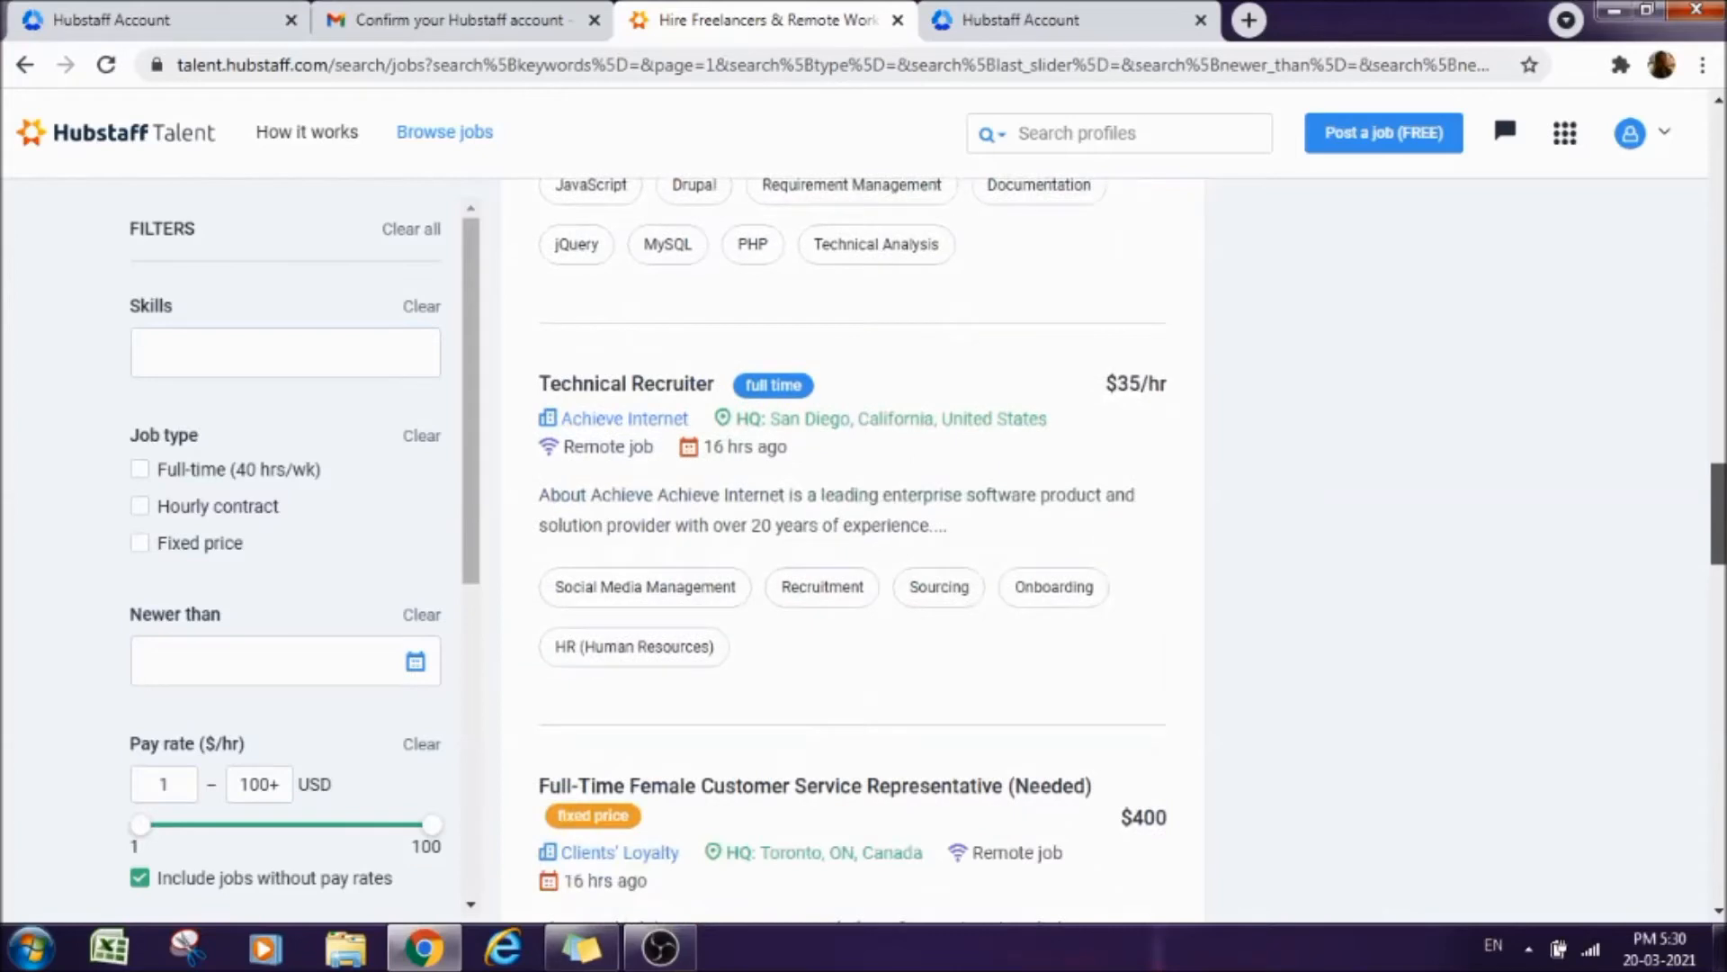
pyautogui.scroll(-3)
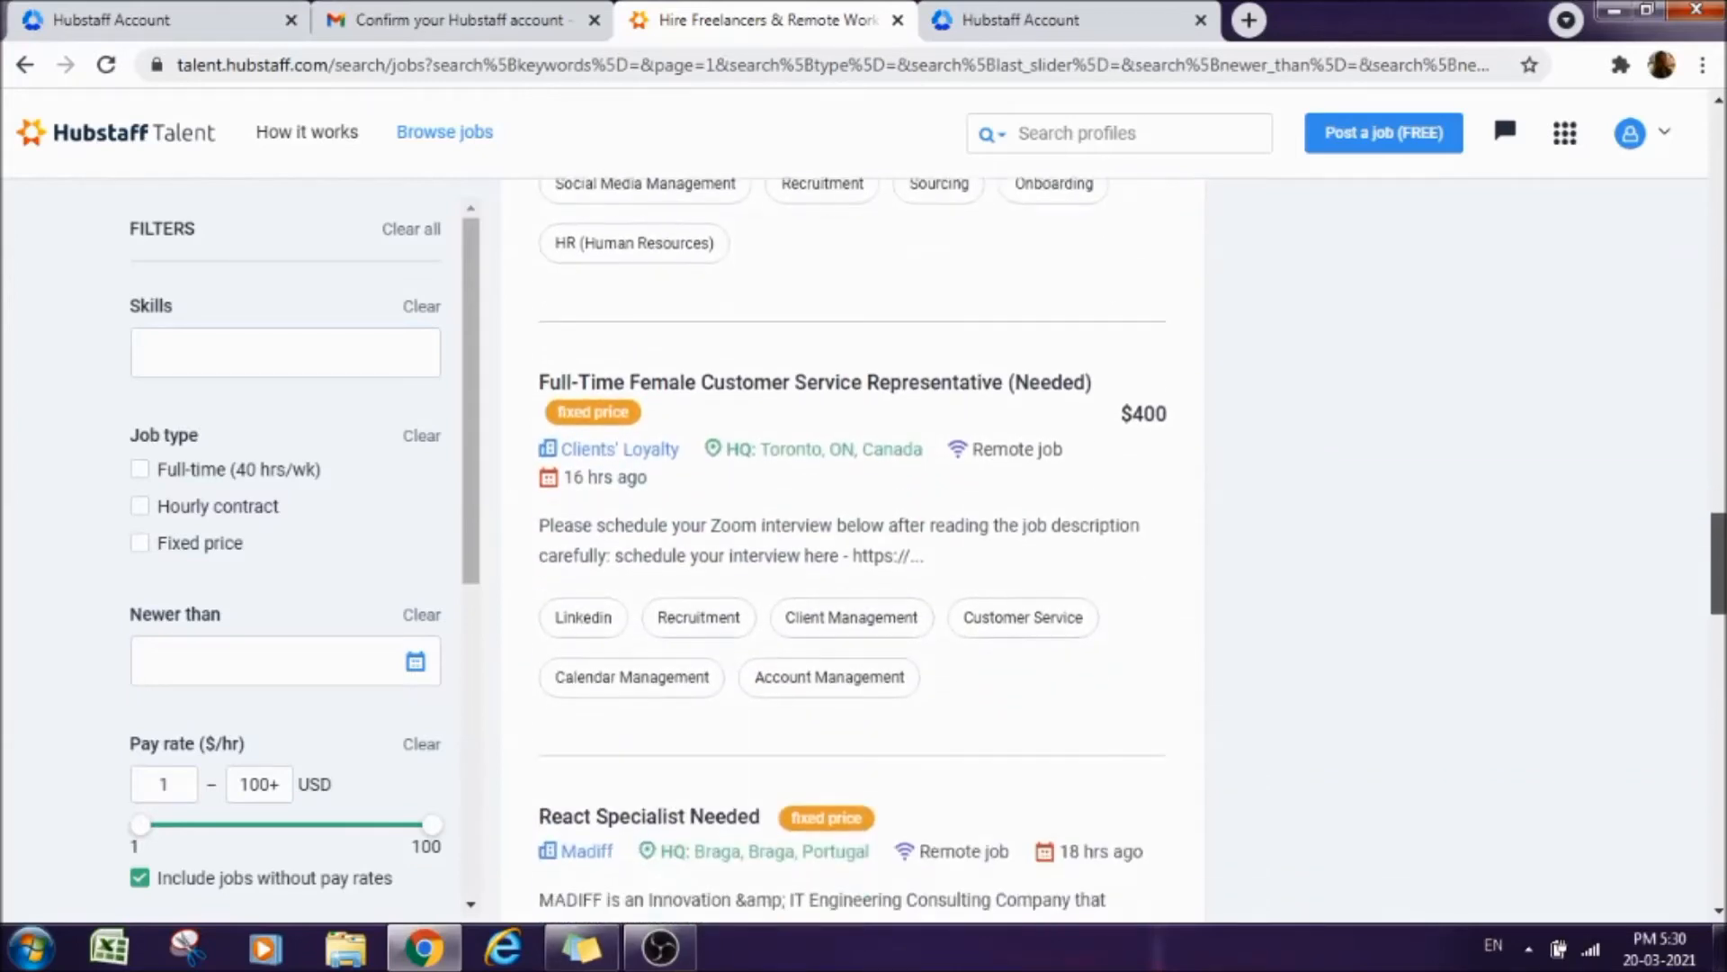
pyautogui.scroll(-3)
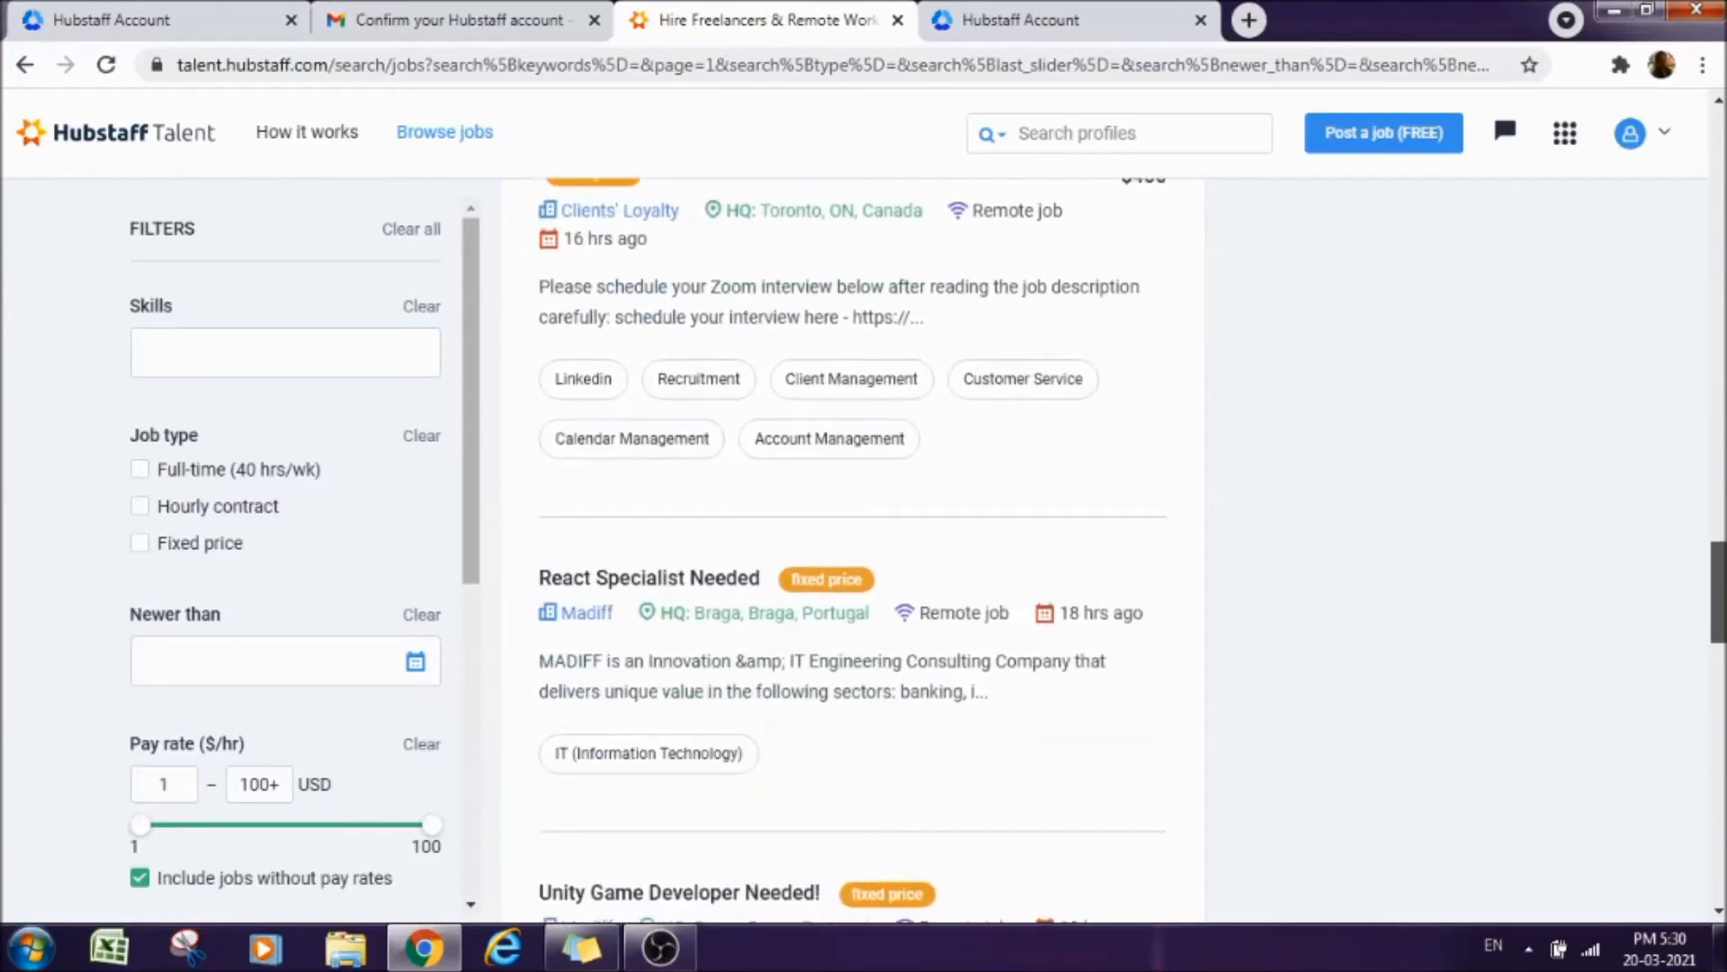
pyautogui.scroll(-3)
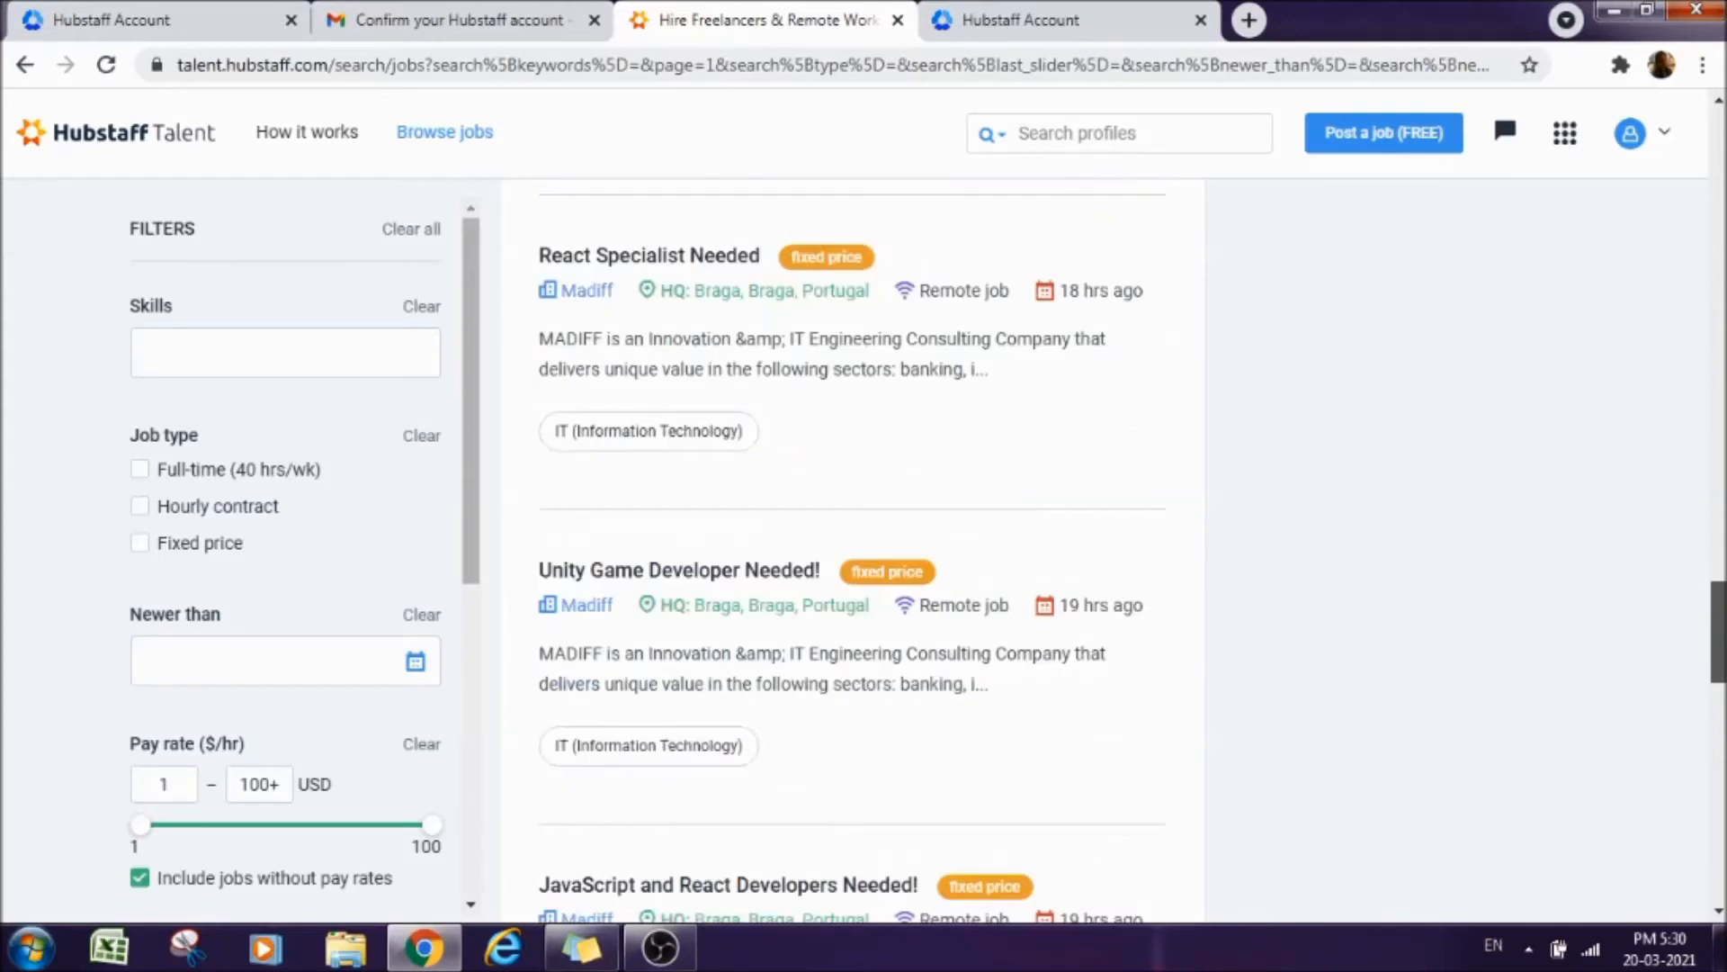
pyautogui.scroll(-3)
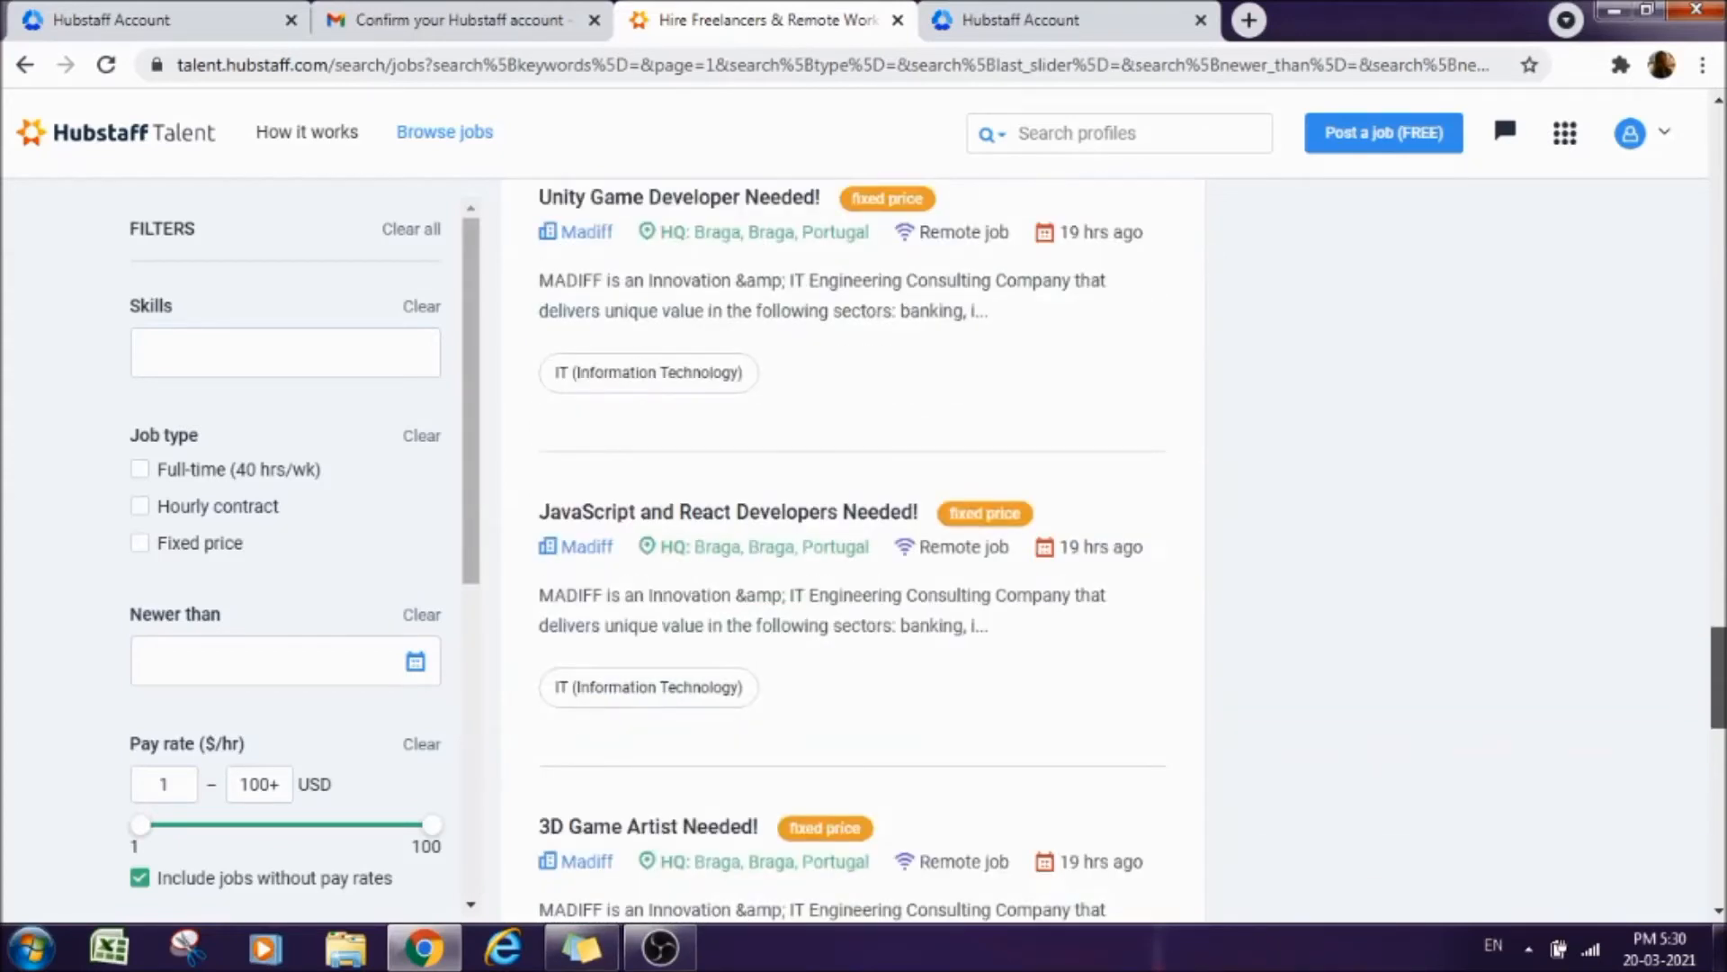
pyautogui.scroll(-3)
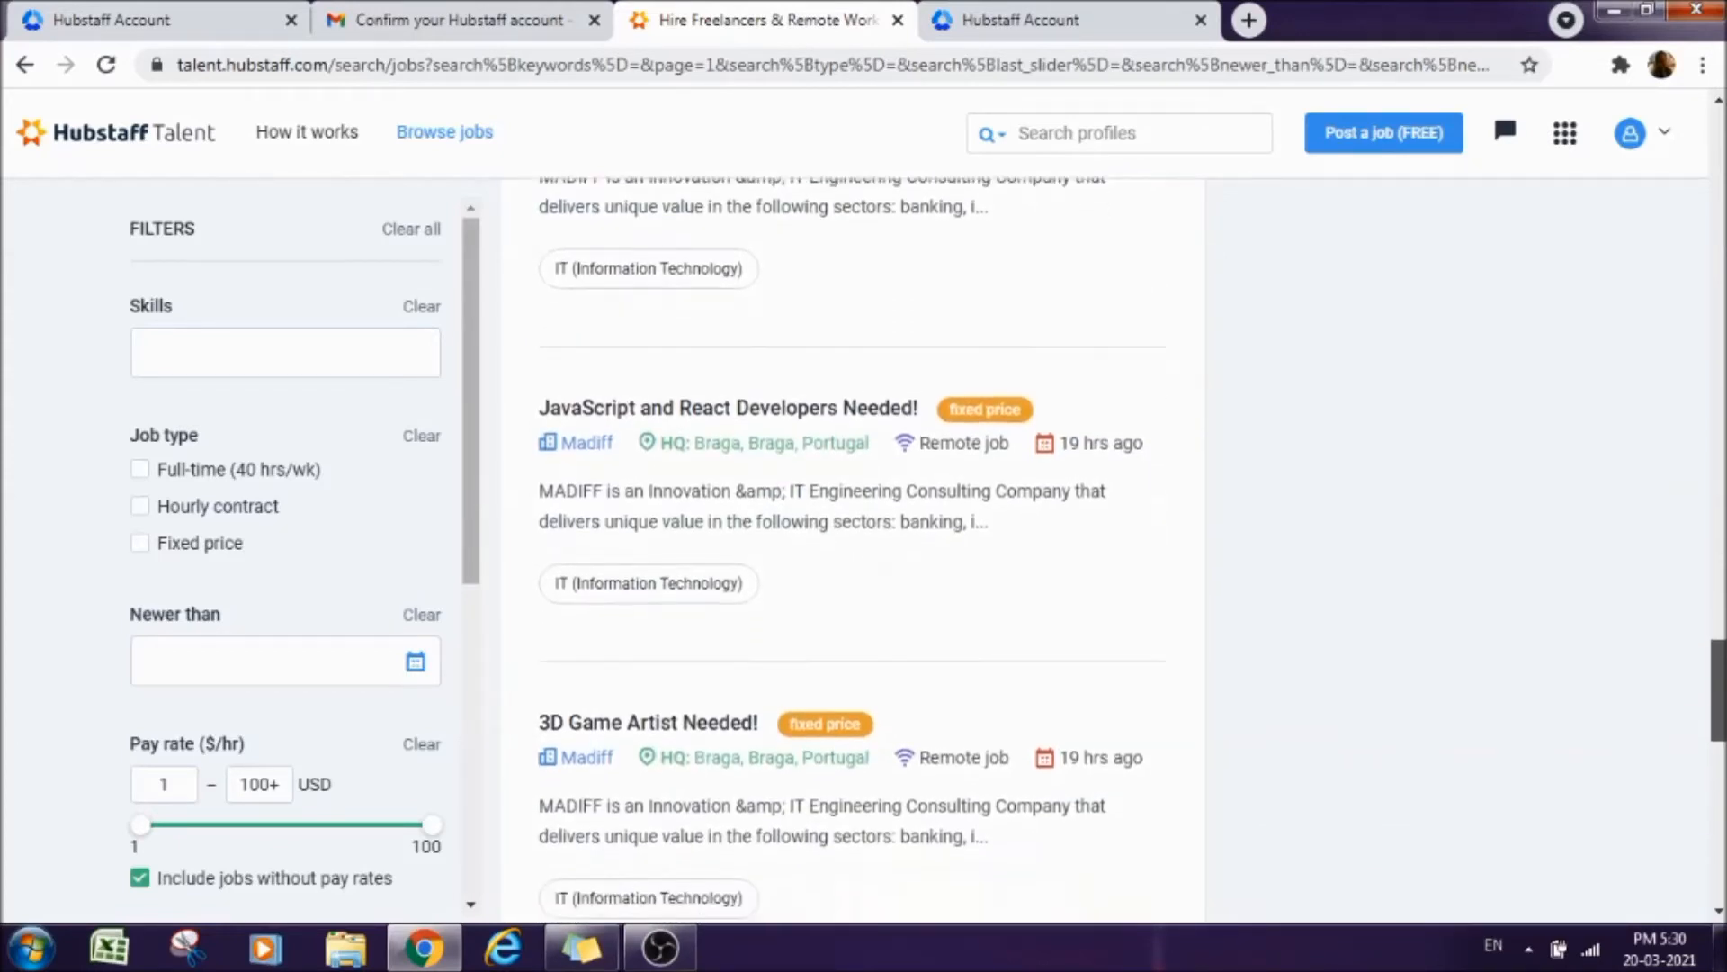
pyautogui.scroll(-3)
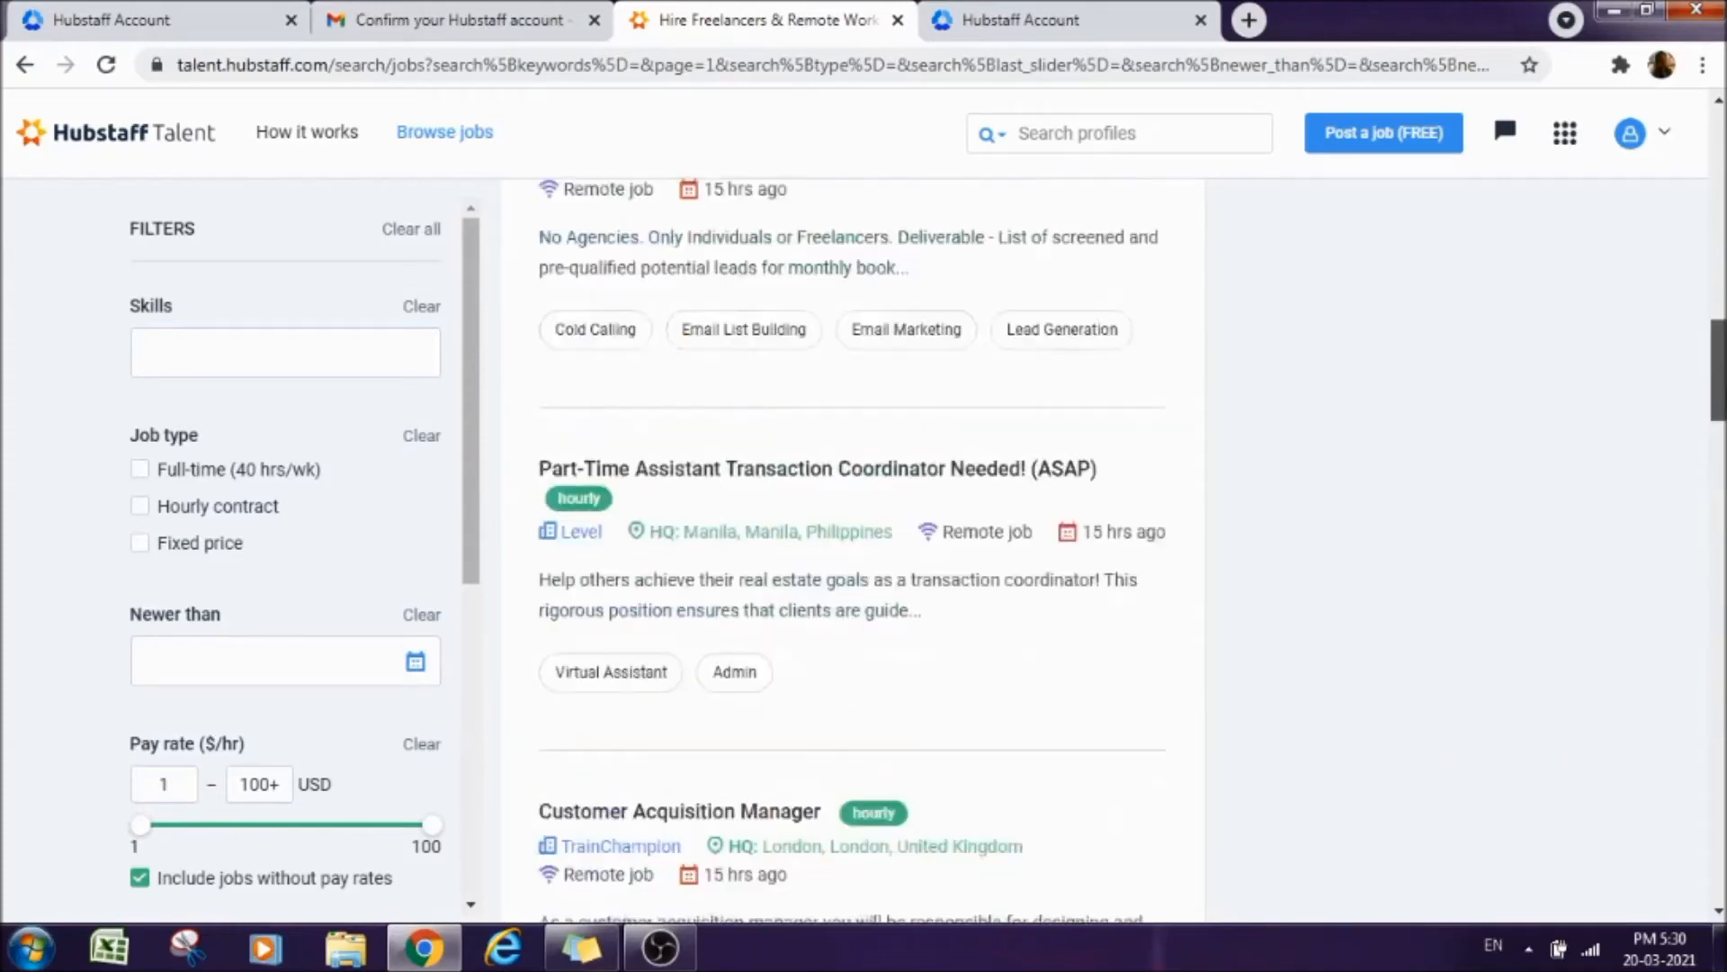
pyautogui.scroll(3)
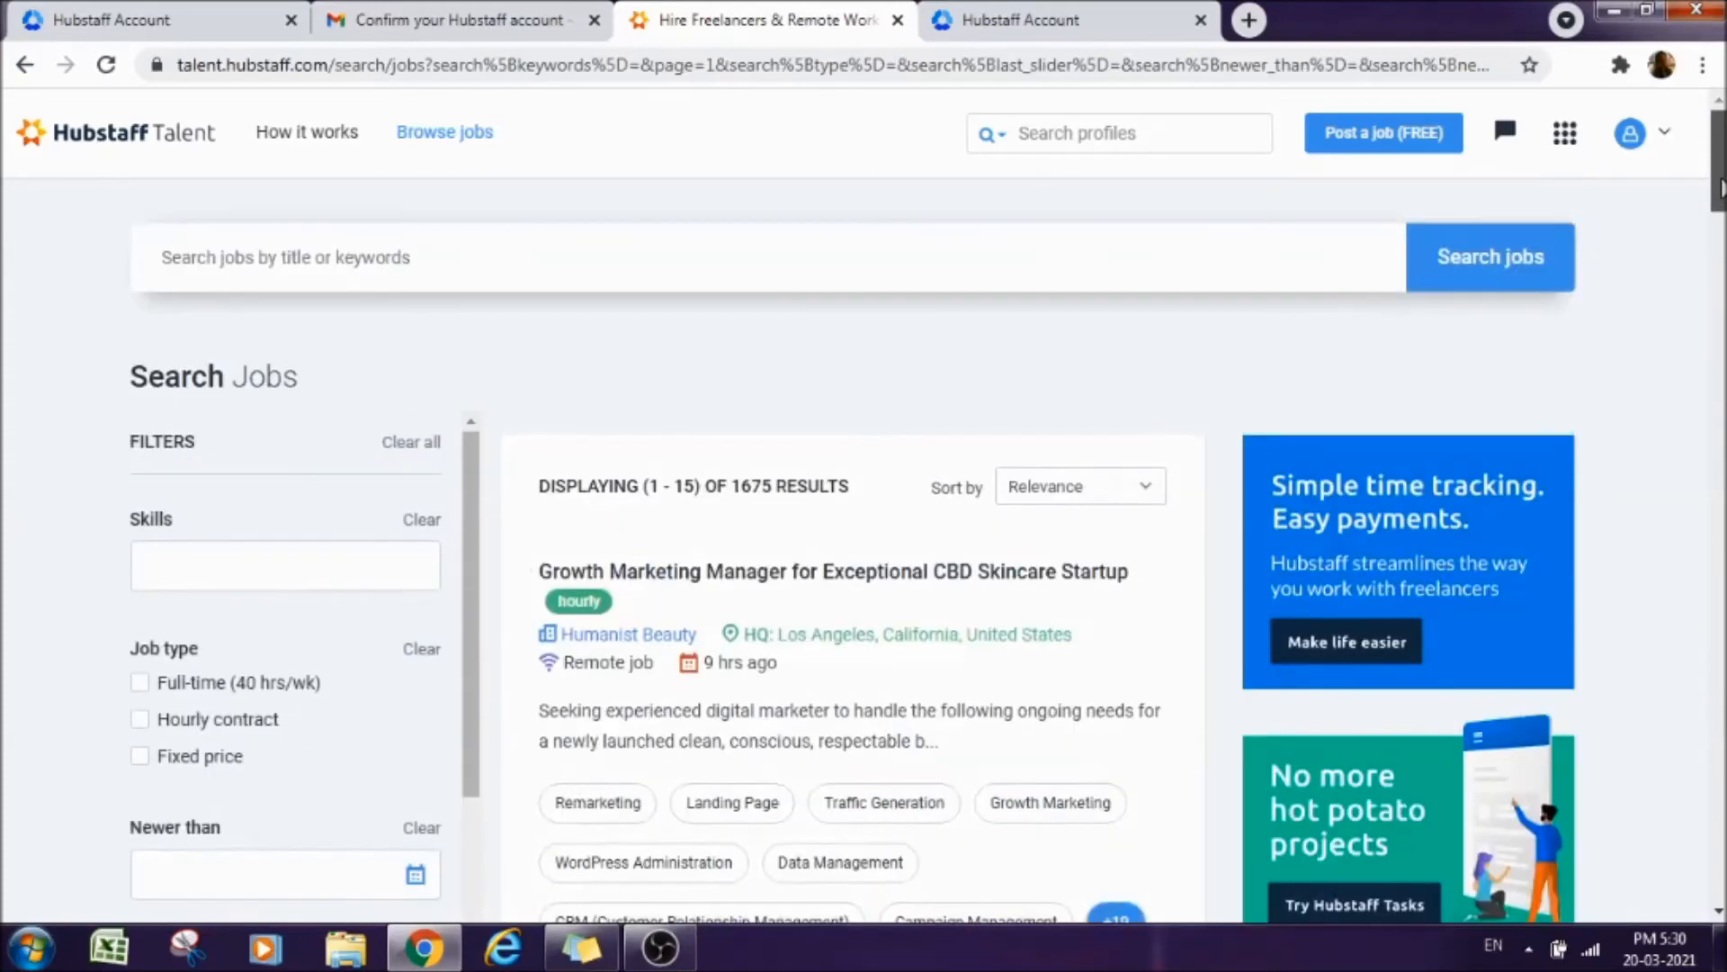
pyautogui.moveTo(1699, 191)
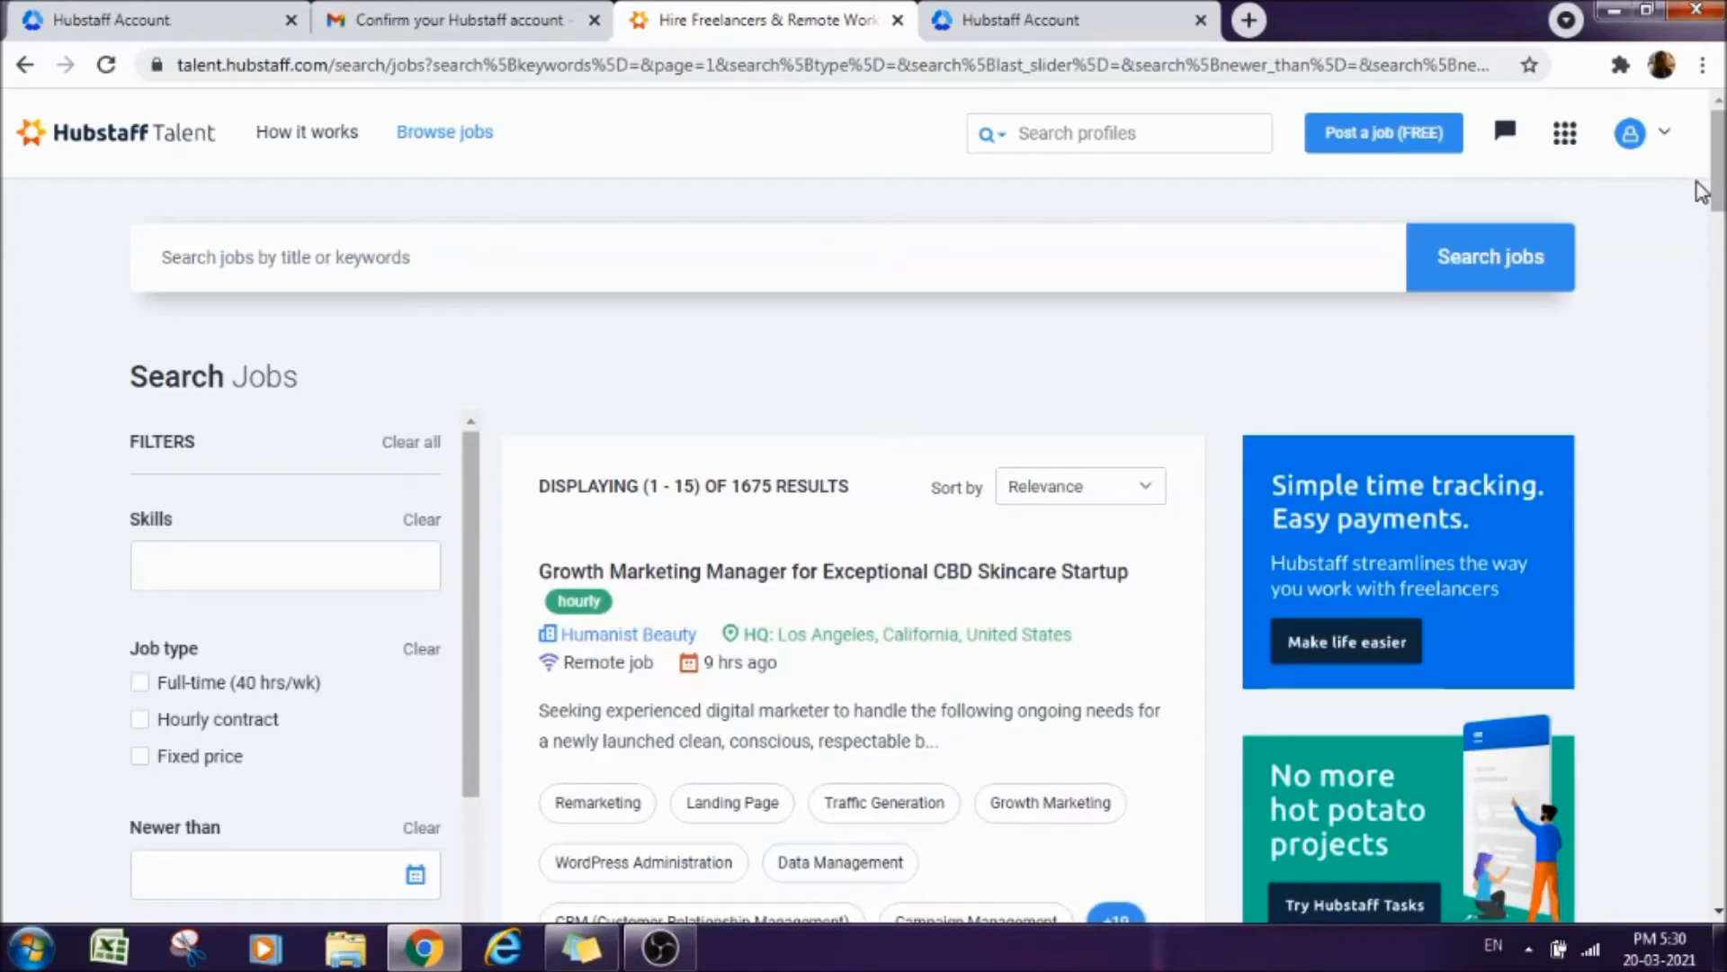
pyautogui.scroll(-3)
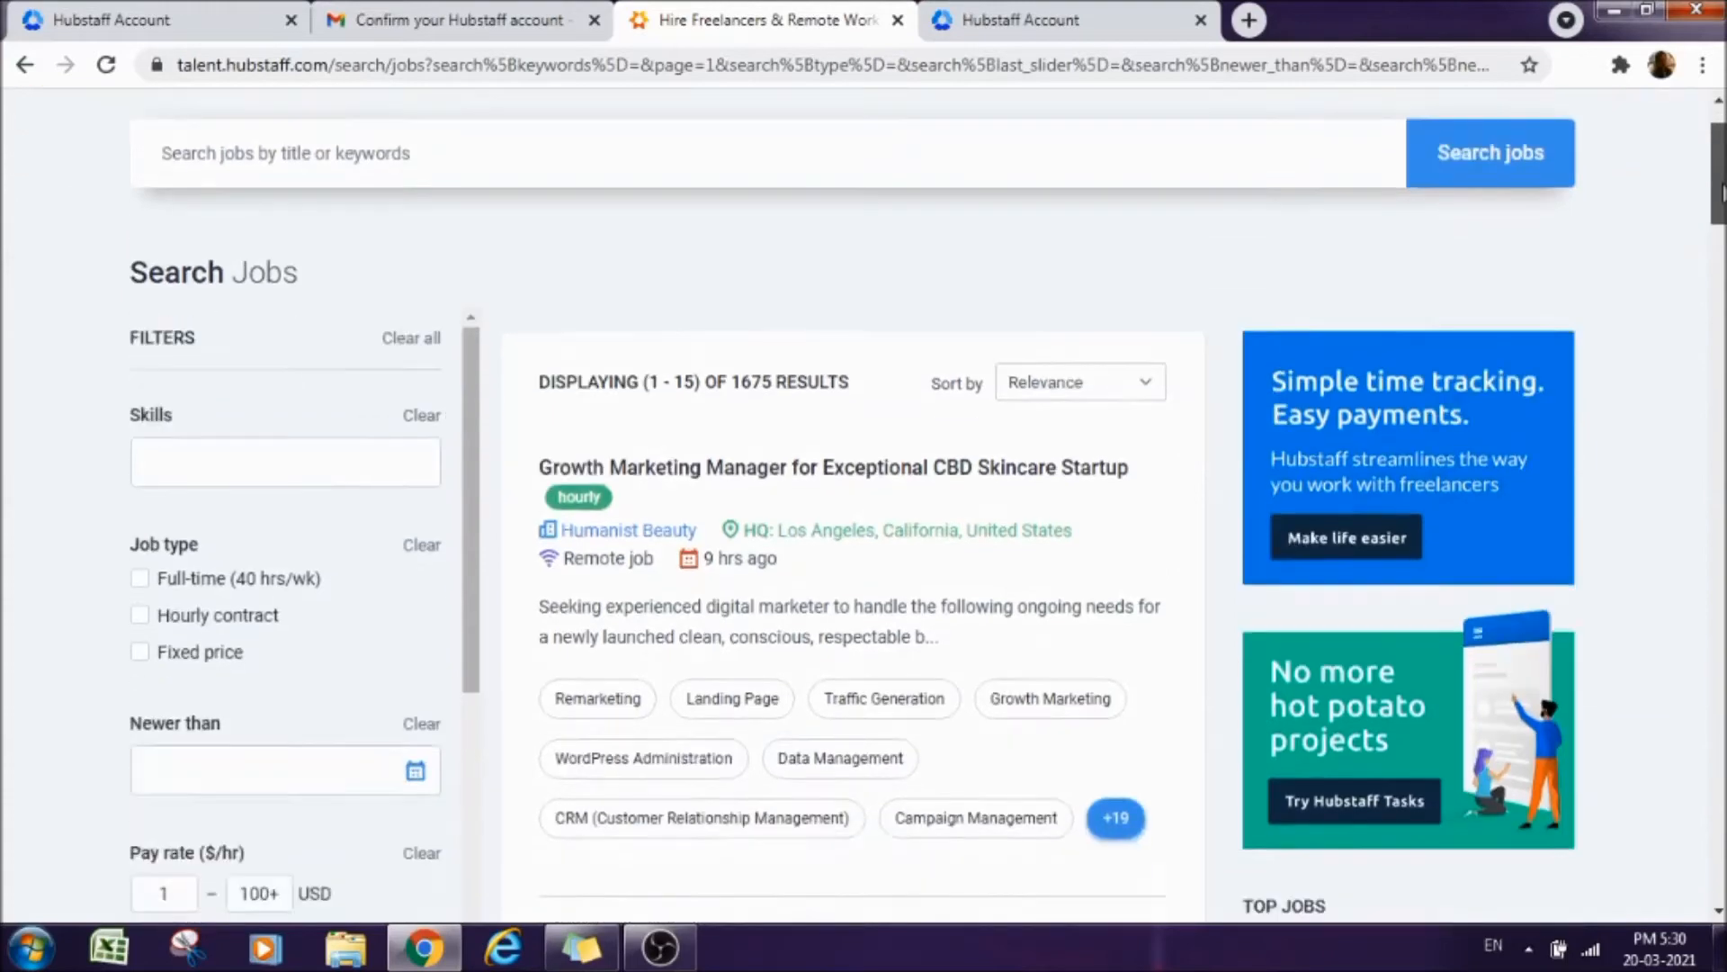
pyautogui.scroll(-3)
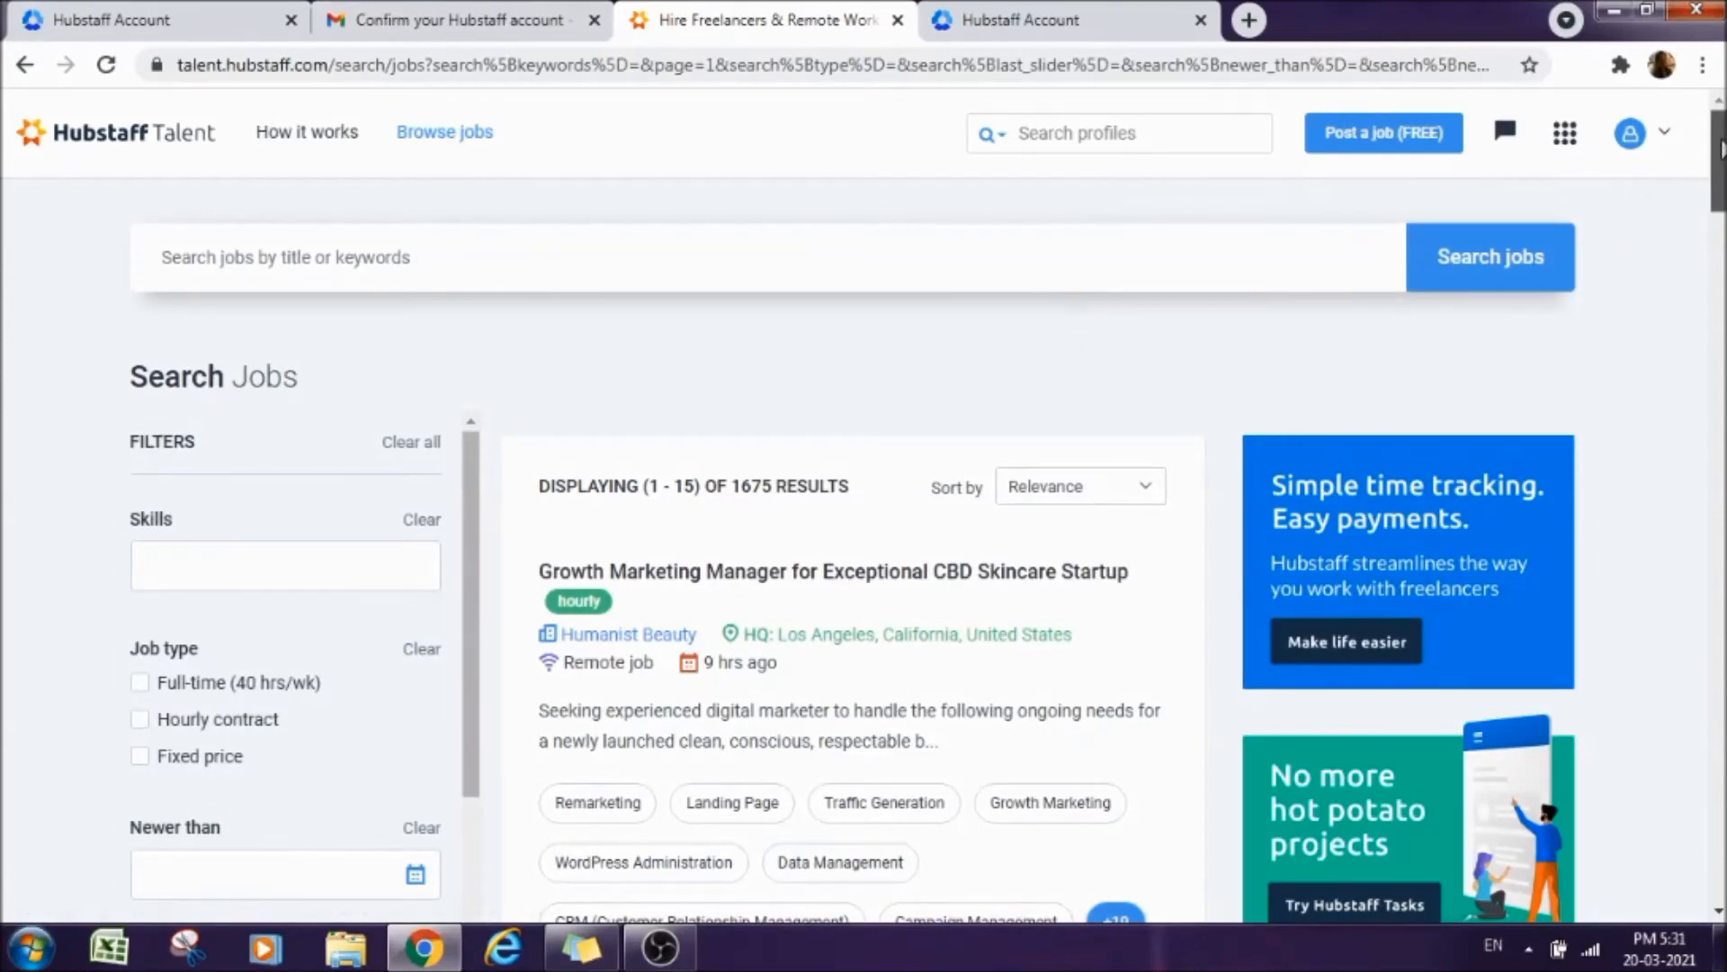
pyautogui.scroll(-3)
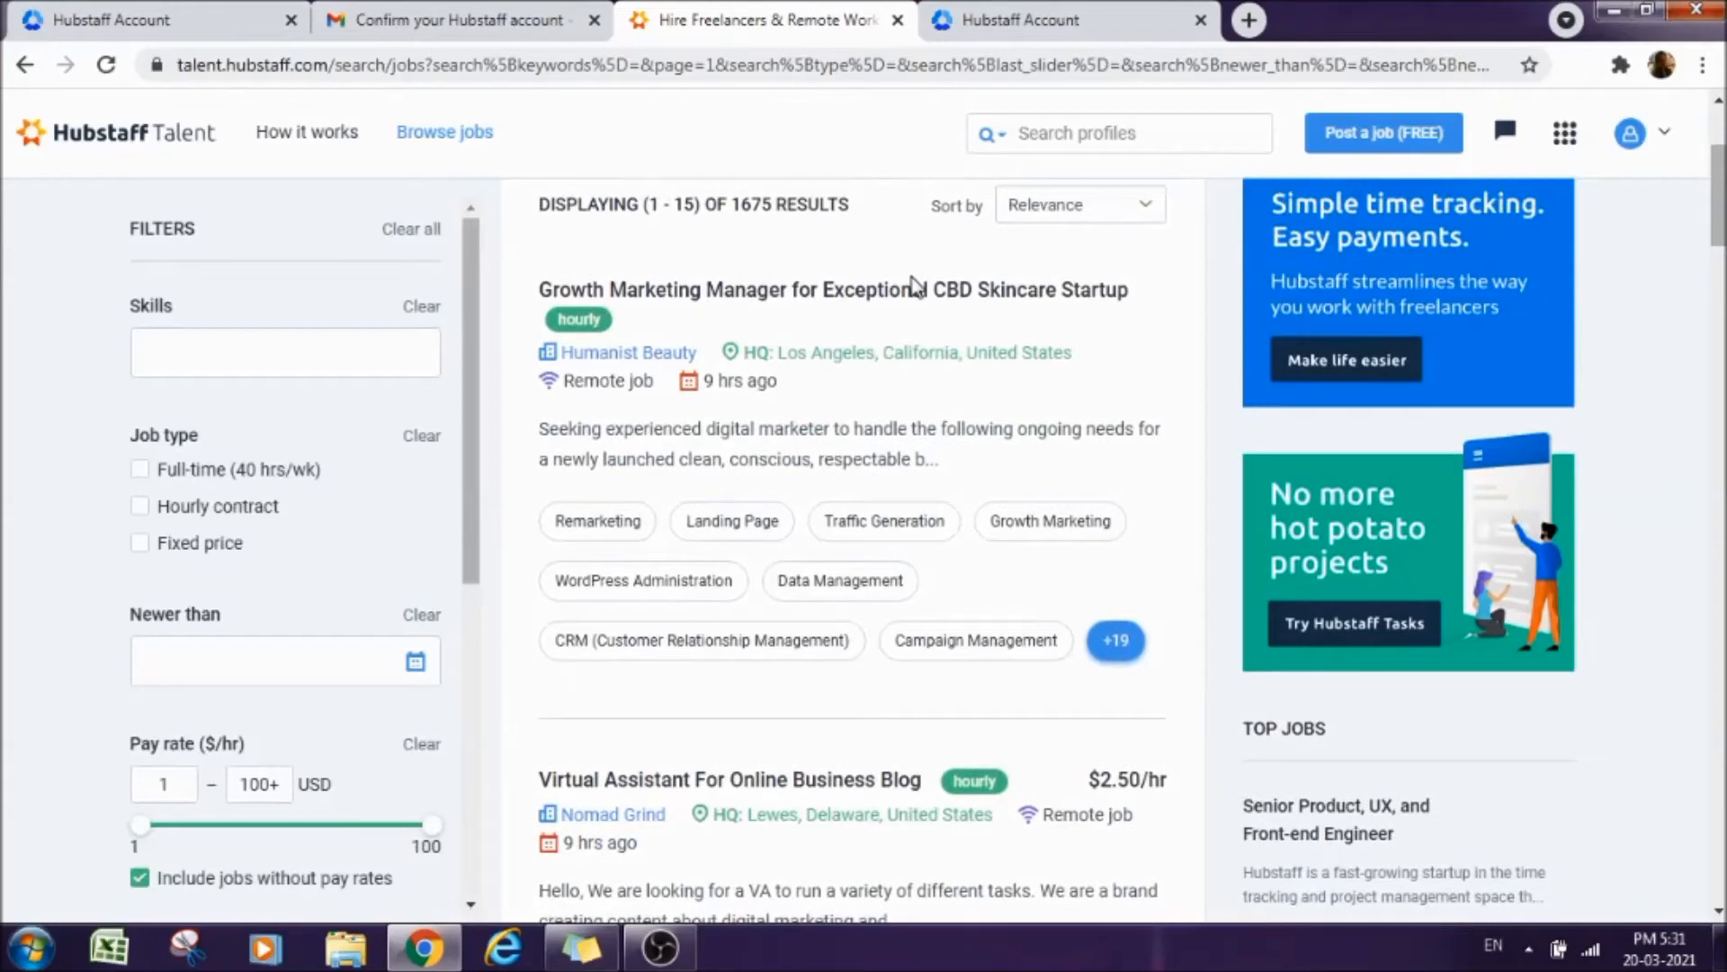
pyautogui.moveTo(824, 270)
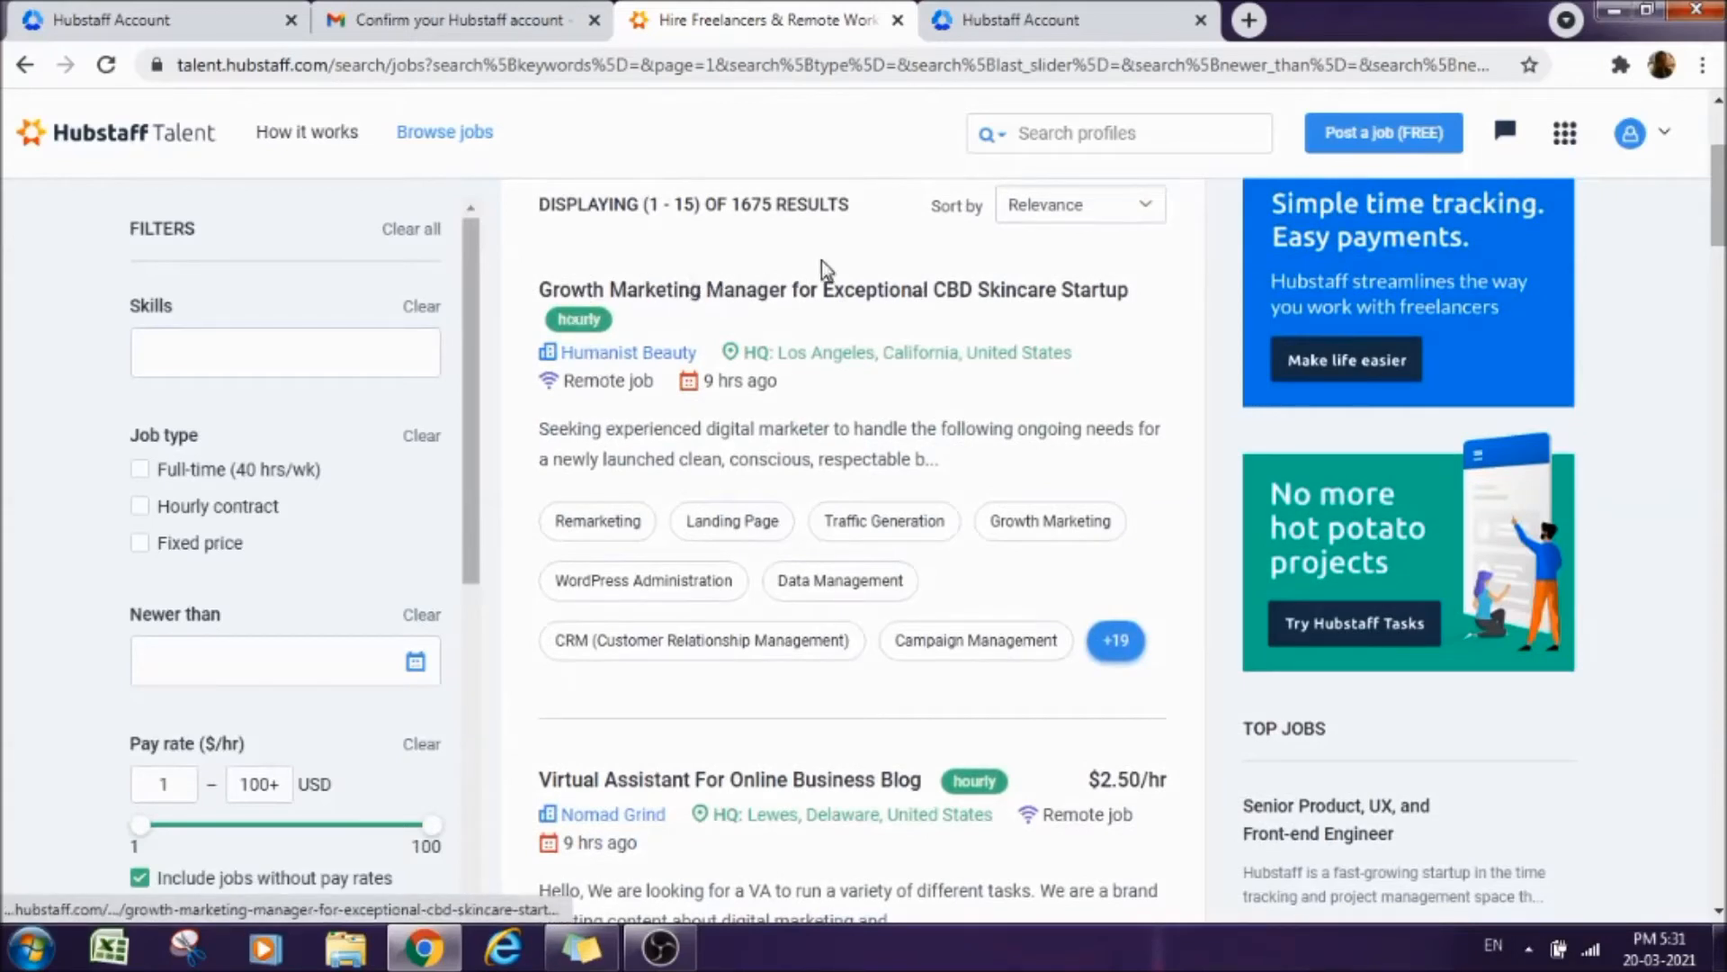
pyautogui.moveTo(842, 384)
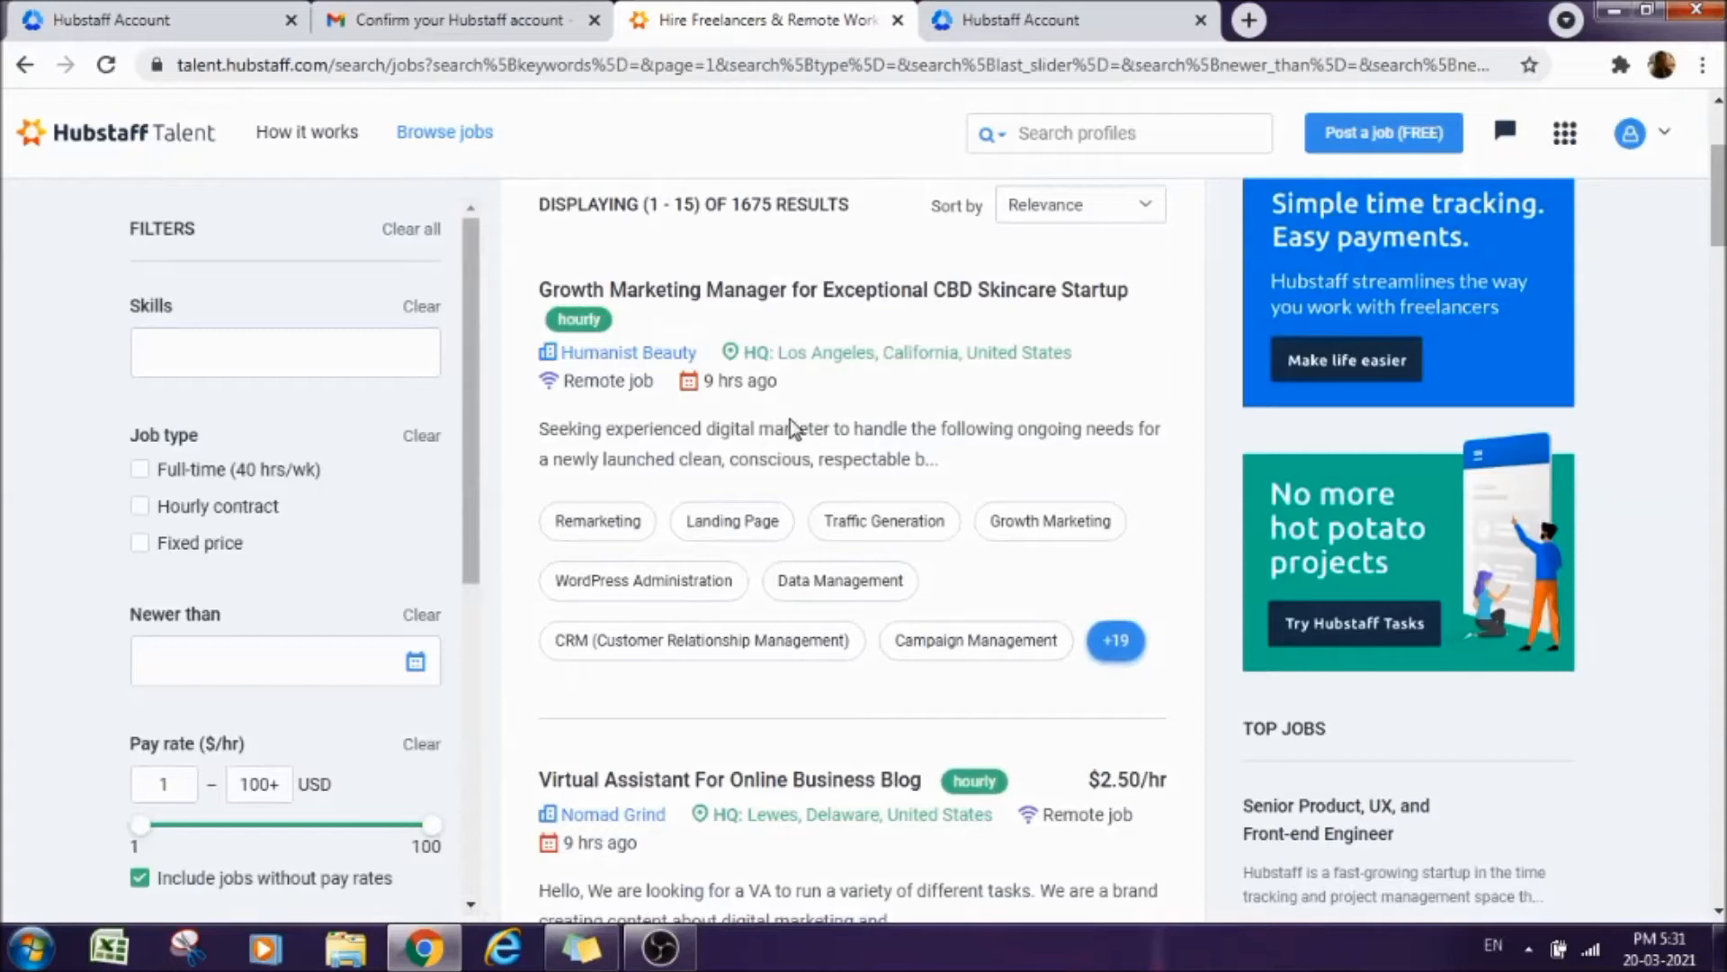
pyautogui.moveTo(824, 365)
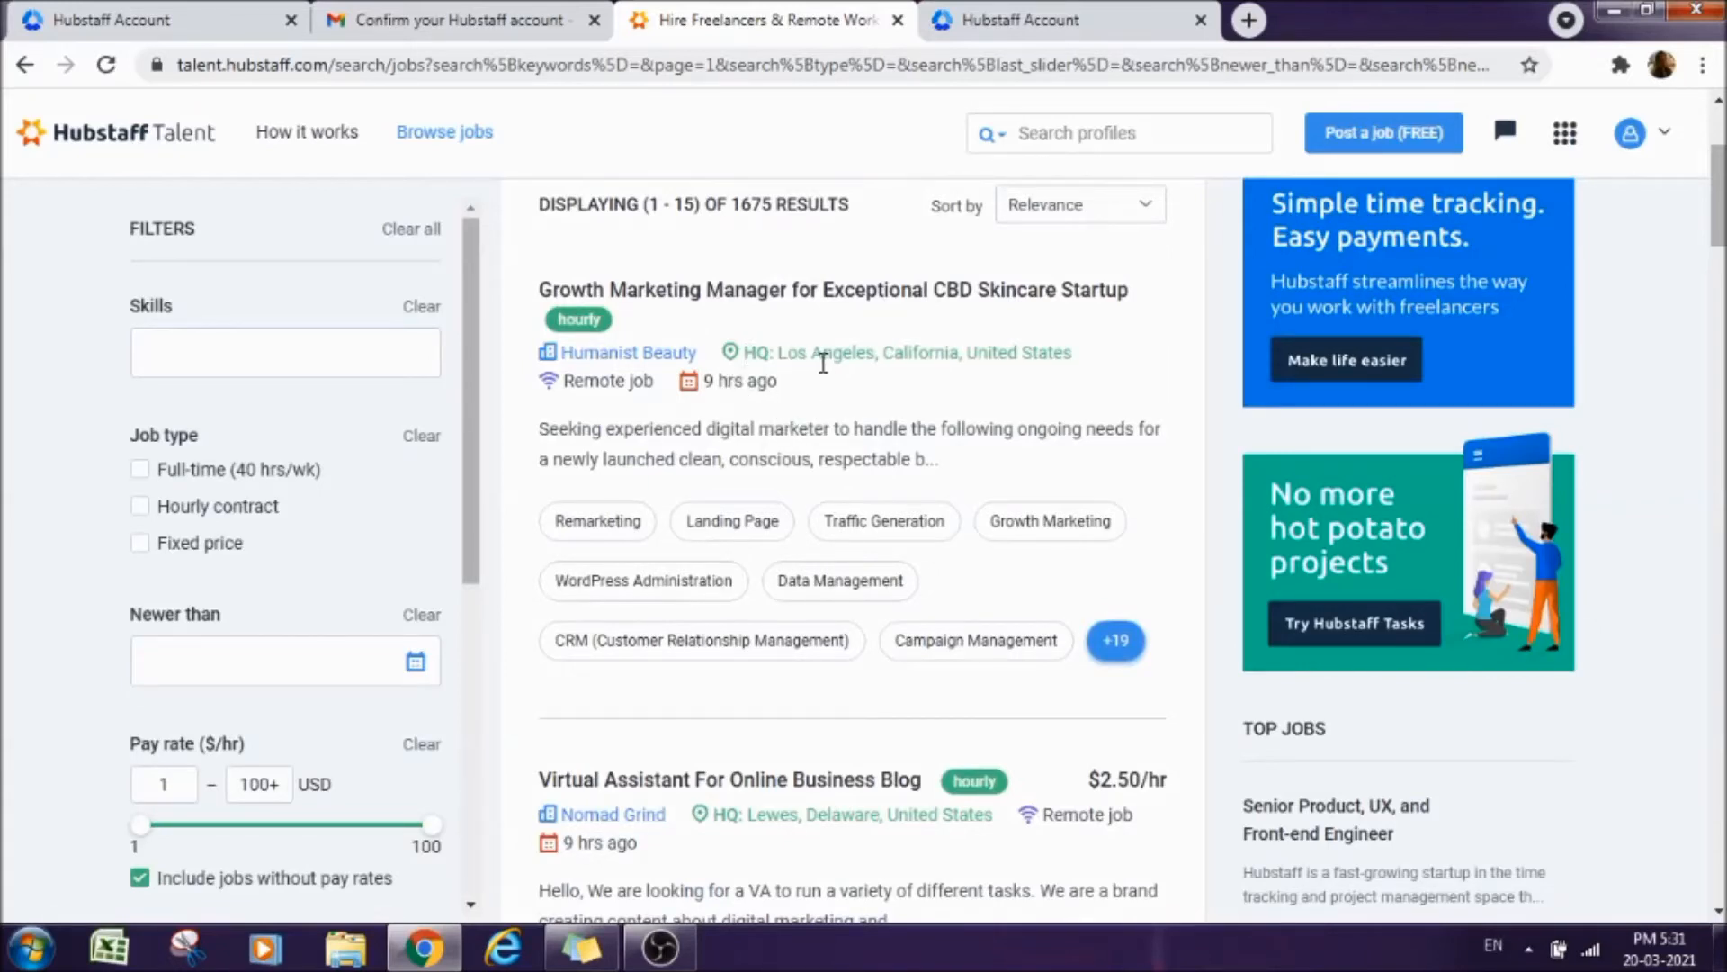
pyautogui.moveTo(639, 309)
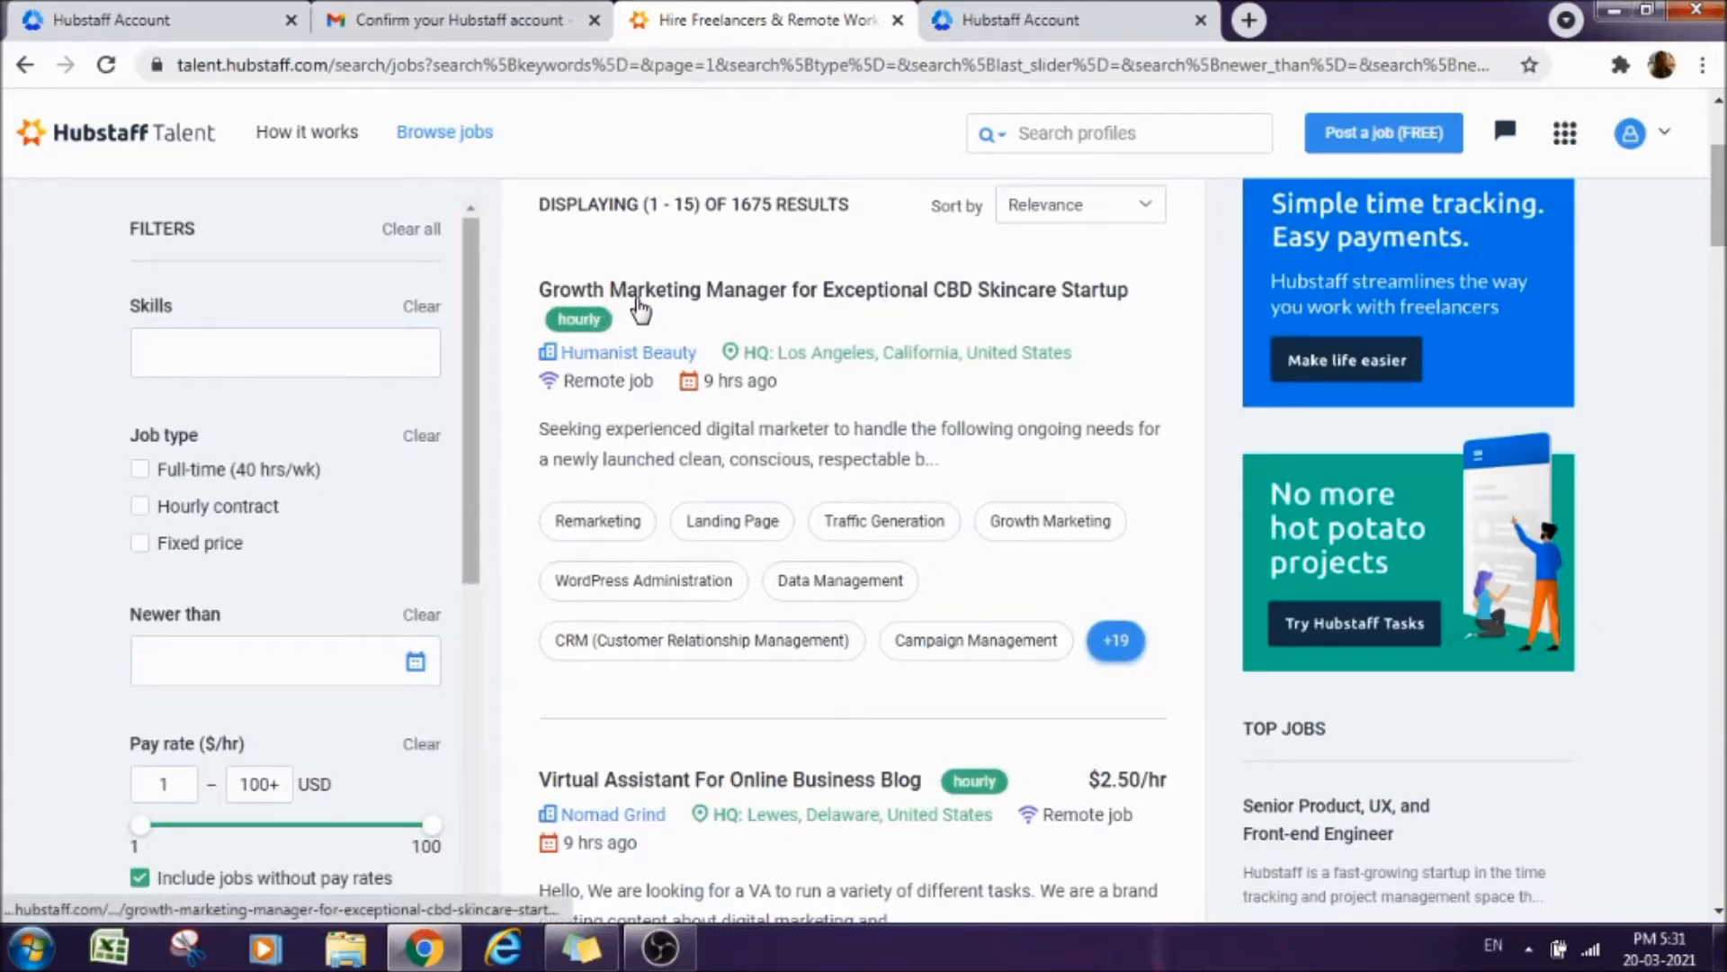
pyautogui.moveTo(869, 326)
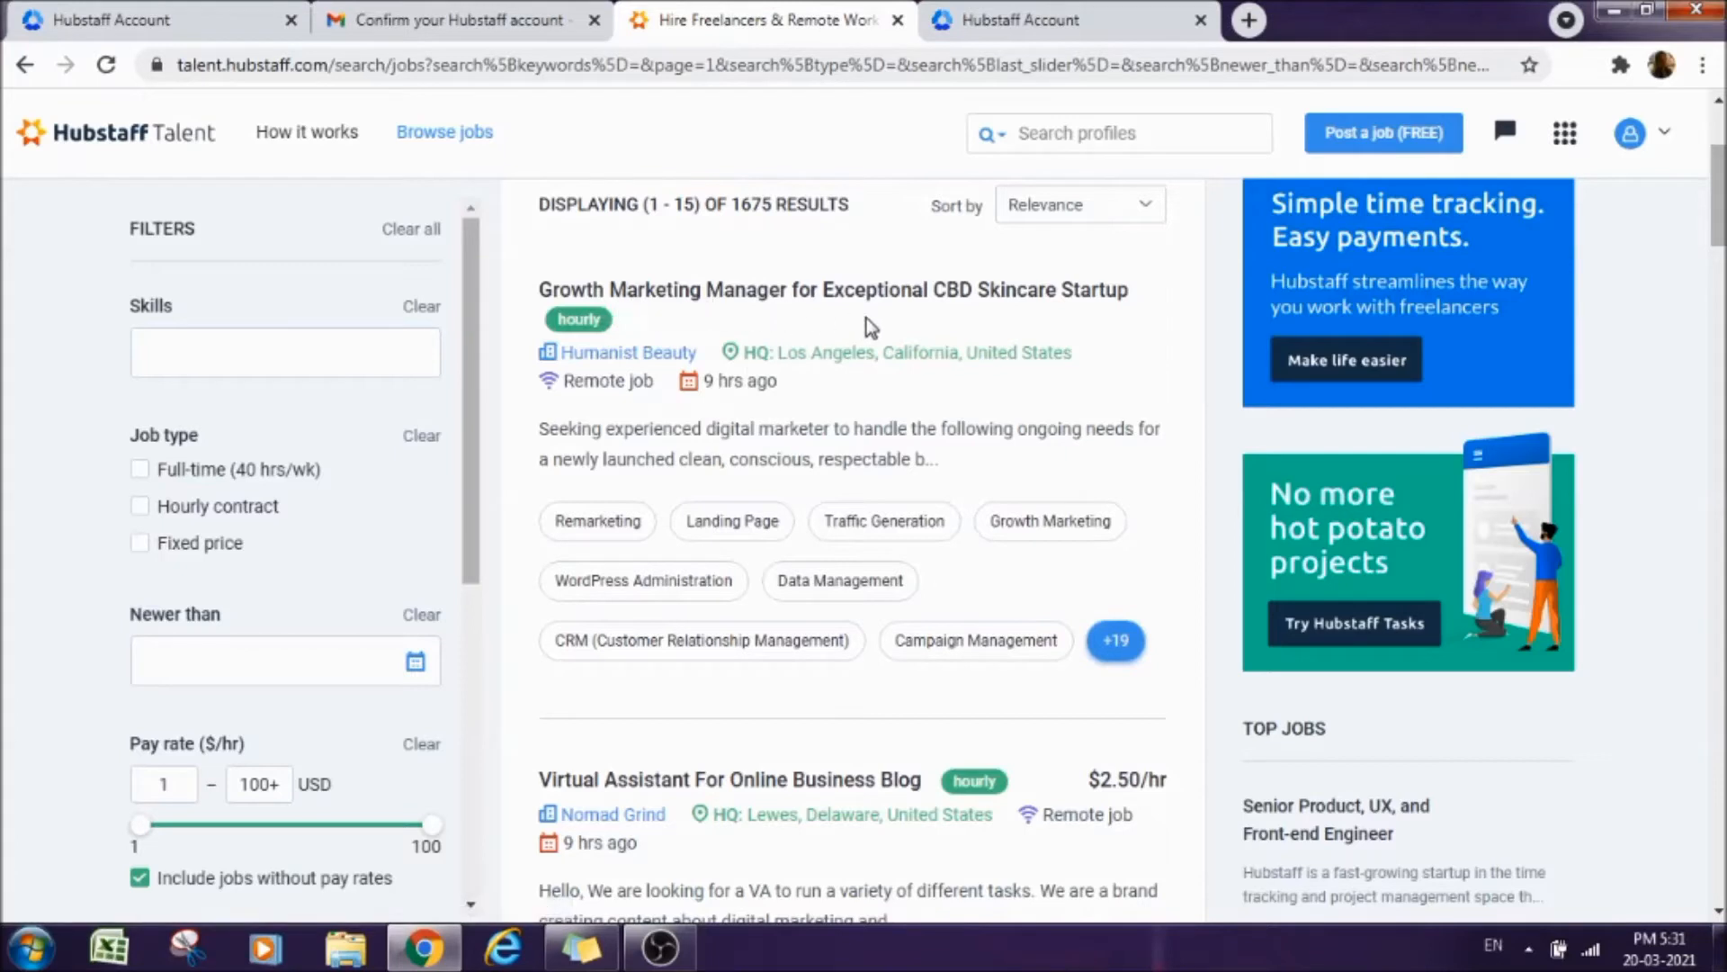
pyautogui.moveTo(1105, 302)
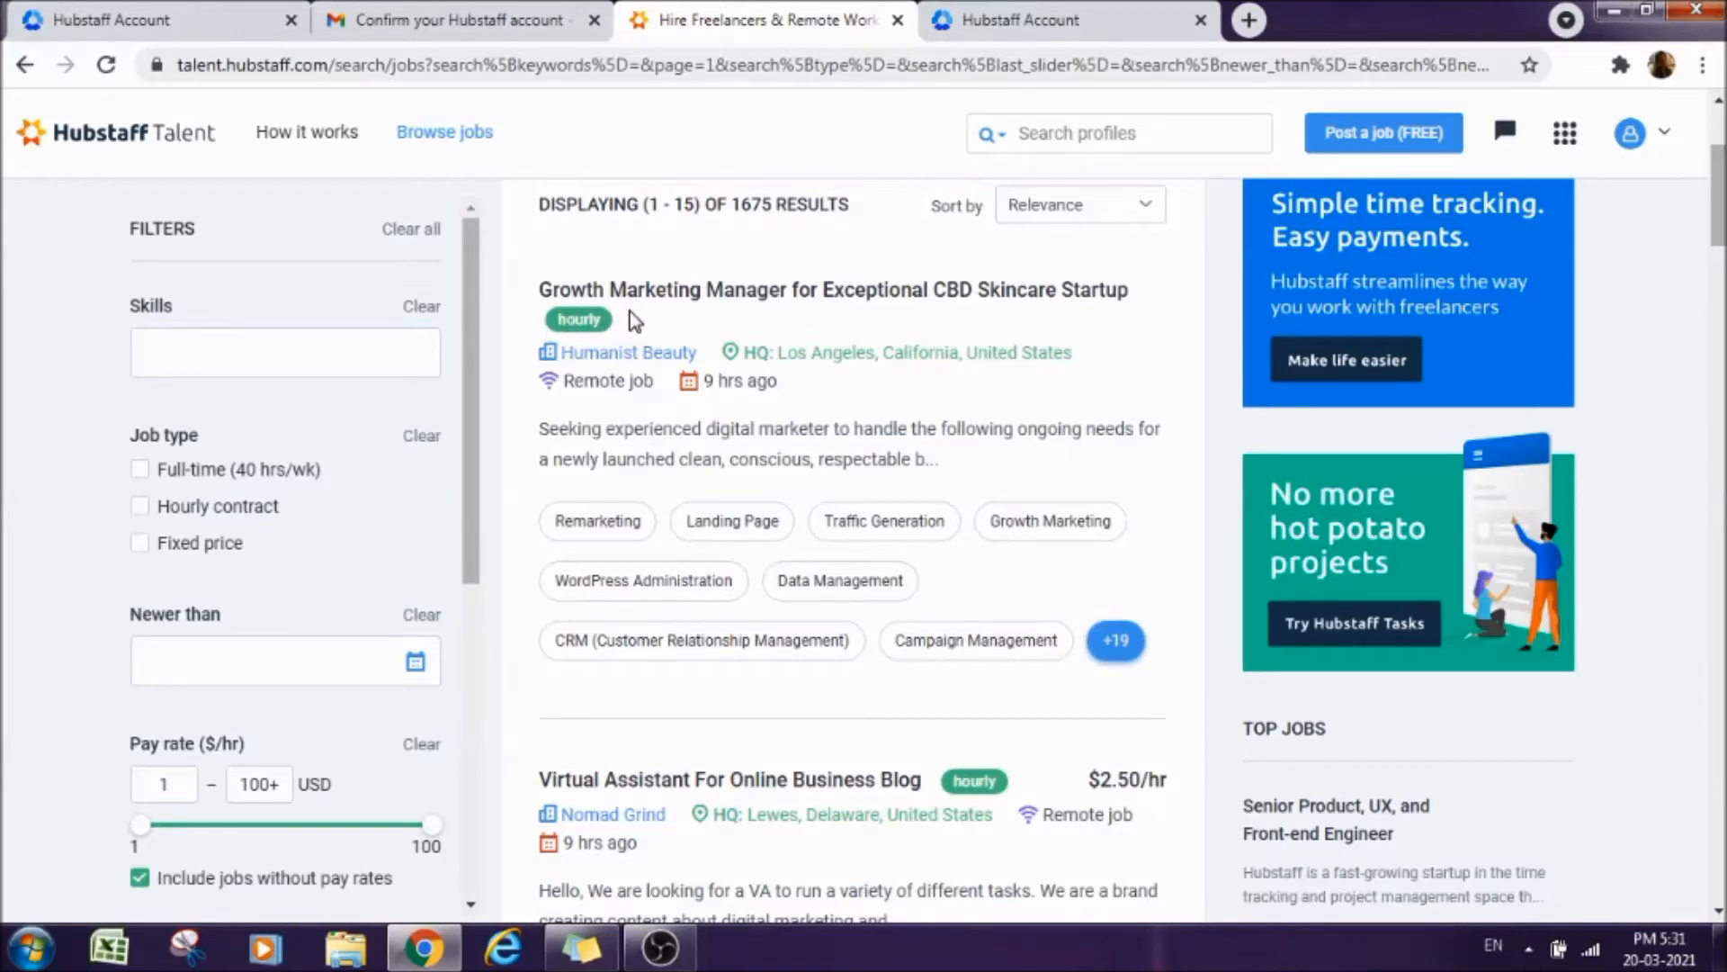
pyautogui.moveTo(609, 339)
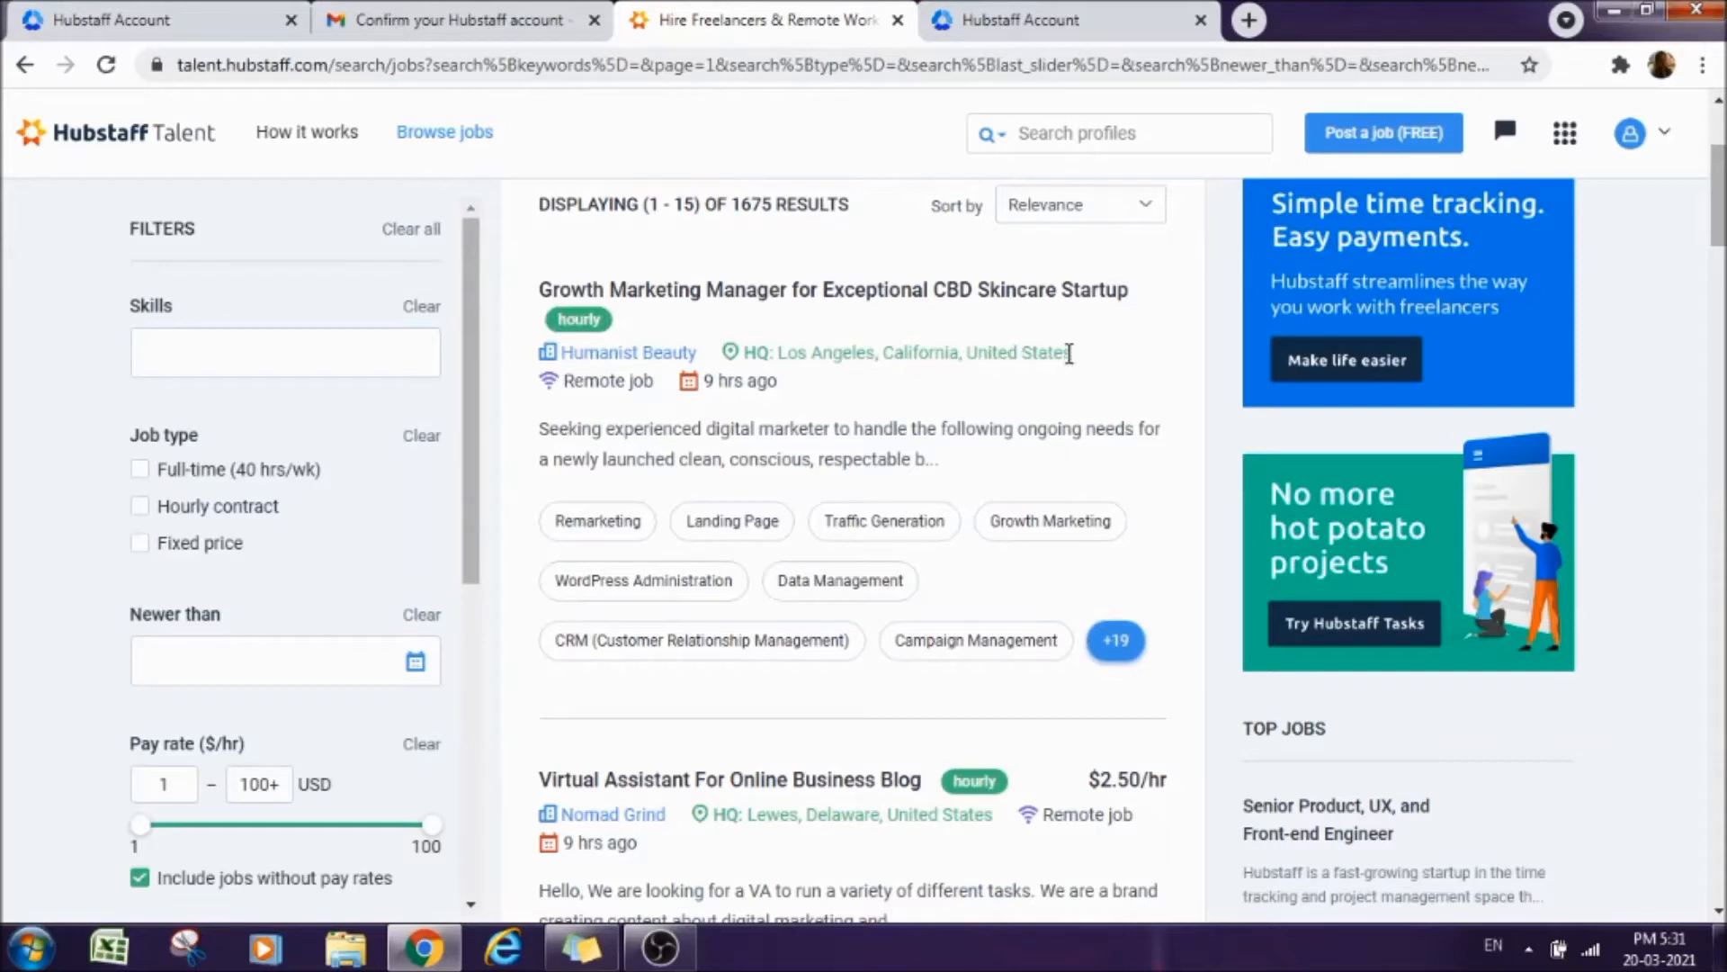
pyautogui.moveTo(650, 406)
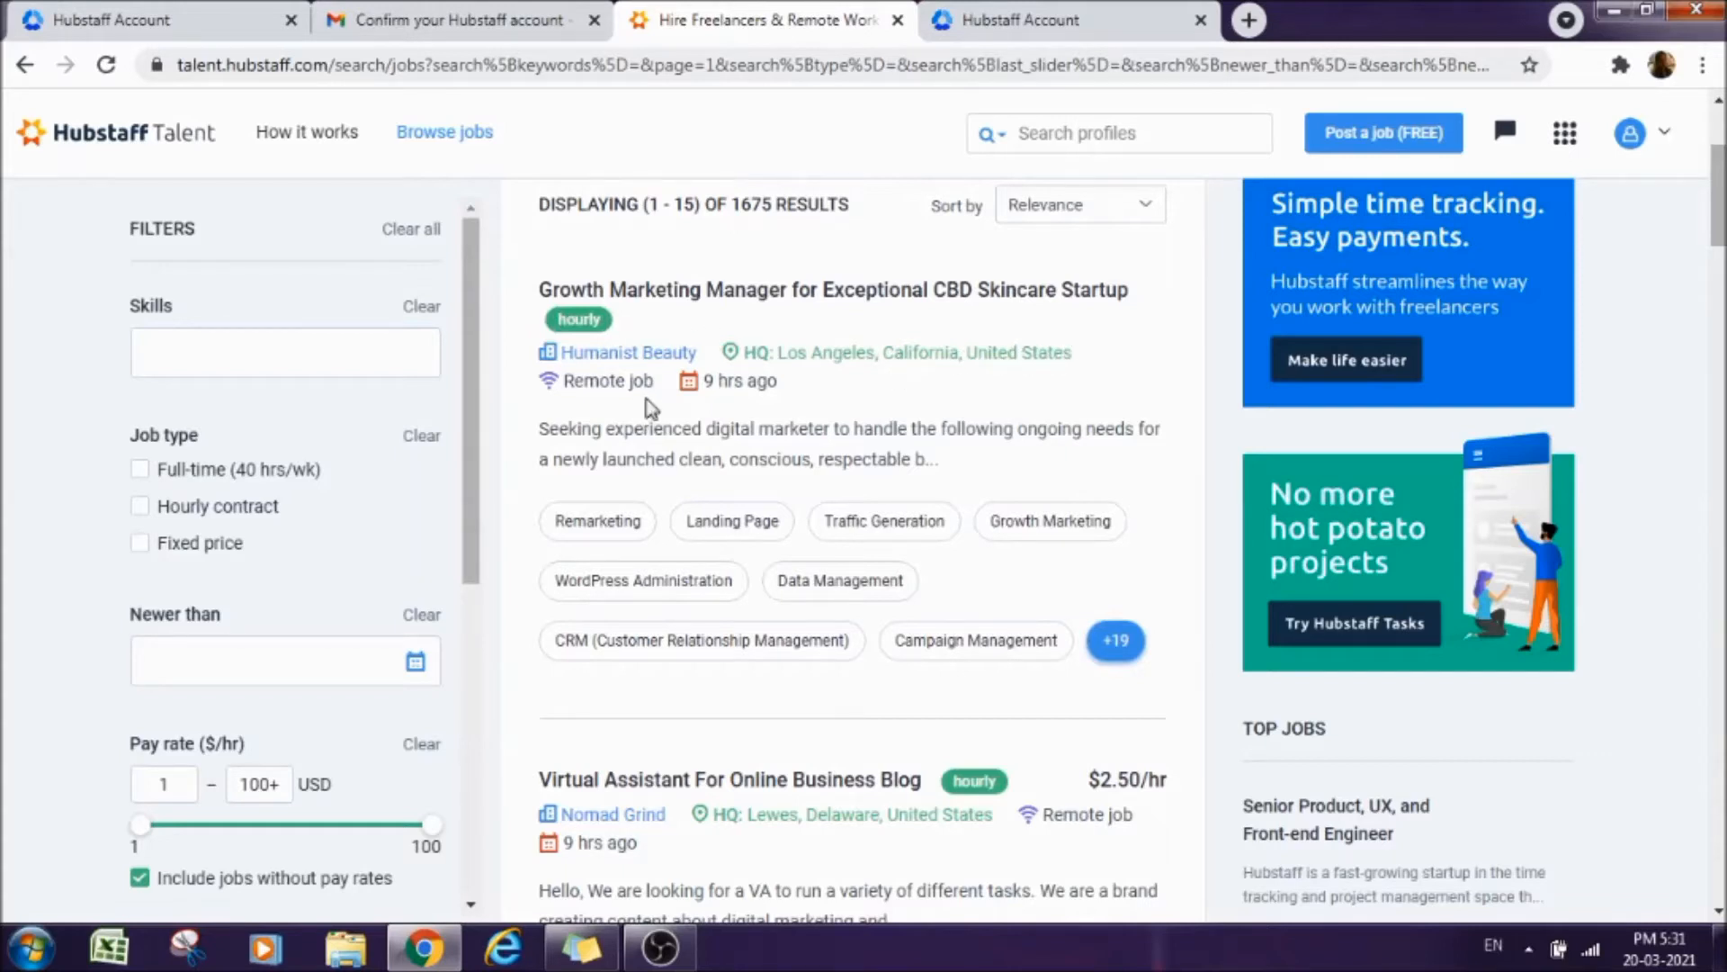
pyautogui.moveTo(795, 395)
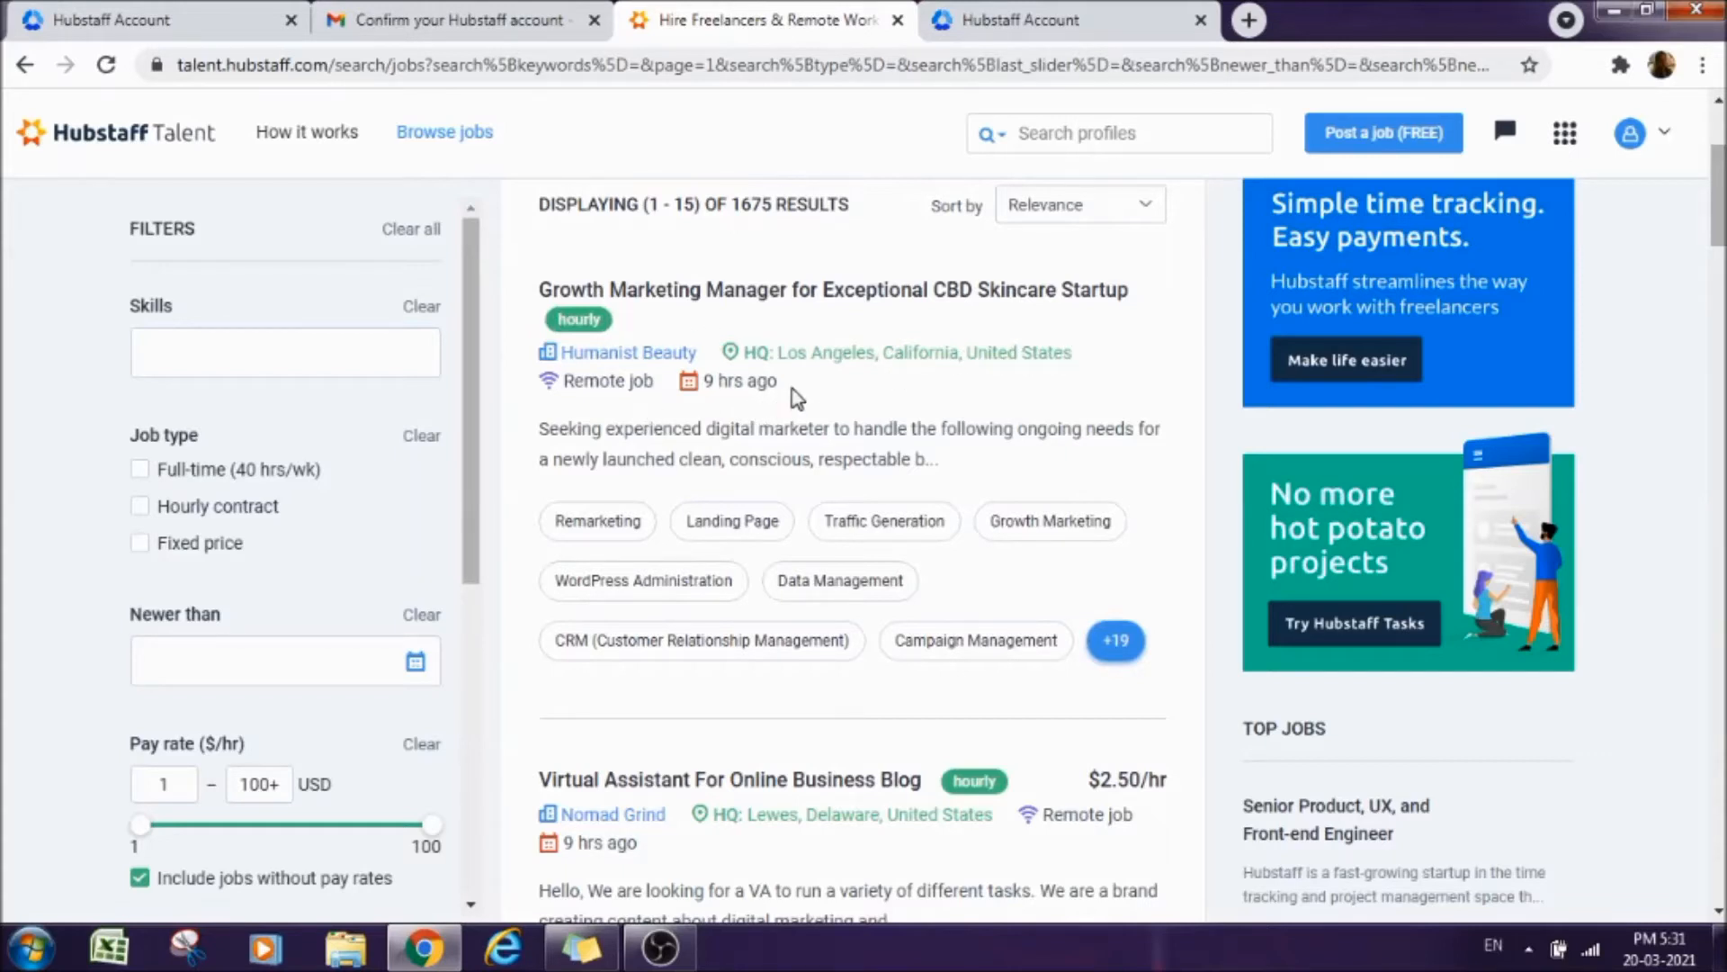
pyautogui.moveTo(705, 364)
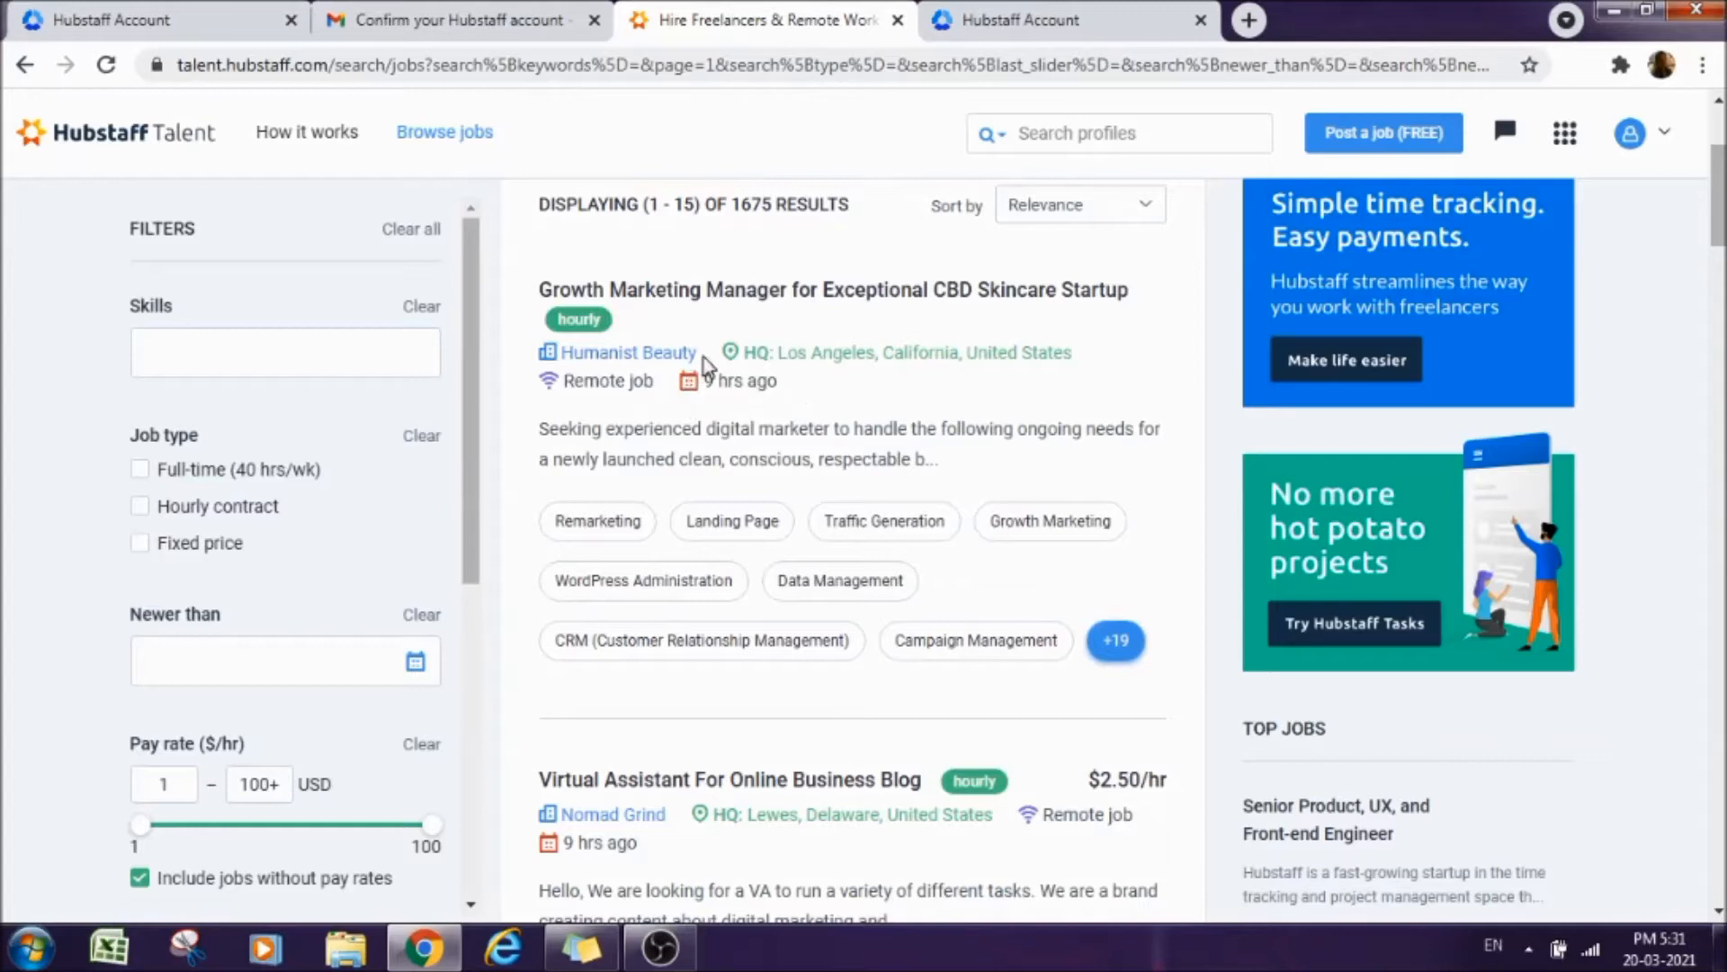
pyautogui.moveTo(637, 382)
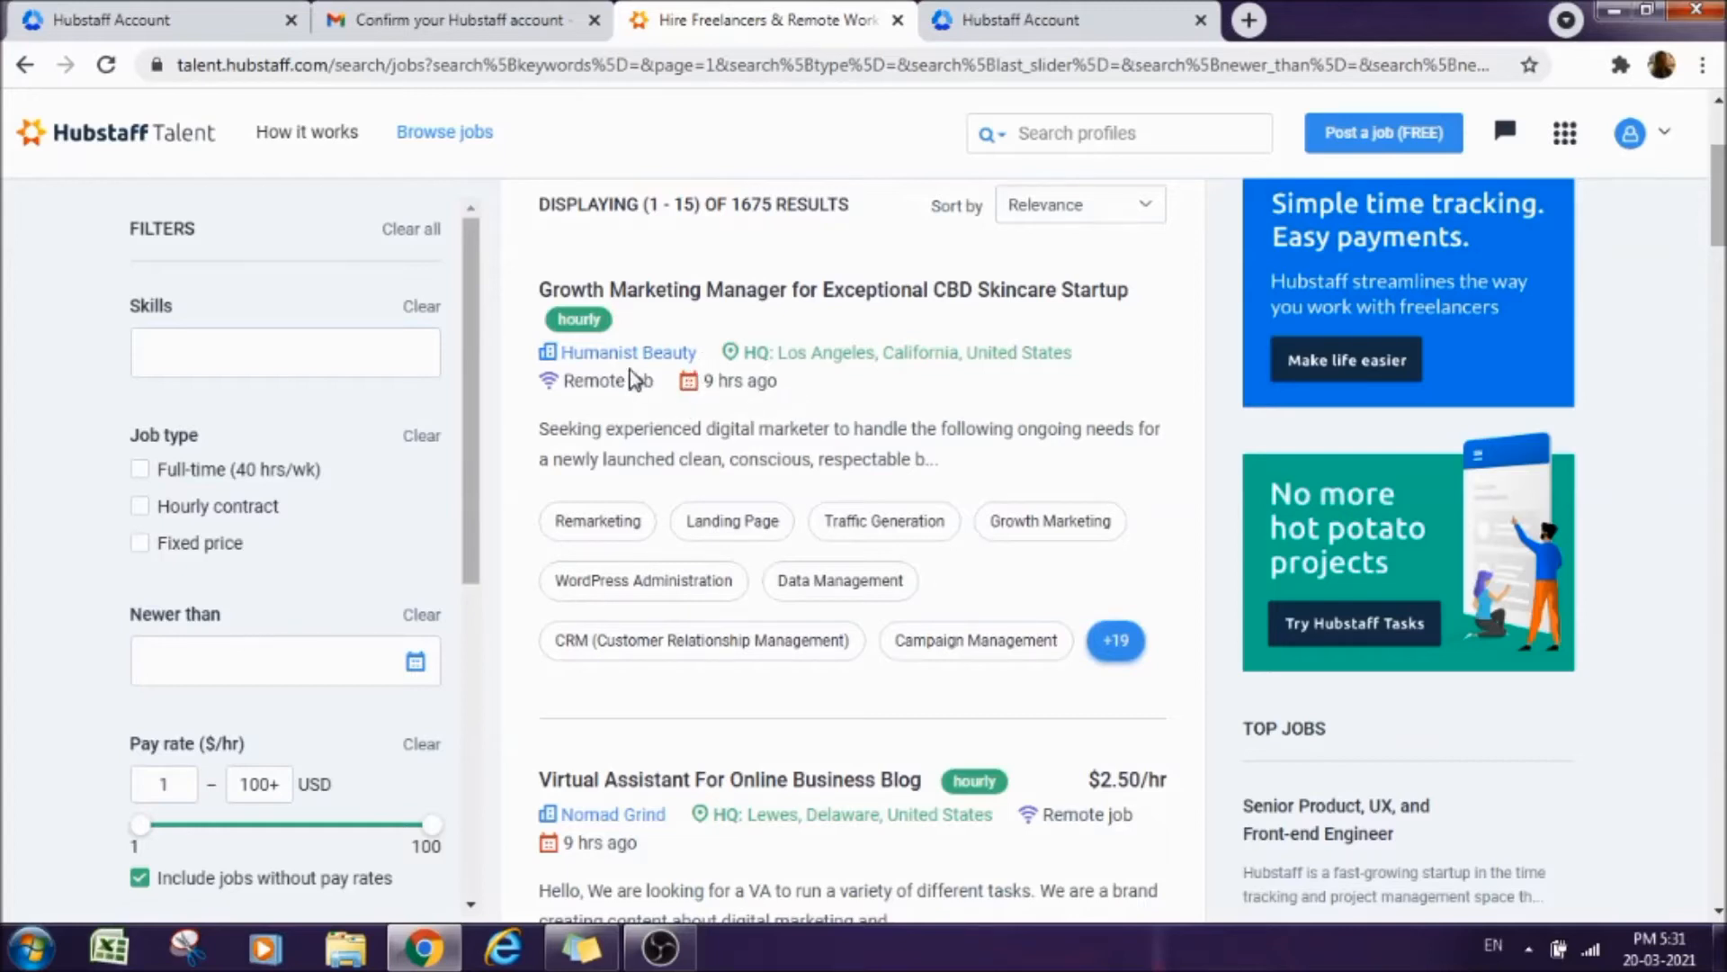
pyautogui.moveTo(1184, 702)
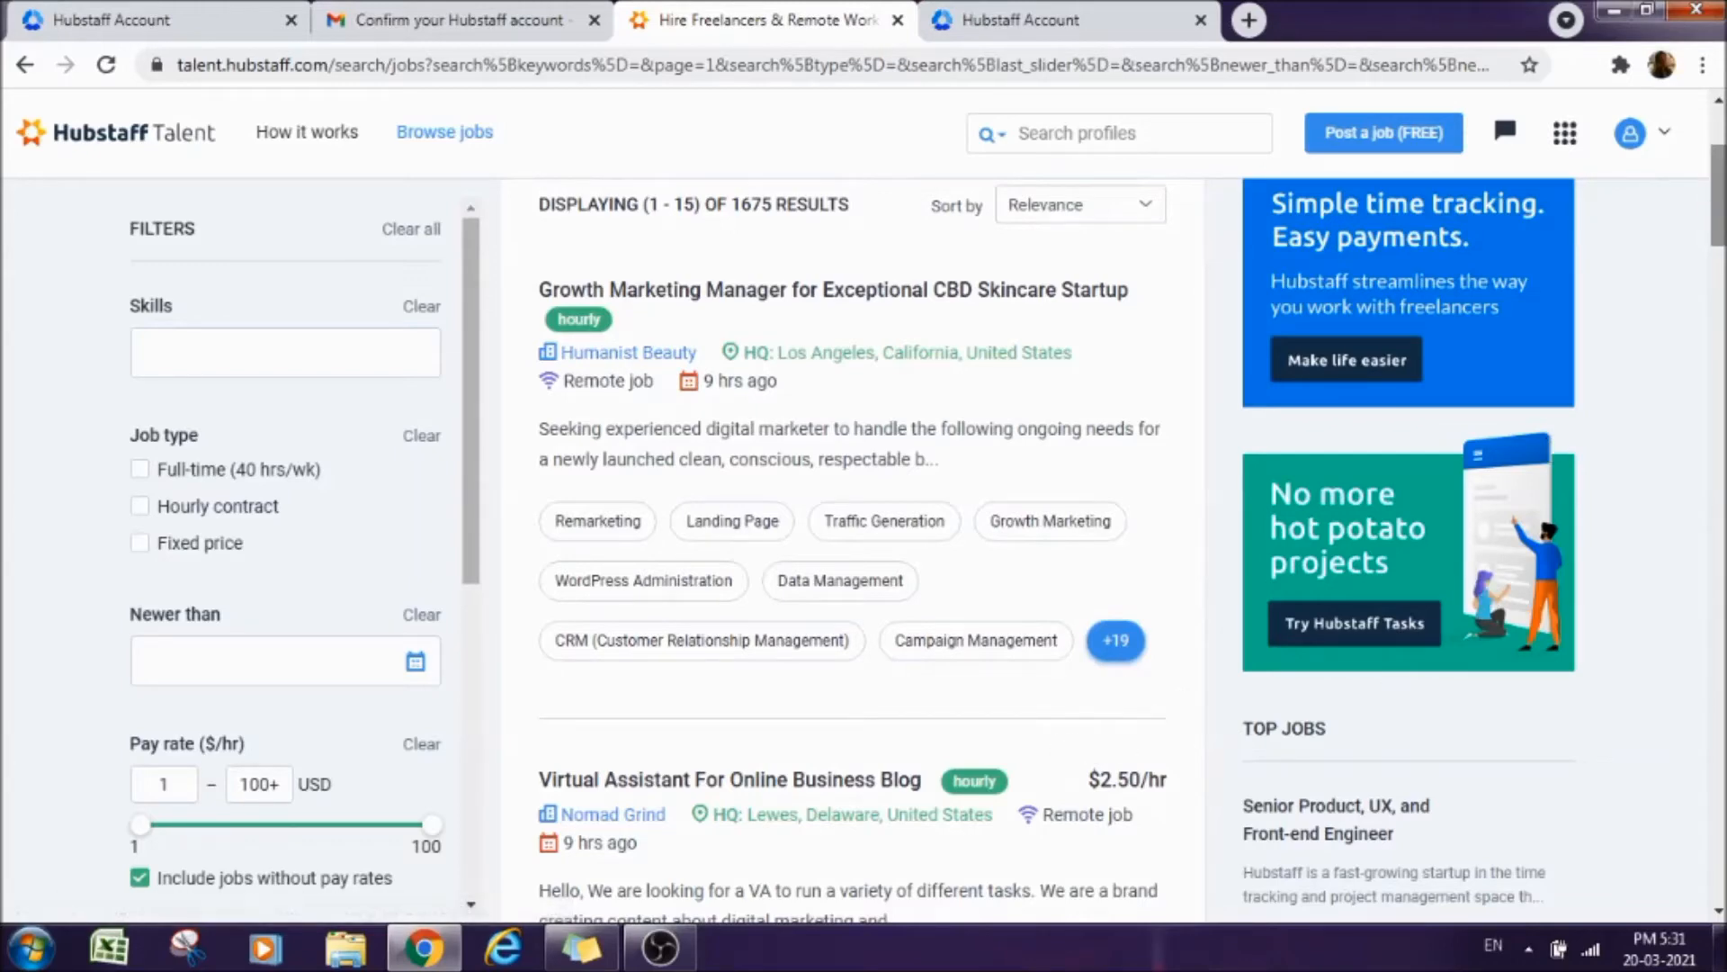
# Scroll the job listings past the $2.50/hr and $18/hr virtual assistant roles.
pyautogui.scroll(-3)
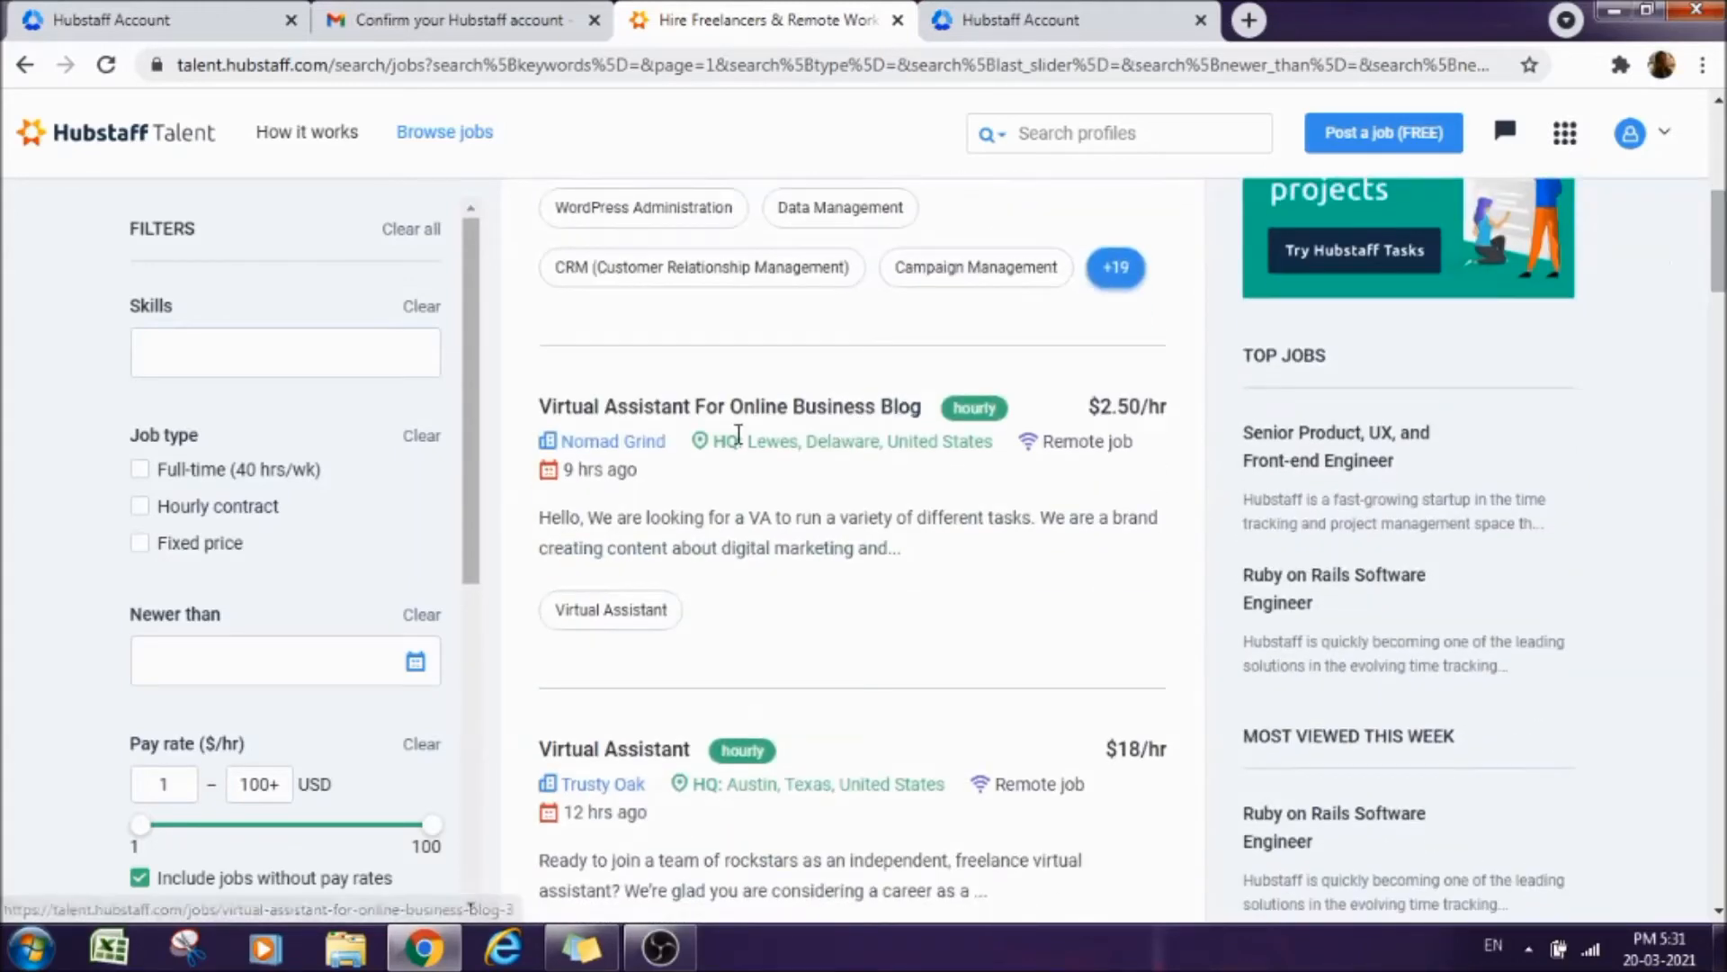
pyautogui.moveTo(923, 459)
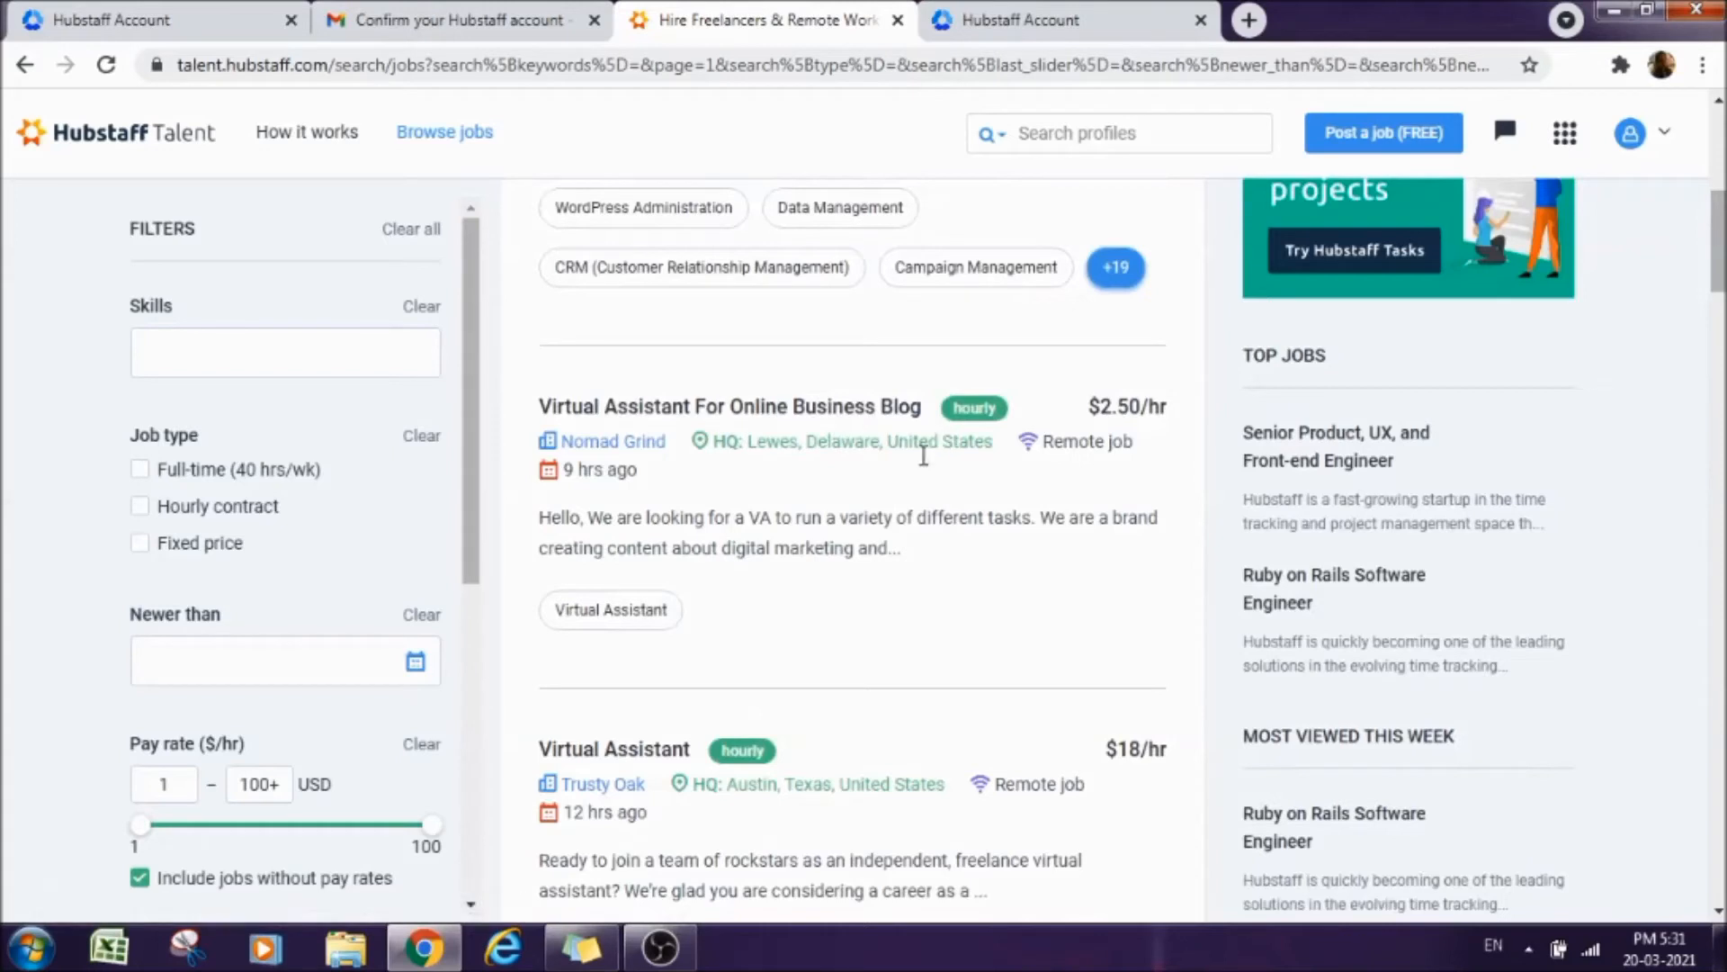
pyautogui.moveTo(983, 468)
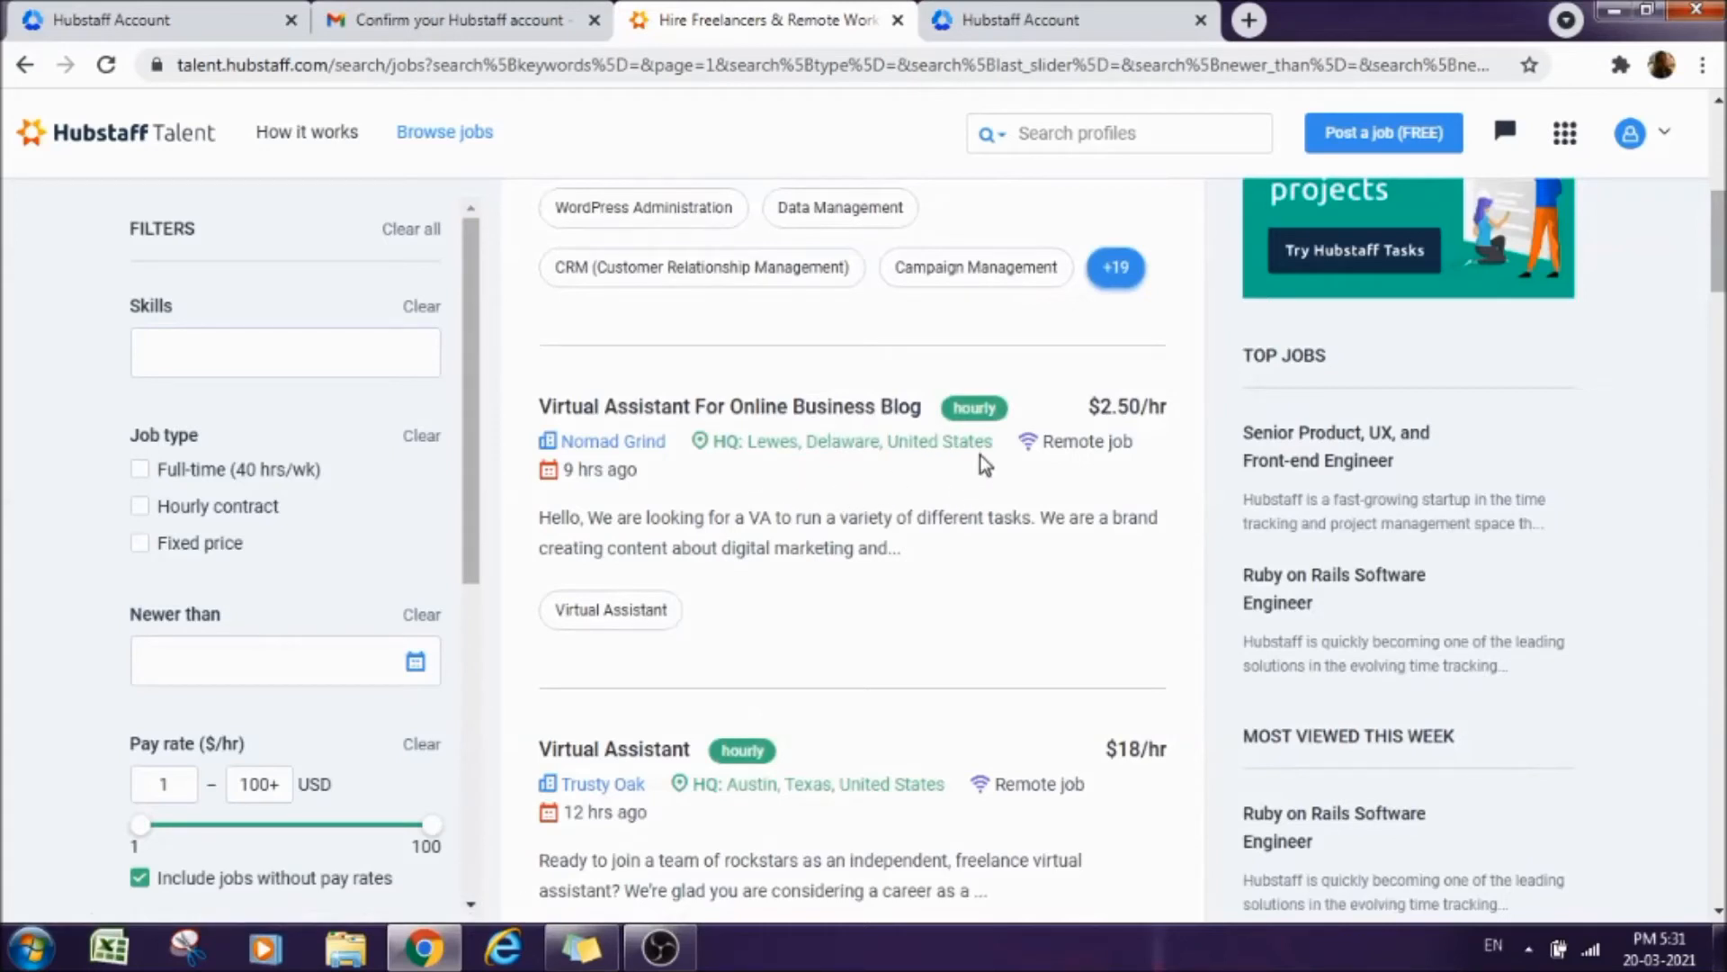
pyautogui.moveTo(1050, 446)
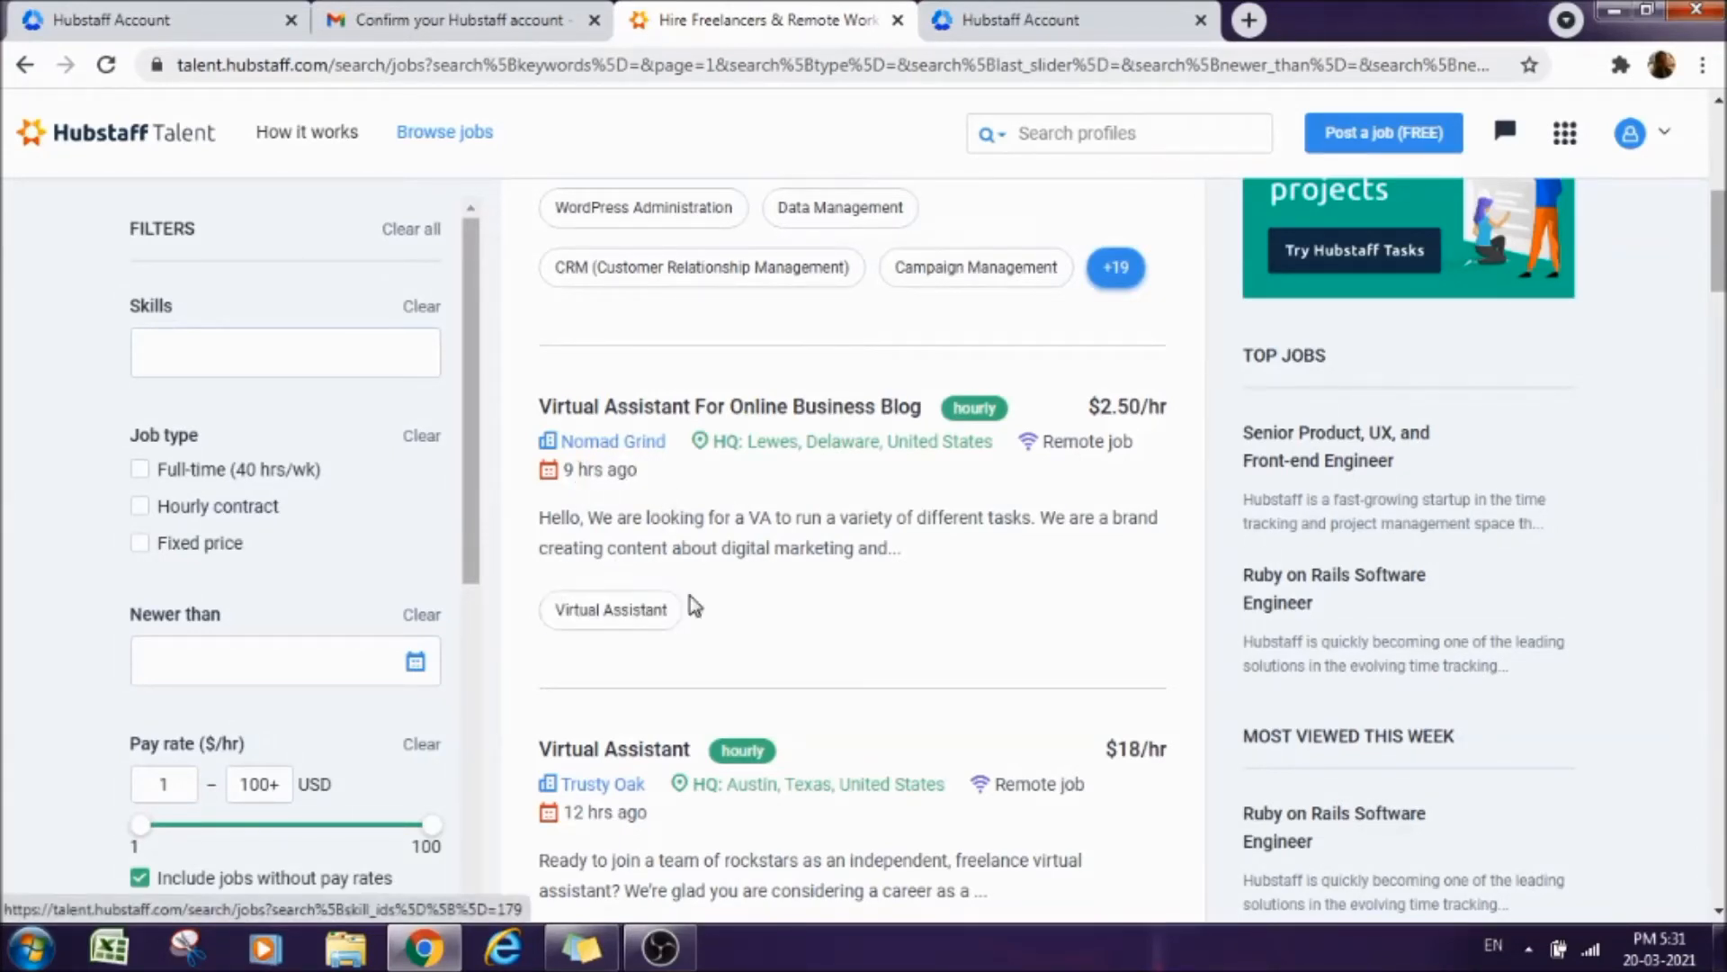
pyautogui.moveTo(1085, 417)
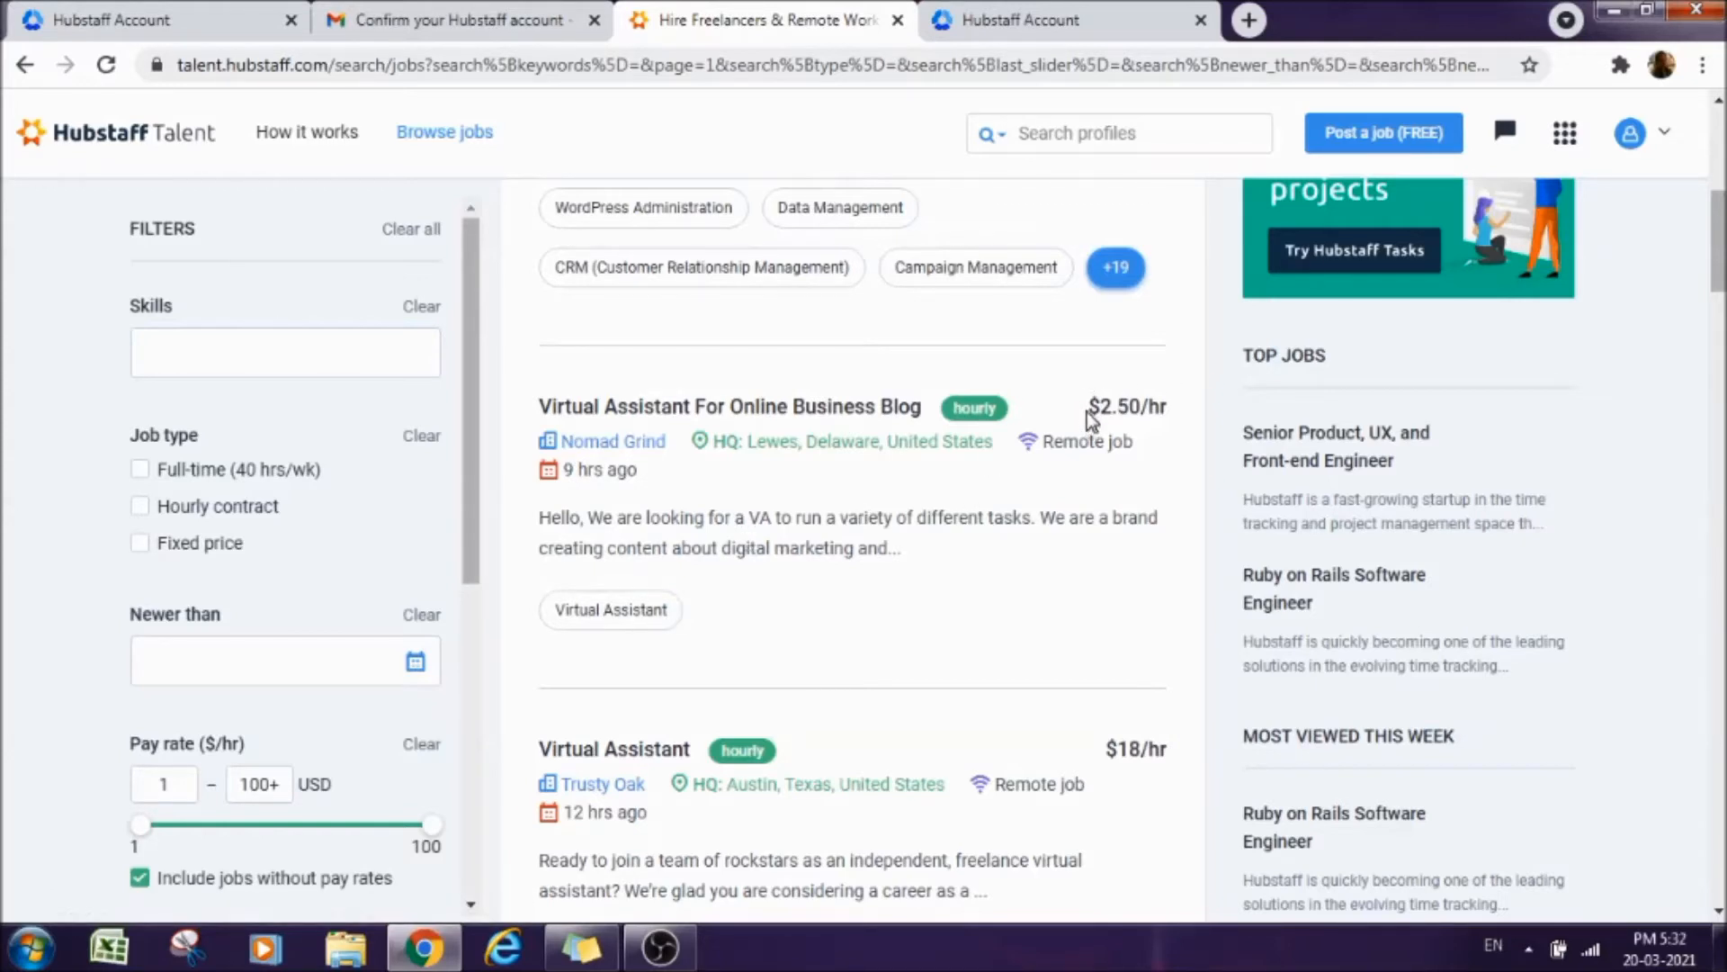
pyautogui.moveTo(1130, 435)
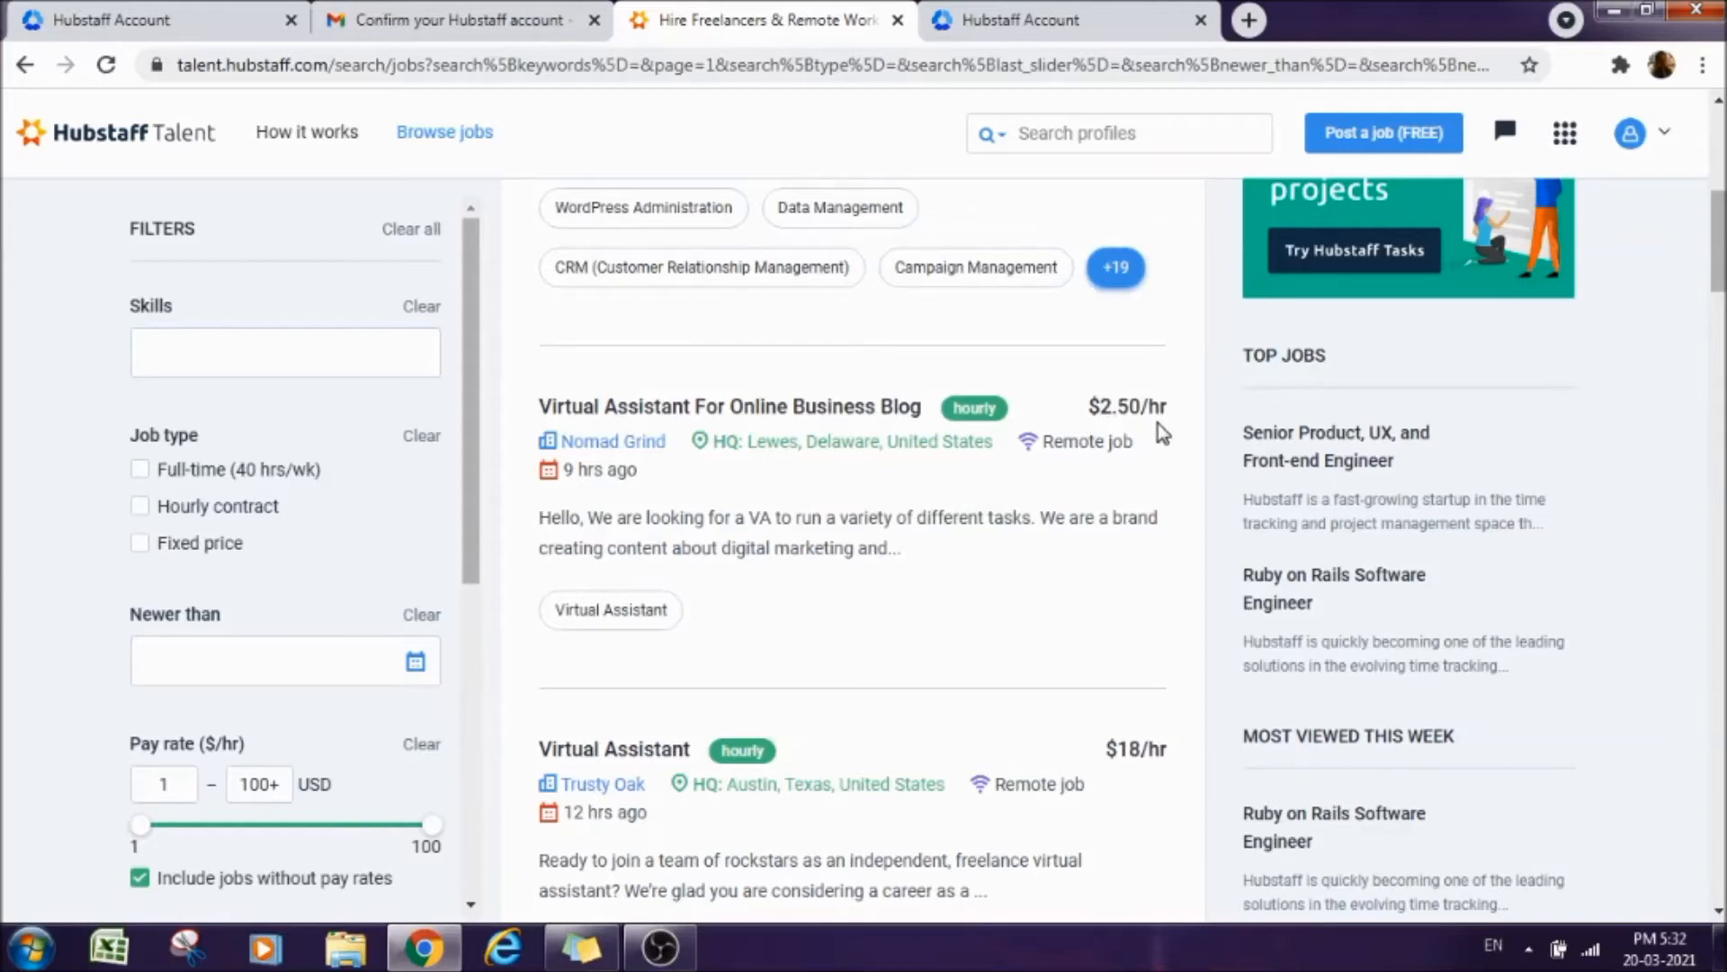
pyautogui.moveTo(1063, 378)
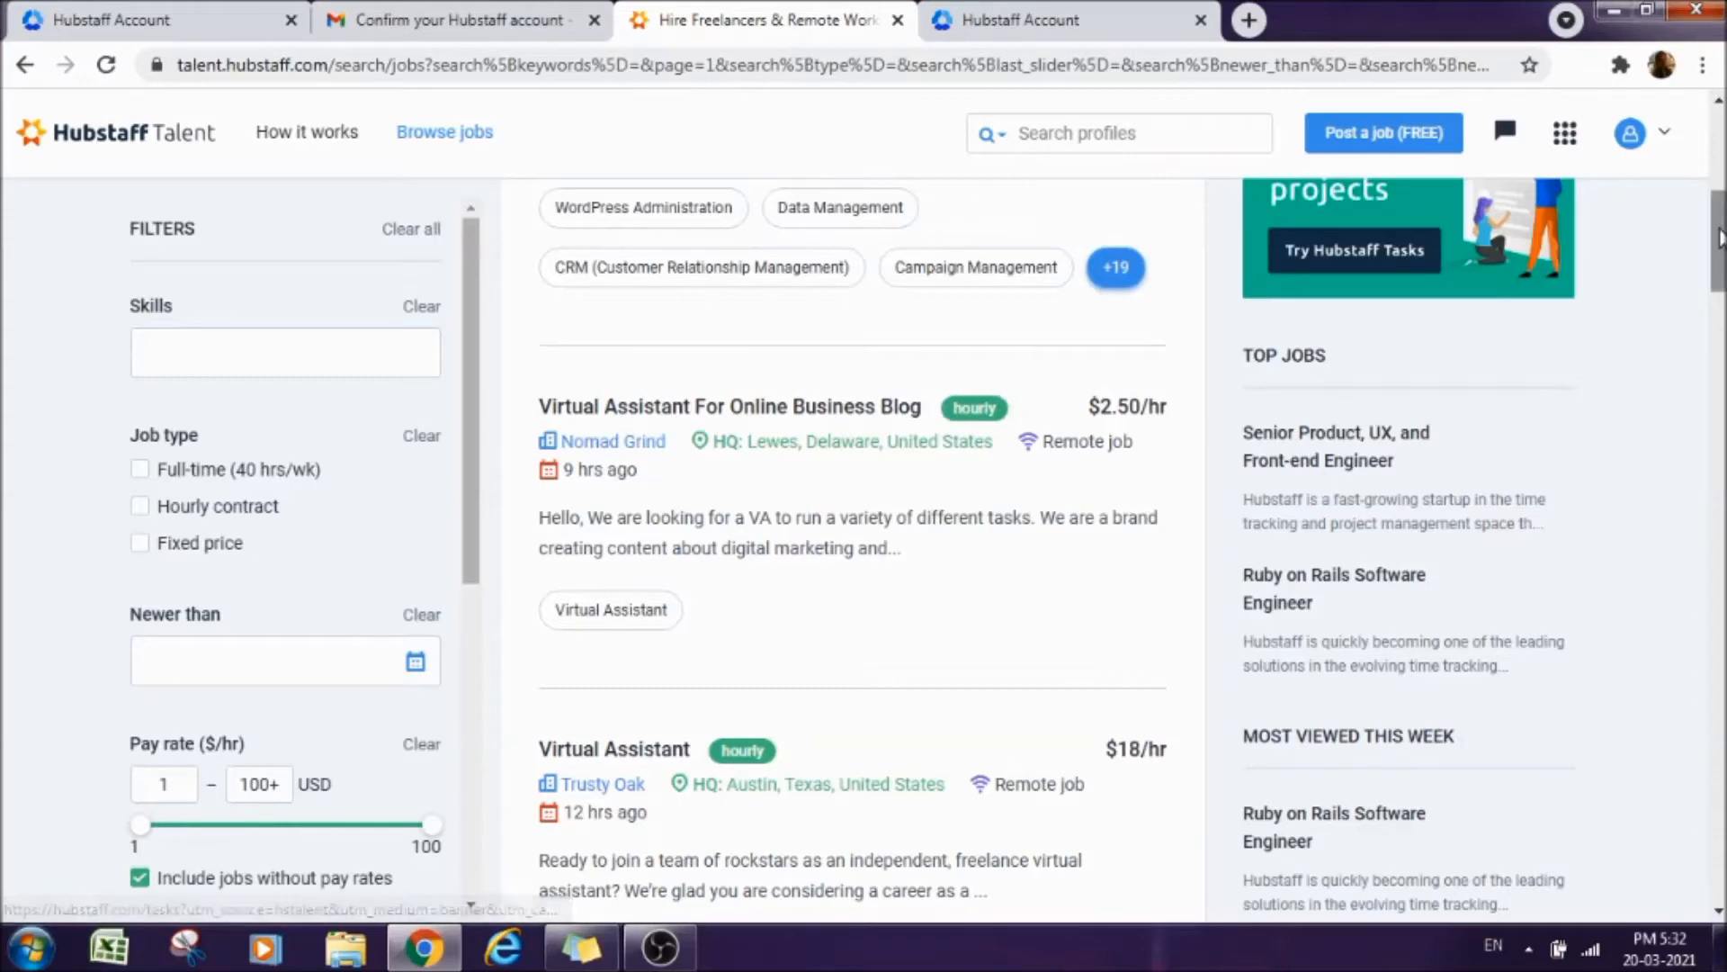
pyautogui.scroll(-3)
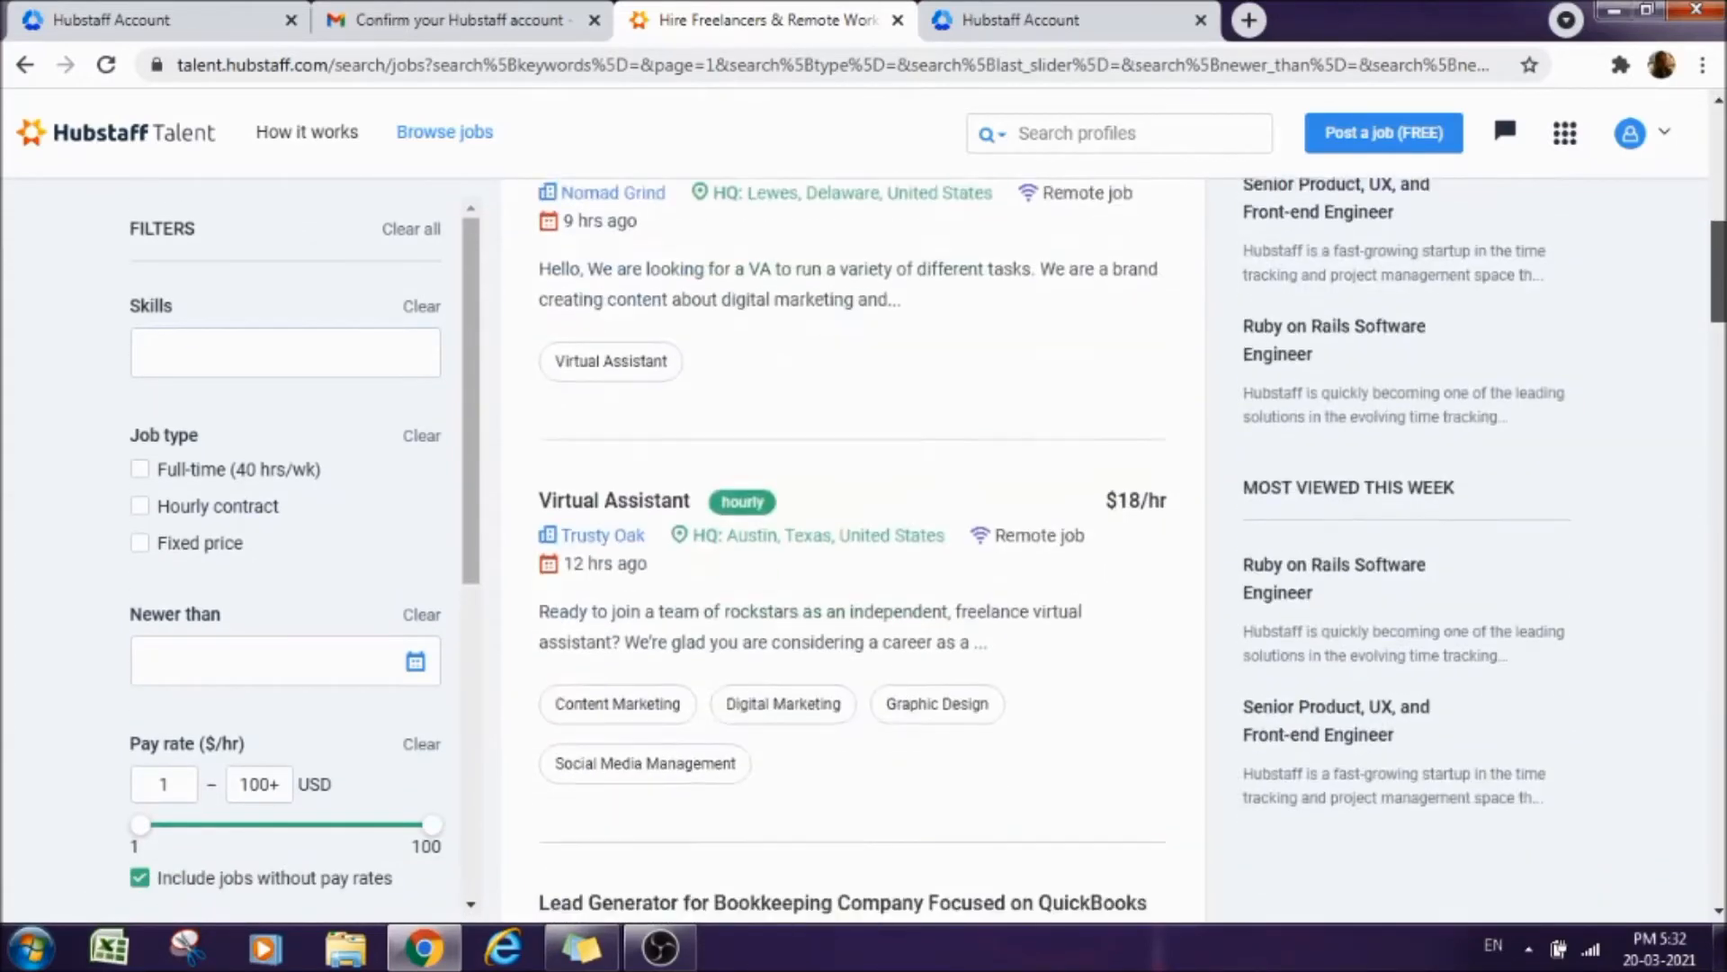
pyautogui.scroll(-3)
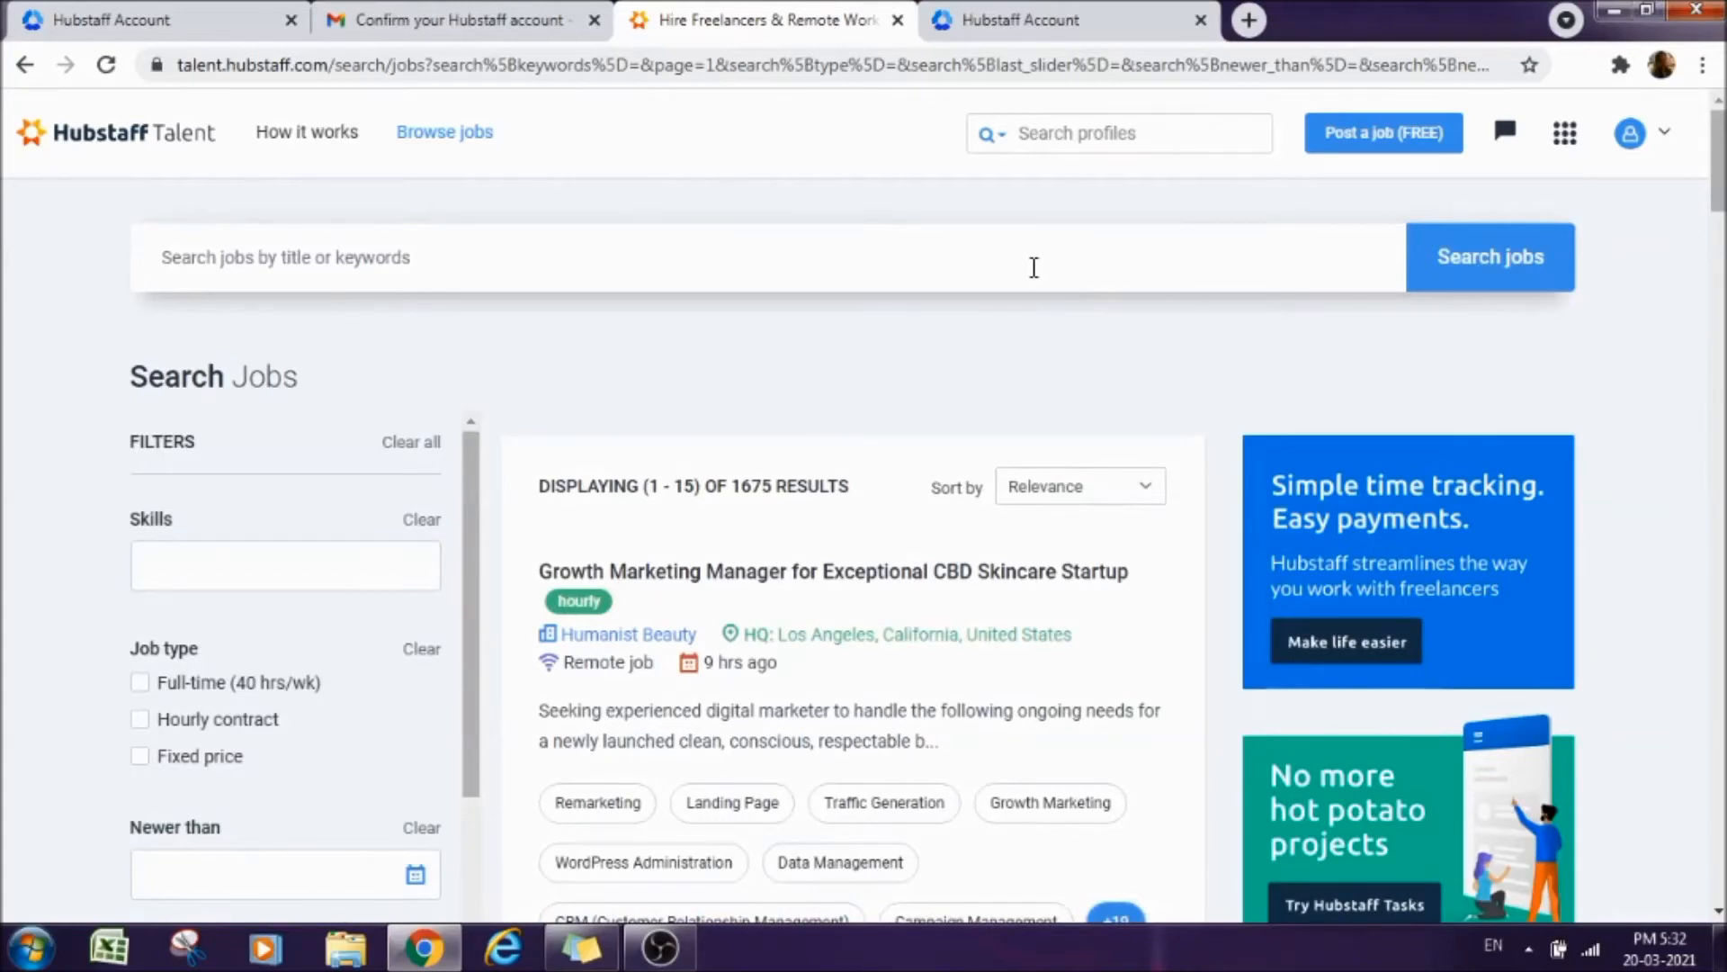
pyautogui.moveTo(1036, 273)
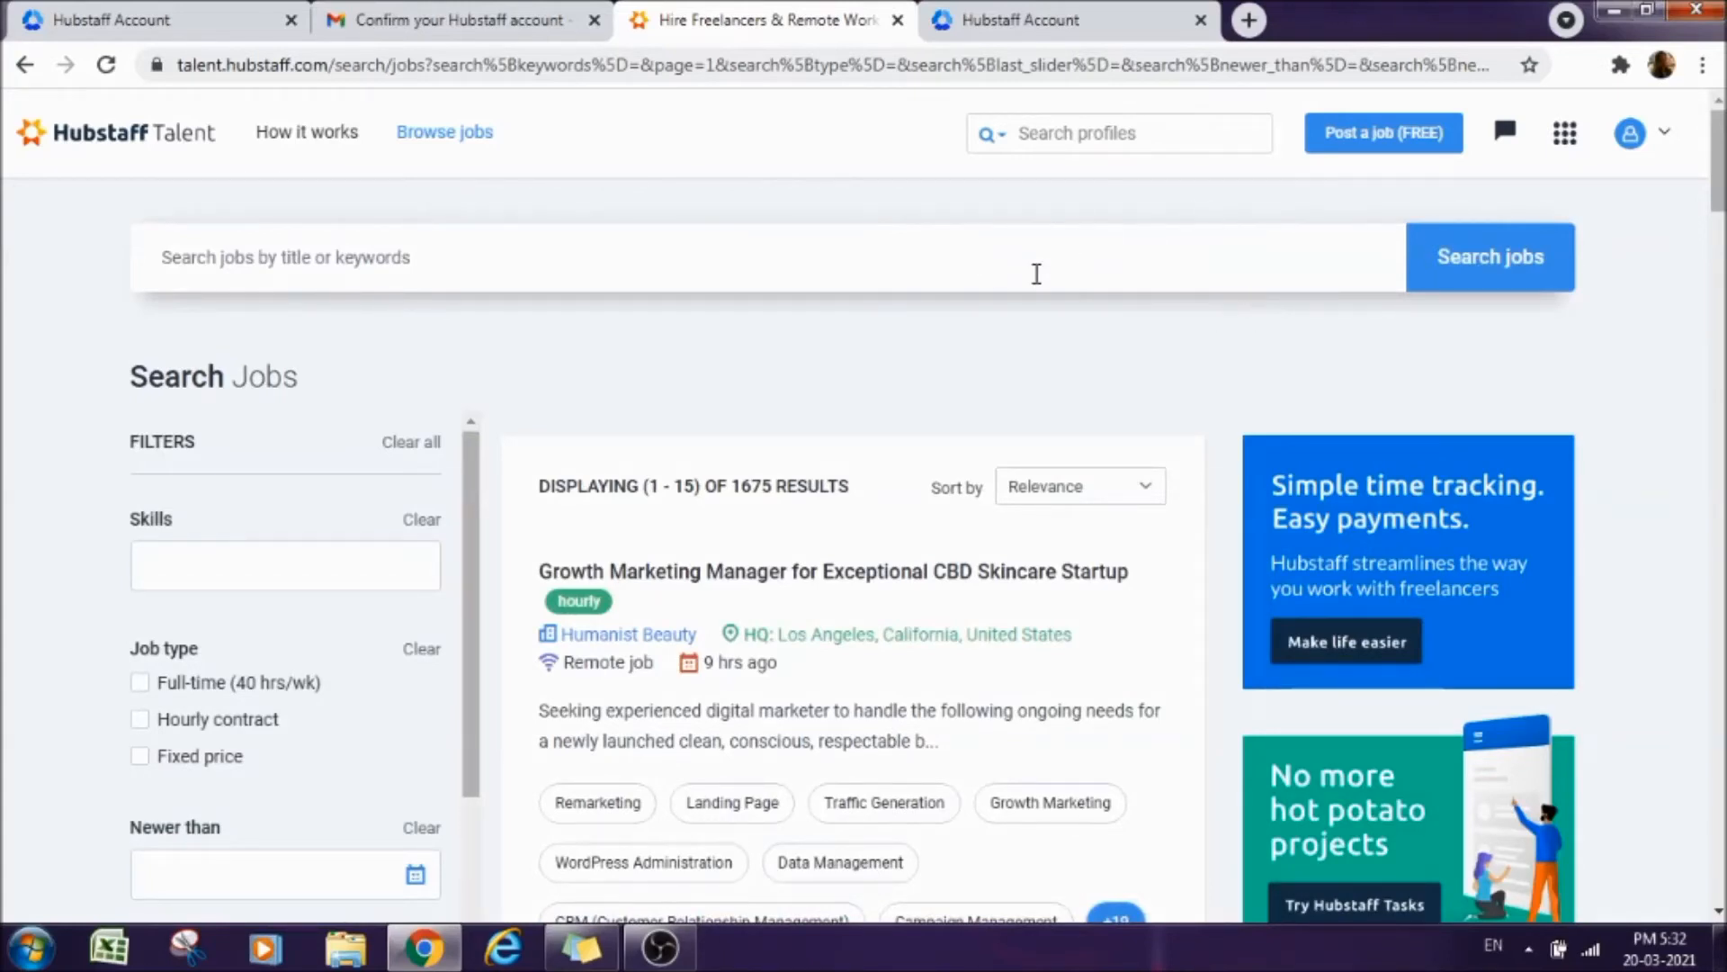
# Search jobs for 'Data Entry' and highlight the 62-result count.
pyautogui.click(295, 257)
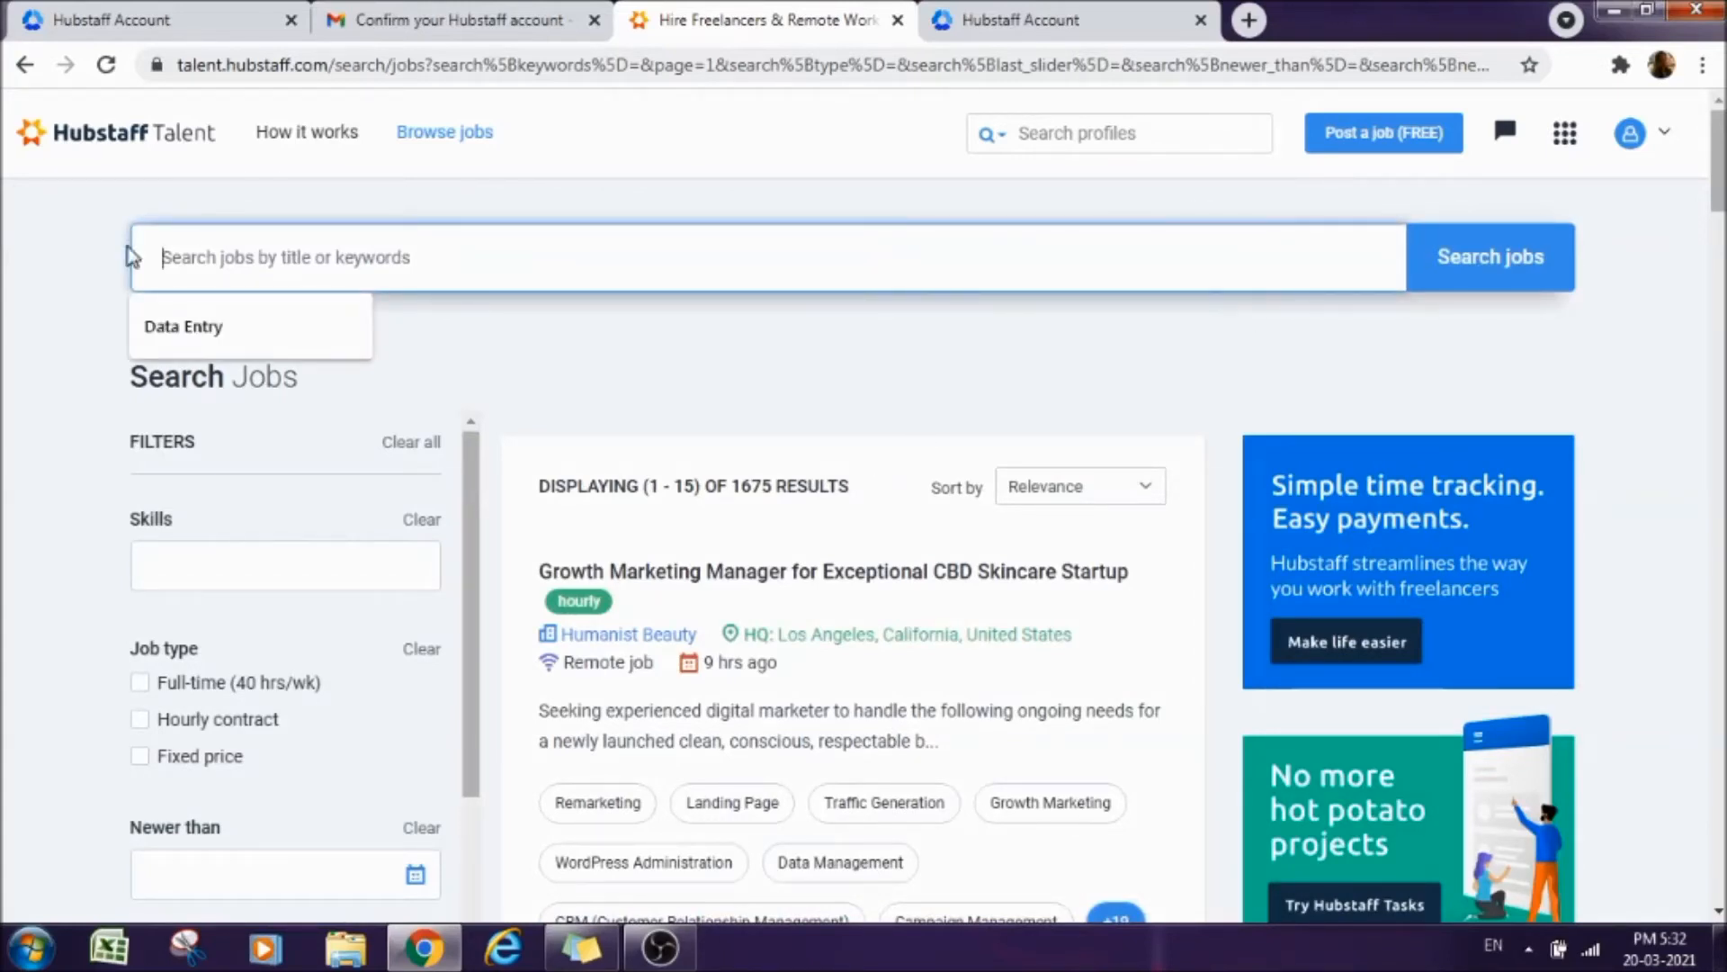
pyautogui.click(184, 326)
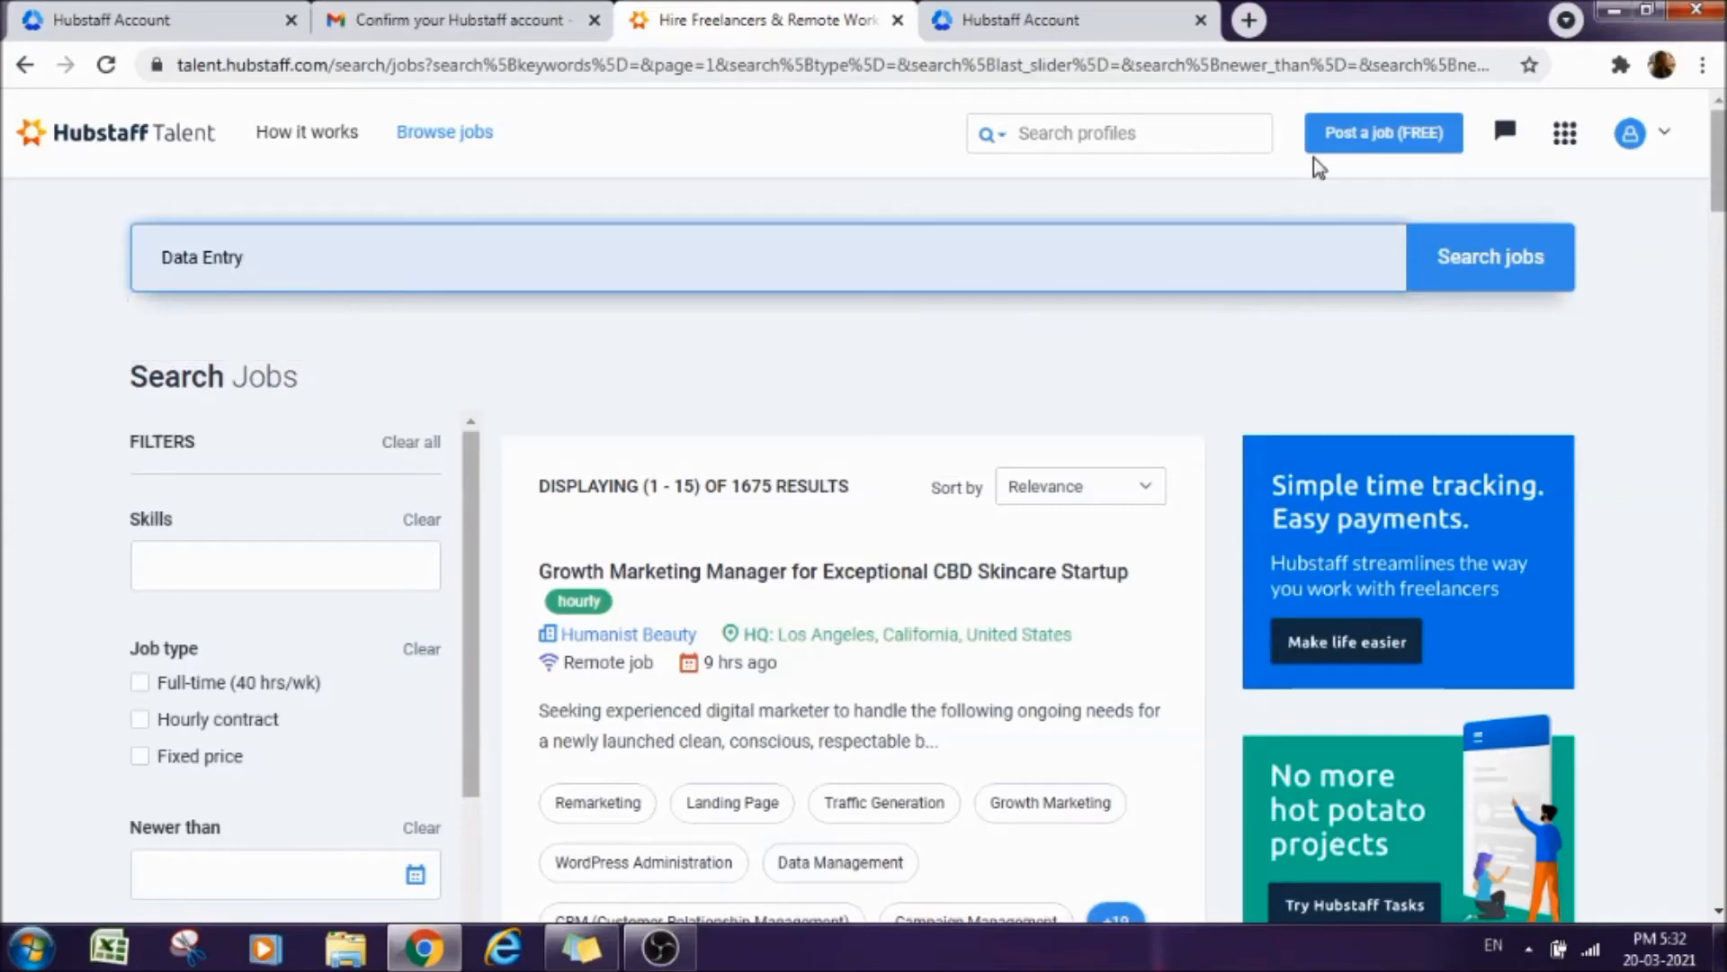
pyautogui.click(1490, 257)
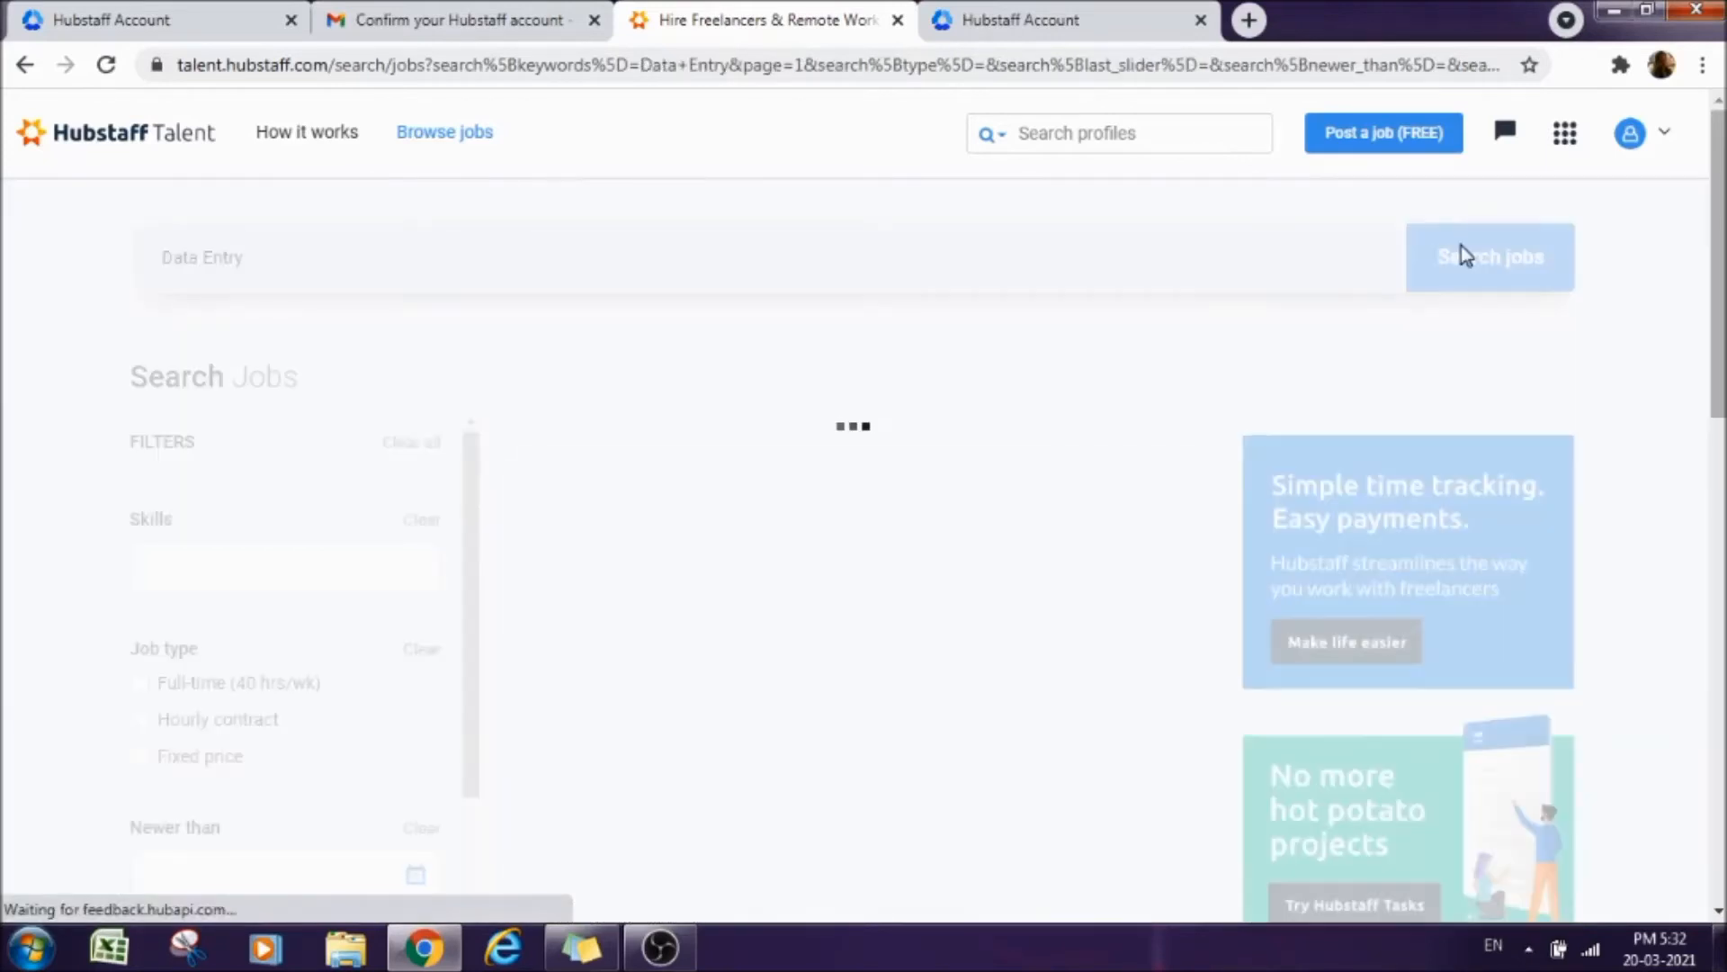
pyautogui.click(1490, 256)
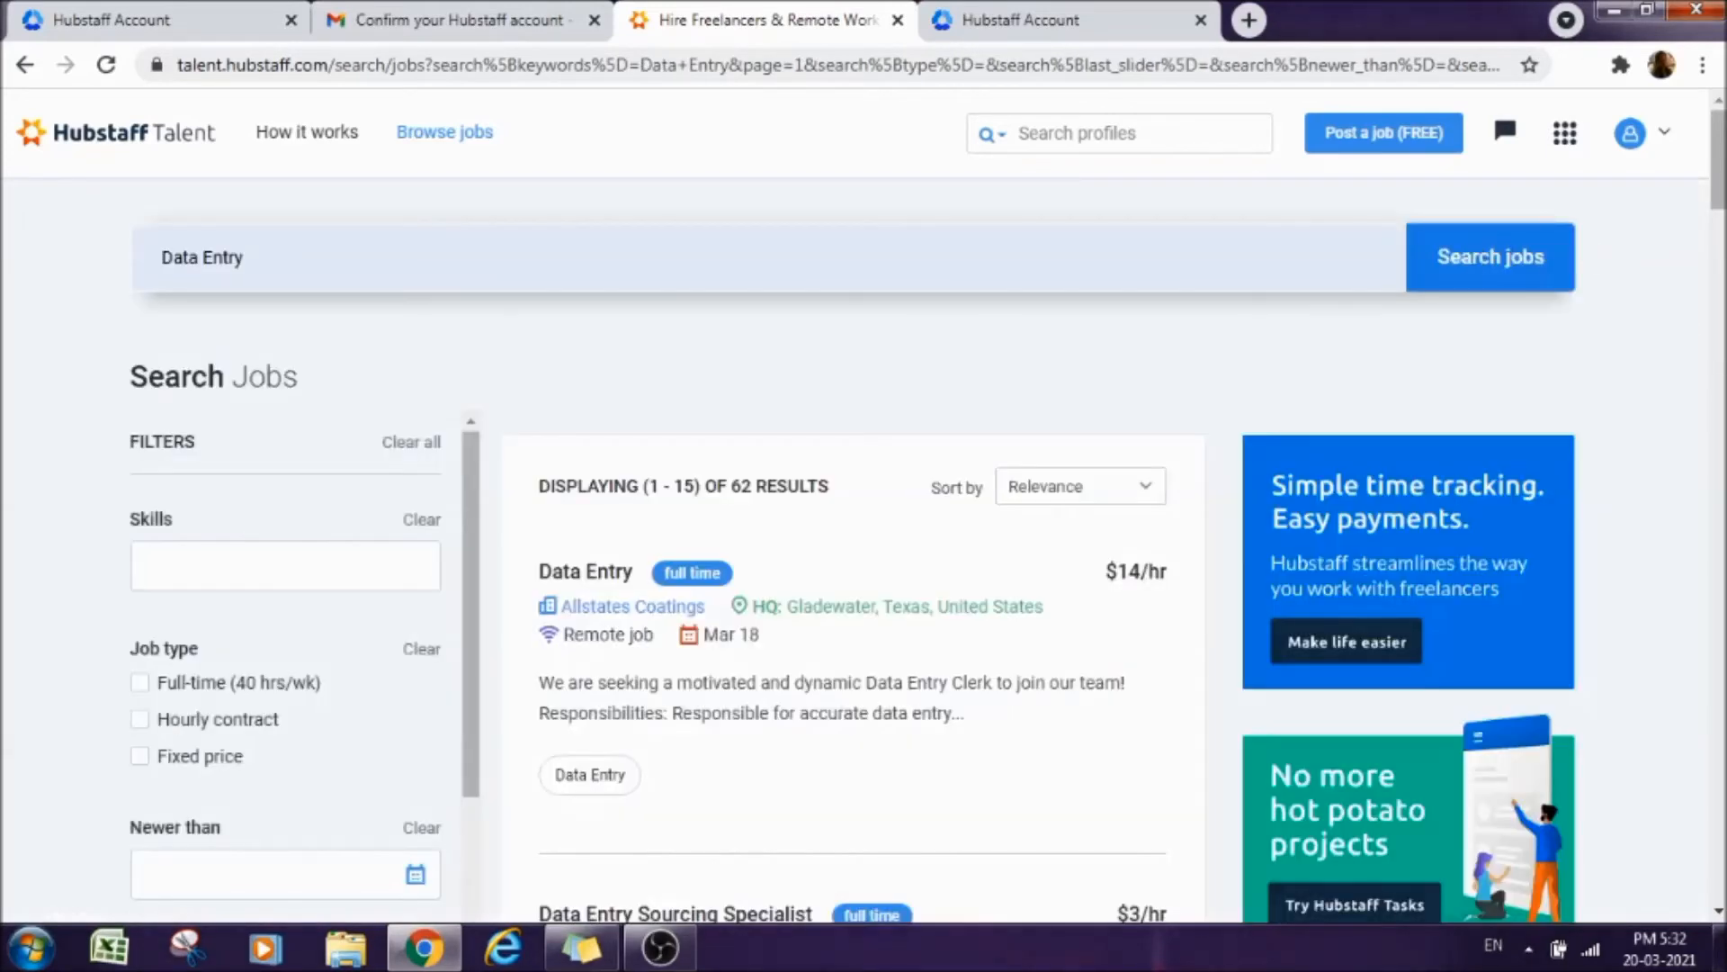
pyautogui.scroll(-3)
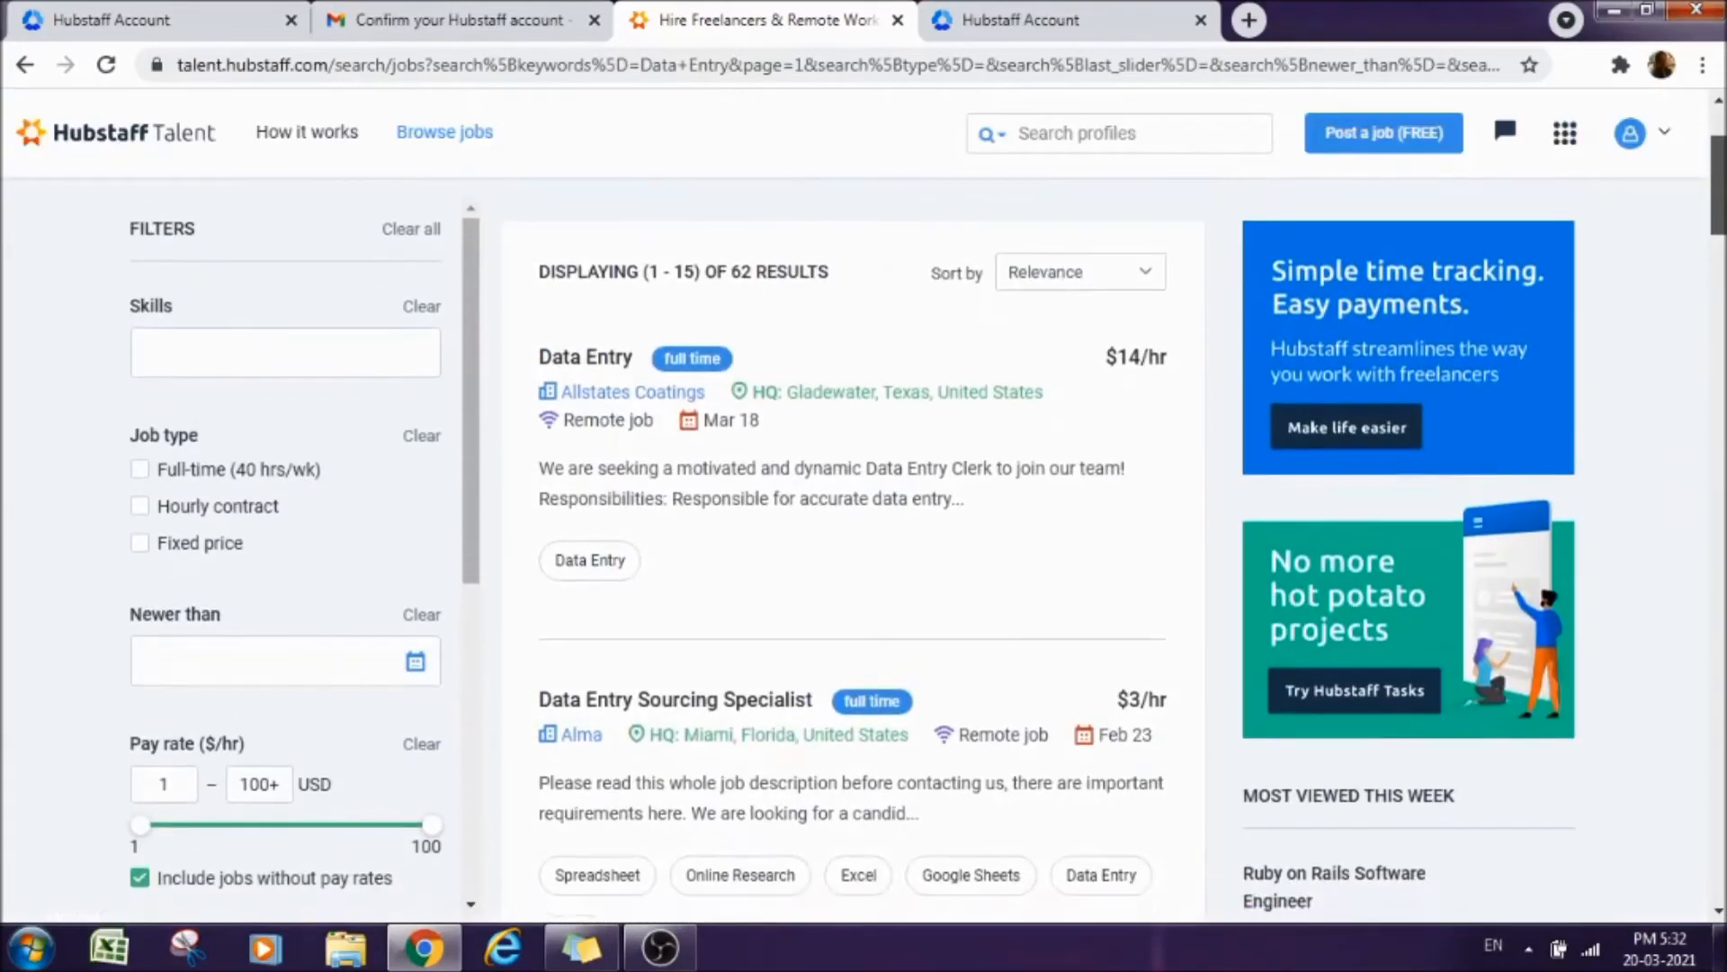
pyautogui.scroll(-3)
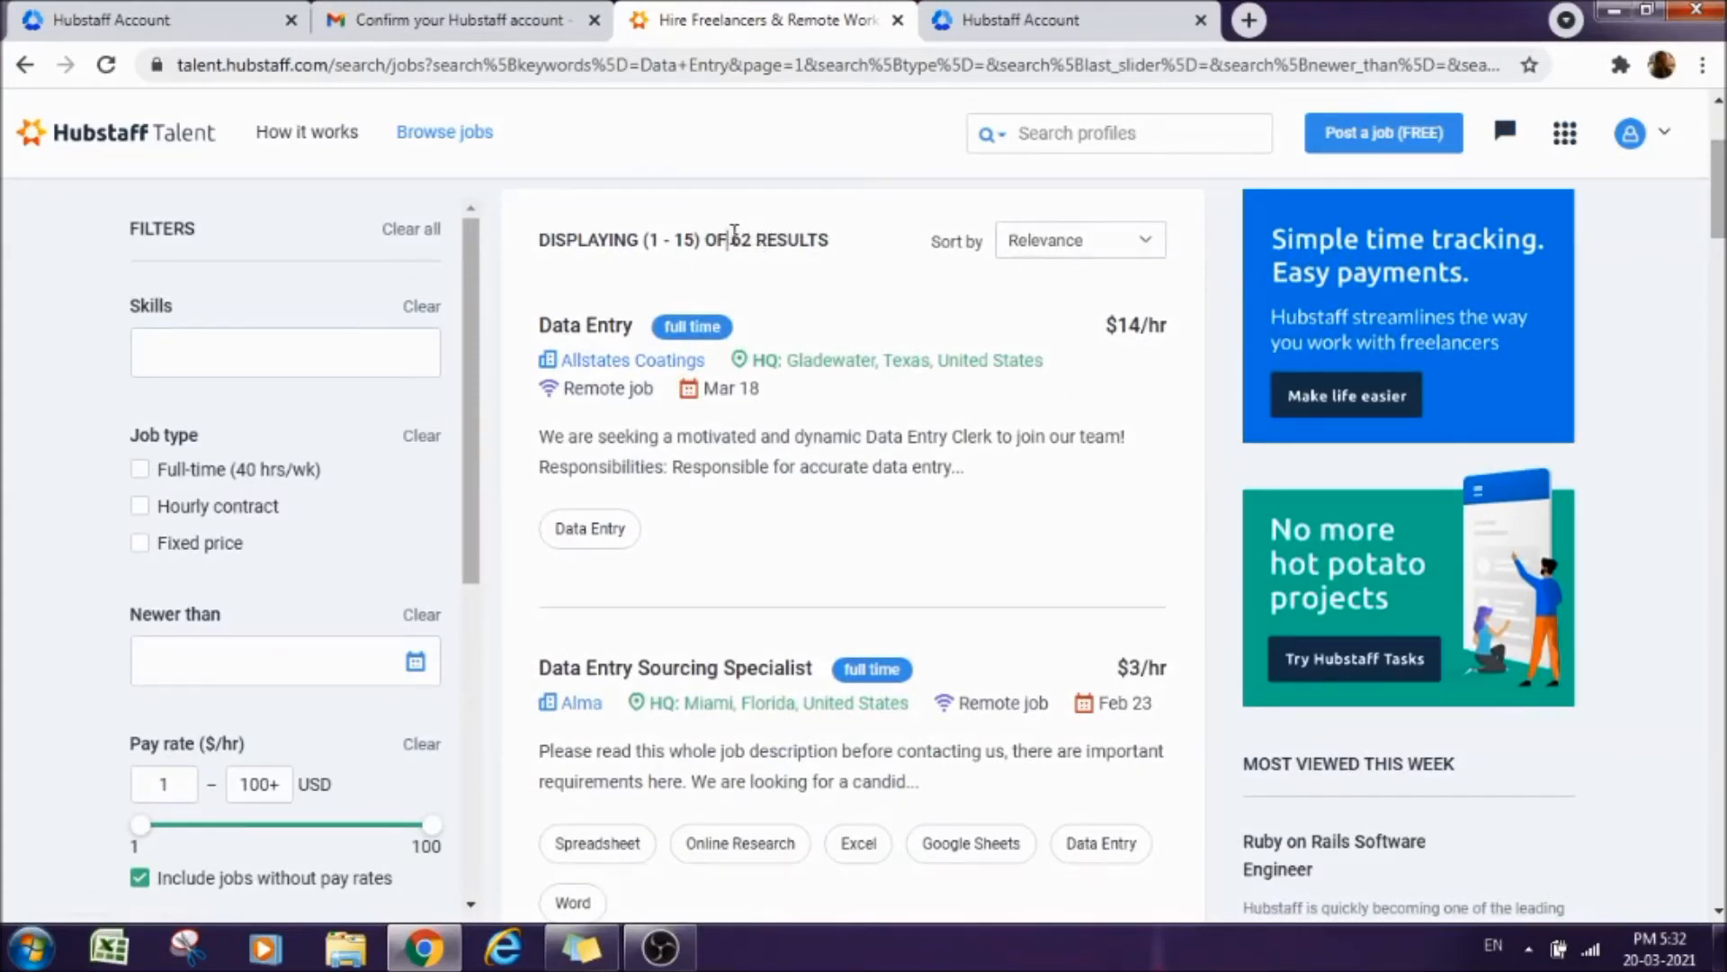
pyautogui.doubleClick(738, 239)
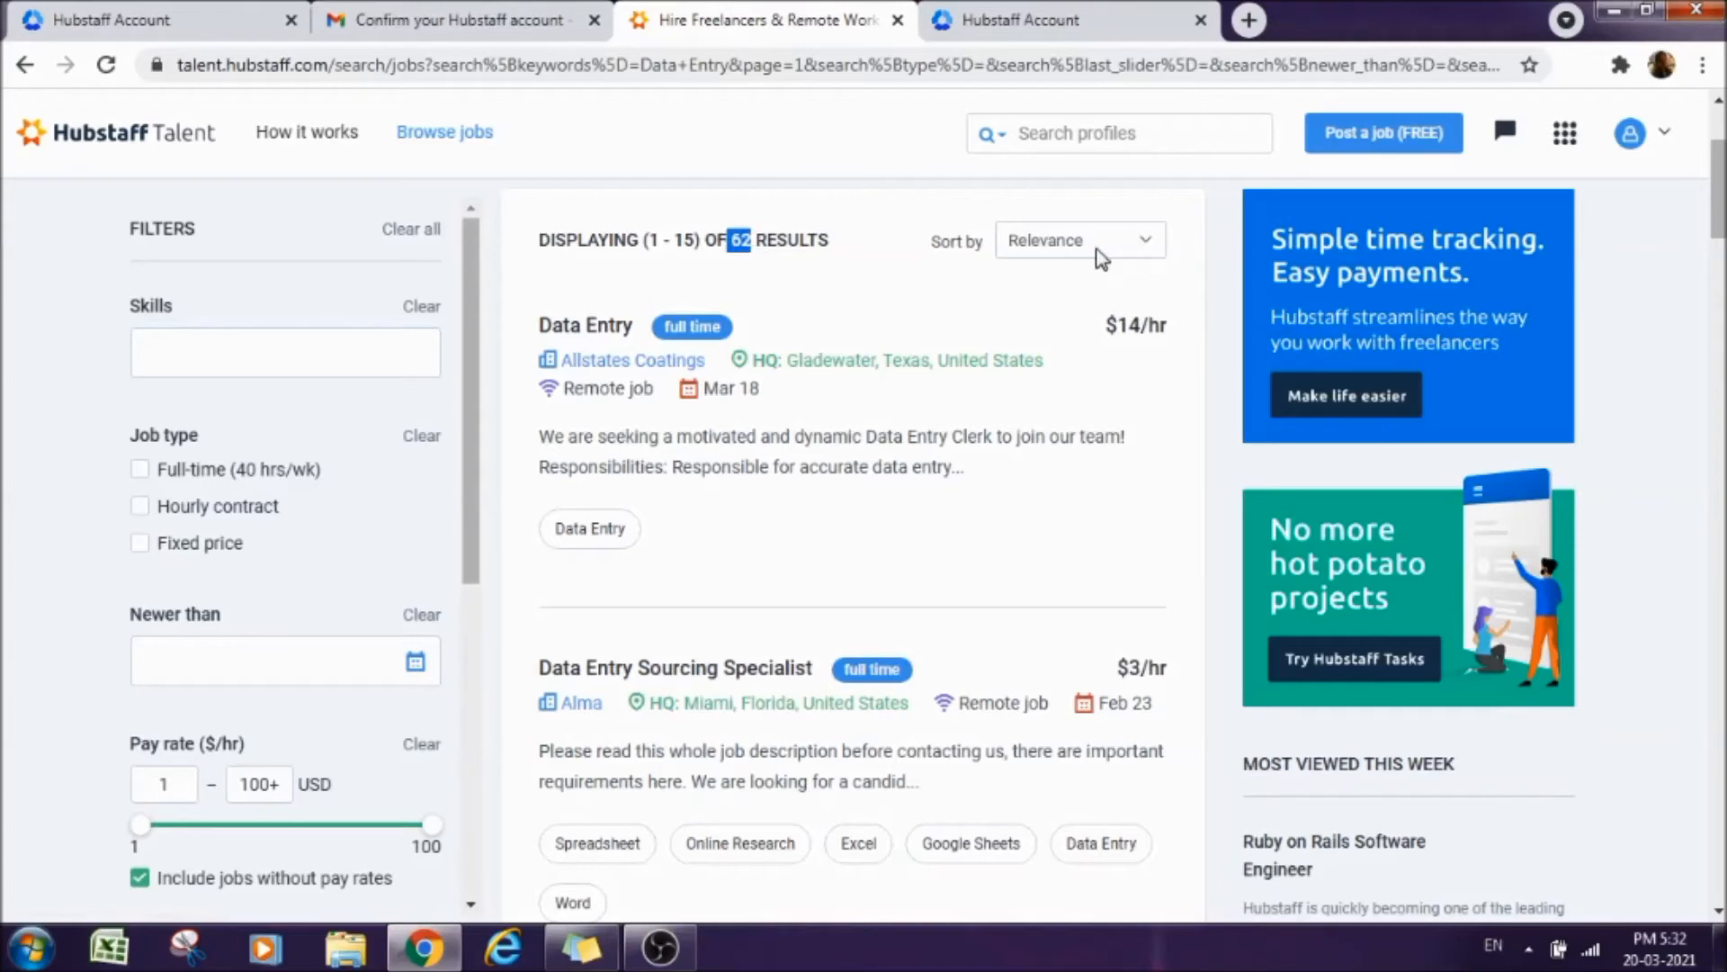
# Sort the 62 Data Entry results by Date added and scroll through them.
pyautogui.click(1080, 239)
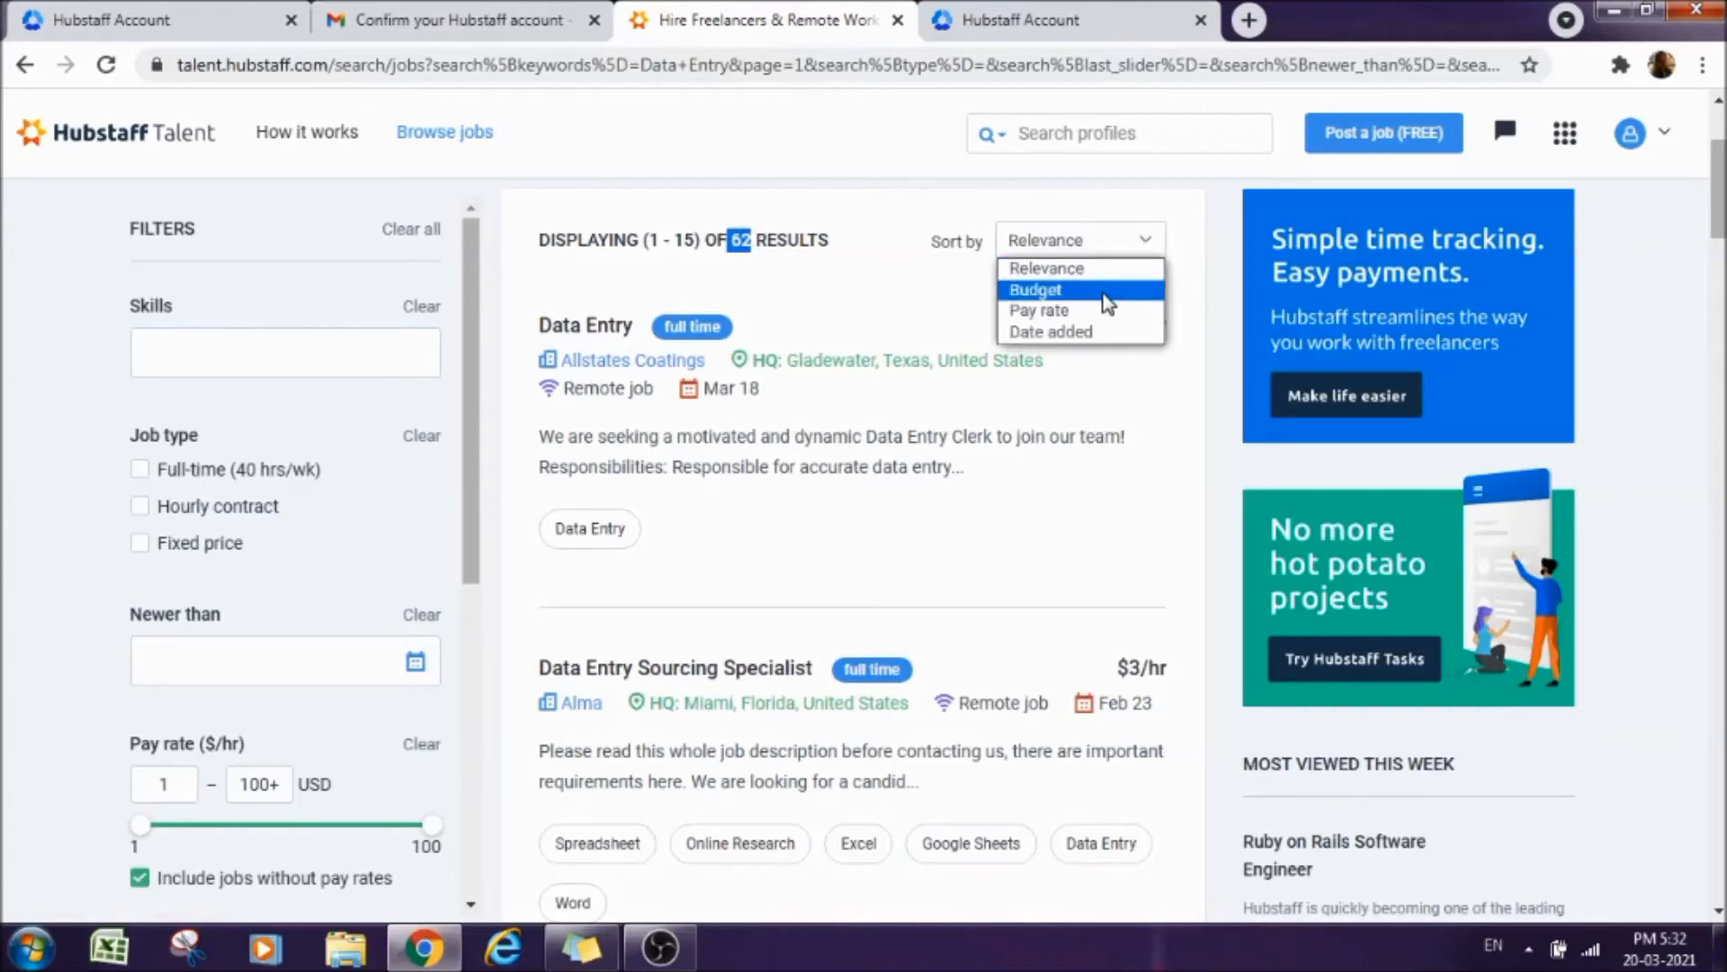
pyautogui.moveTo(1078, 343)
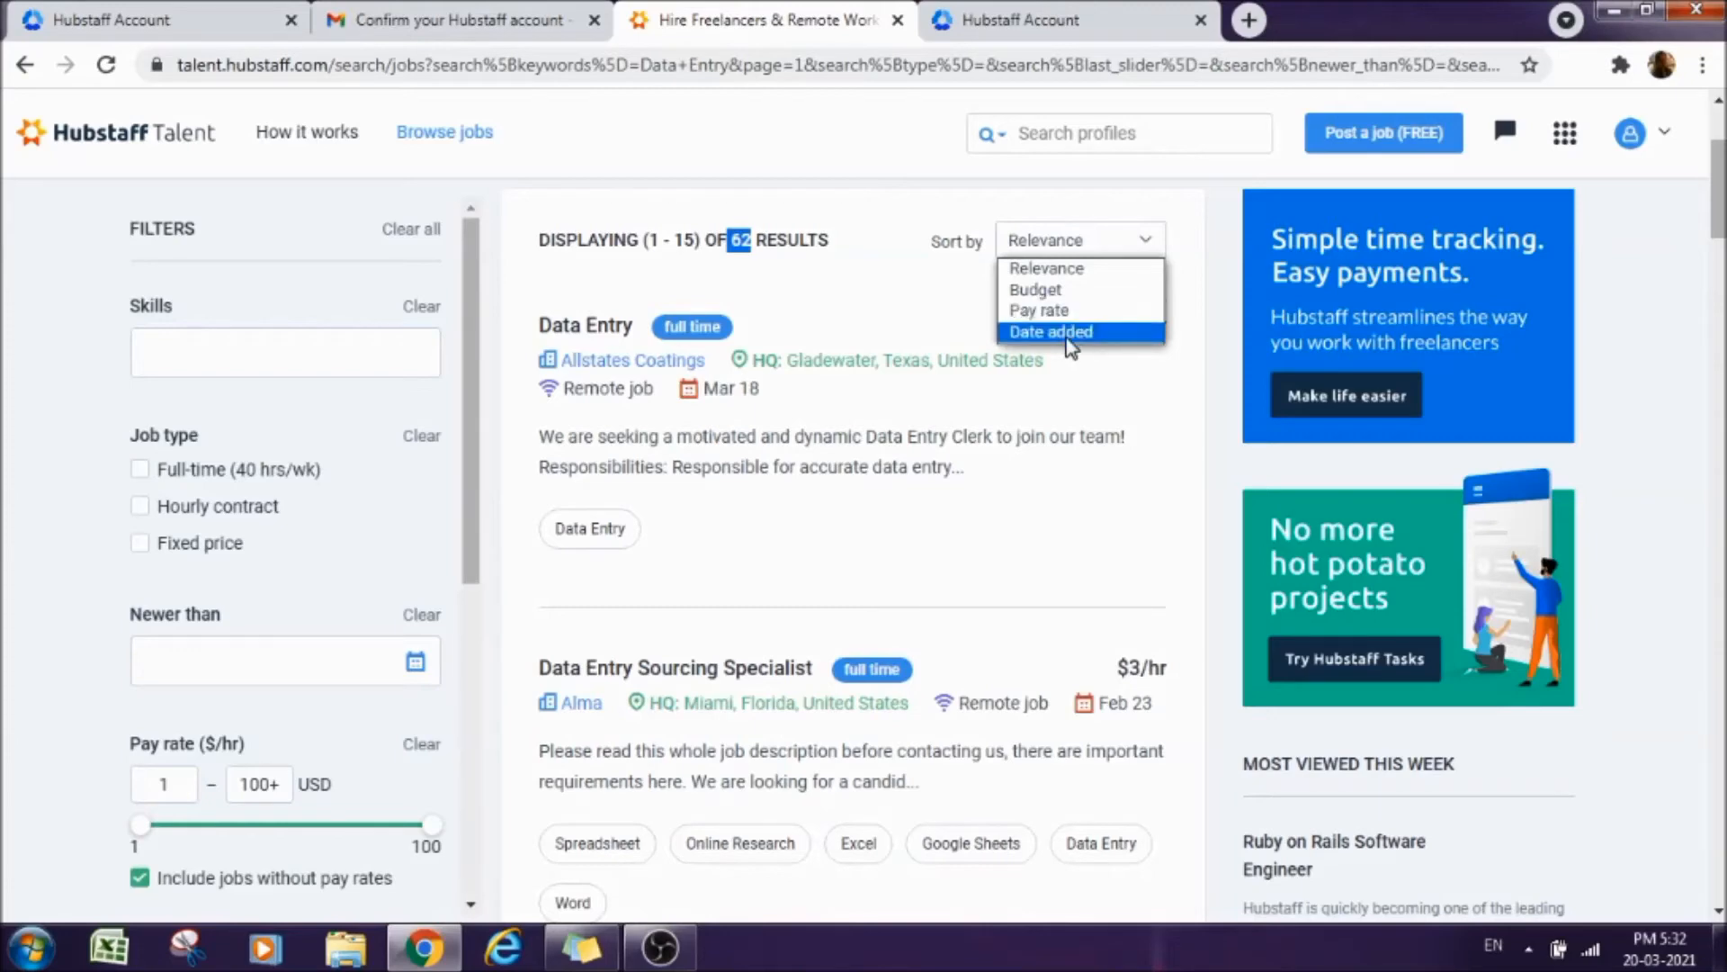
pyautogui.click(1049, 331)
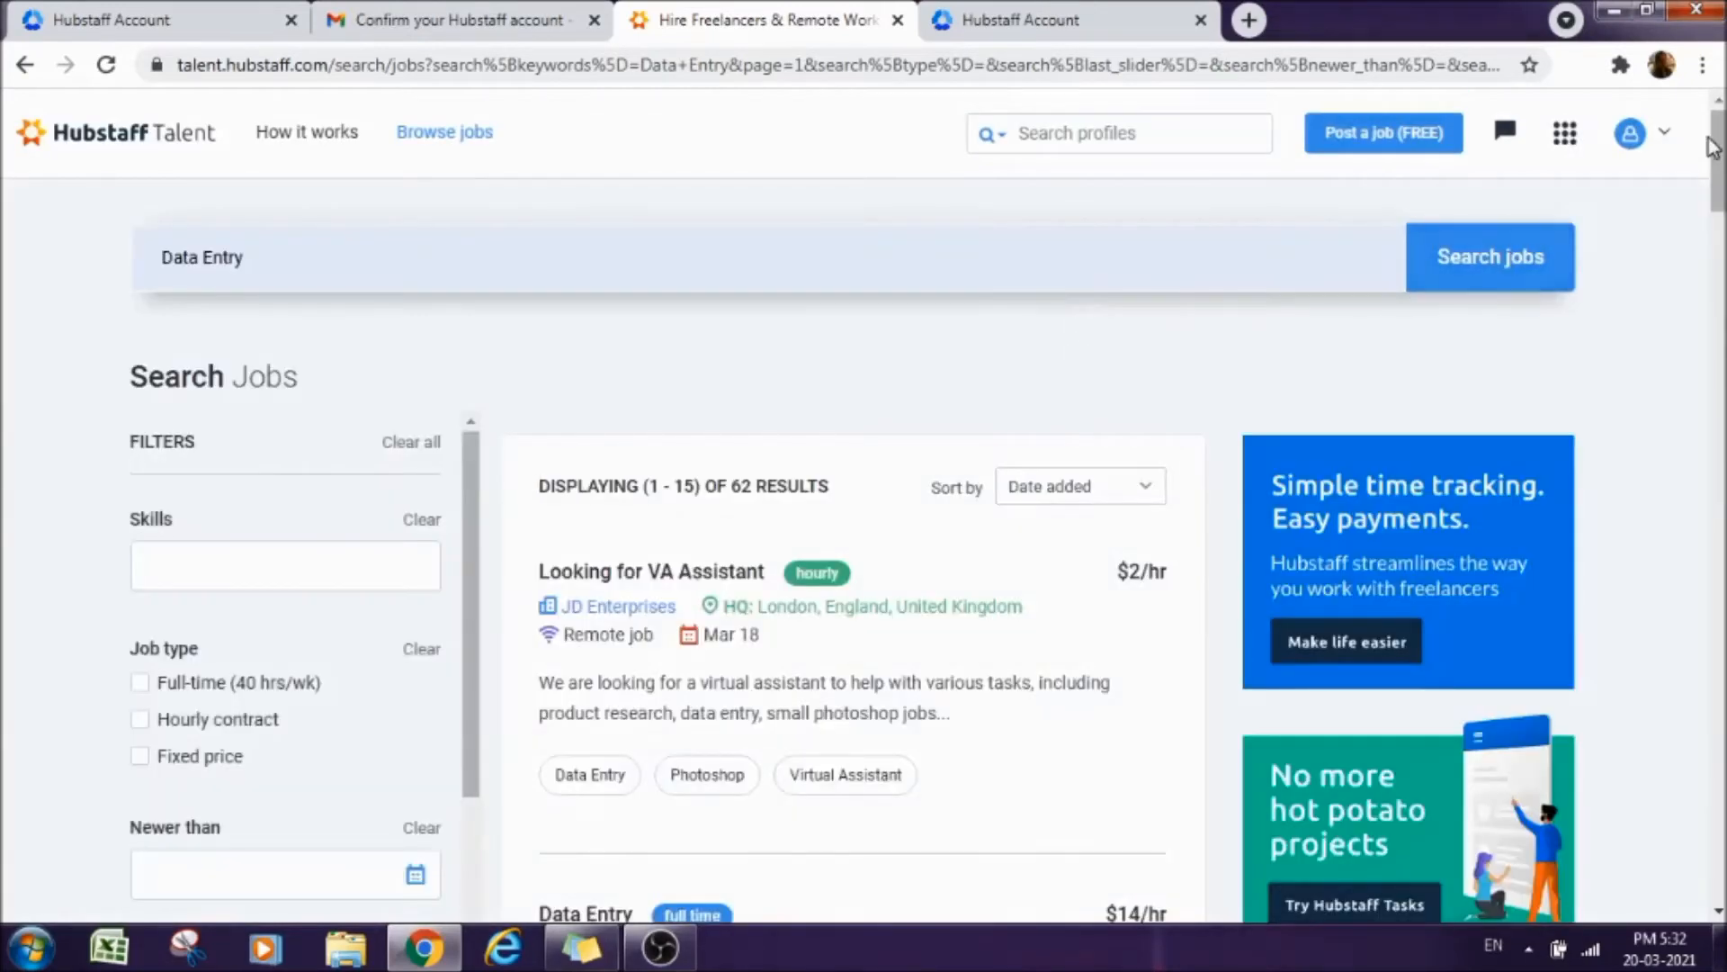
pyautogui.scroll(-3)
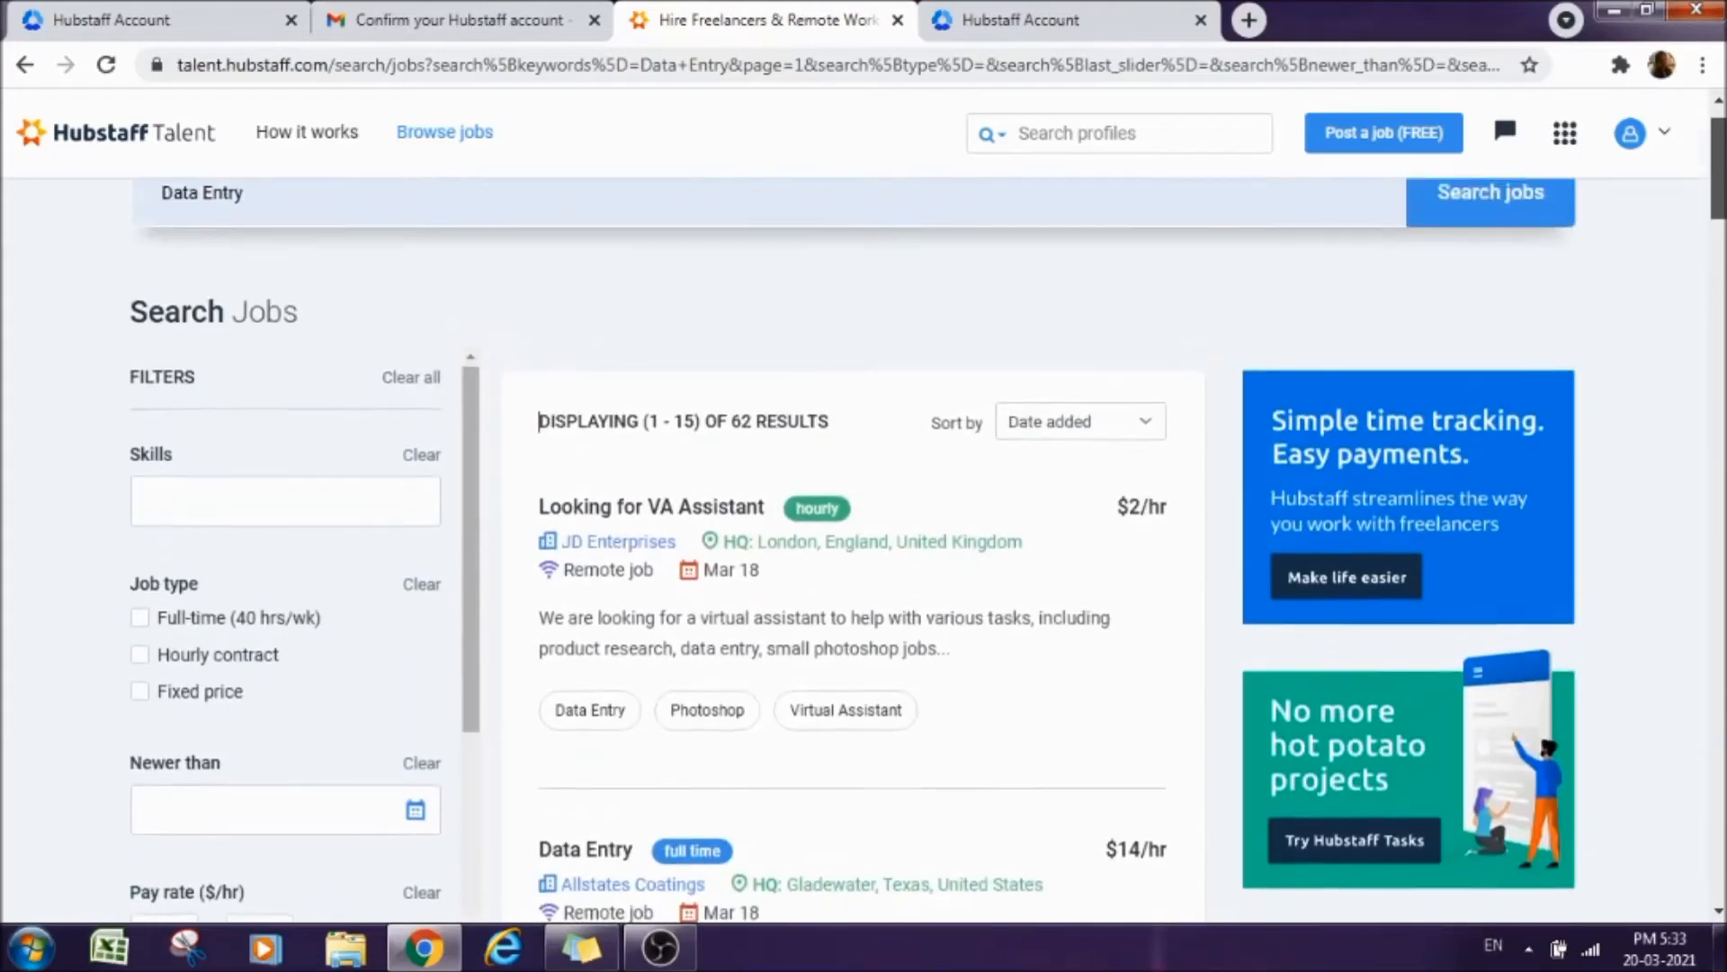
pyautogui.scroll(-3)
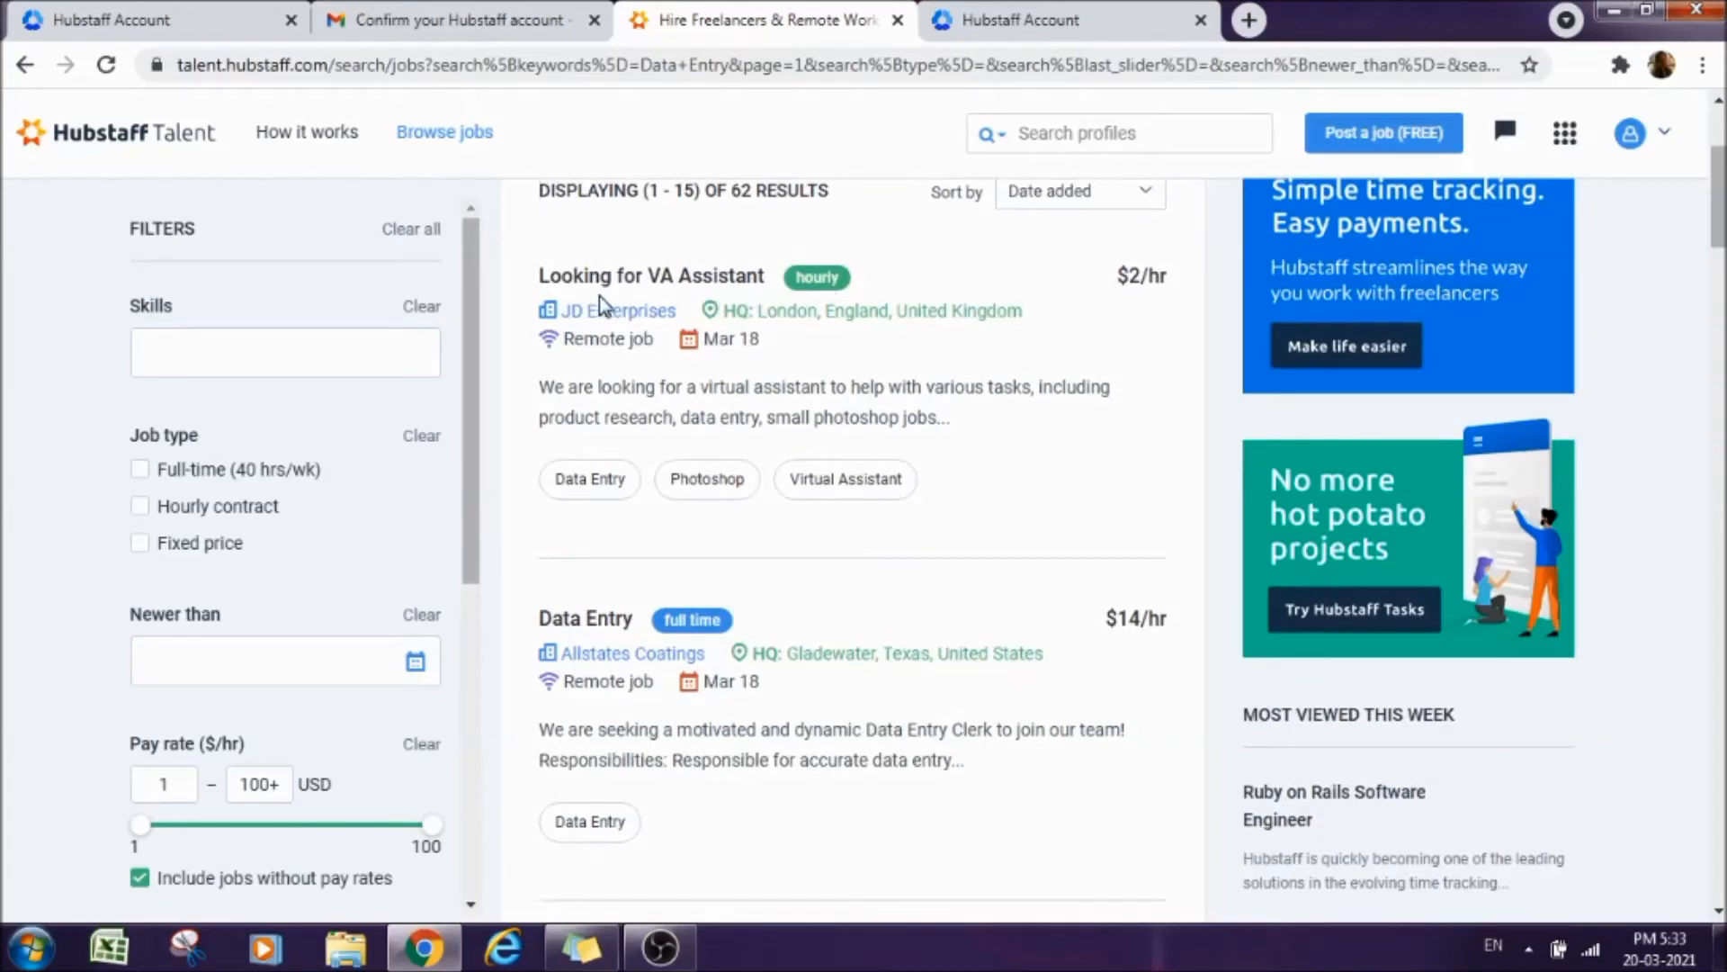
pyautogui.moveTo(730, 306)
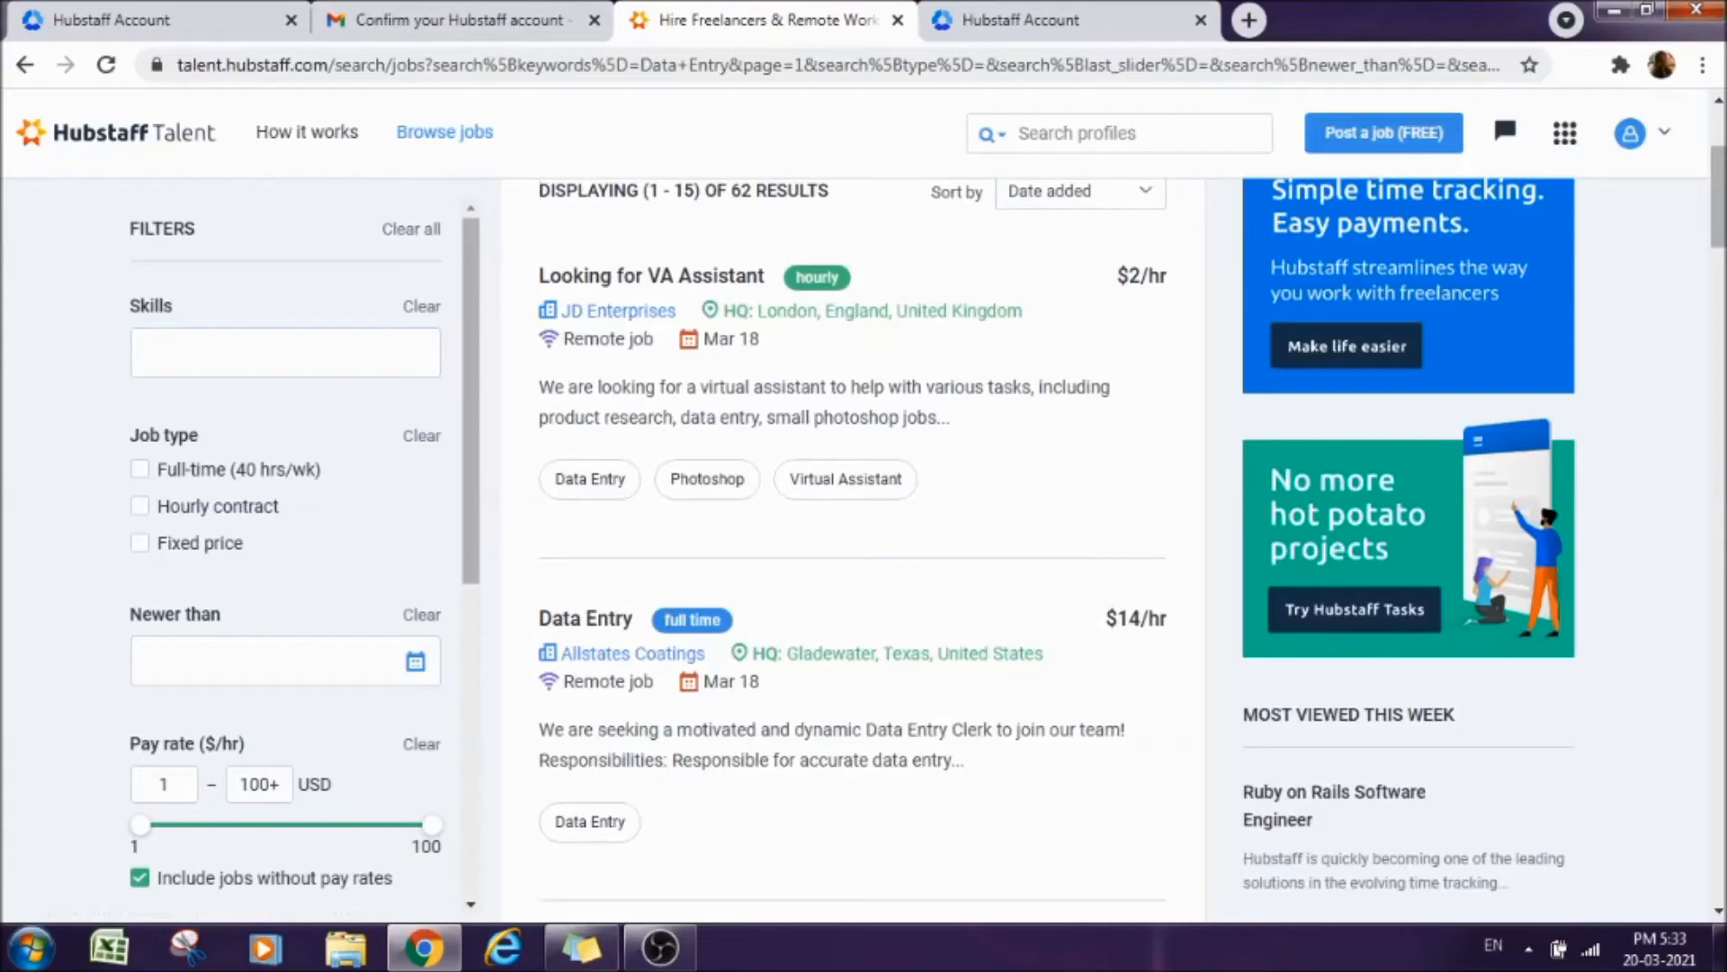
pyautogui.scroll(-3)
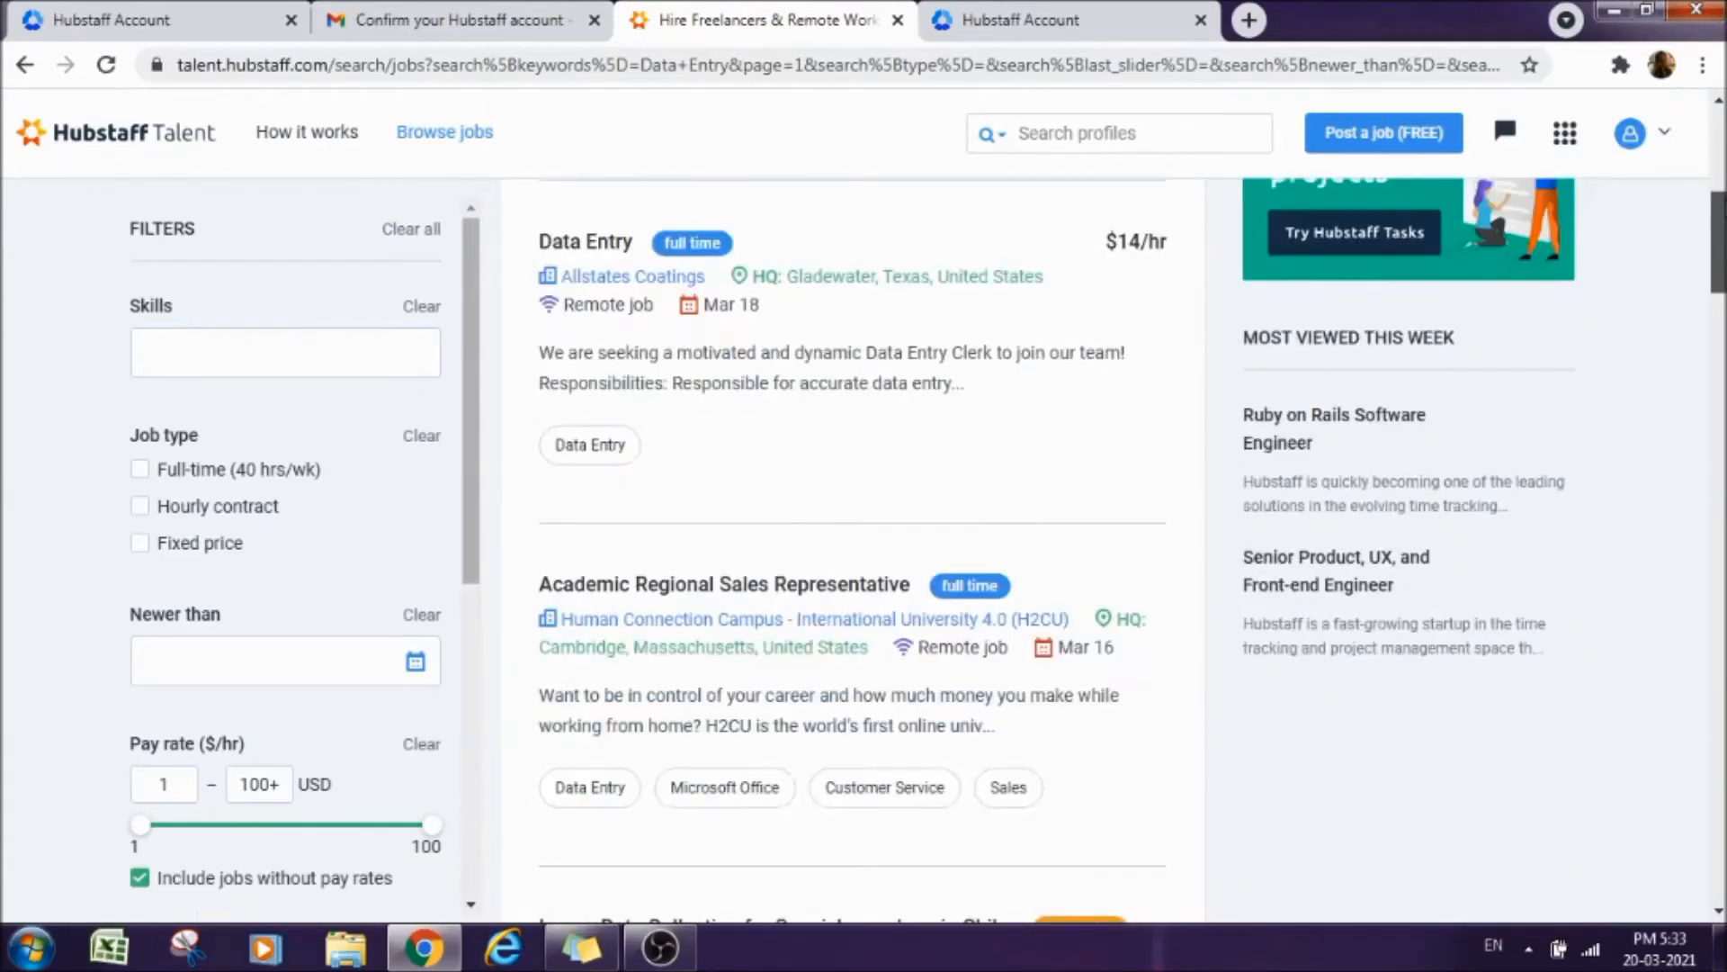
pyautogui.scroll(-3)
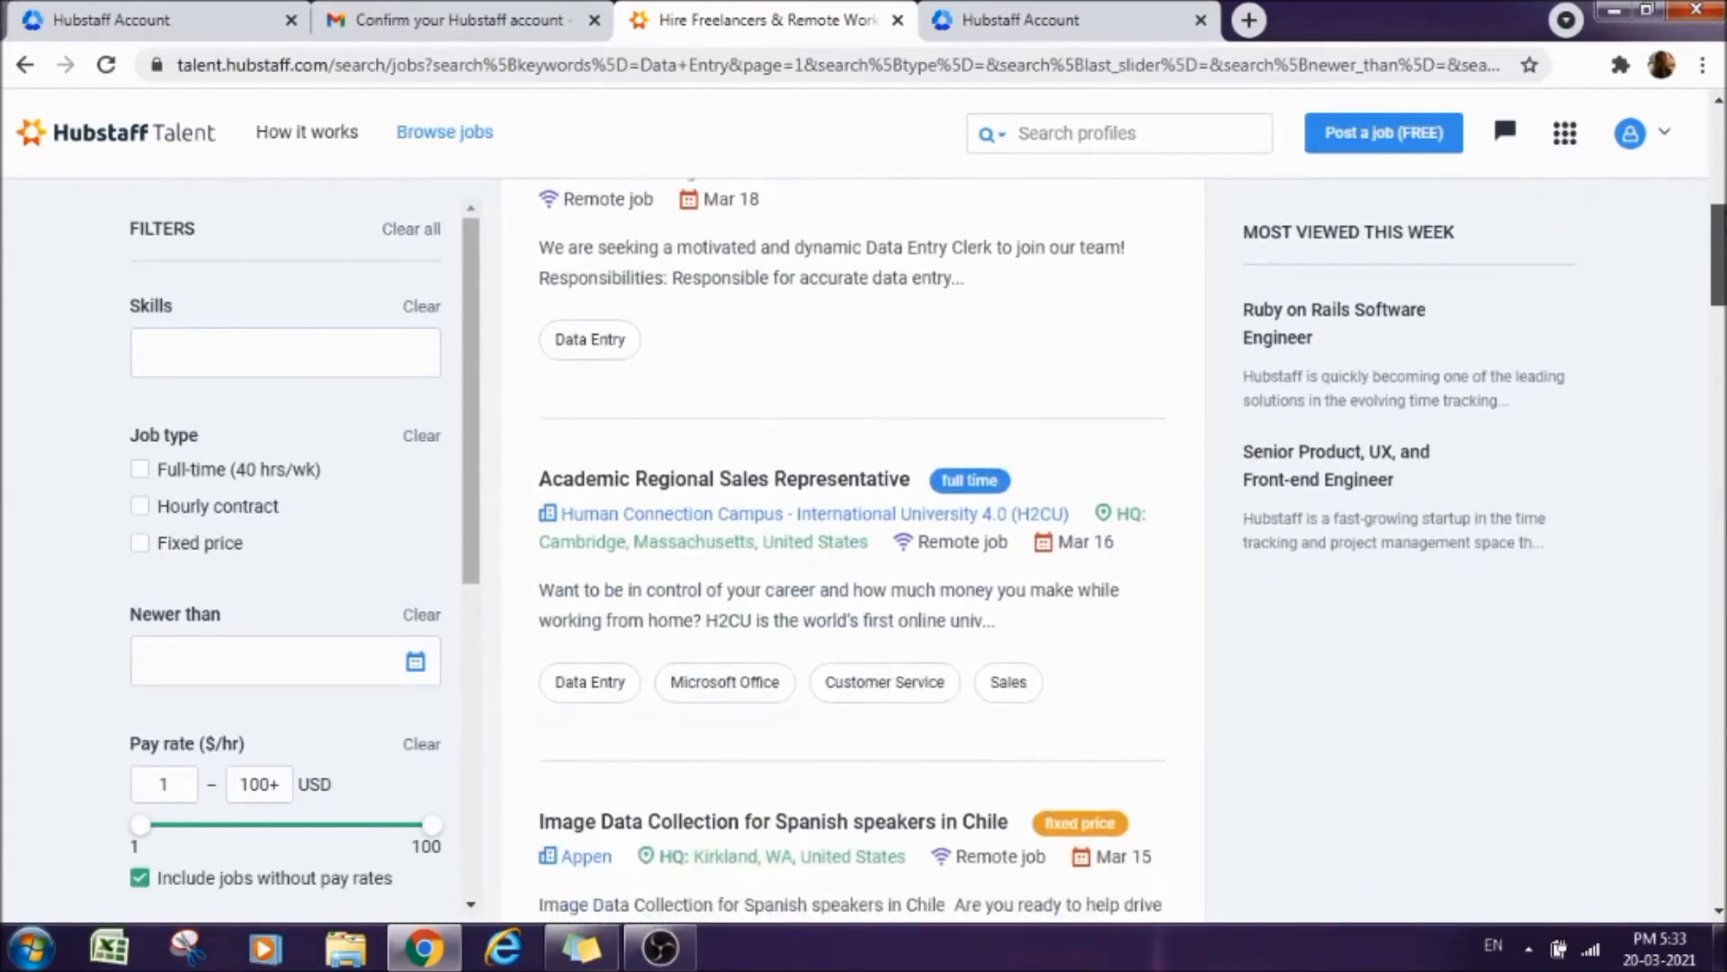
pyautogui.scroll(-3)
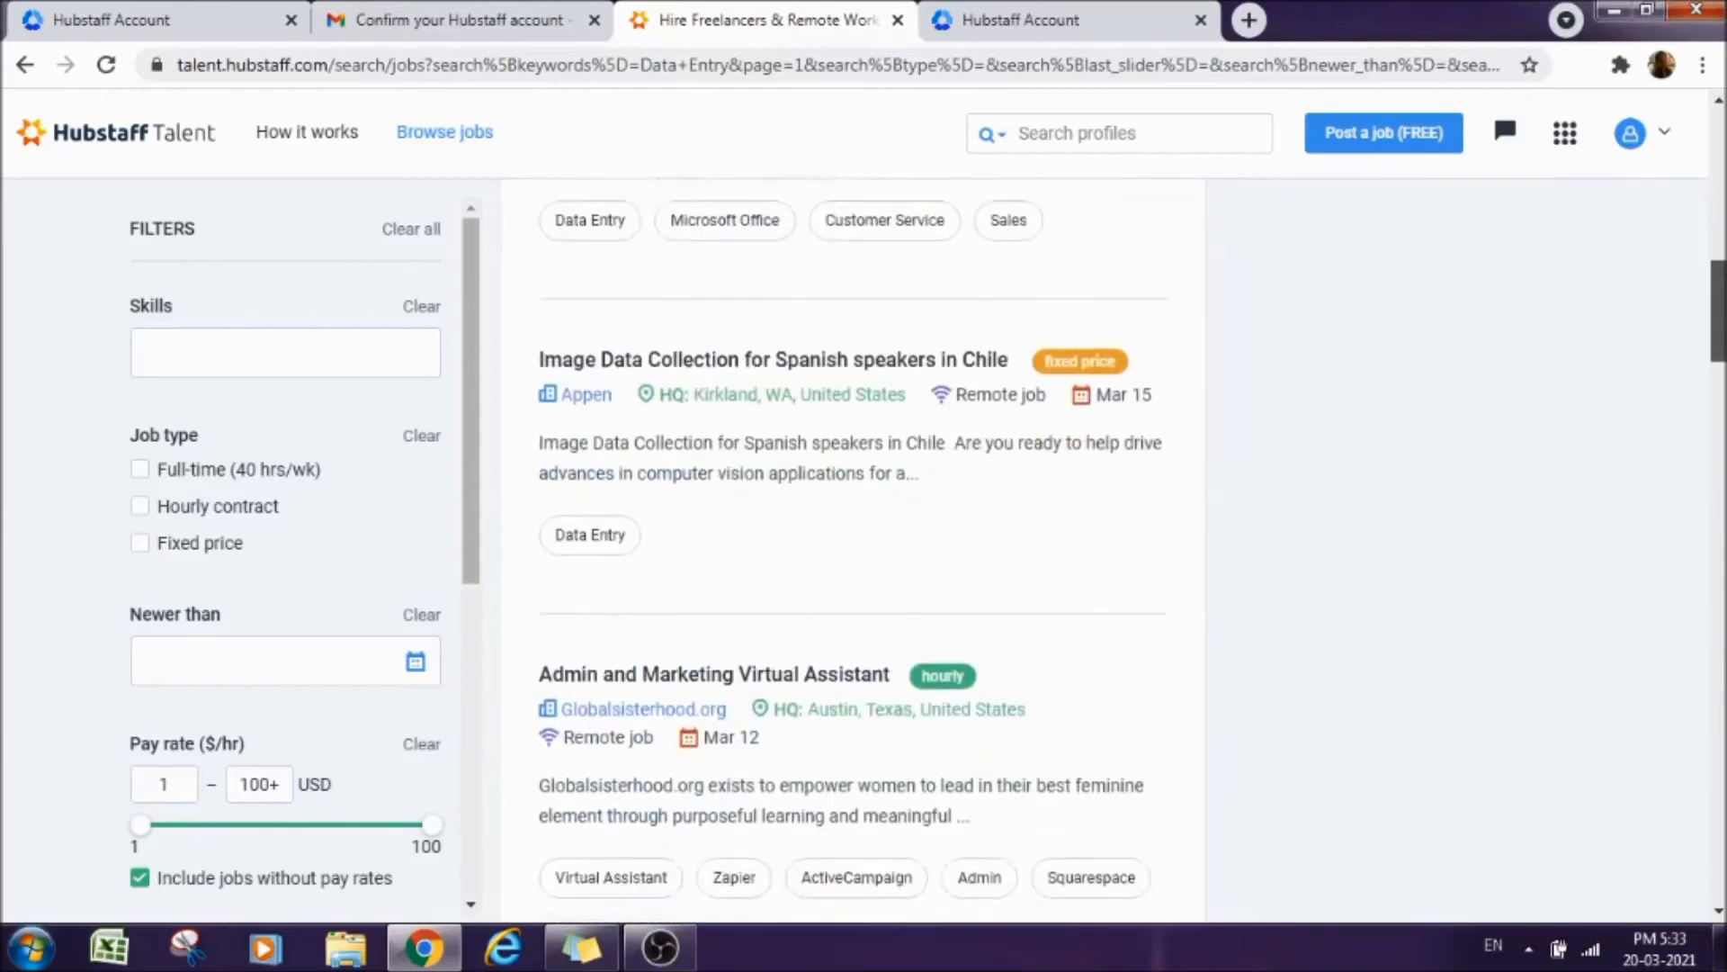
pyautogui.scroll(-3)
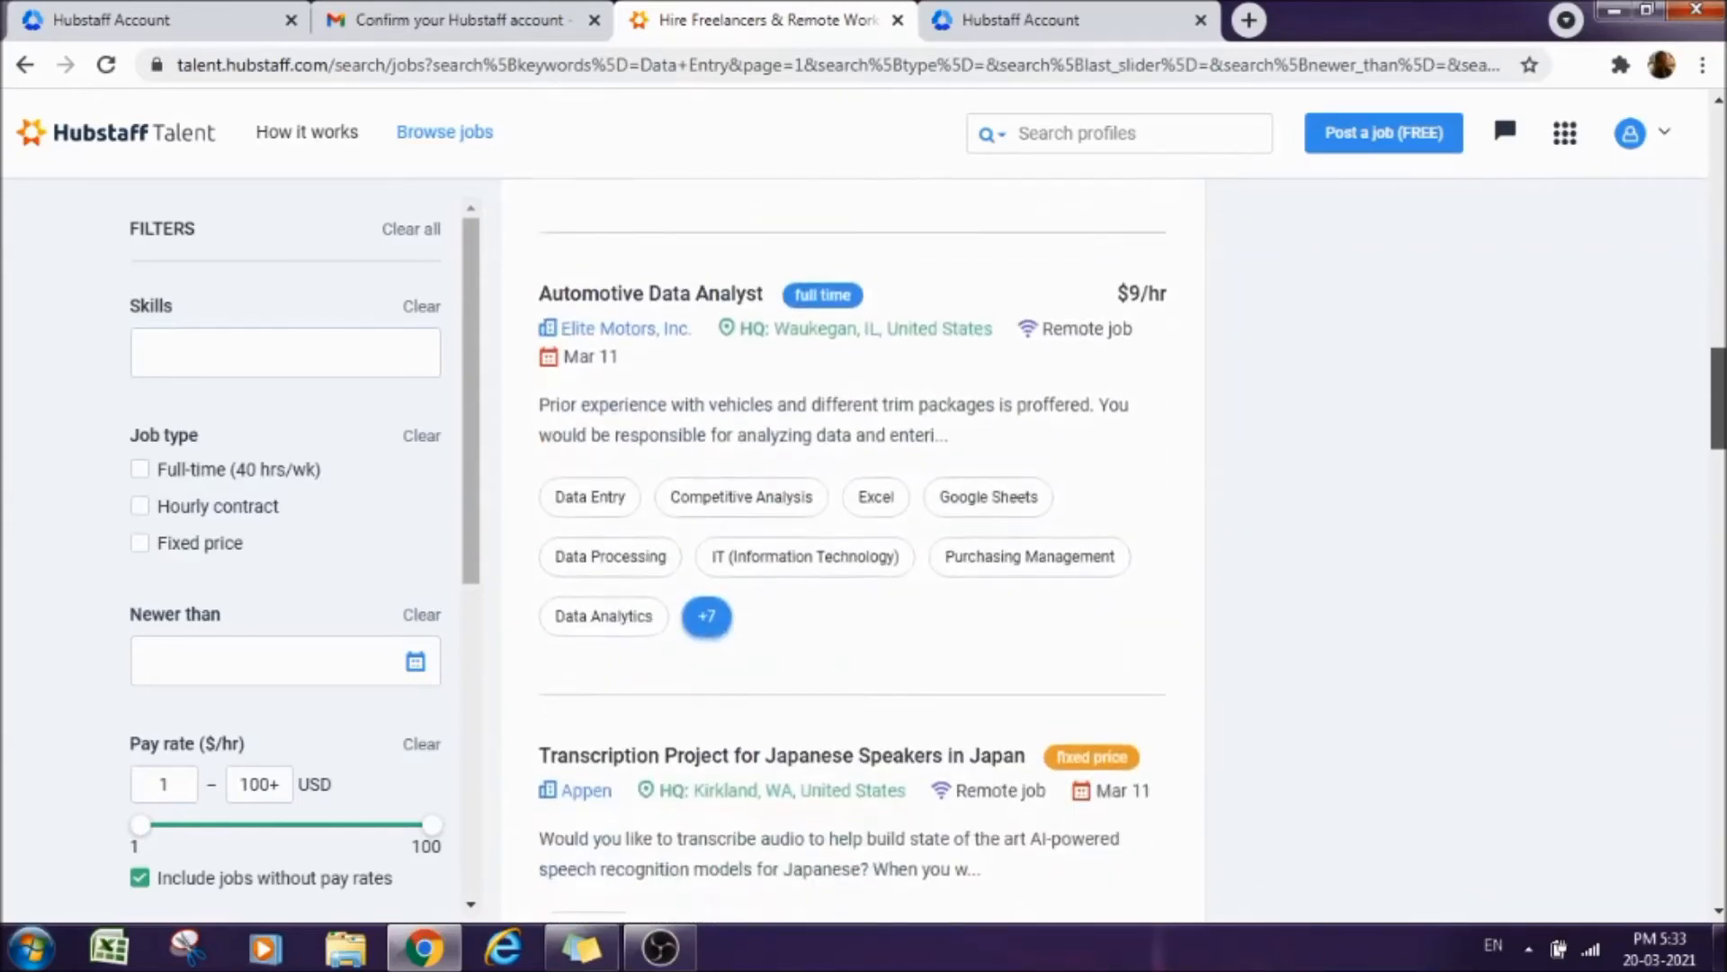
pyautogui.scroll(-3)
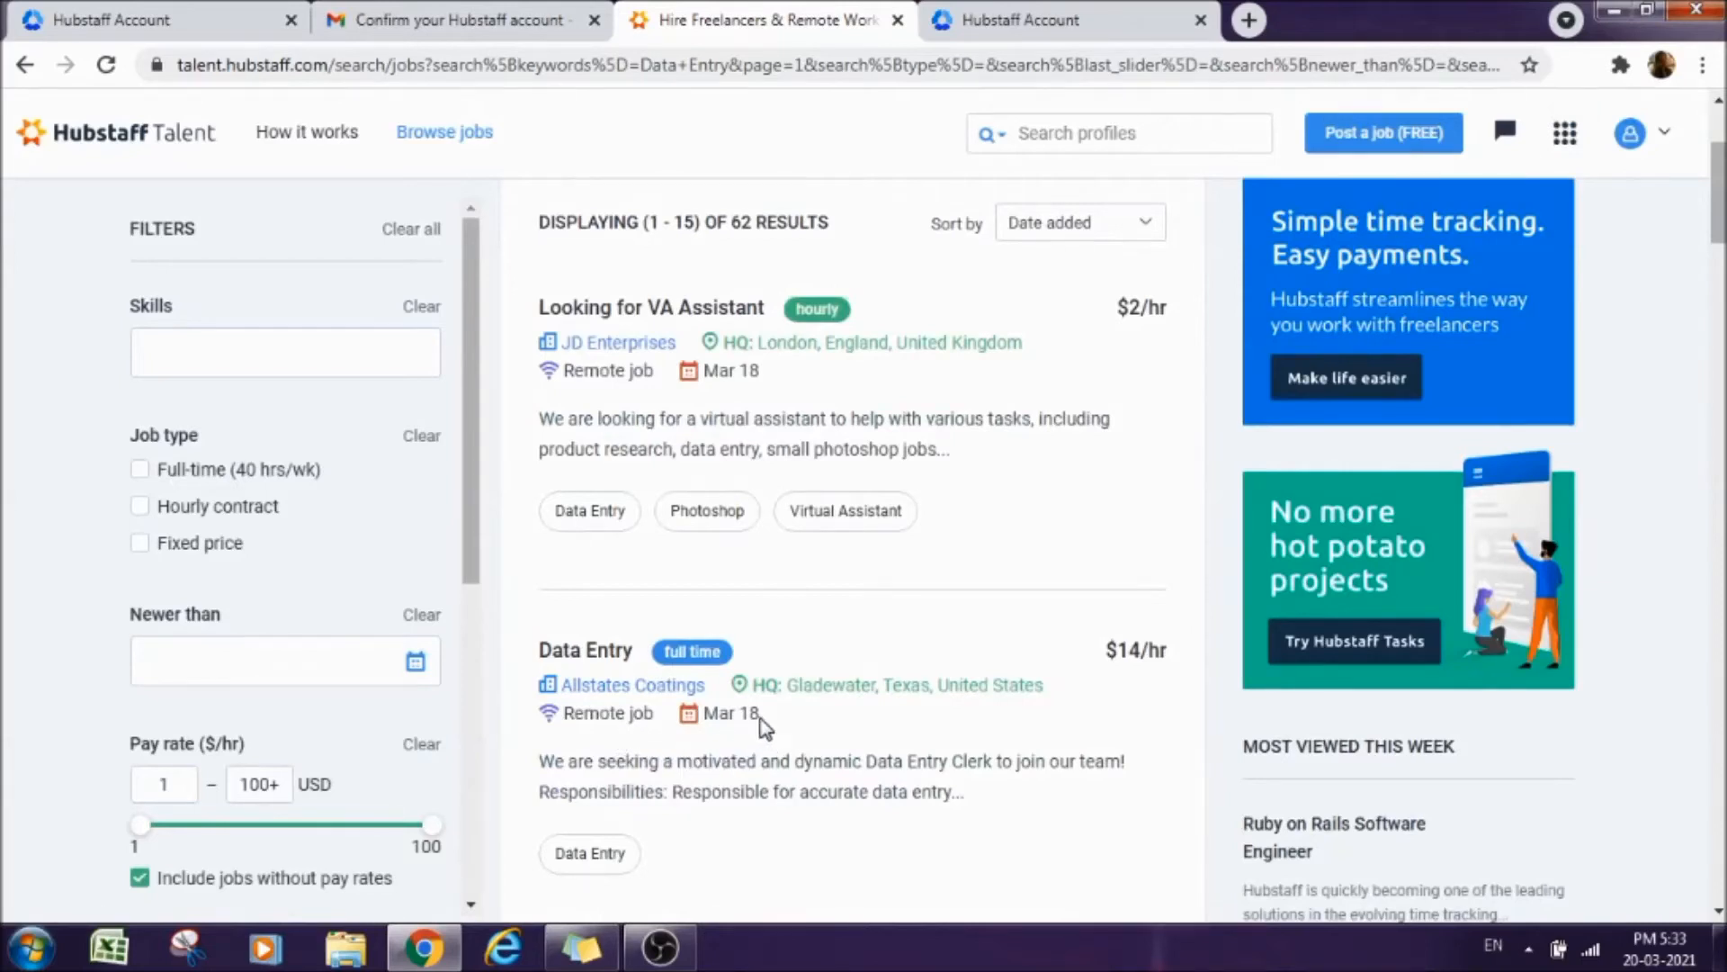
pyautogui.moveTo(769, 737)
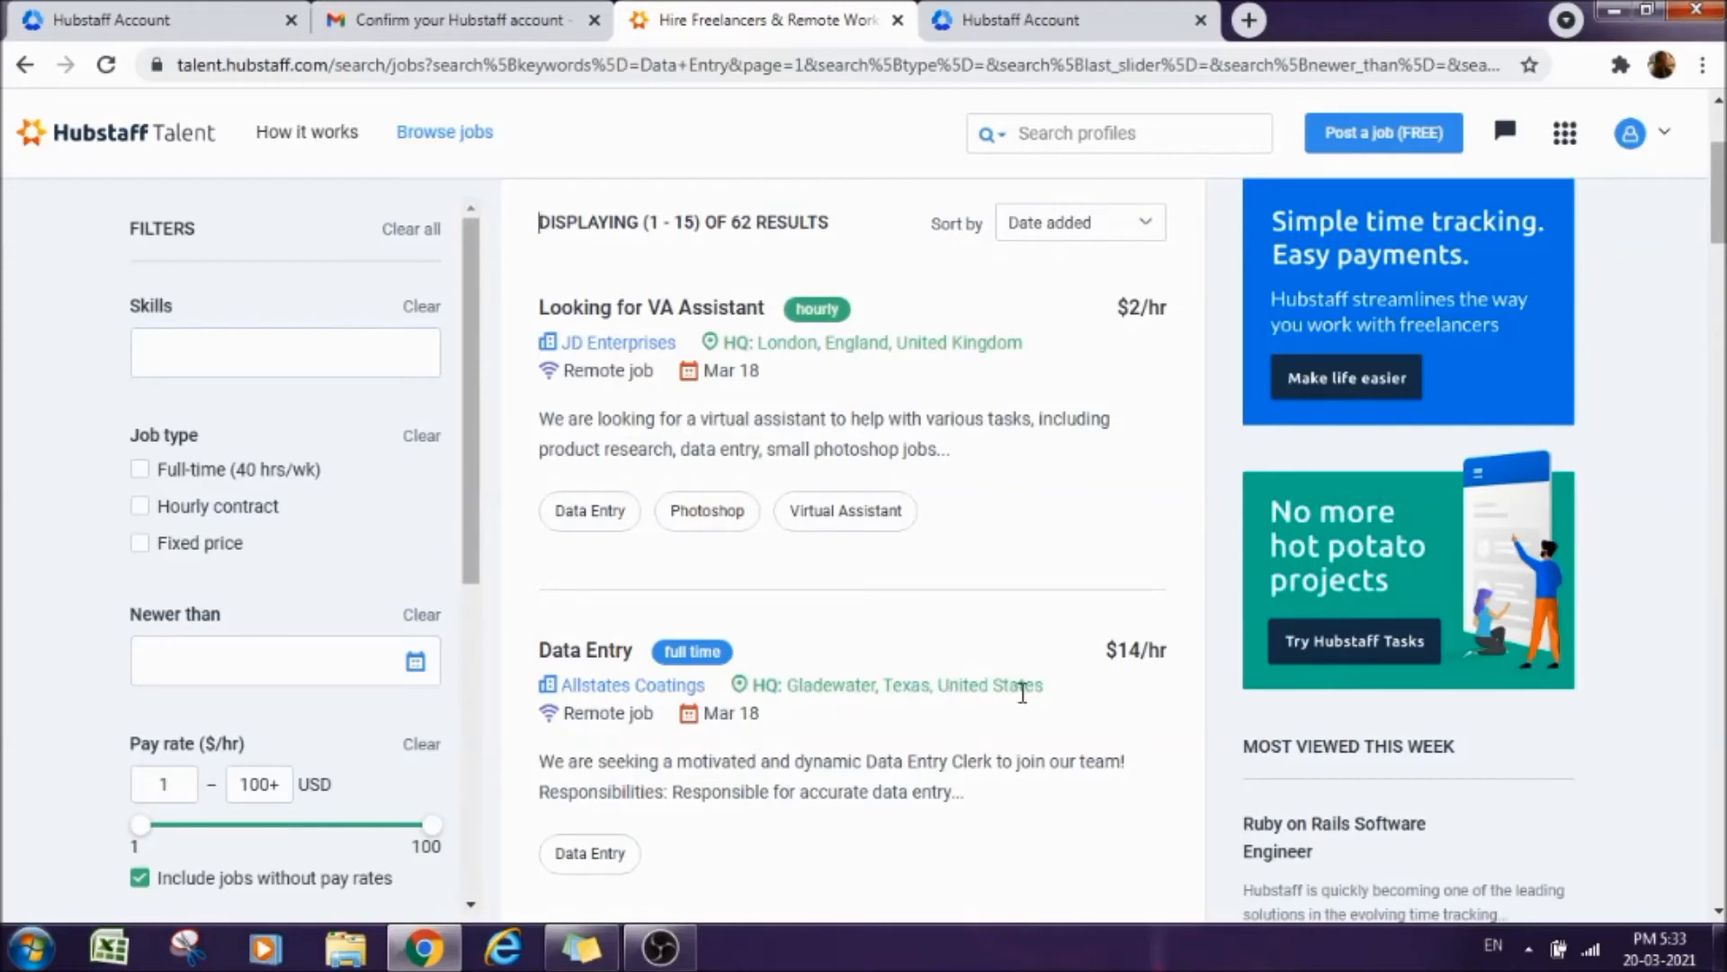
pyautogui.moveTo(1110, 677)
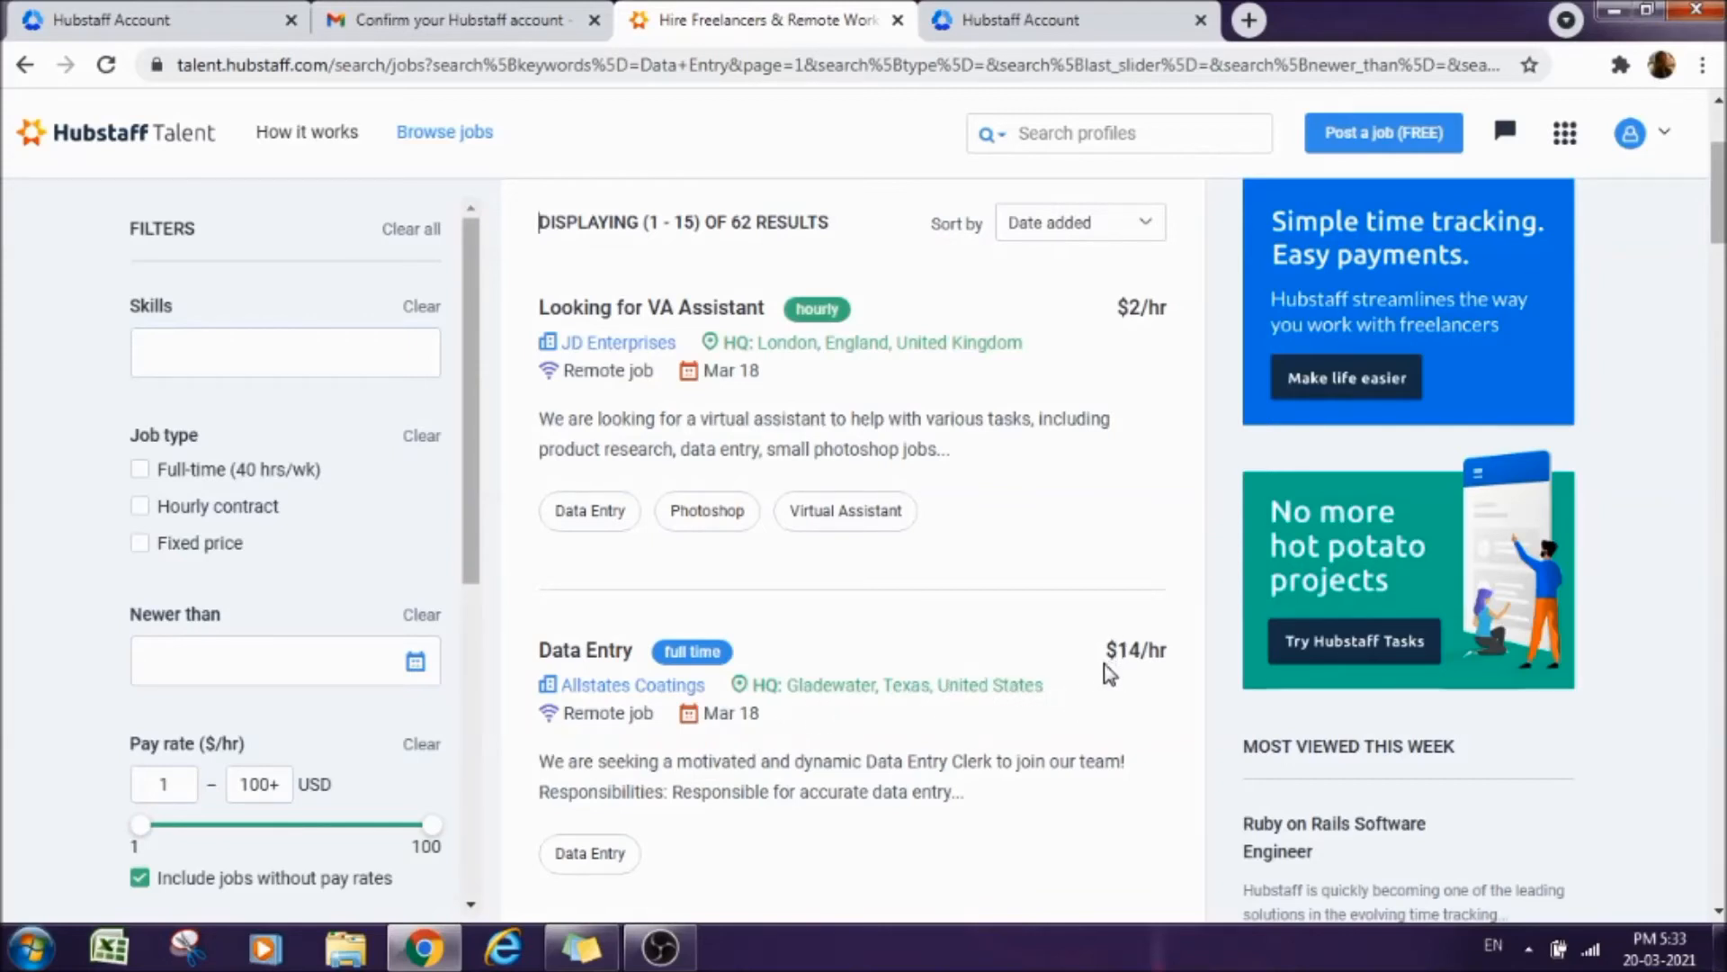
pyautogui.moveTo(1127, 684)
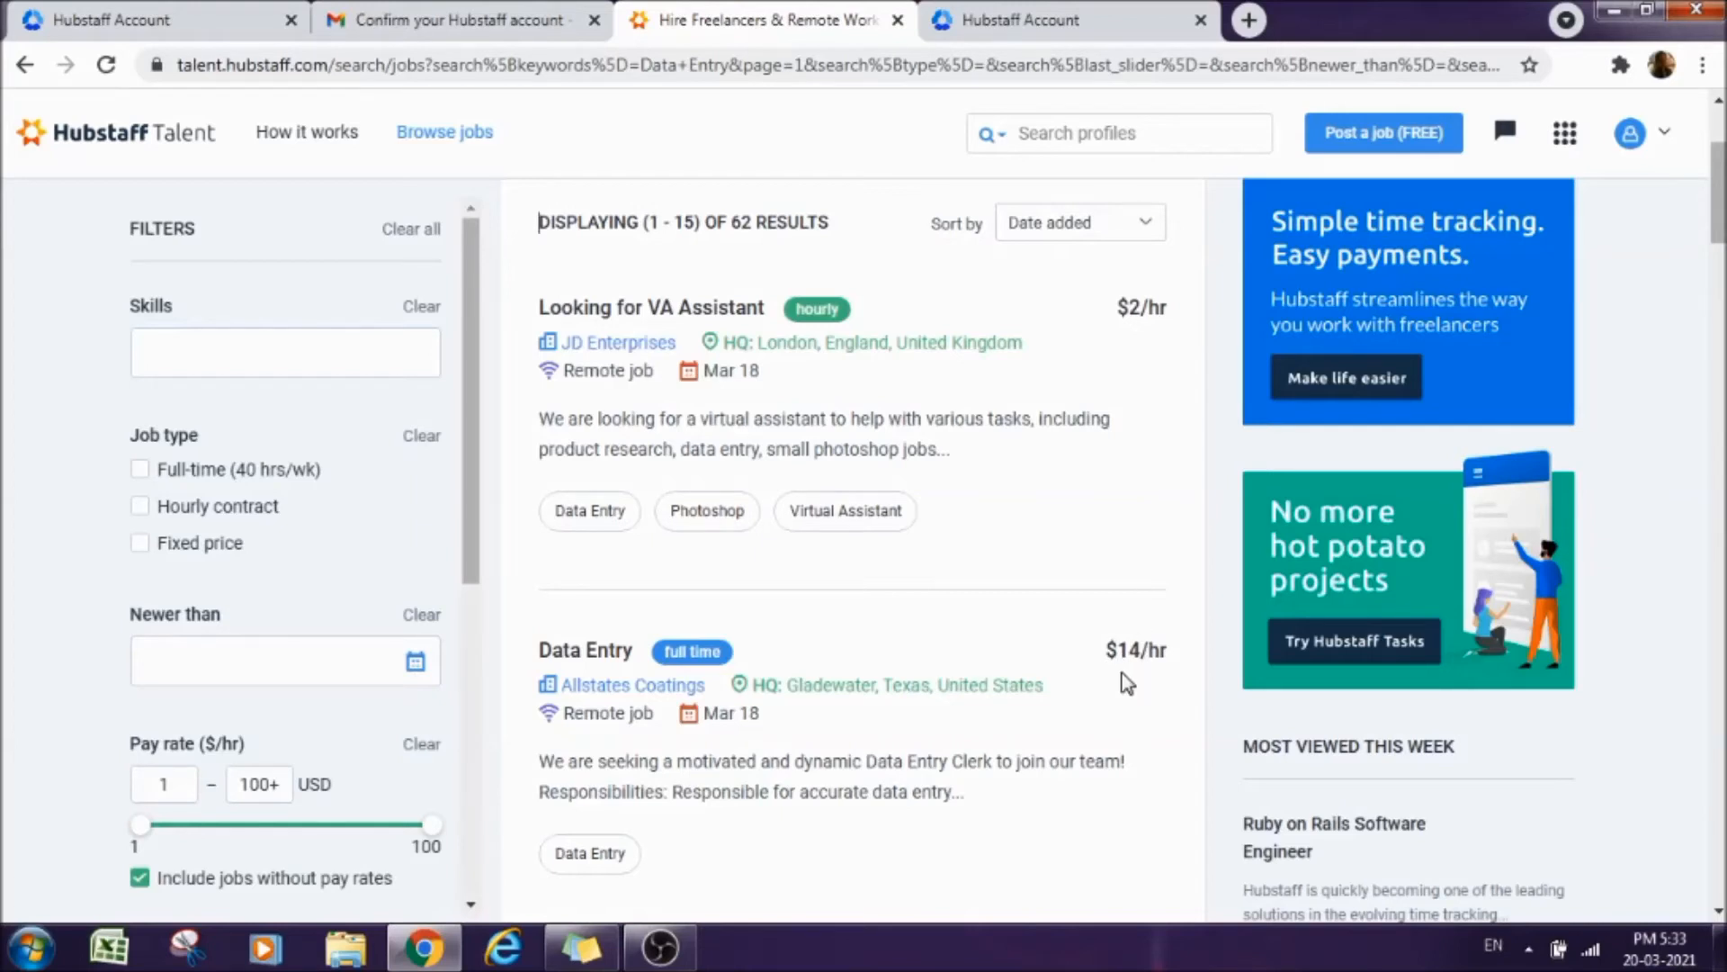
pyautogui.moveTo(763, 723)
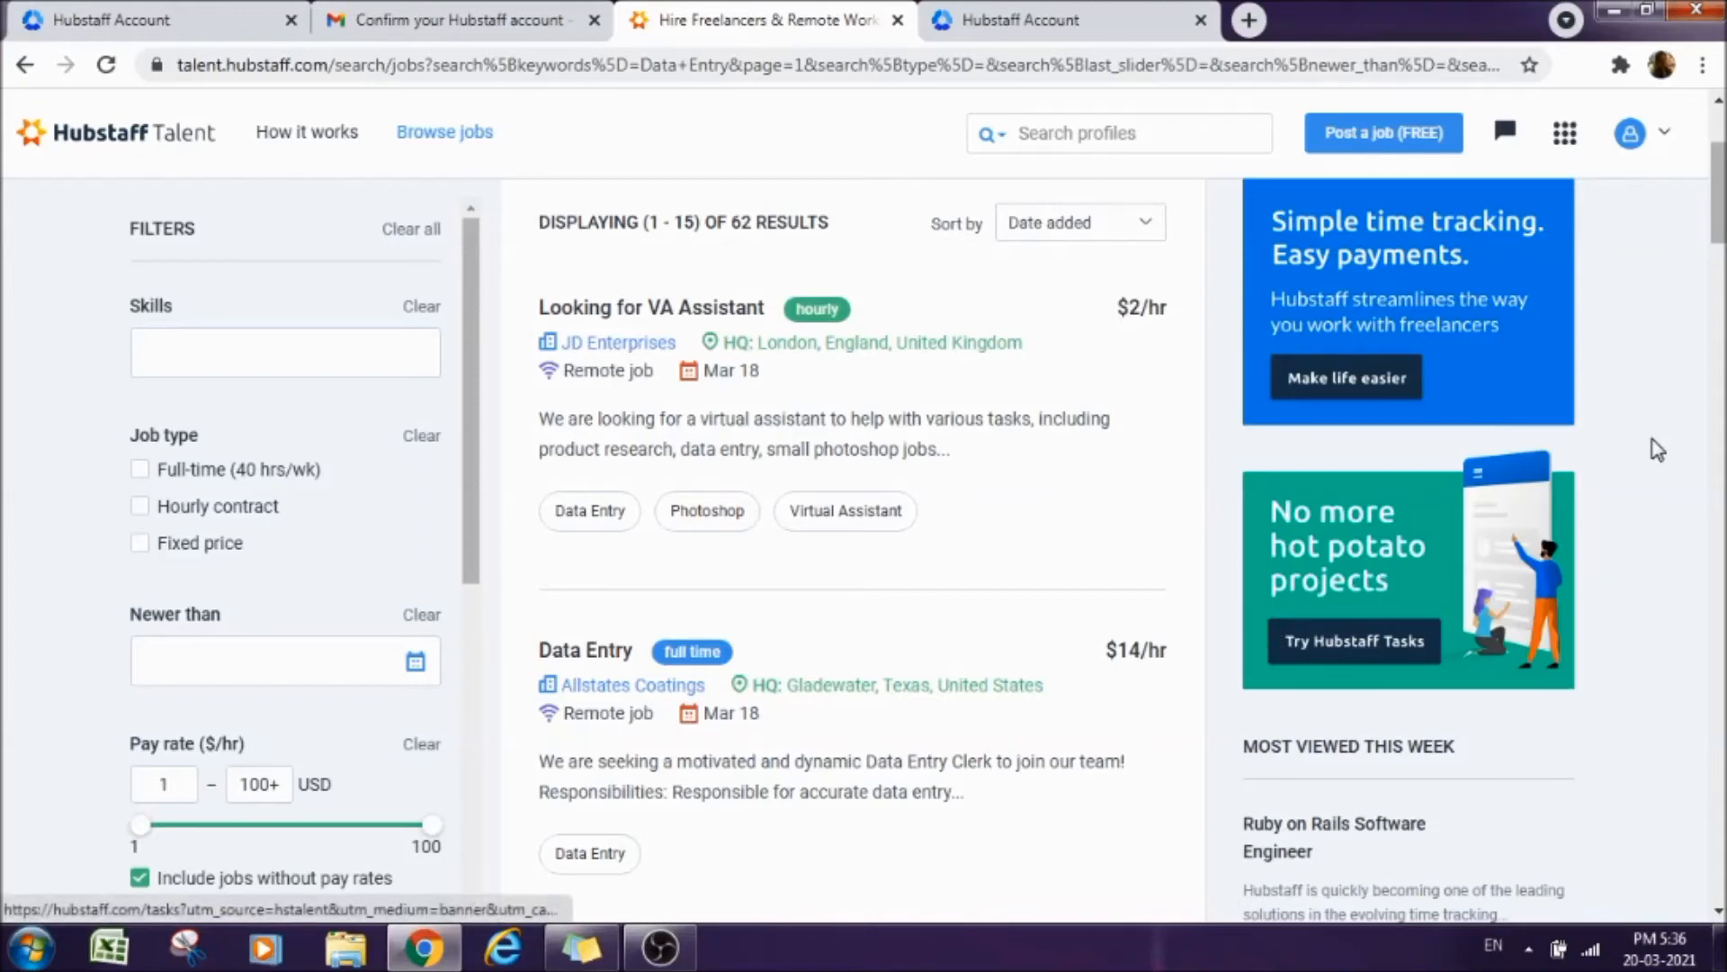
pyautogui.scroll(-3)
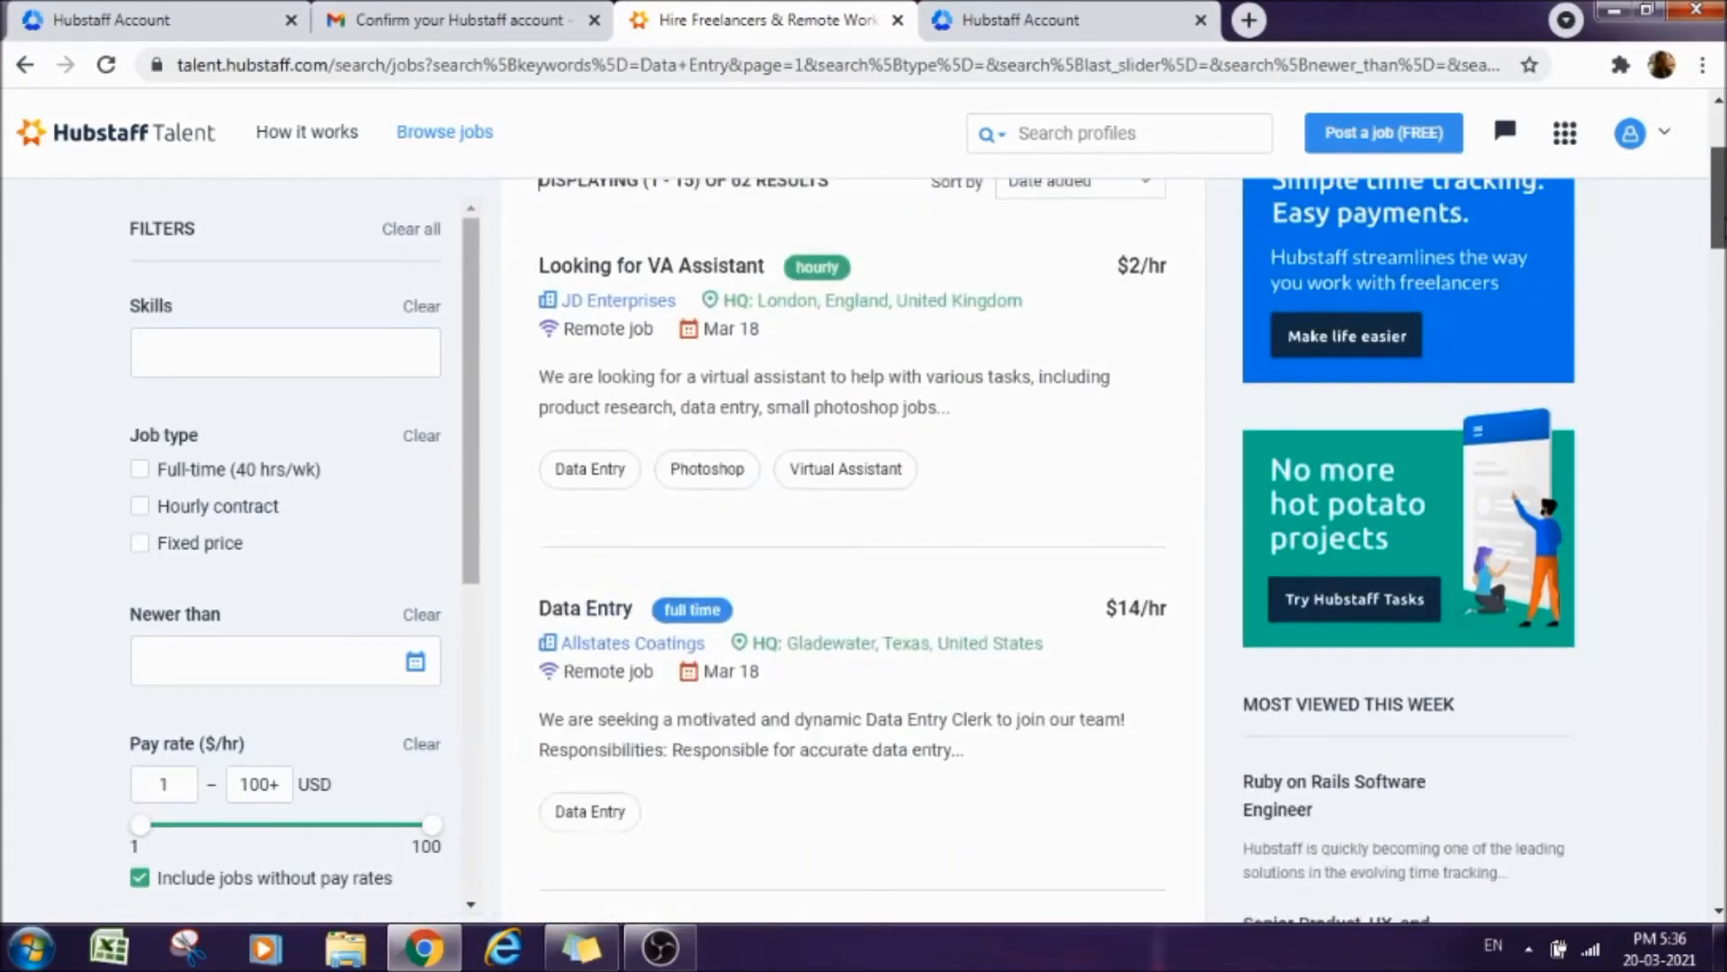
pyautogui.scroll(3)
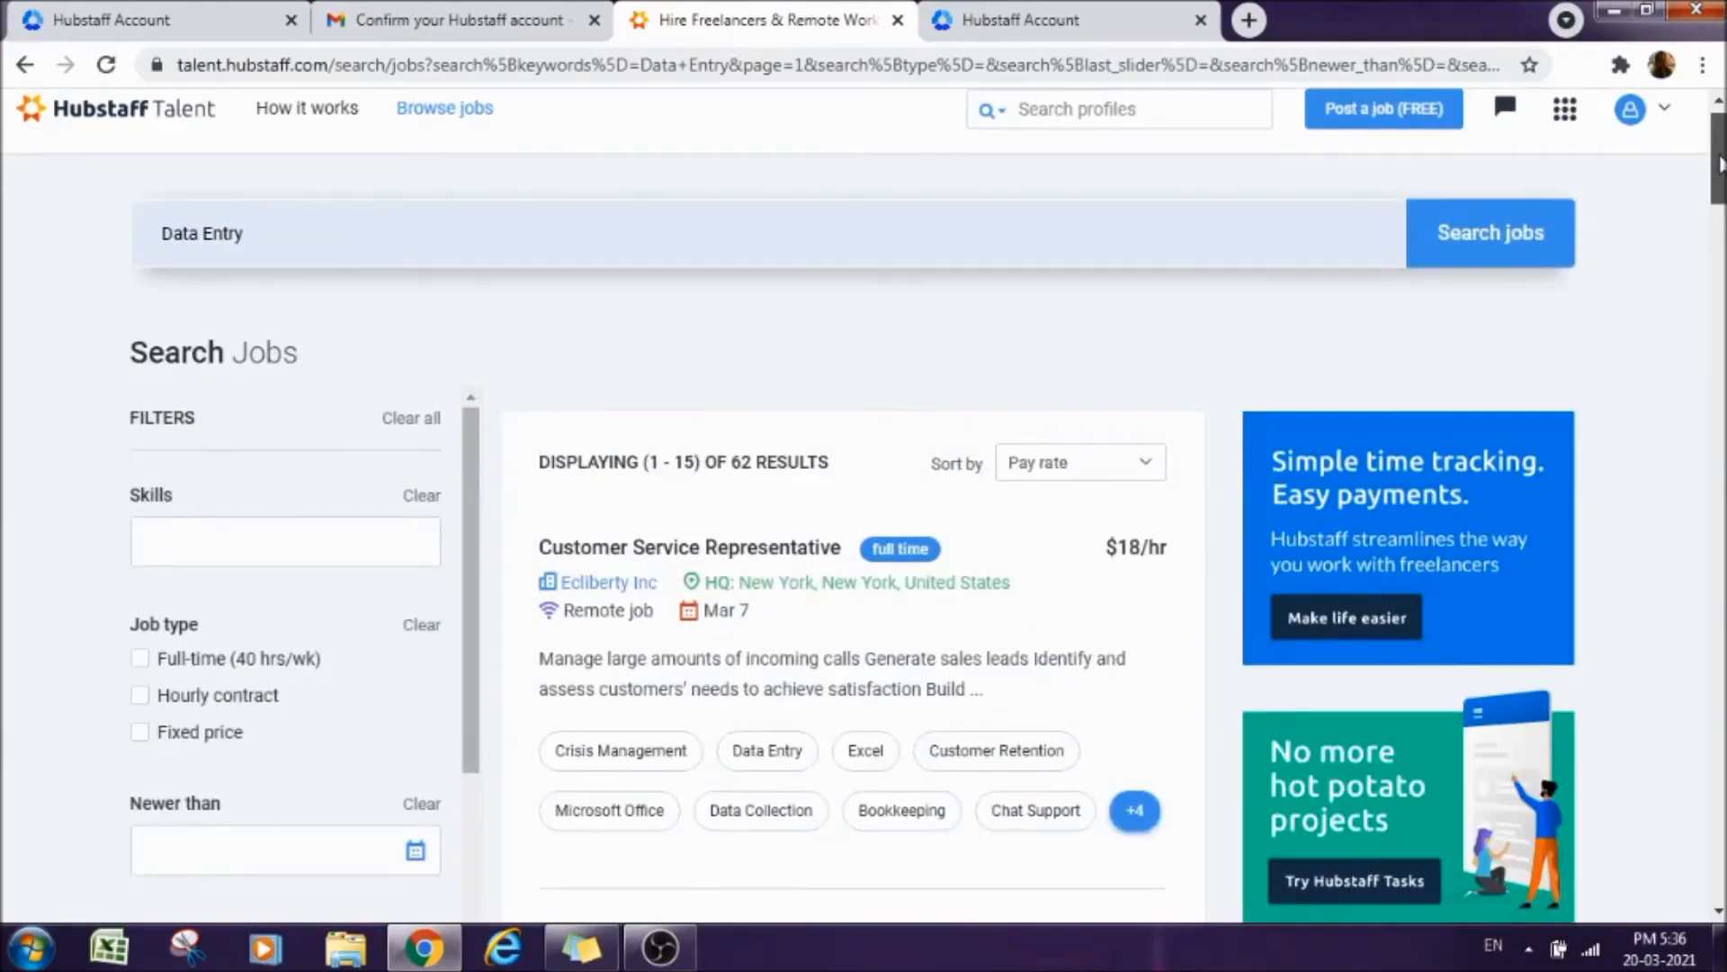
pyautogui.scroll(-3)
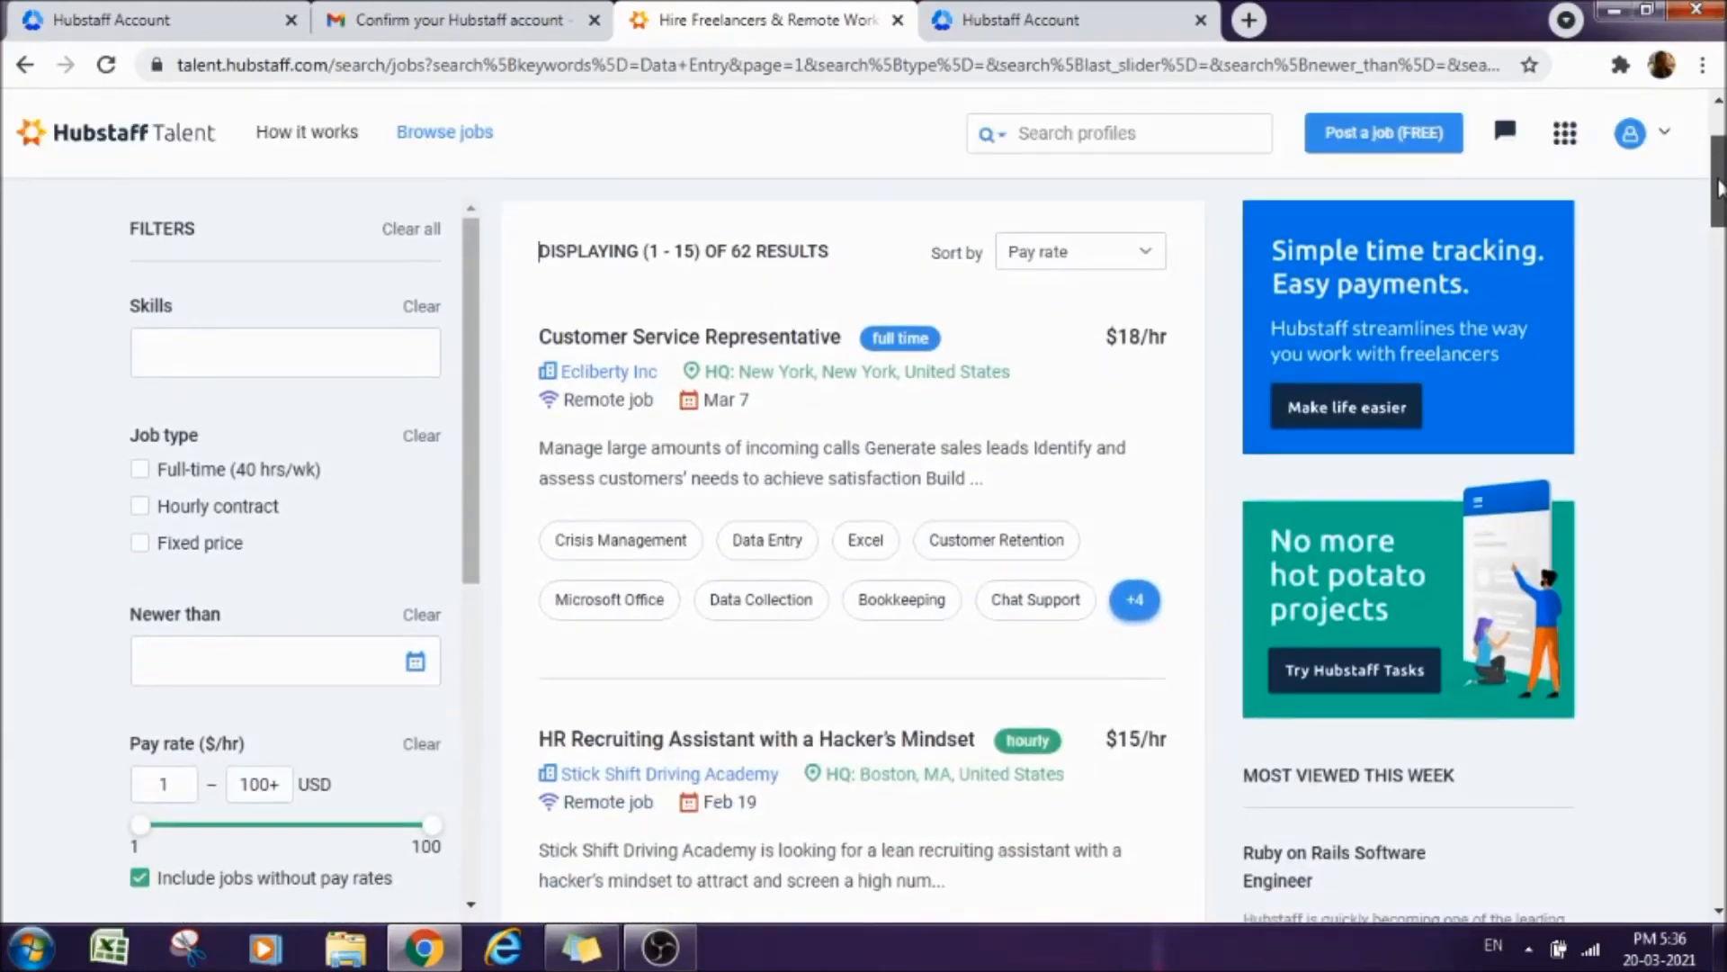
pyautogui.scroll(-3)
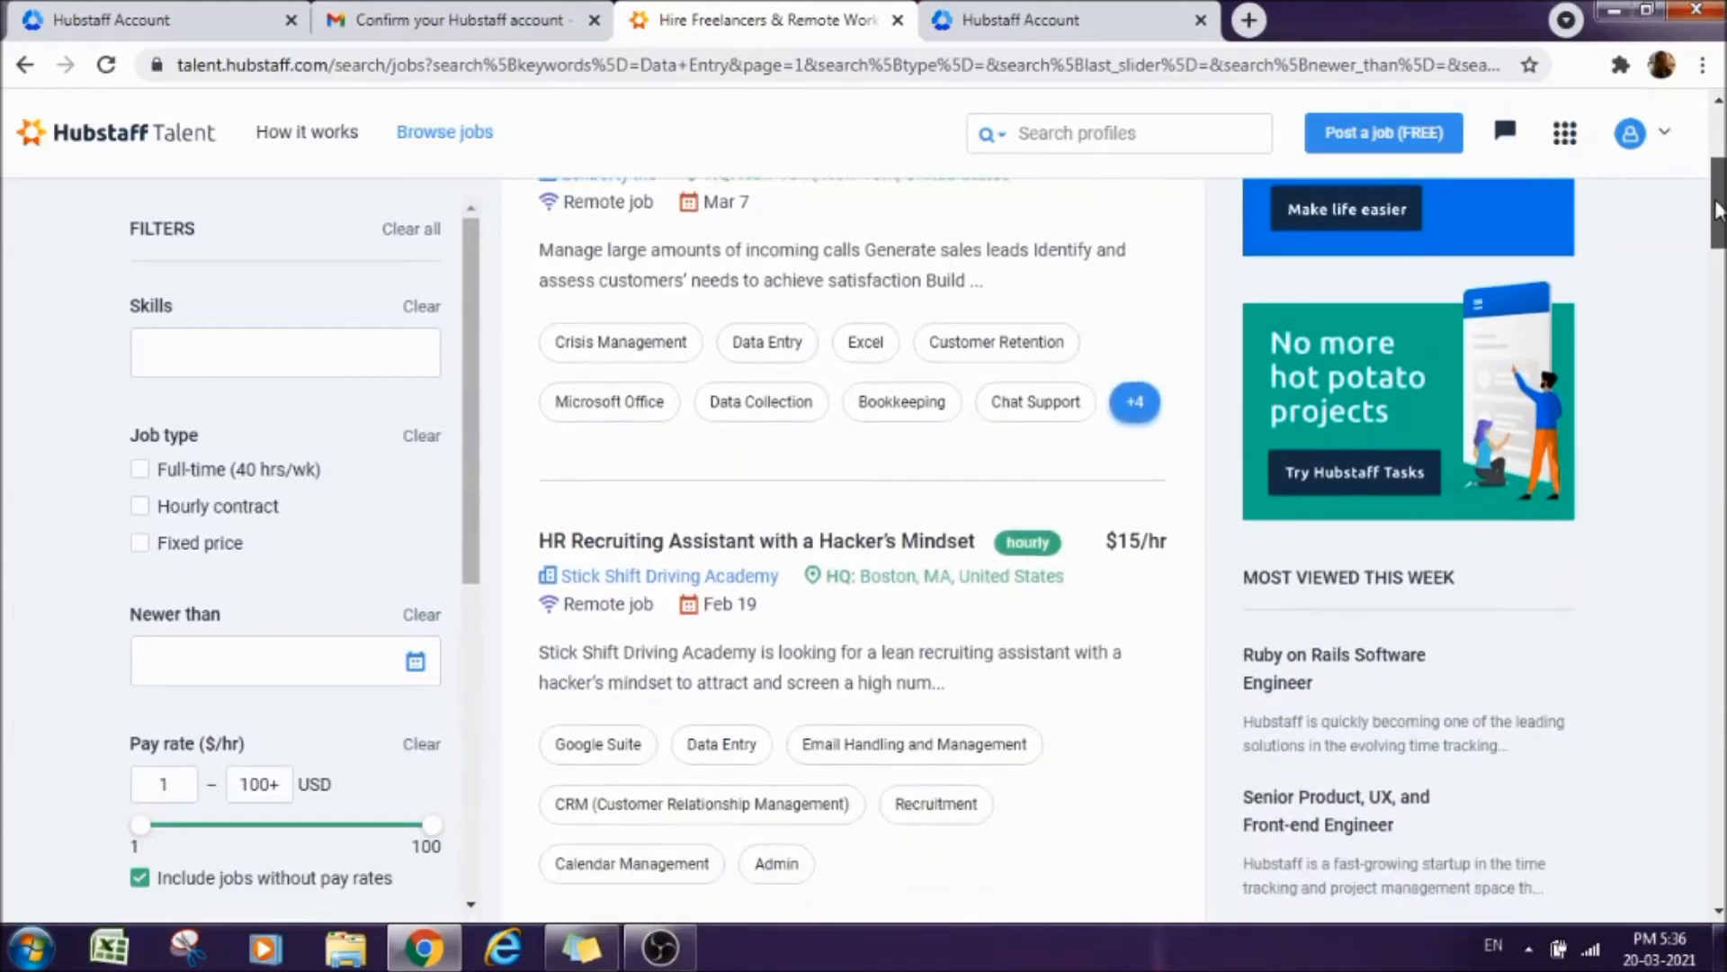
pyautogui.scroll(-3)
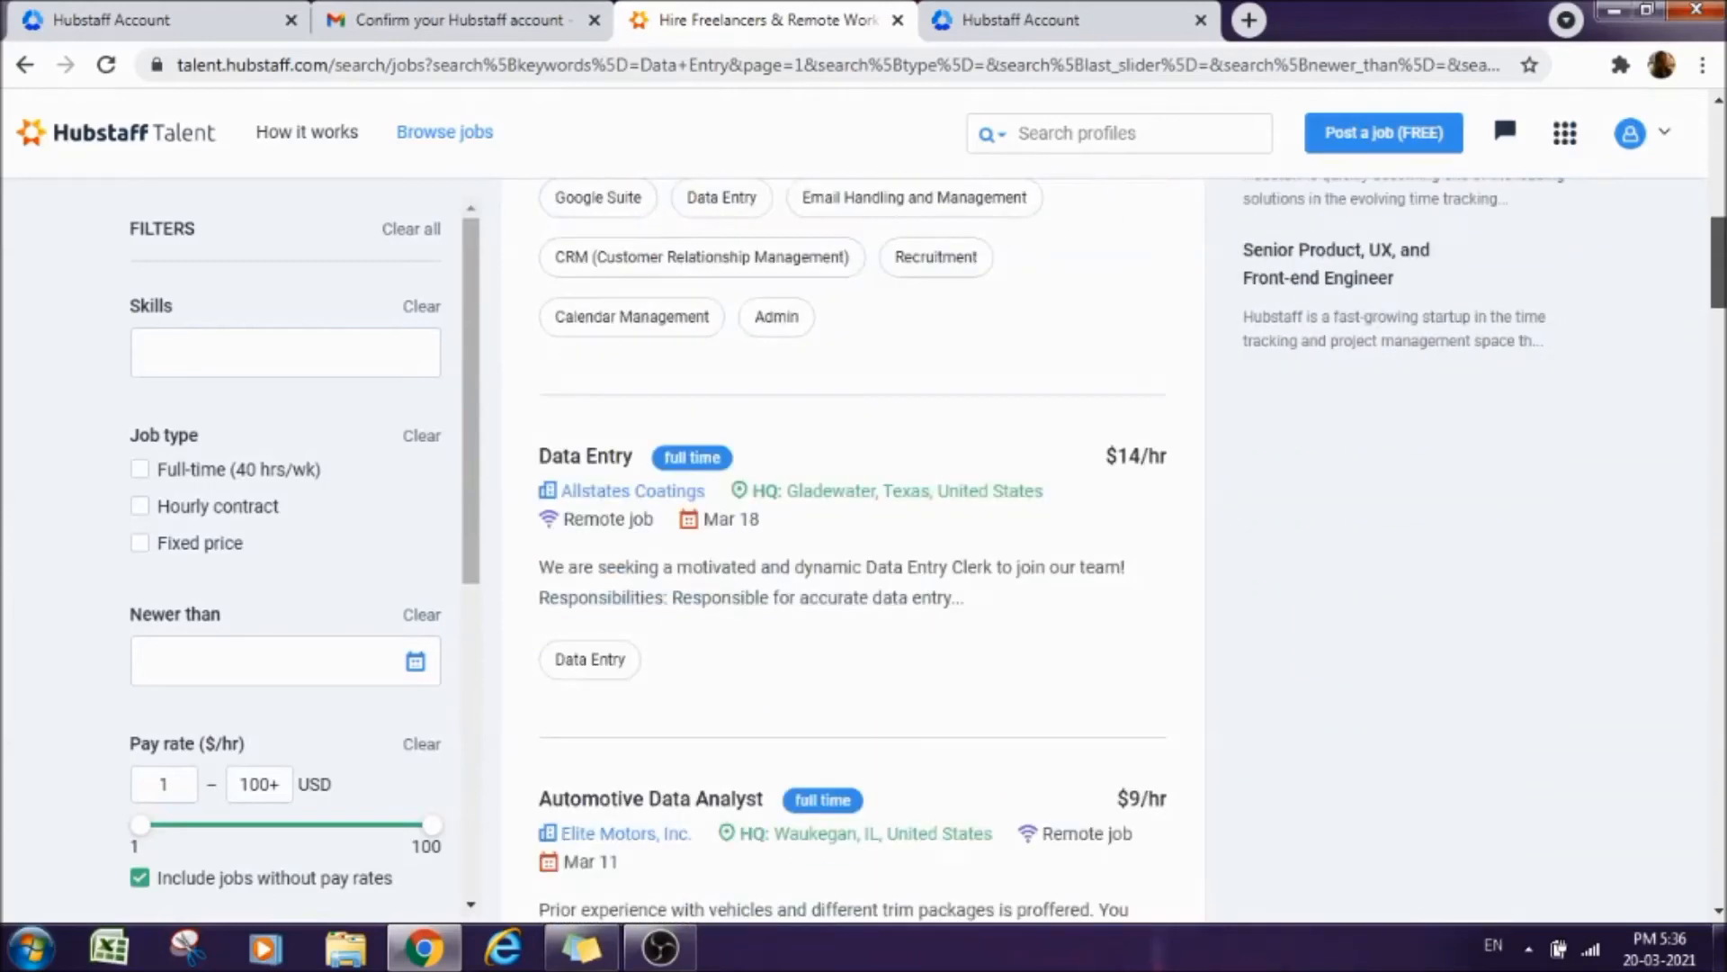
pyautogui.scroll(-3)
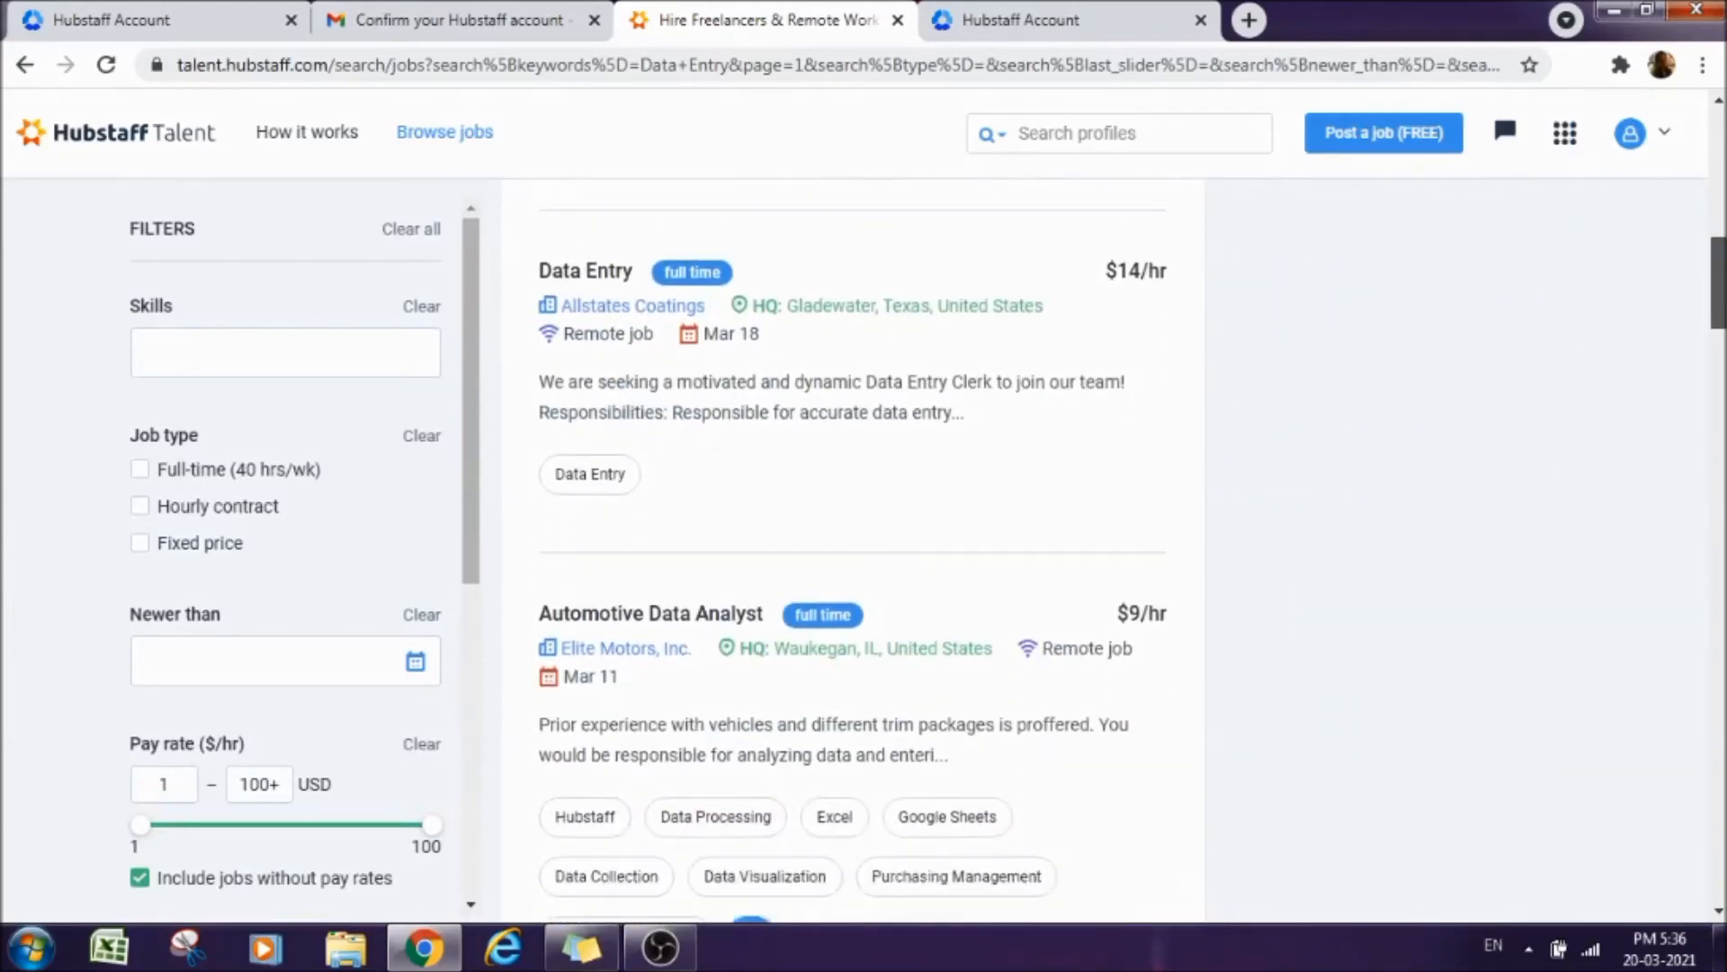
pyautogui.scroll(-3)
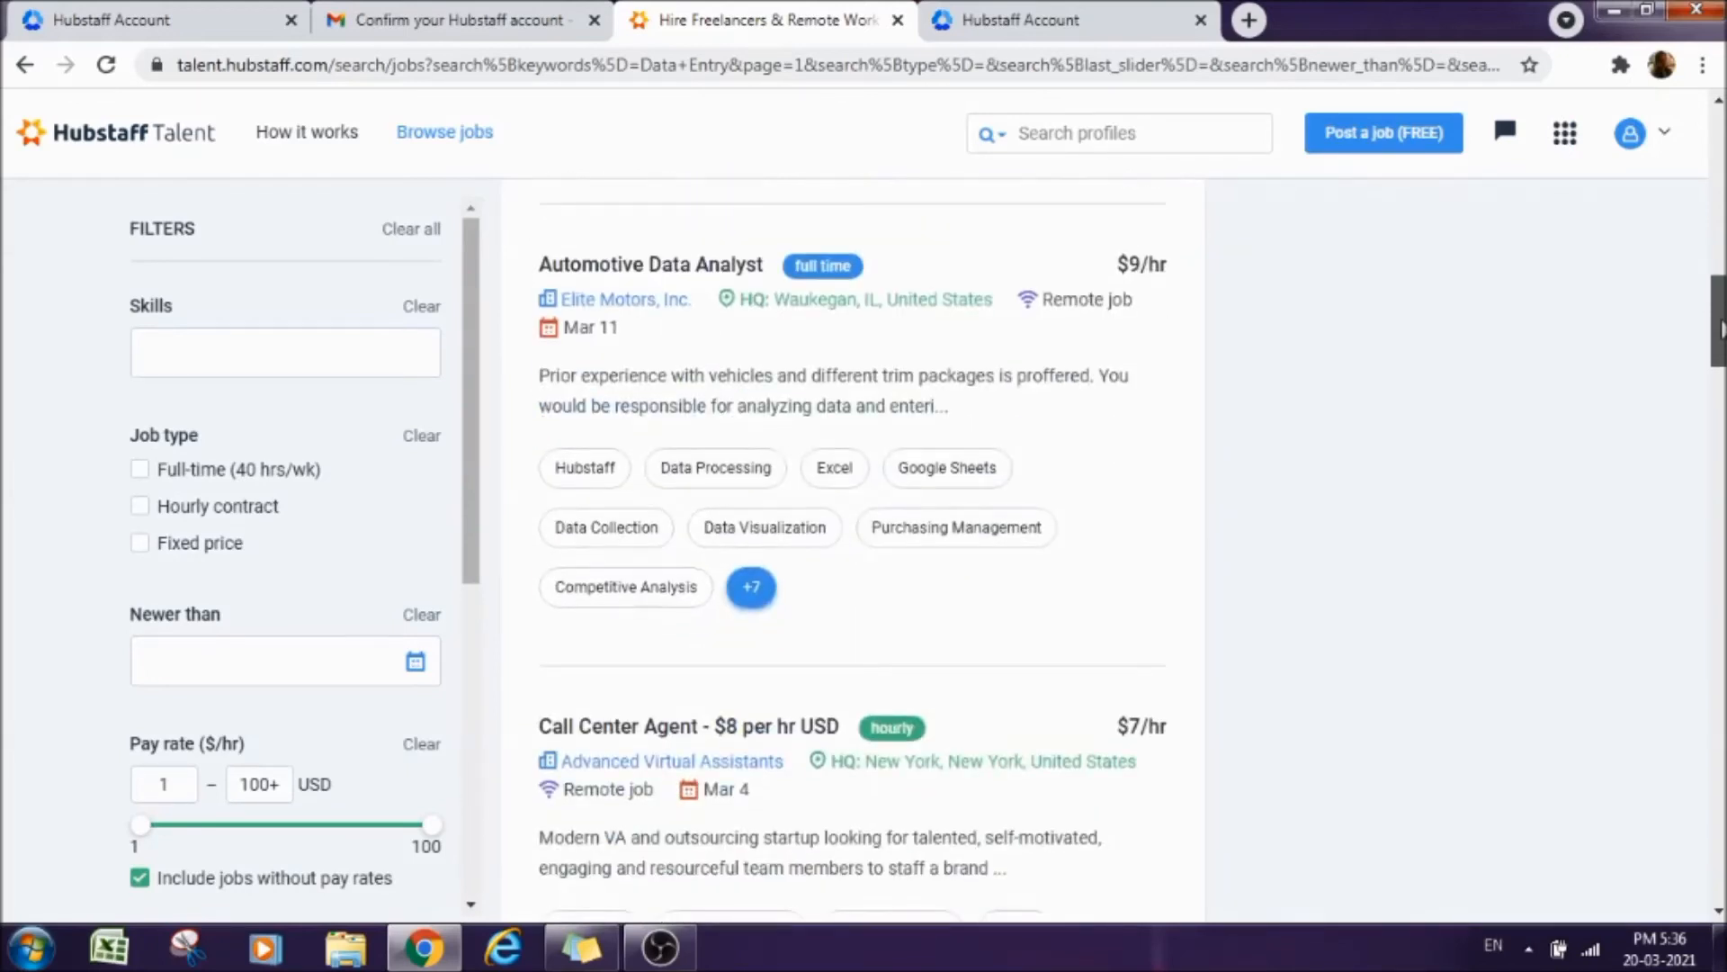
pyautogui.scroll(-3)
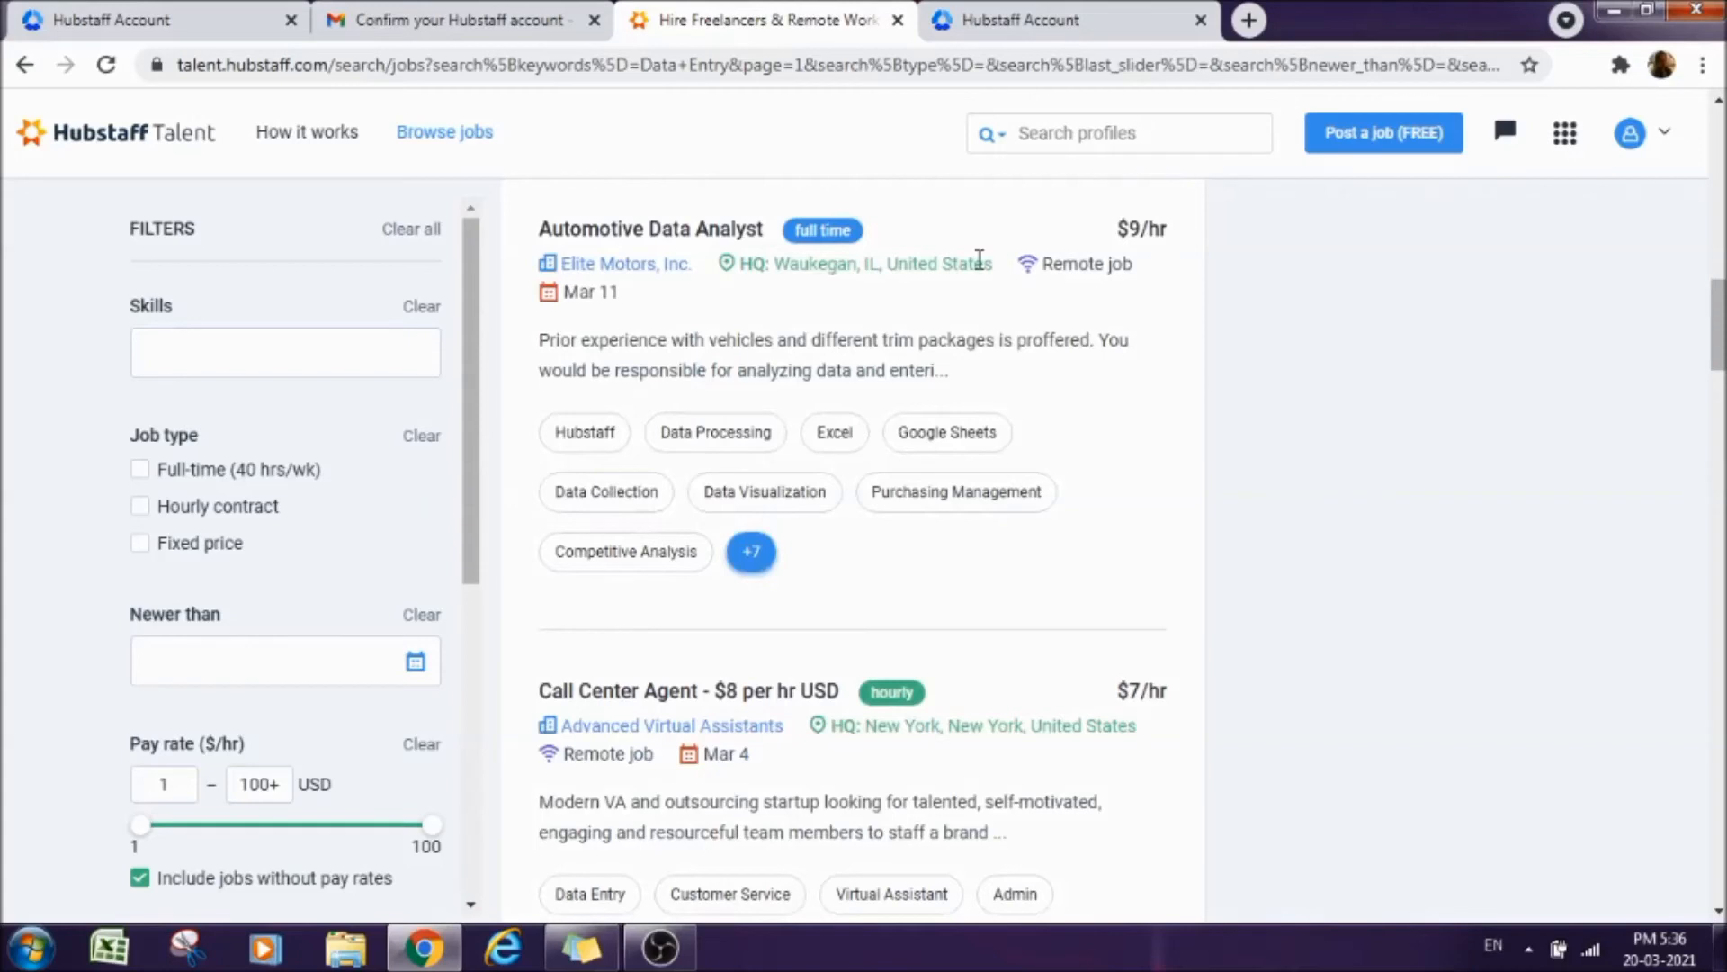
pyautogui.moveTo(1141, 255)
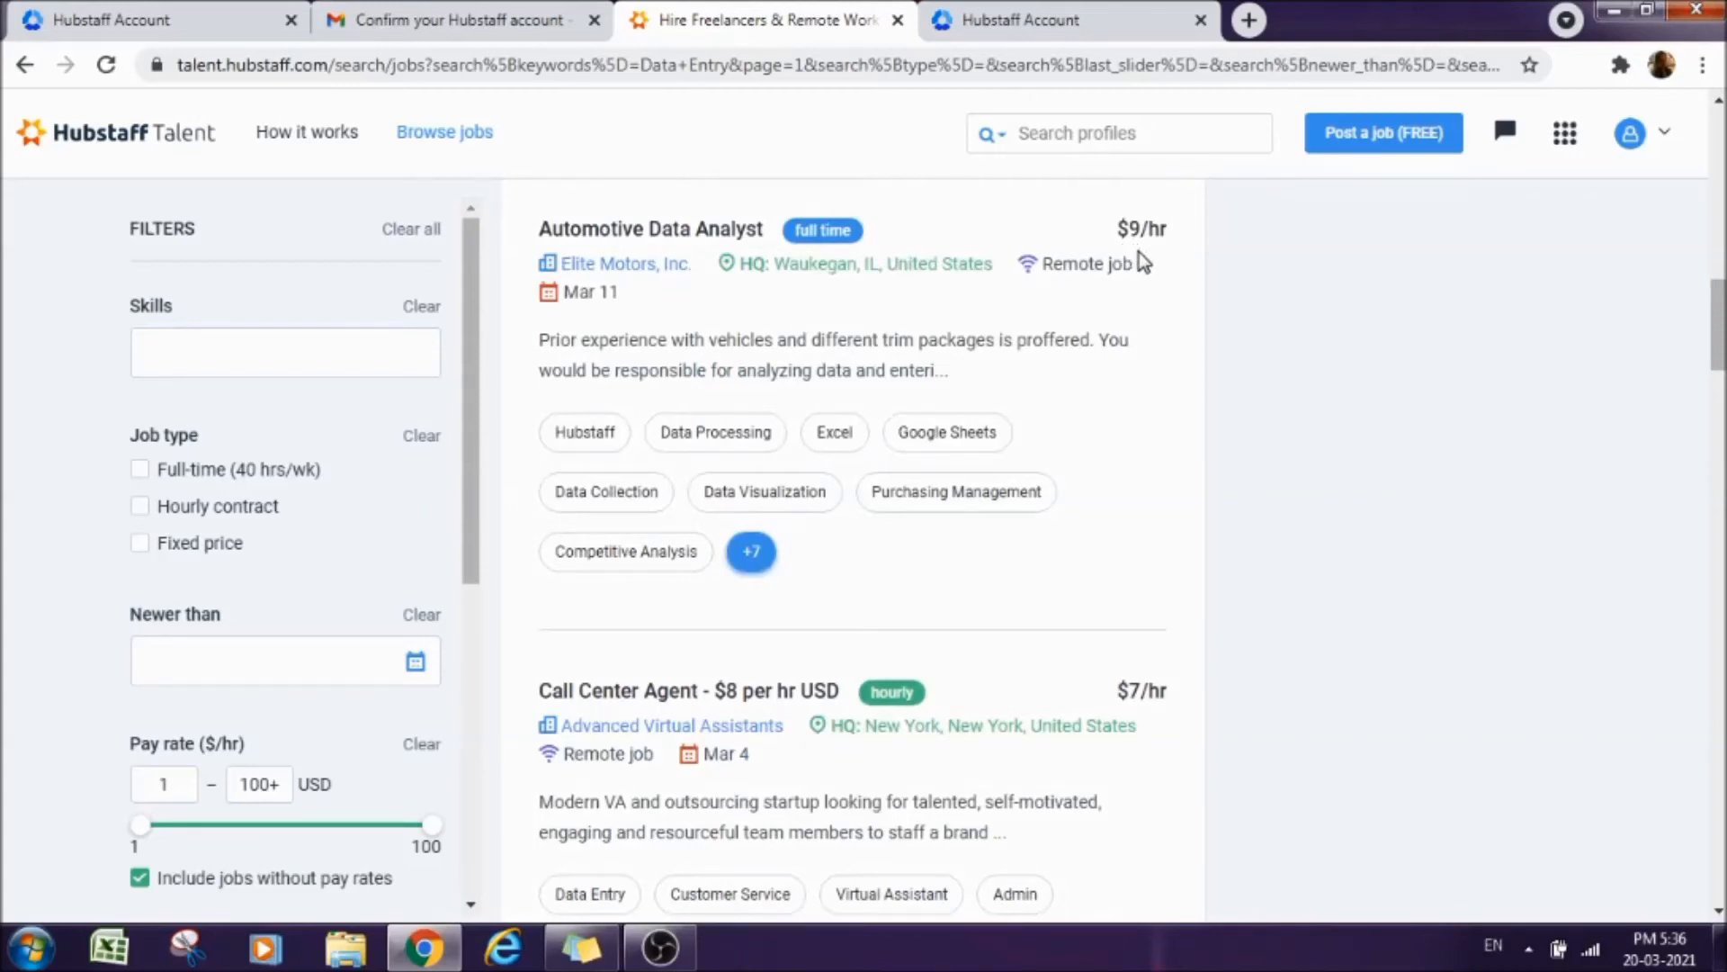
pyautogui.moveTo(1712, 290)
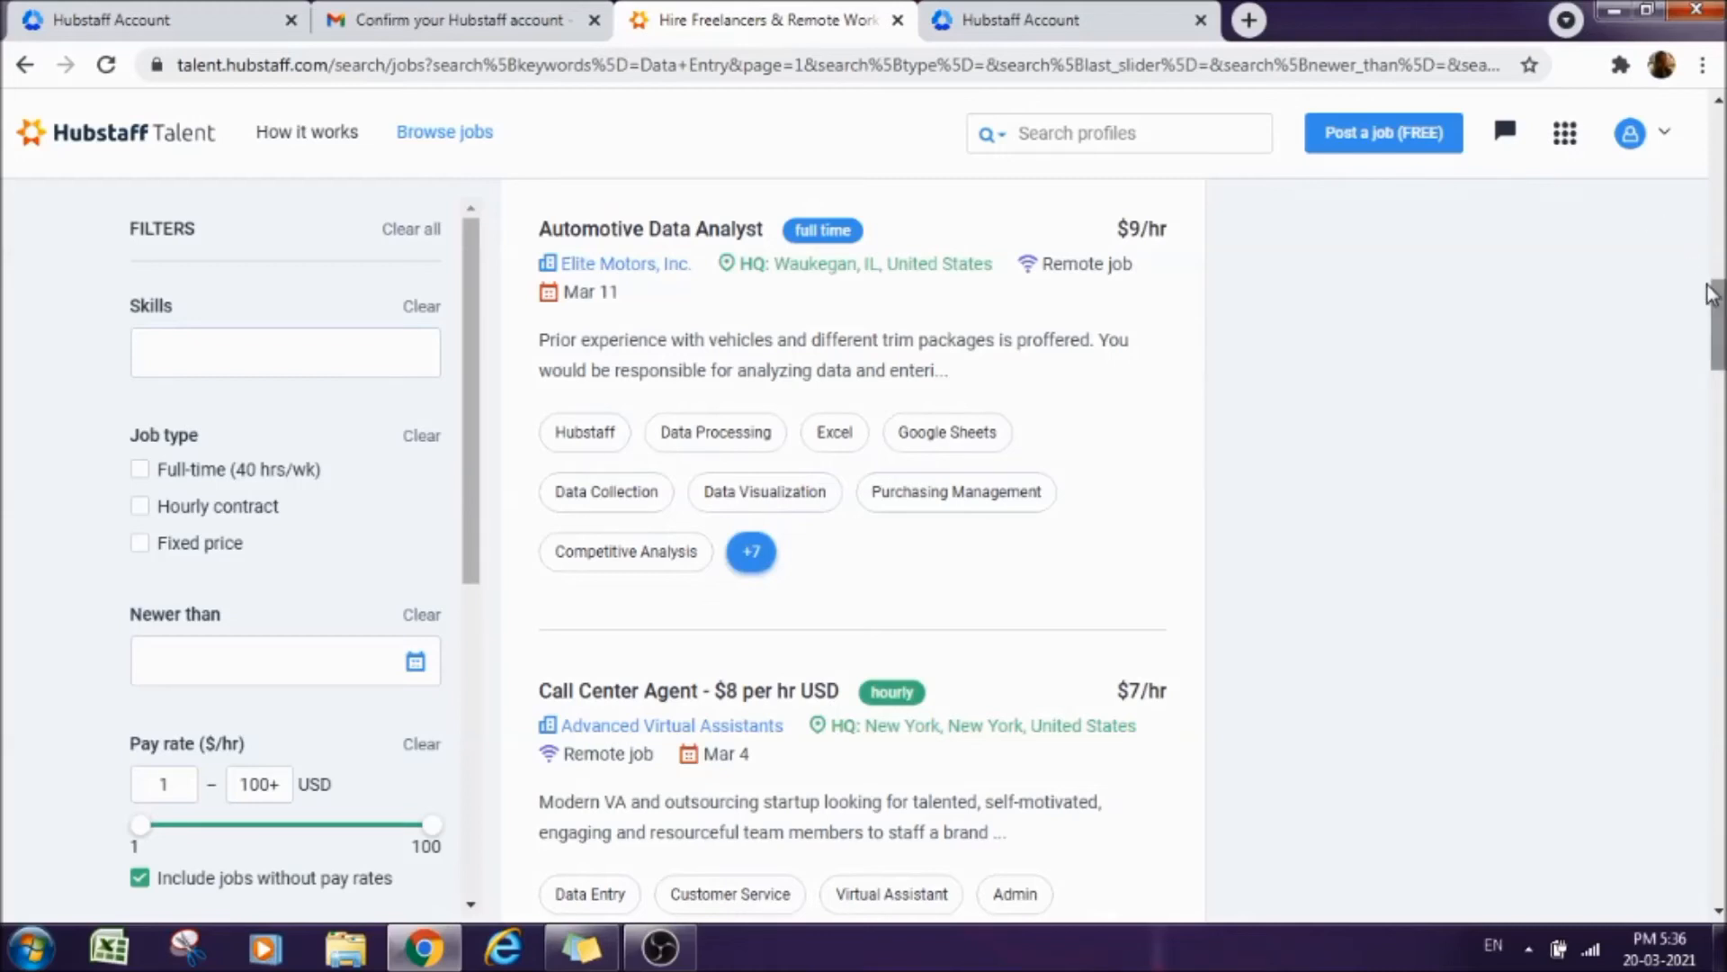
pyautogui.scroll(-3)
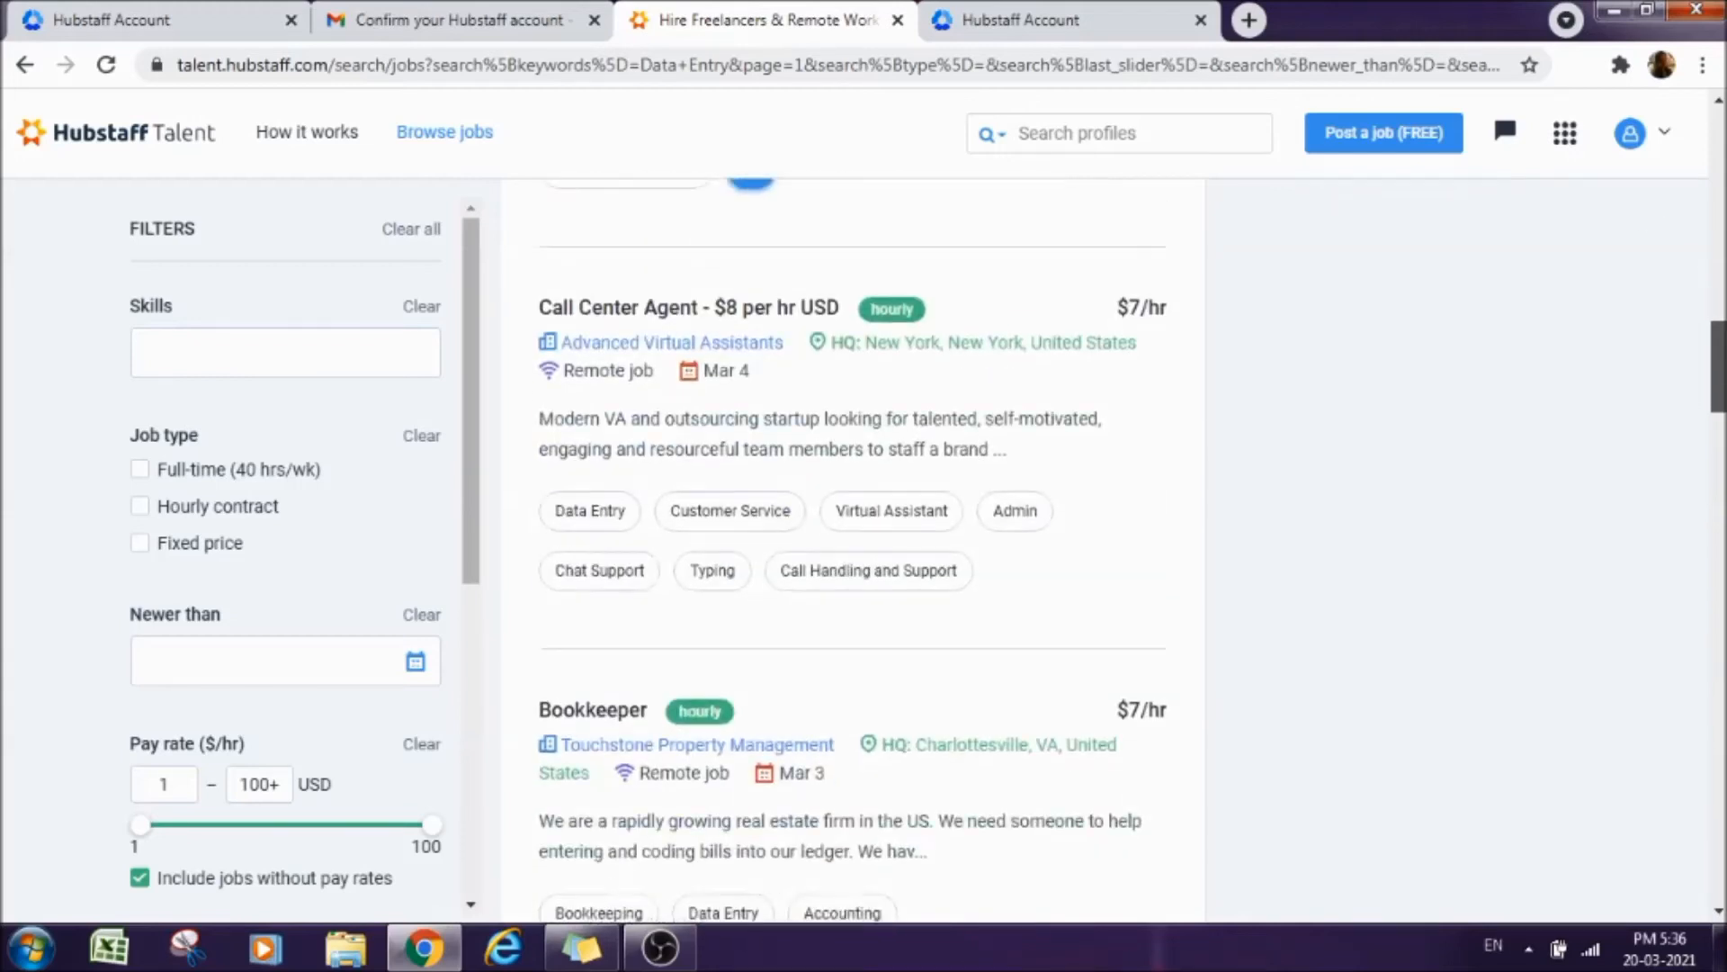
pyautogui.scroll(-3)
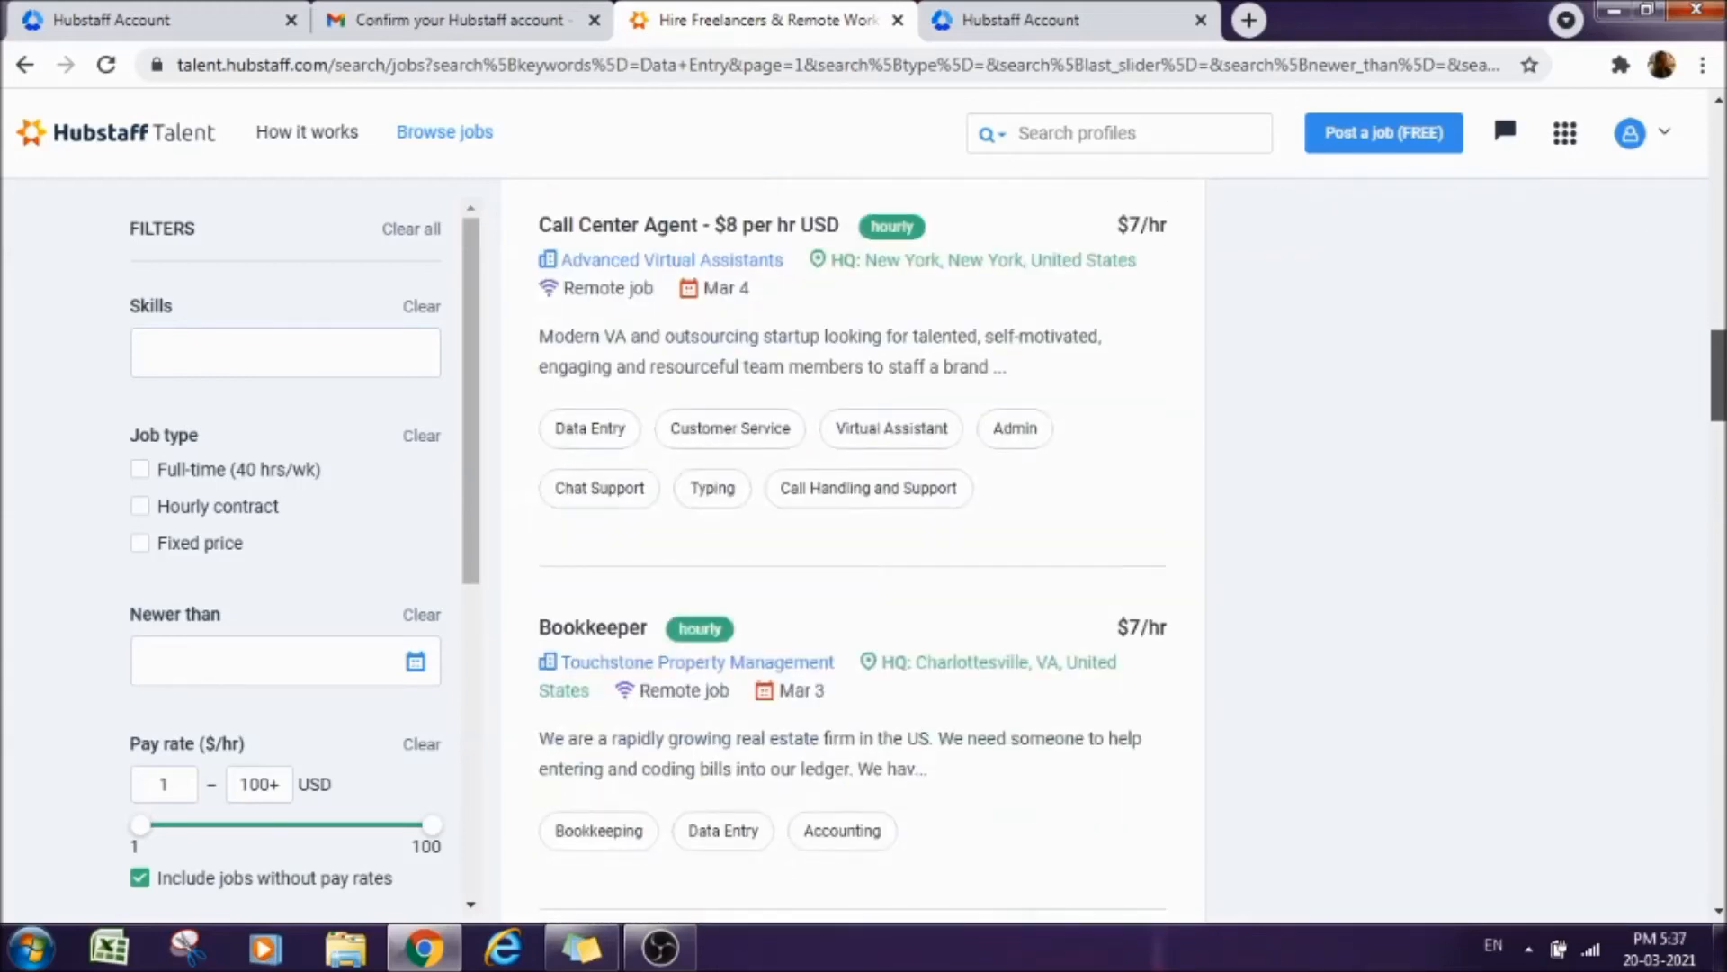
pyautogui.scroll(-3)
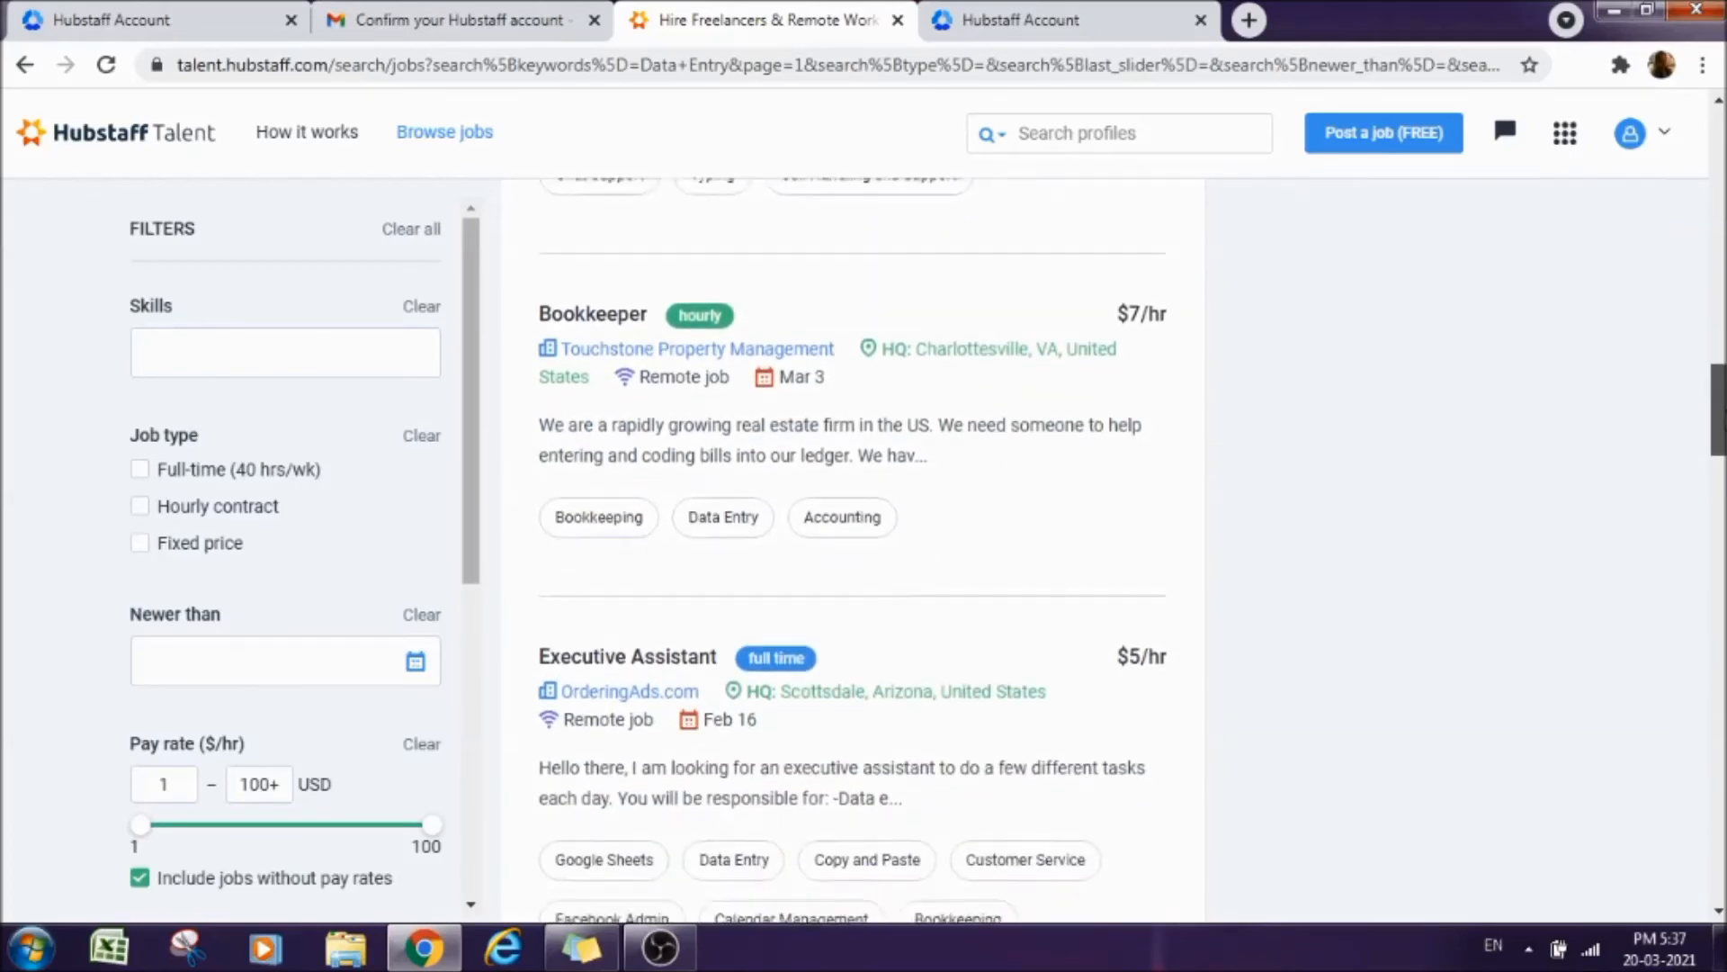
pyautogui.scroll(-3)
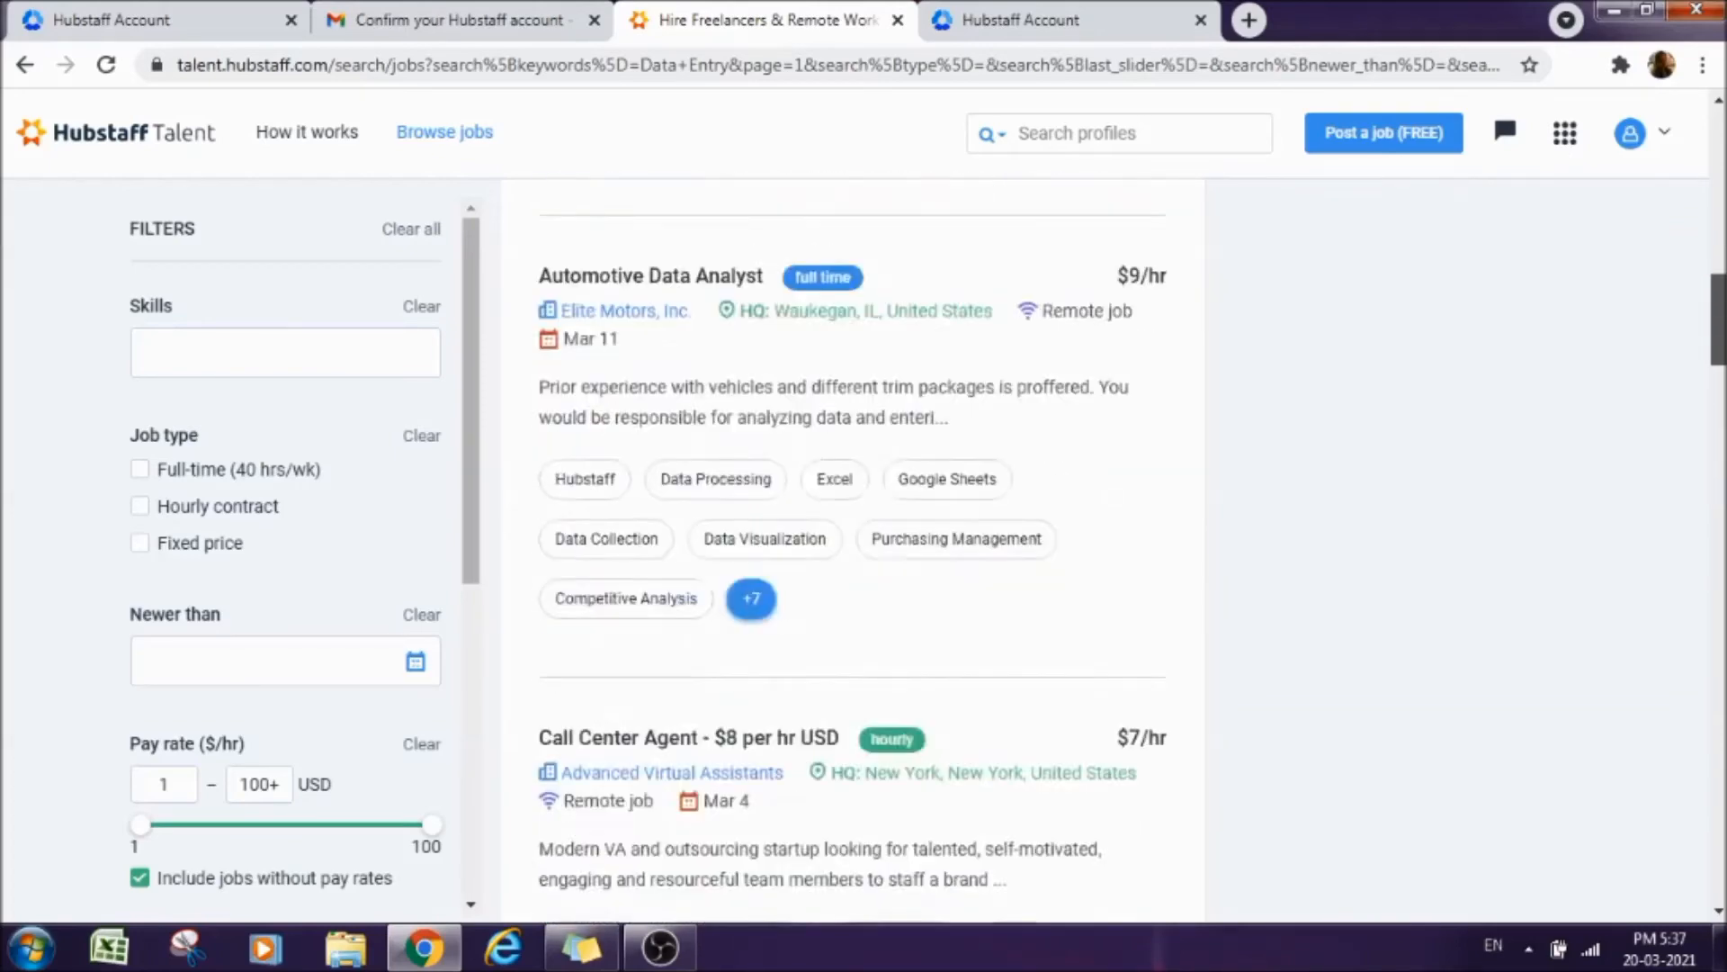
pyautogui.scroll(-3)
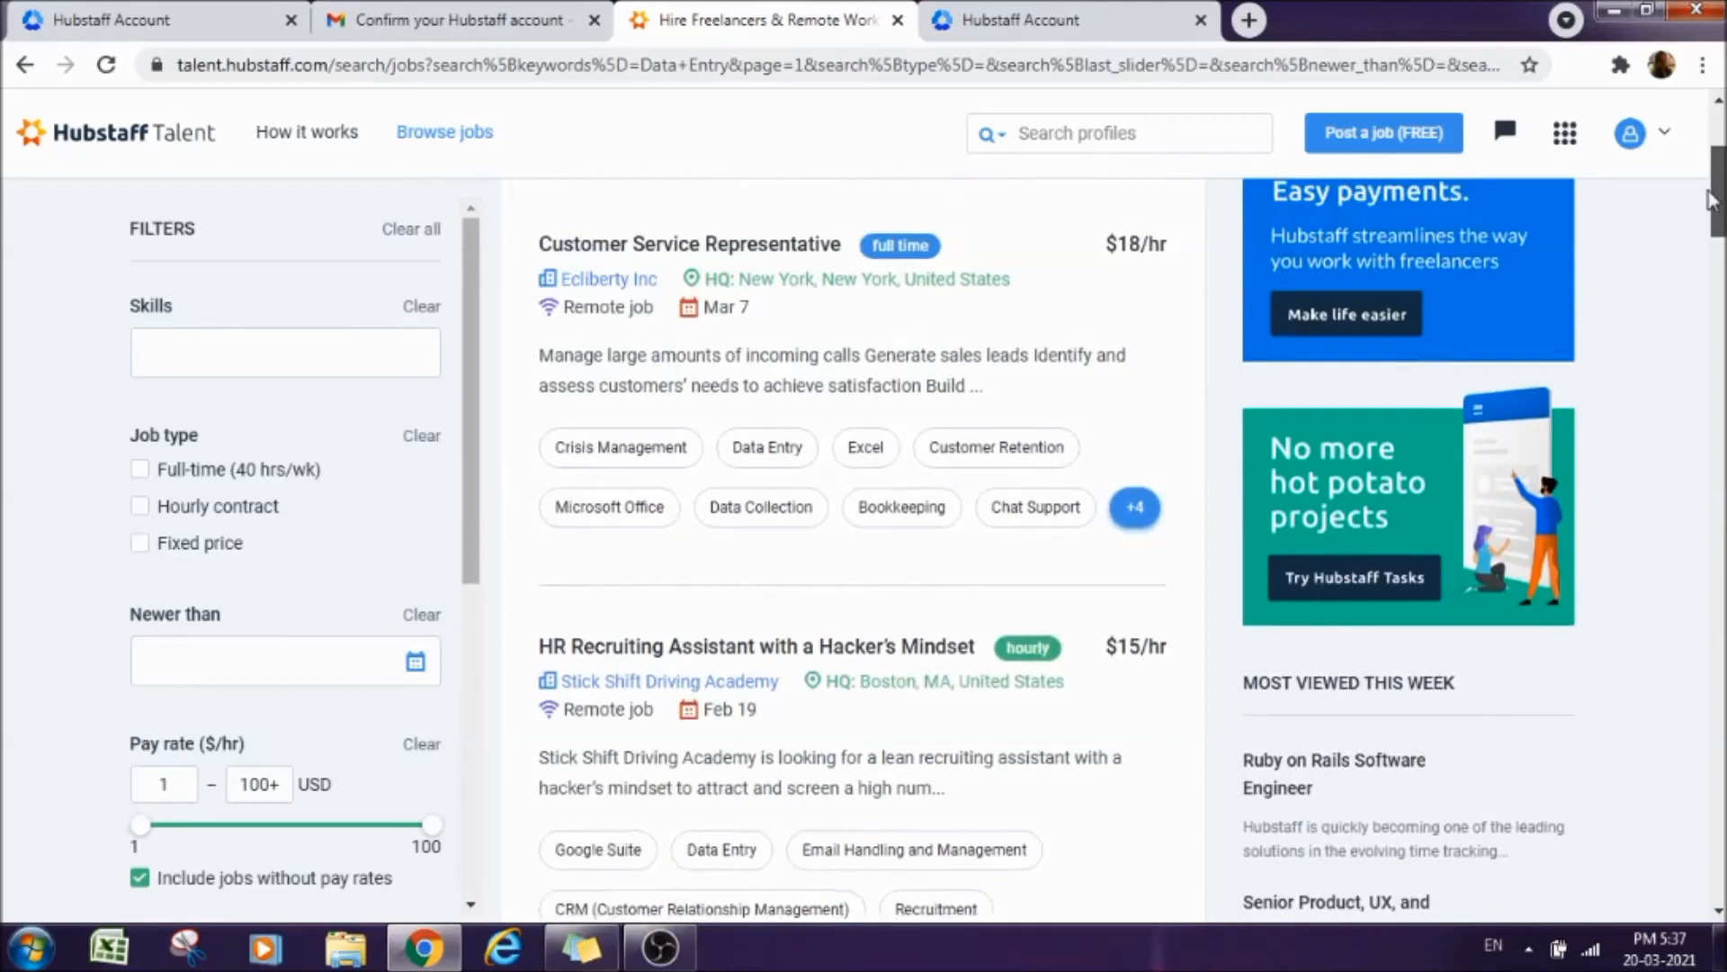
pyautogui.scroll(-3)
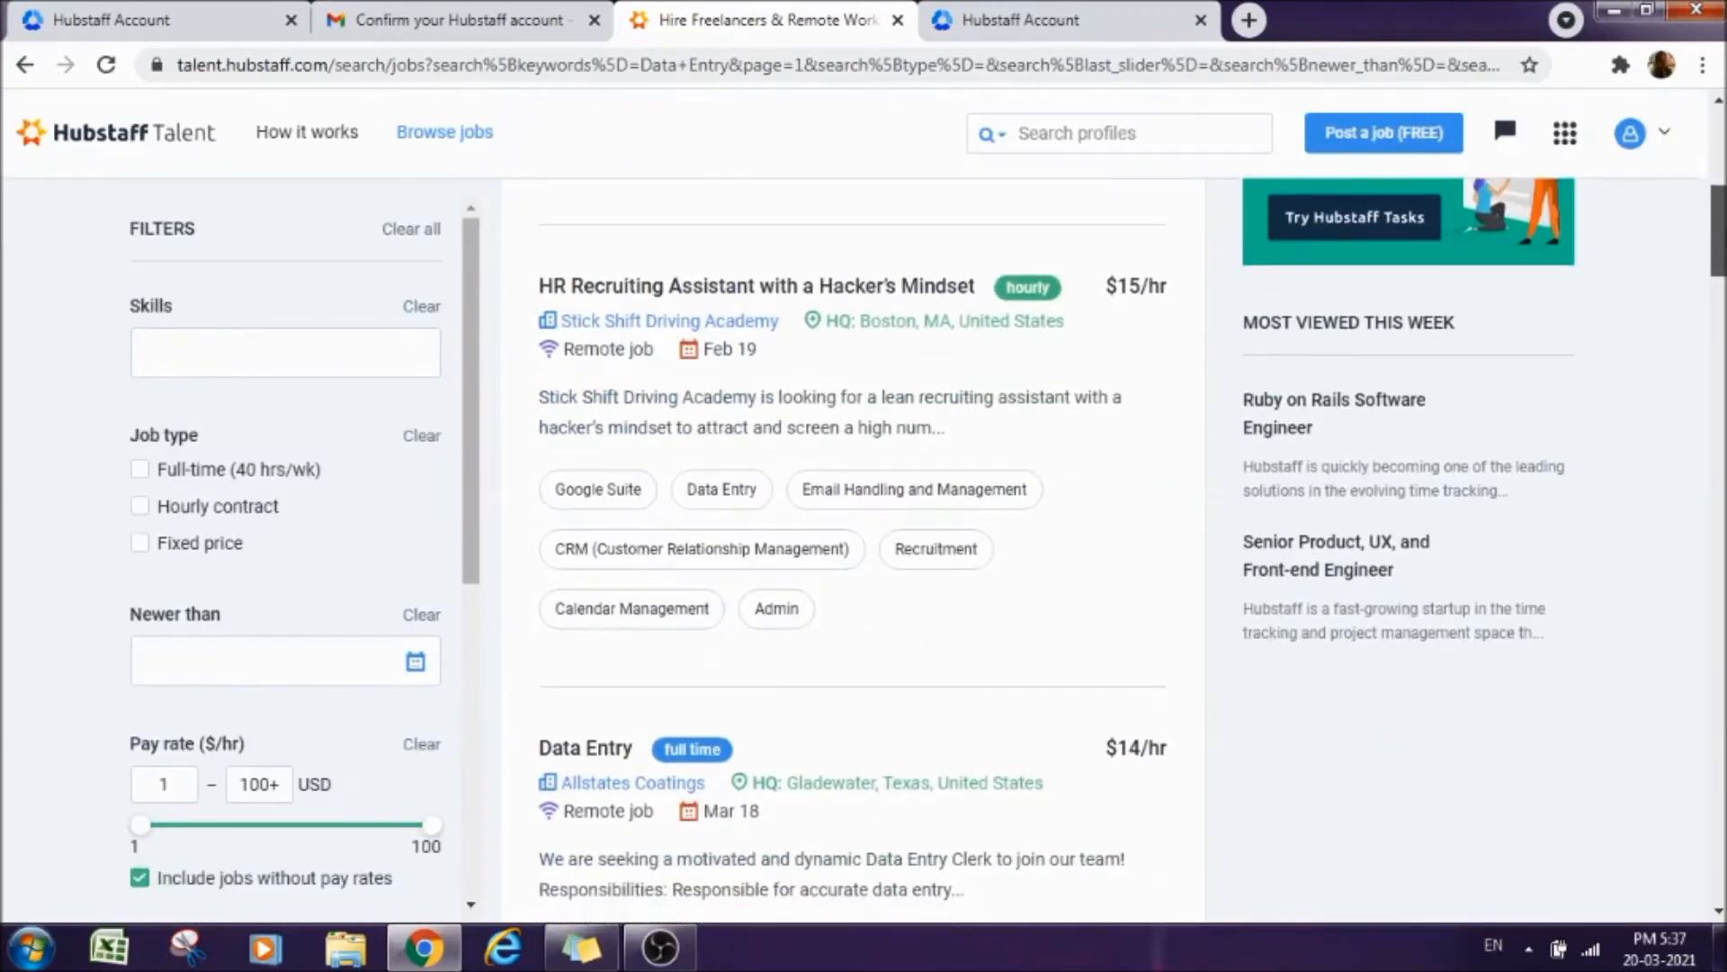
# Open the $14/hr full-time Data Entry job posted by Allstates Coatings.
pyautogui.scroll(-3)
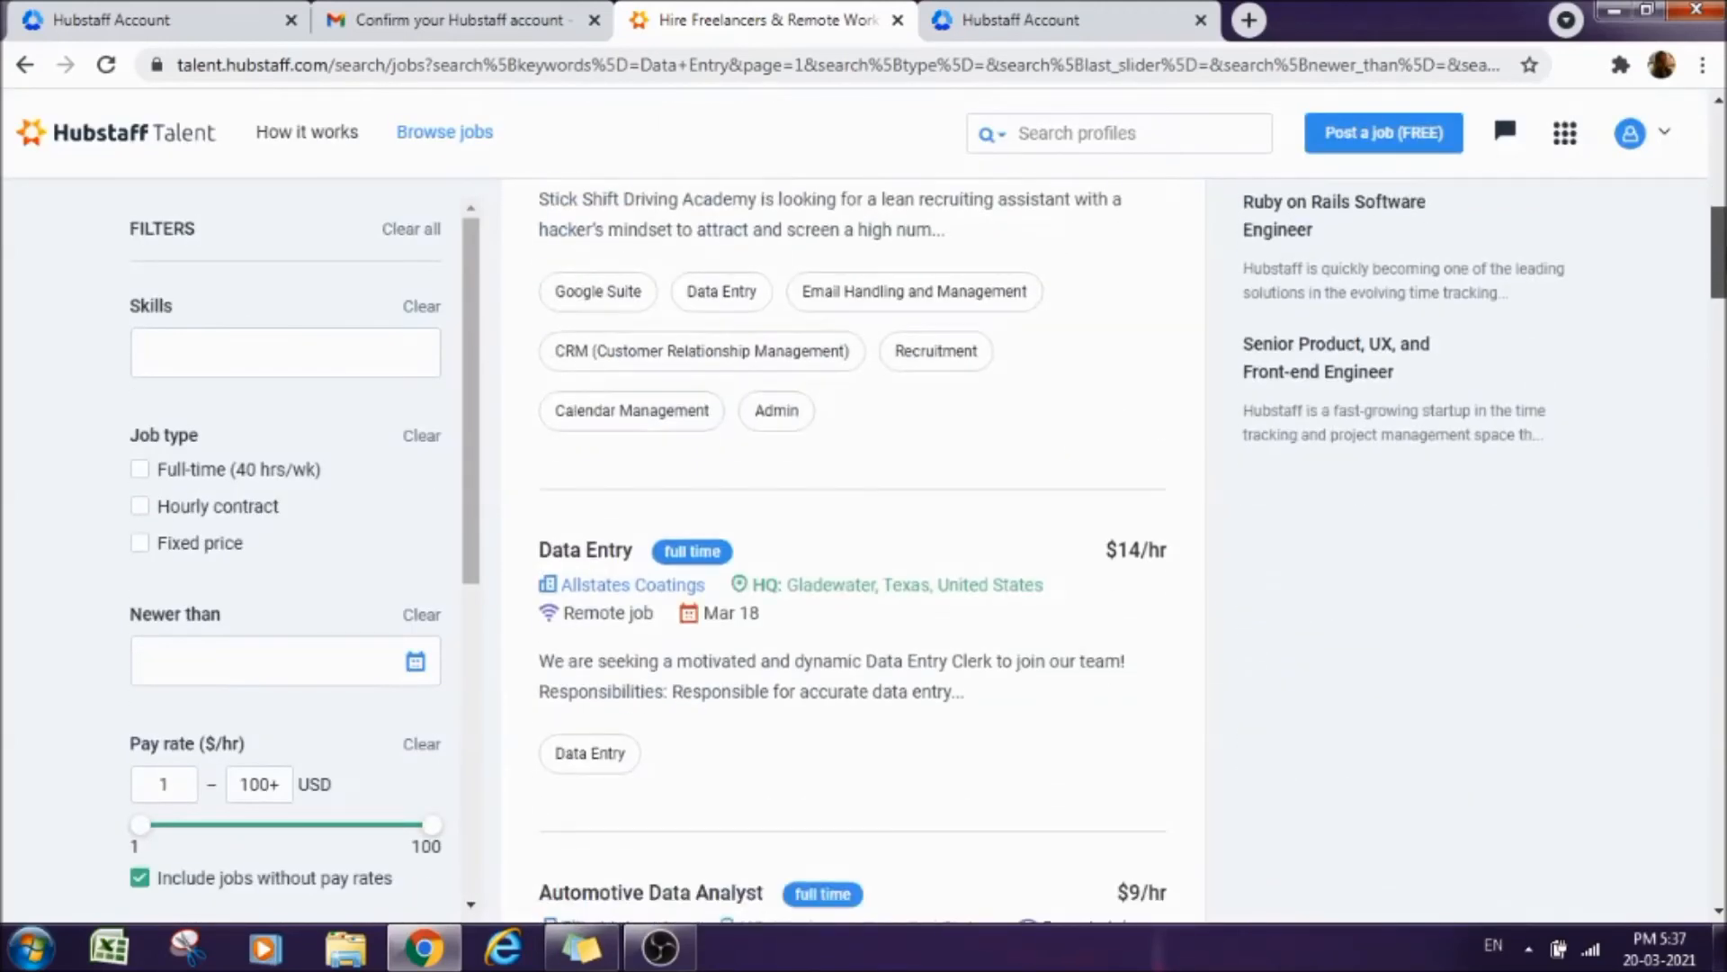
pyautogui.scroll(-3)
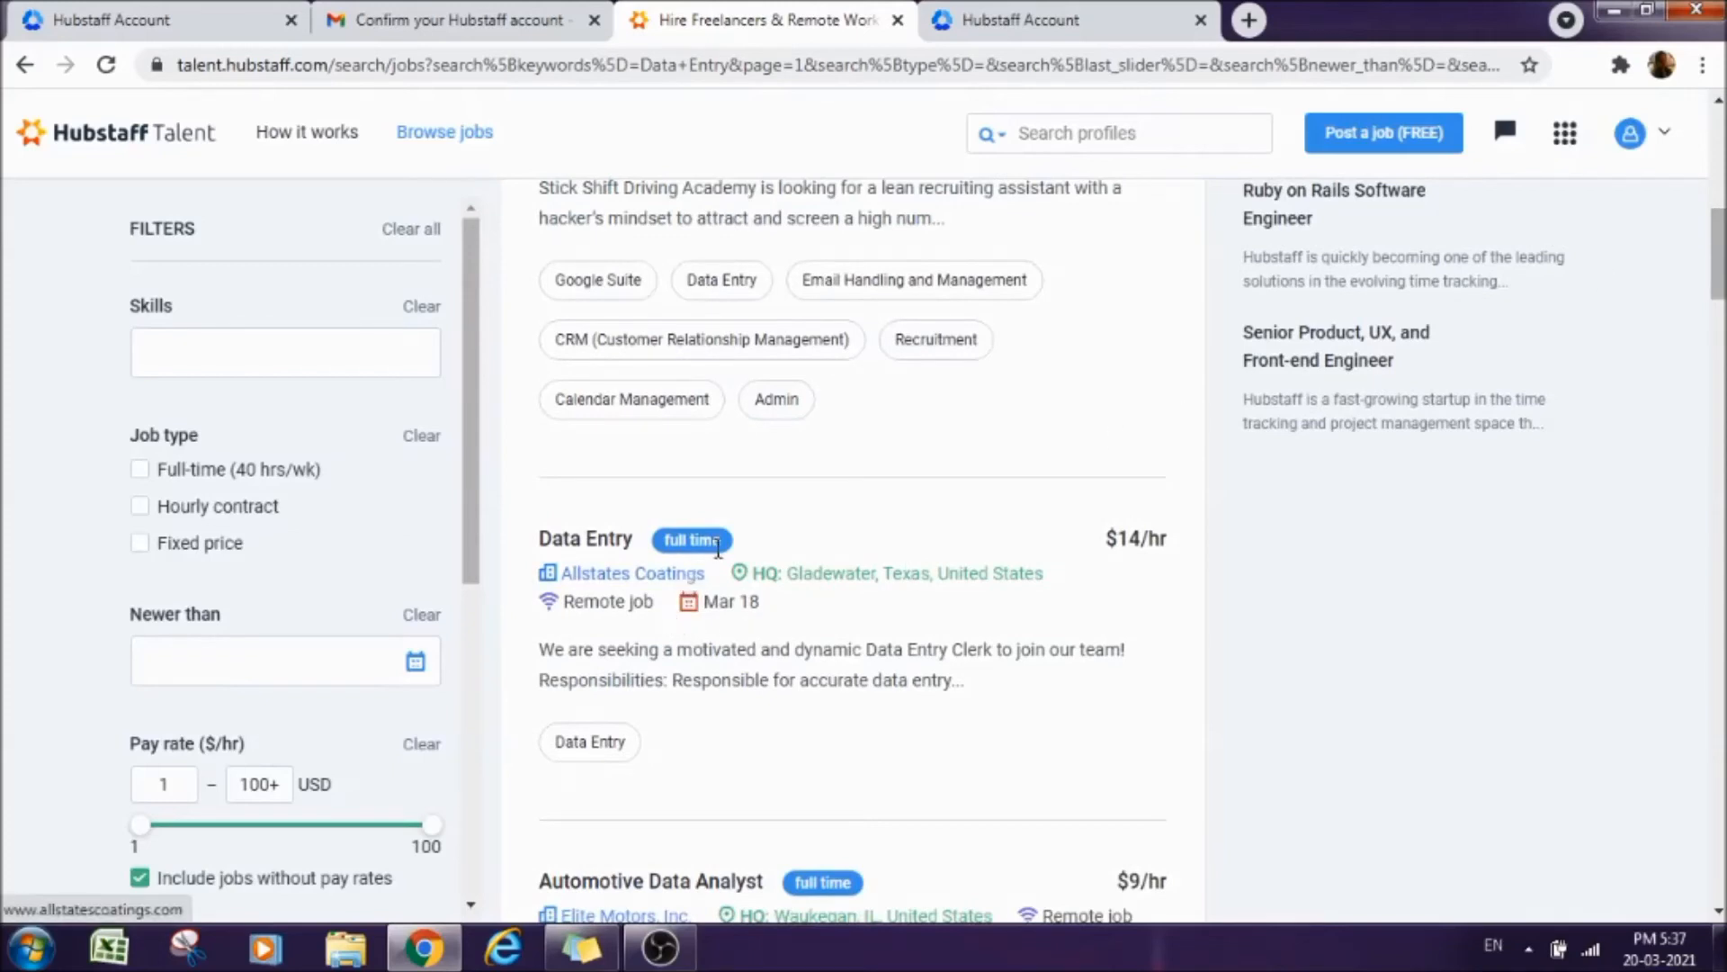
pyautogui.moveTo(633, 673)
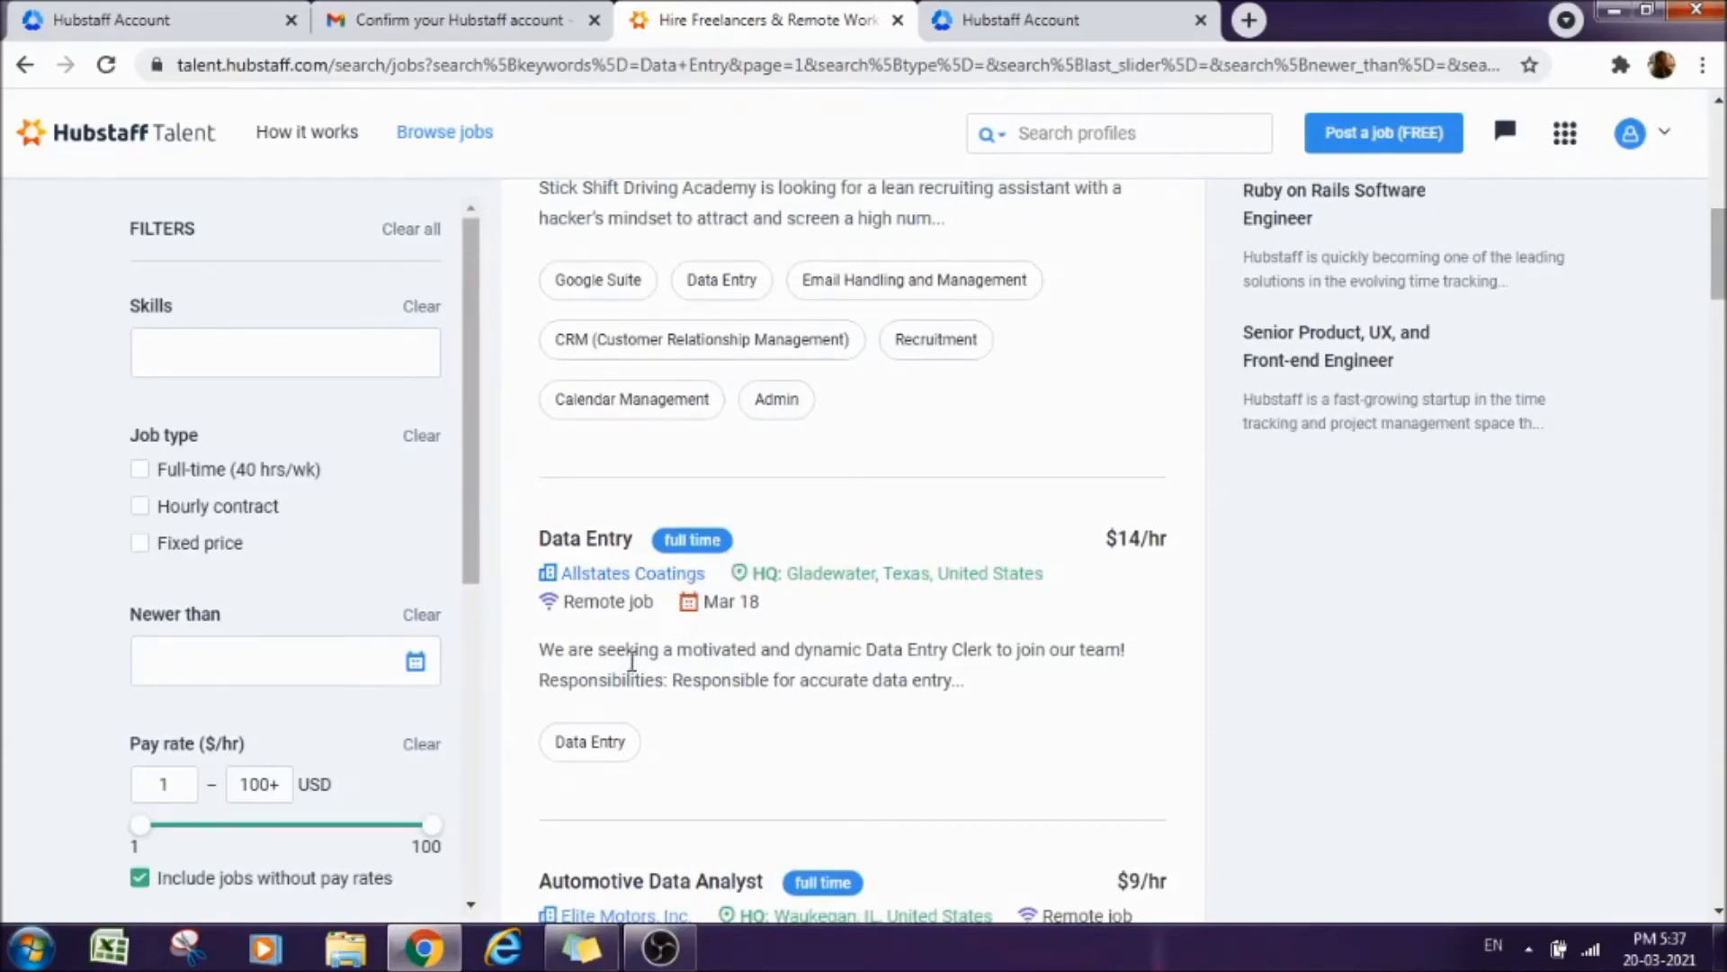
pyautogui.click(584, 540)
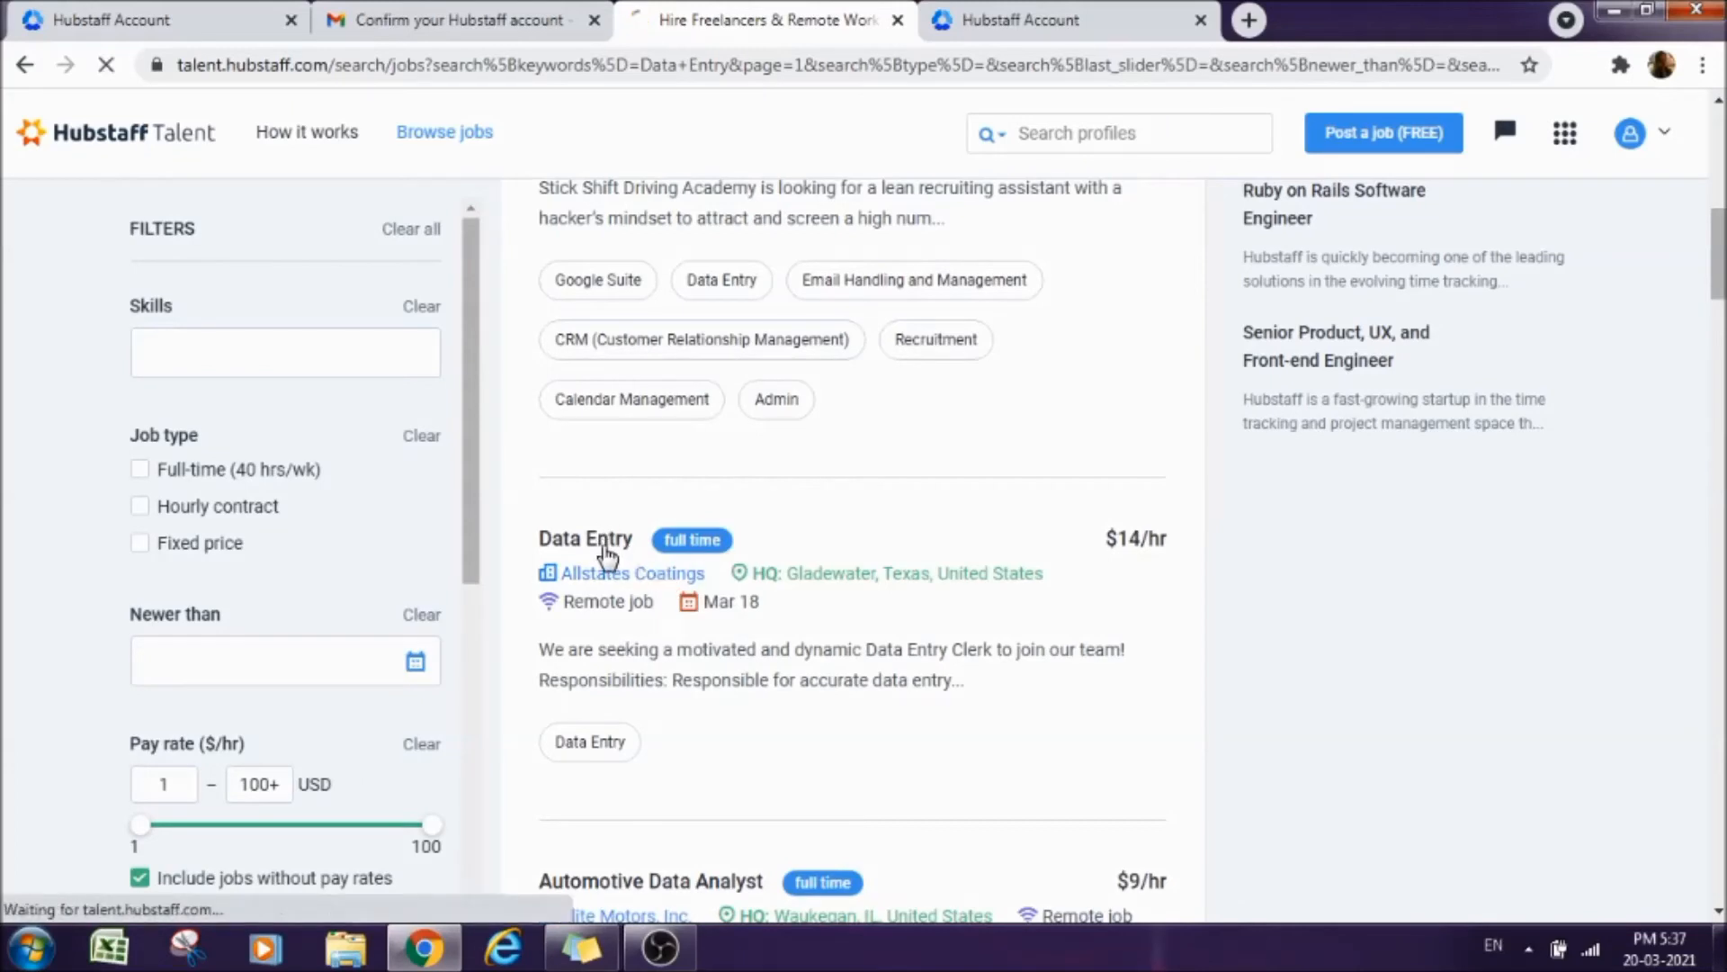
pyautogui.click(585, 540)
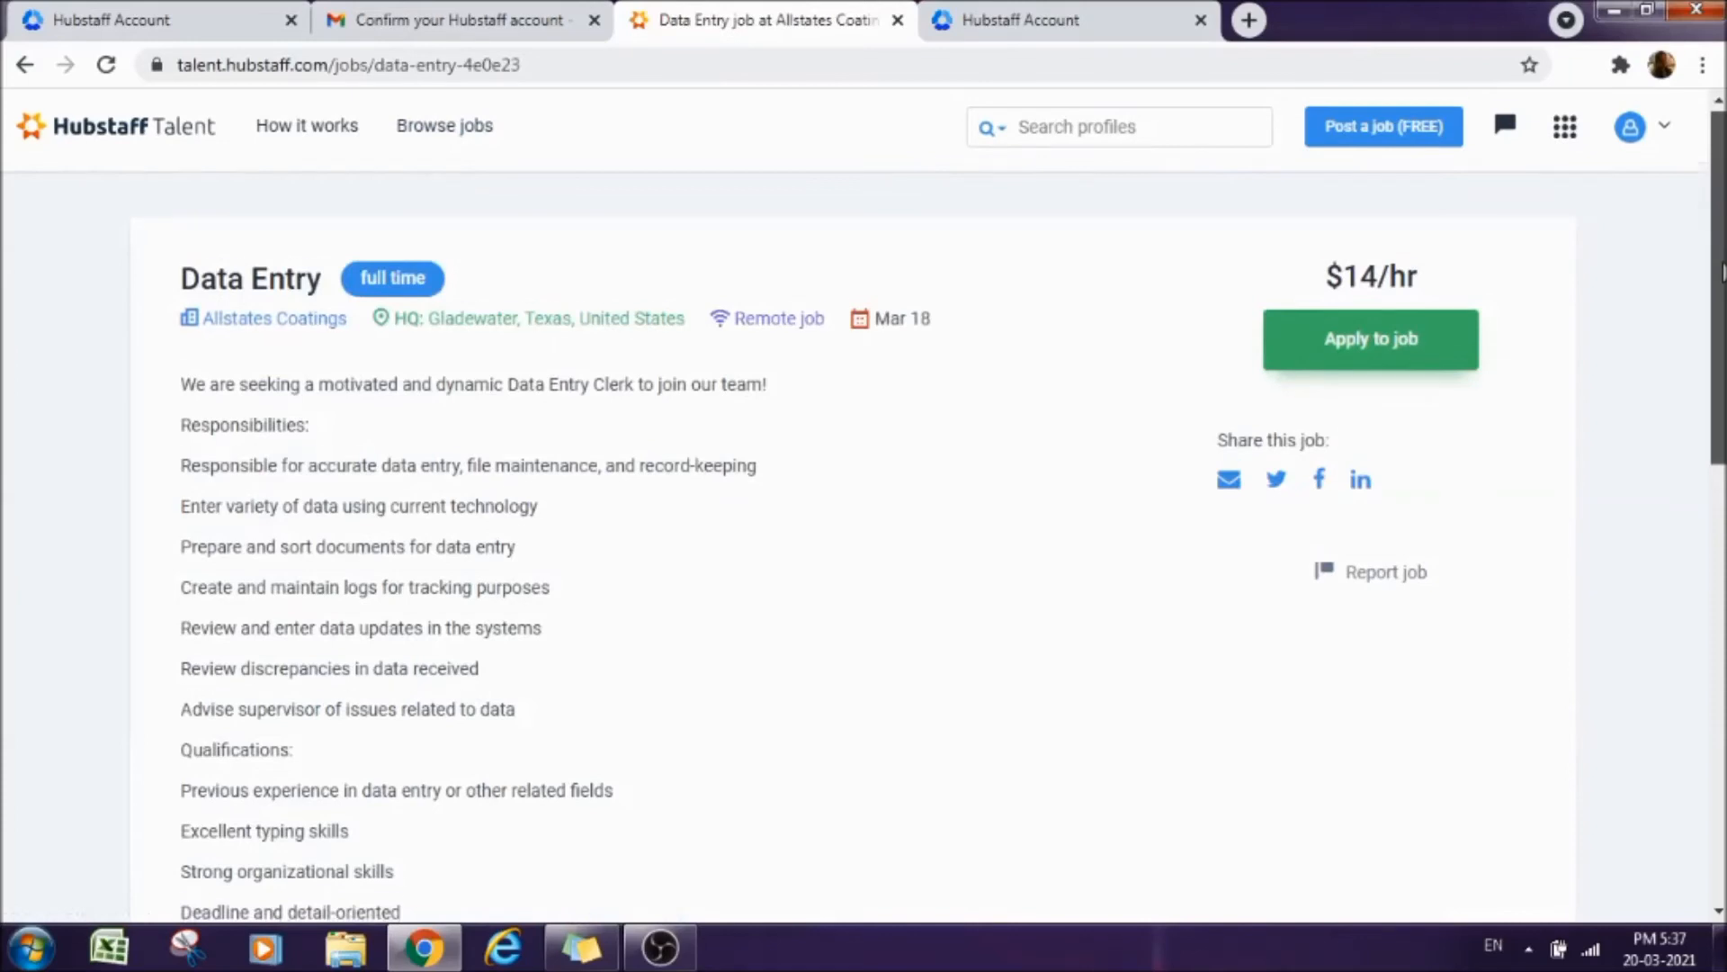
# Read through the posting's responsibilities, skills and beginner requirements.
pyautogui.scroll(-3)
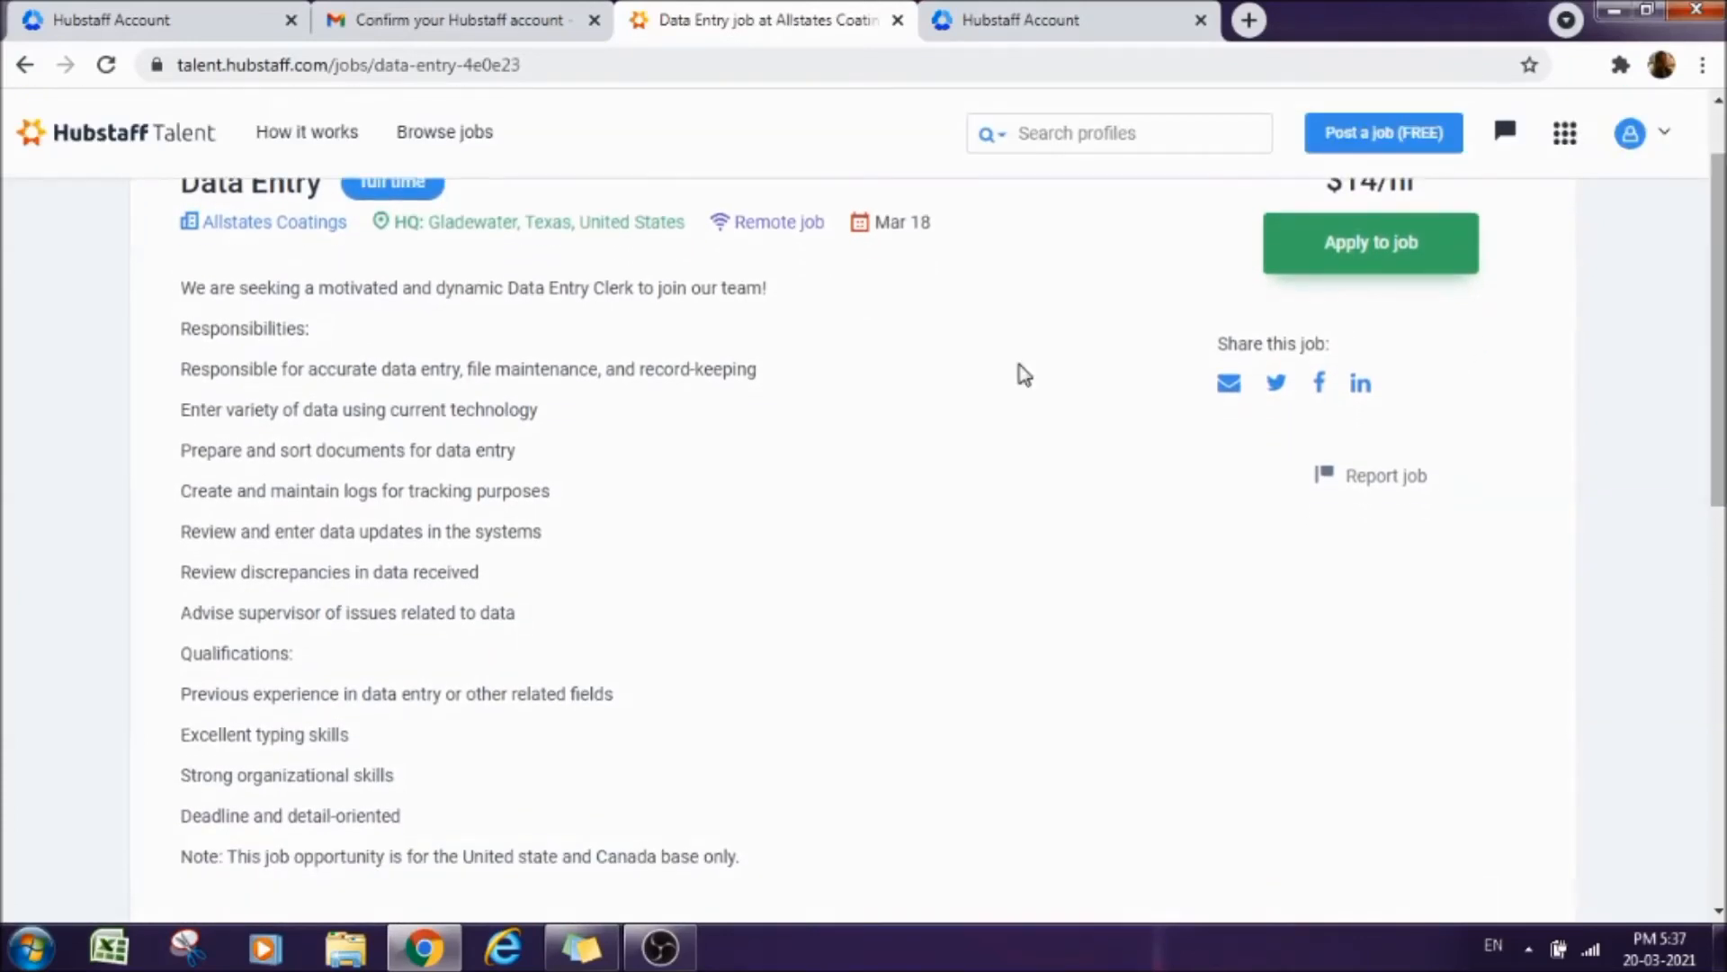
pyautogui.scroll(-3)
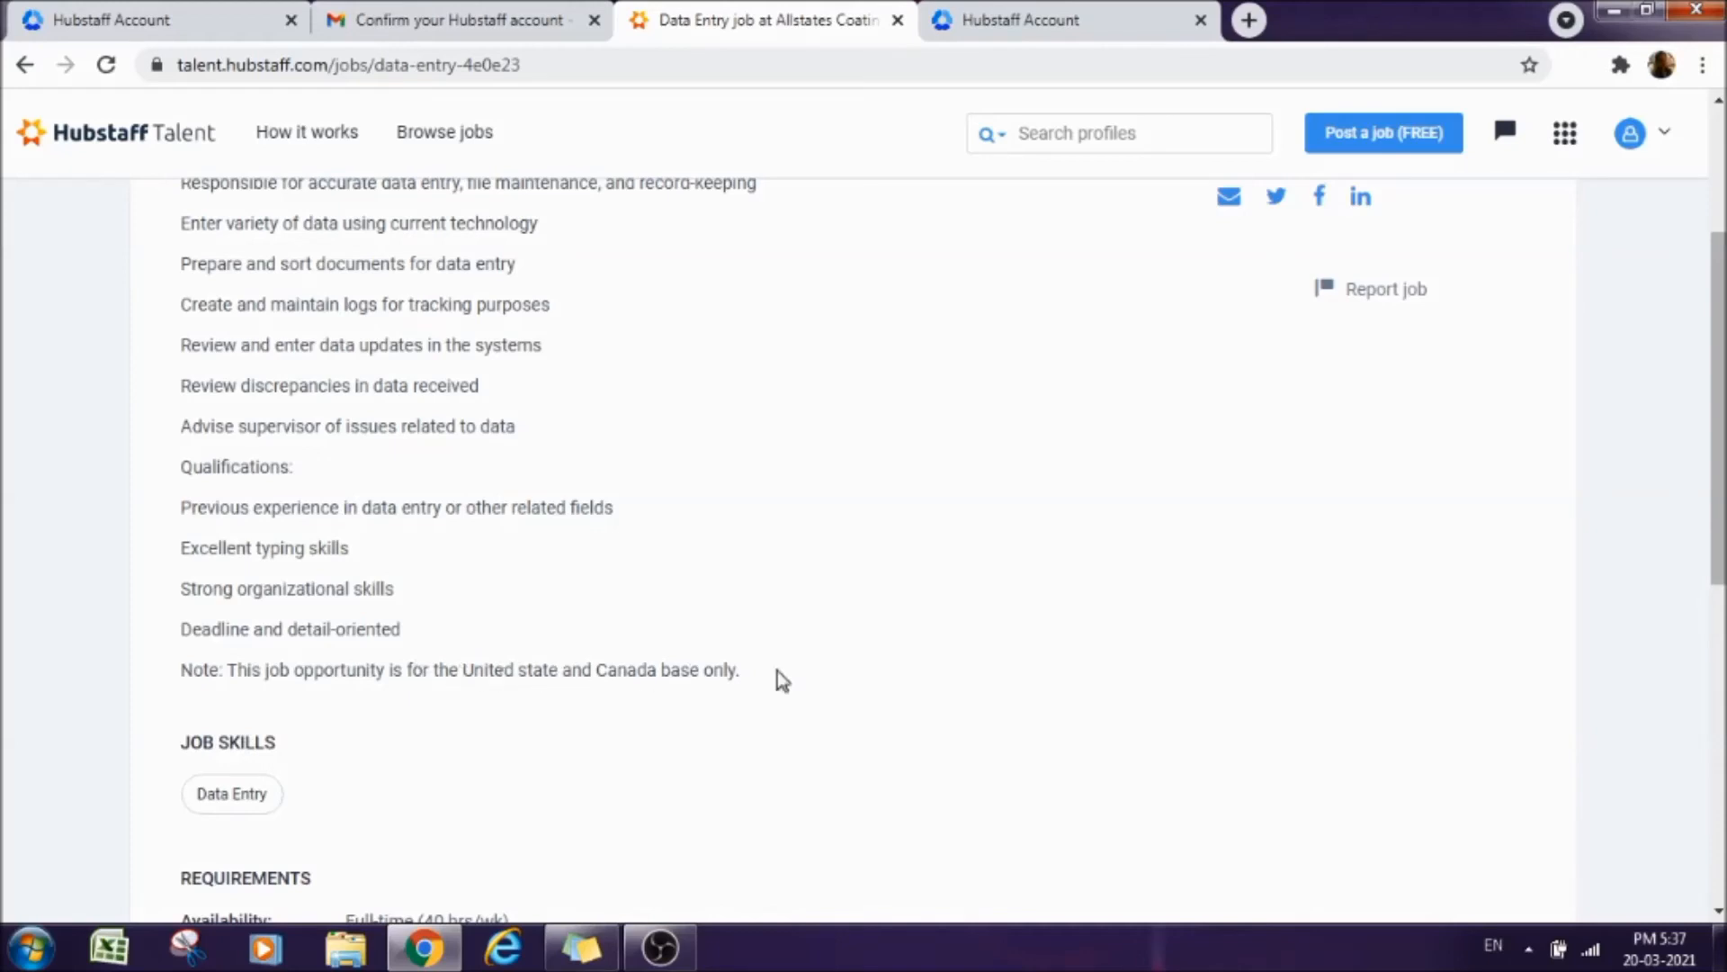
pyautogui.doubleClick(716, 670)
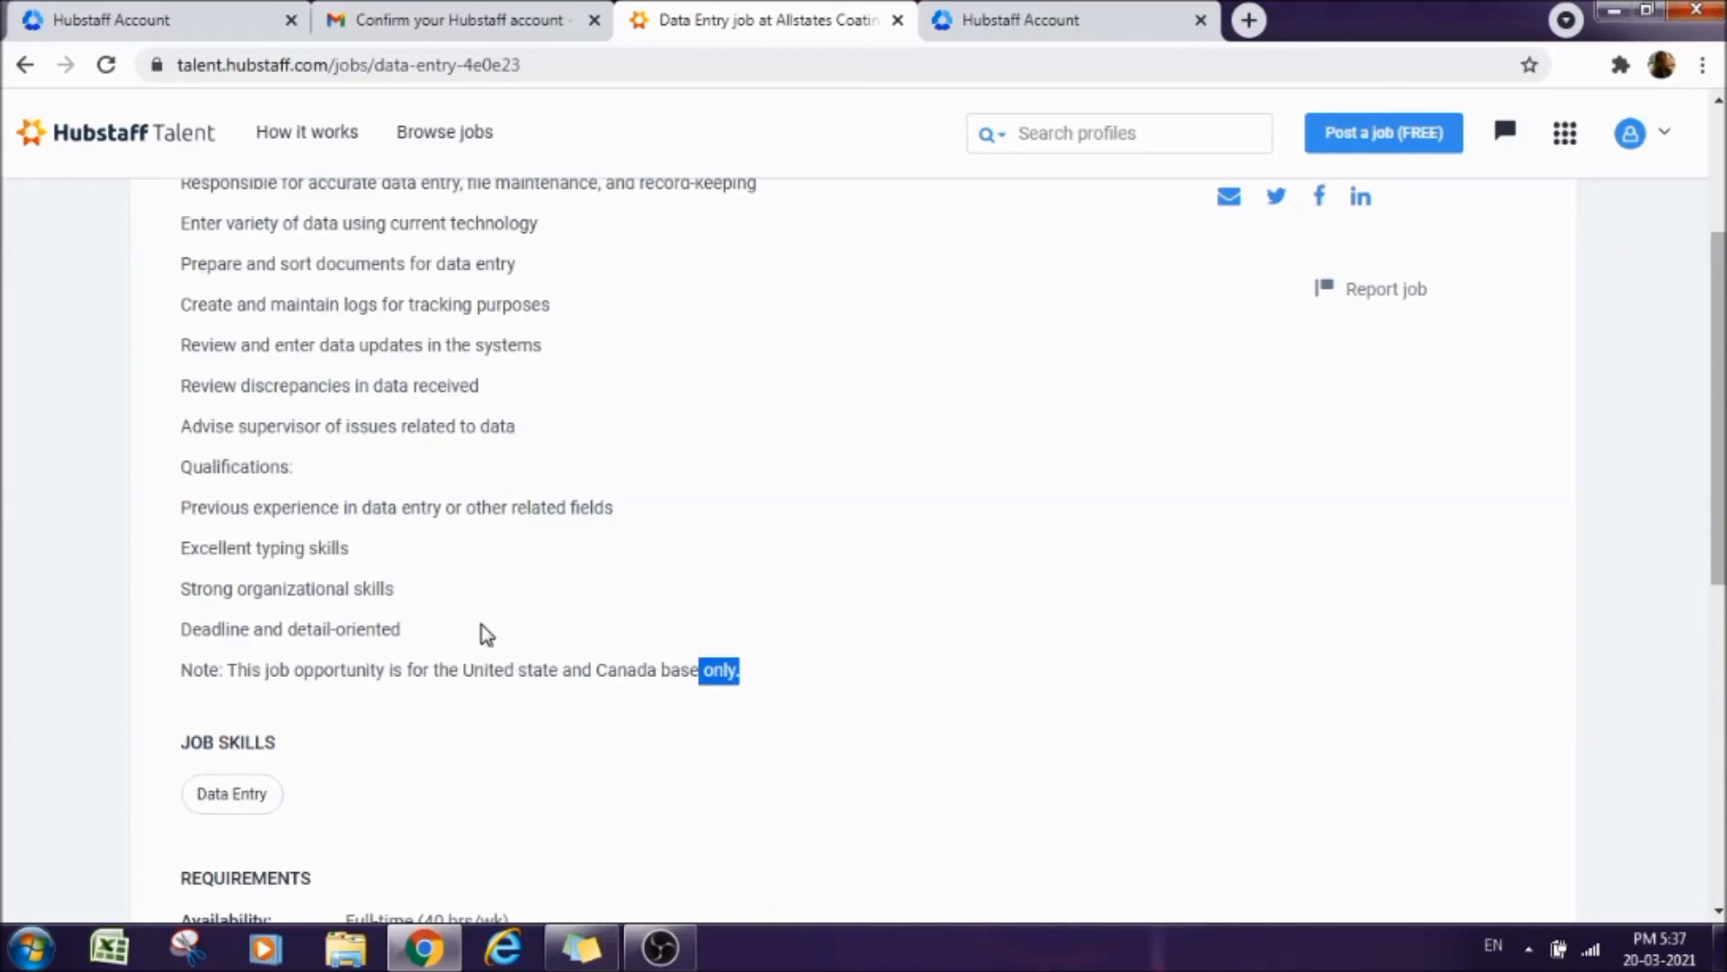
pyautogui.scroll(-3)
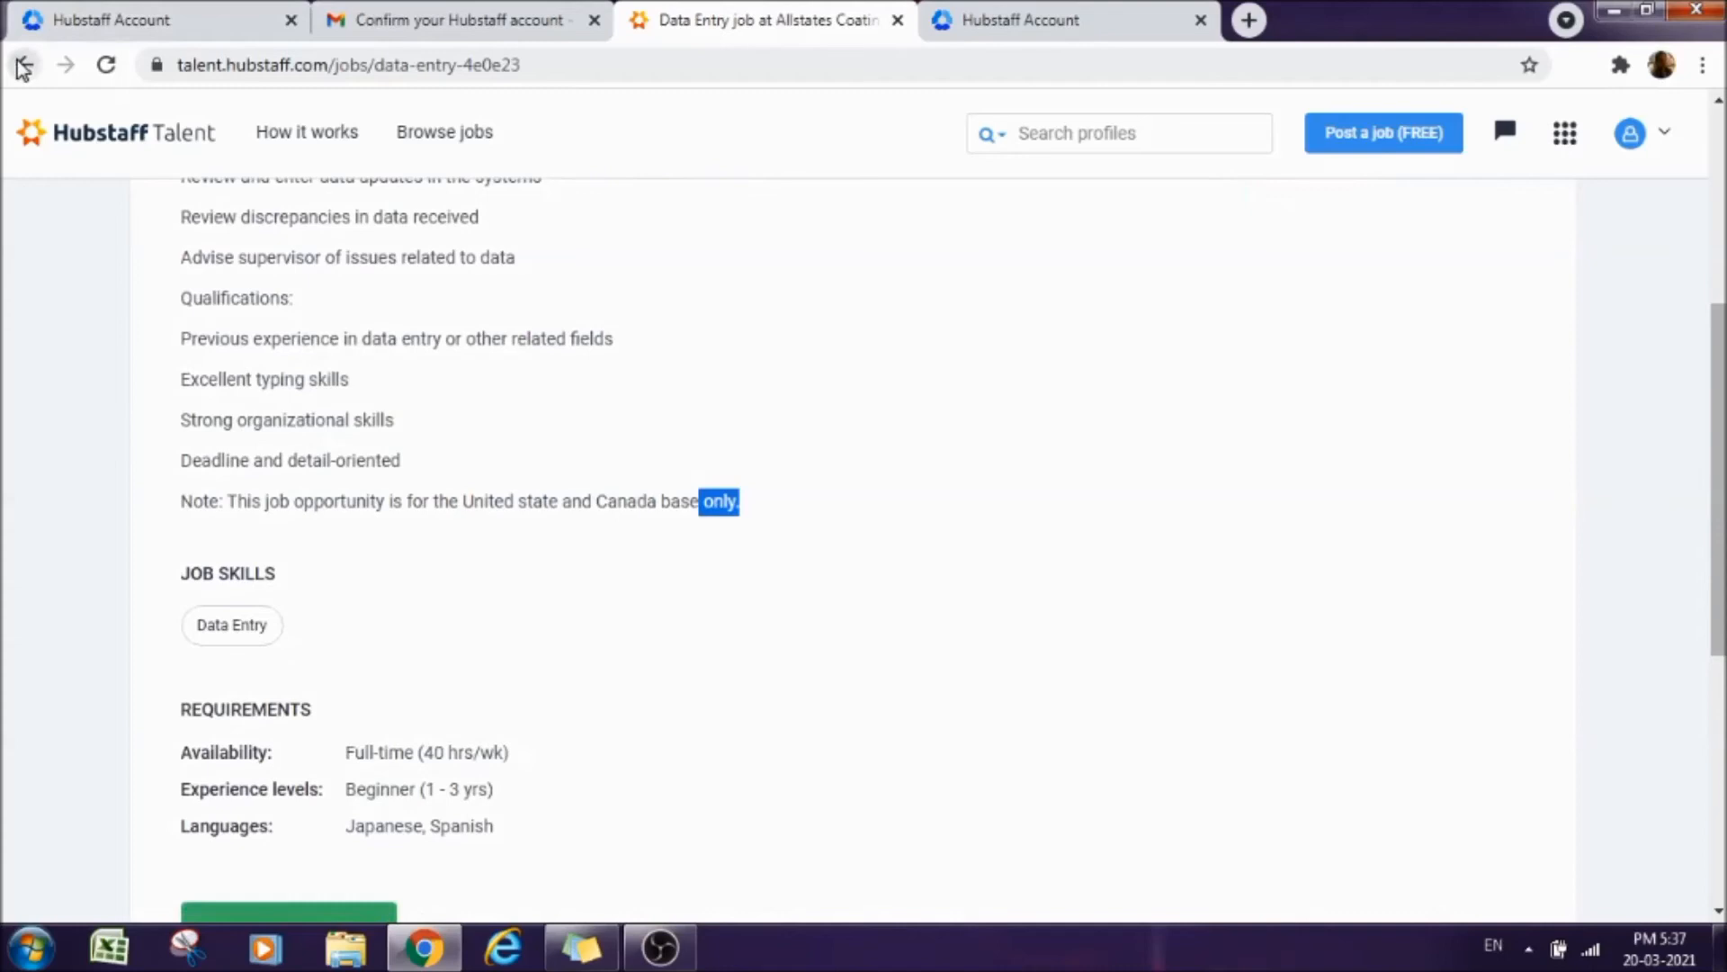
# Return to the results and open Alma's $3/hr Data Entry Sourcing Specialist posting.
pyautogui.click(25, 65)
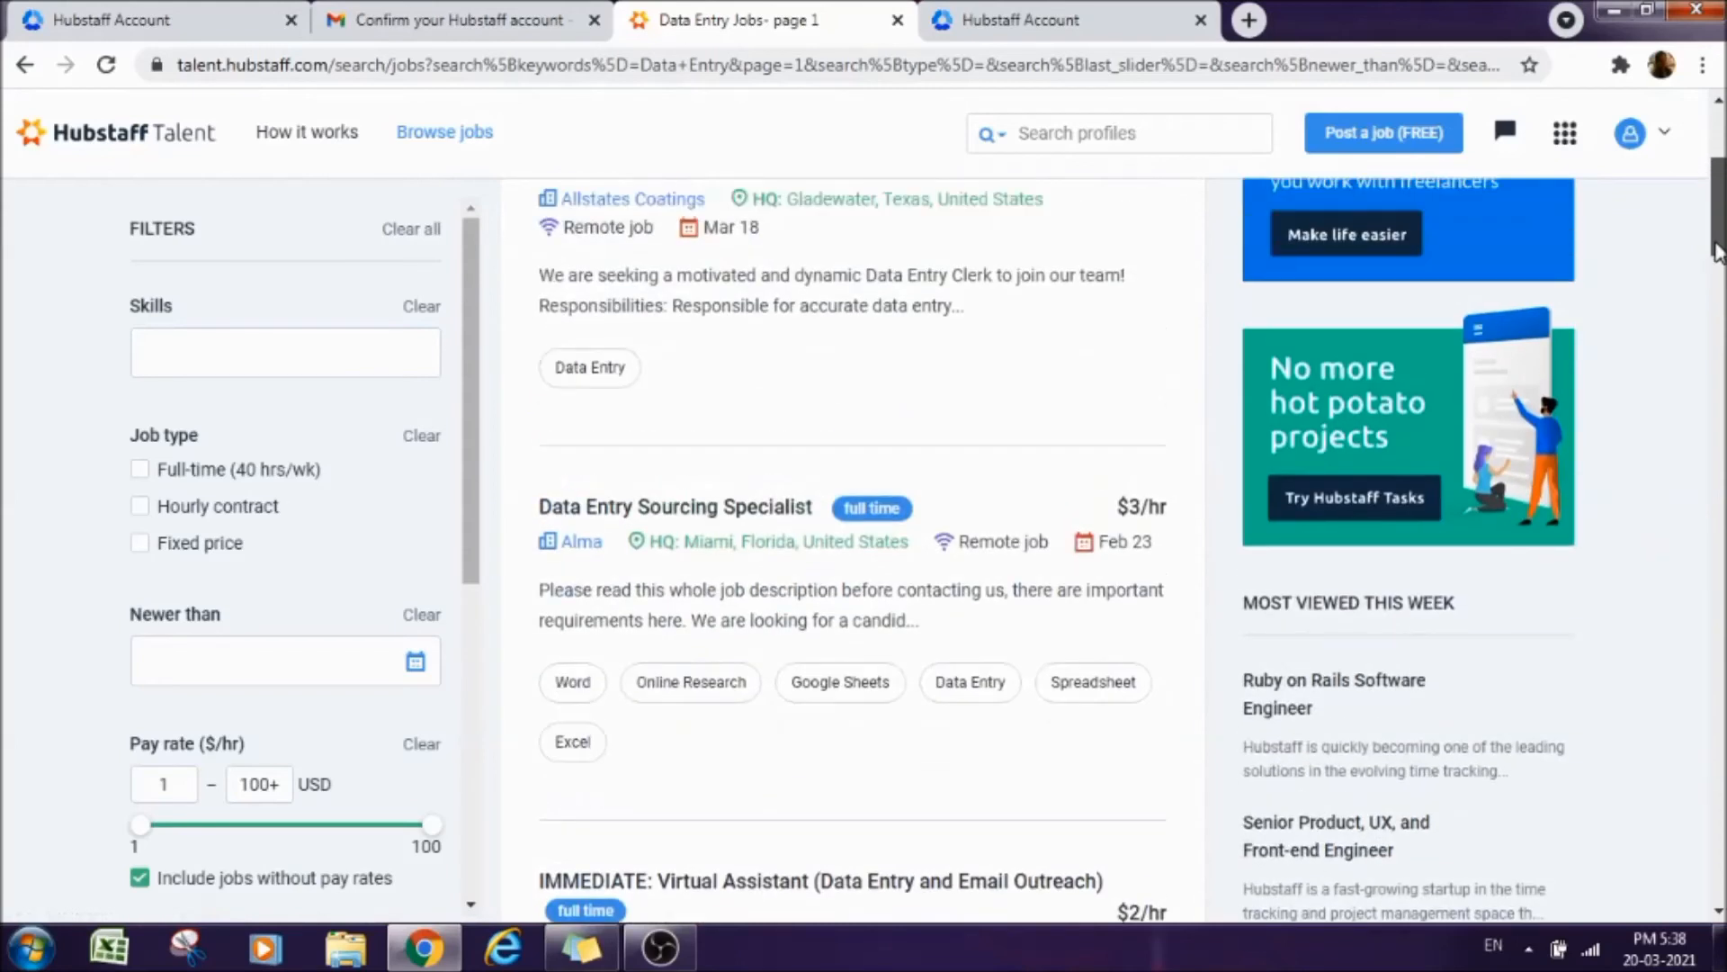
pyautogui.moveTo(1169, 450)
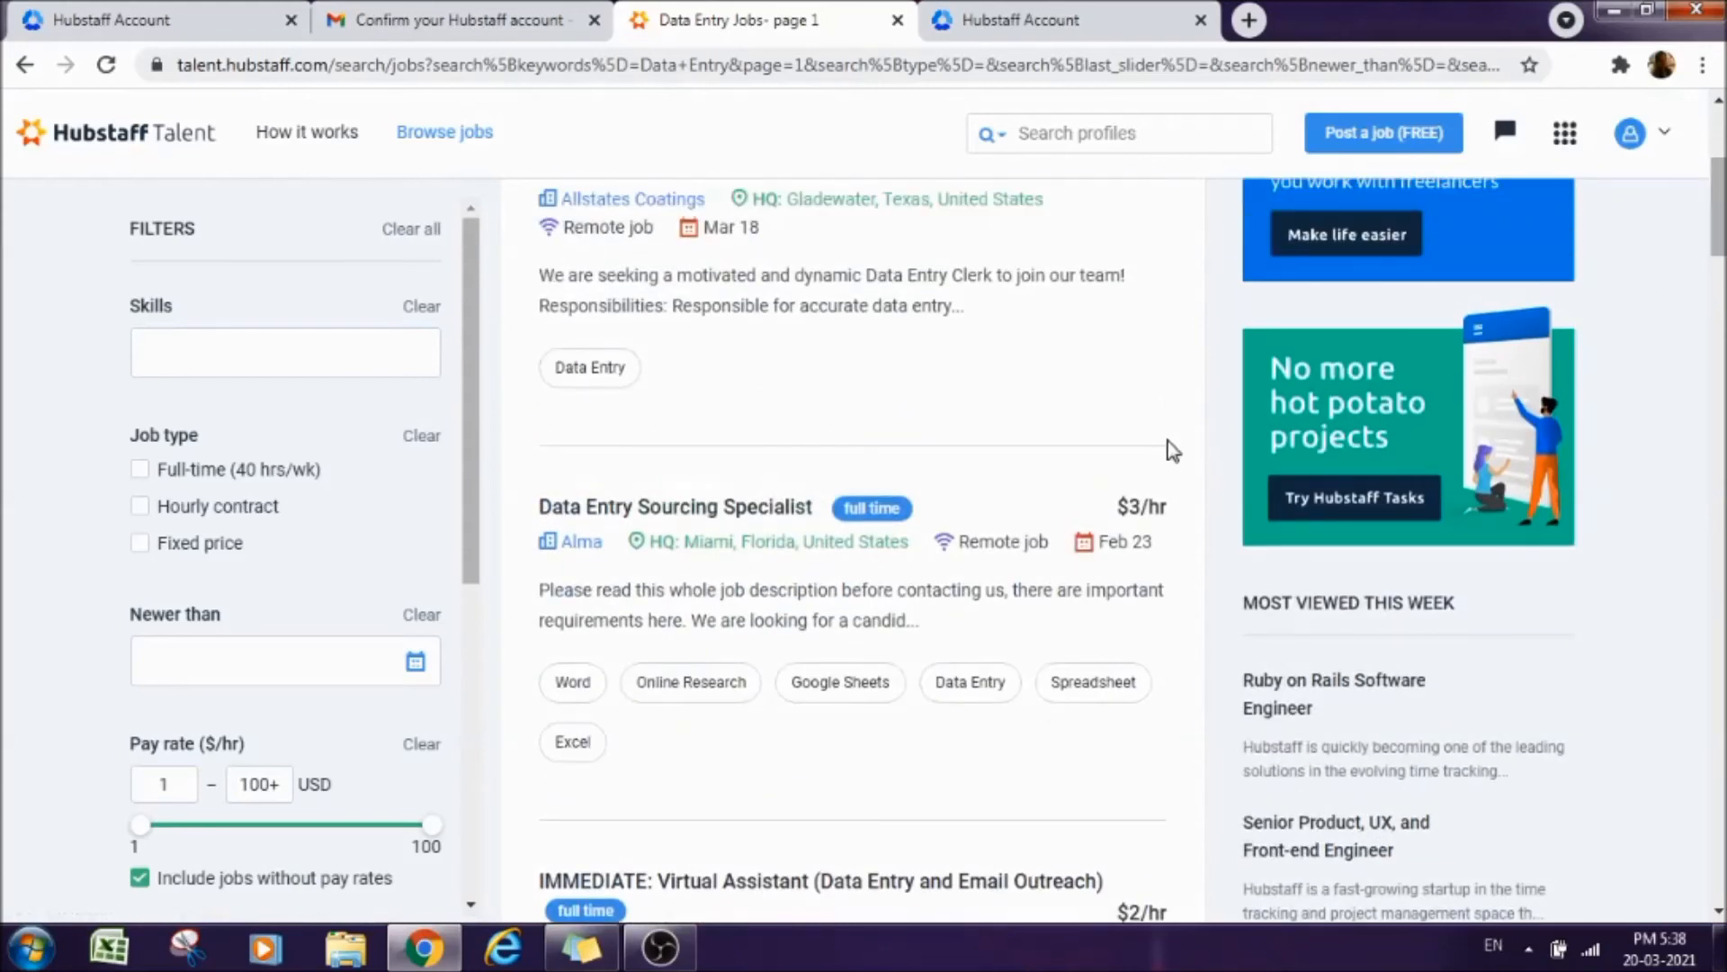
pyautogui.moveTo(723, 513)
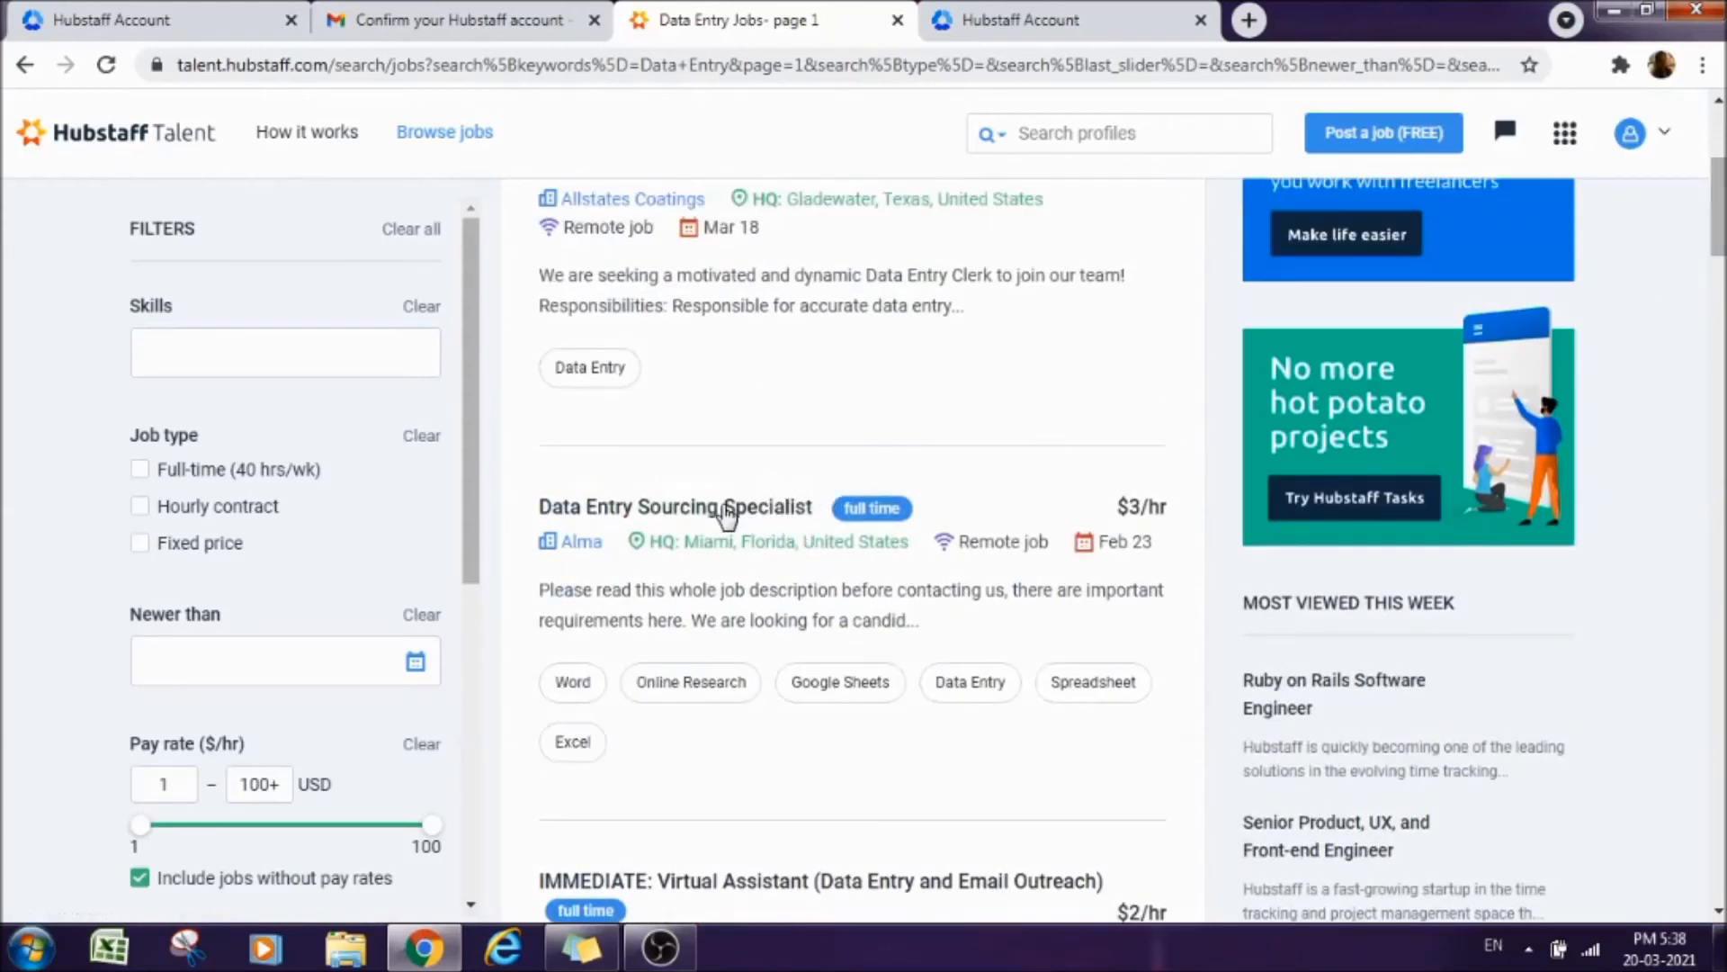
pyautogui.click(720, 514)
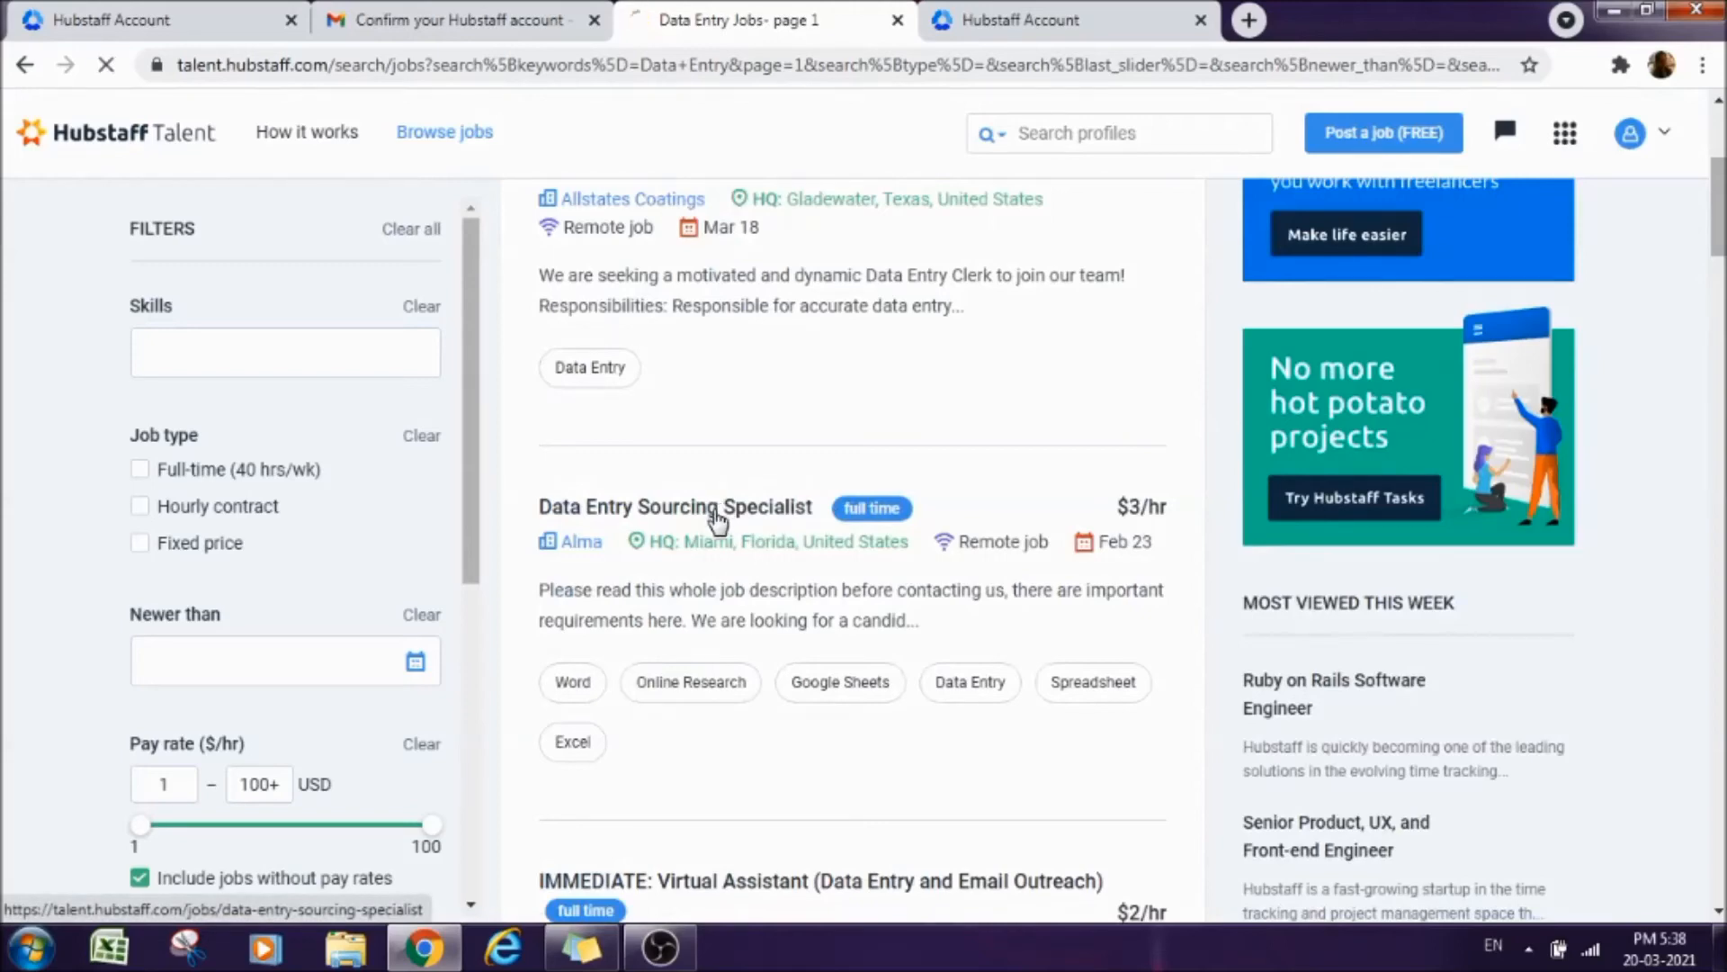
pyautogui.click(696, 507)
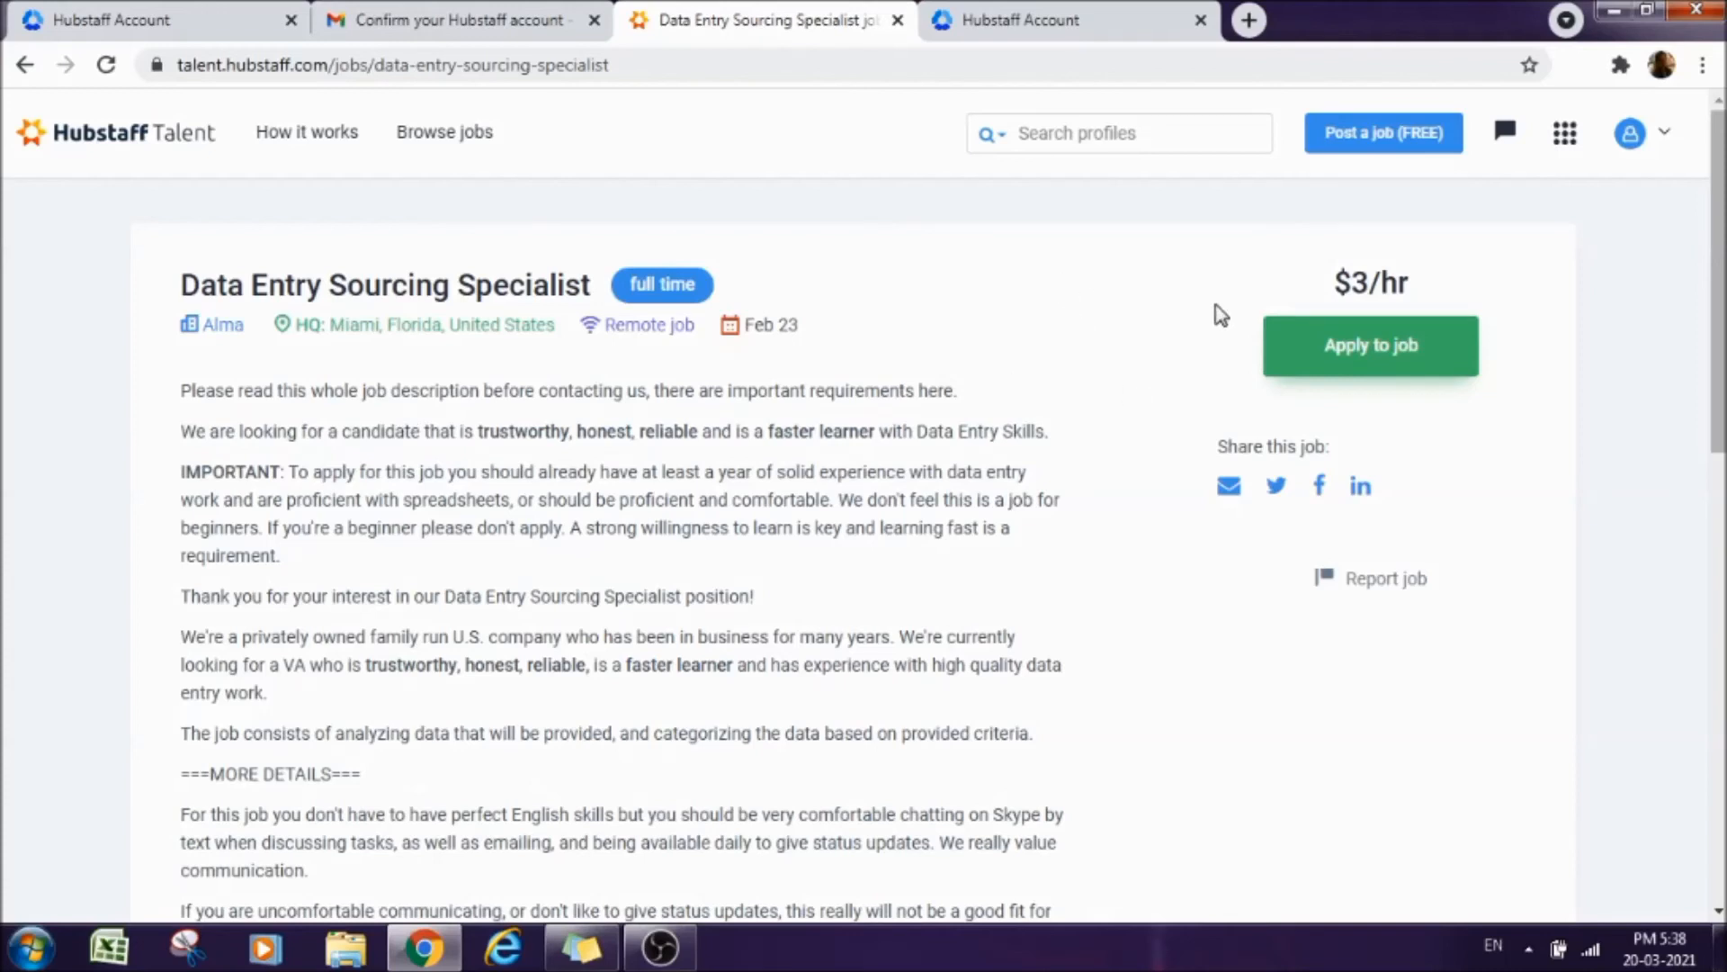
pyautogui.scroll(-3)
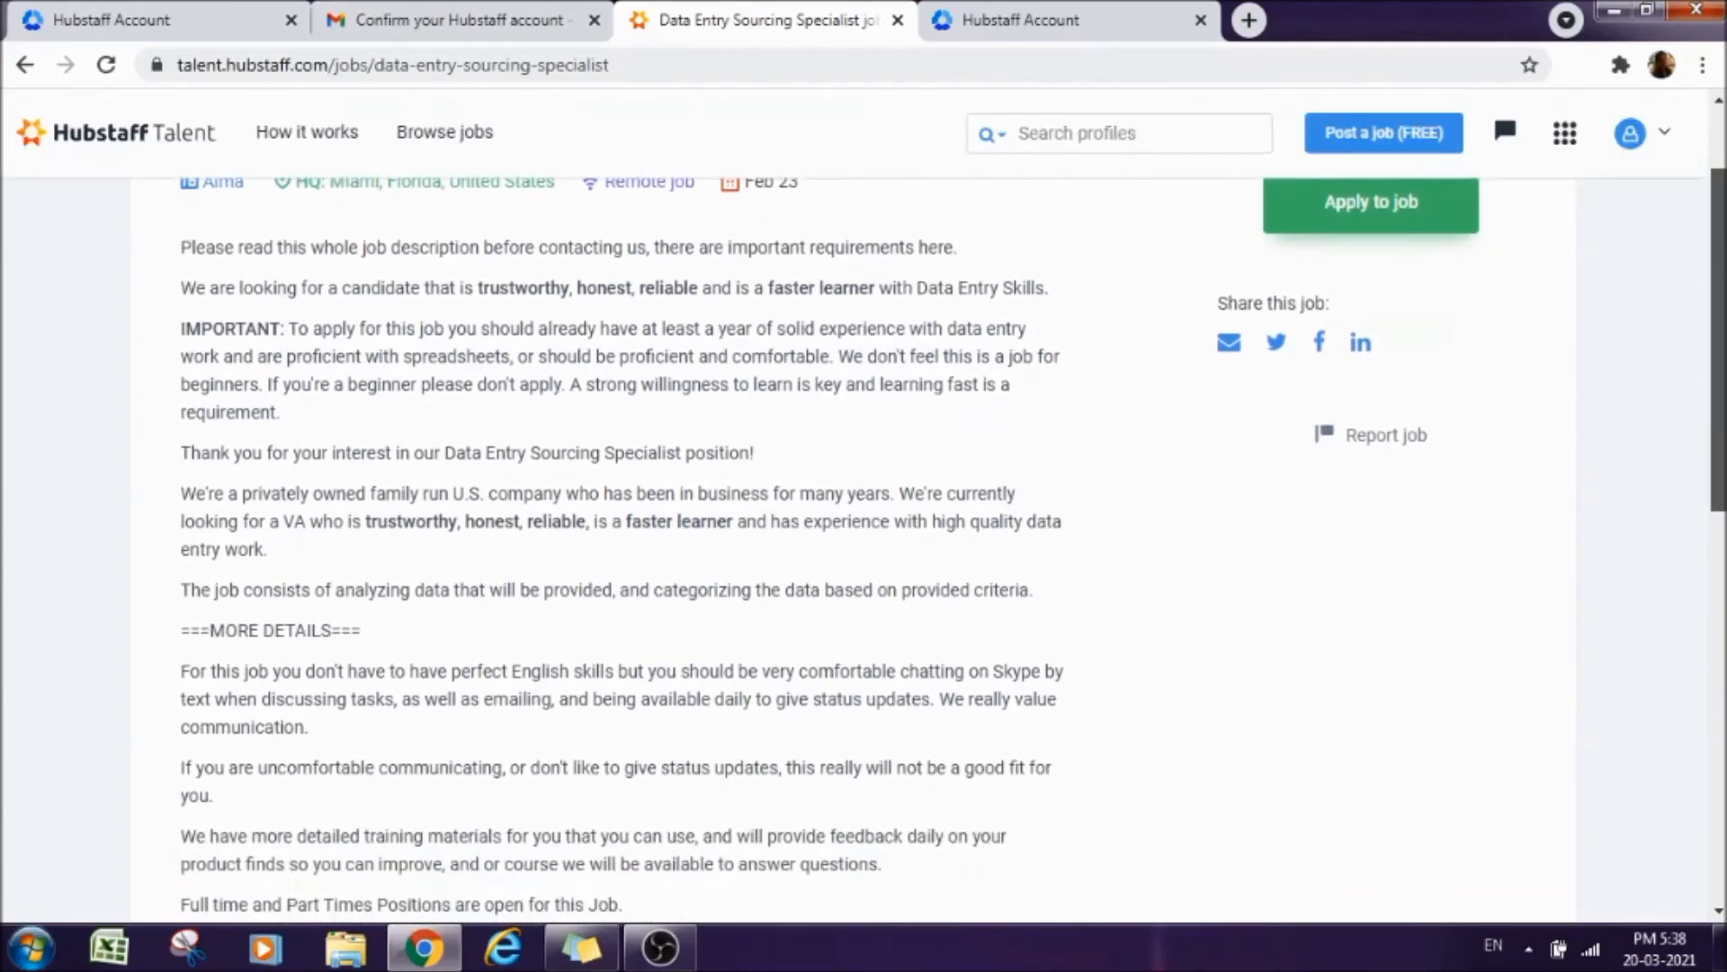
pyautogui.scroll(-3)
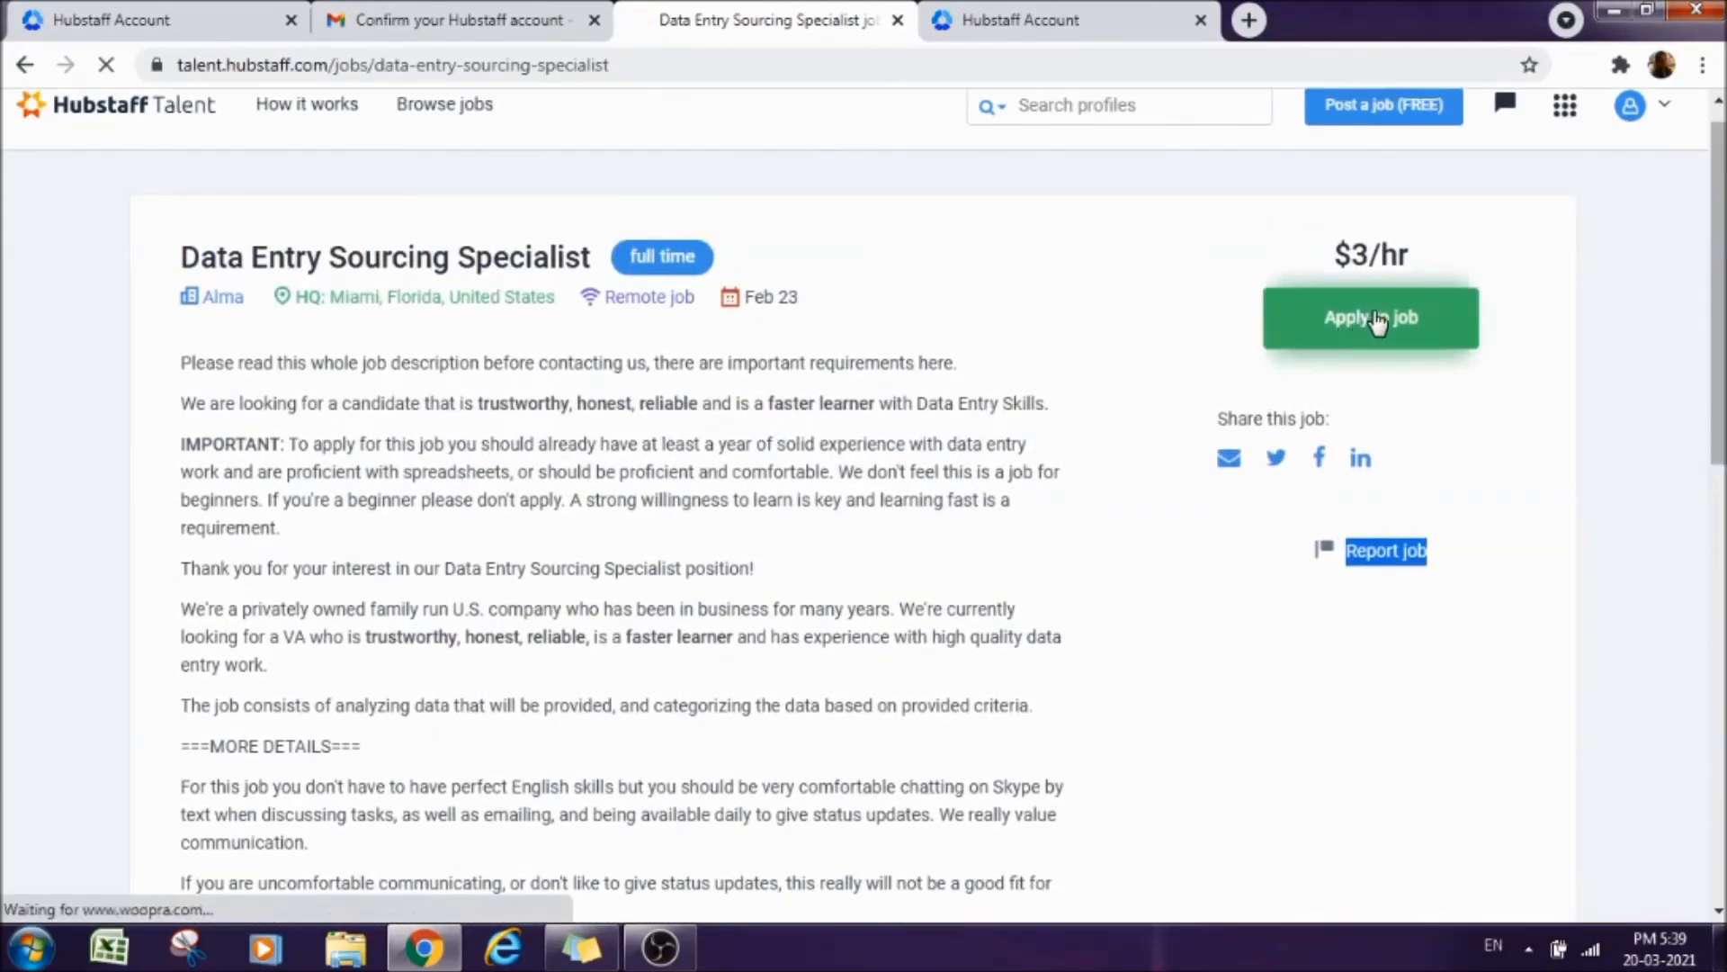
pyautogui.click(1371, 317)
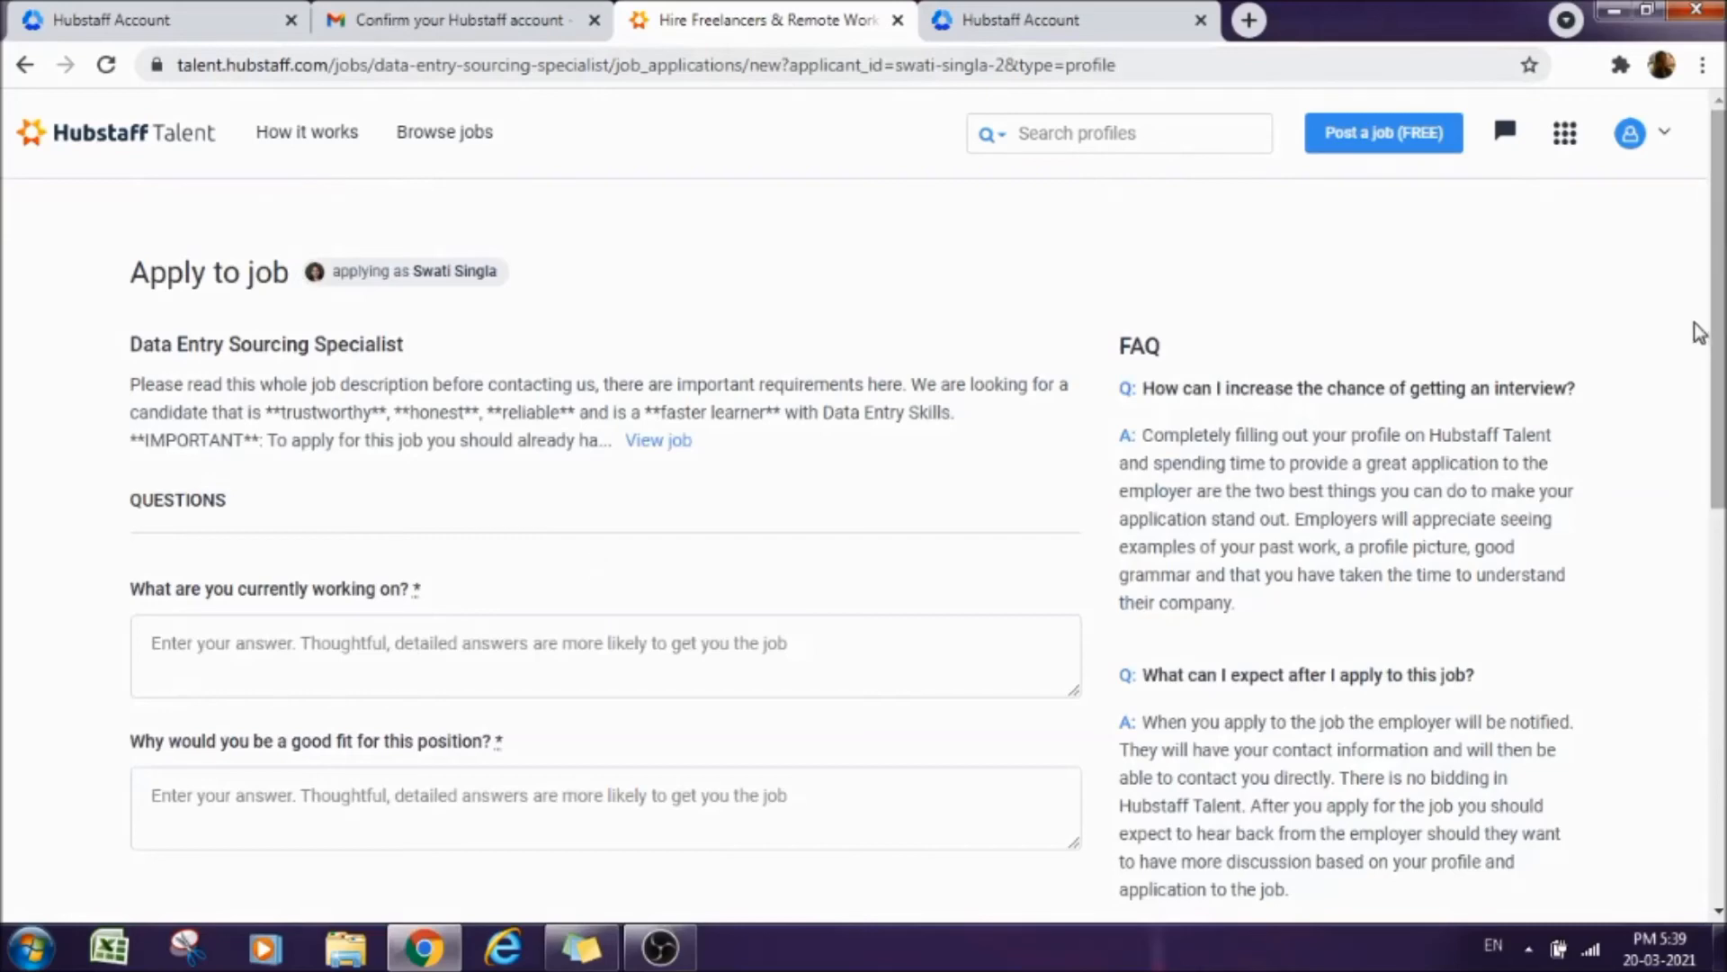
pyautogui.scroll(-3)
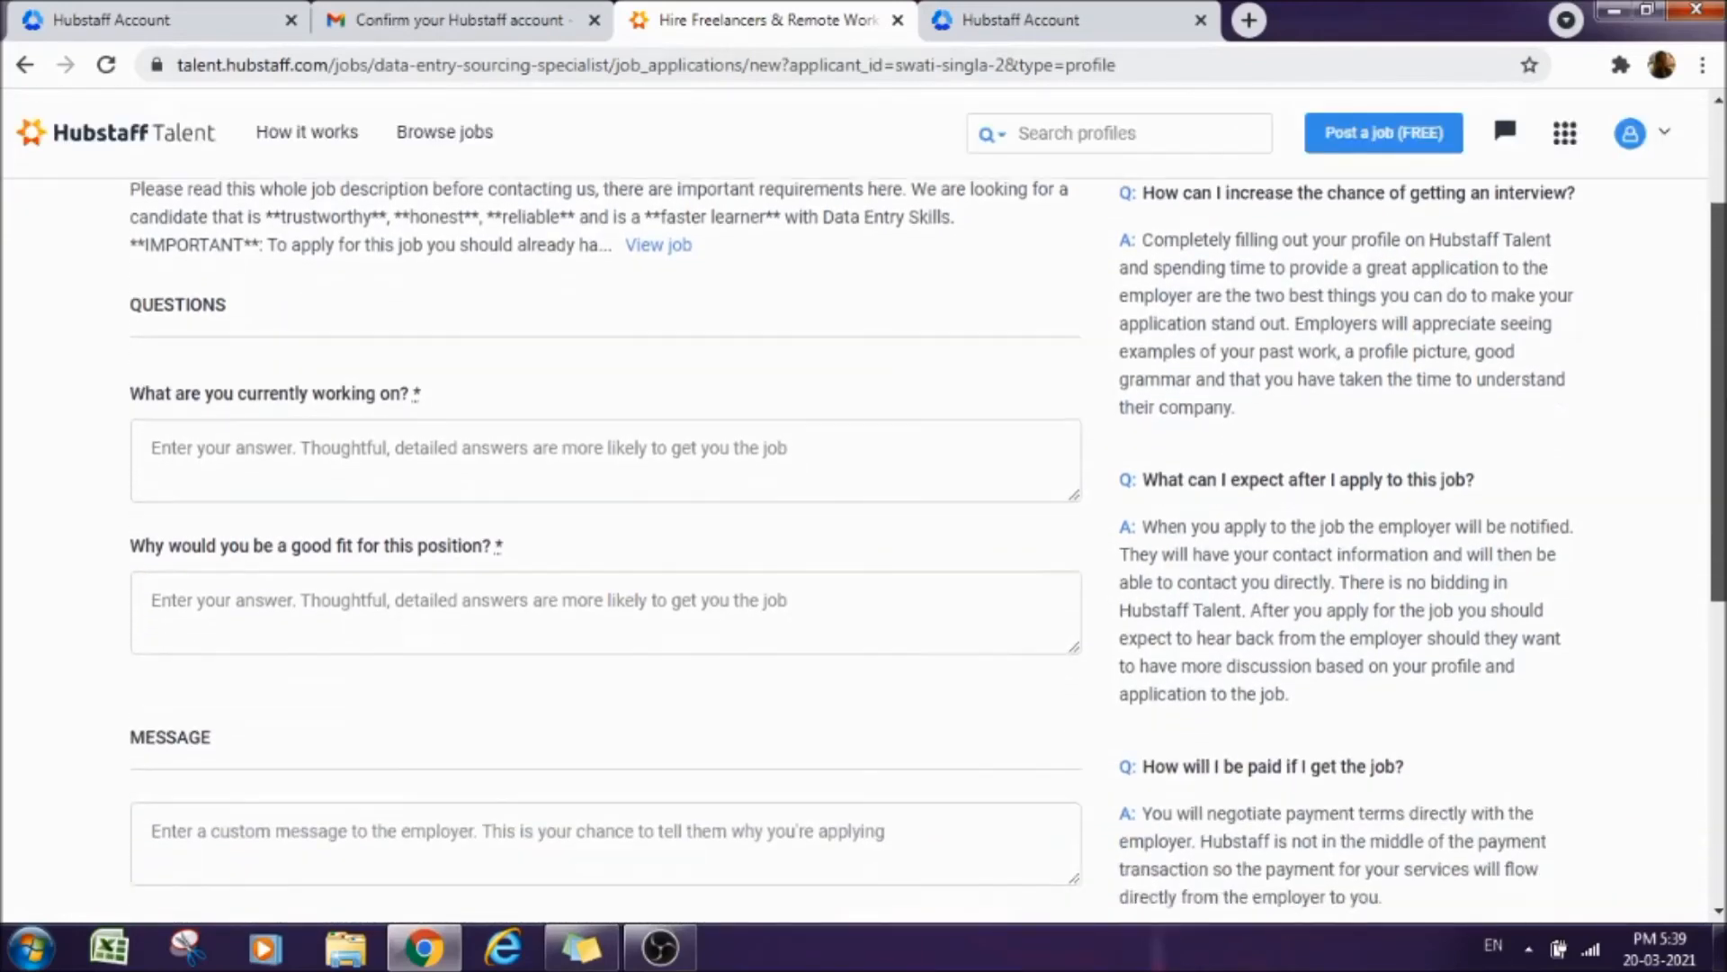
pyautogui.scroll(-3)
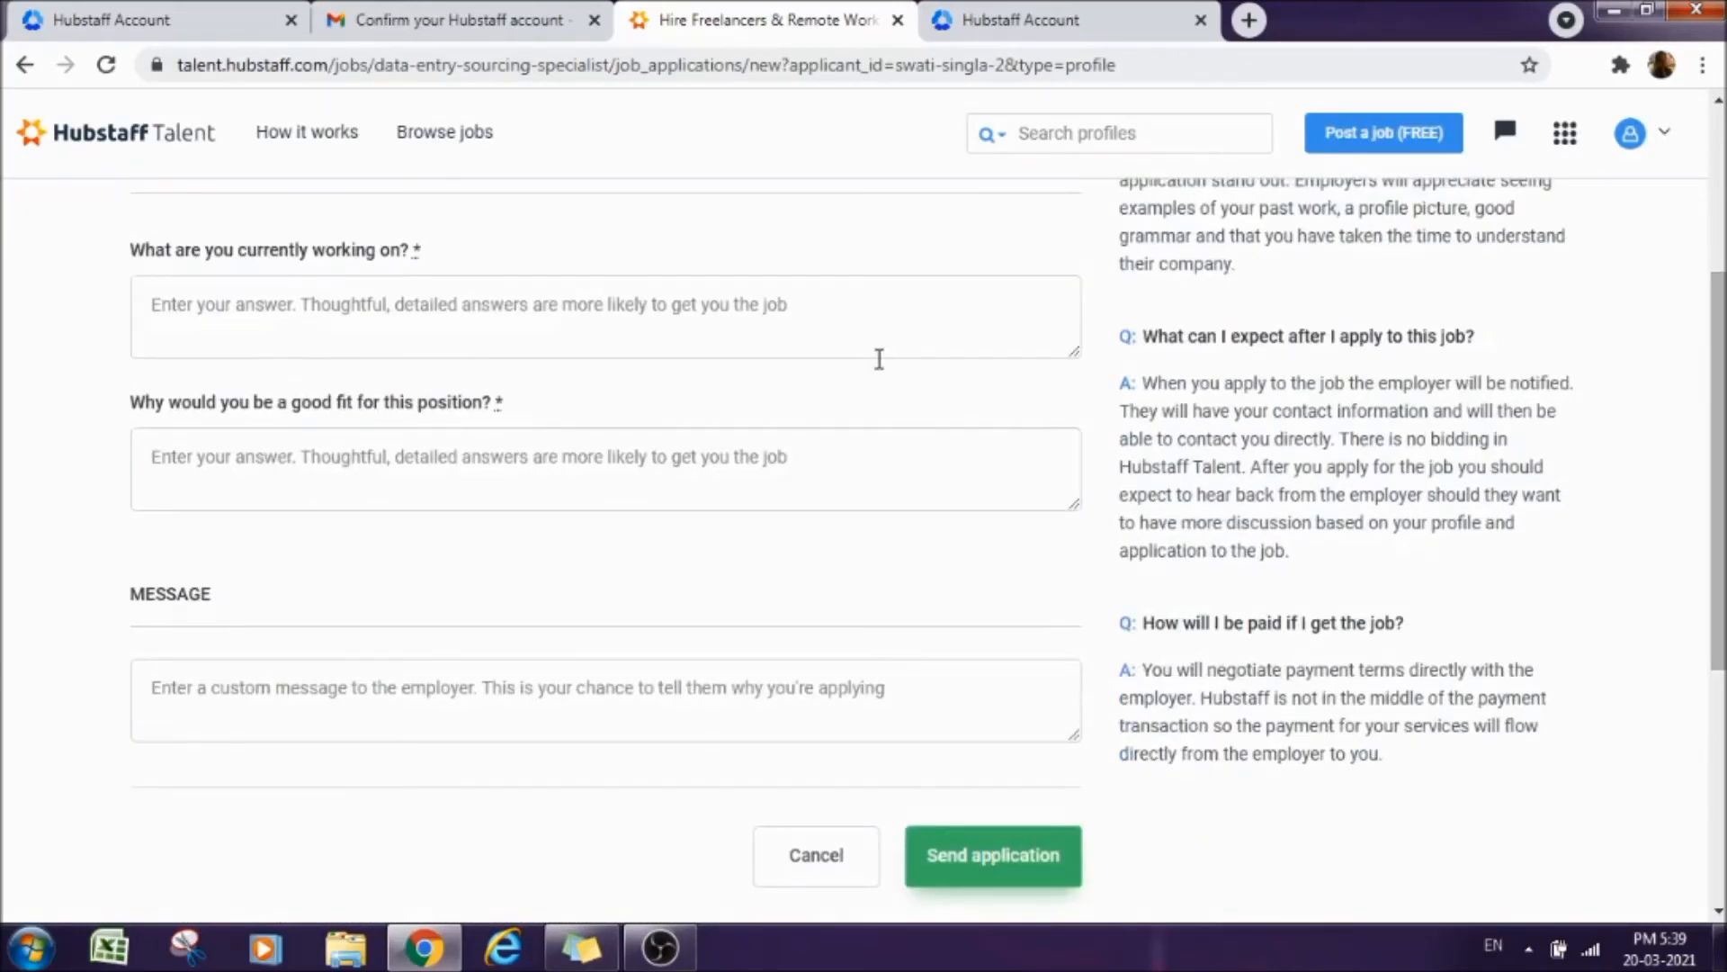
pyautogui.moveTo(1445, 178)
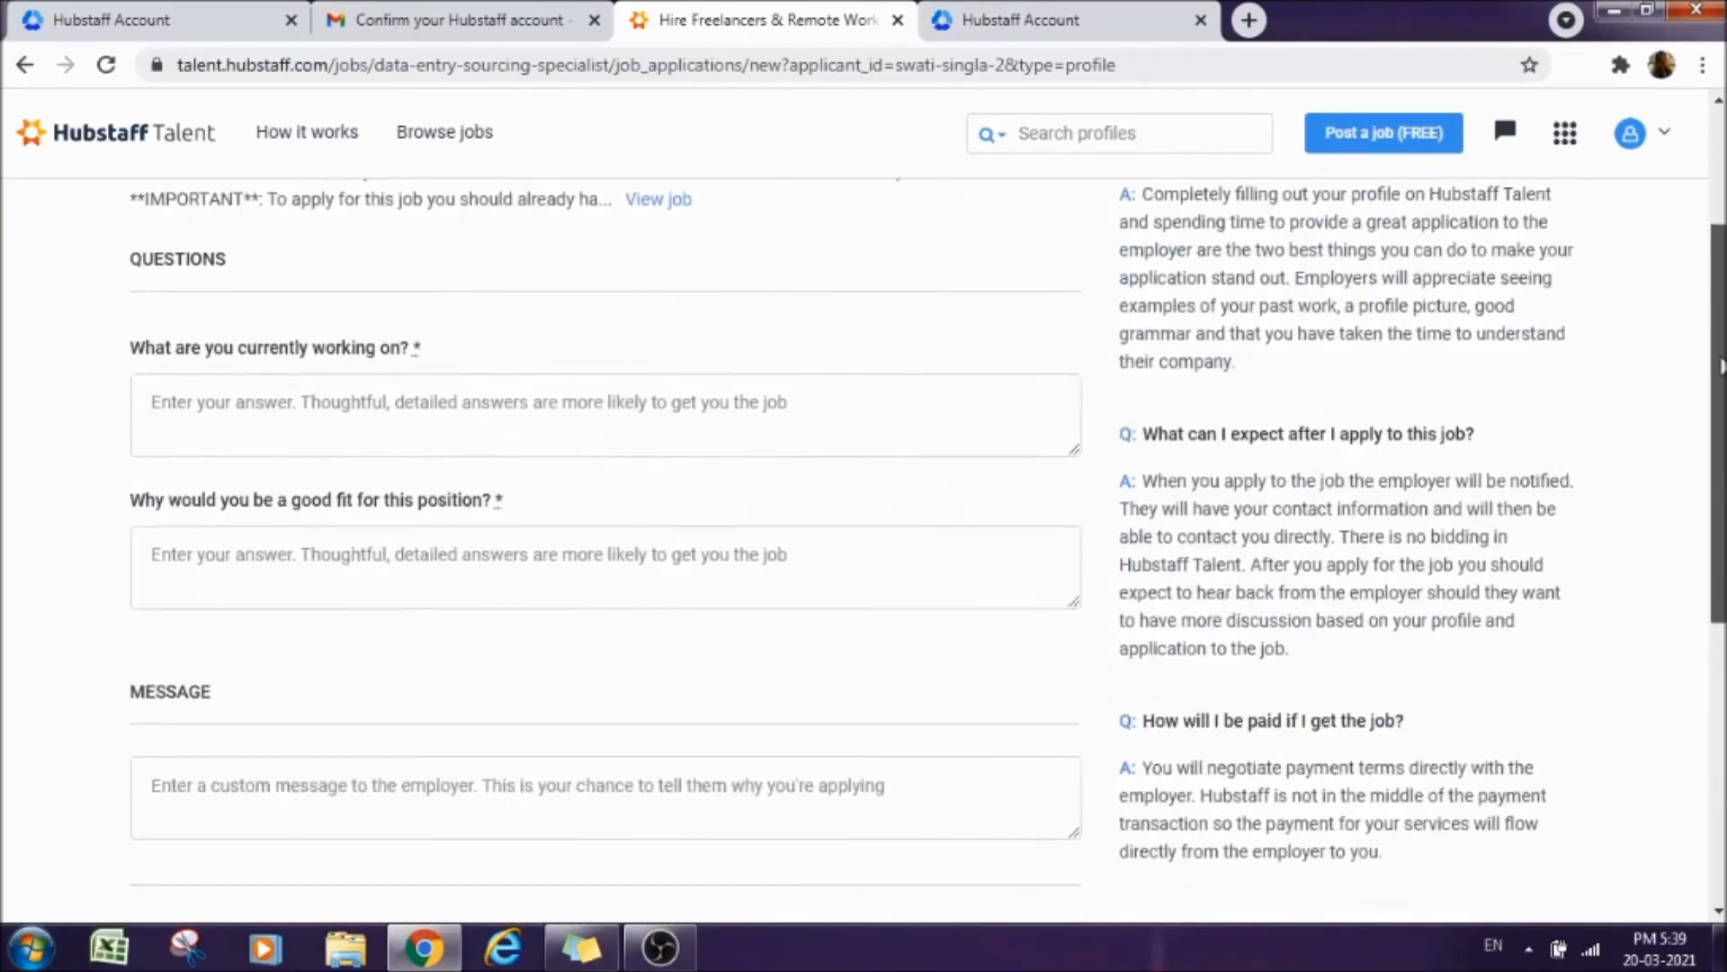
pyautogui.scroll(3)
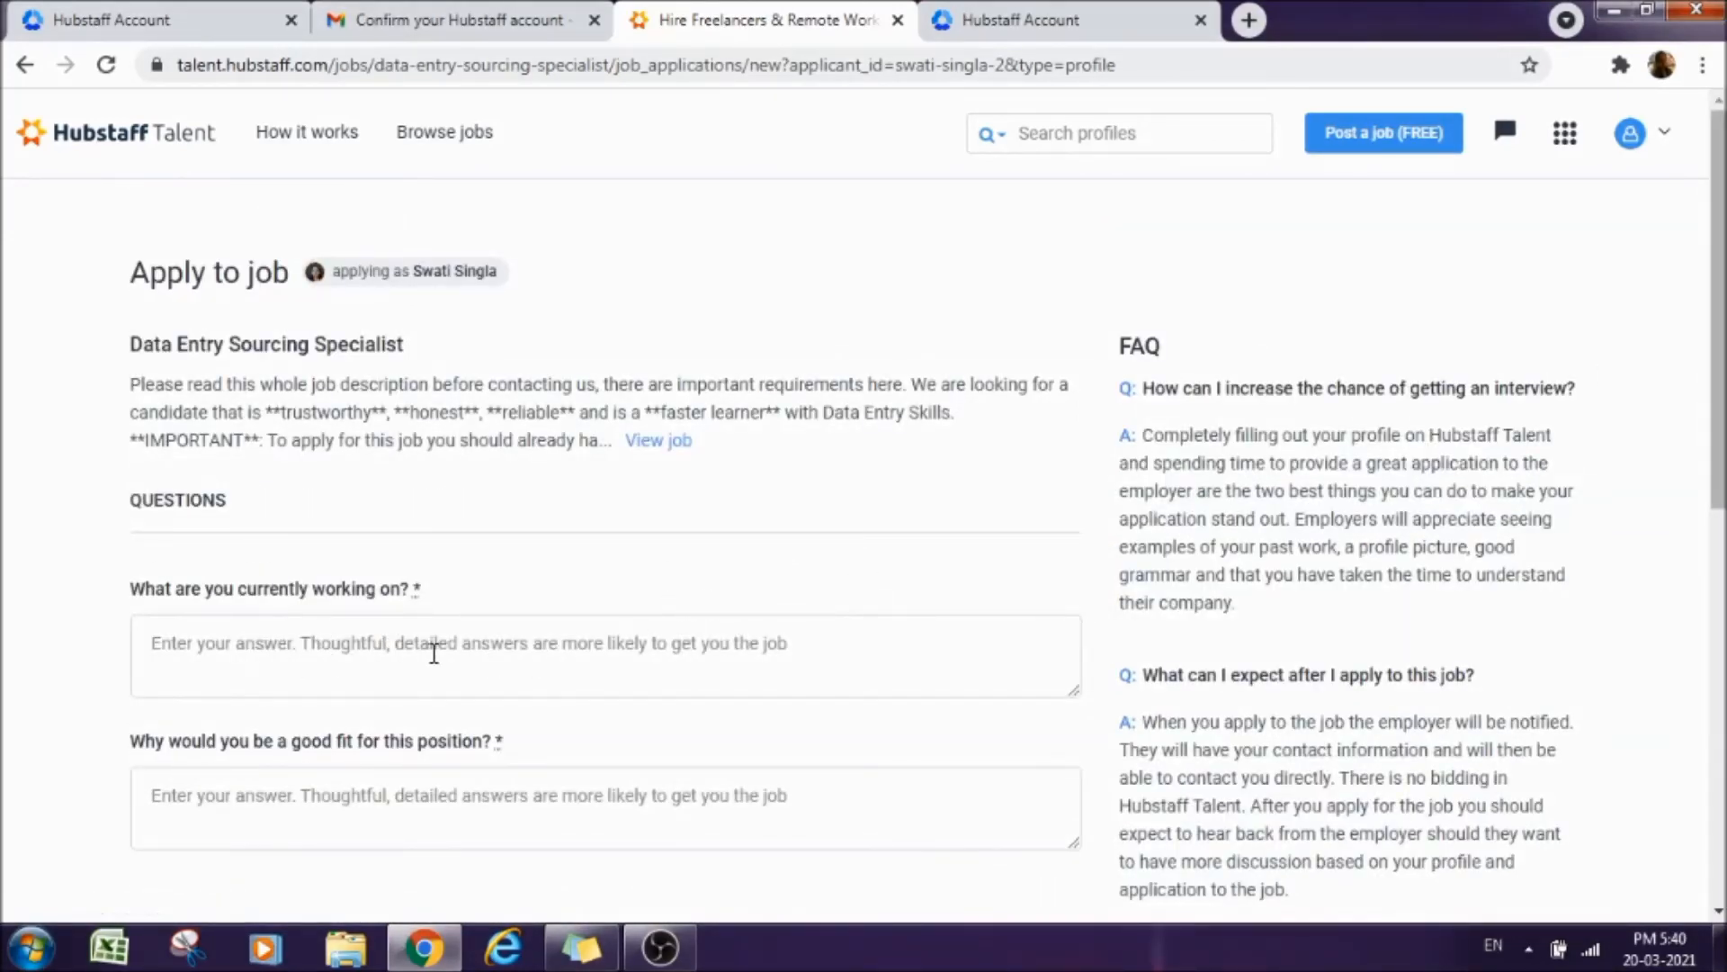
pyautogui.moveTo(394, 668)
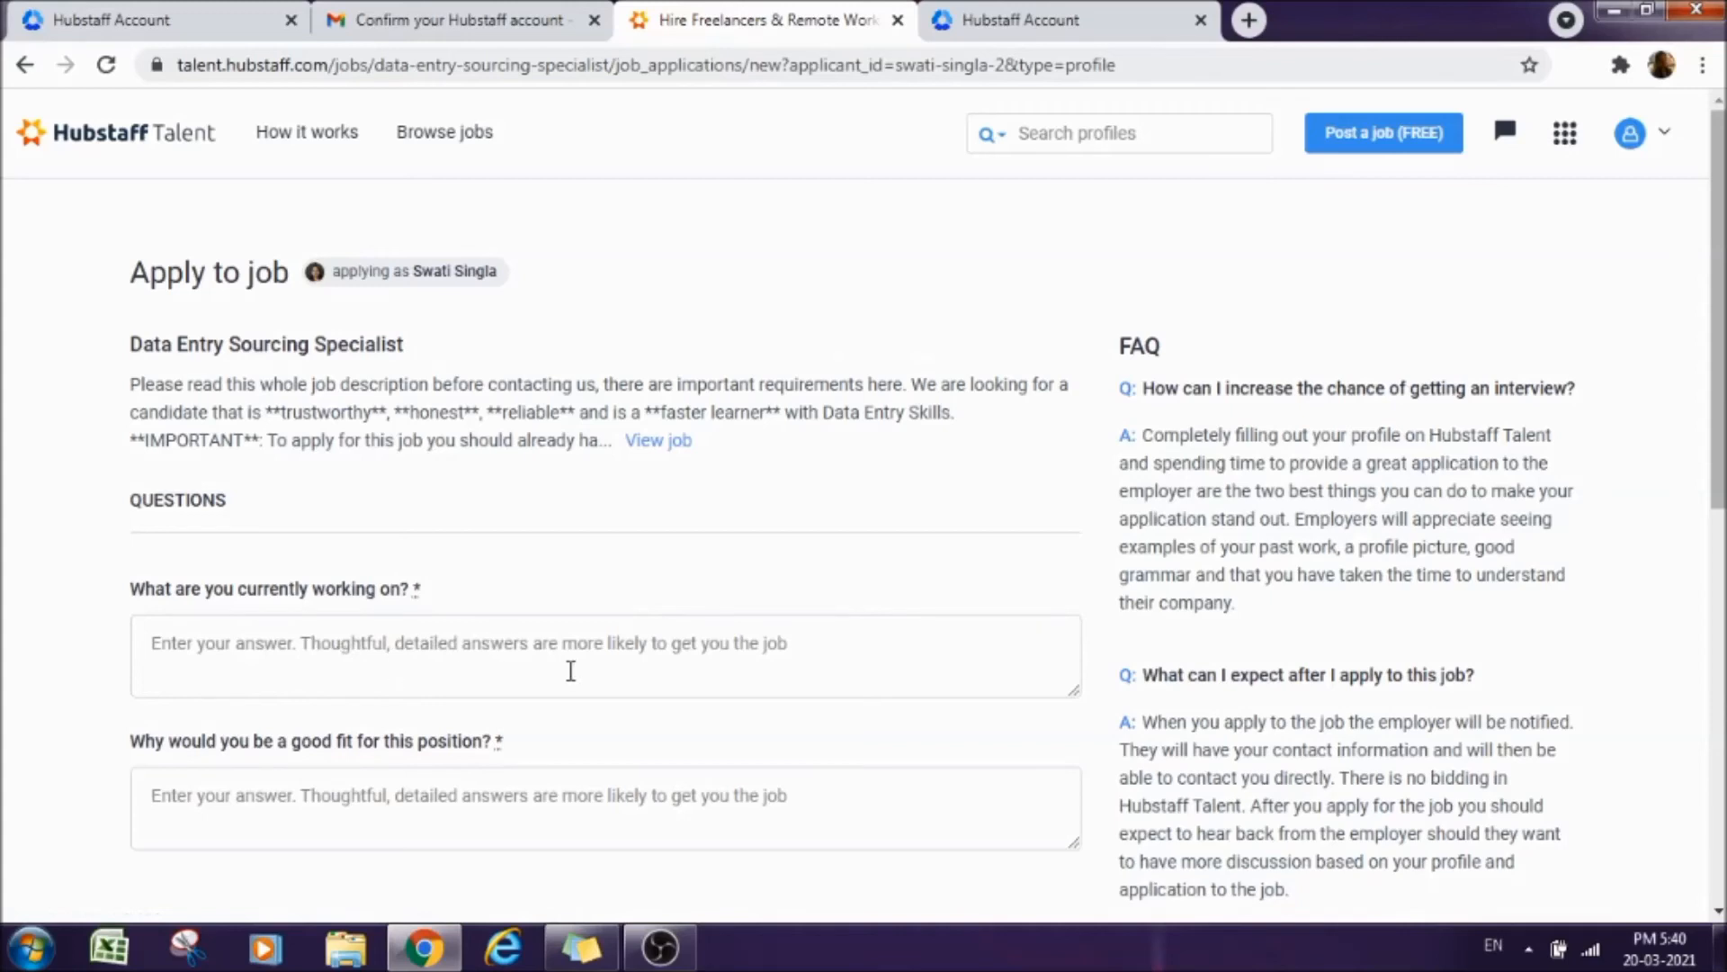
pyautogui.scroll(-3)
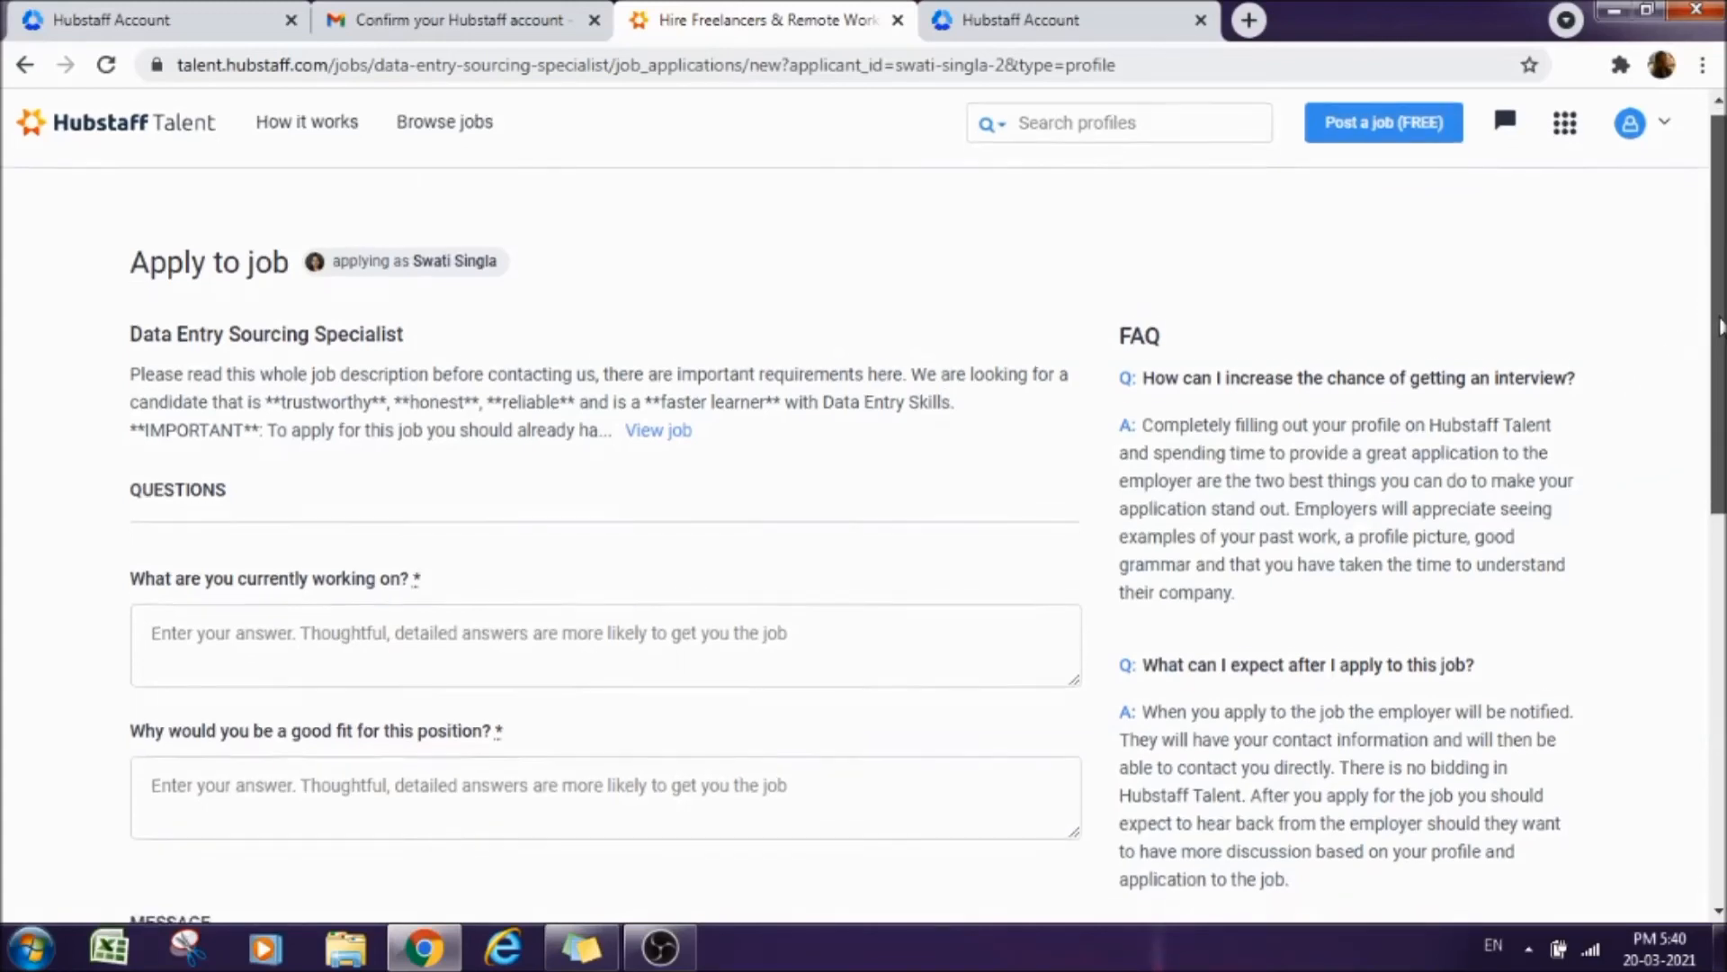
pyautogui.scroll(-3)
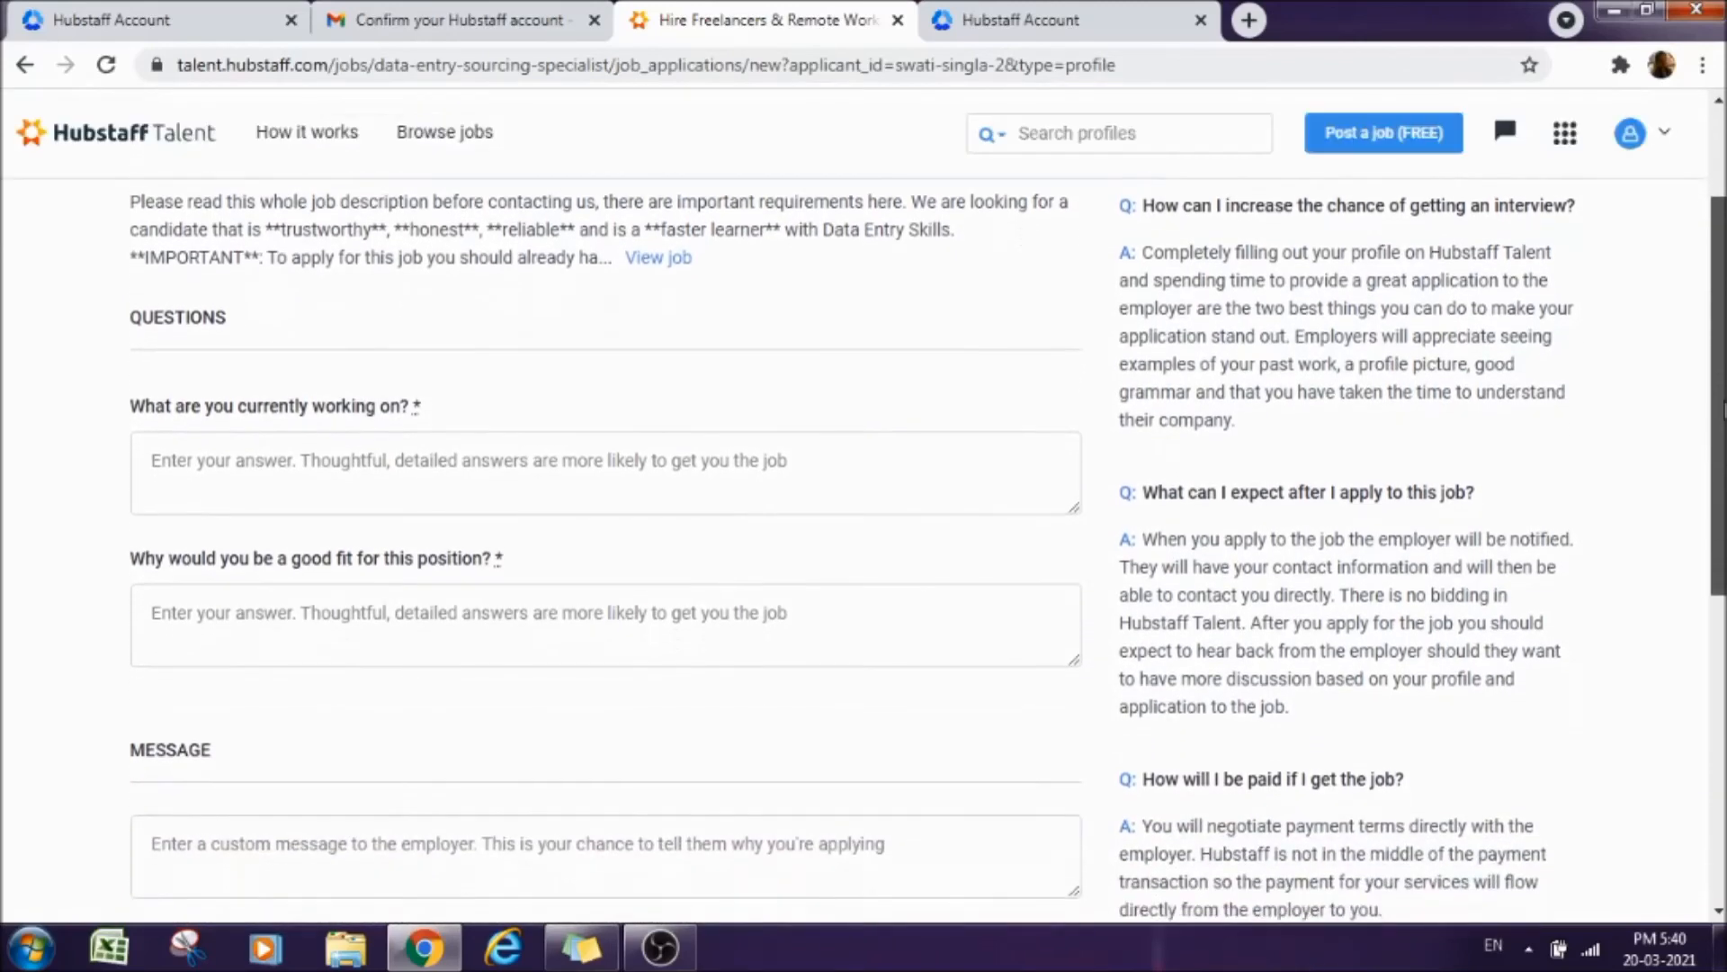
pyautogui.scroll(-3)
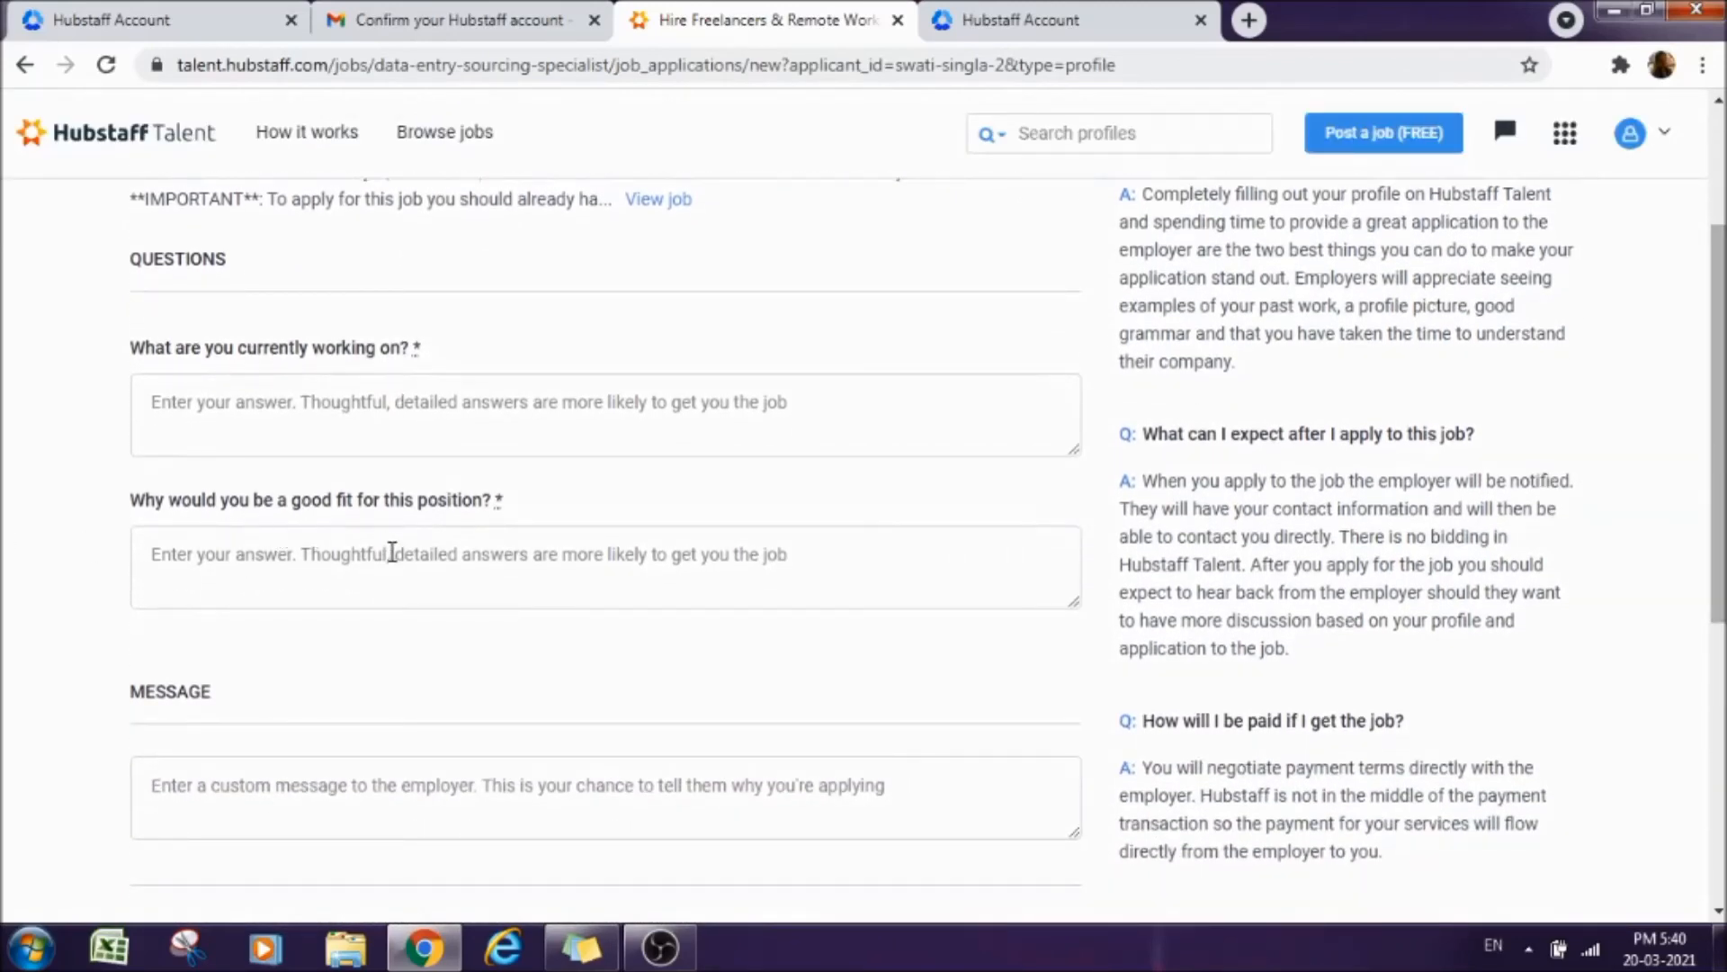
pyautogui.moveTo(610, 583)
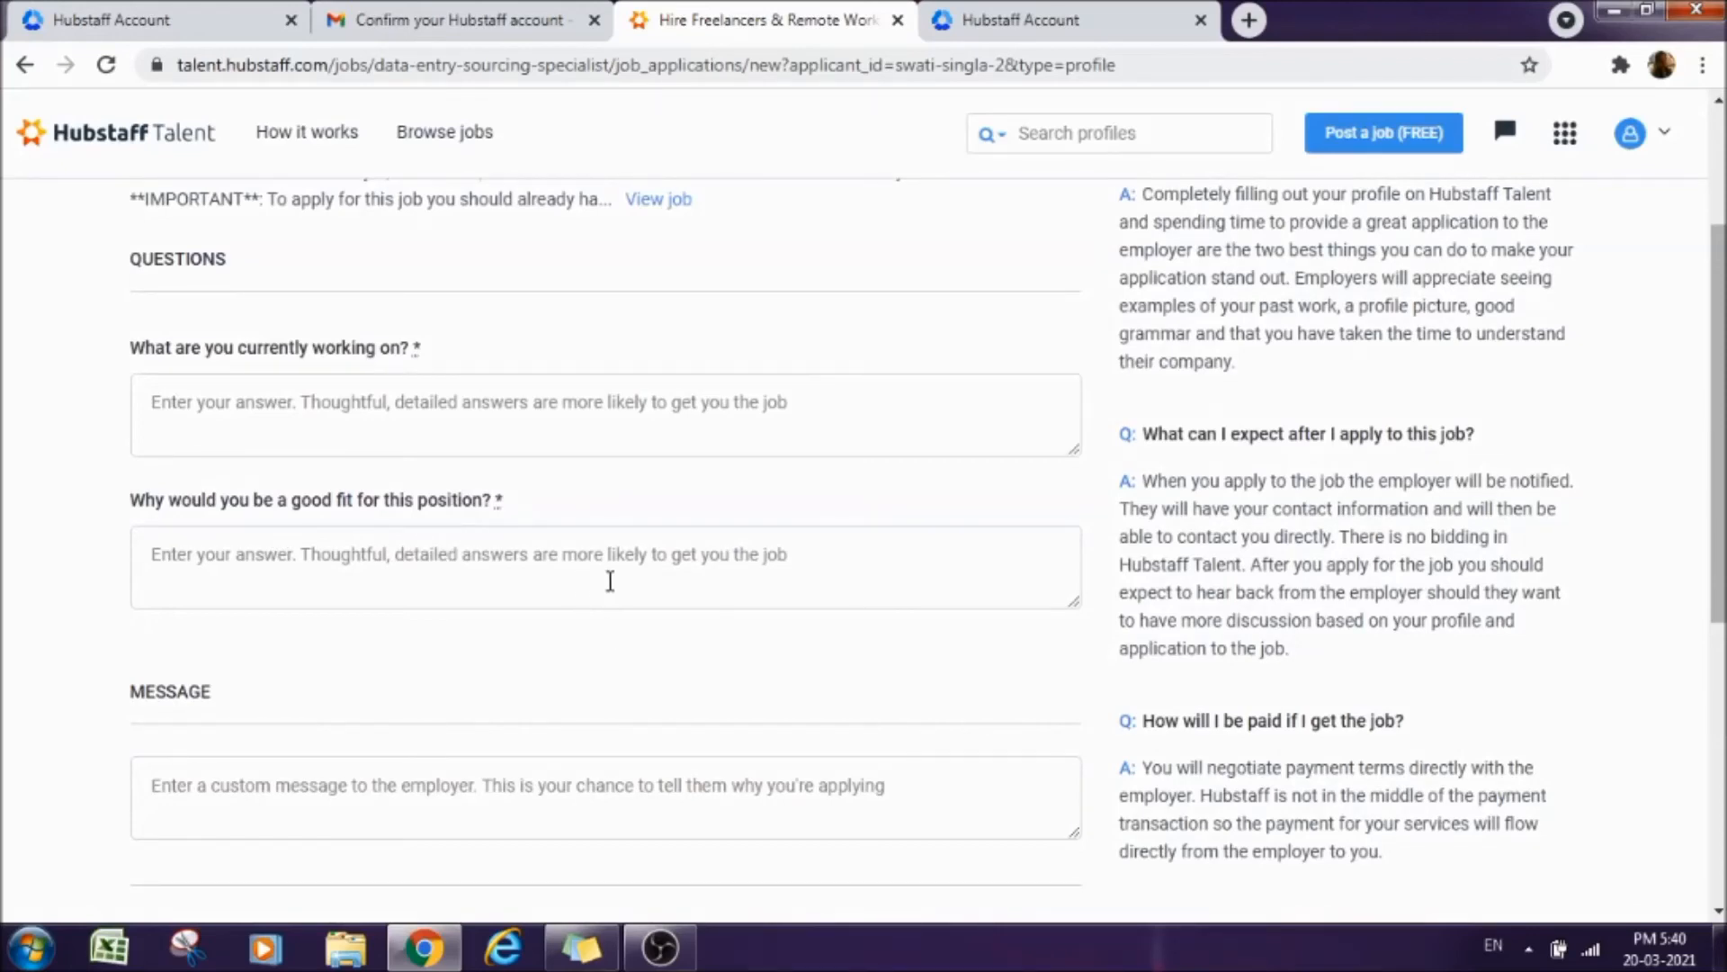
pyautogui.moveTo(619, 581)
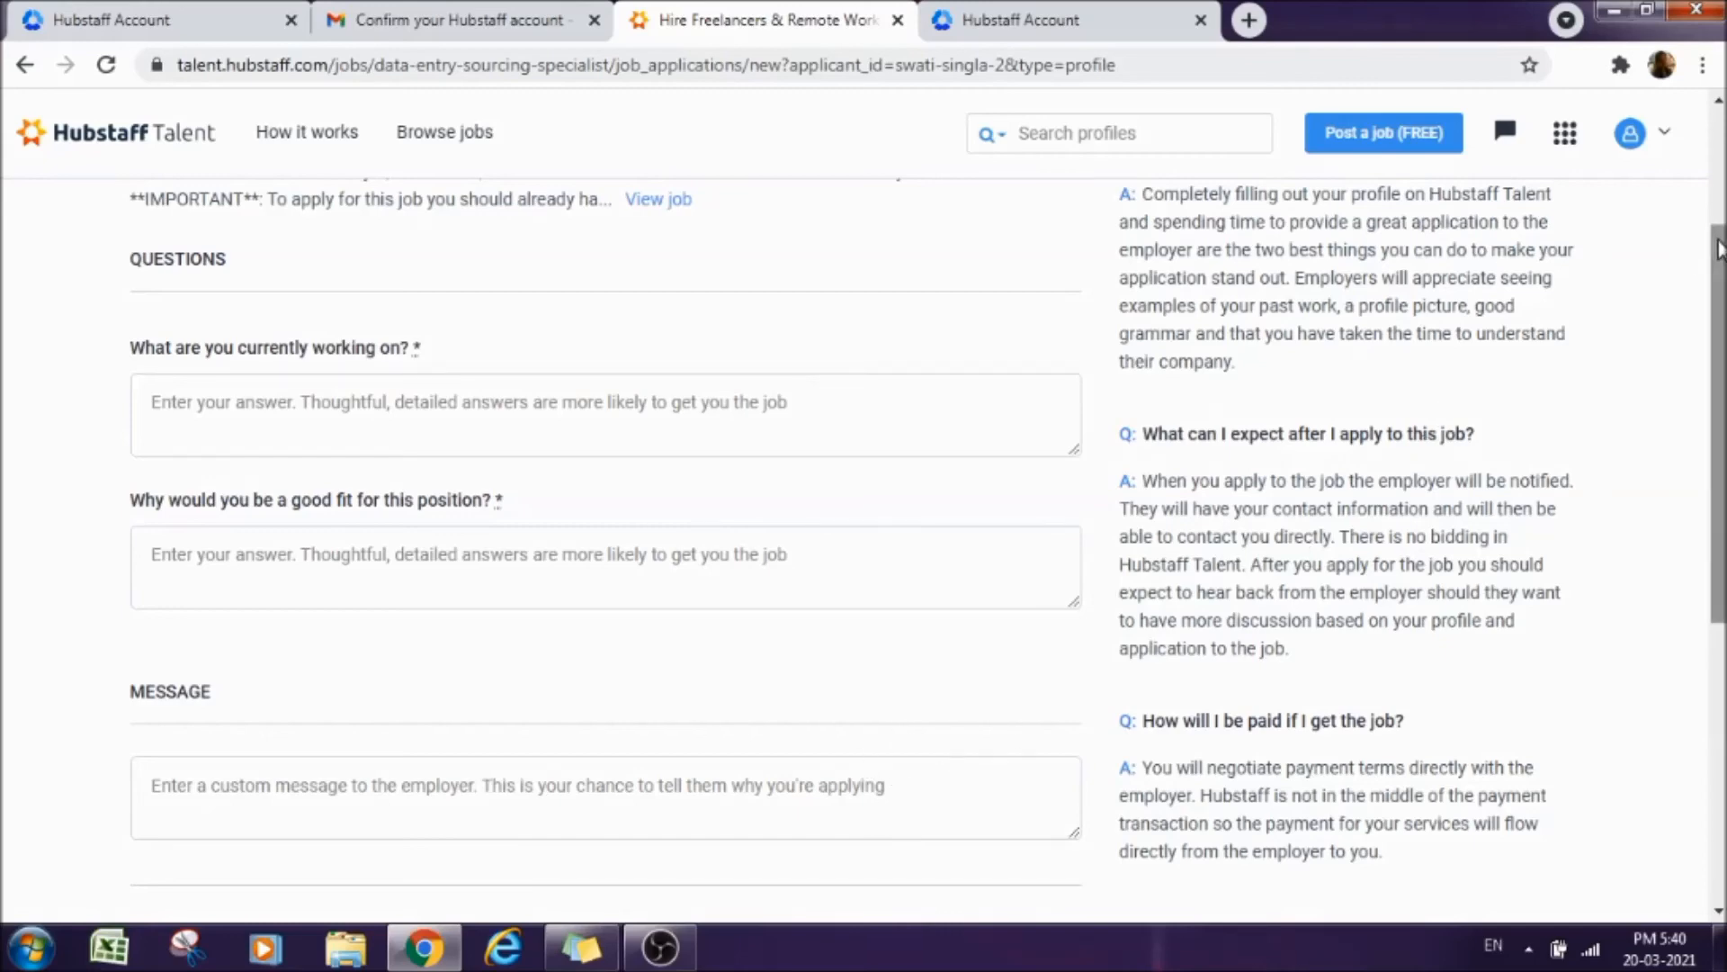
pyautogui.scroll(-3)
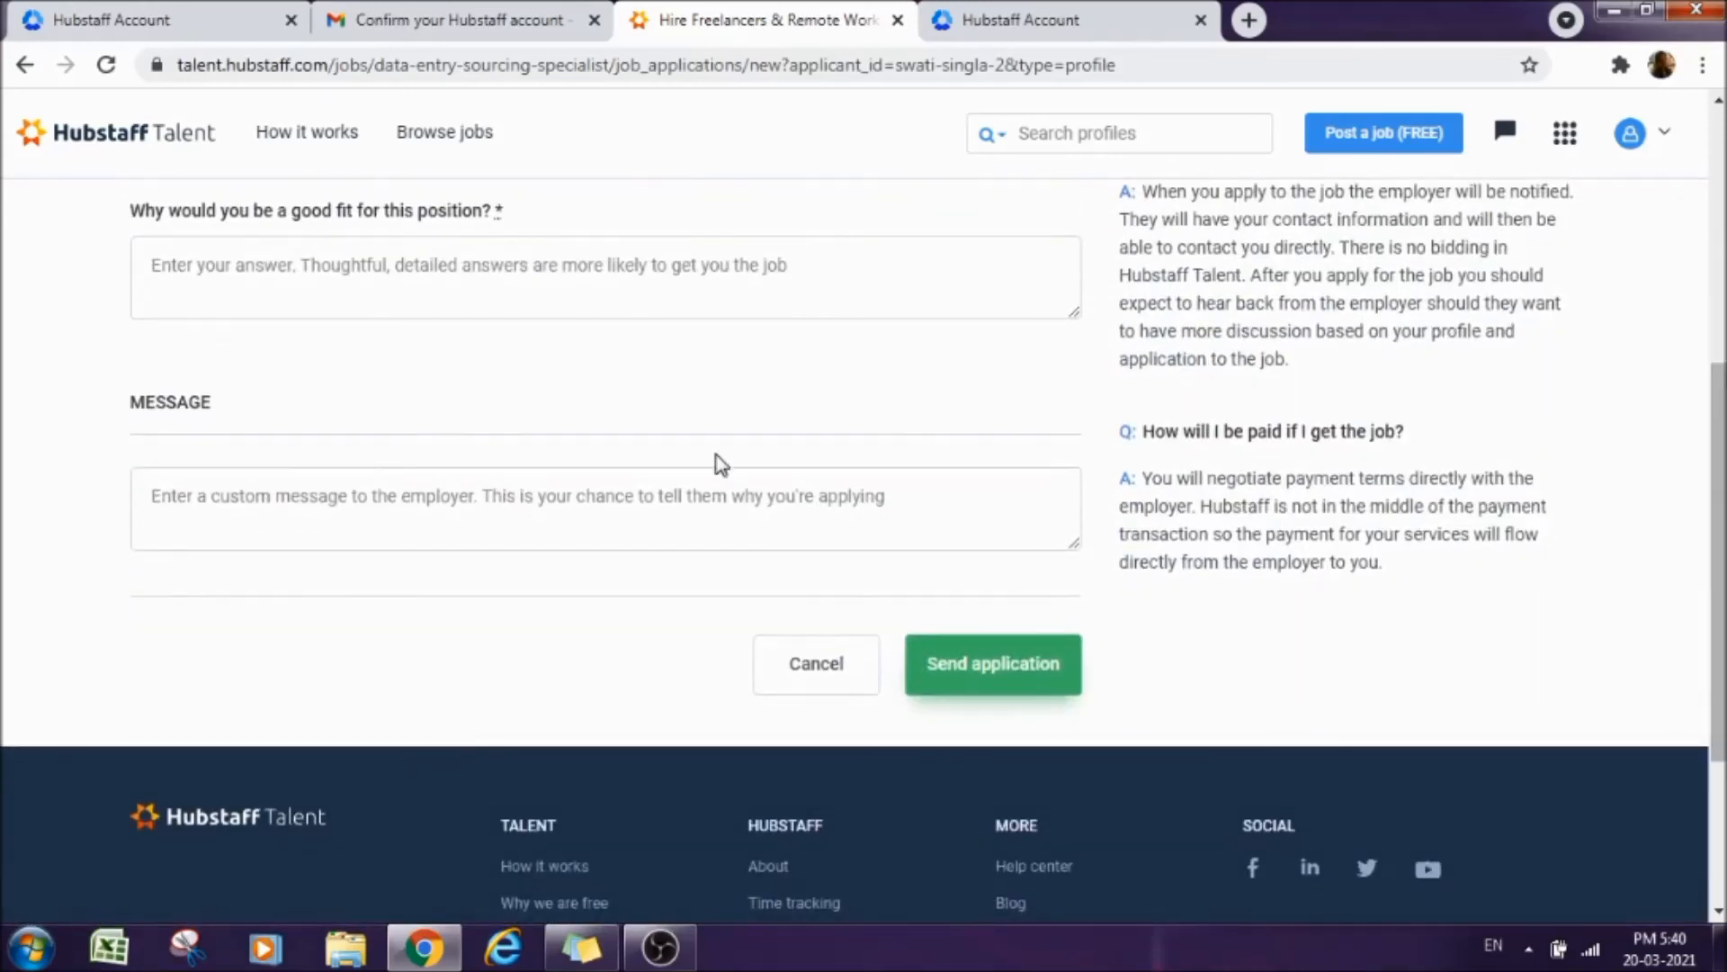
# Send the application with both answers empty so they show 'can't be blank'.
pyautogui.click(993, 664)
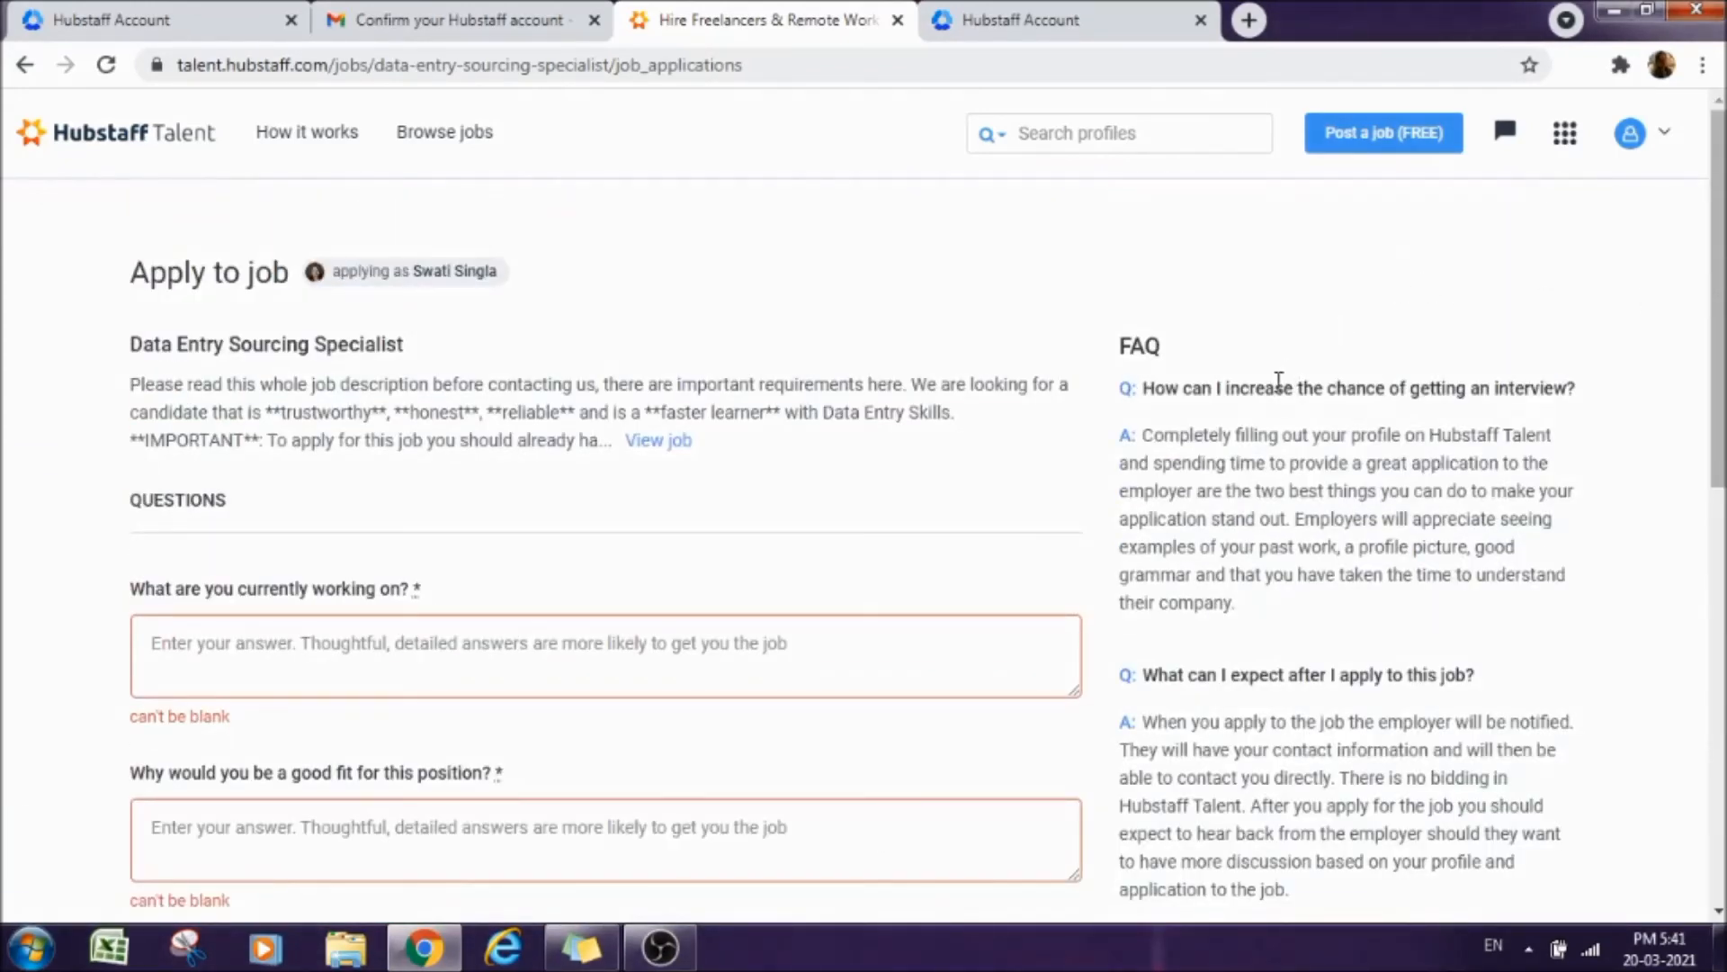
pyautogui.moveTo(994, 27)
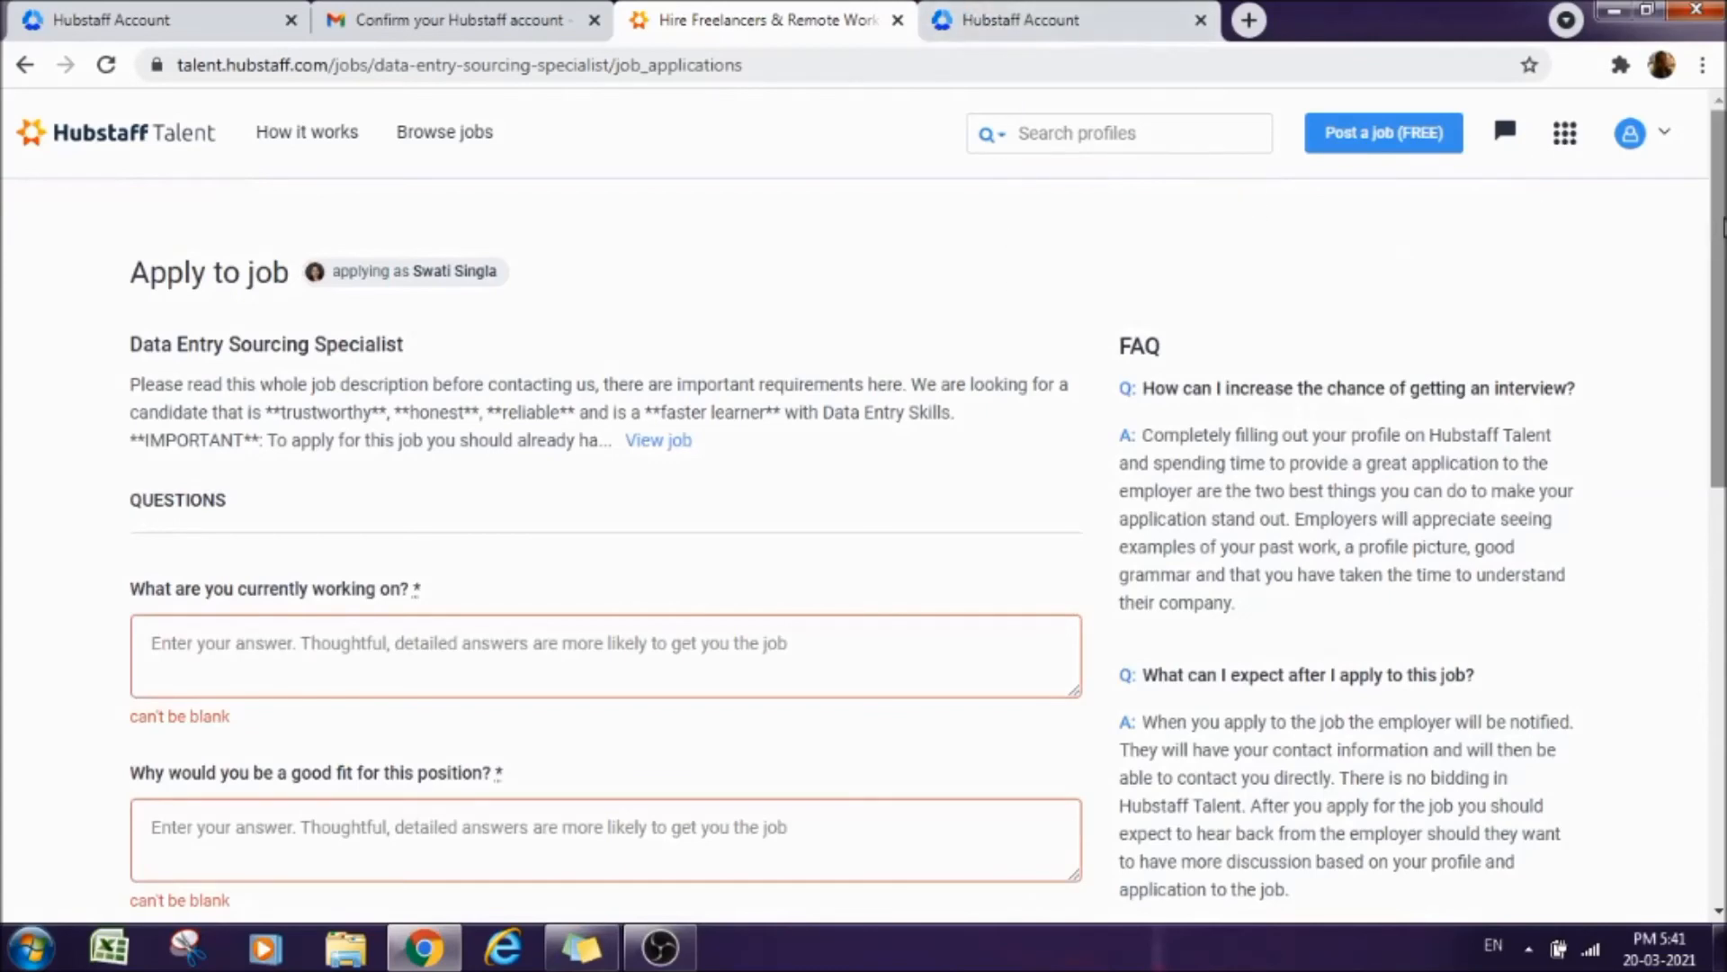
pyautogui.scroll(-3)
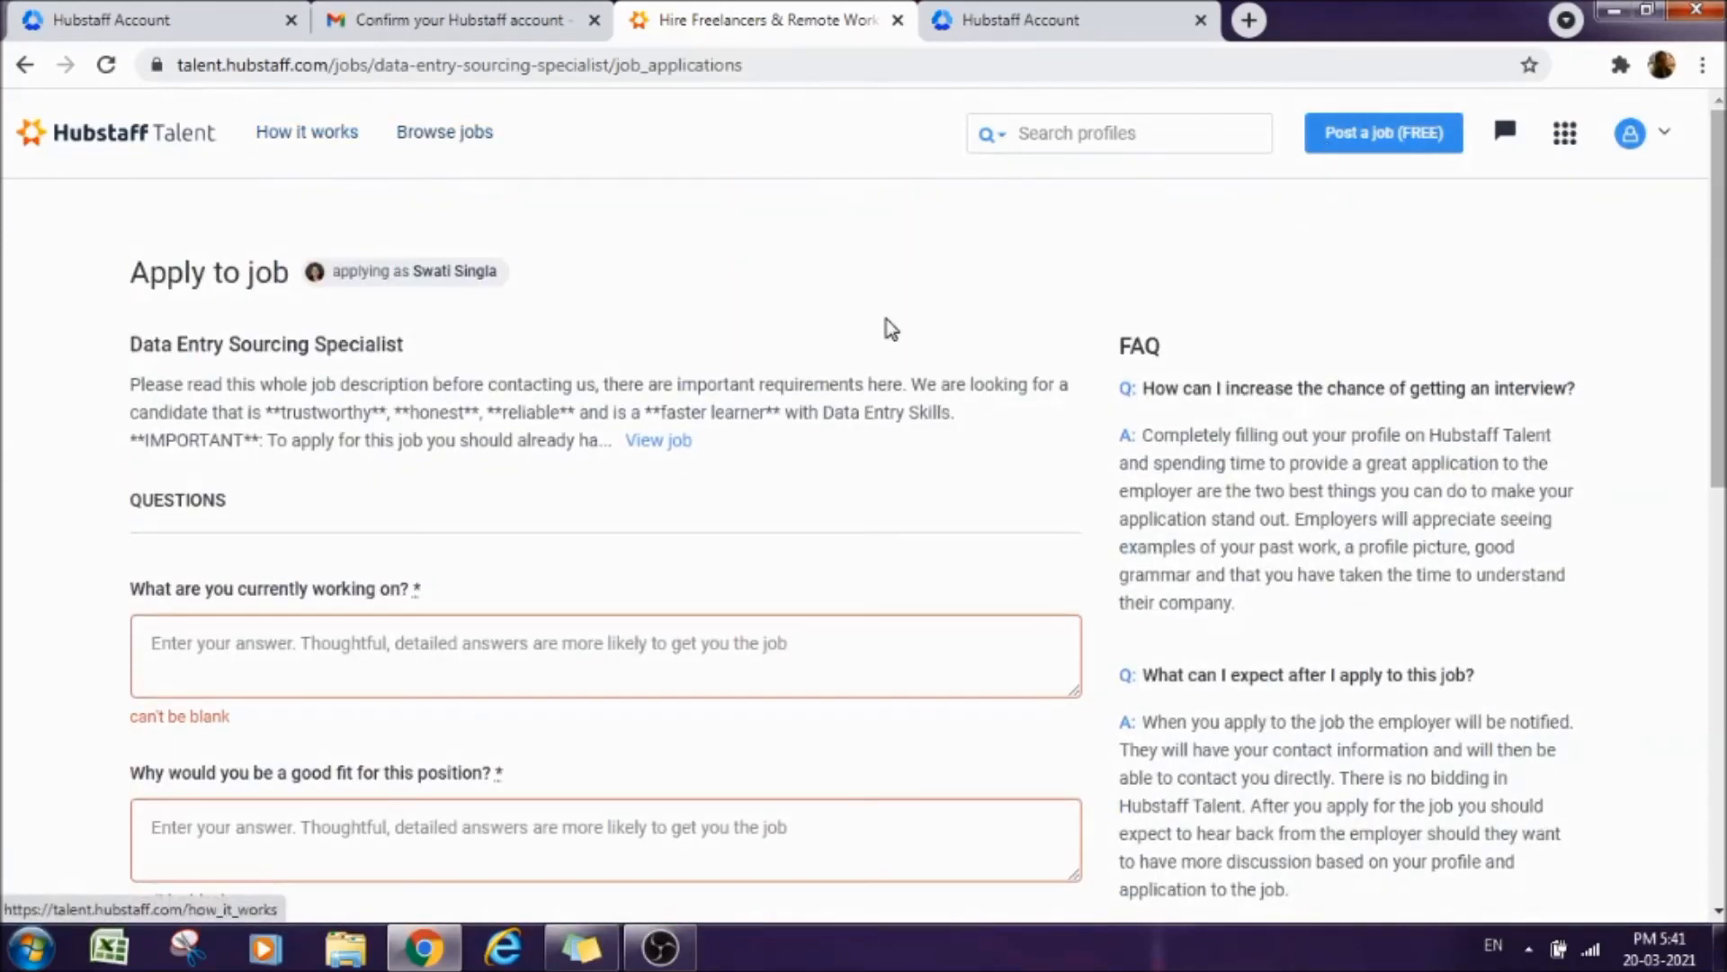
pyautogui.click(1630, 134)
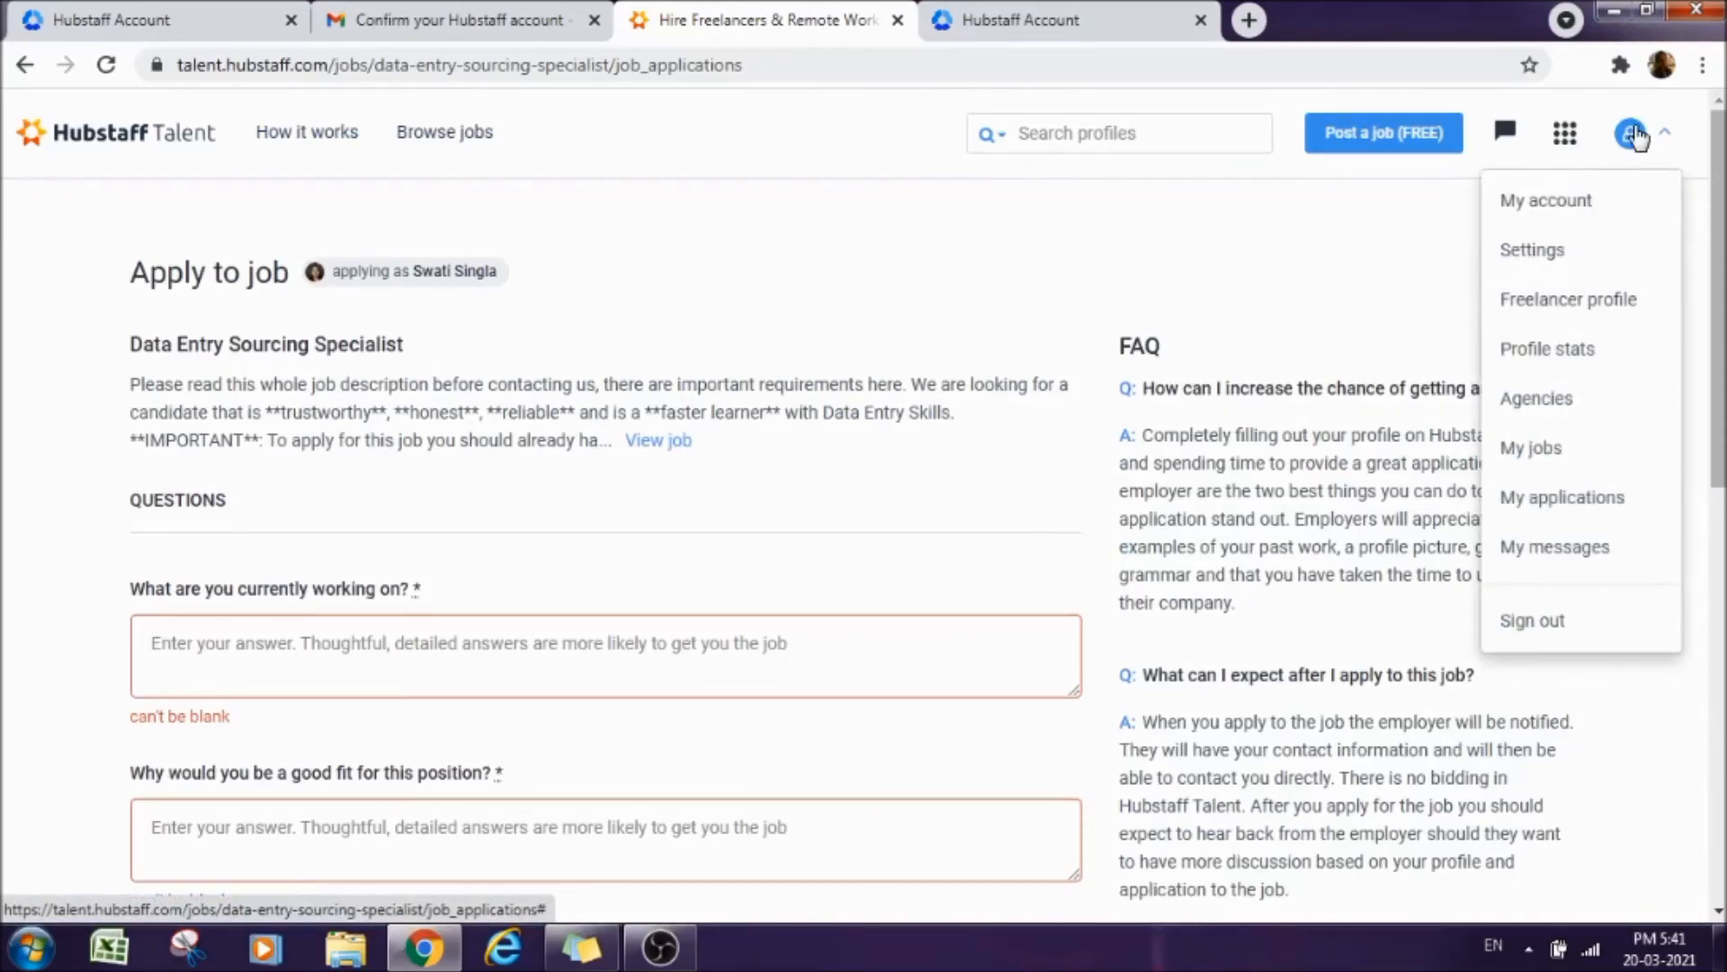
pyautogui.moveTo(1666, 151)
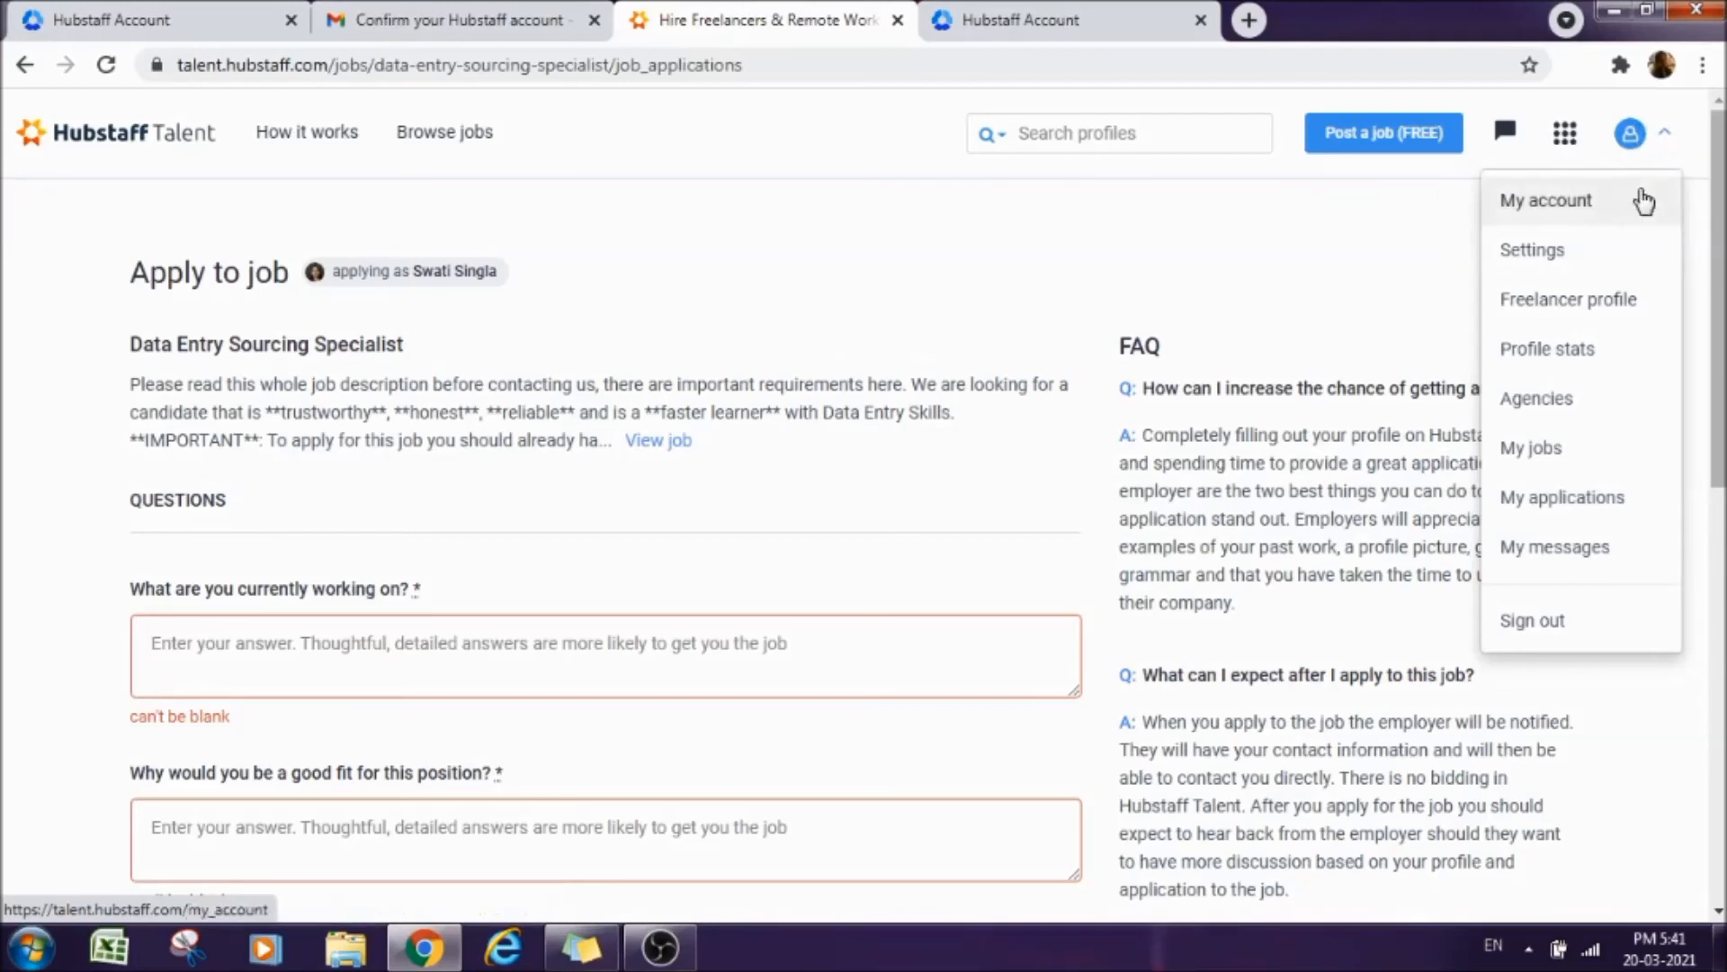
pyautogui.moveTo(1591, 349)
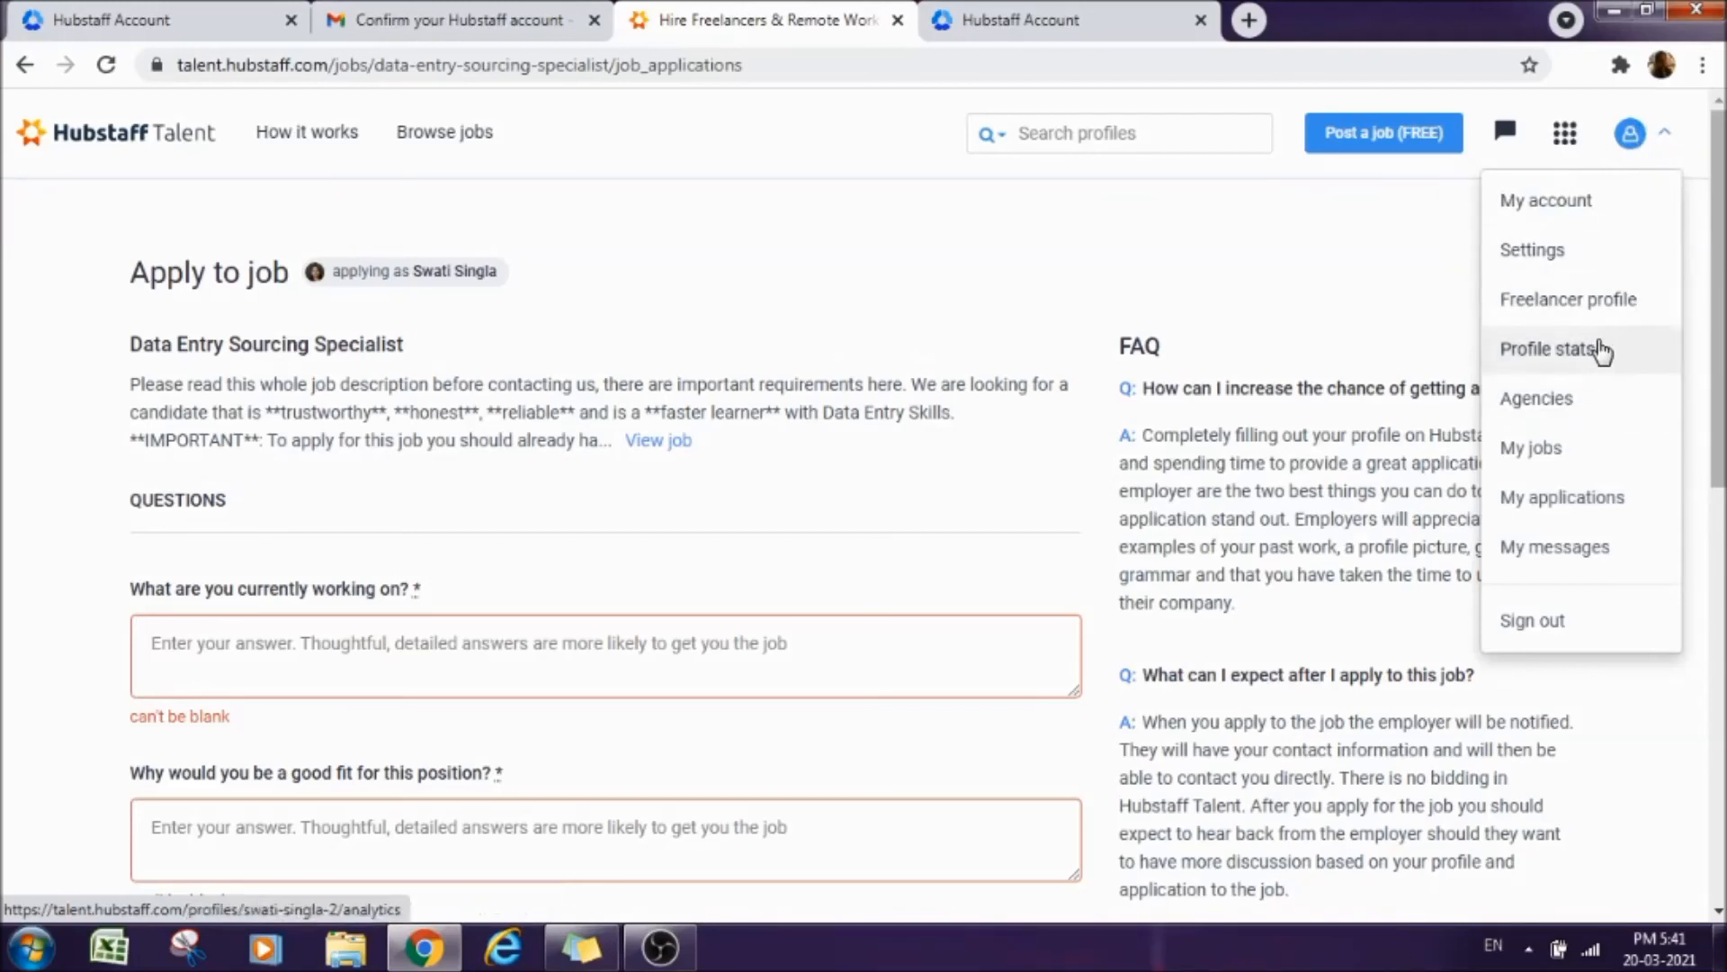
# View Profile stats showing 0 total views and no referrers or locations.
pyautogui.click(1545, 349)
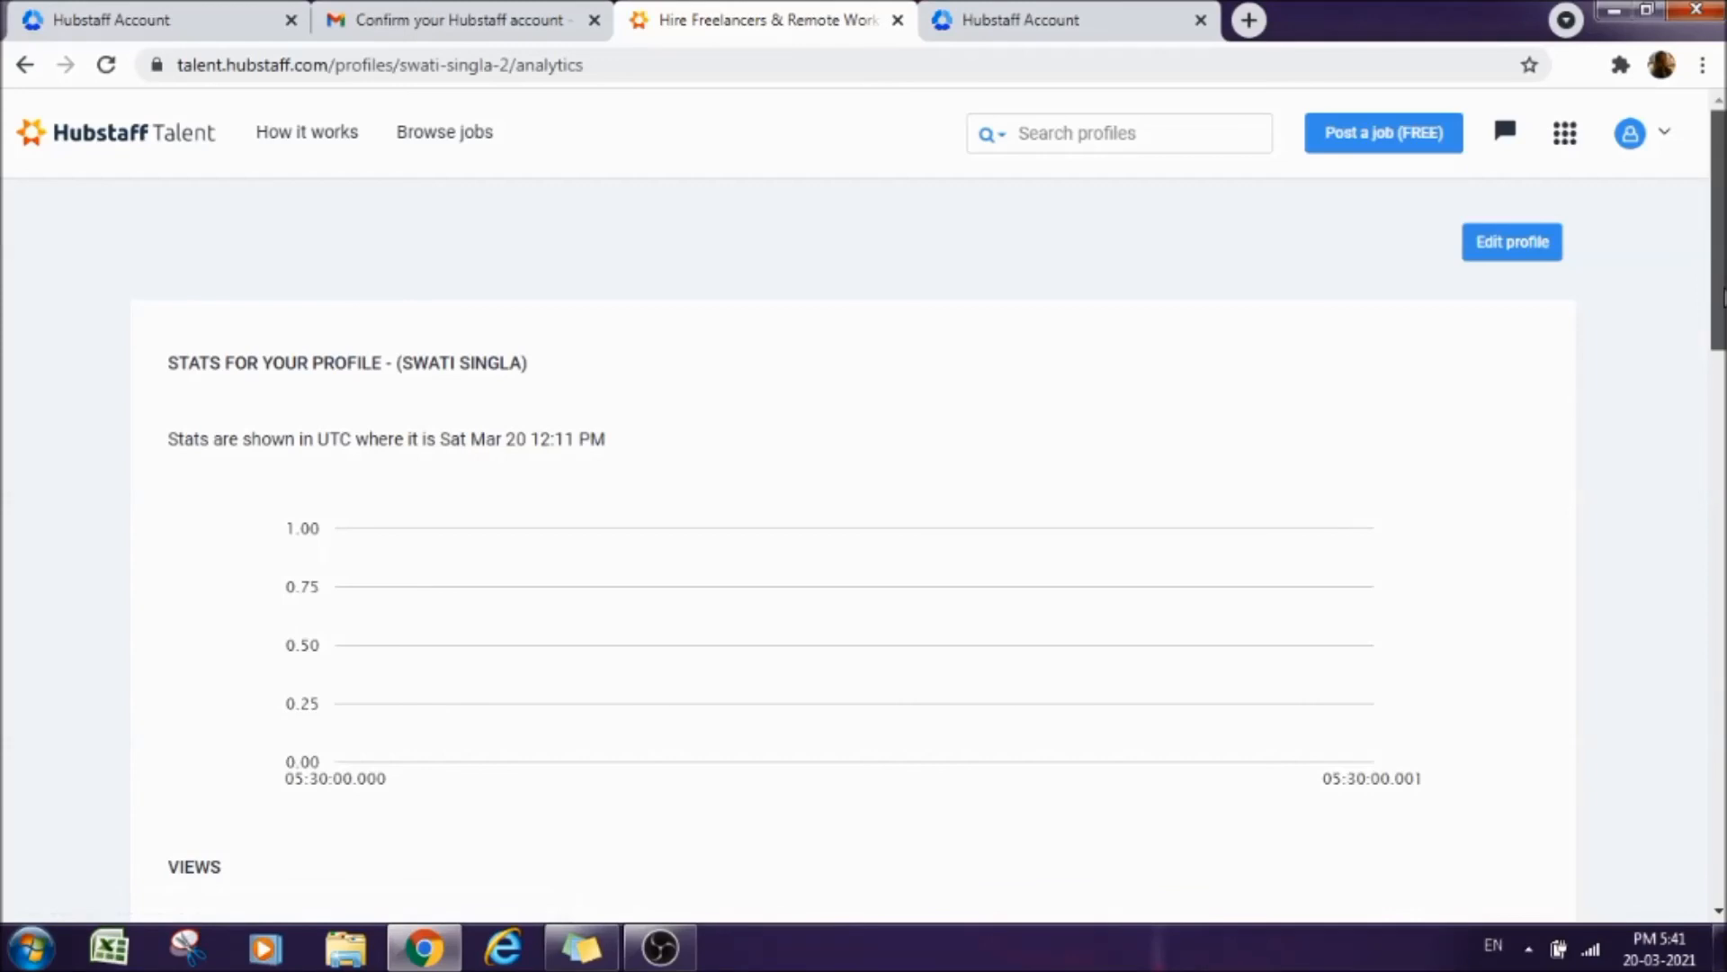
pyautogui.scroll(-3)
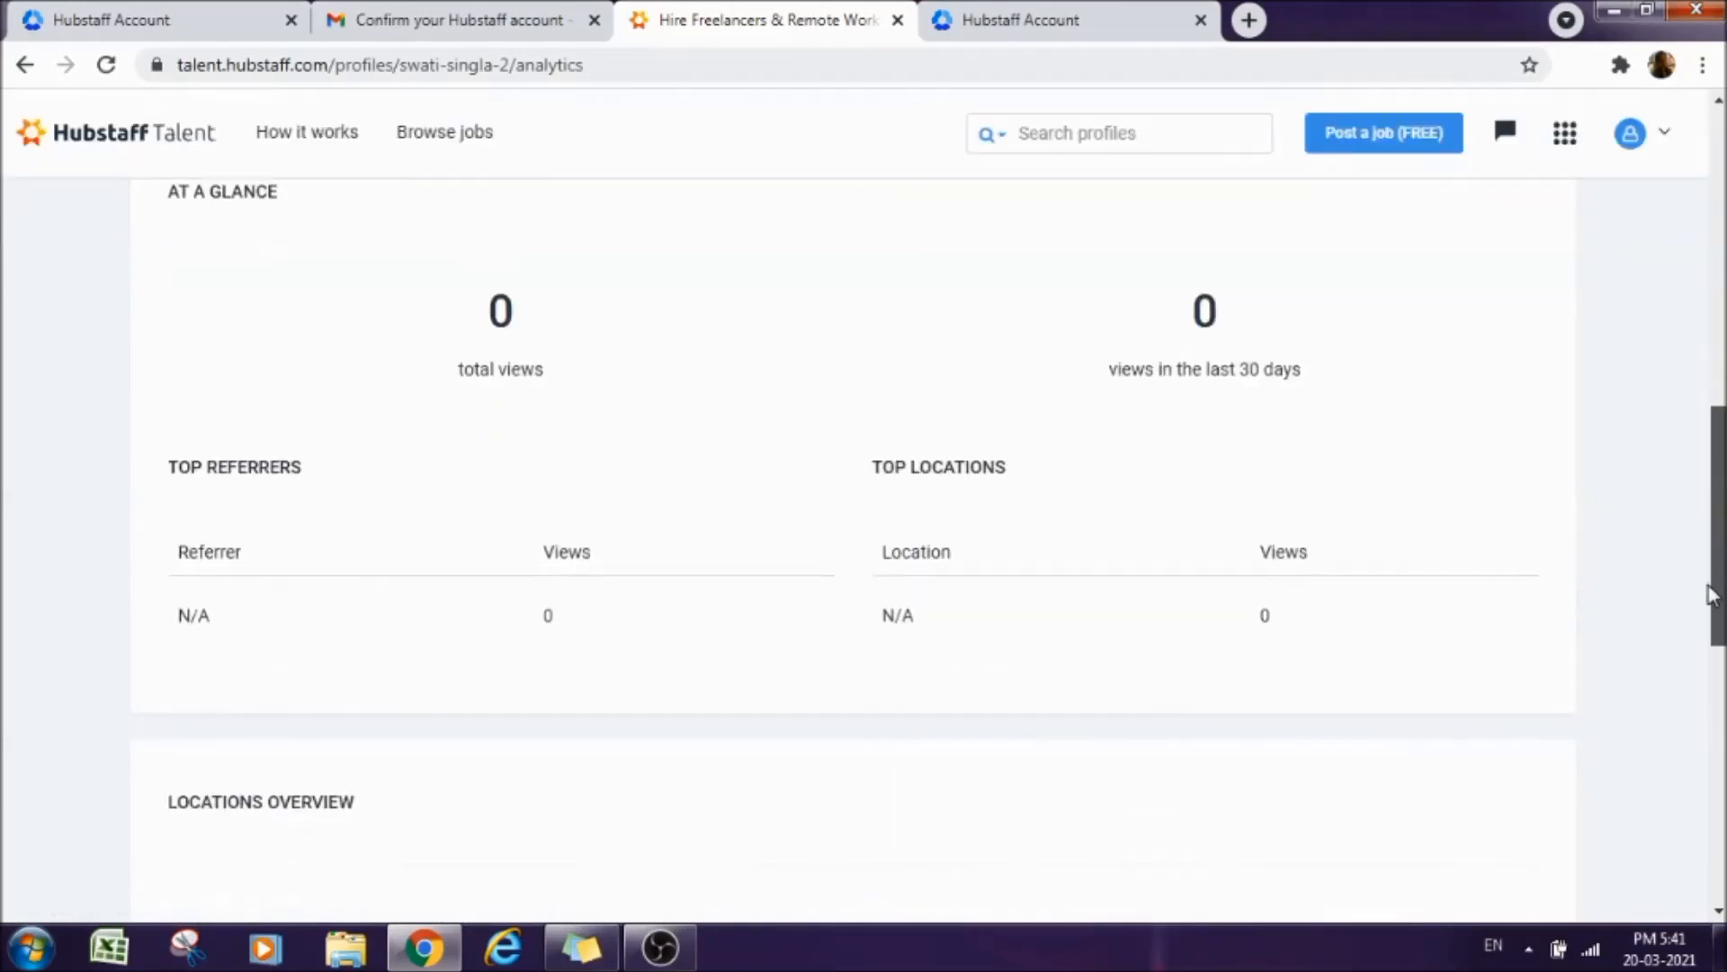
pyautogui.scroll(-3)
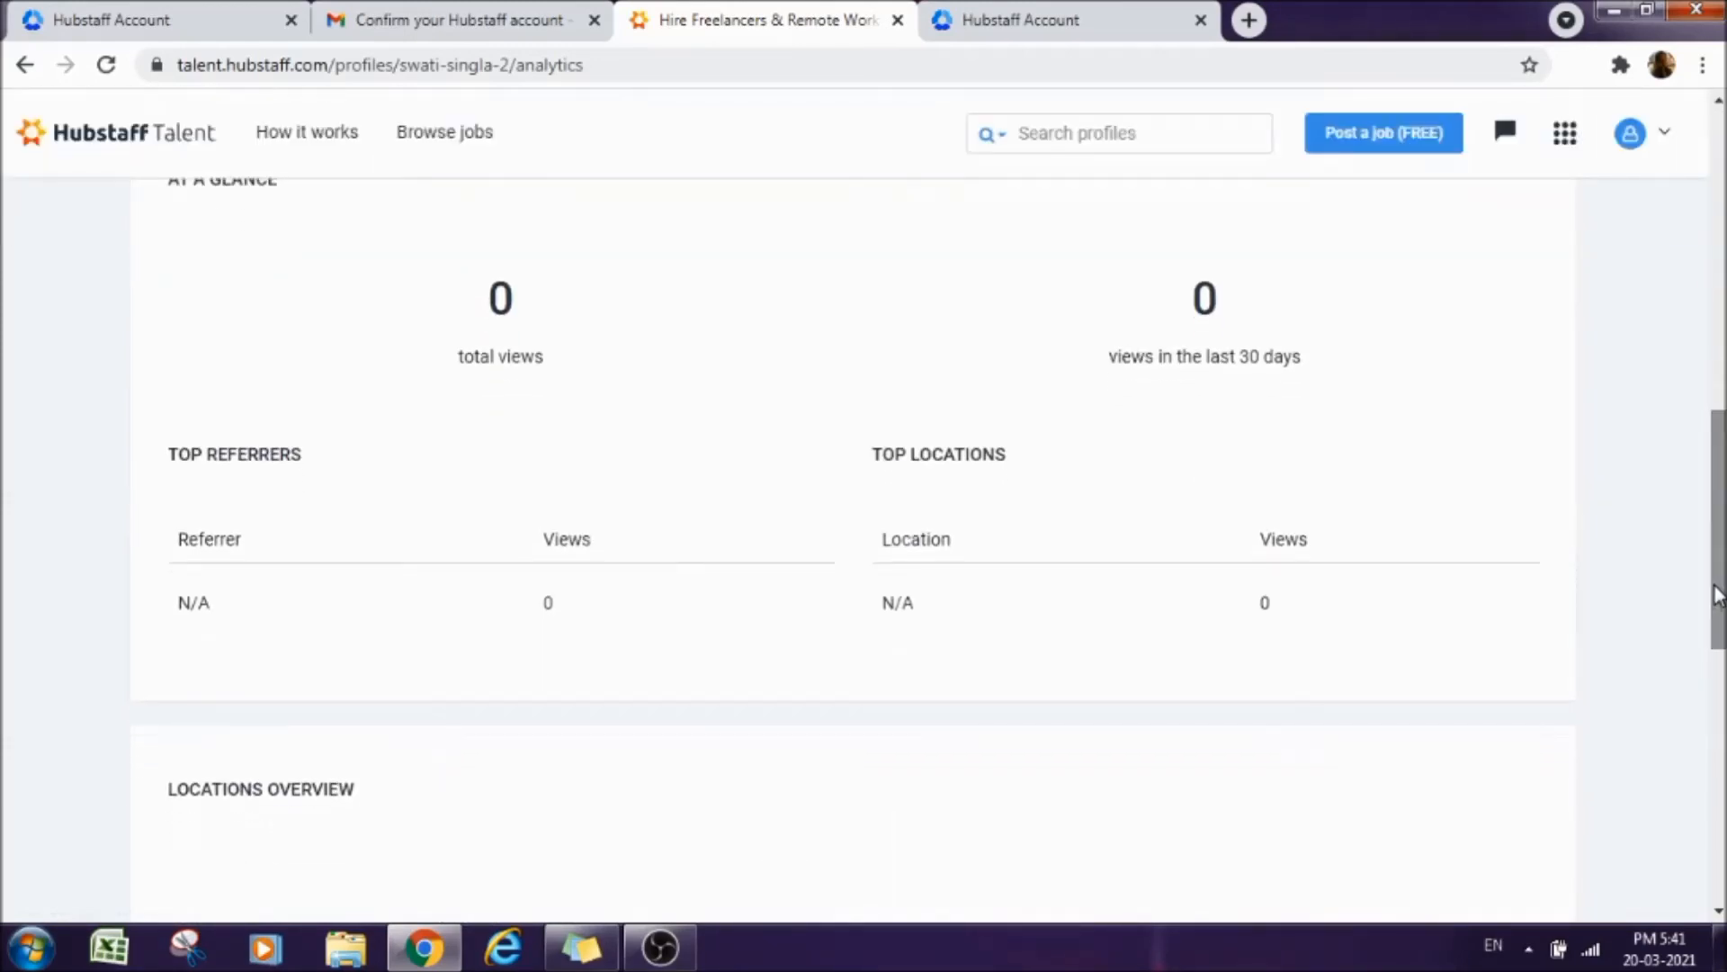
pyautogui.scroll(-3)
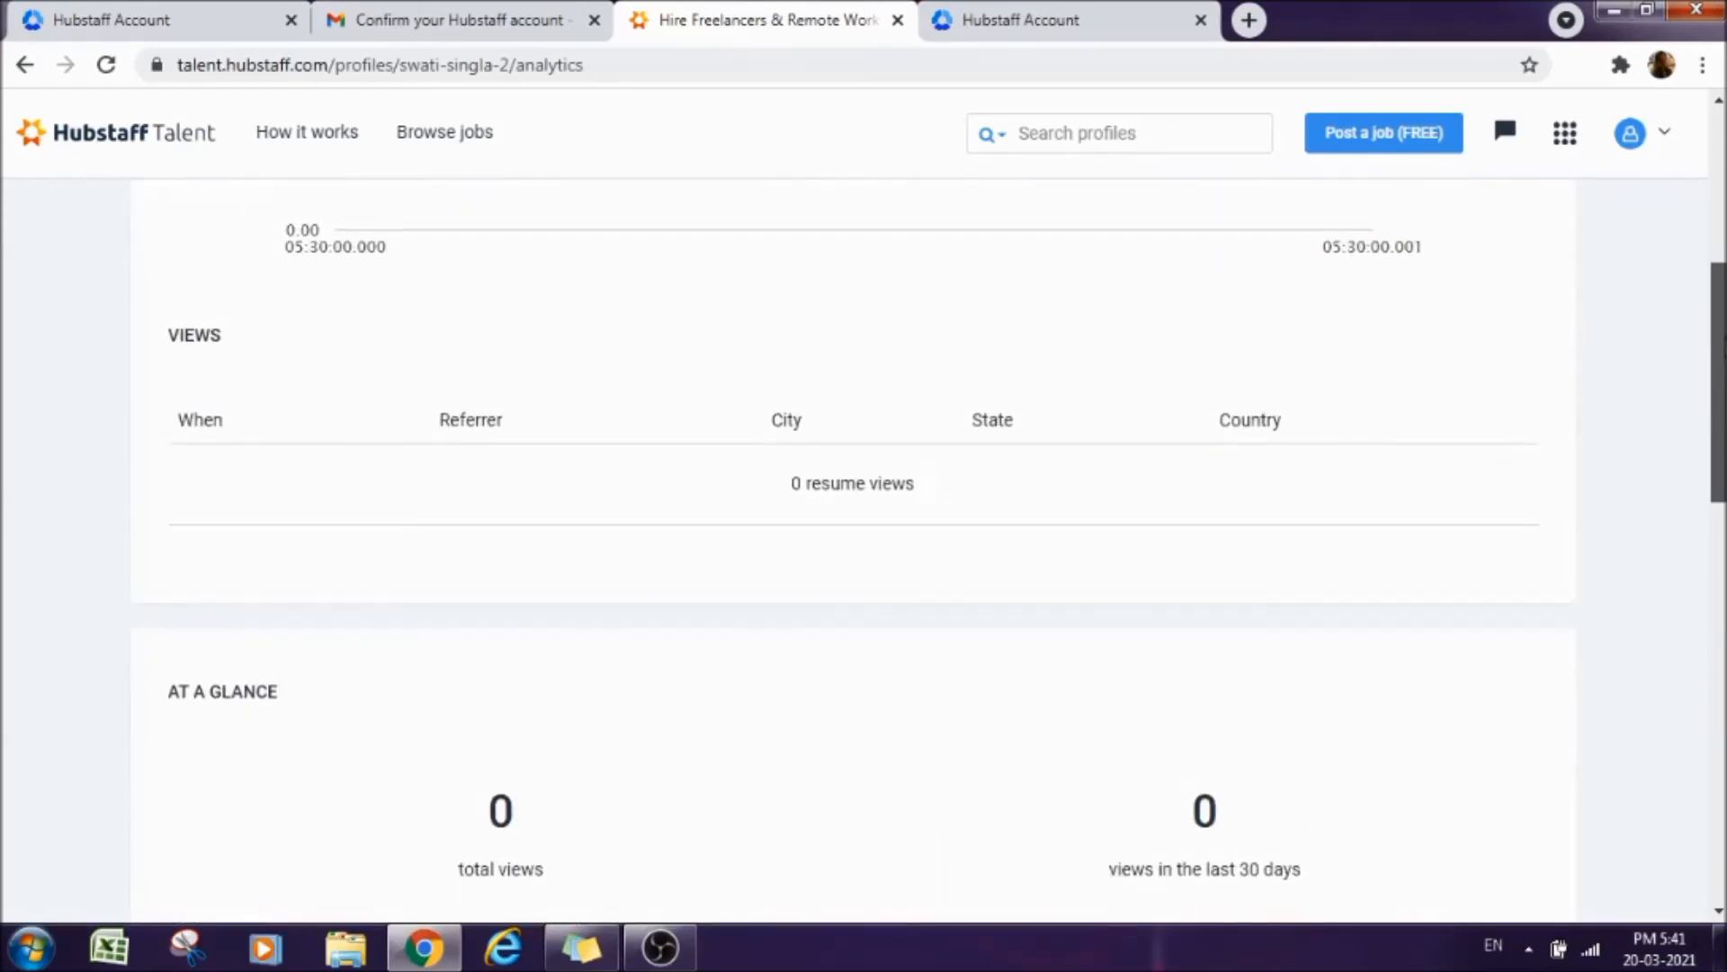
pyautogui.scroll(3)
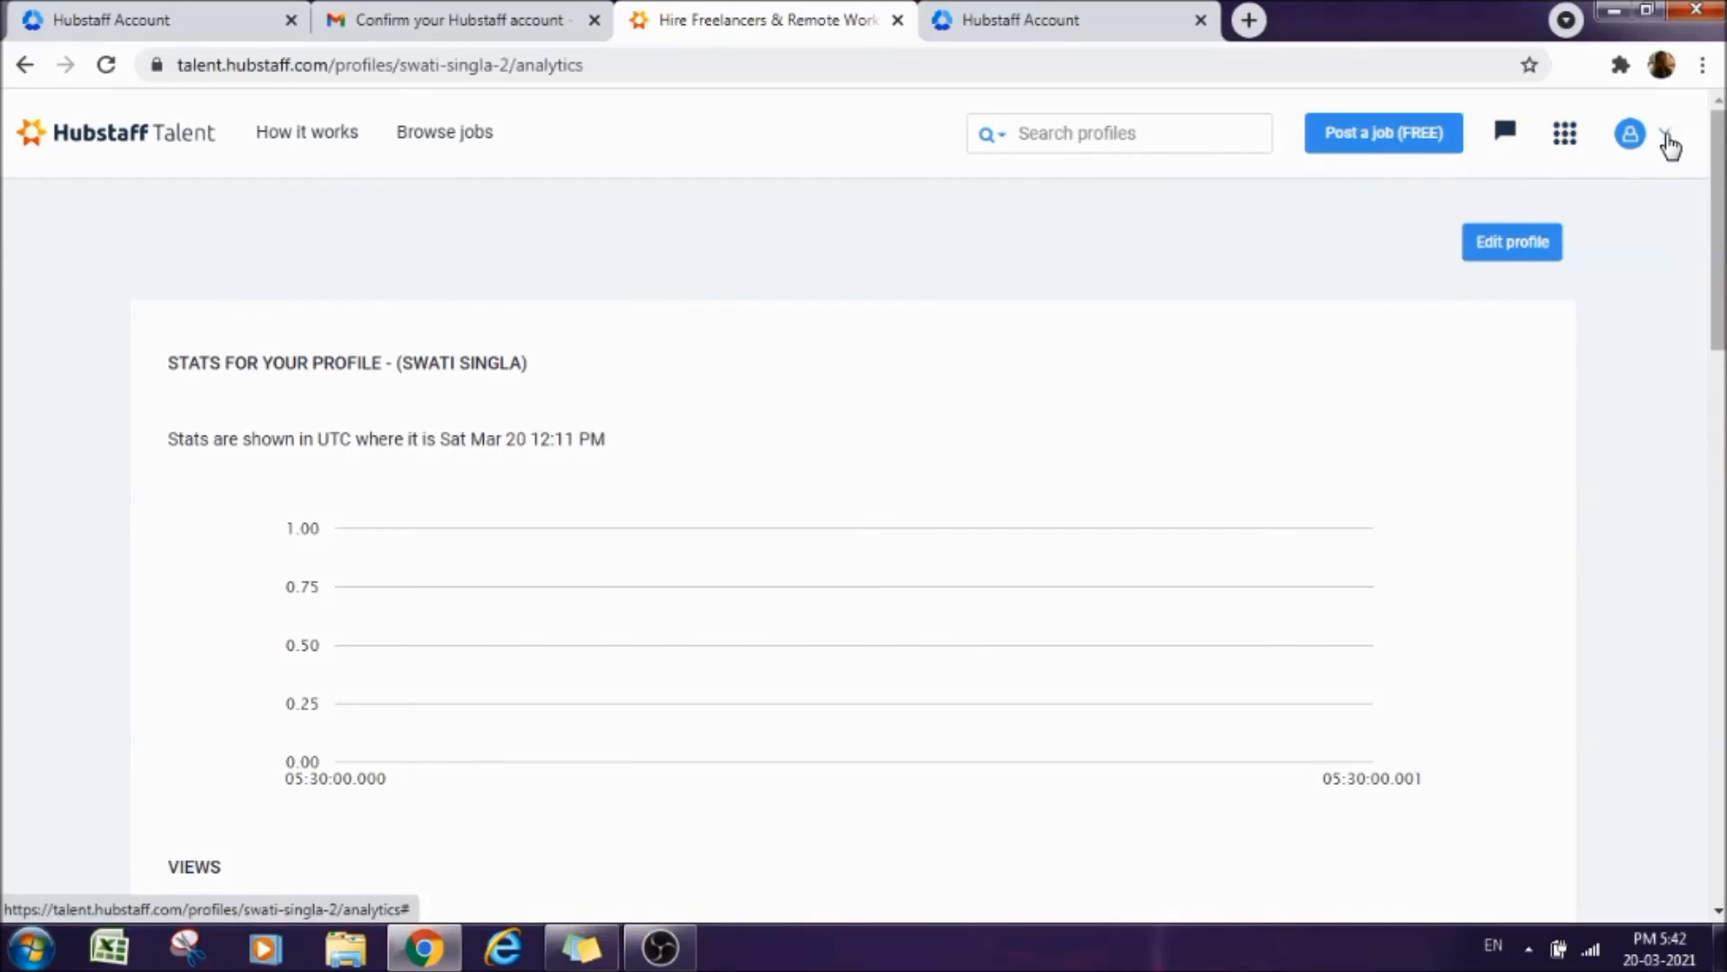
pyautogui.moveTo(1663, 140)
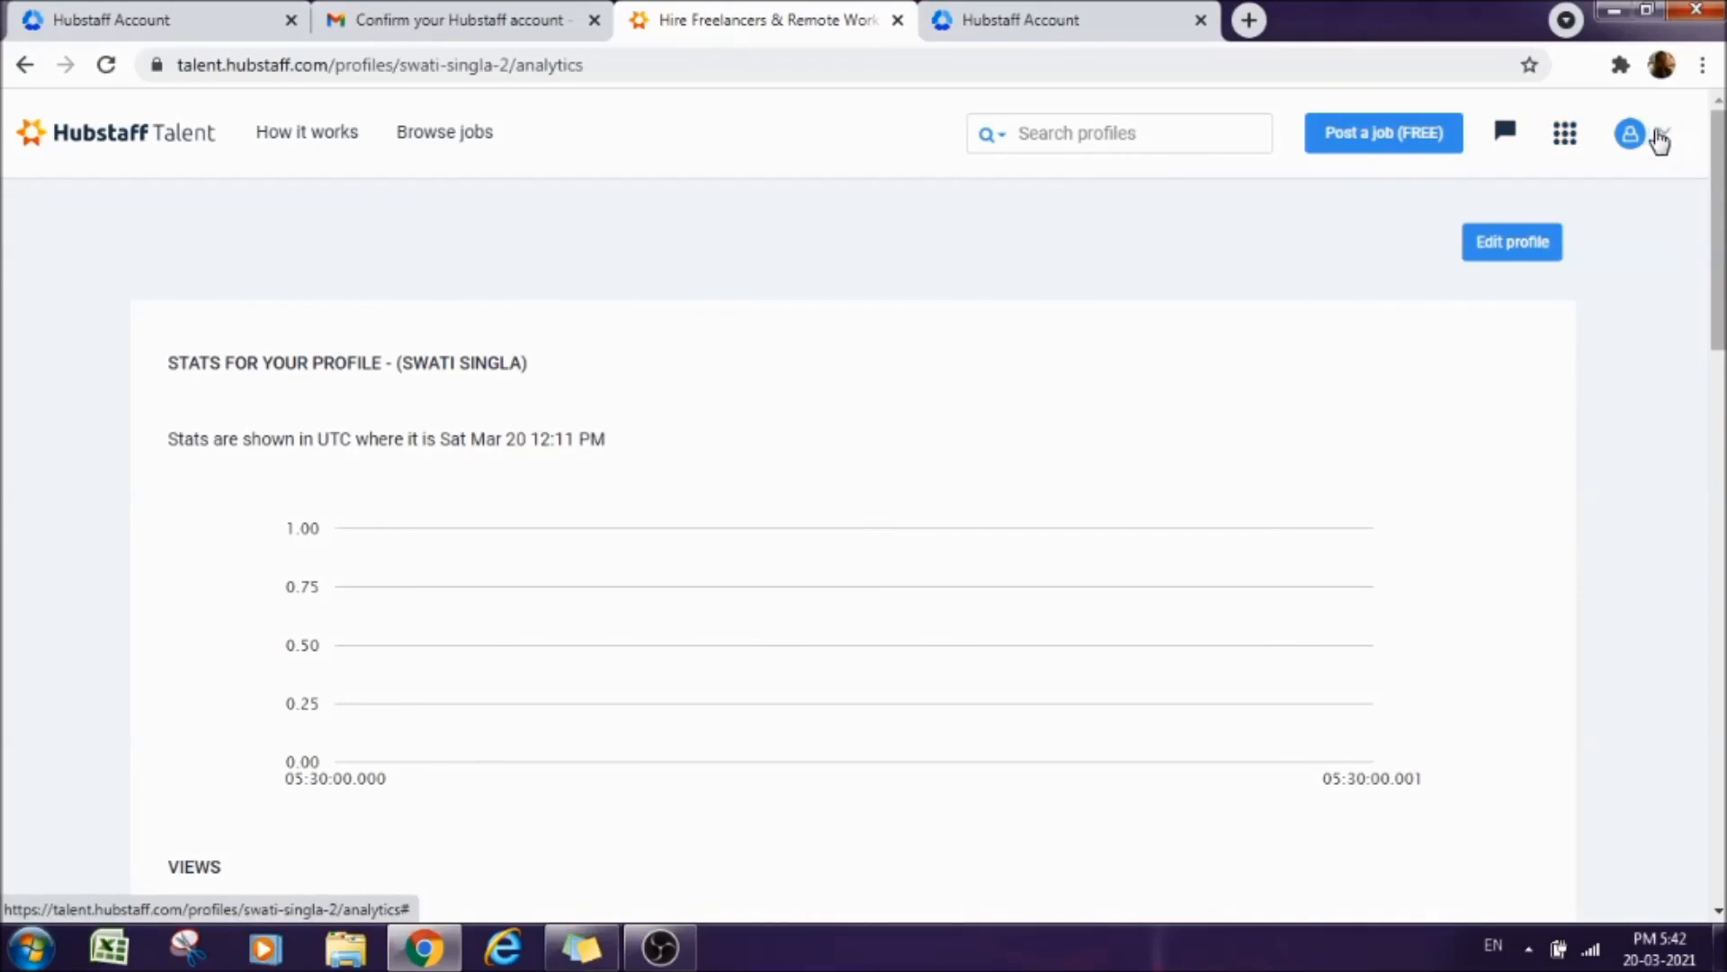
pyautogui.click(1630, 133)
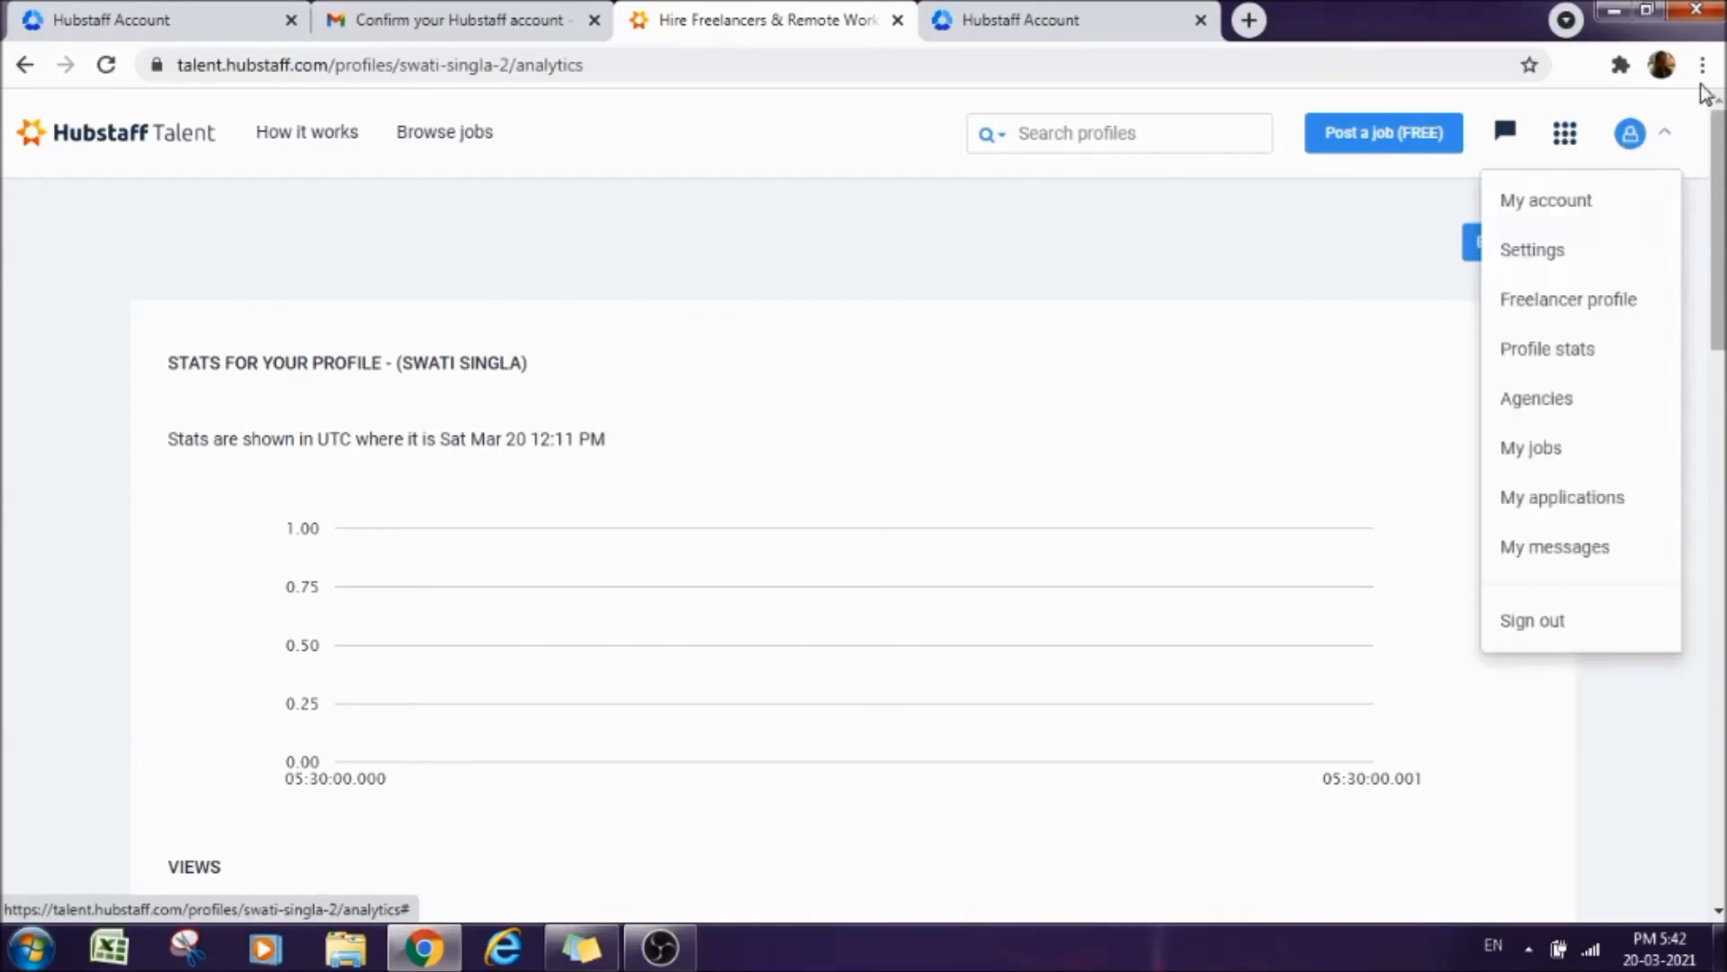
pyautogui.moveTo(1580, 293)
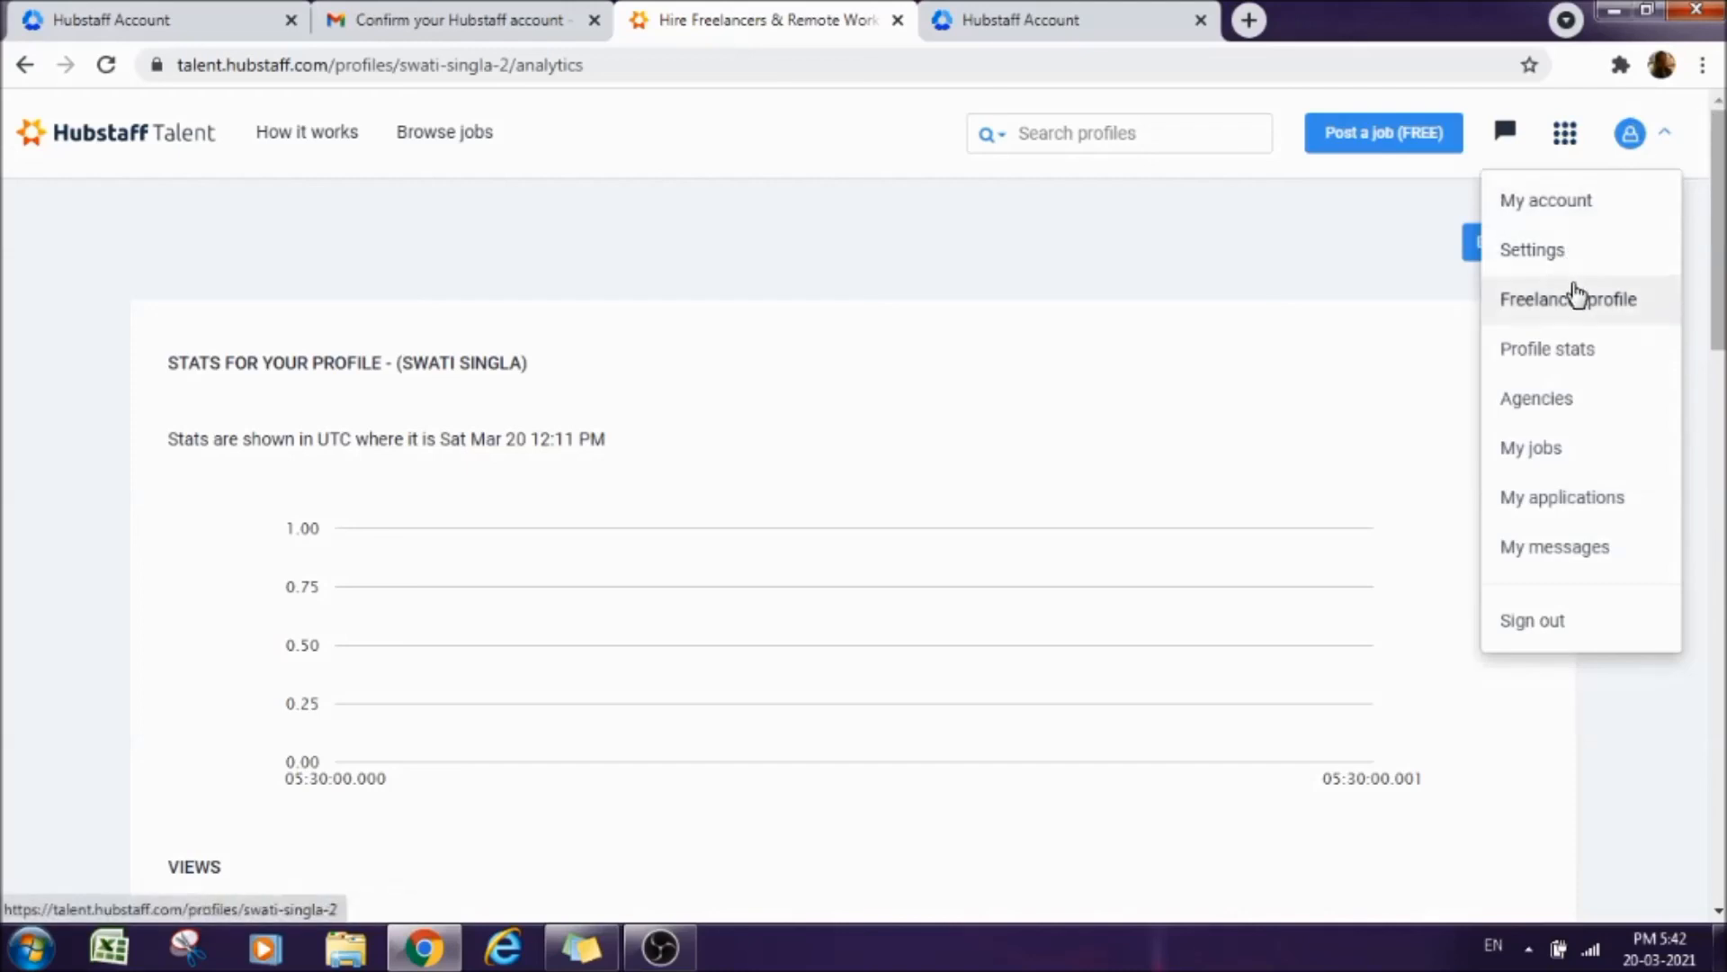
pyautogui.moveTo(1570, 203)
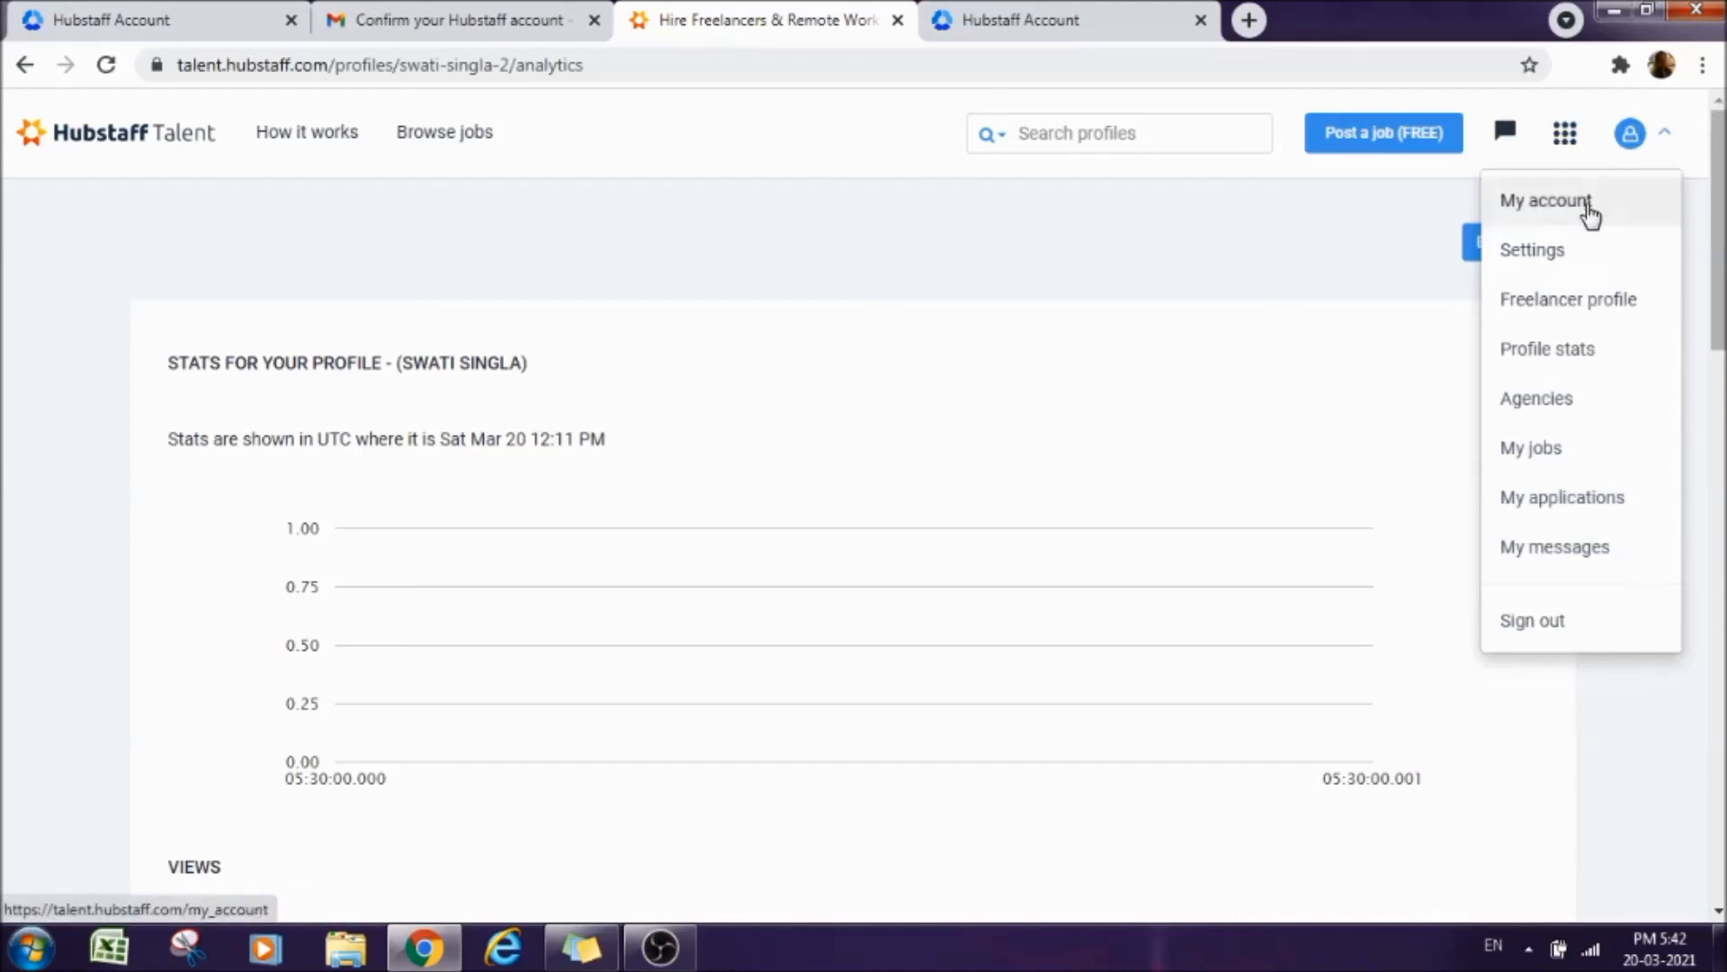
# Open My account to load the Hubstaff Account management page in a new tab.
pyautogui.click(1547, 201)
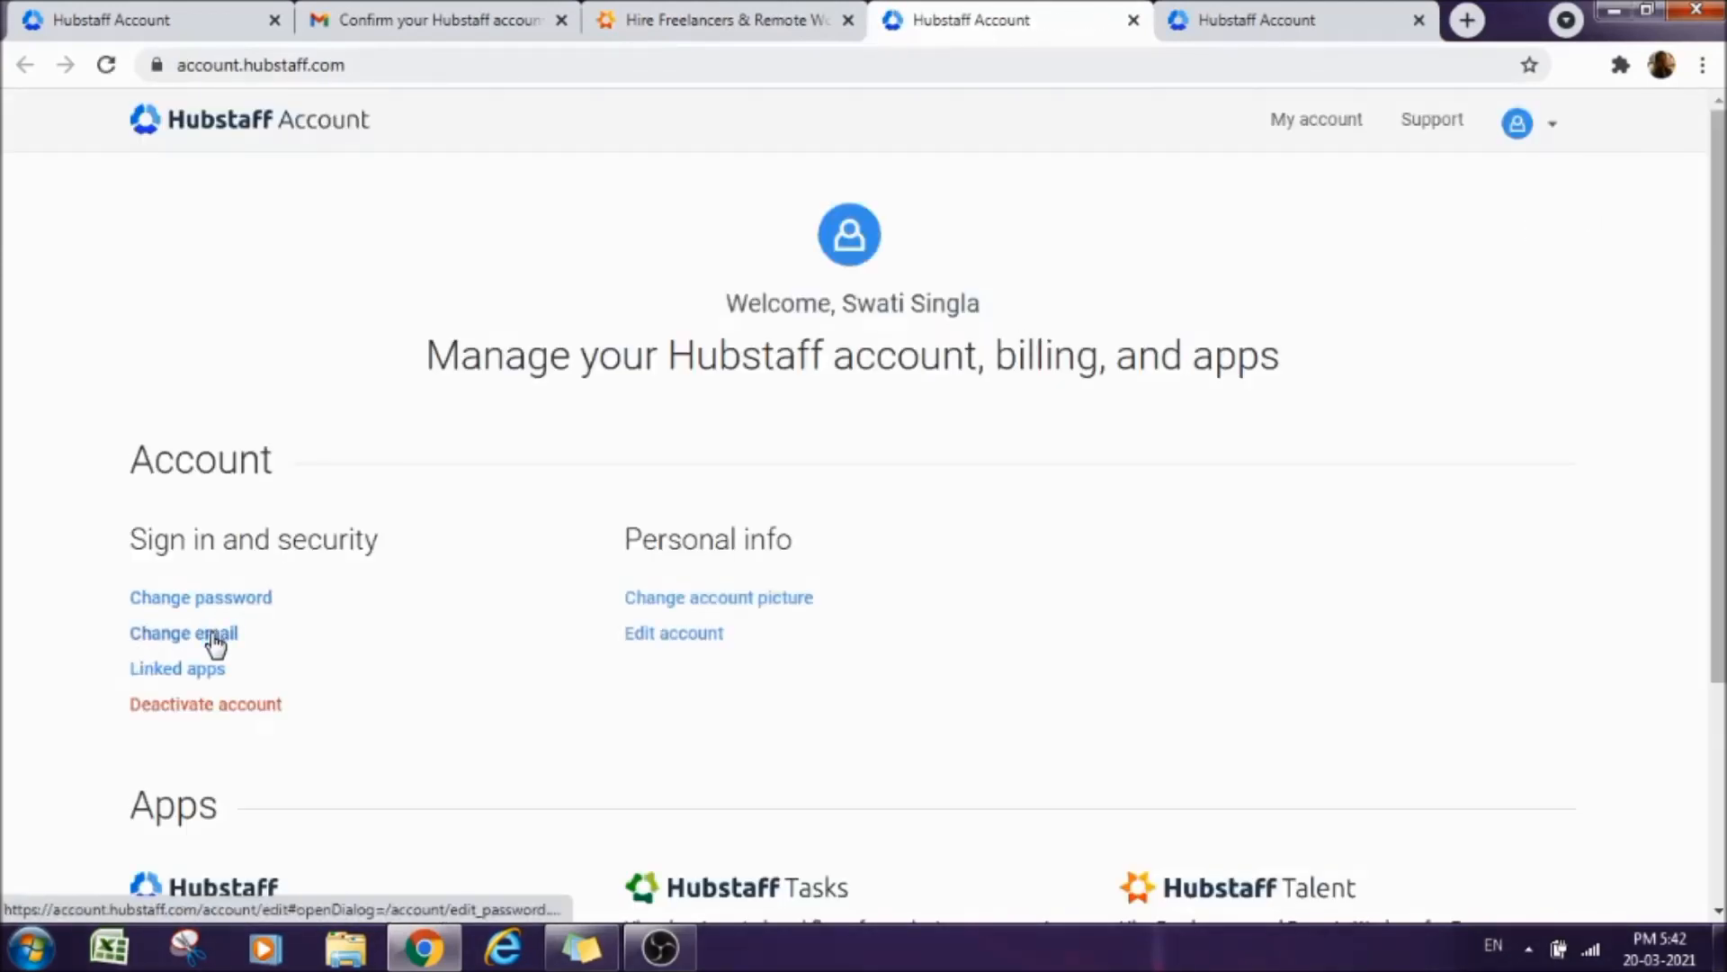
pyautogui.moveTo(710, 610)
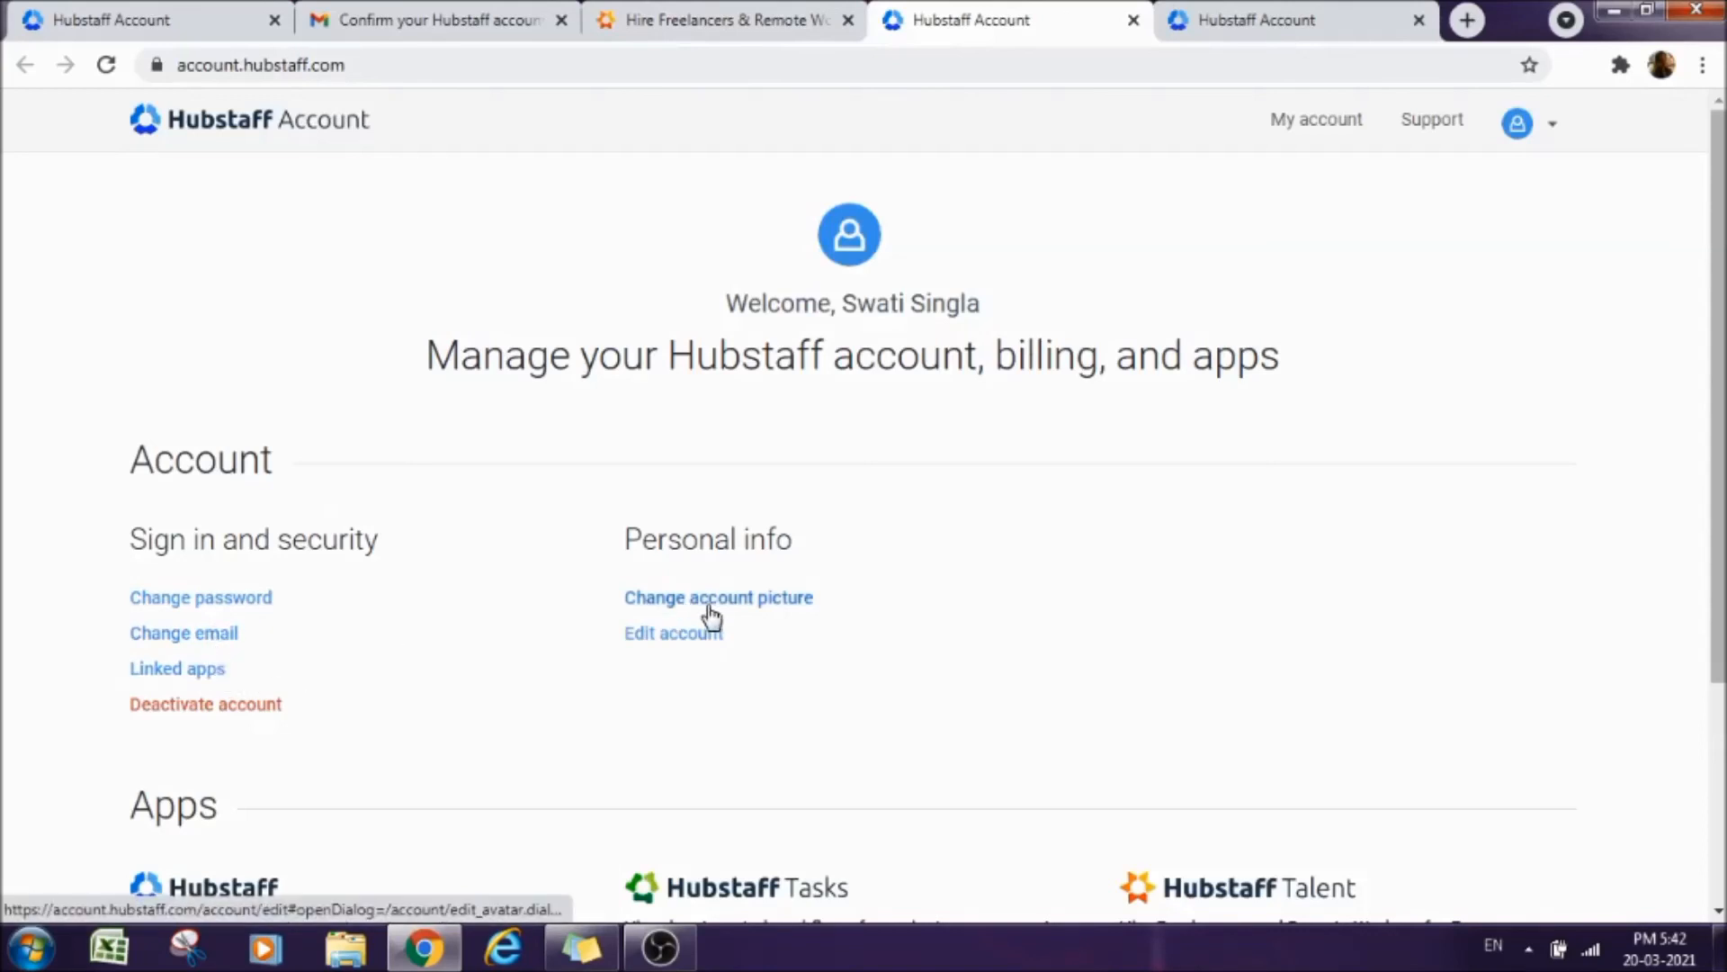